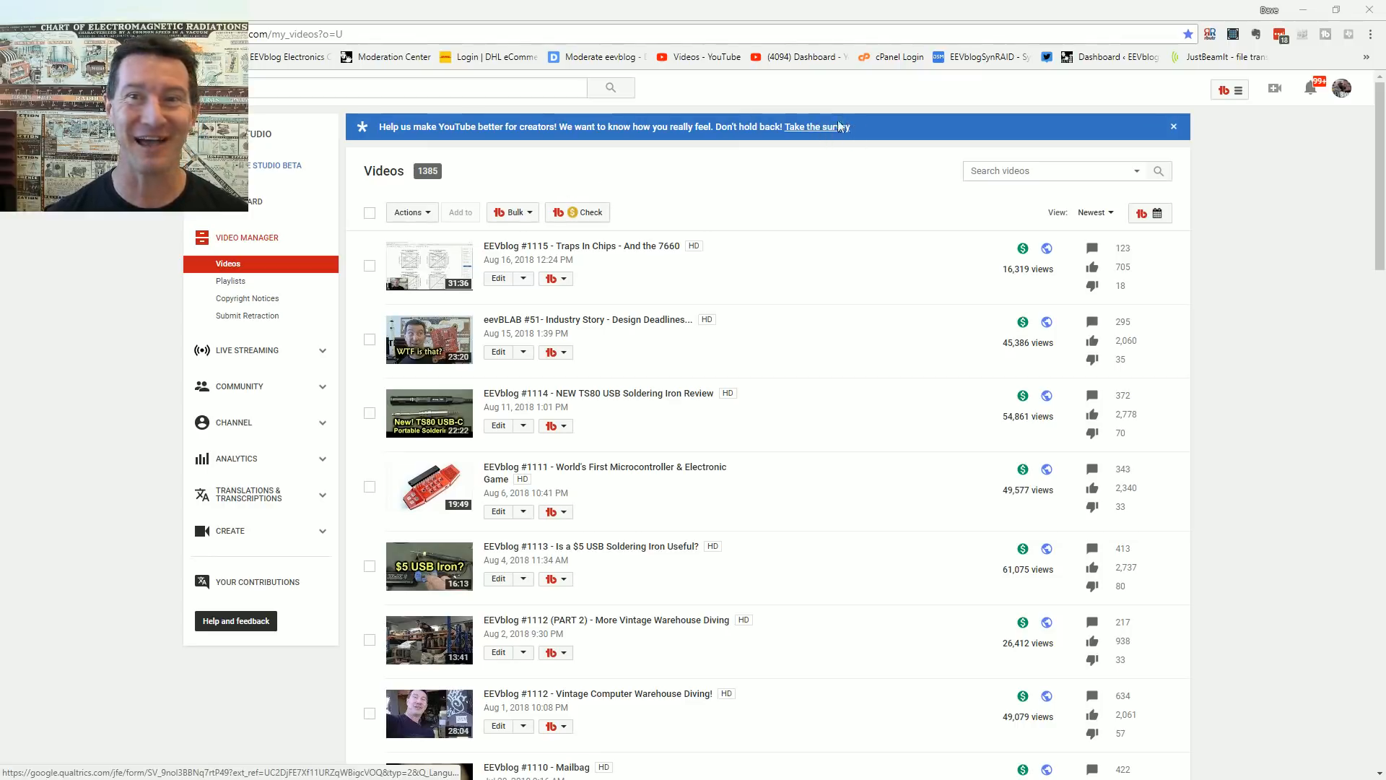
# Step: Follow the 'Take the survey' banner link in Creator Studio to the feedback survey
pyautogui.click(814, 127)
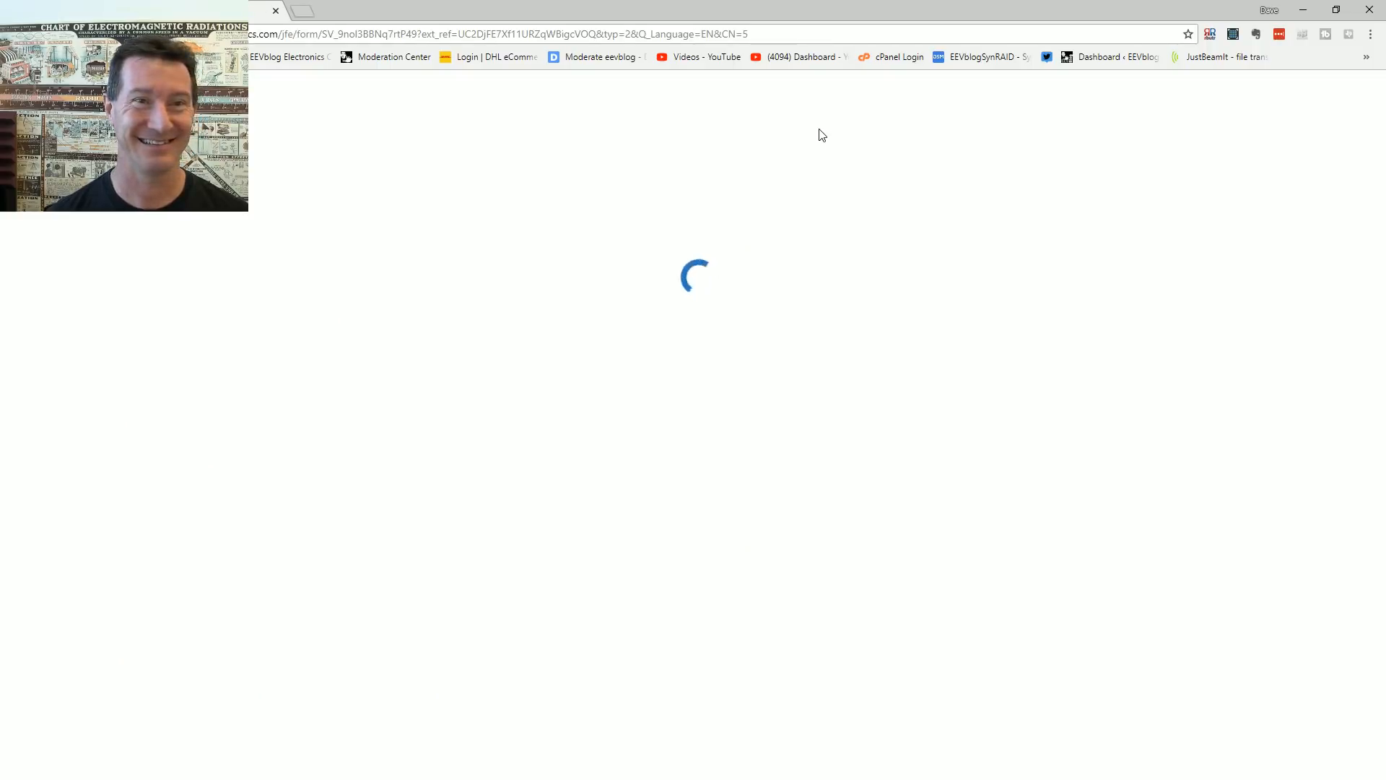
pyautogui.moveTo(644, 257)
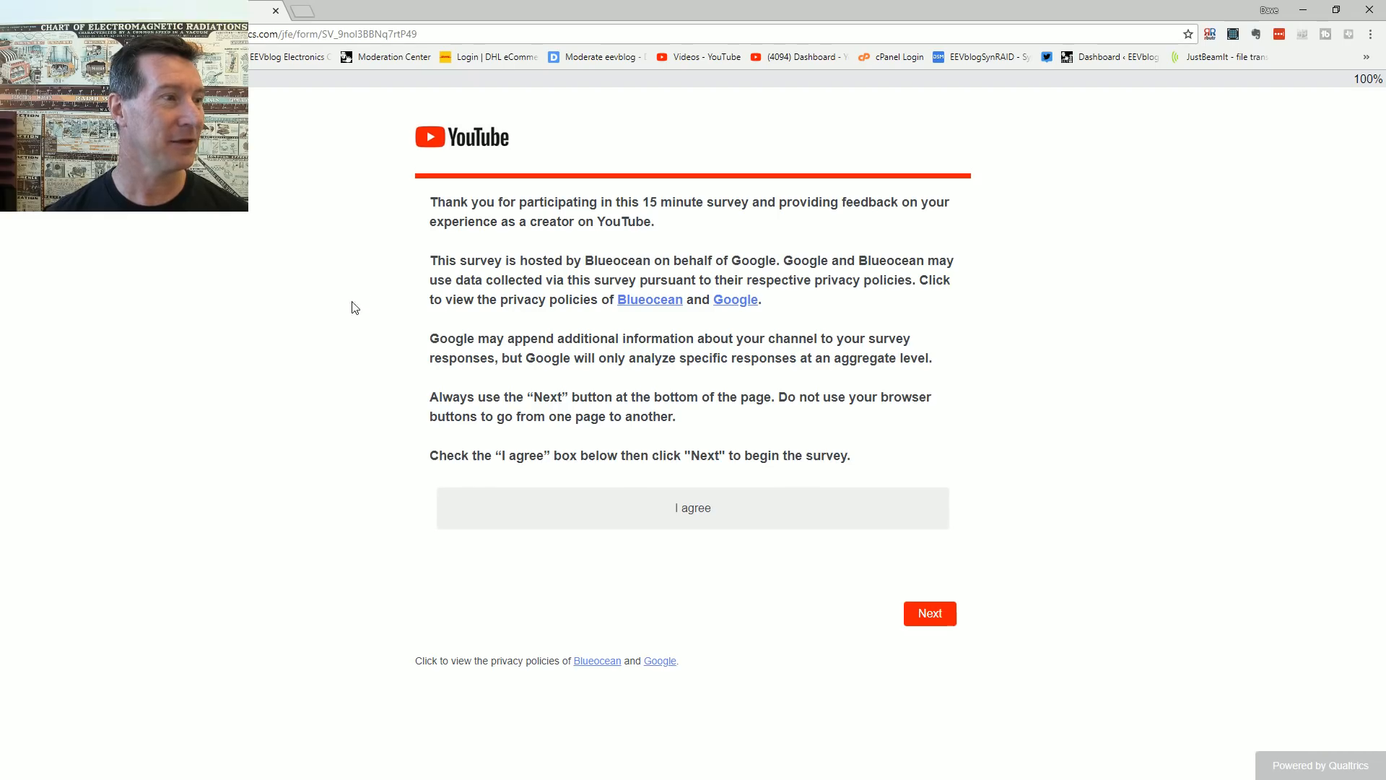
pyautogui.moveTo(766, 236)
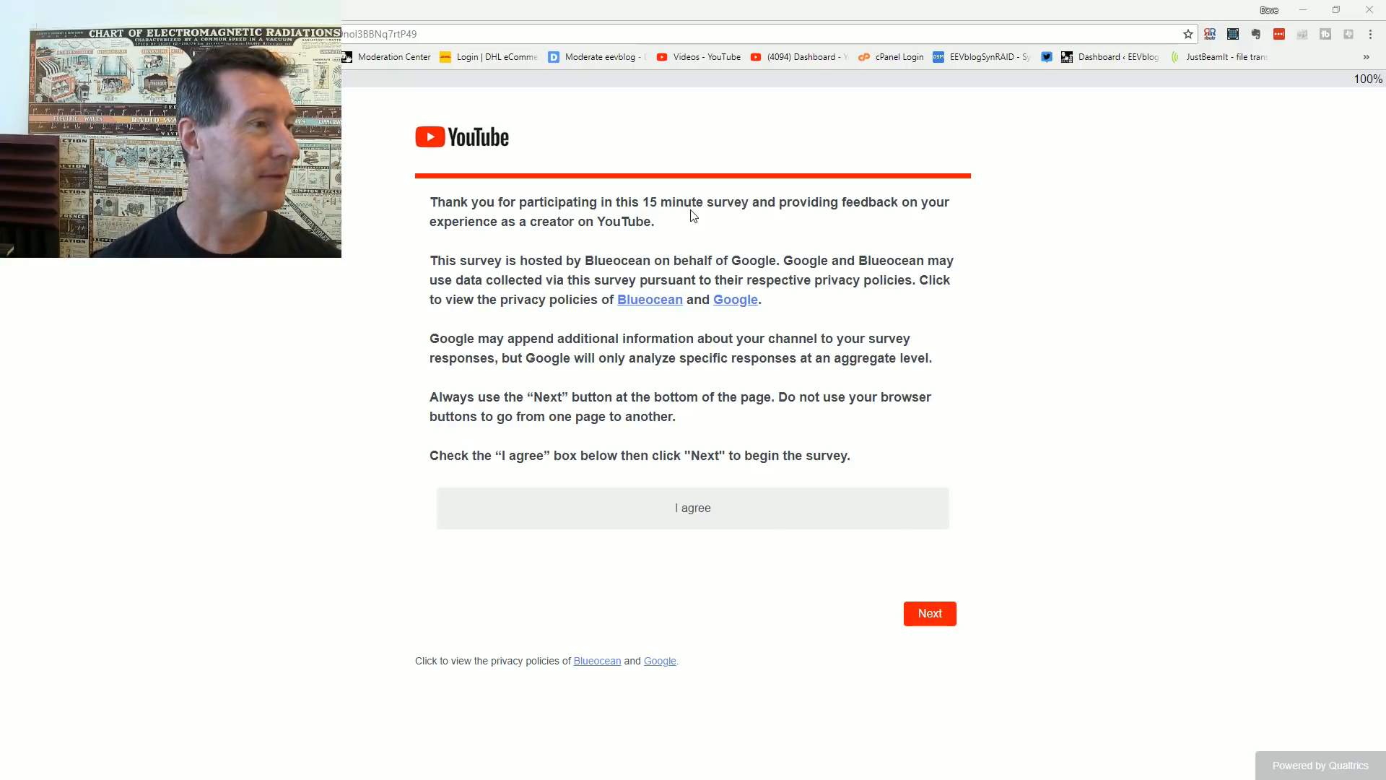
pyautogui.moveTo(545, 323)
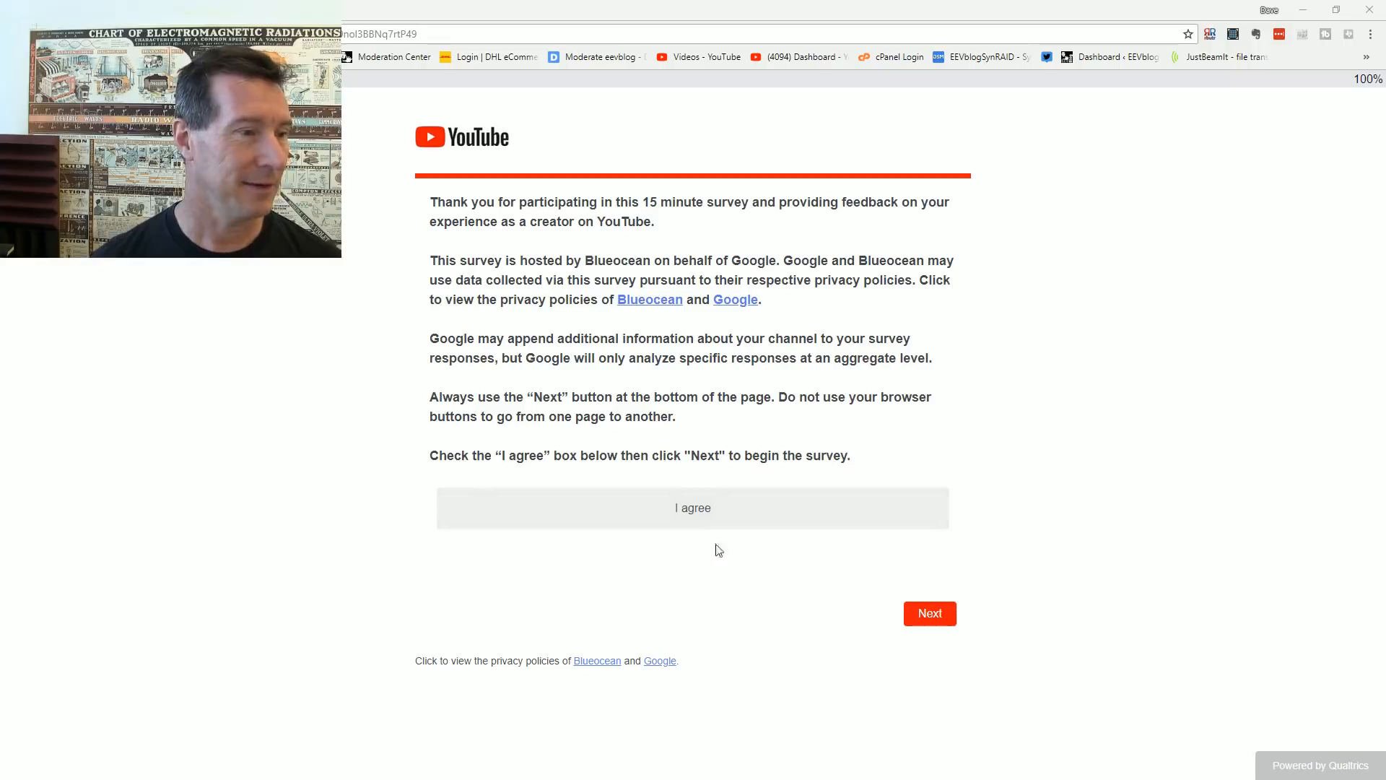
pyautogui.moveTo(959, 638)
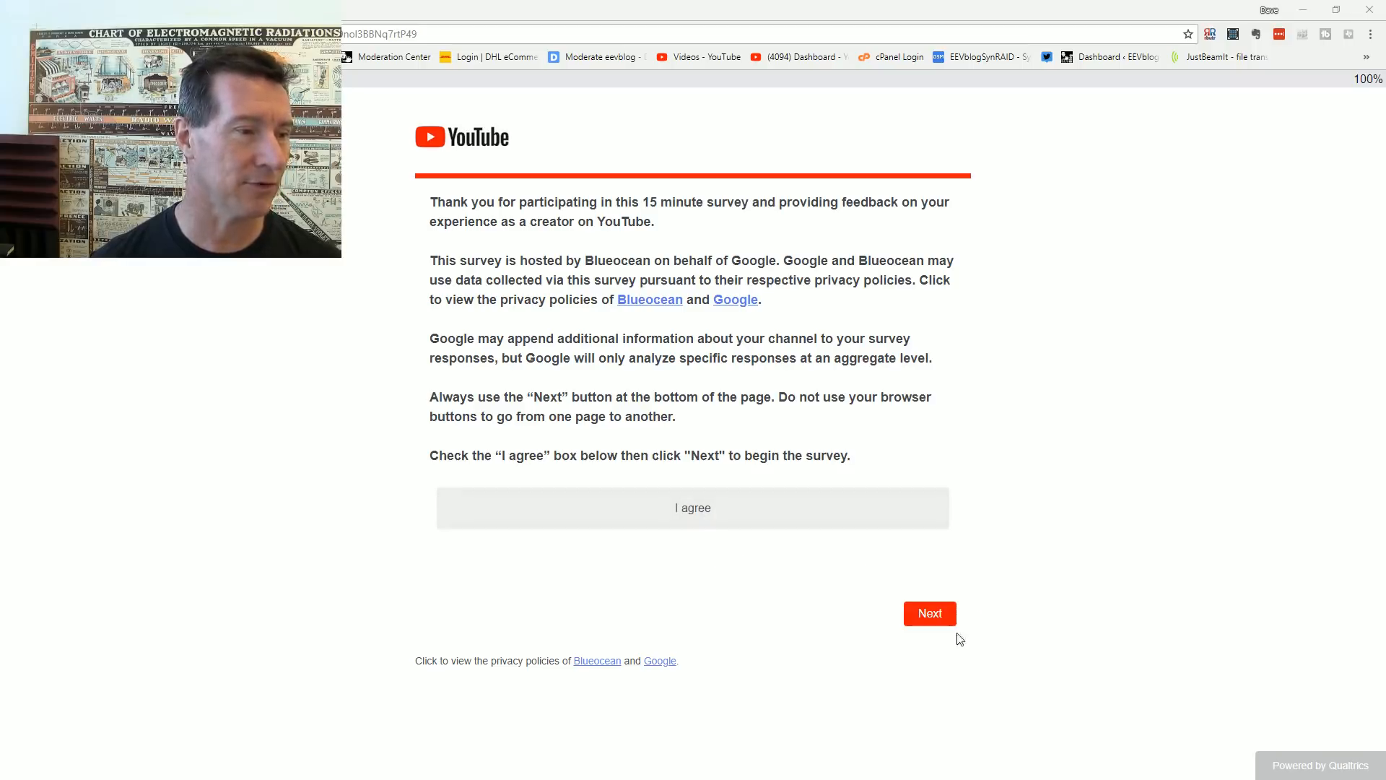
# Step: Agree on the intro page and advance to the country-of-residence question
pyautogui.click(928, 612)
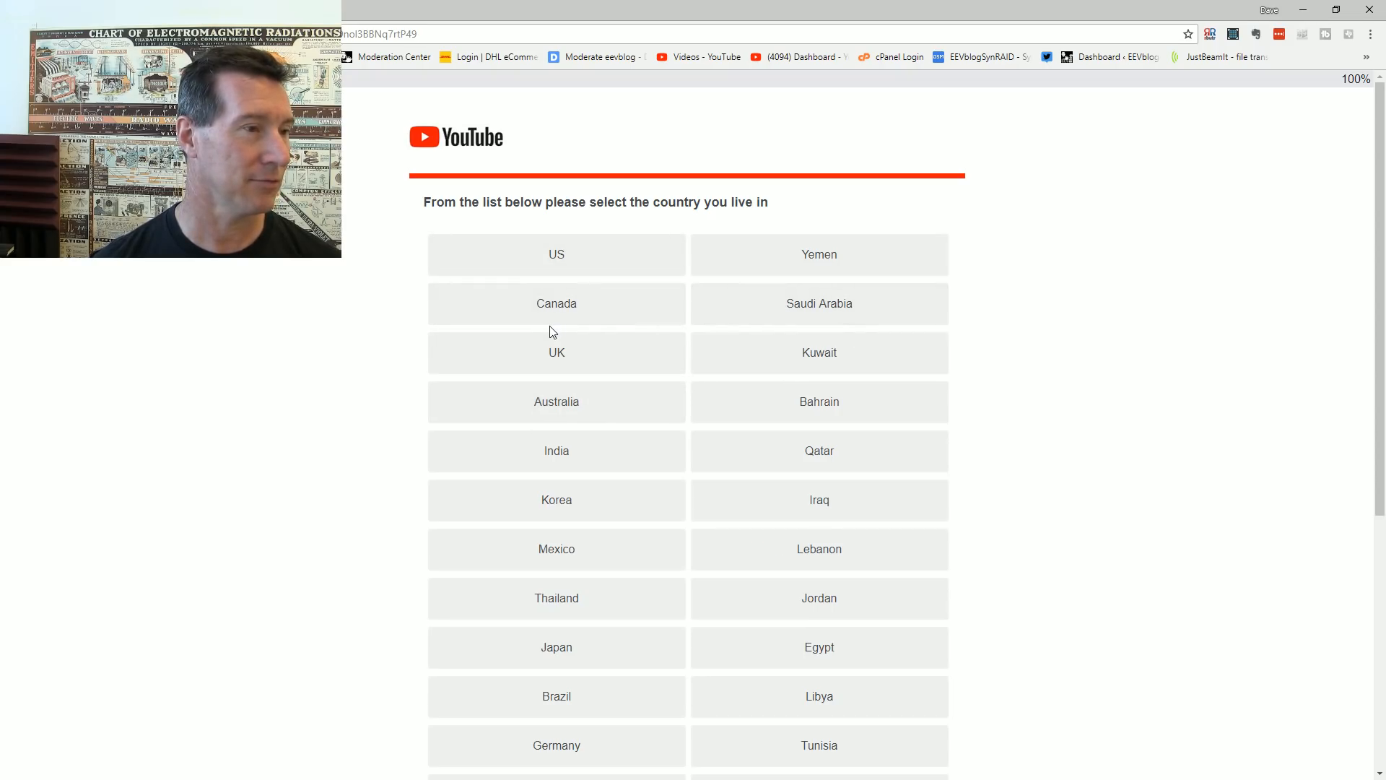
pyautogui.moveTo(556, 411)
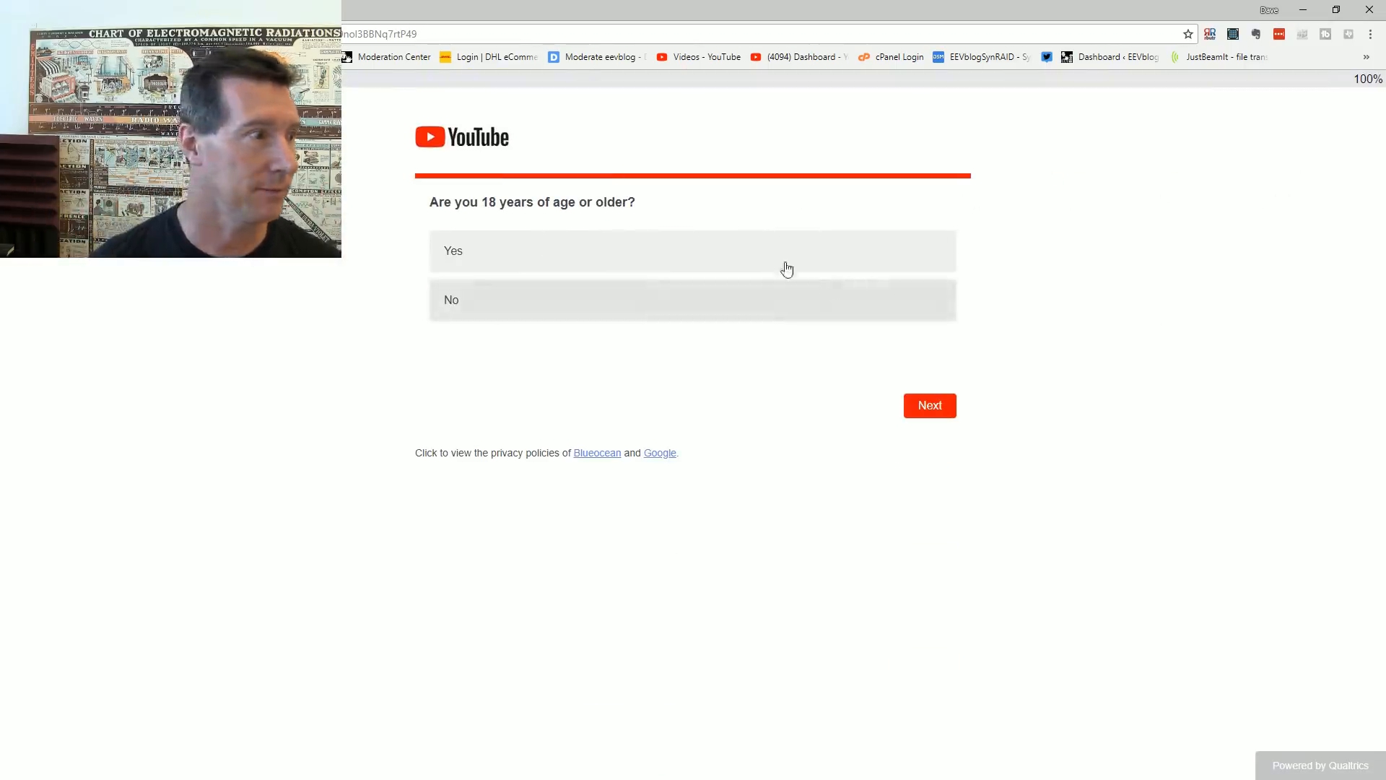
# Step: Answer Yes to being 18 or older and advance to the YouTube rating grid
pyautogui.click(557, 251)
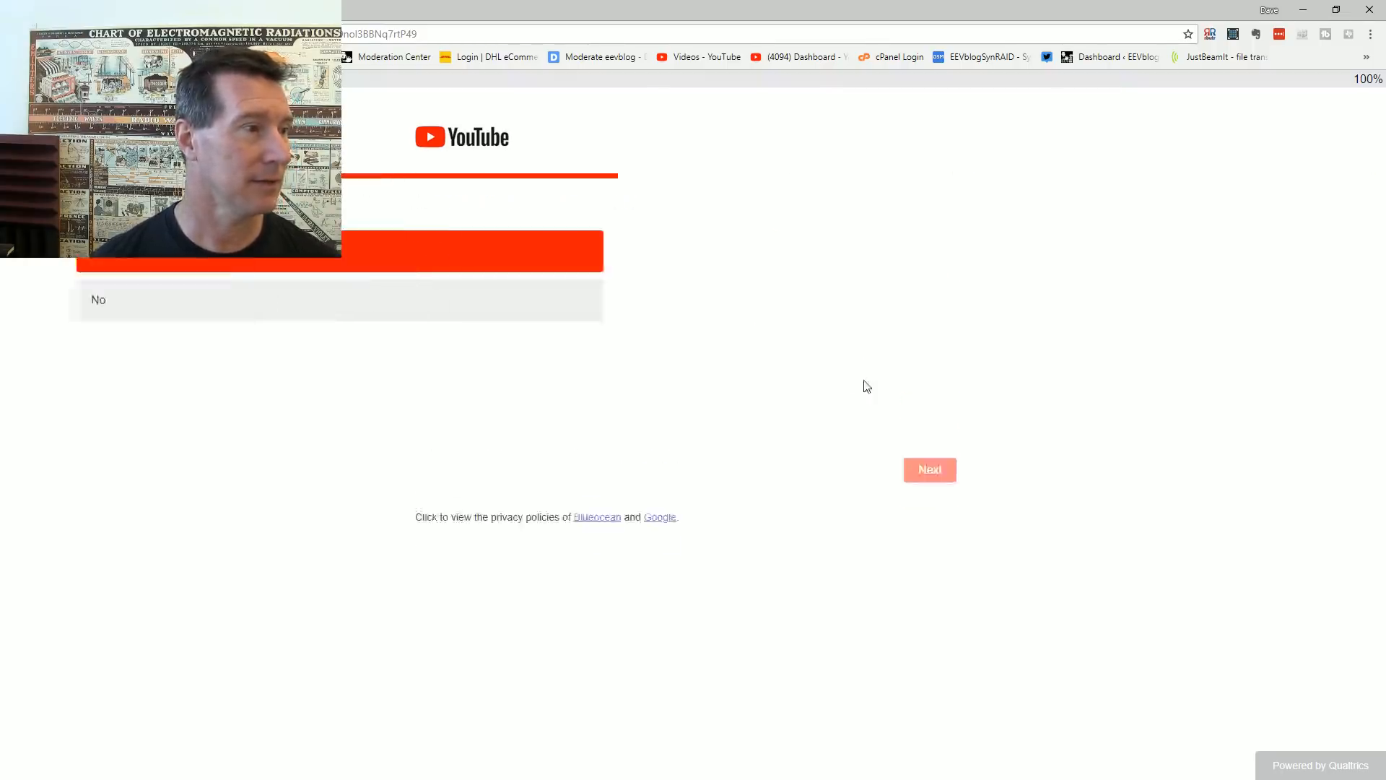
pyautogui.click(928, 470)
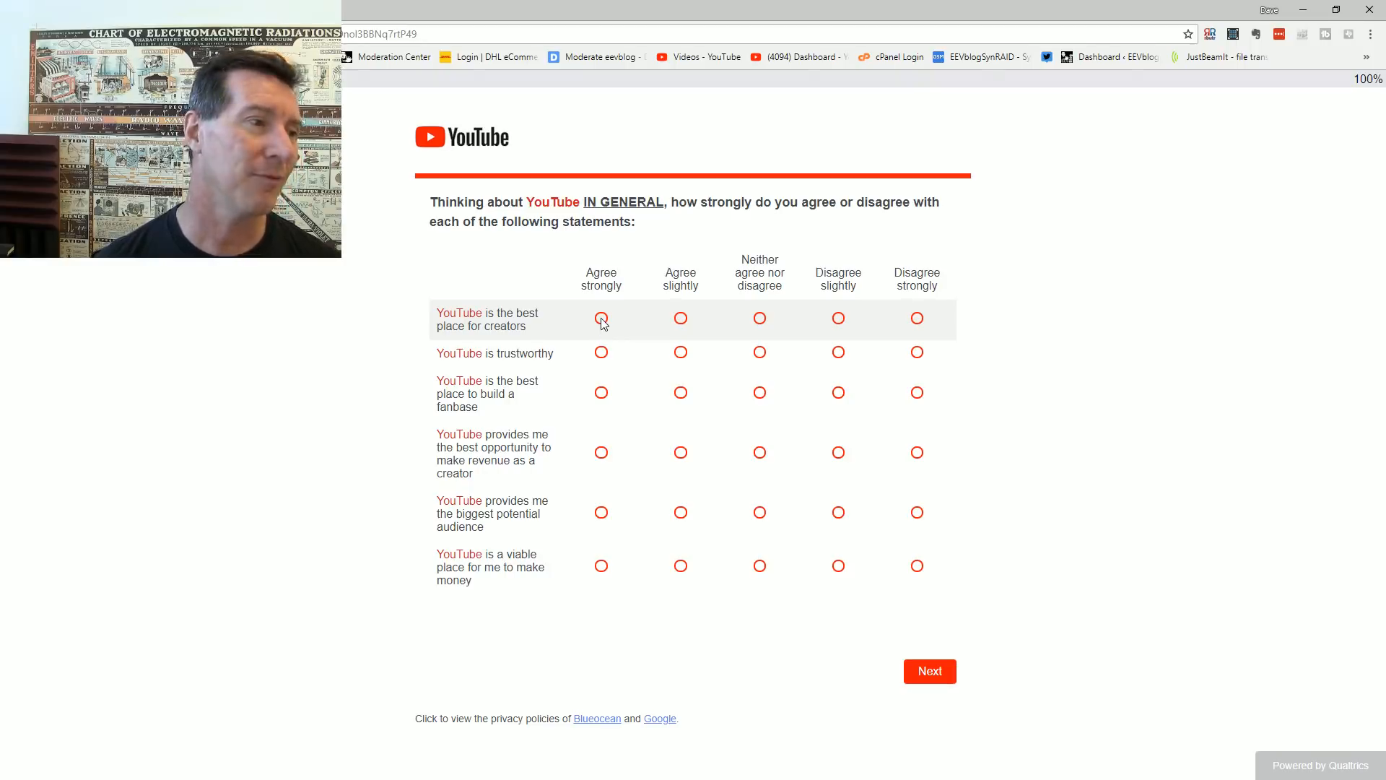
pyautogui.moveTo(491, 332)
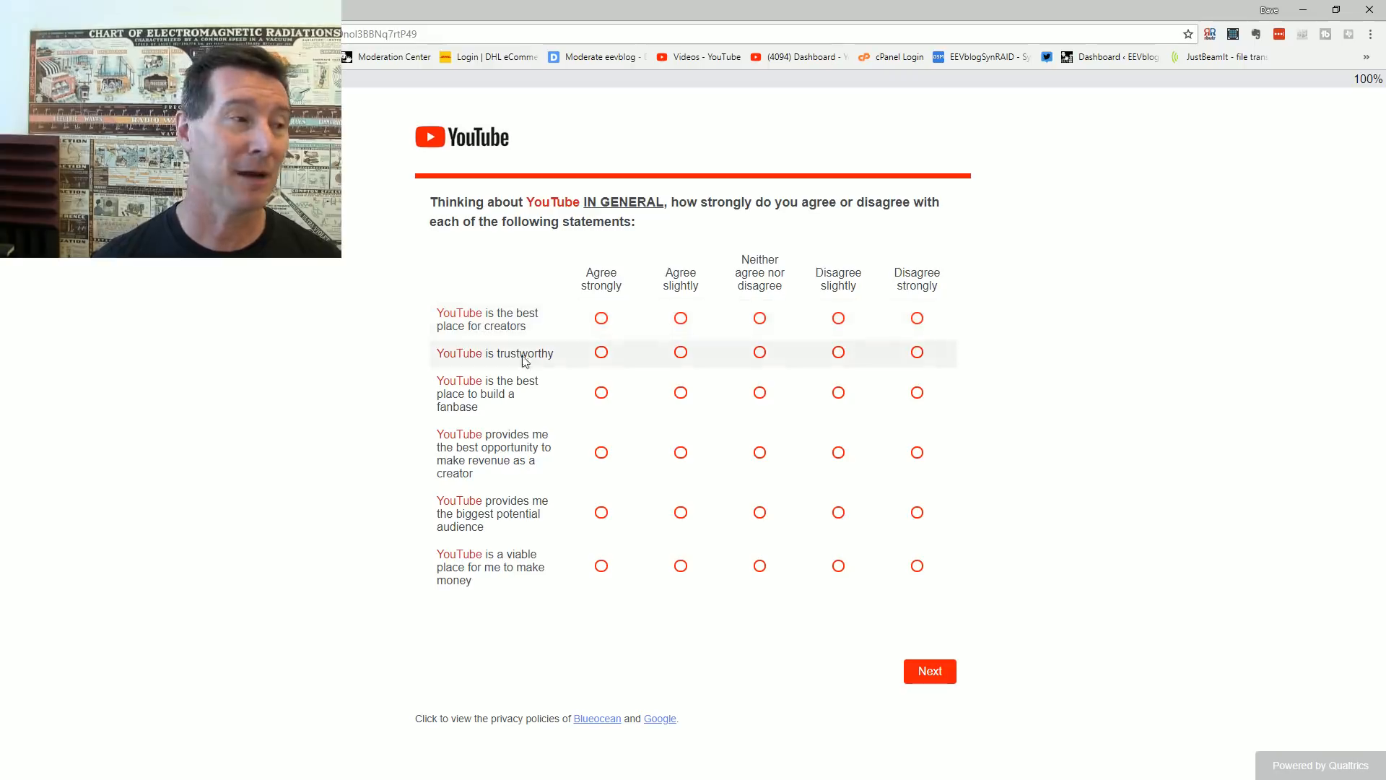
pyautogui.moveTo(787, 318)
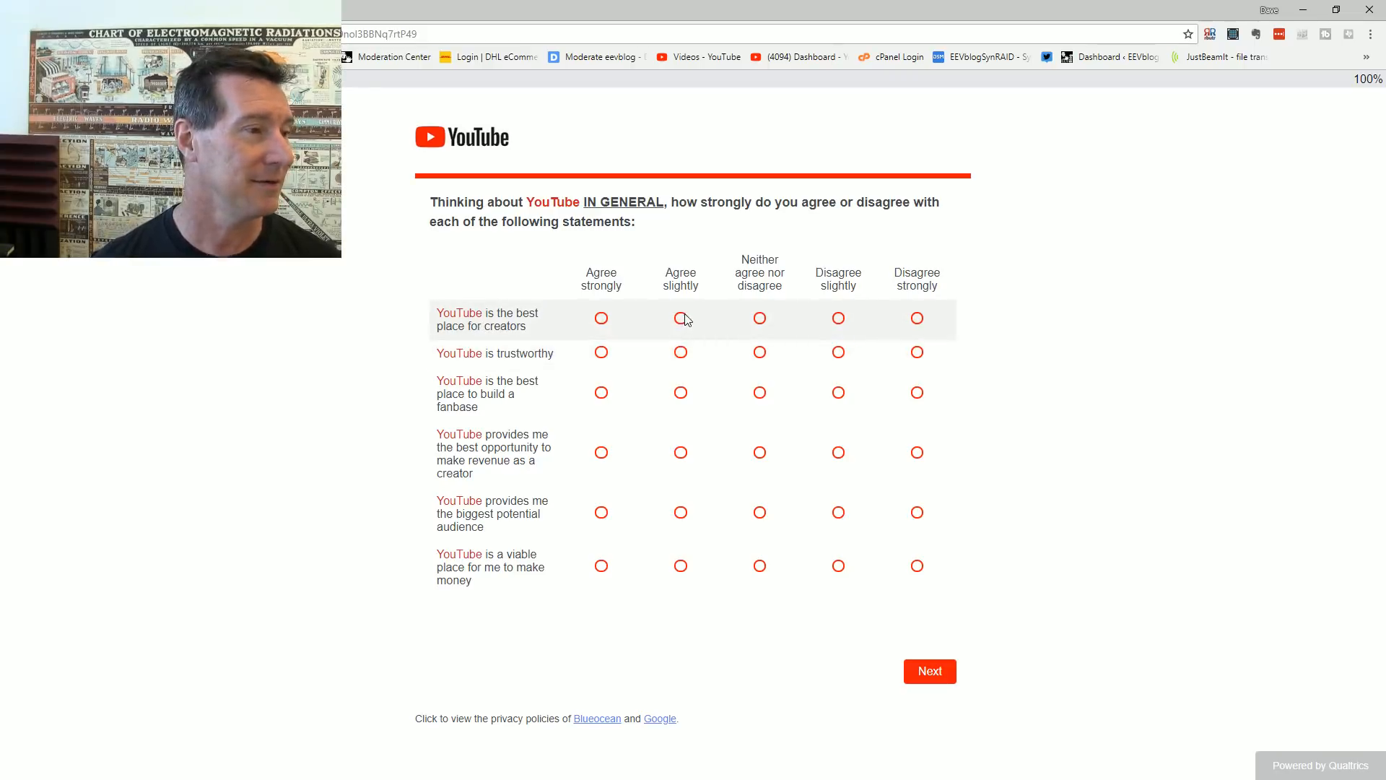
# Step: Rate best place Agree slightly, trustworthy Disagree strongly, fanbase/revenue/audience Agree strongly, making money Disagree slightly, and submit
pyautogui.click(680, 317)
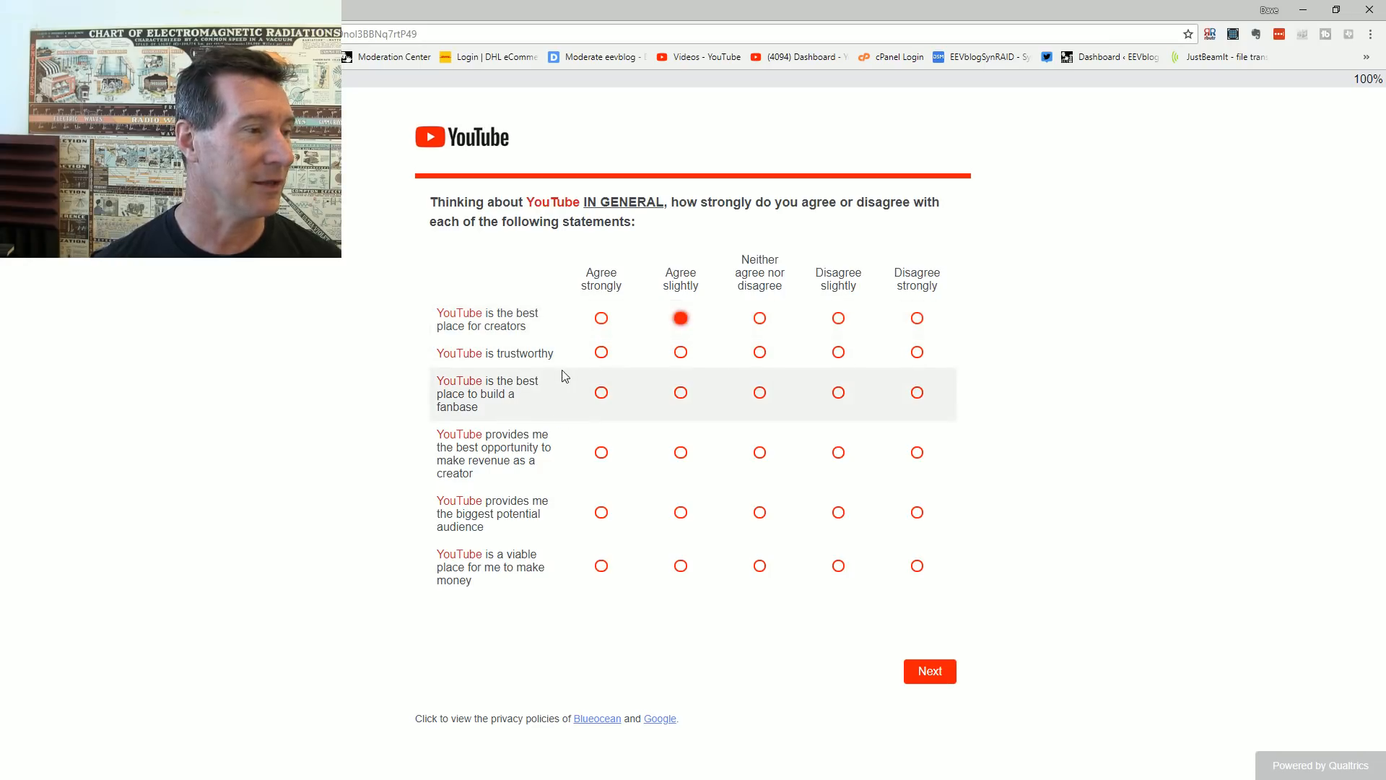
pyautogui.moveTo(601, 354)
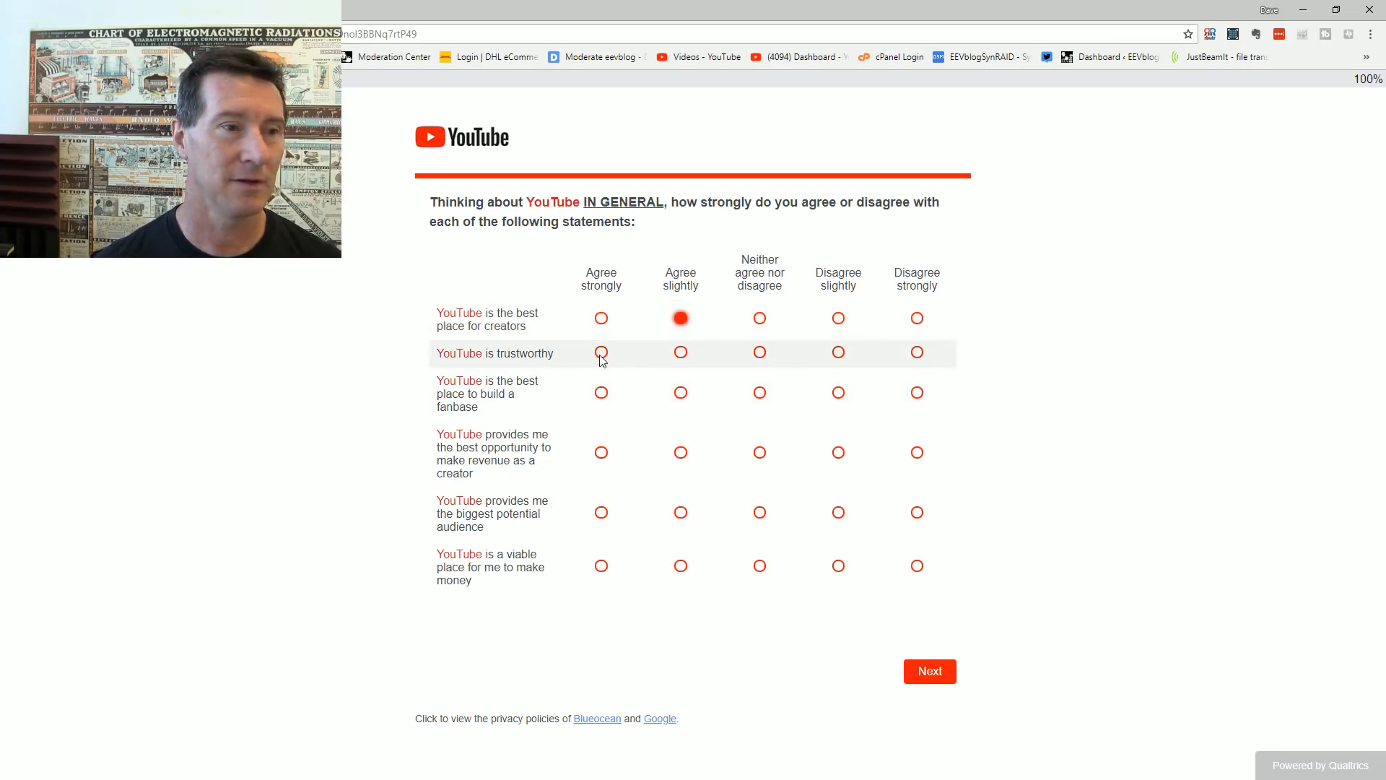
pyautogui.click(917, 352)
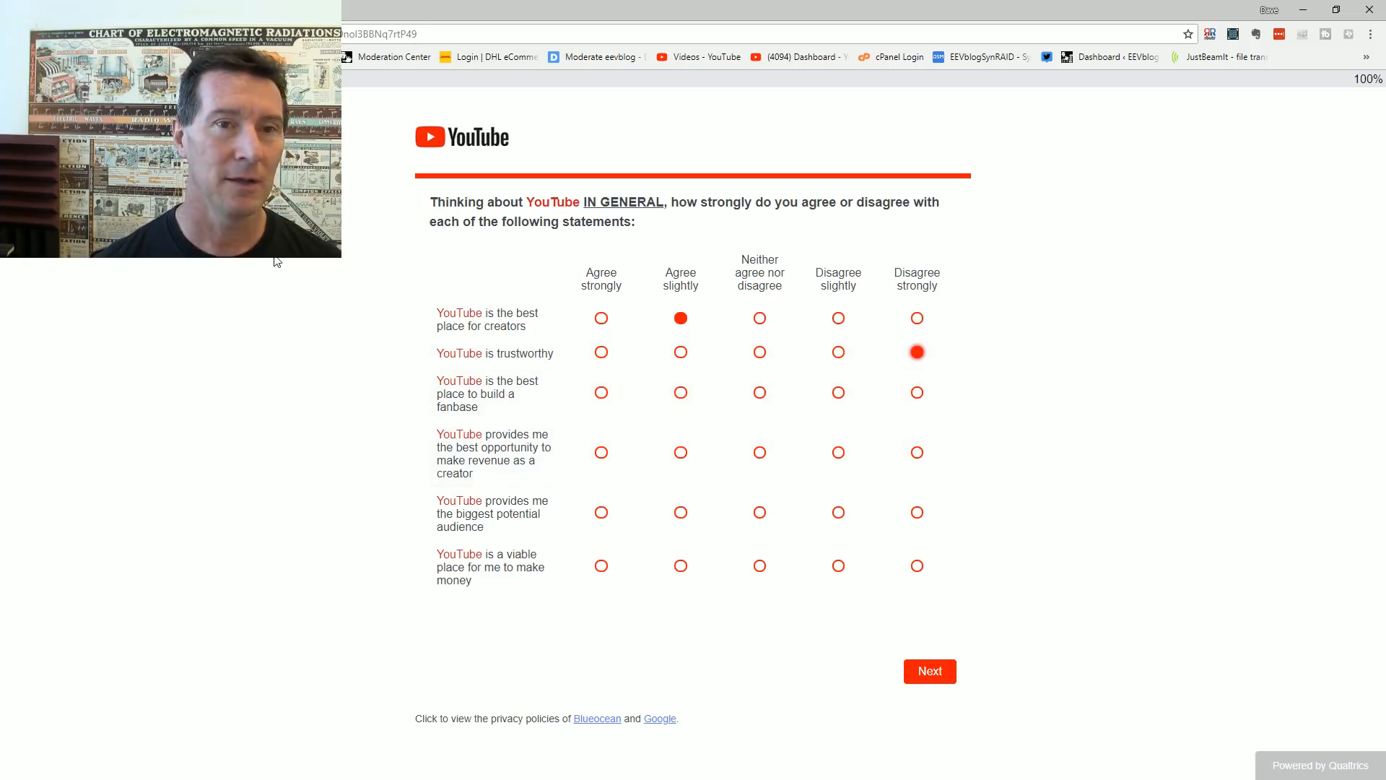
pyautogui.moveTo(411, 296)
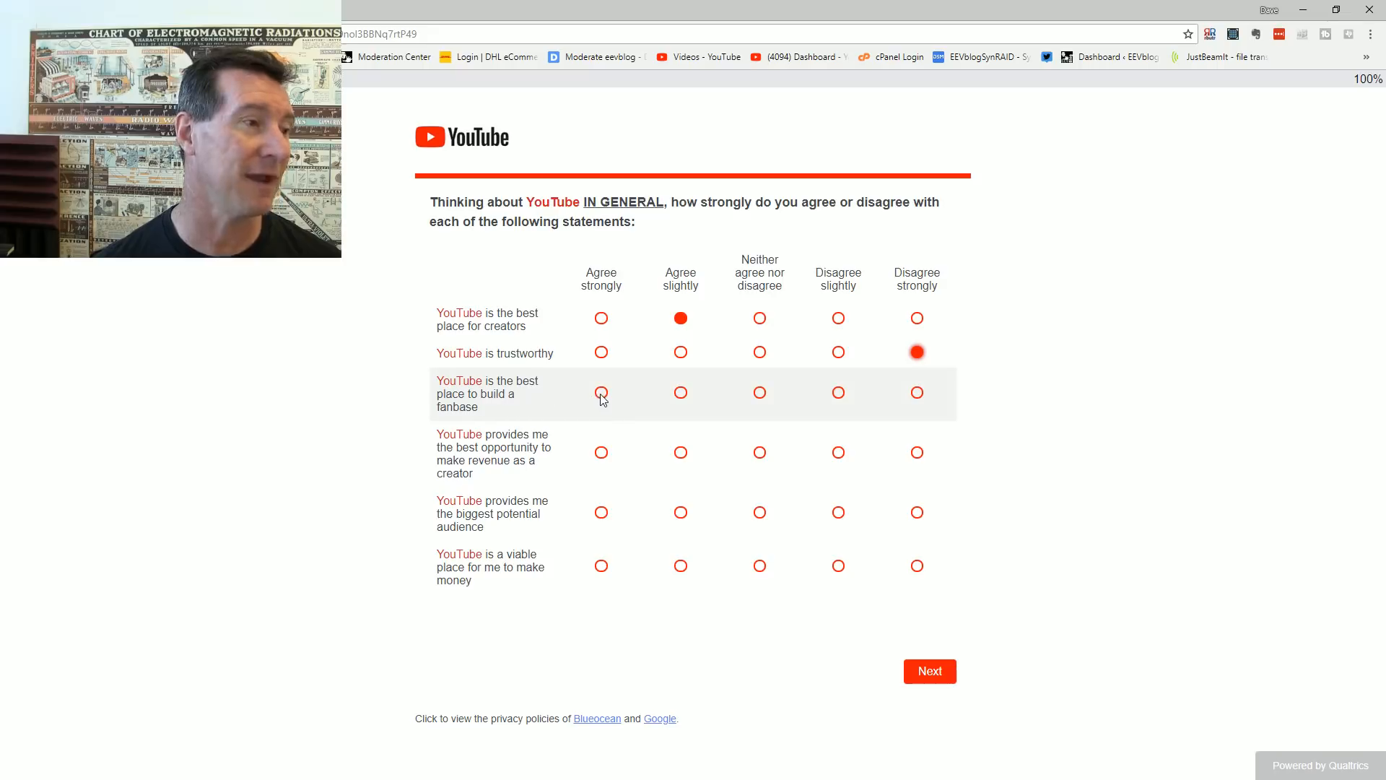
pyautogui.click(600, 392)
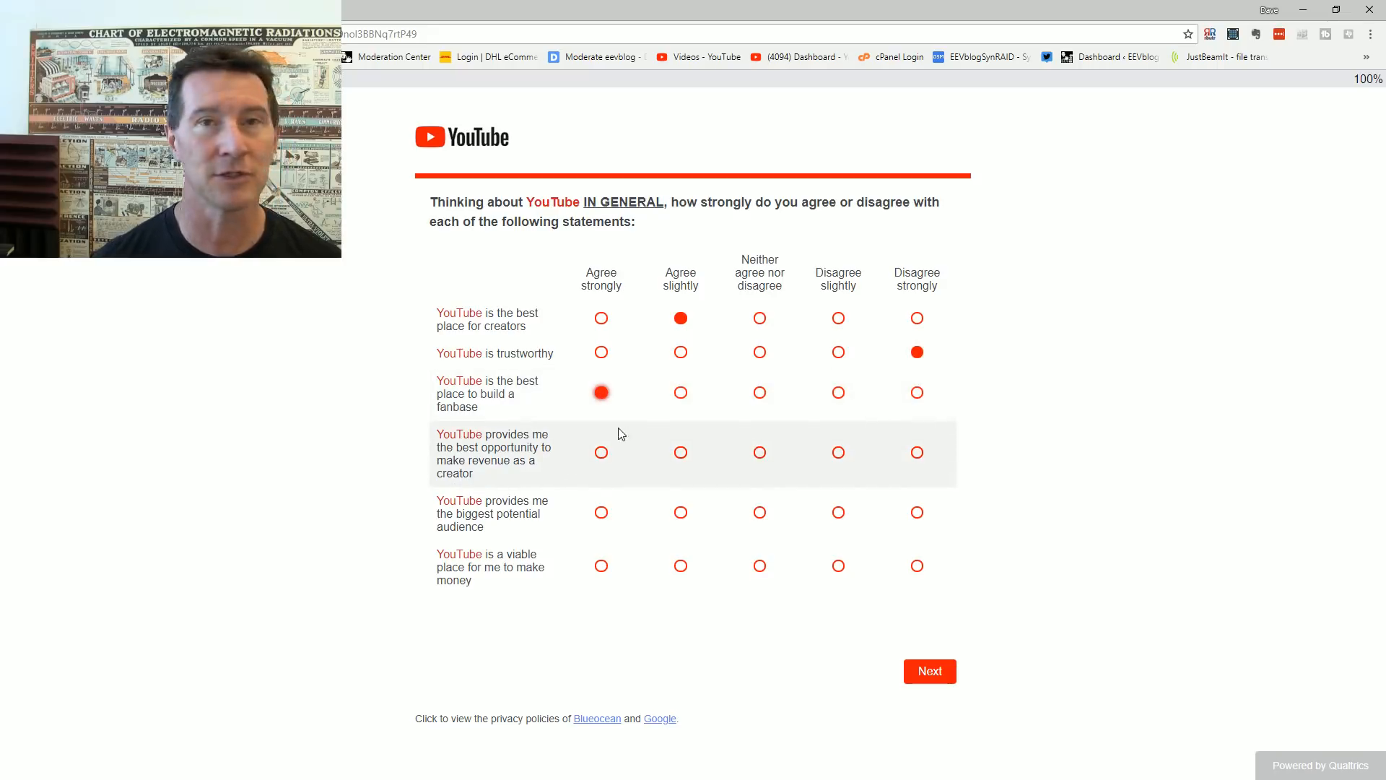
pyautogui.moveTo(624, 397)
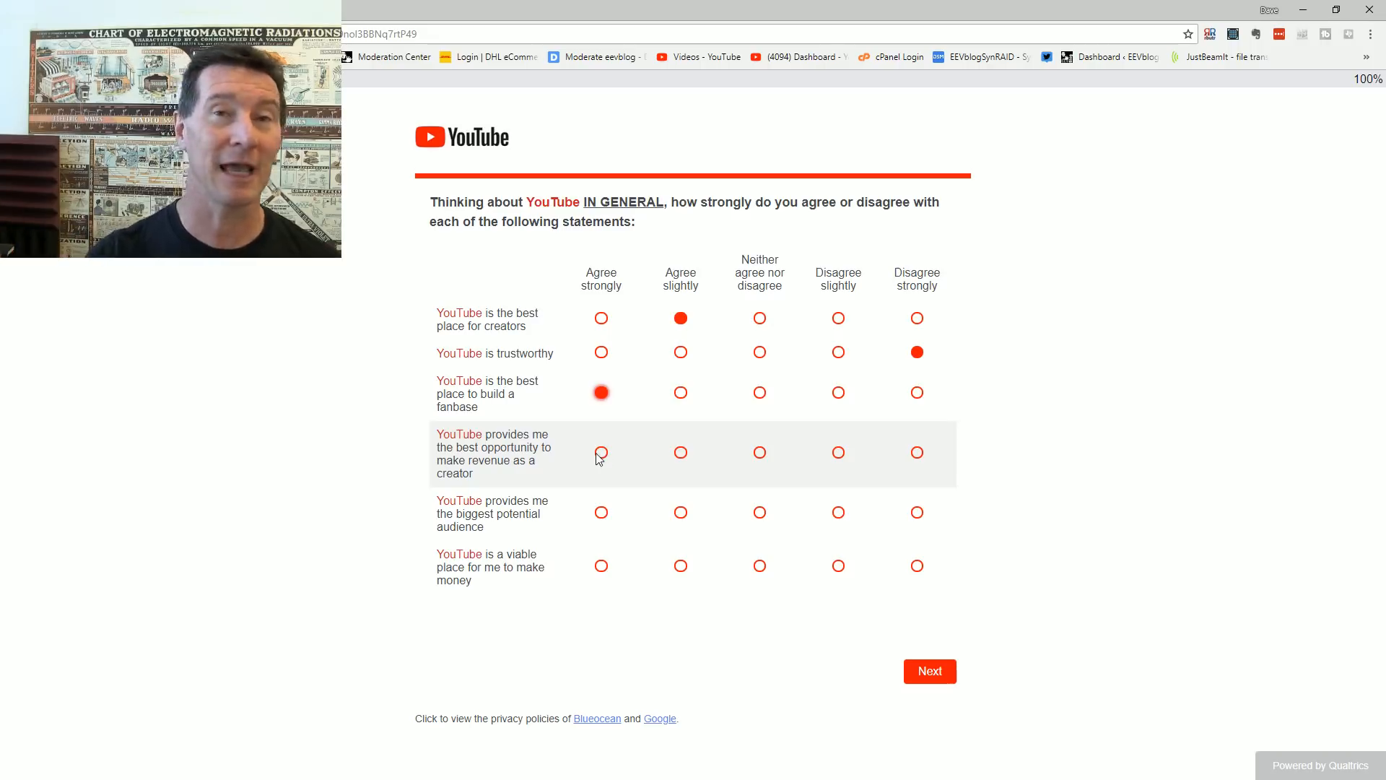
pyautogui.moveTo(631, 475)
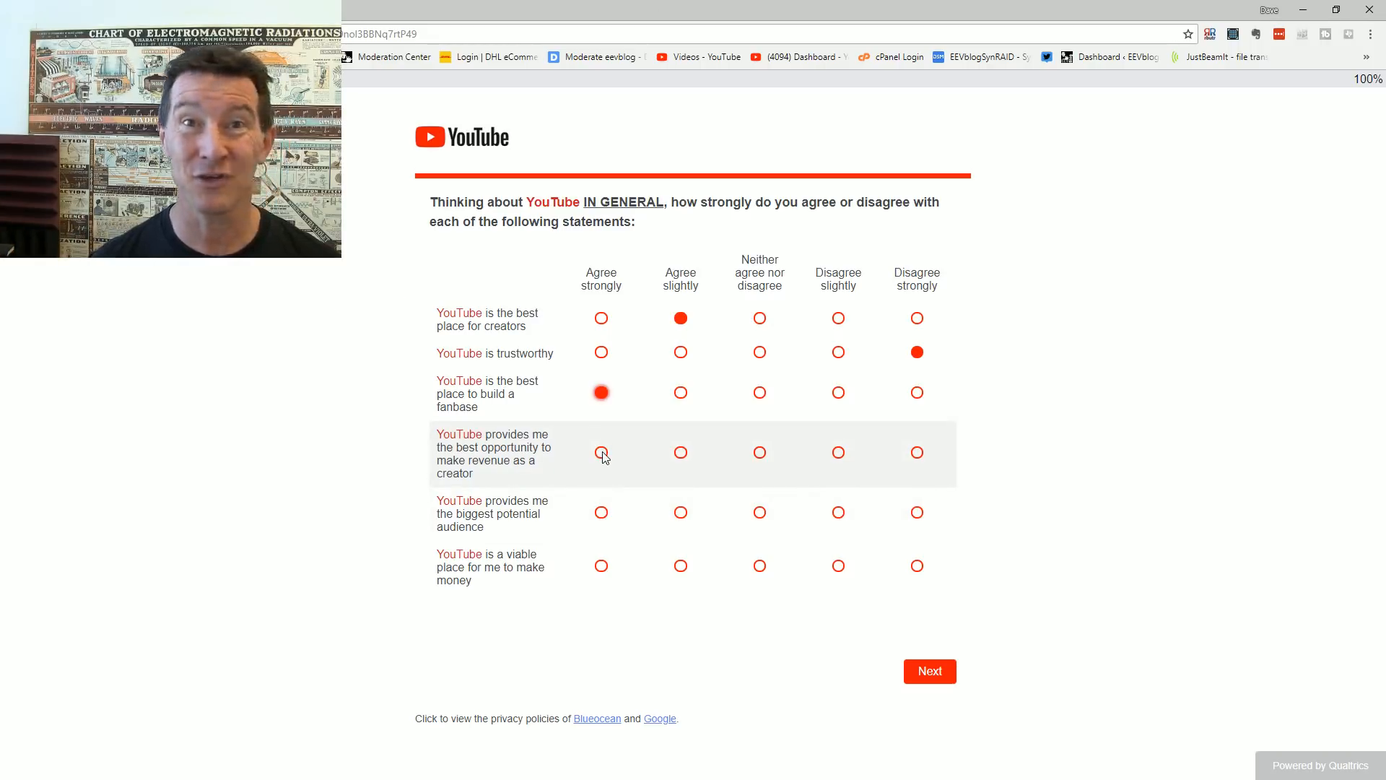
pyautogui.click(601, 452)
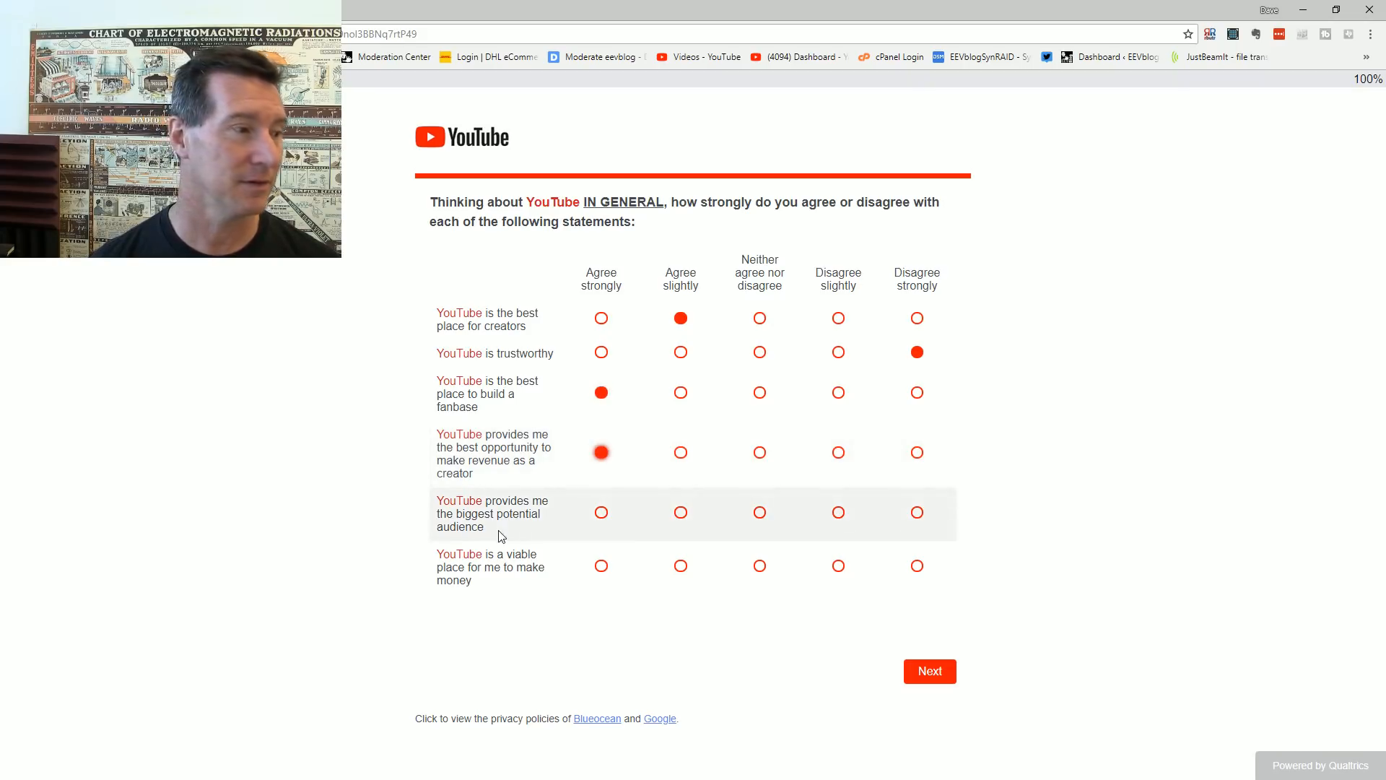
pyautogui.moveTo(605, 521)
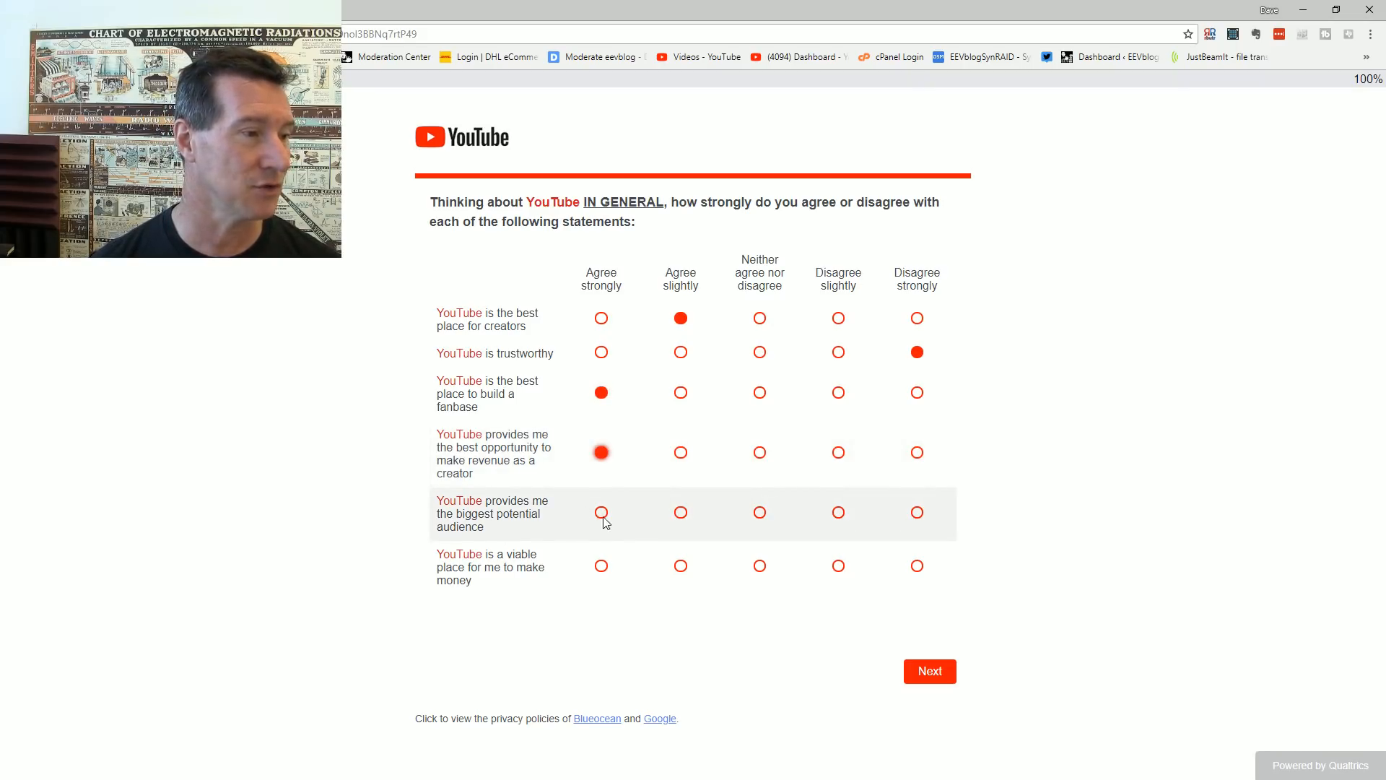
pyautogui.click(601, 511)
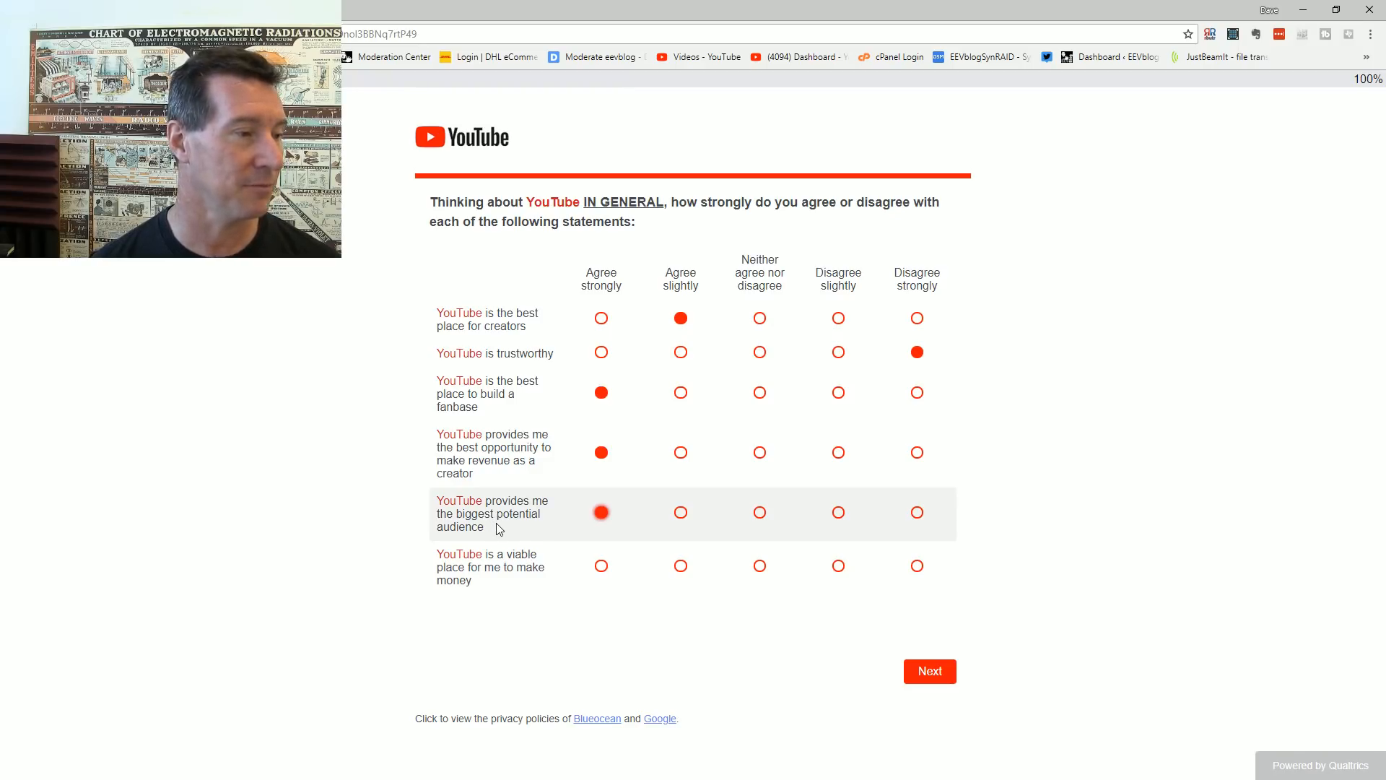
pyautogui.moveTo(829, 565)
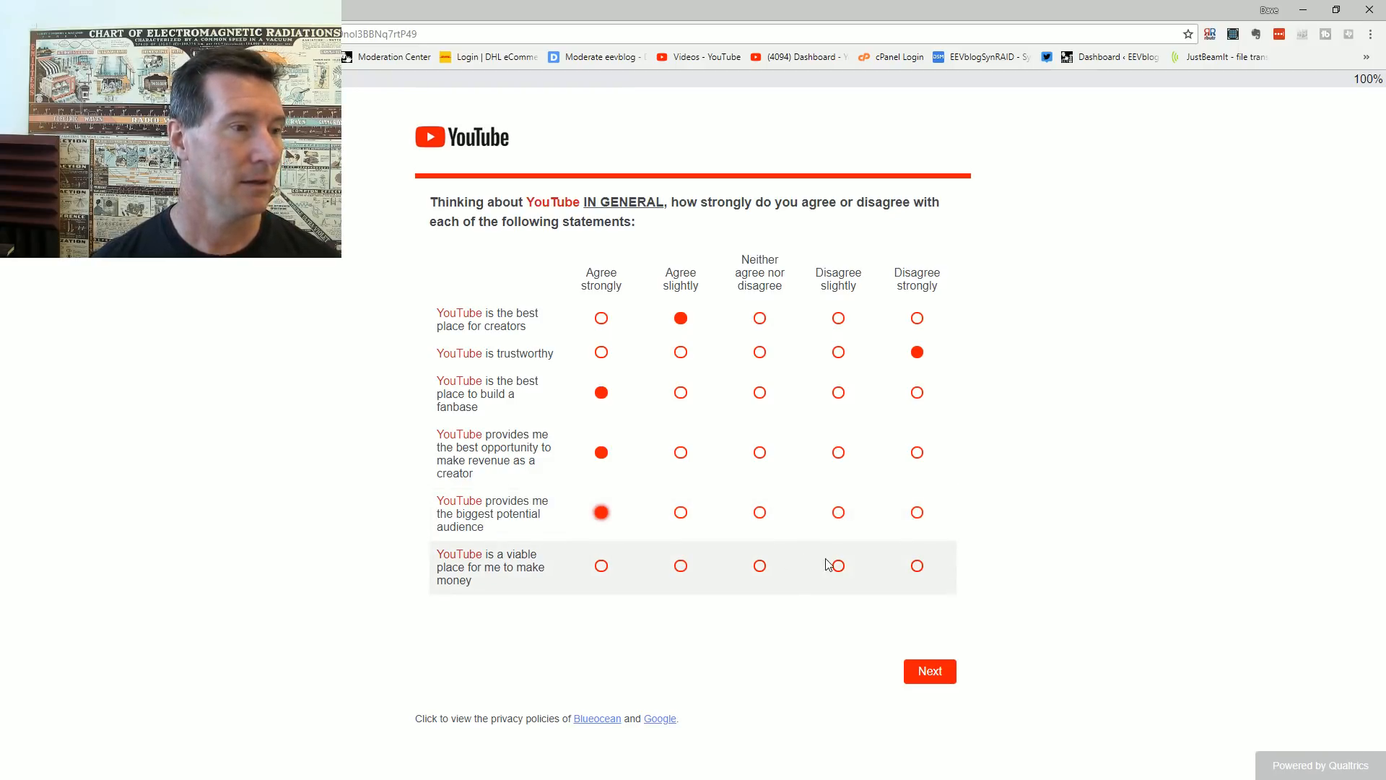
pyautogui.click(838, 566)
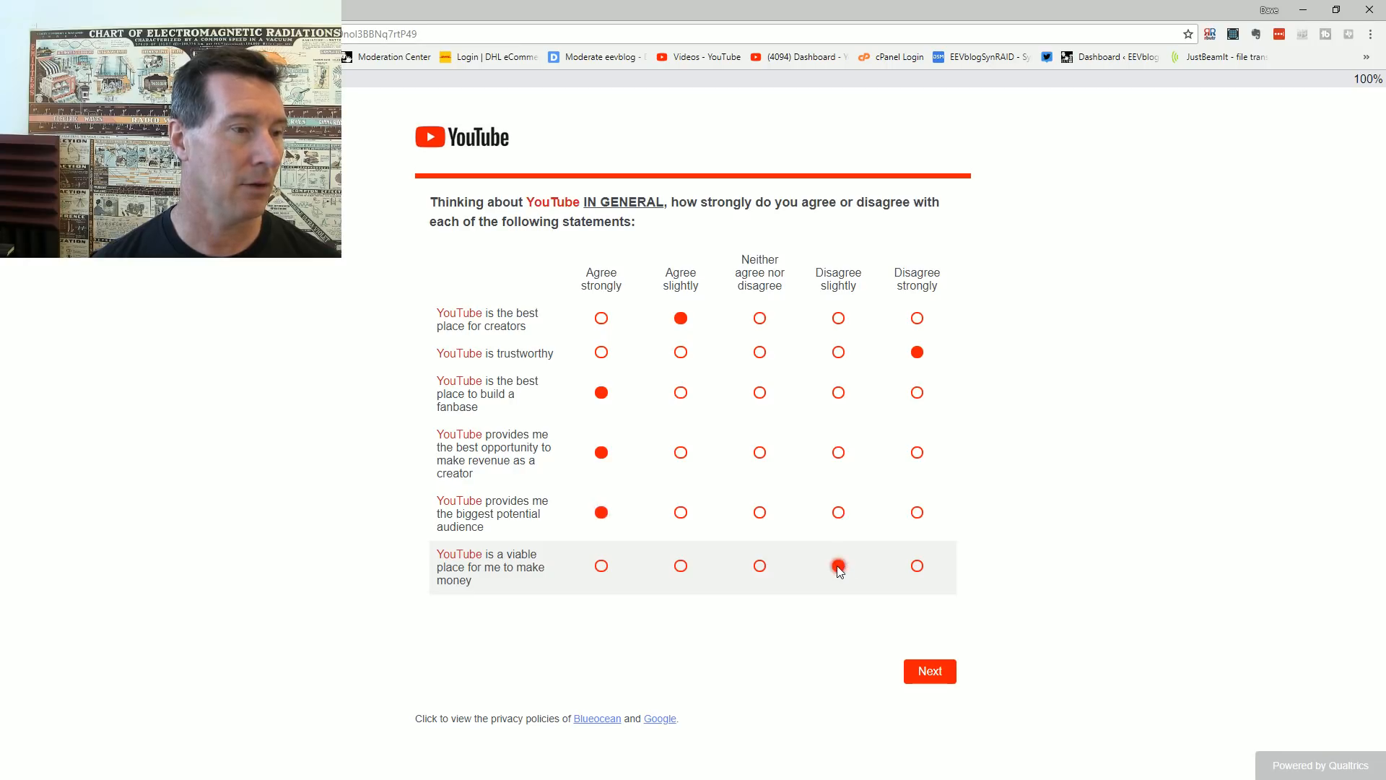
pyautogui.click(837, 566)
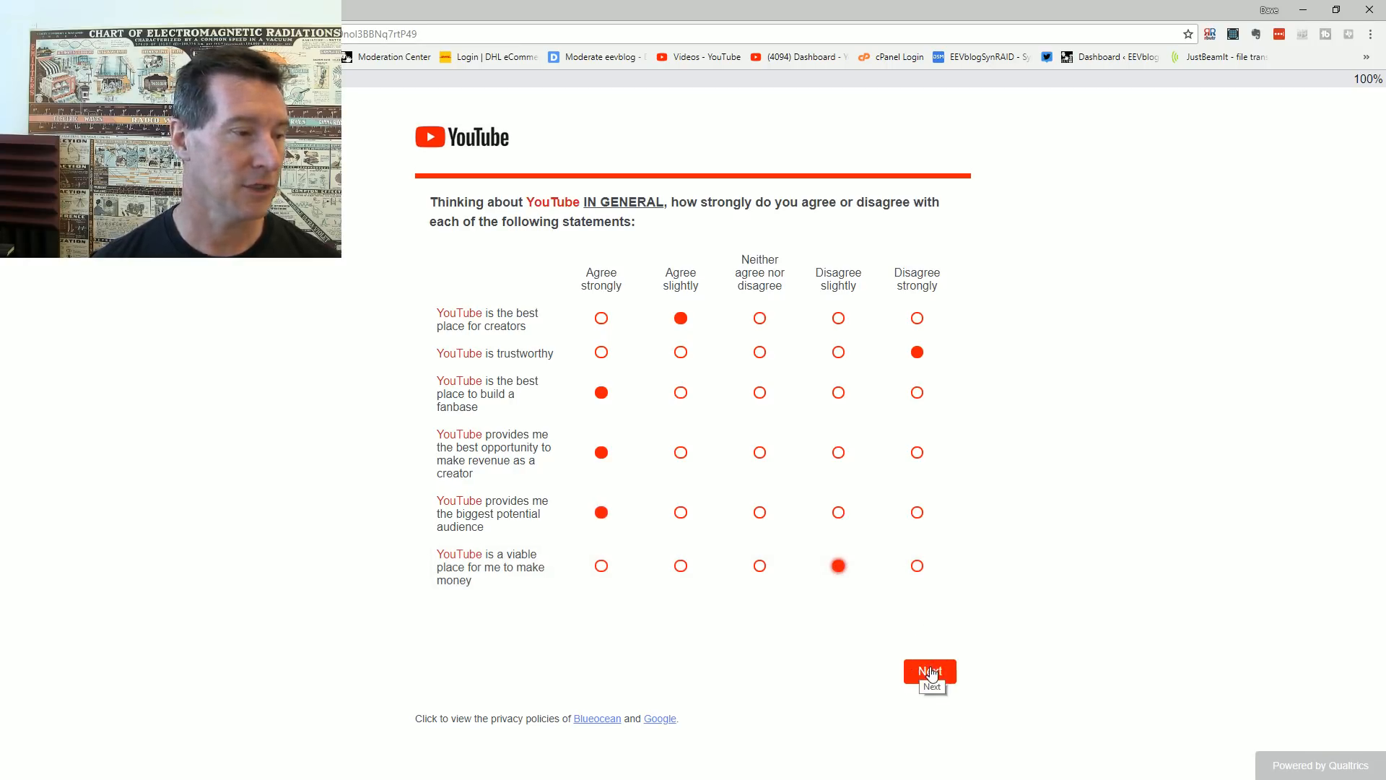
pyautogui.click(928, 672)
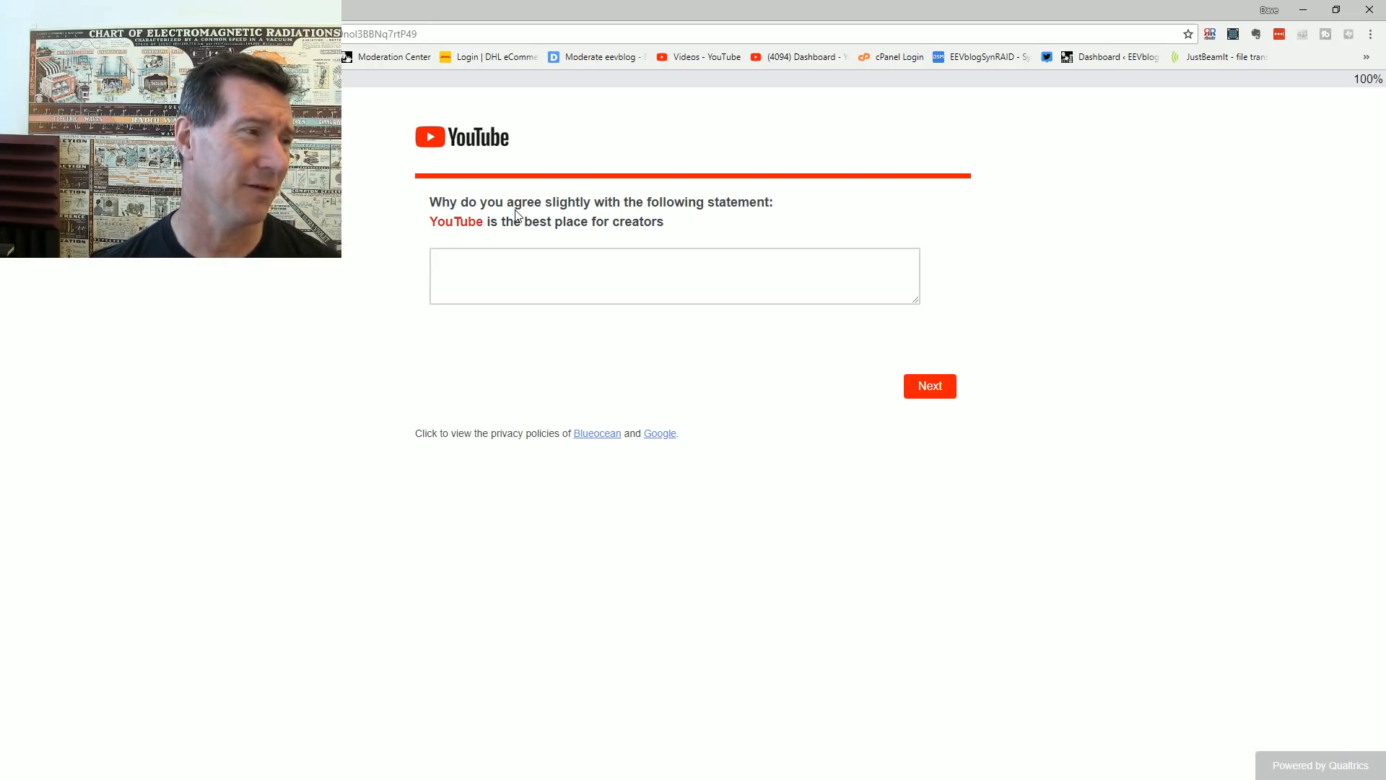
# Step: Answer 'It's the only game in town really, not that that's a good thing.' and submit it
pyautogui.click(674, 274)
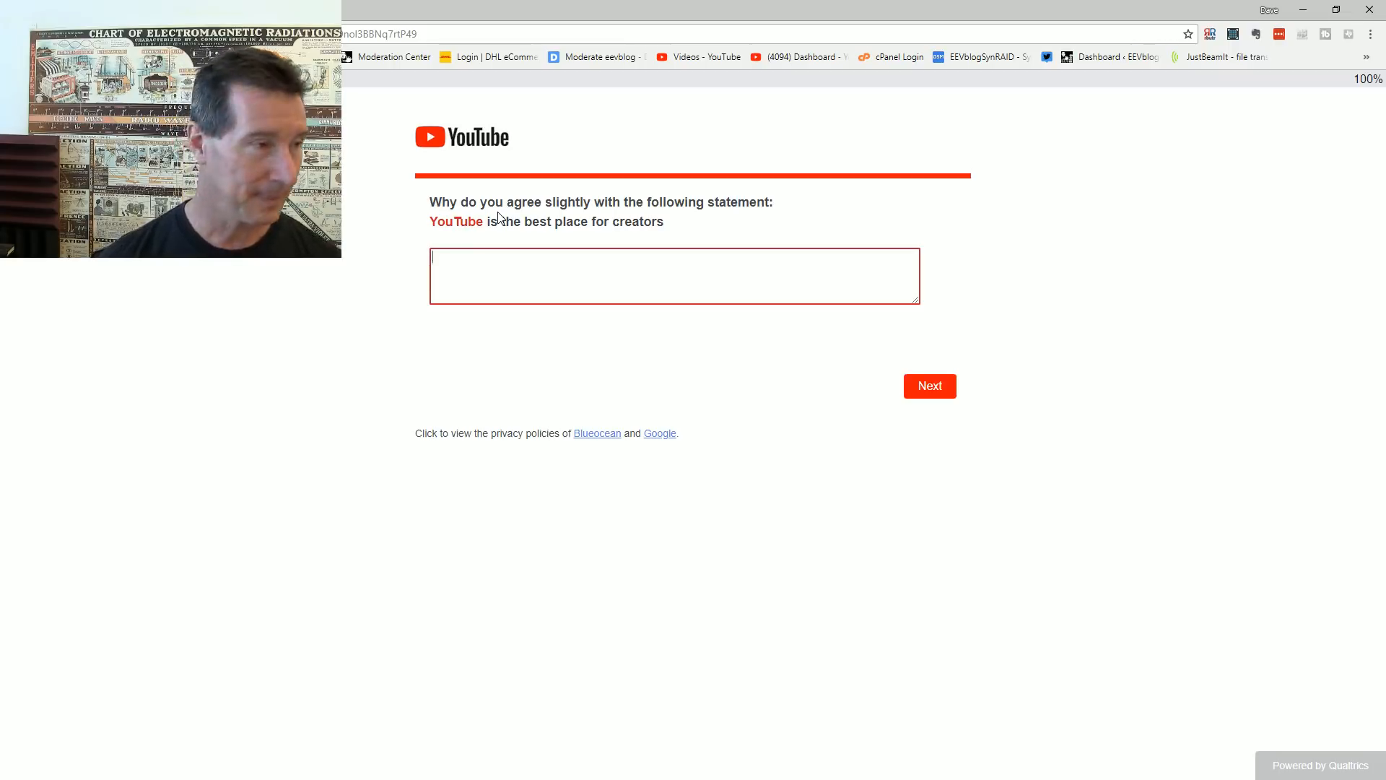
pyautogui.write("It's")
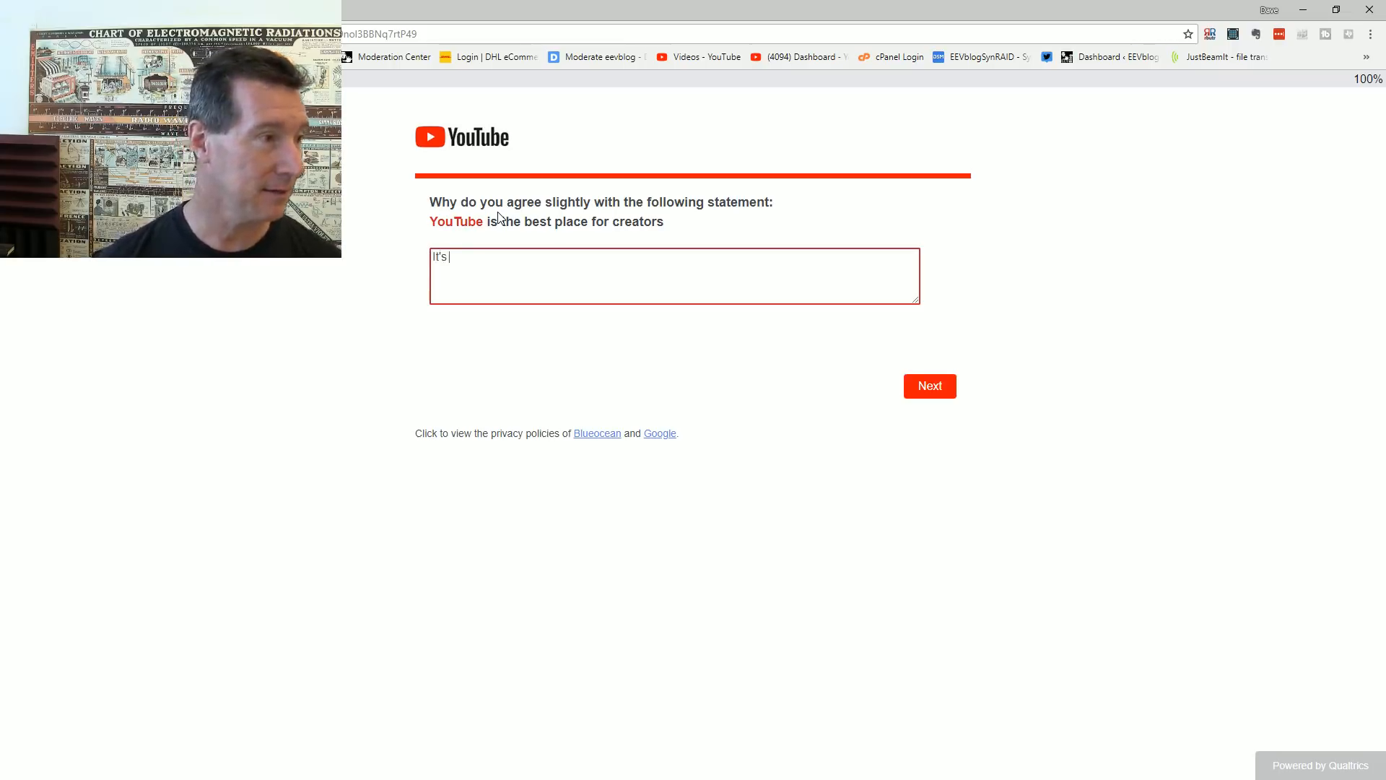
pyautogui.write('the only gamei n')
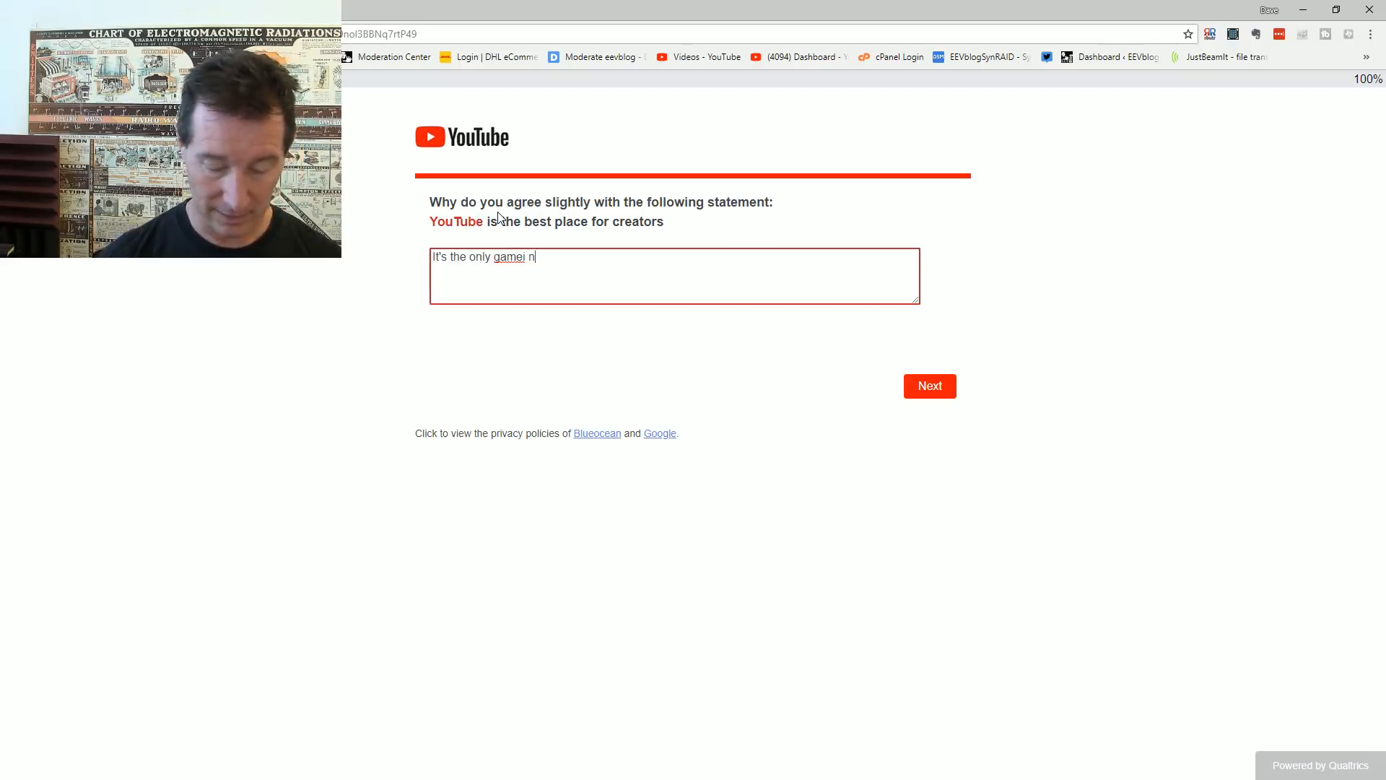
pyautogui.write('town really')
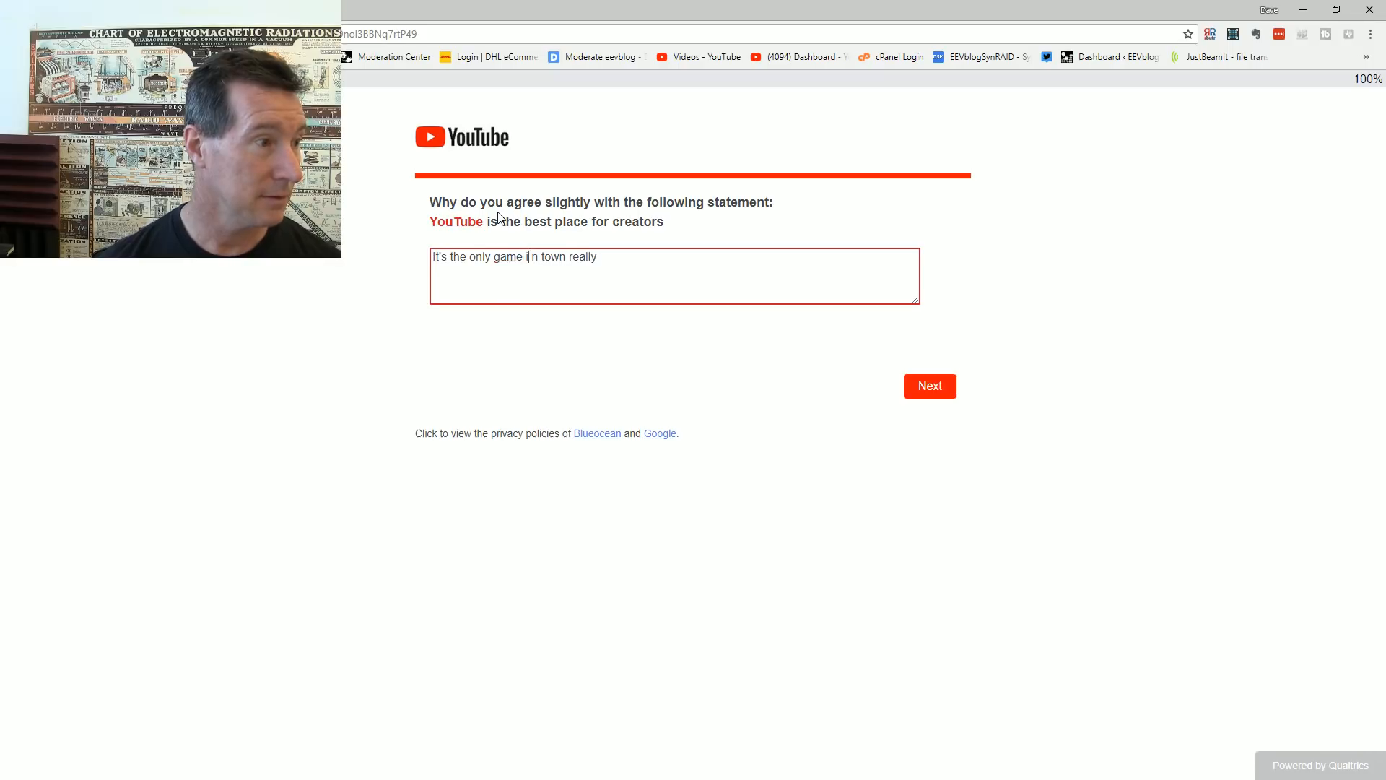
pyautogui.write(', not')
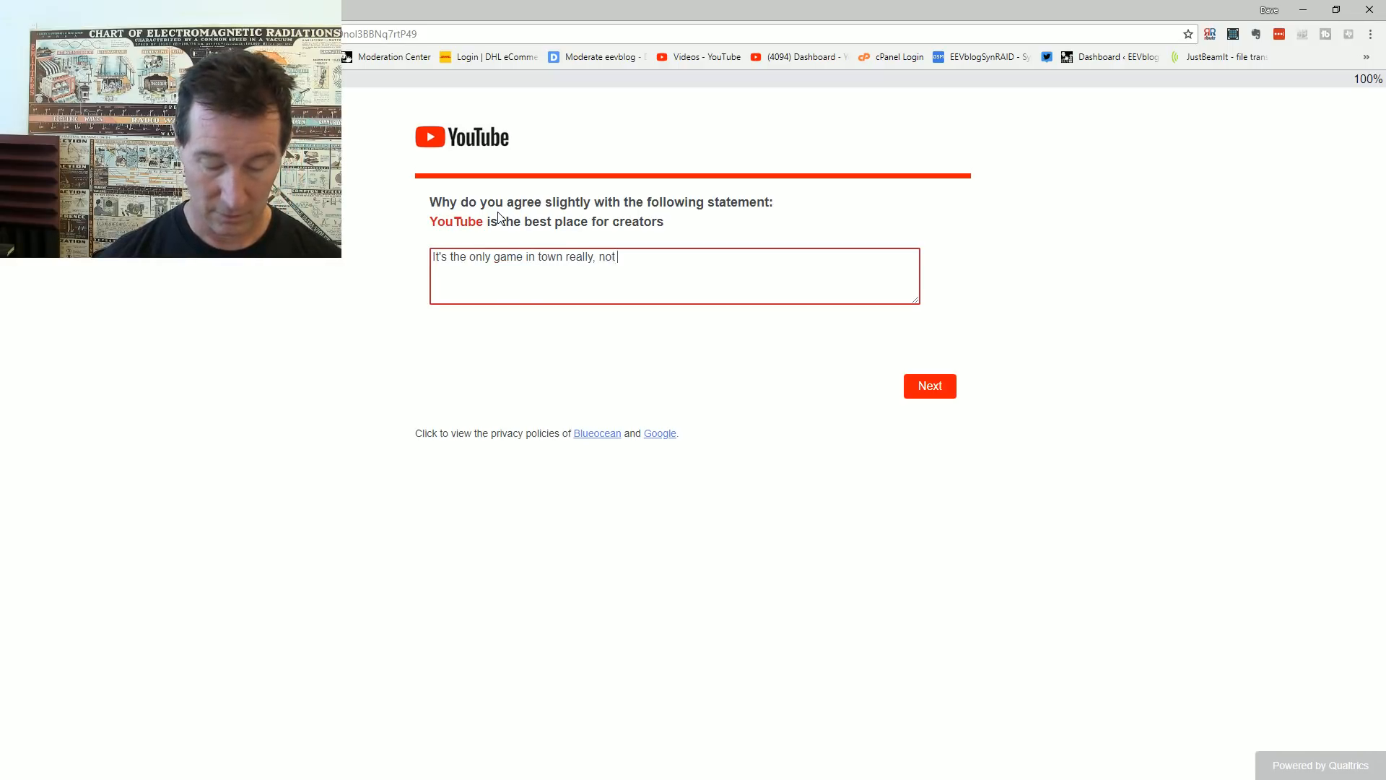
pyautogui.write("that that's a good")
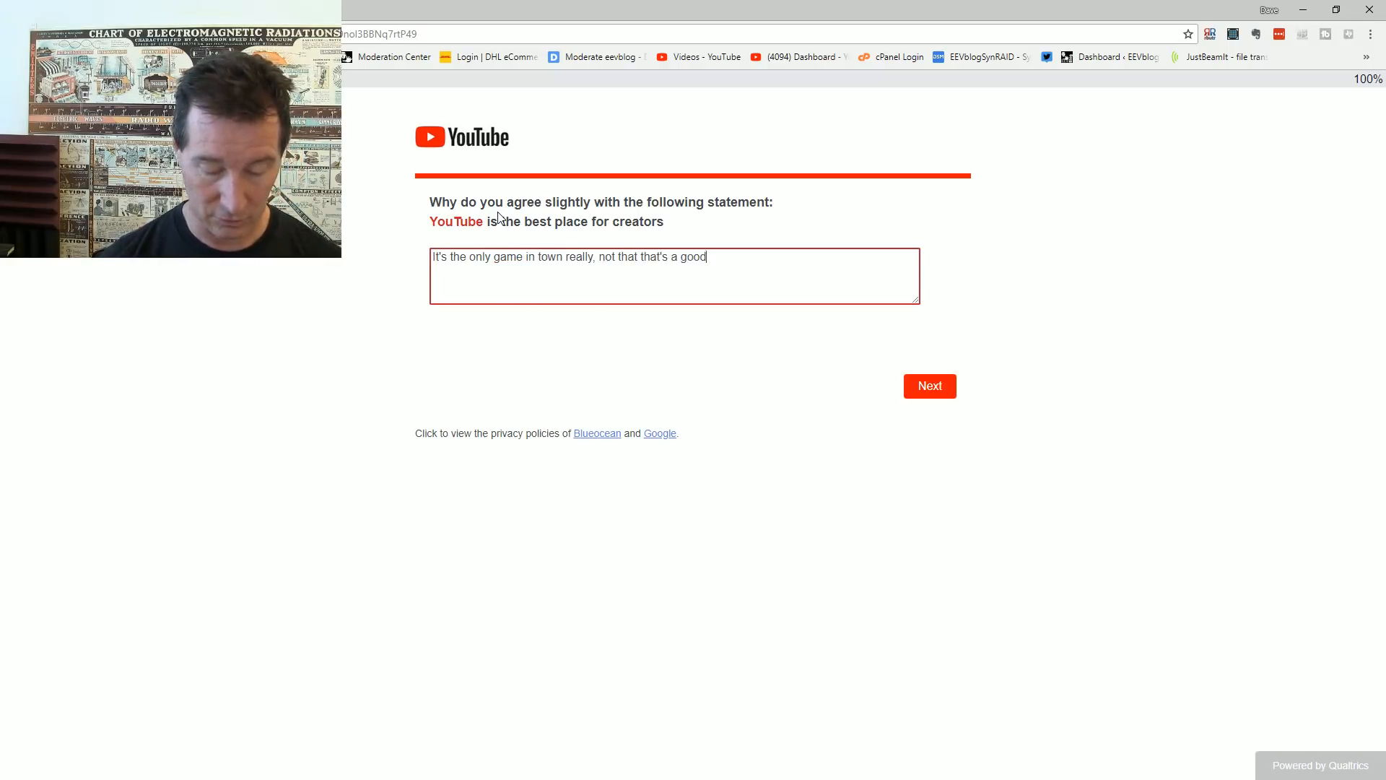
pyautogui.write('thing.')
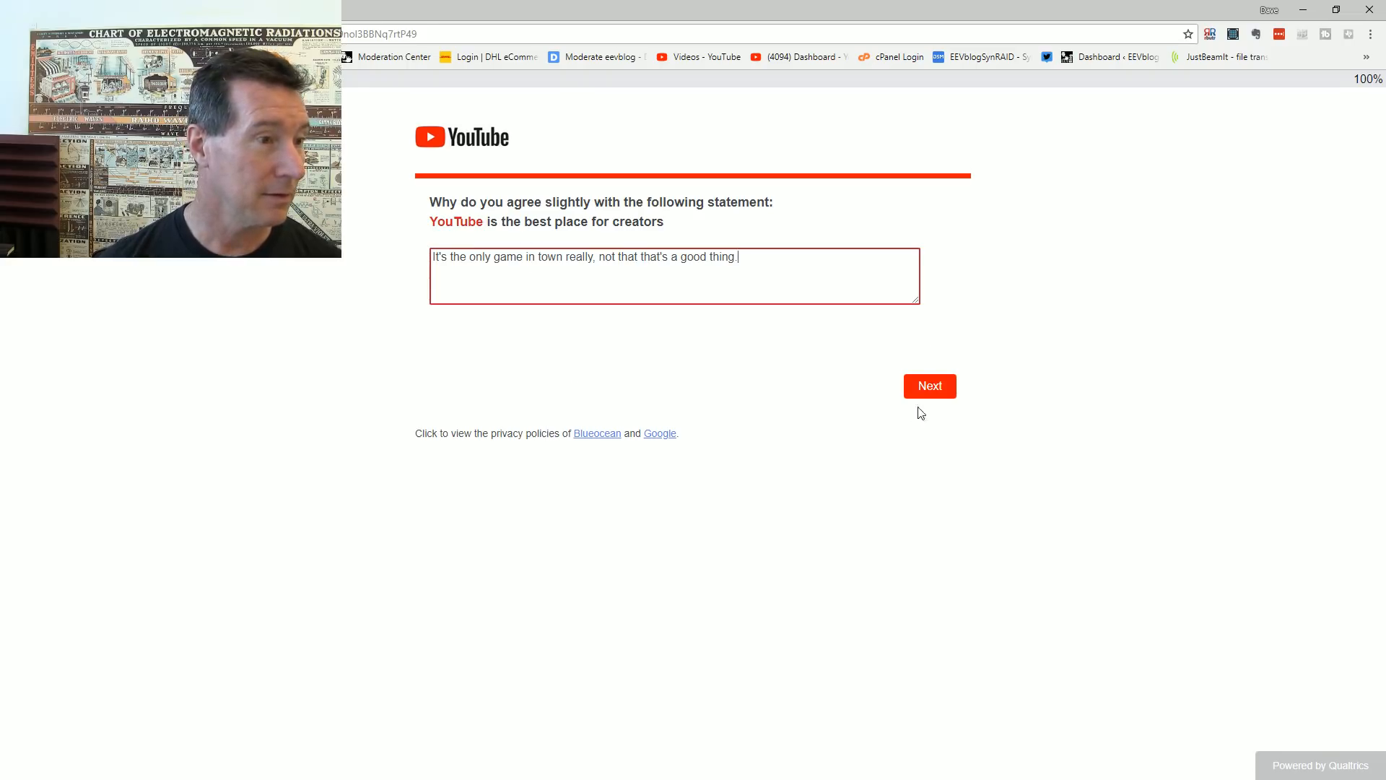
pyautogui.click(929, 387)
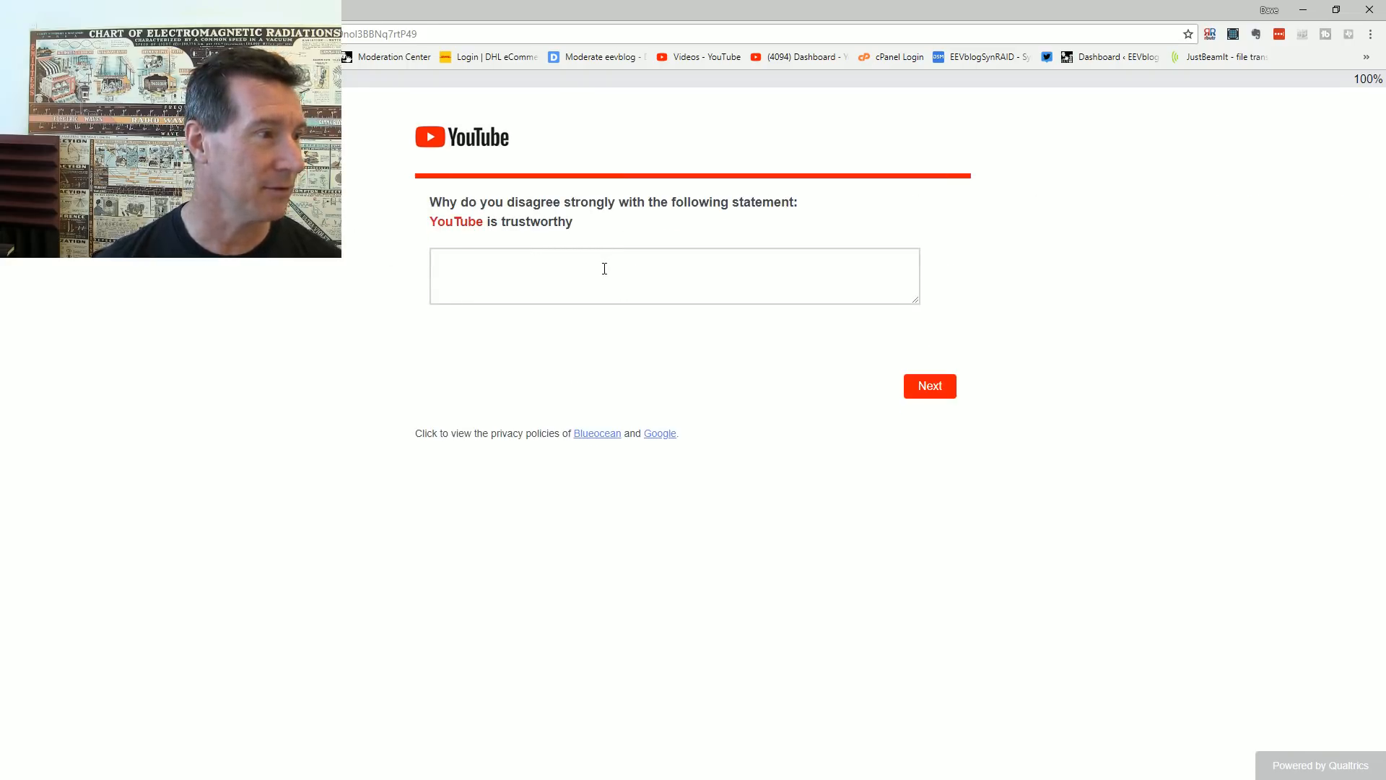
# Step: Answer 'Because your transparency sucks...' for the trustworthiness rating and submit it
pyautogui.write('Because')
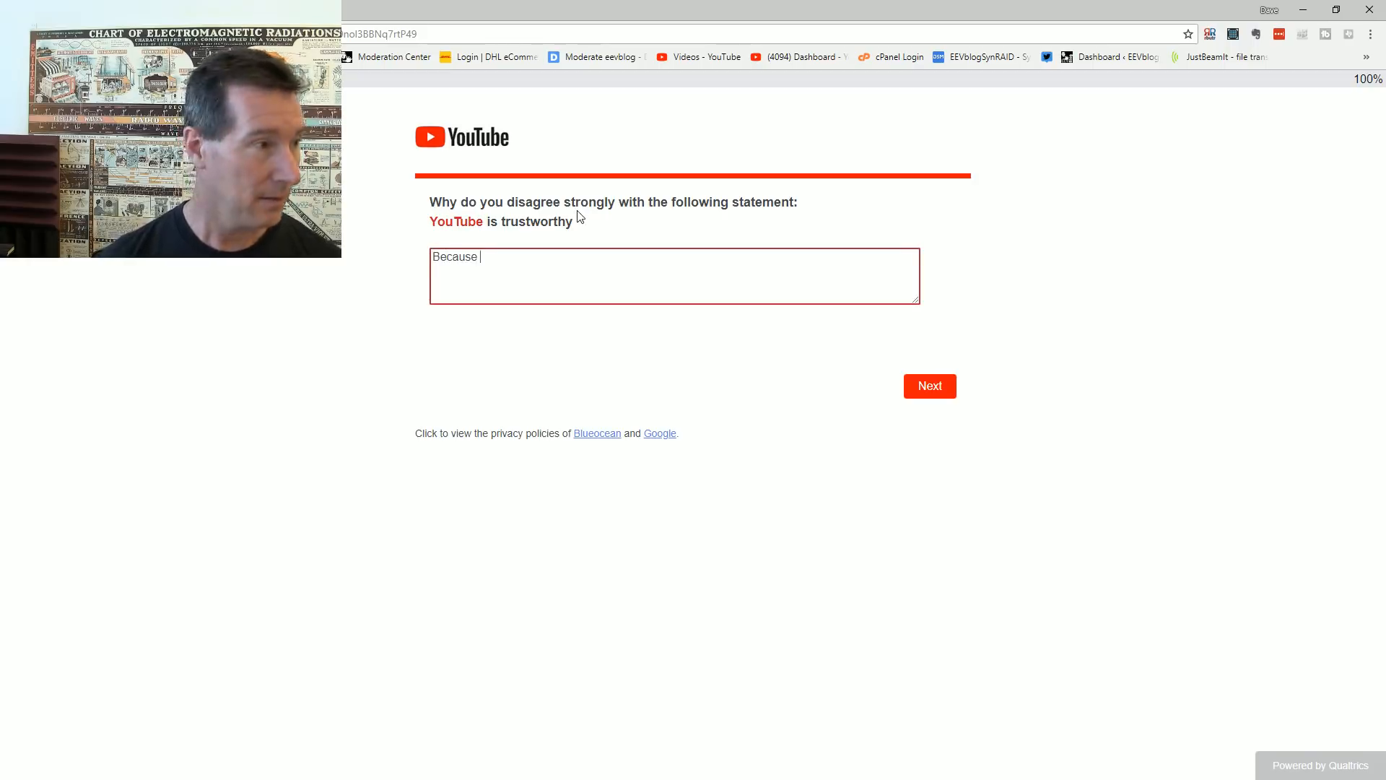
pyautogui.write('your trans')
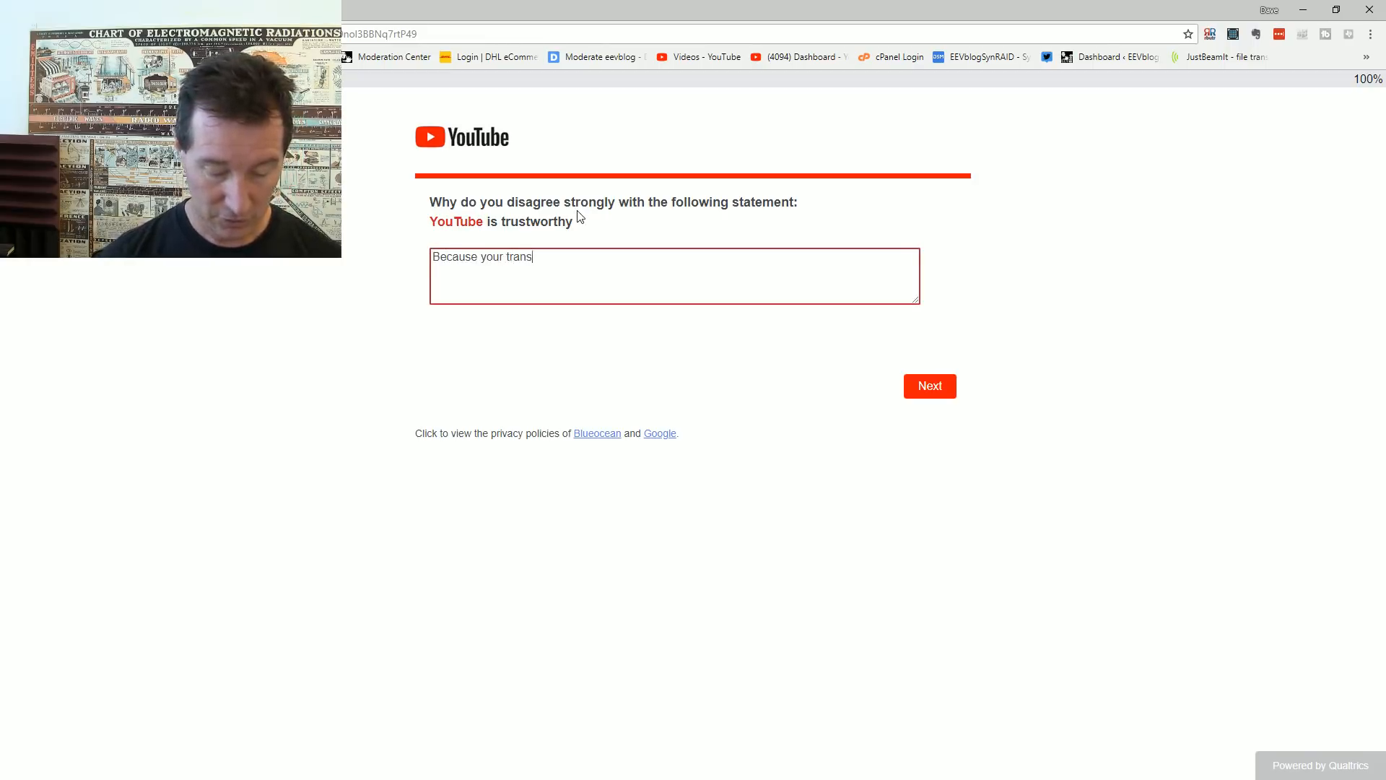
pyautogui.write('parency sucks arse')
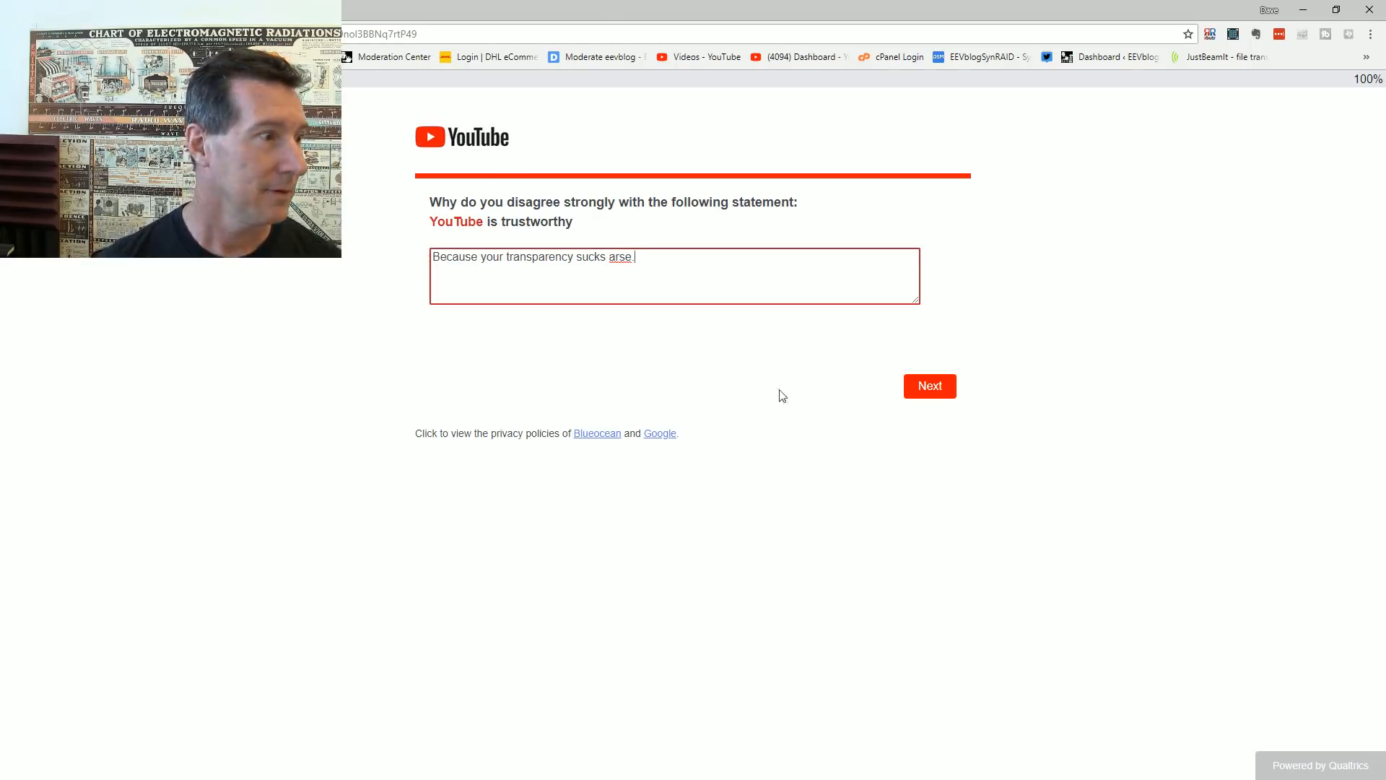
pyautogui.moveTo(929, 387)
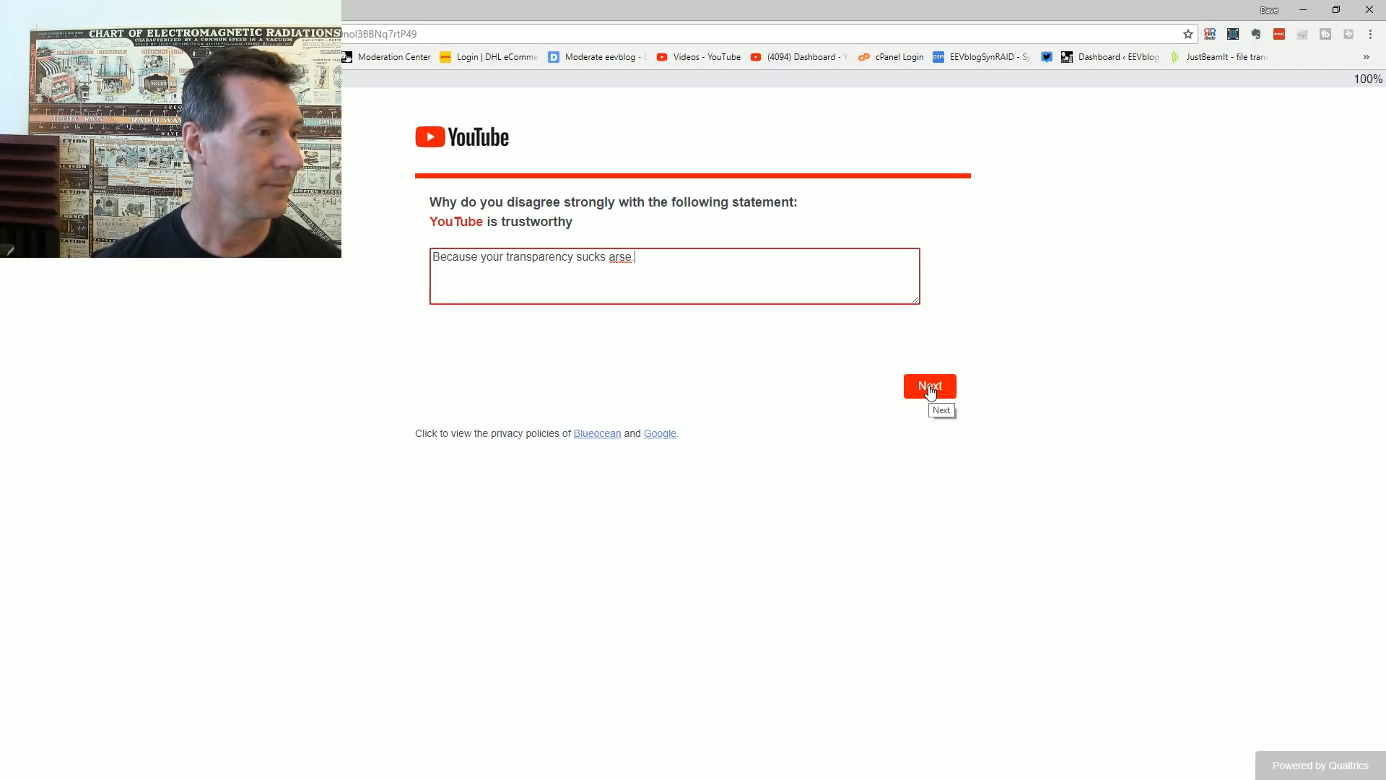
pyautogui.moveTo(674, 257)
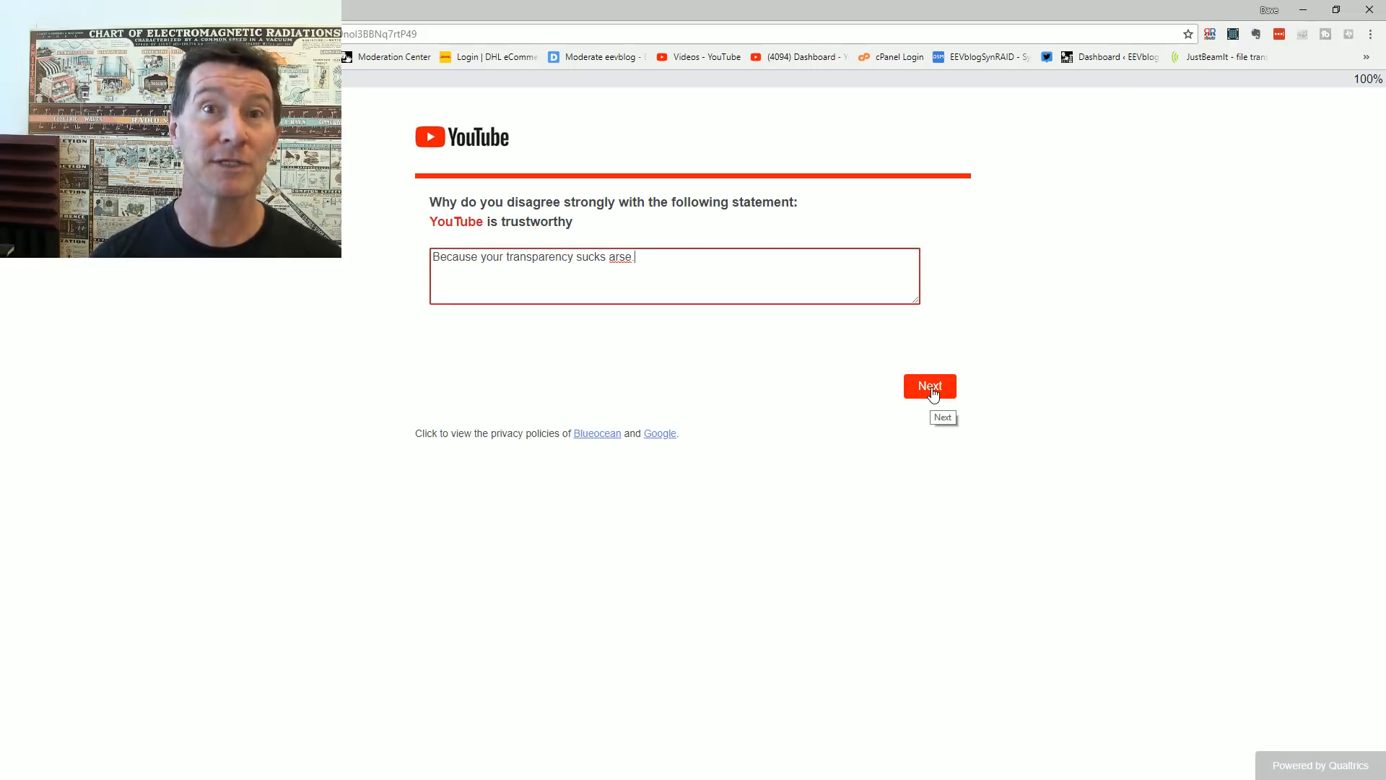
pyautogui.moveTo(1019, 261)
pyautogui.write('.')
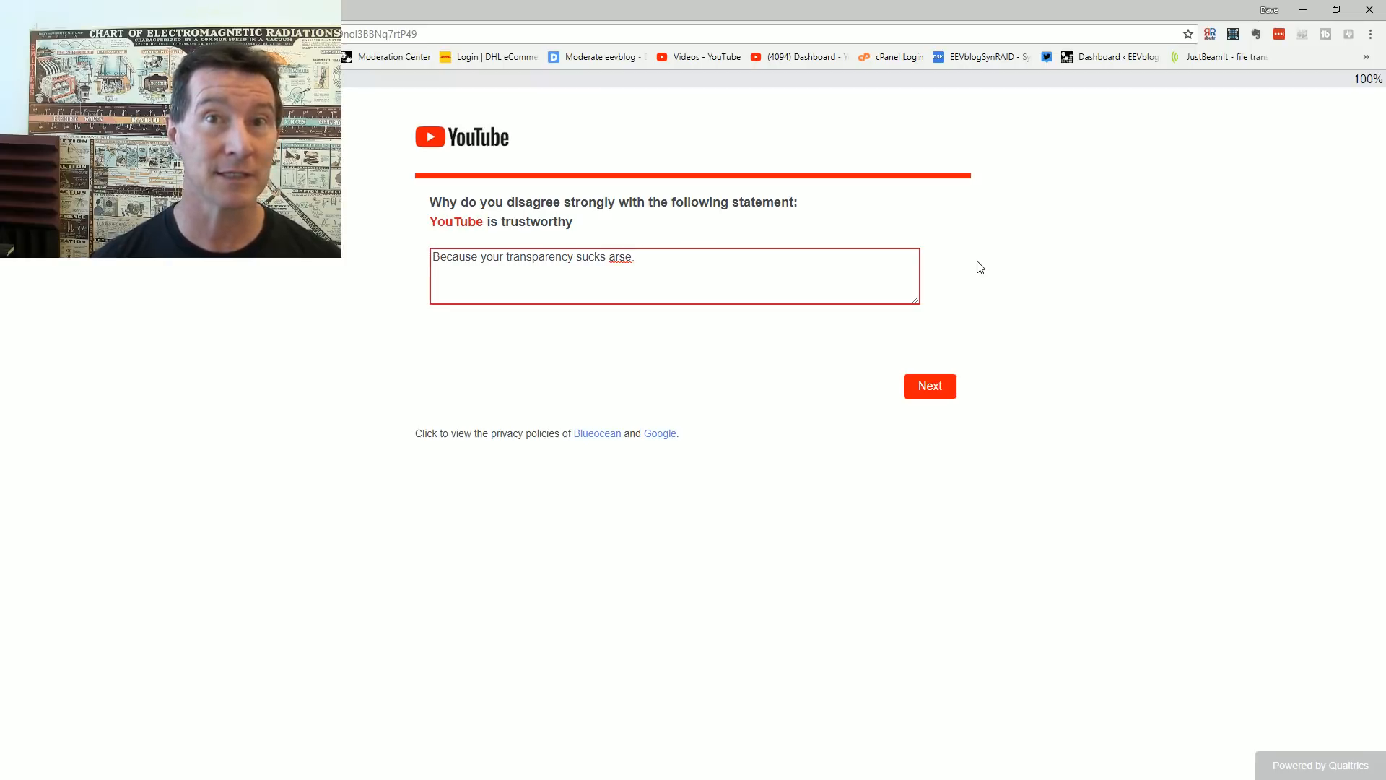
pyautogui.moveTo(991, 258)
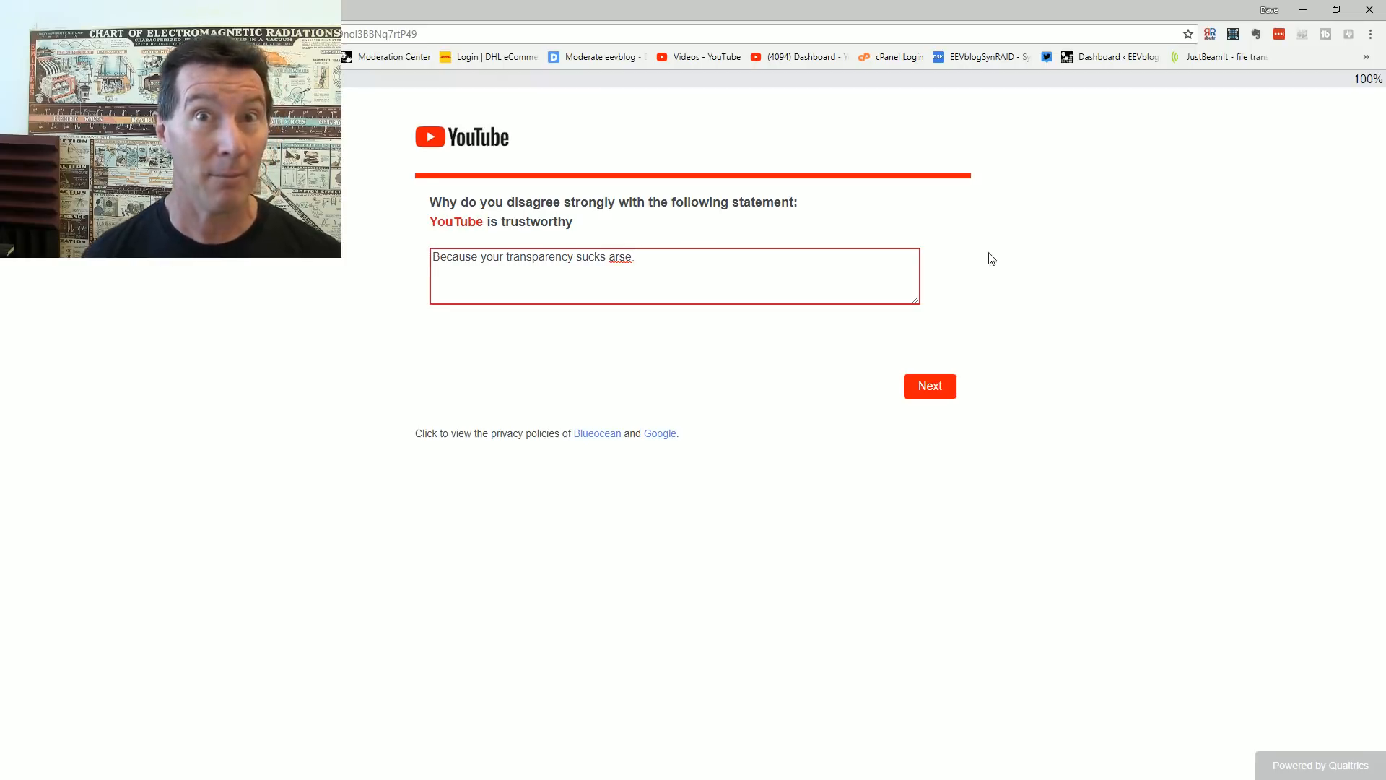
pyautogui.click(928, 386)
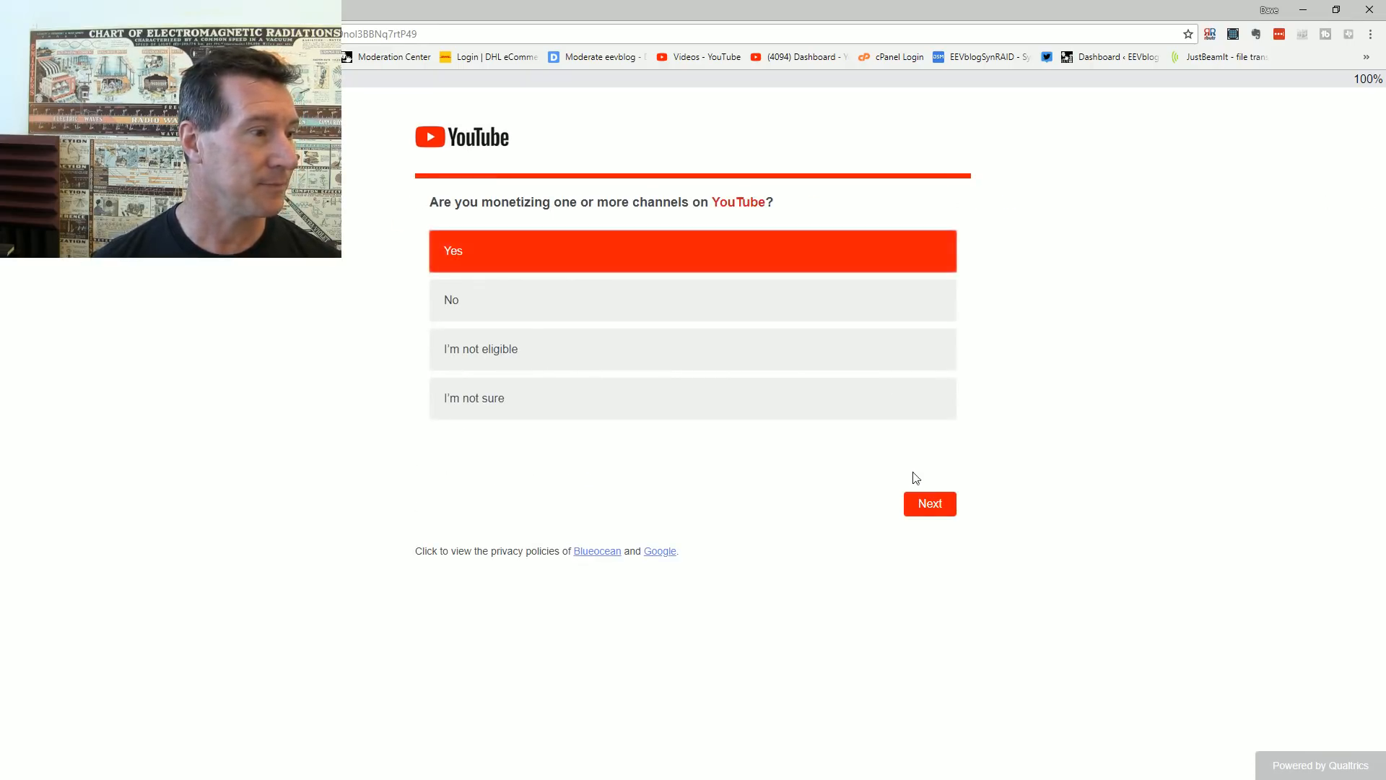
# Step: Submit Yes to monetizing, 76% to 100% of videos monetized, and 0% to 25% income from YouTube
pyautogui.click(928, 504)
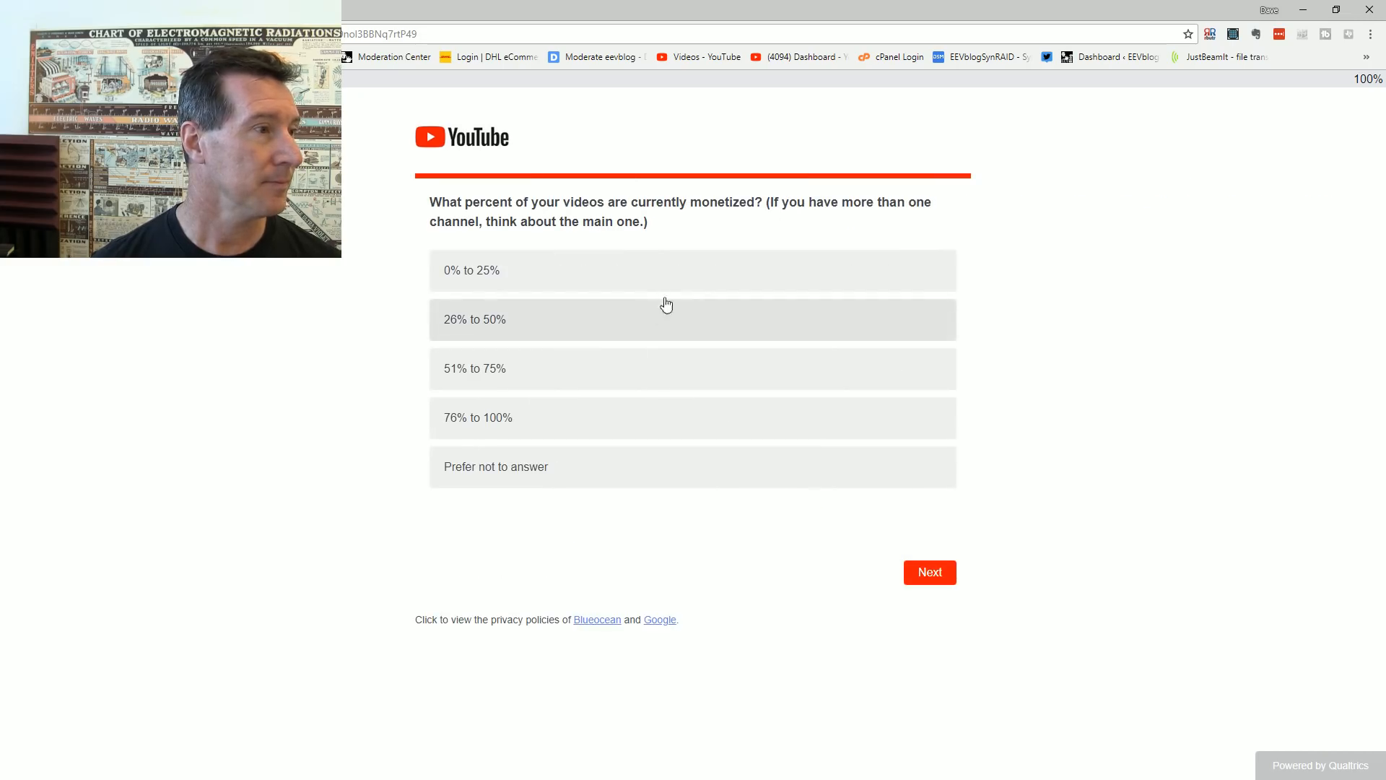
pyautogui.moveTo(582, 483)
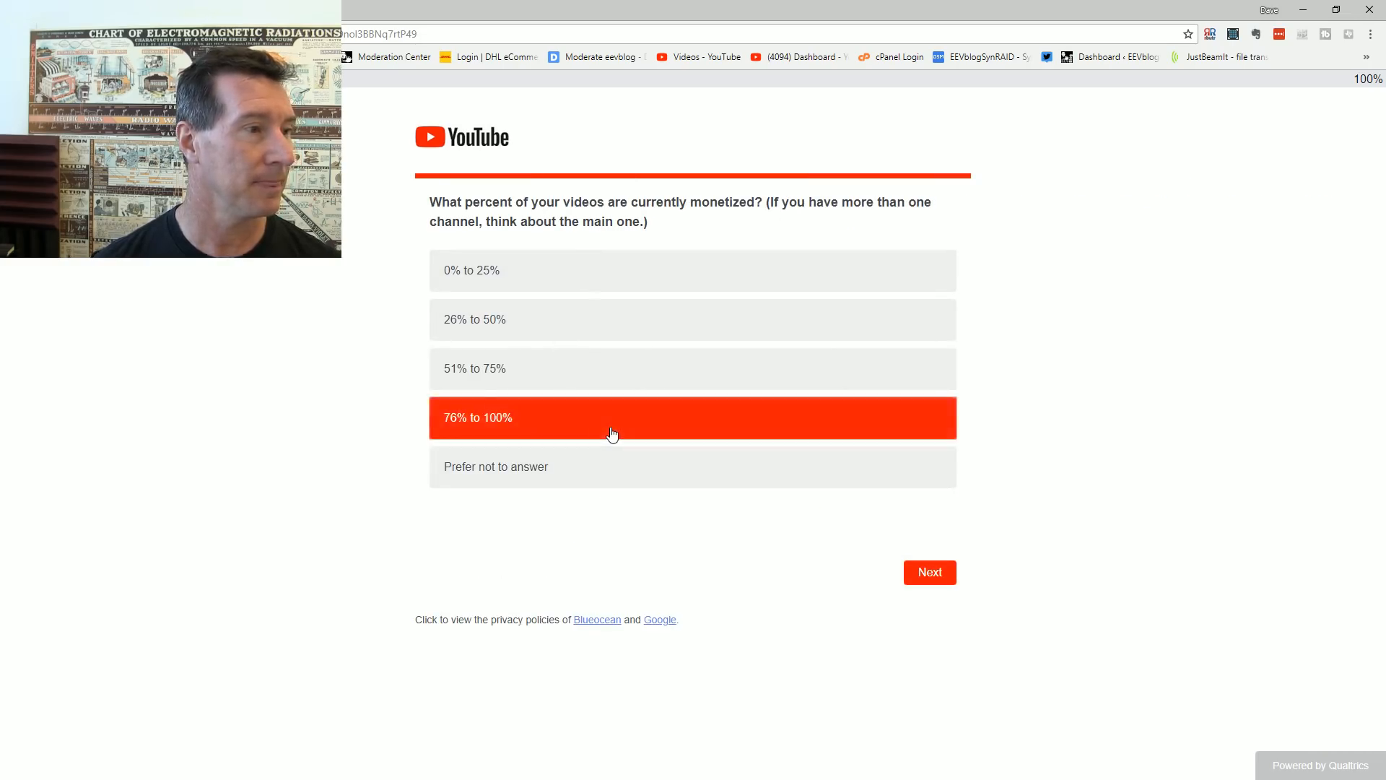
pyautogui.moveTo(928, 572)
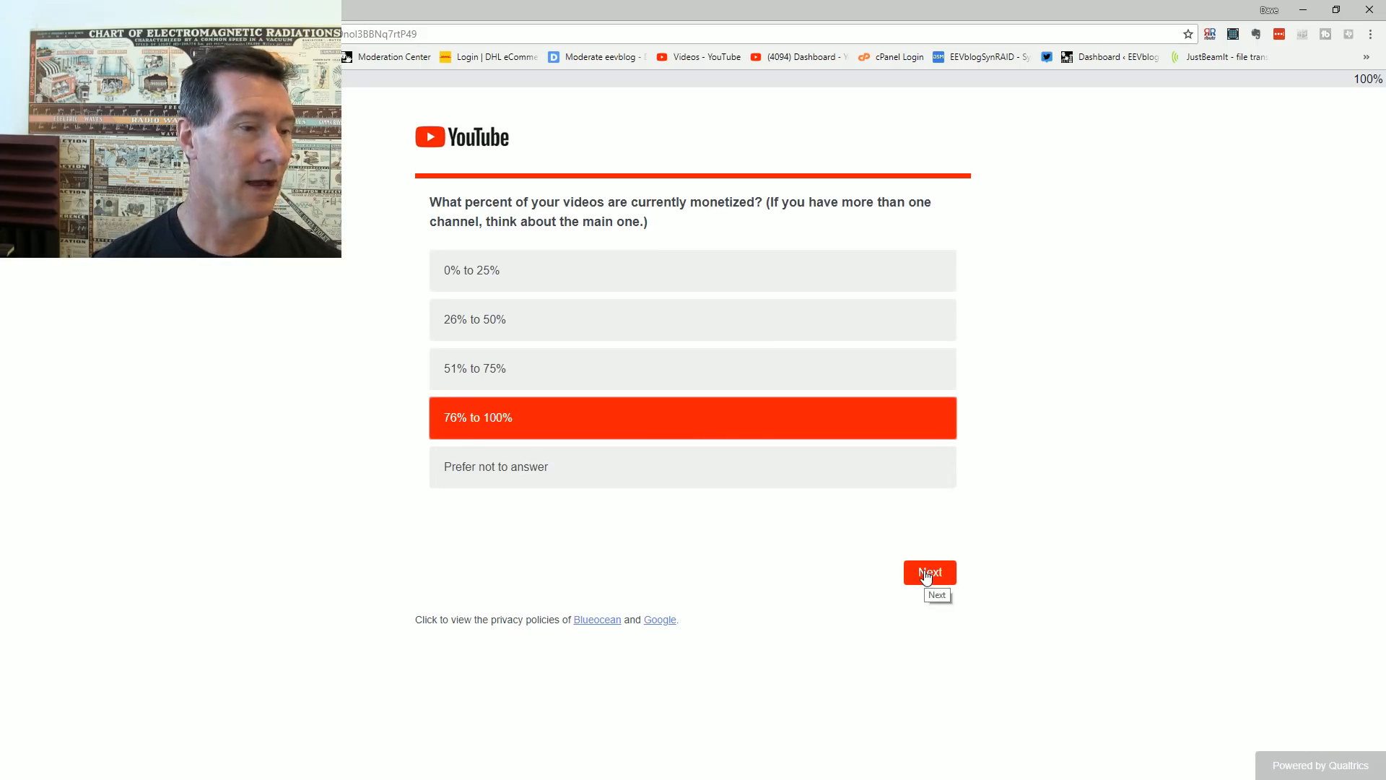
pyautogui.click(928, 571)
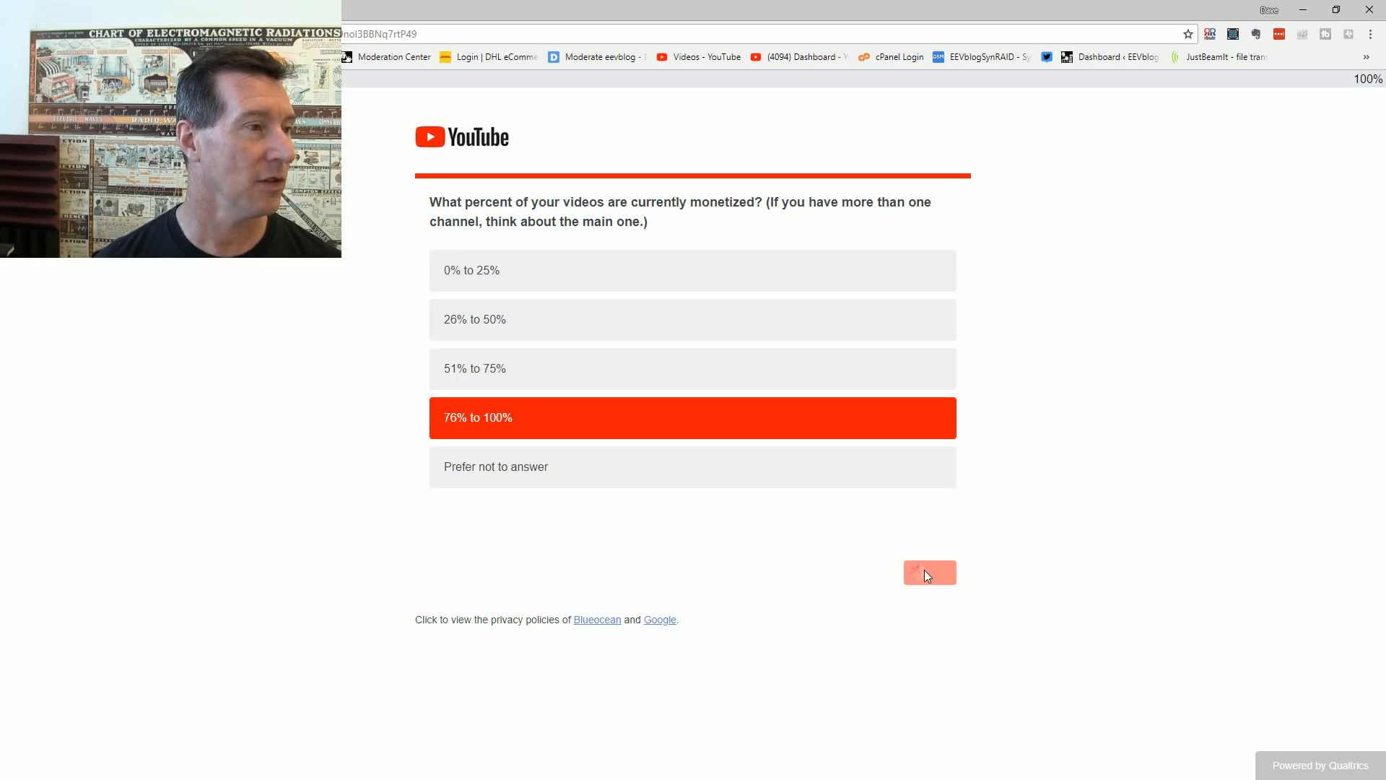
pyautogui.click(929, 571)
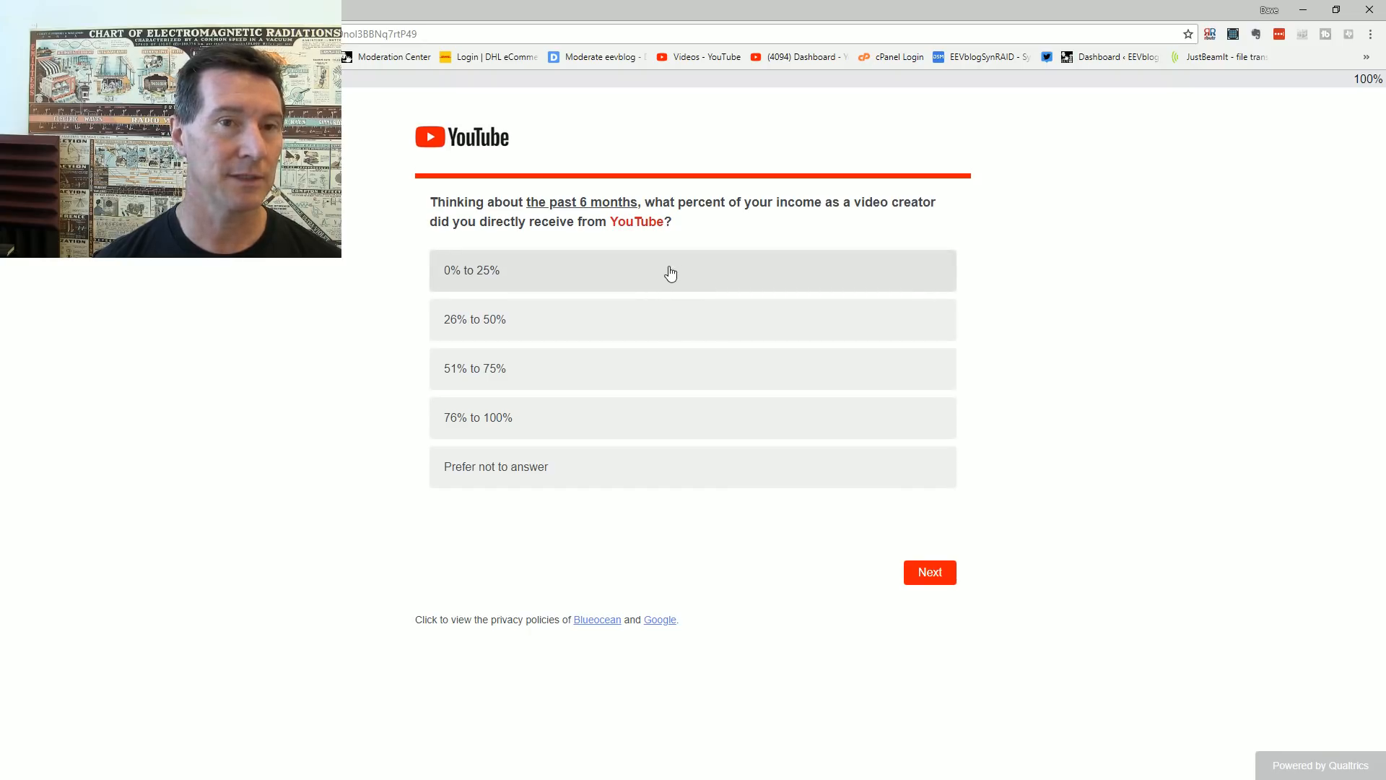
pyautogui.moveTo(667, 278)
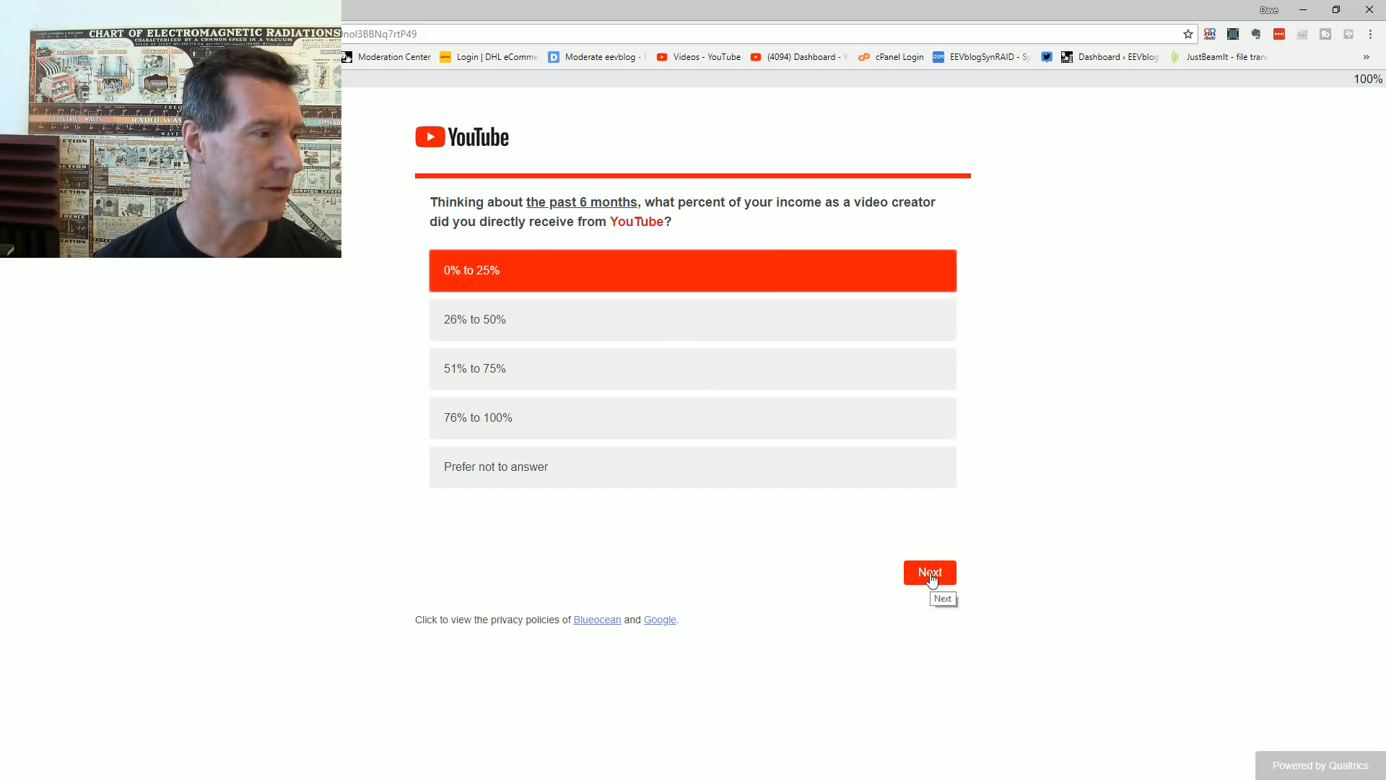
pyautogui.click(929, 572)
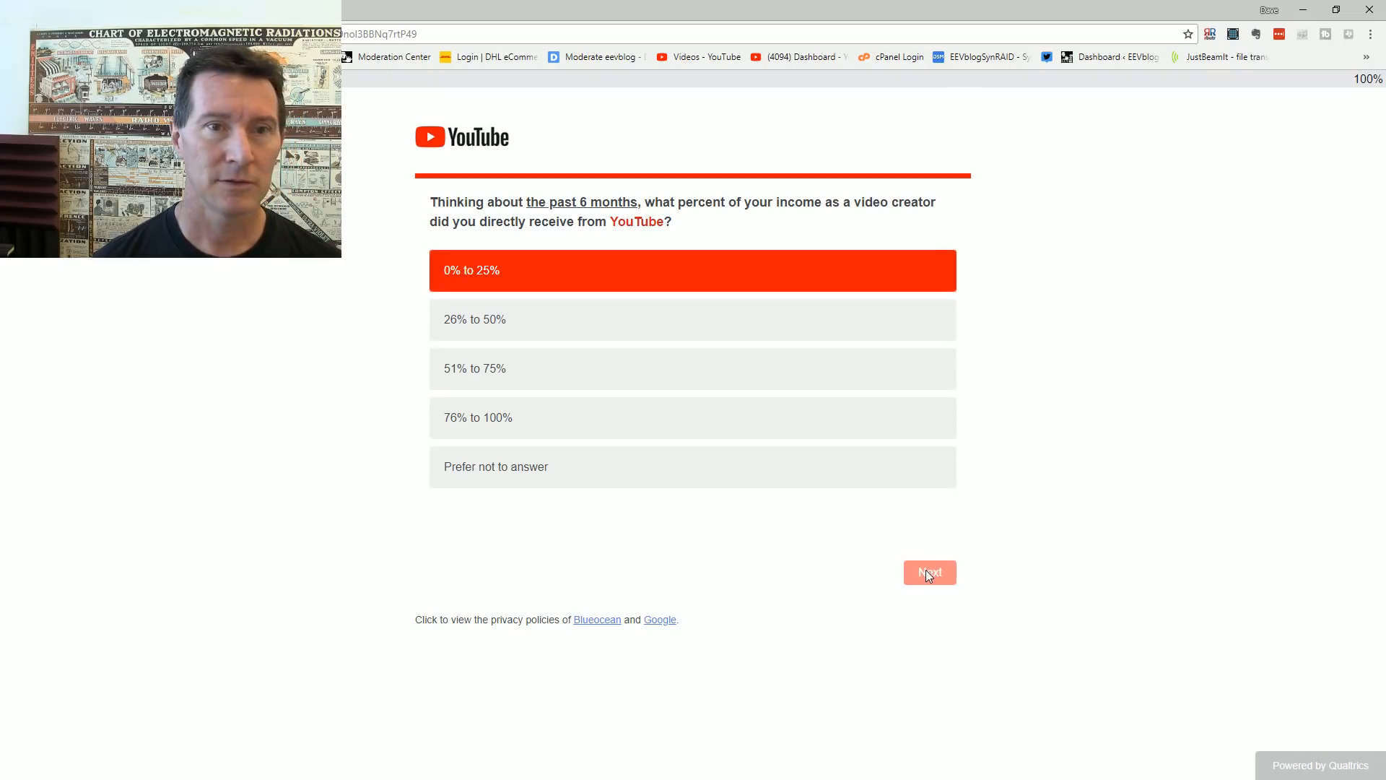
# Step: Select Ads, Merchandise and Other specified as 'Product Sales', and submit the revenue sources
pyautogui.click(928, 572)
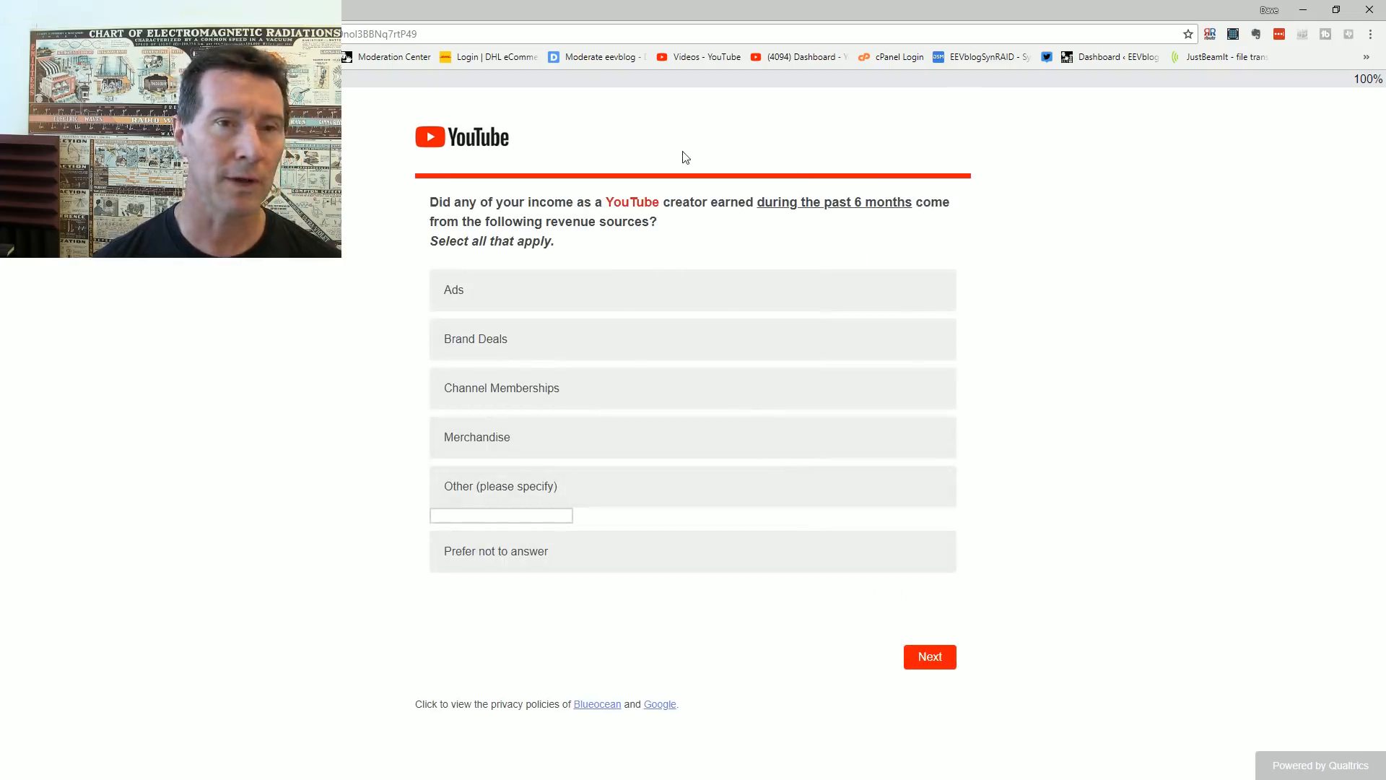
pyautogui.moveTo(592, 275)
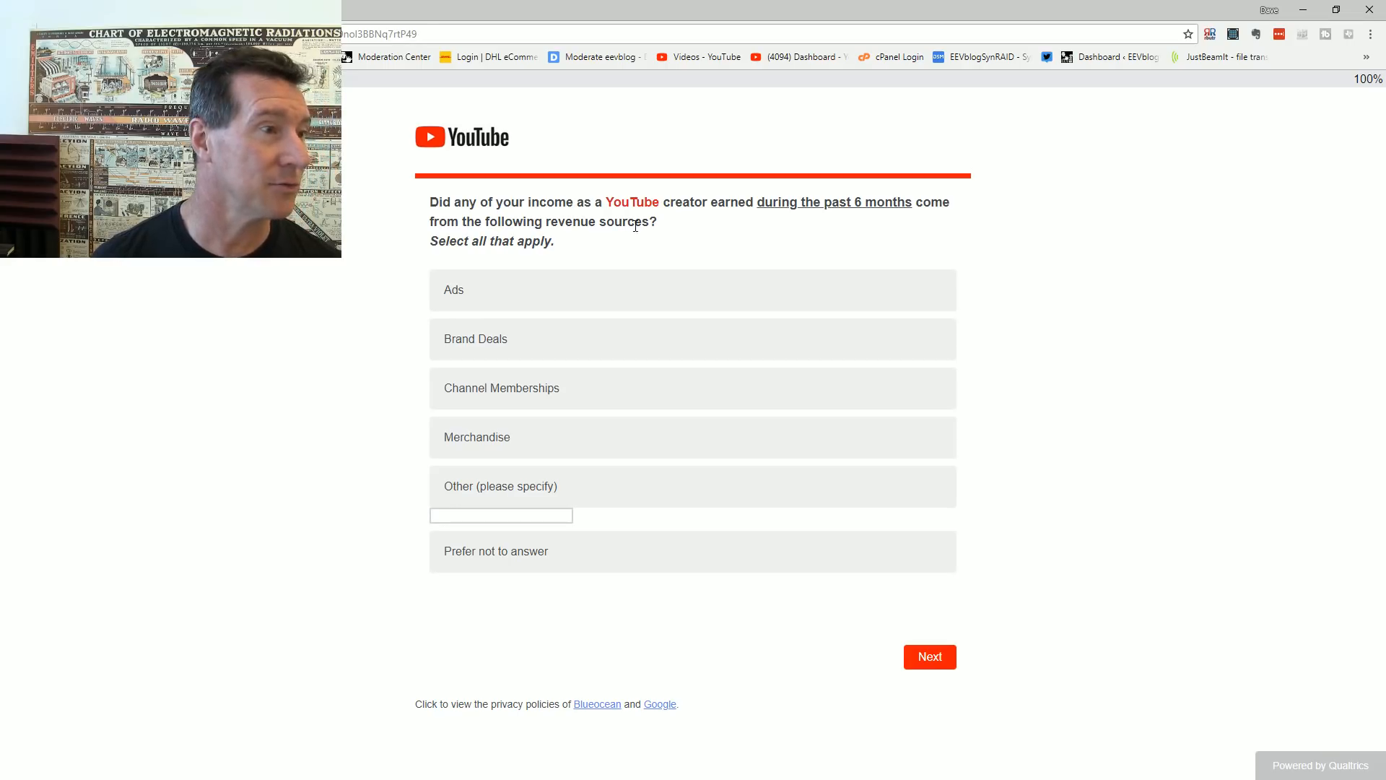
pyautogui.moveTo(680, 244)
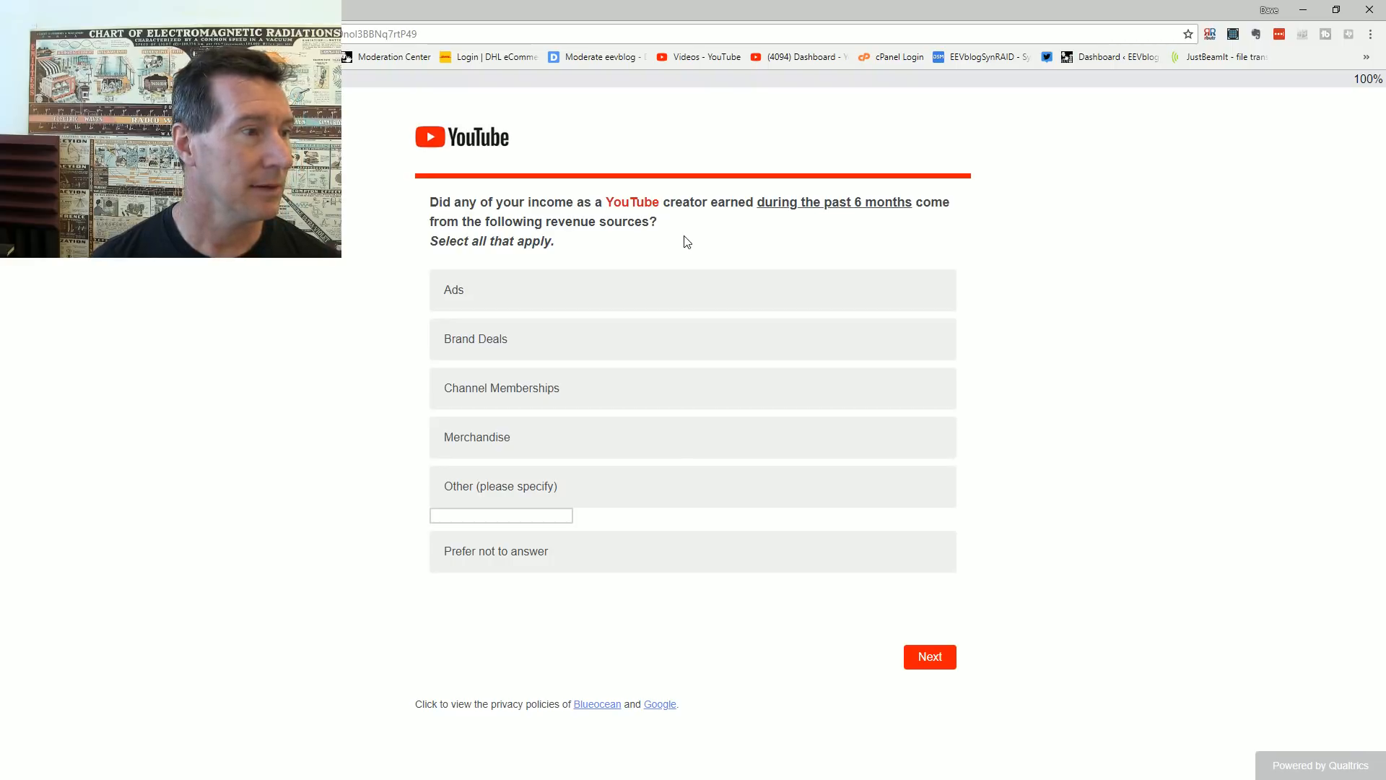
pyautogui.moveTo(659, 237)
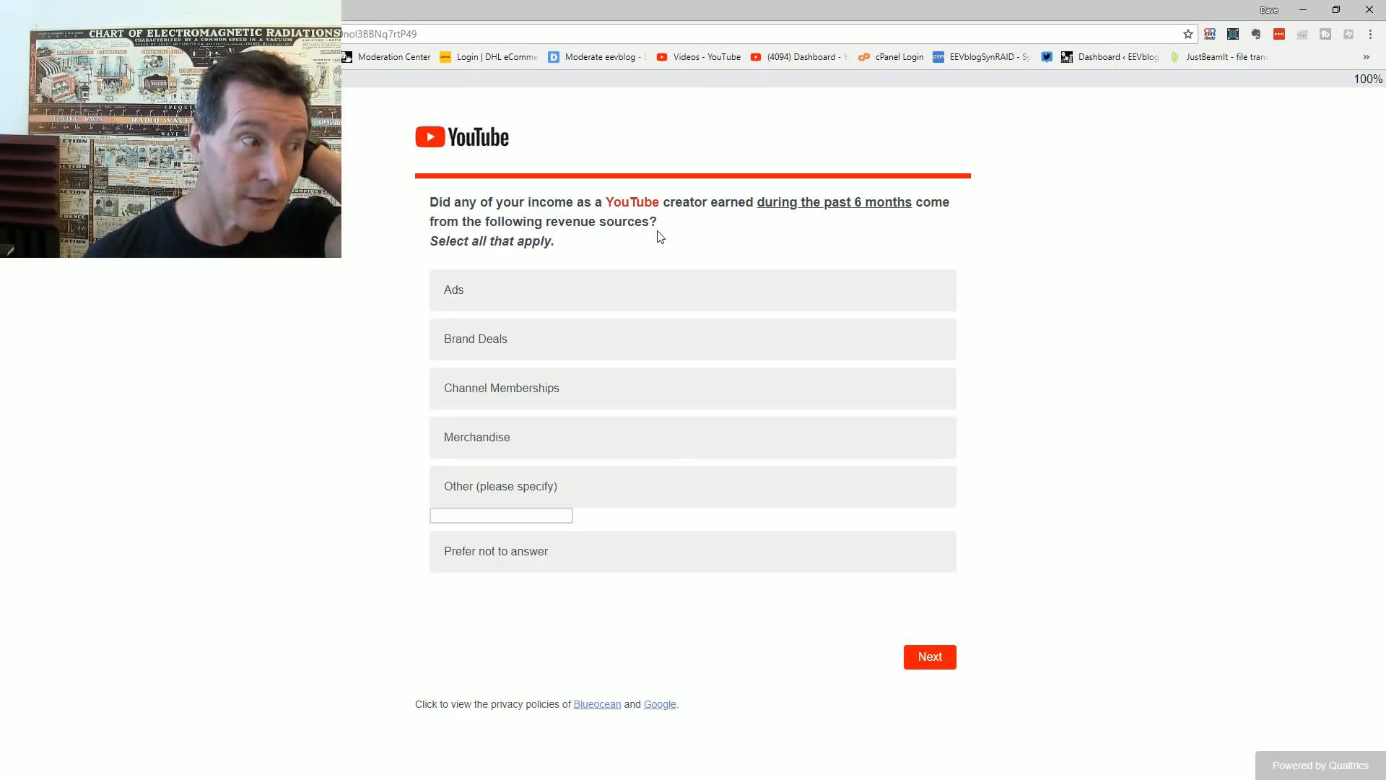
pyautogui.moveTo(598, 309)
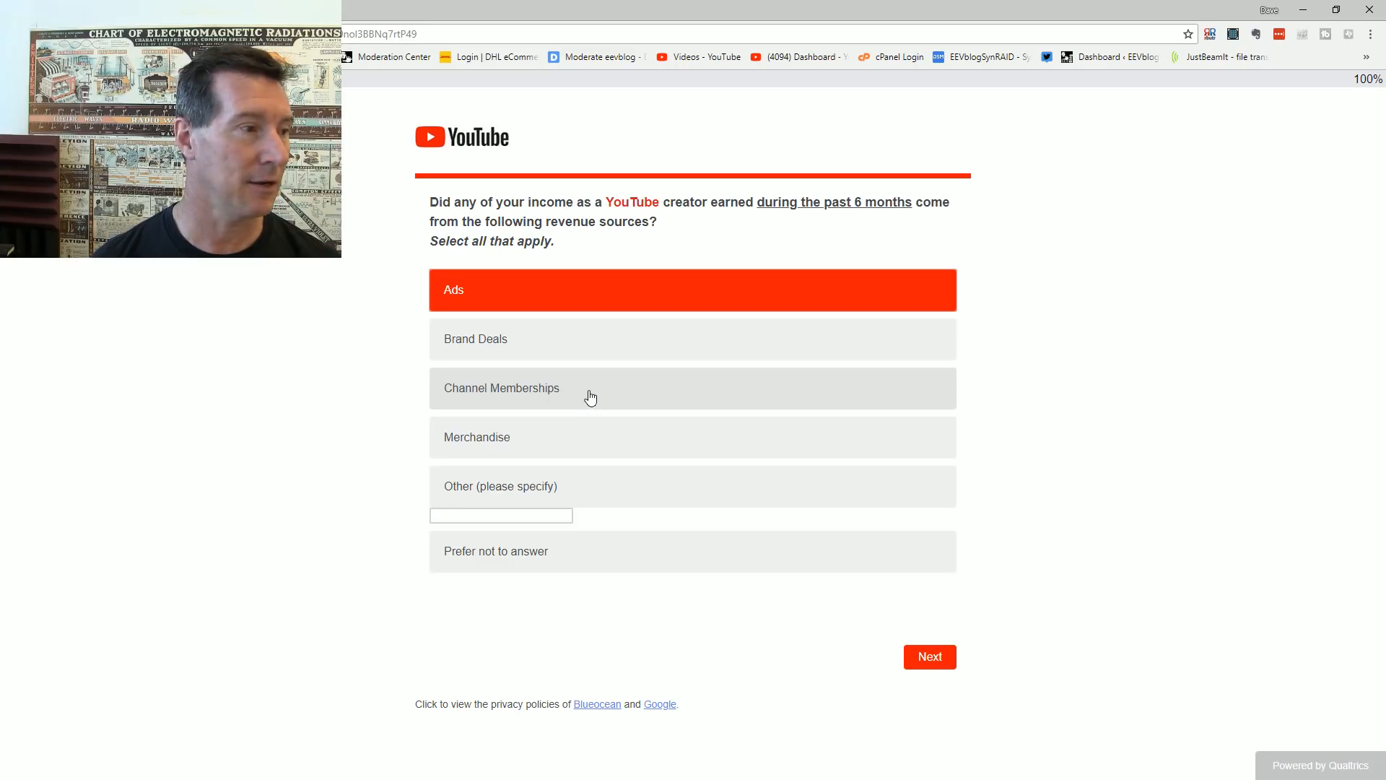
pyautogui.moveTo(597, 443)
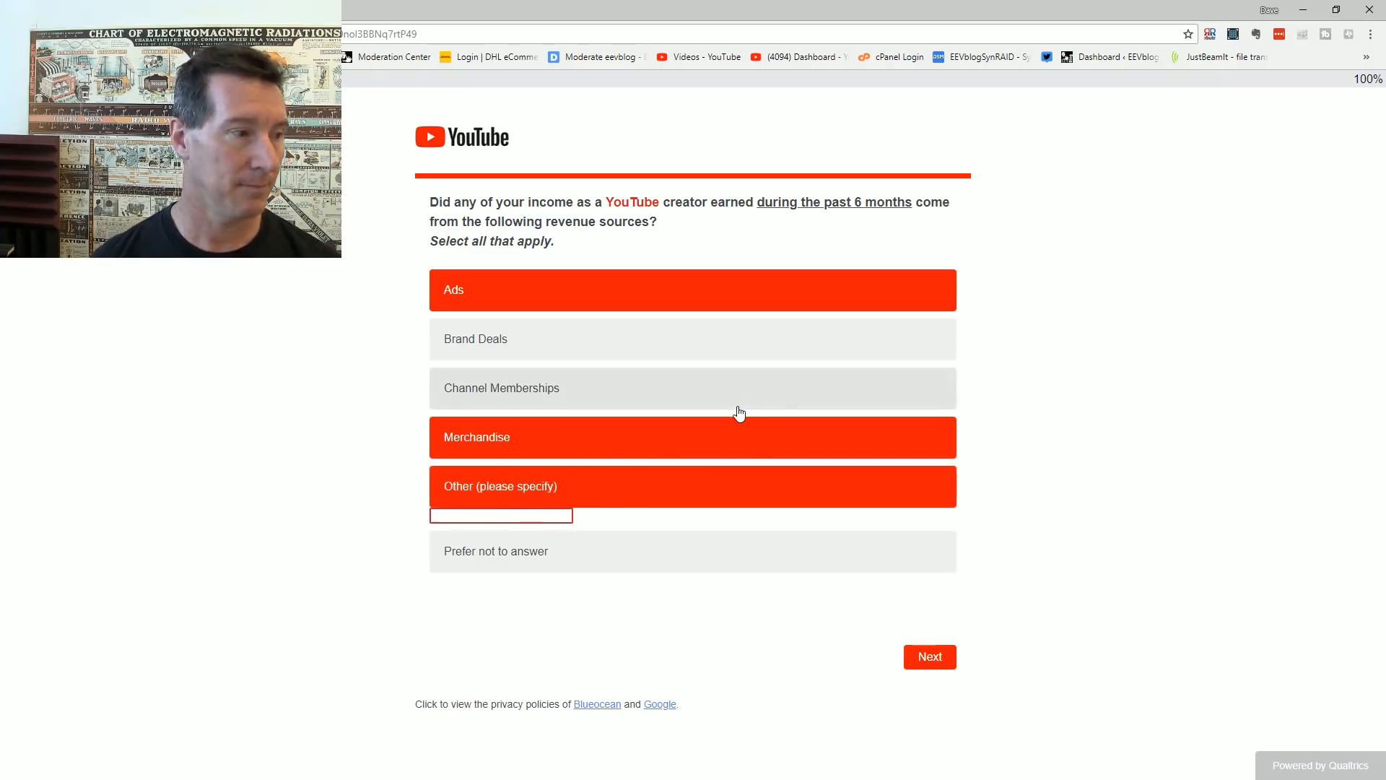
pyautogui.write('Product Sales')
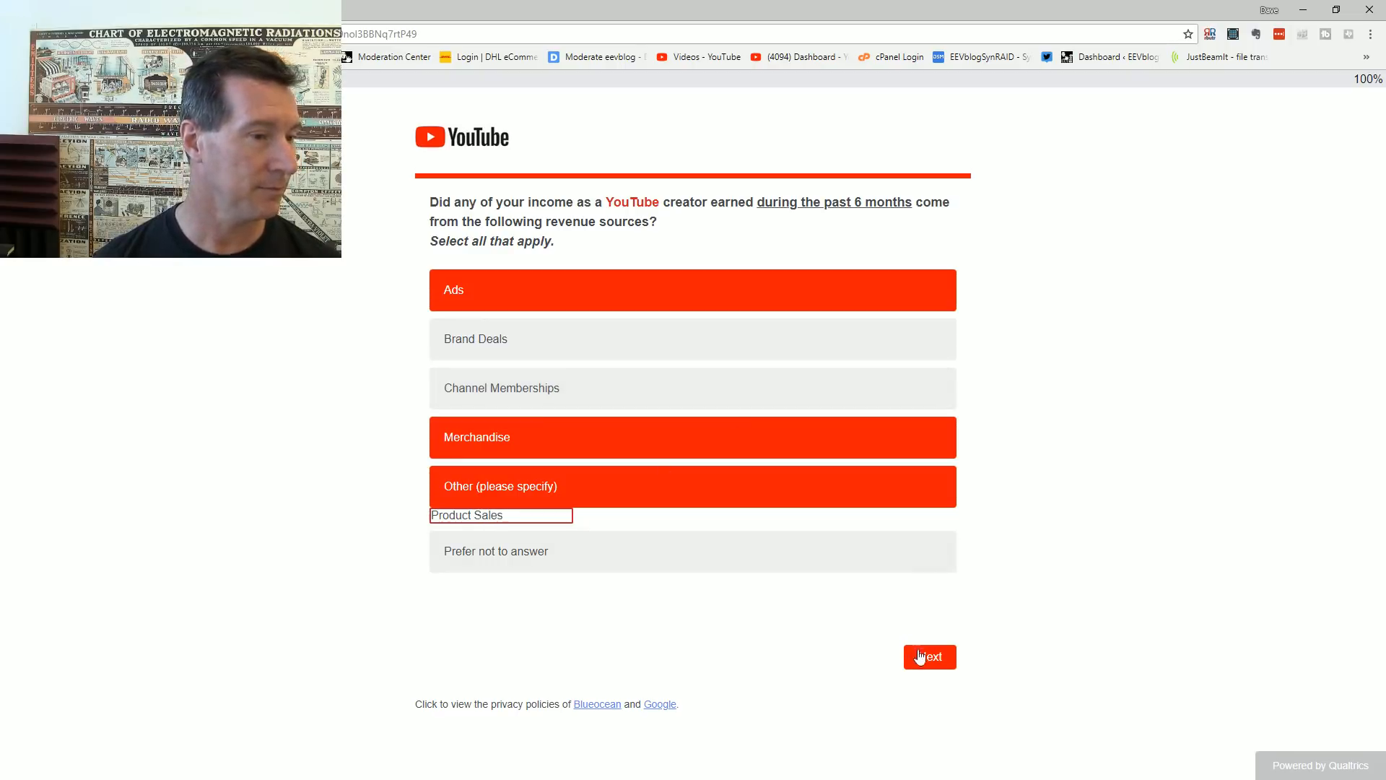
pyautogui.click(928, 657)
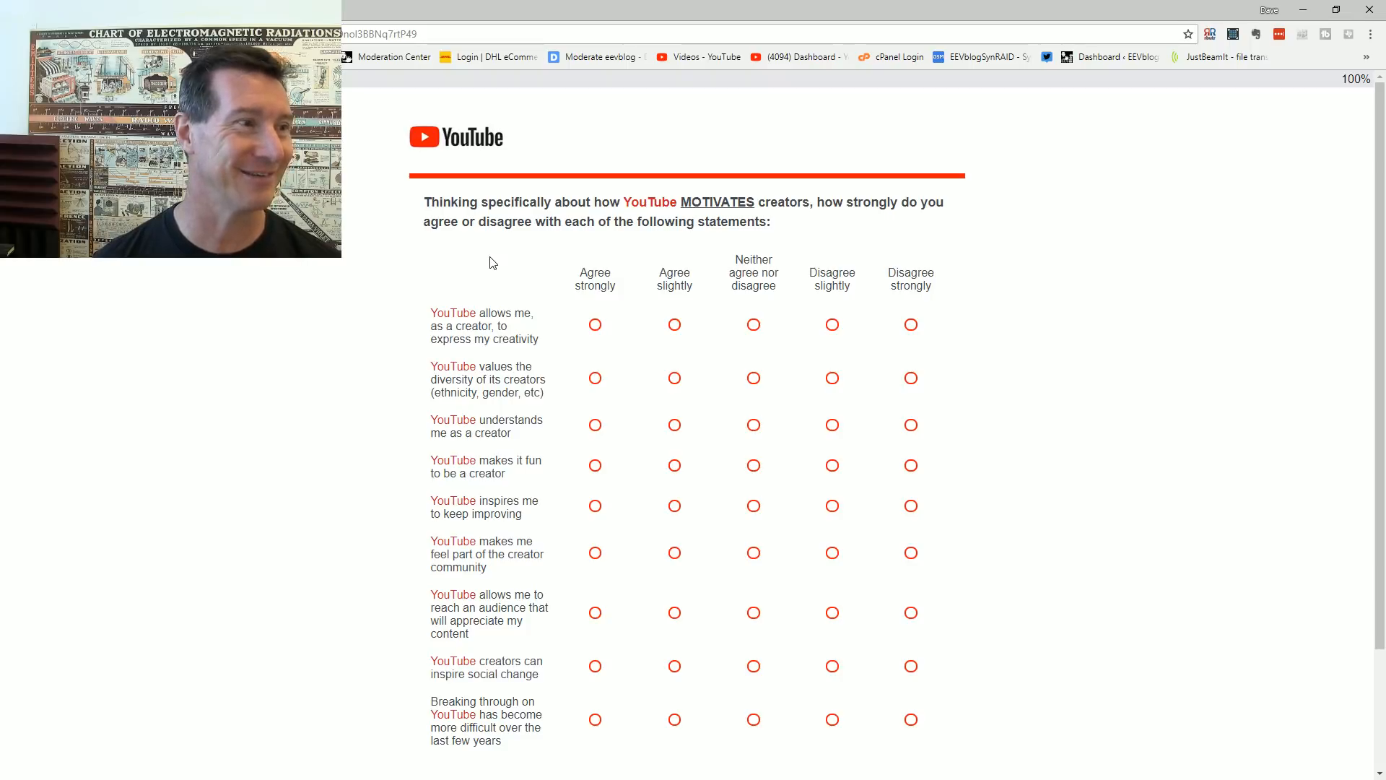
# Step: Rate the creativity-expression and valuing-creator-diversity statements as Disagree slightly
pyautogui.scroll(-3)
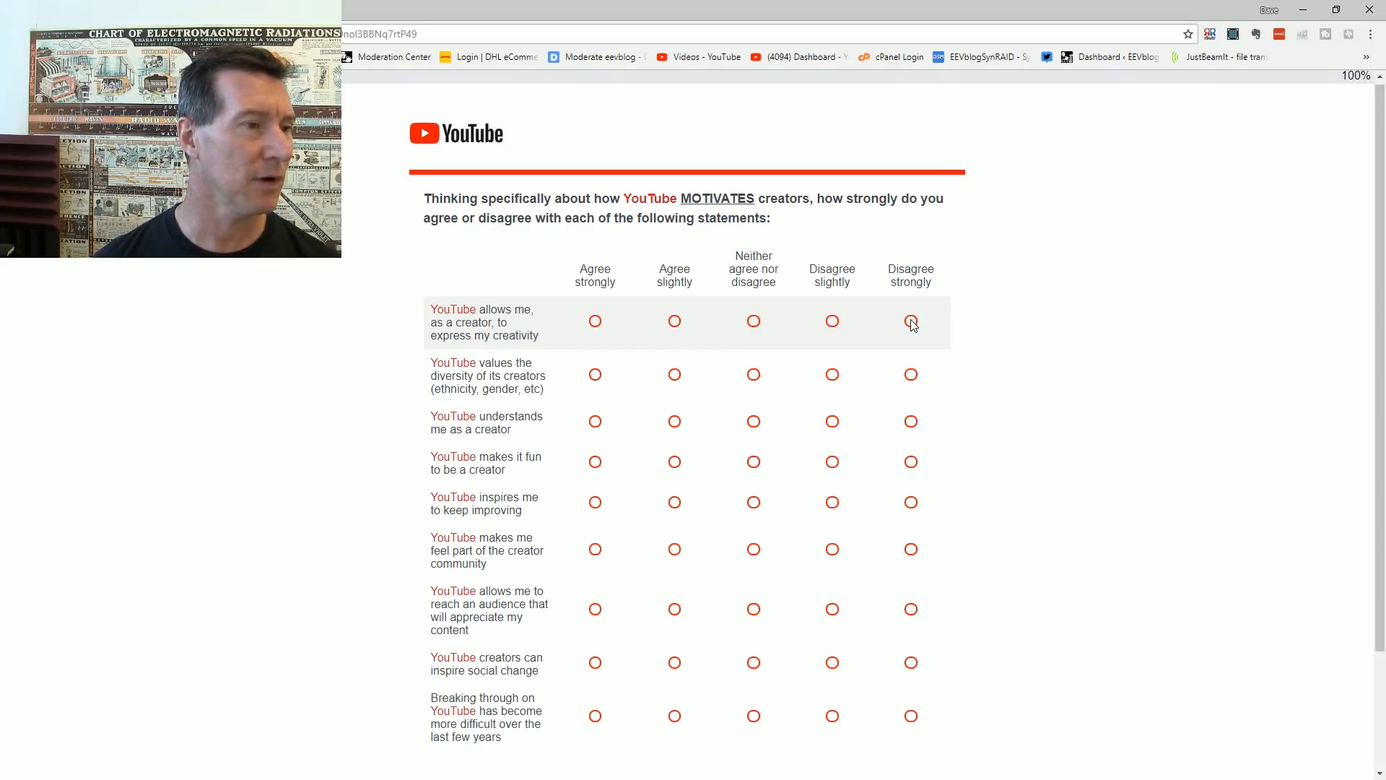
pyautogui.click(831, 320)
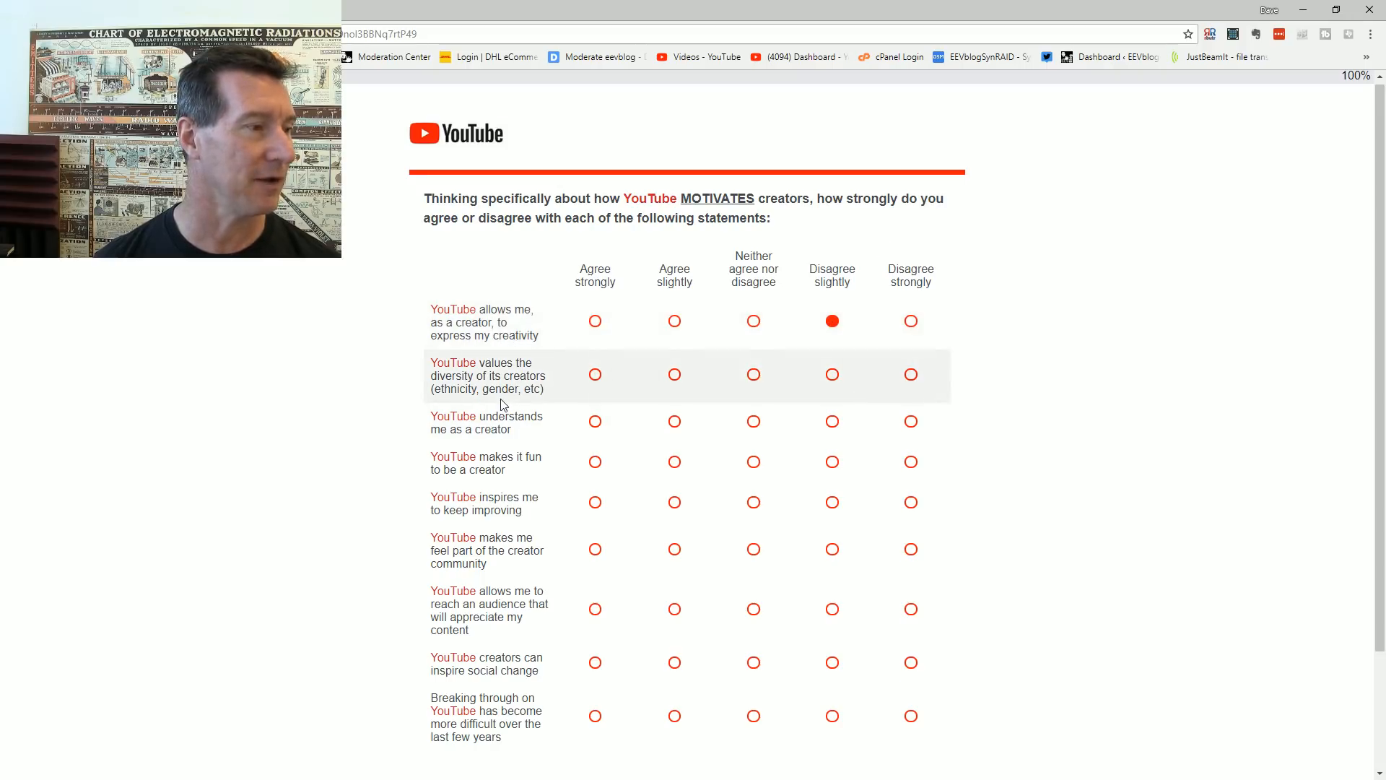
pyautogui.moveTo(459, 360)
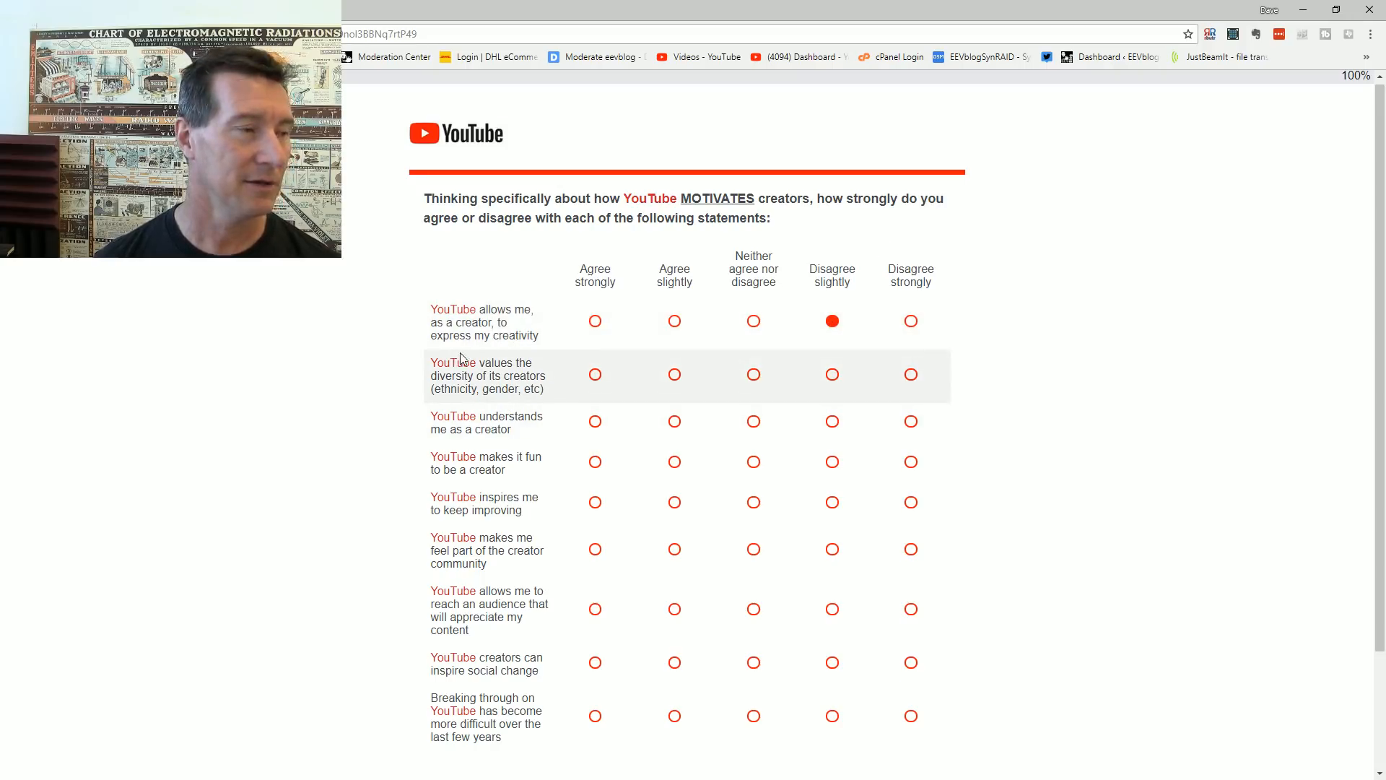
pyautogui.moveTo(520, 380)
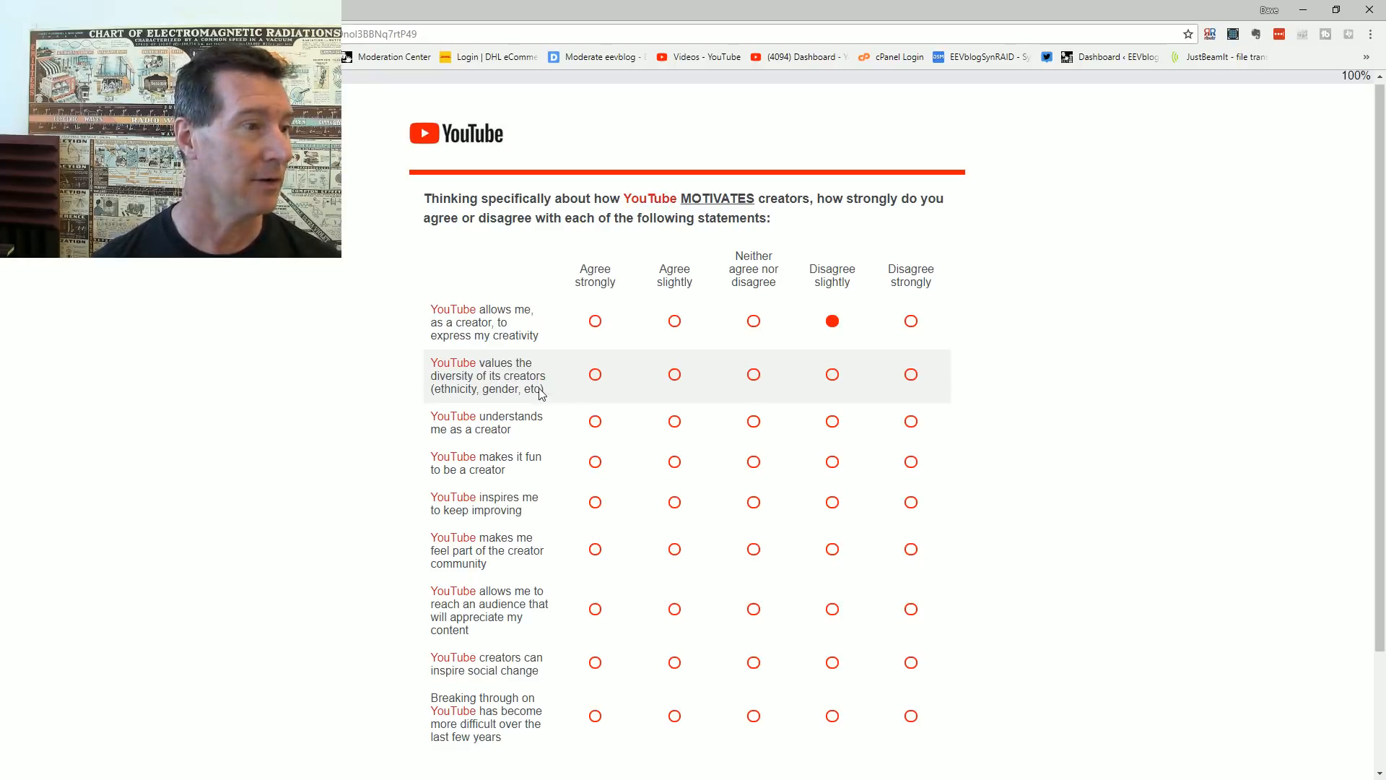
pyautogui.moveTo(882, 377)
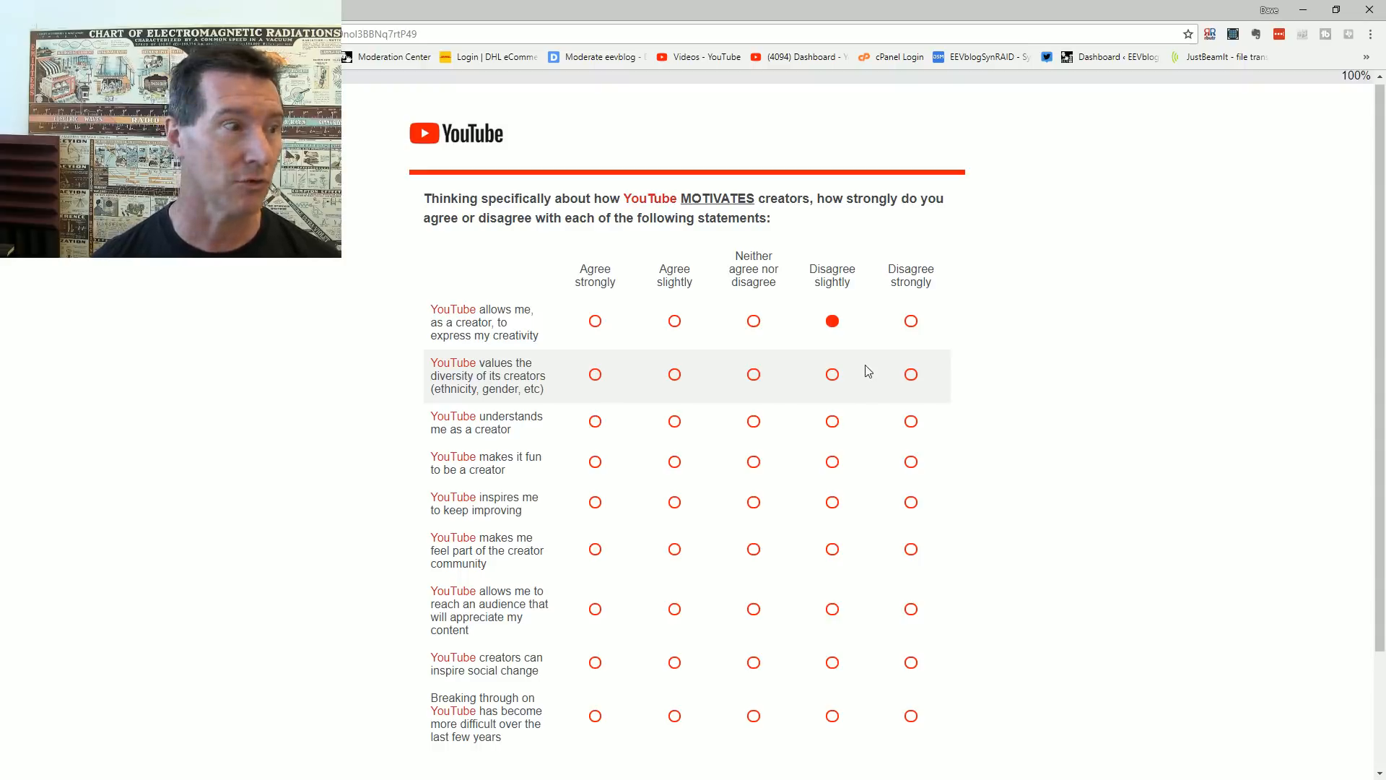
pyautogui.moveTo(832, 374)
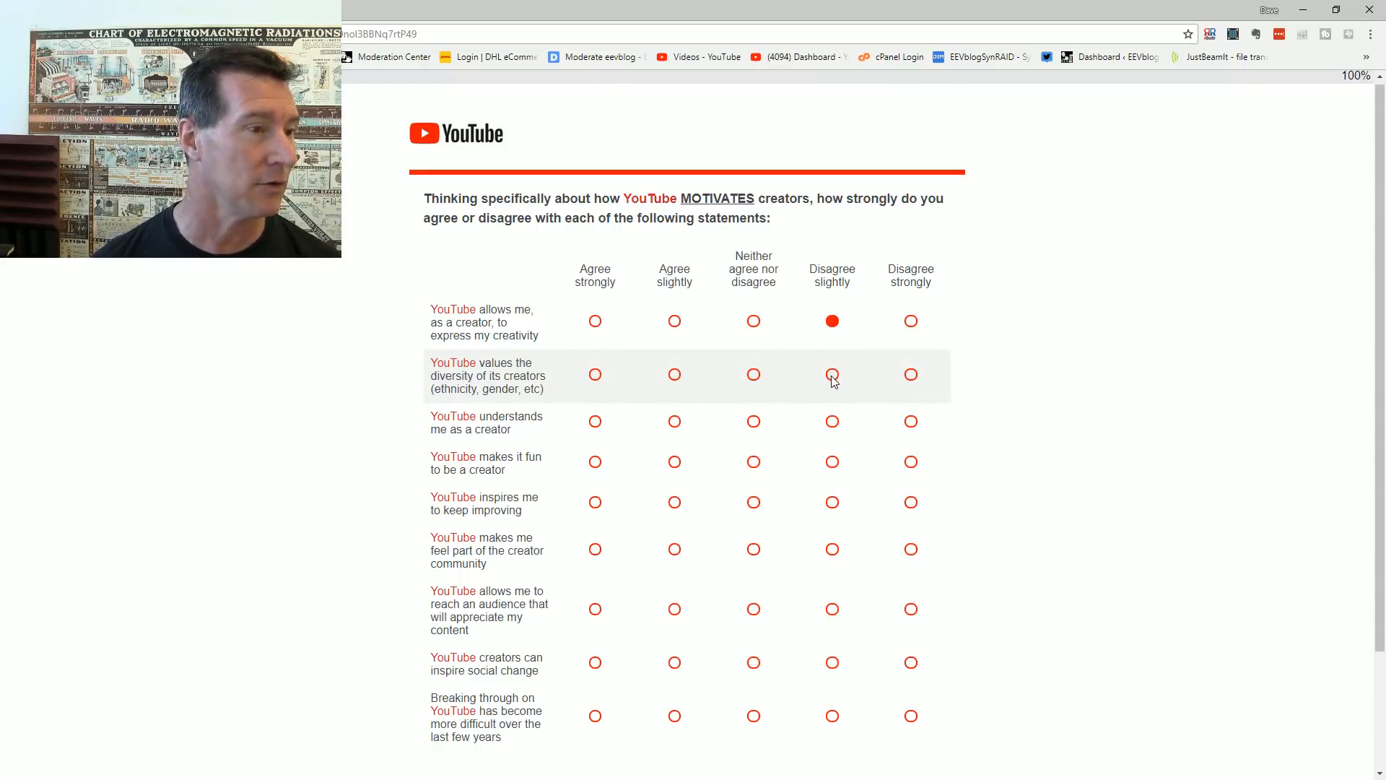
pyautogui.click(832, 373)
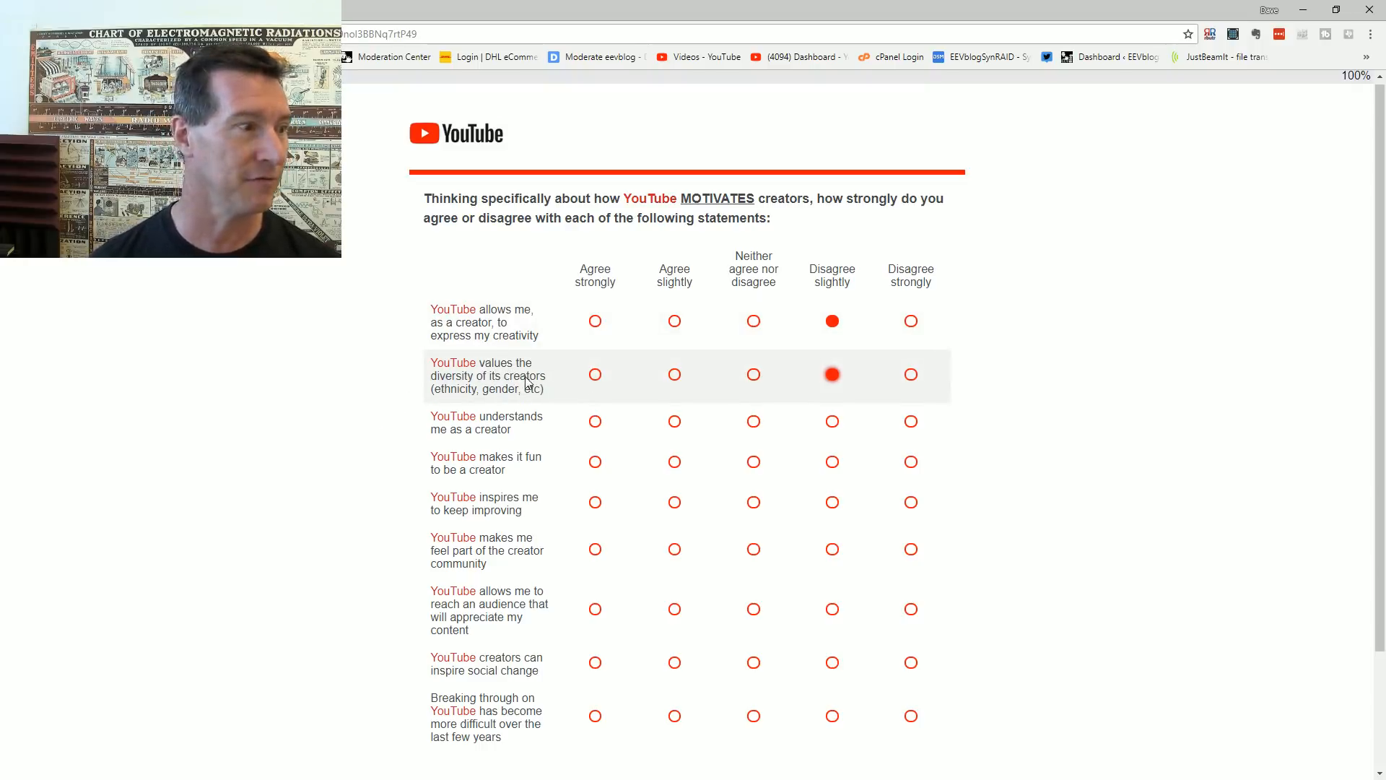
pyautogui.moveTo(455, 405)
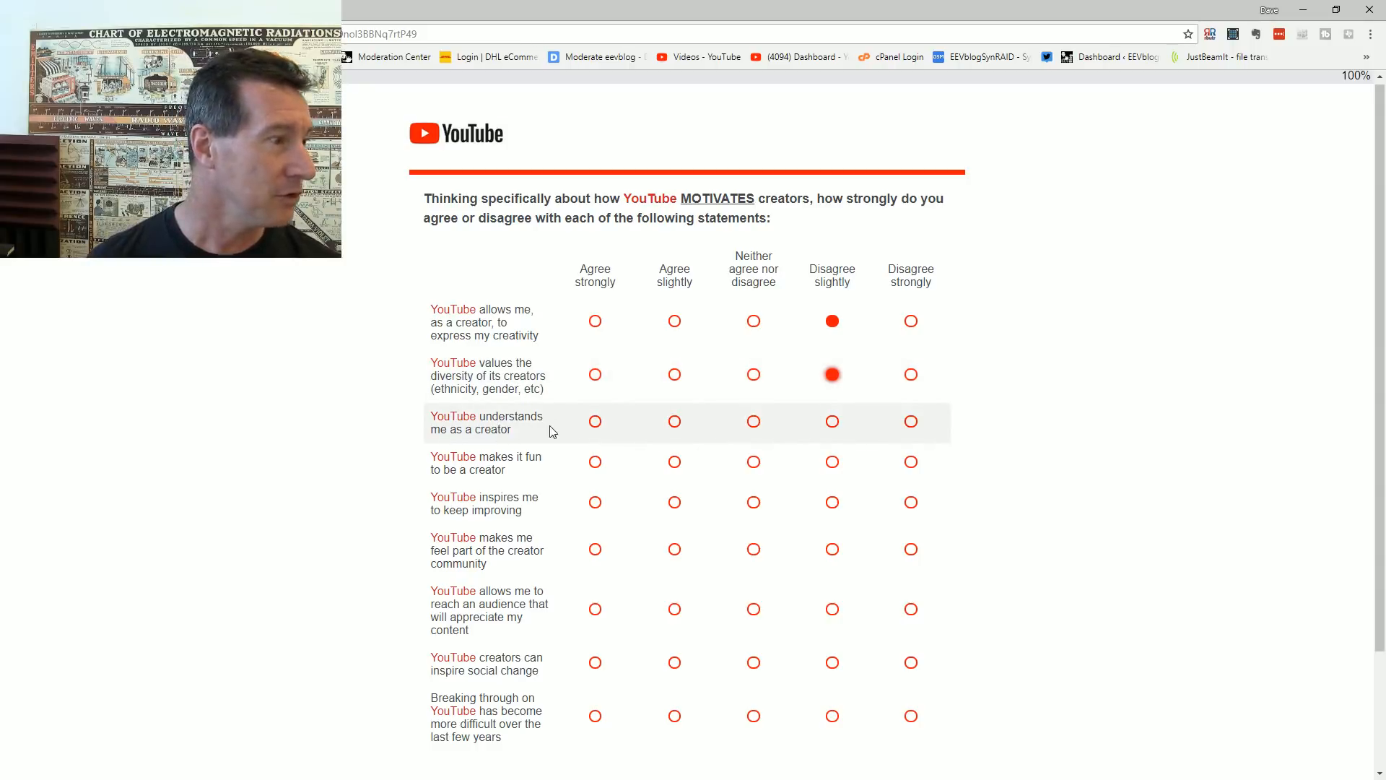
pyautogui.moveTo(636, 442)
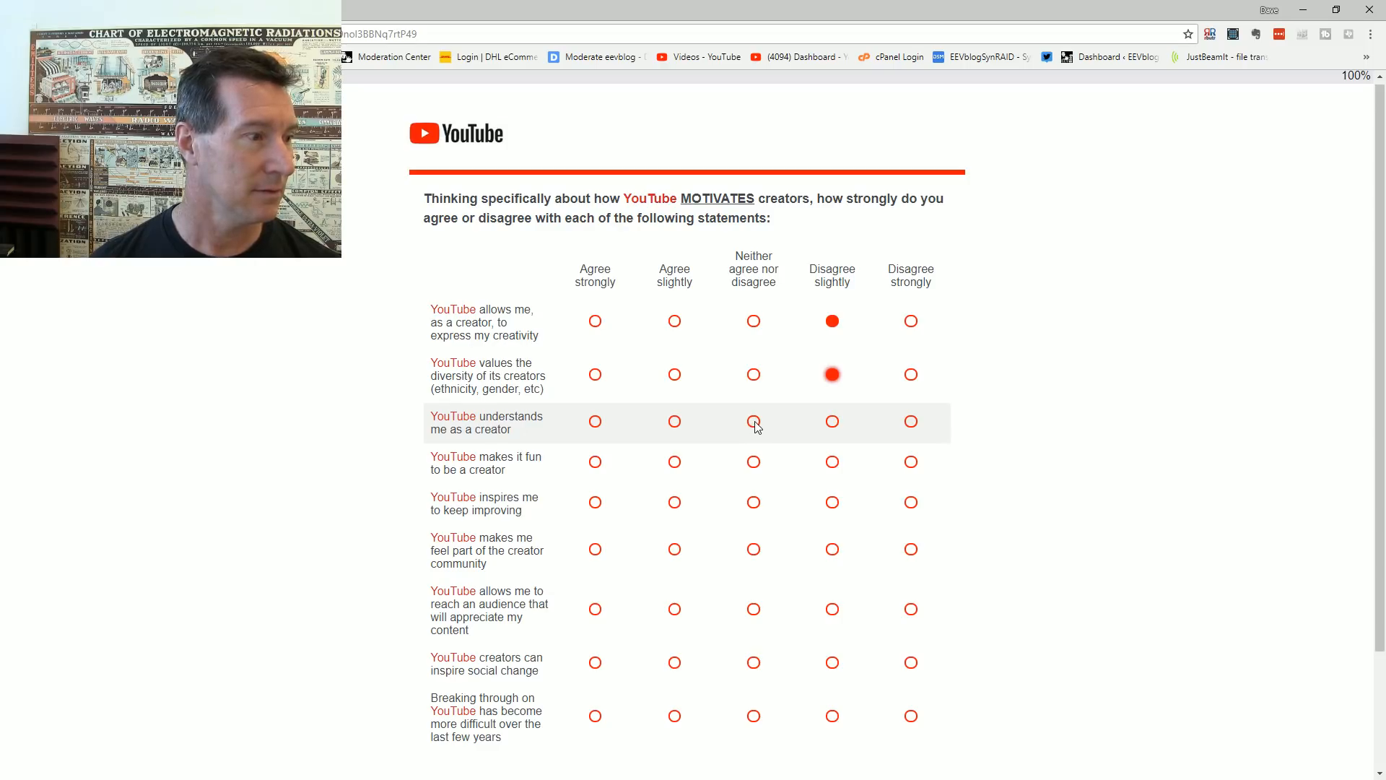
# Step: Rate understanding, inspiring and community Disagree slightly, and reaching an appreciative audience Agree slightly
pyautogui.click(832, 420)
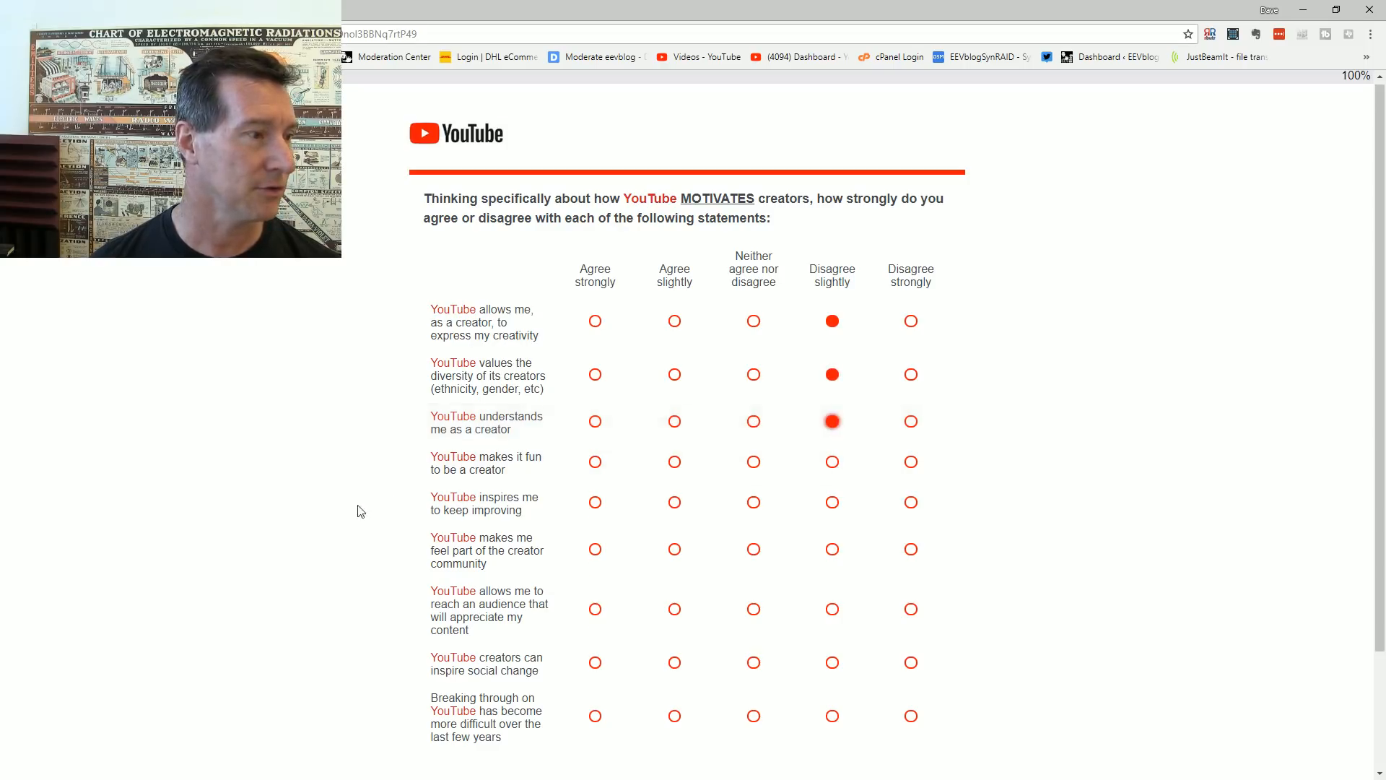
pyautogui.moveTo(669, 491)
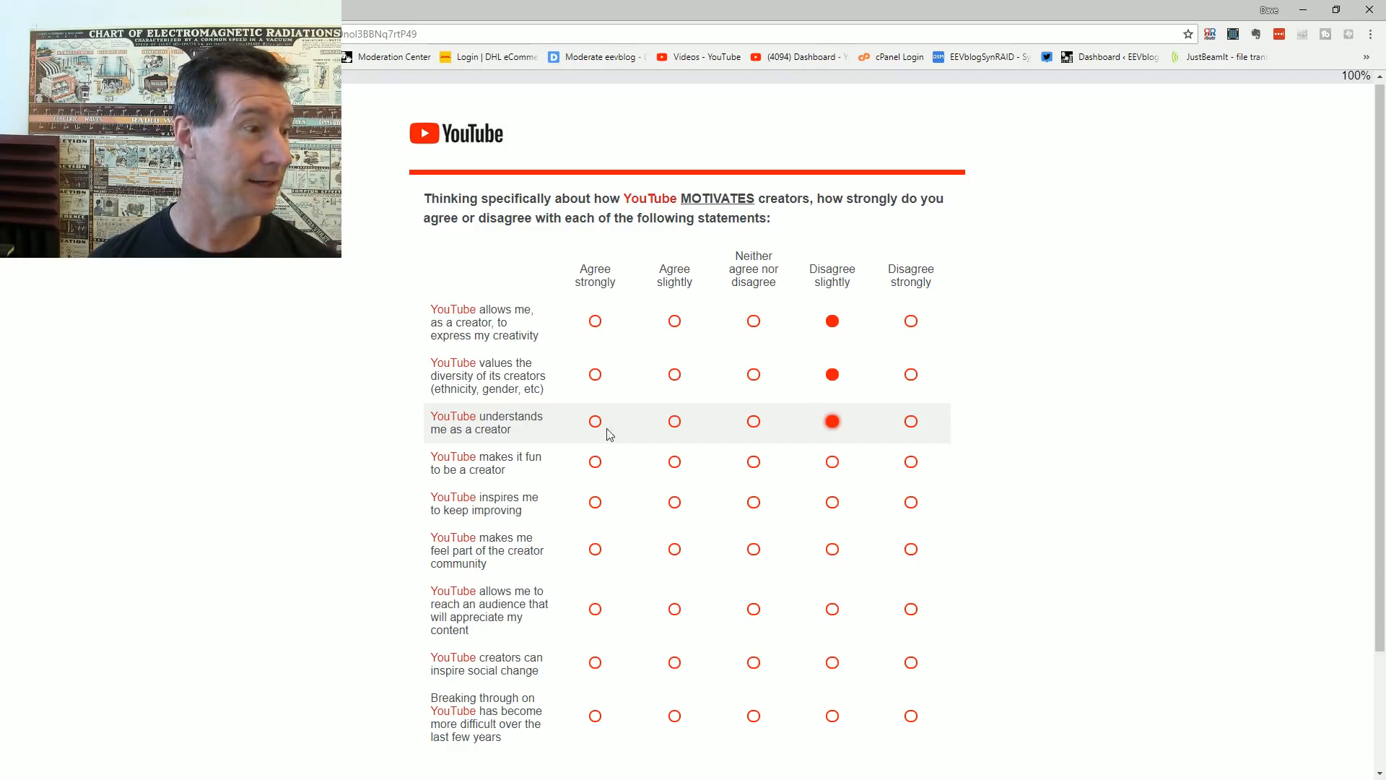
pyautogui.moveTo(825, 466)
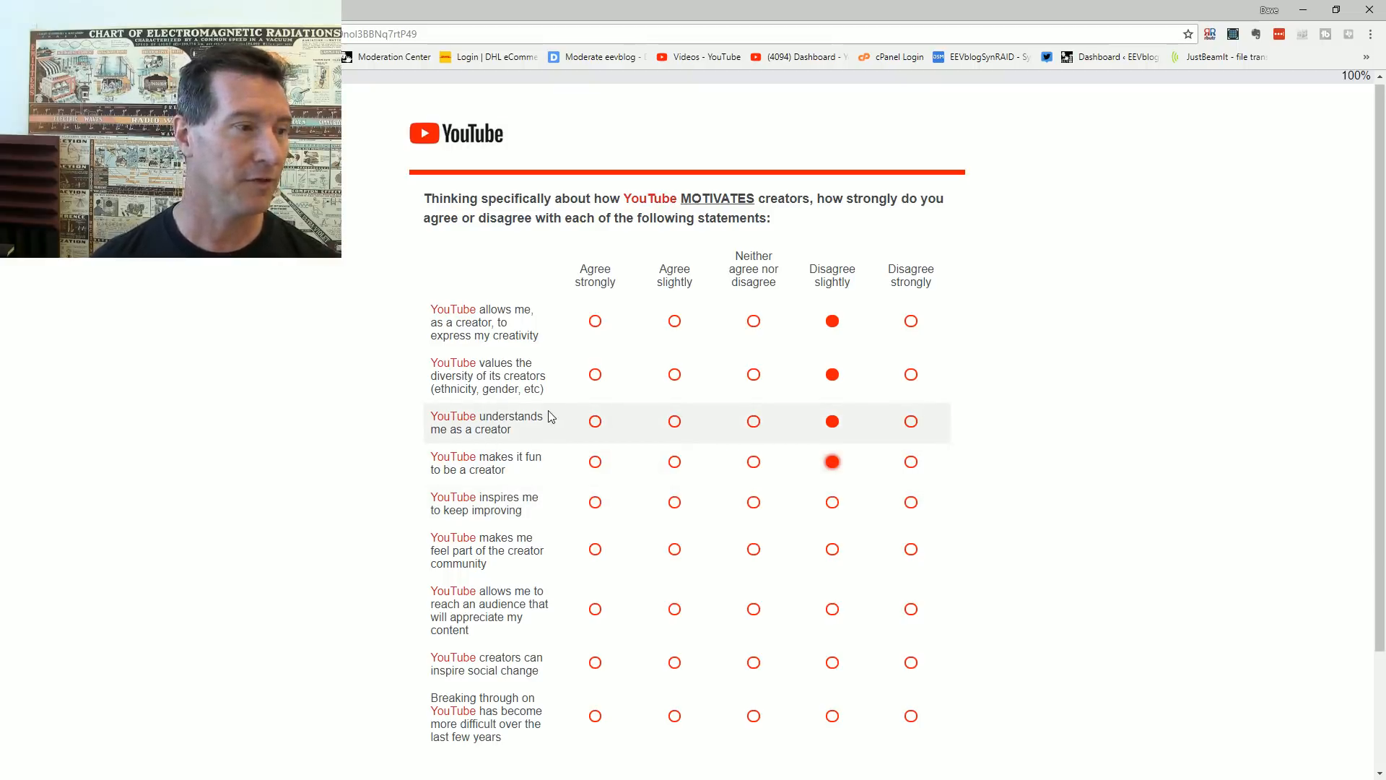
pyautogui.moveTo(590, 487)
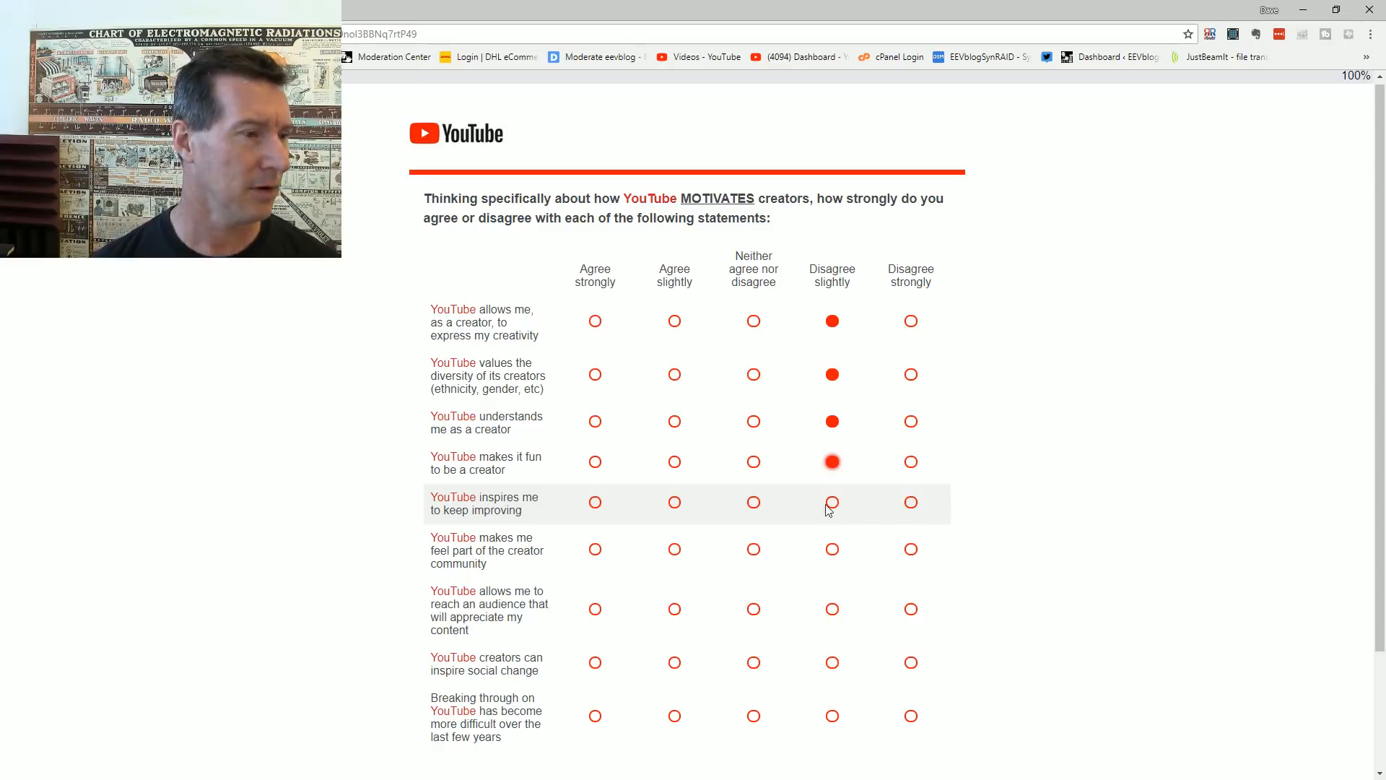
pyautogui.click(832, 503)
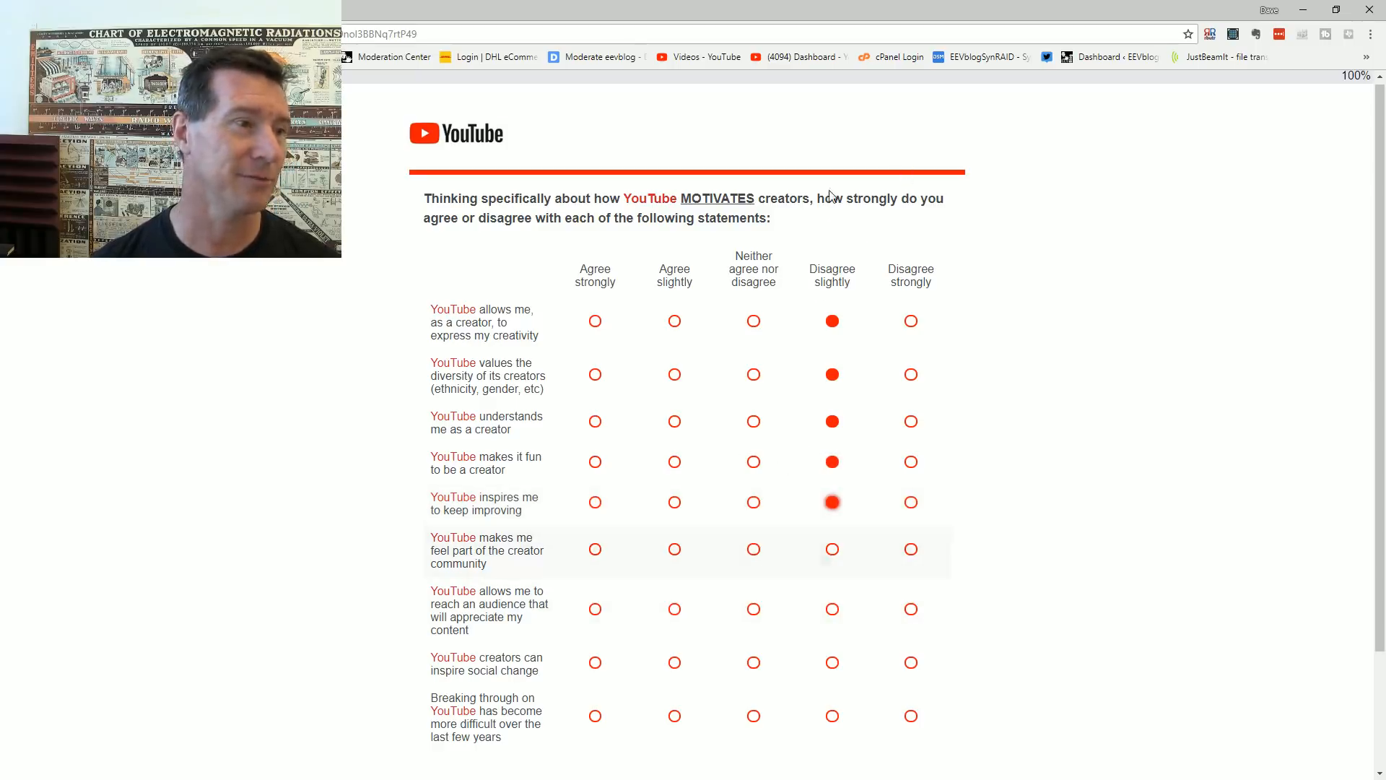
pyautogui.moveTo(574, 577)
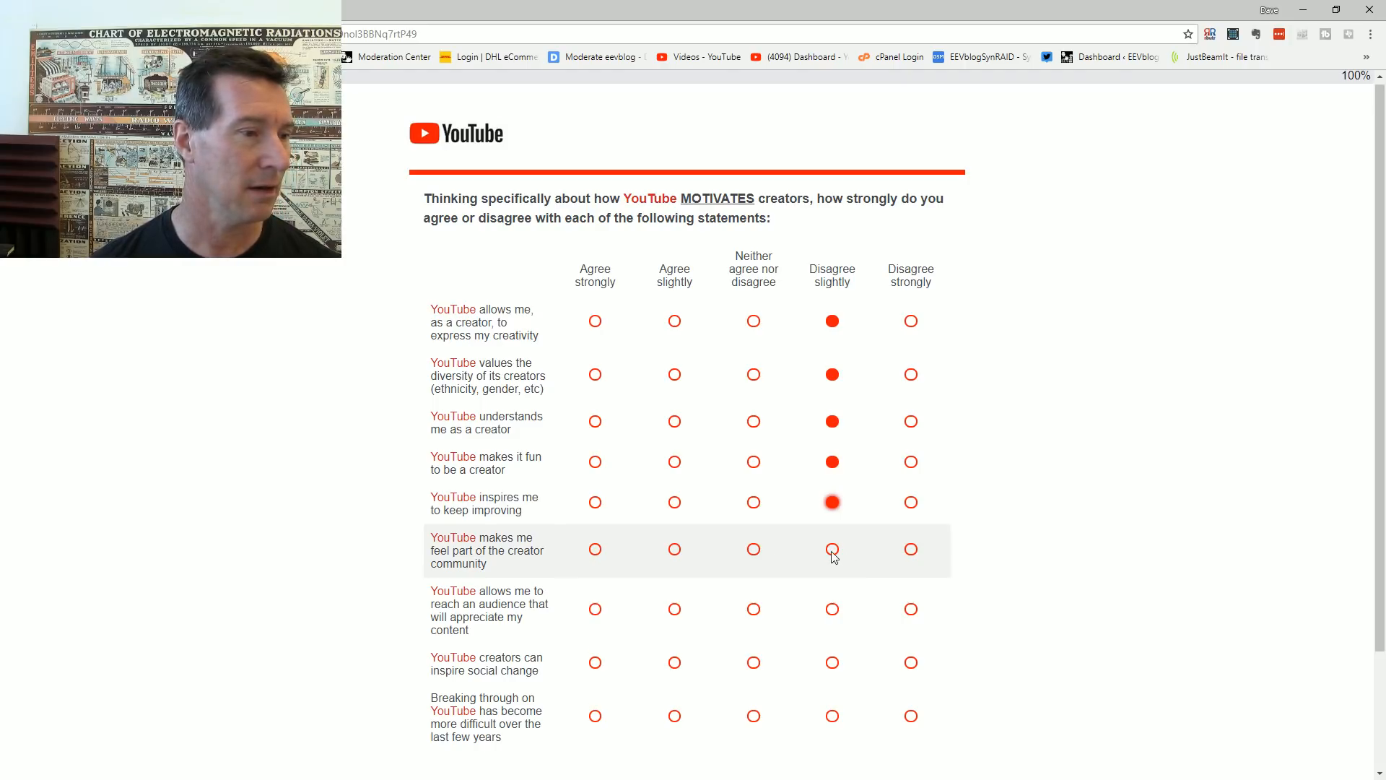
pyautogui.click(831, 549)
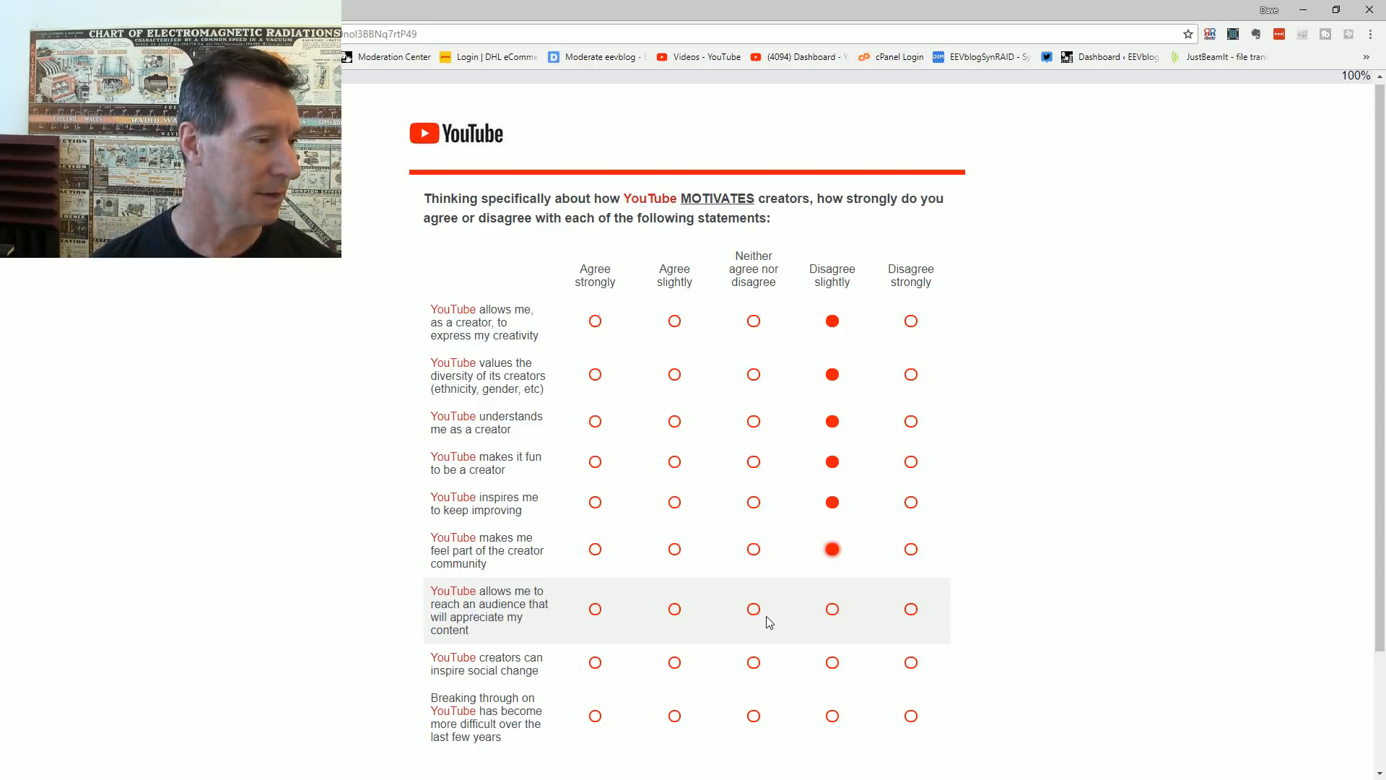
pyautogui.moveTo(680, 630)
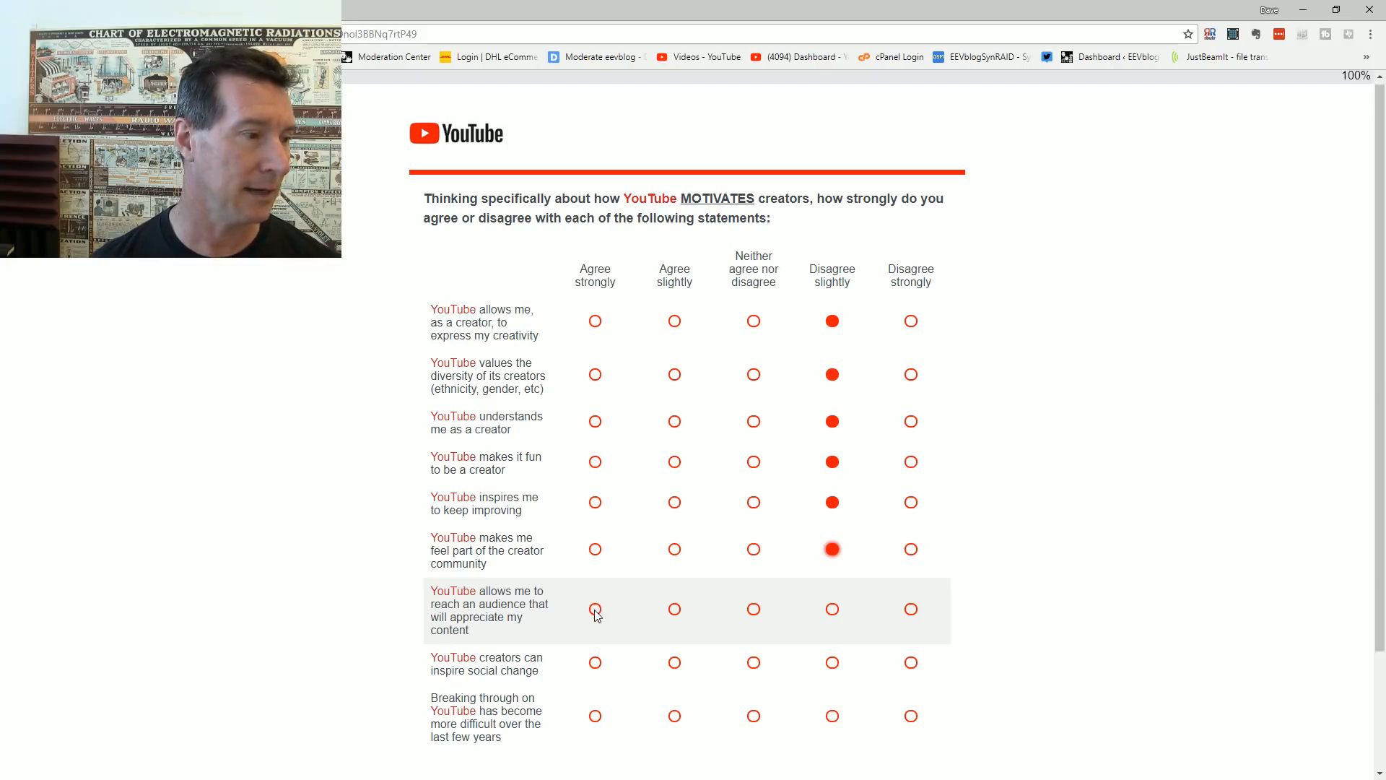
pyautogui.click(674, 609)
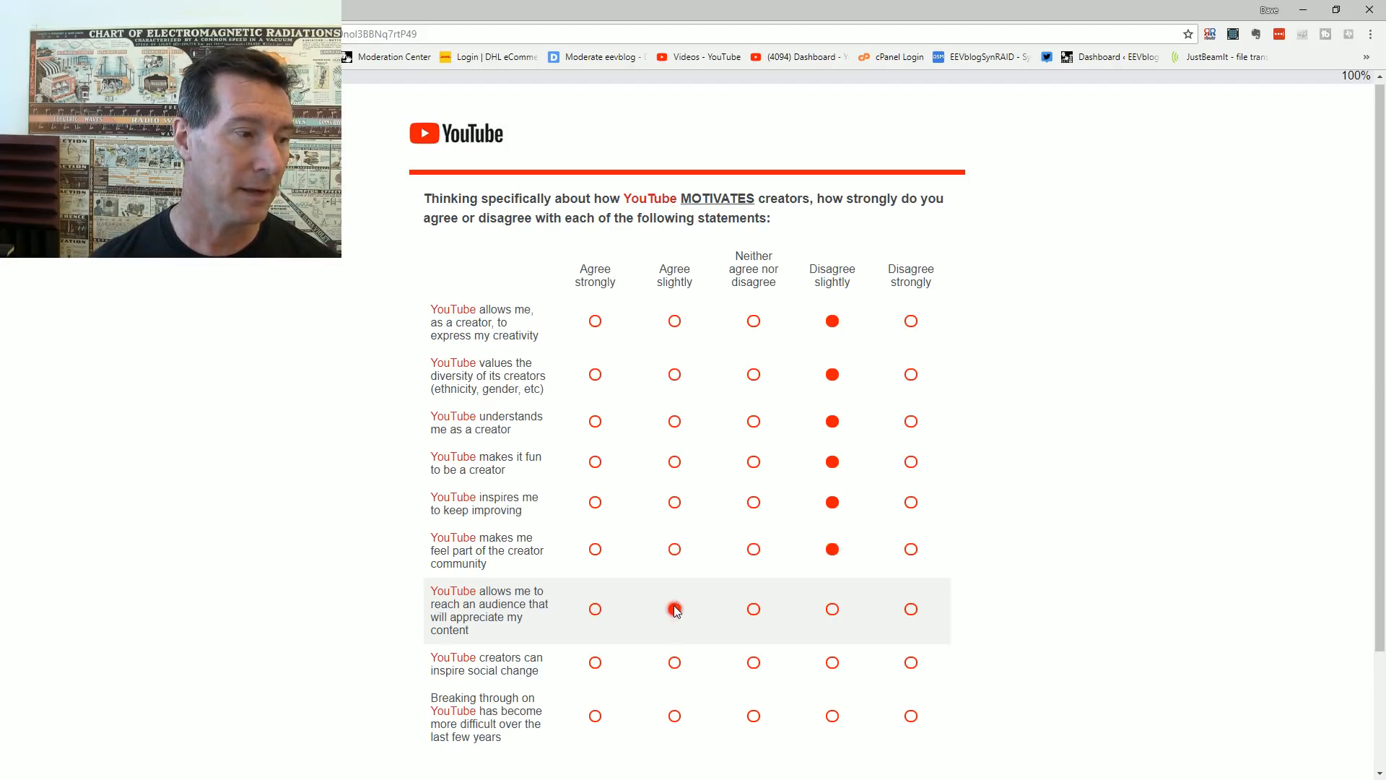
pyautogui.click(675, 608)
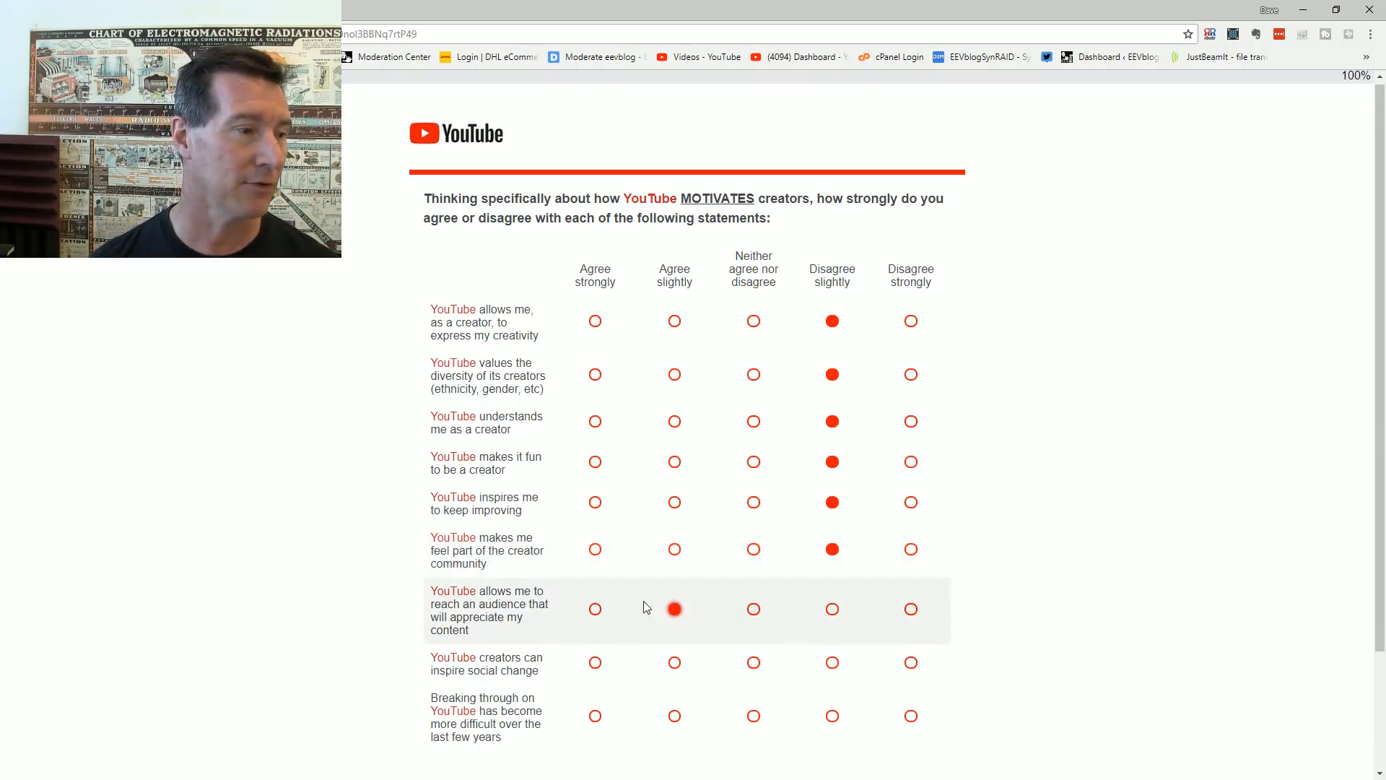
# Step: Rate inspiring social change and harder breakthrough both Agree strongly and submit the page
pyautogui.scroll(-3)
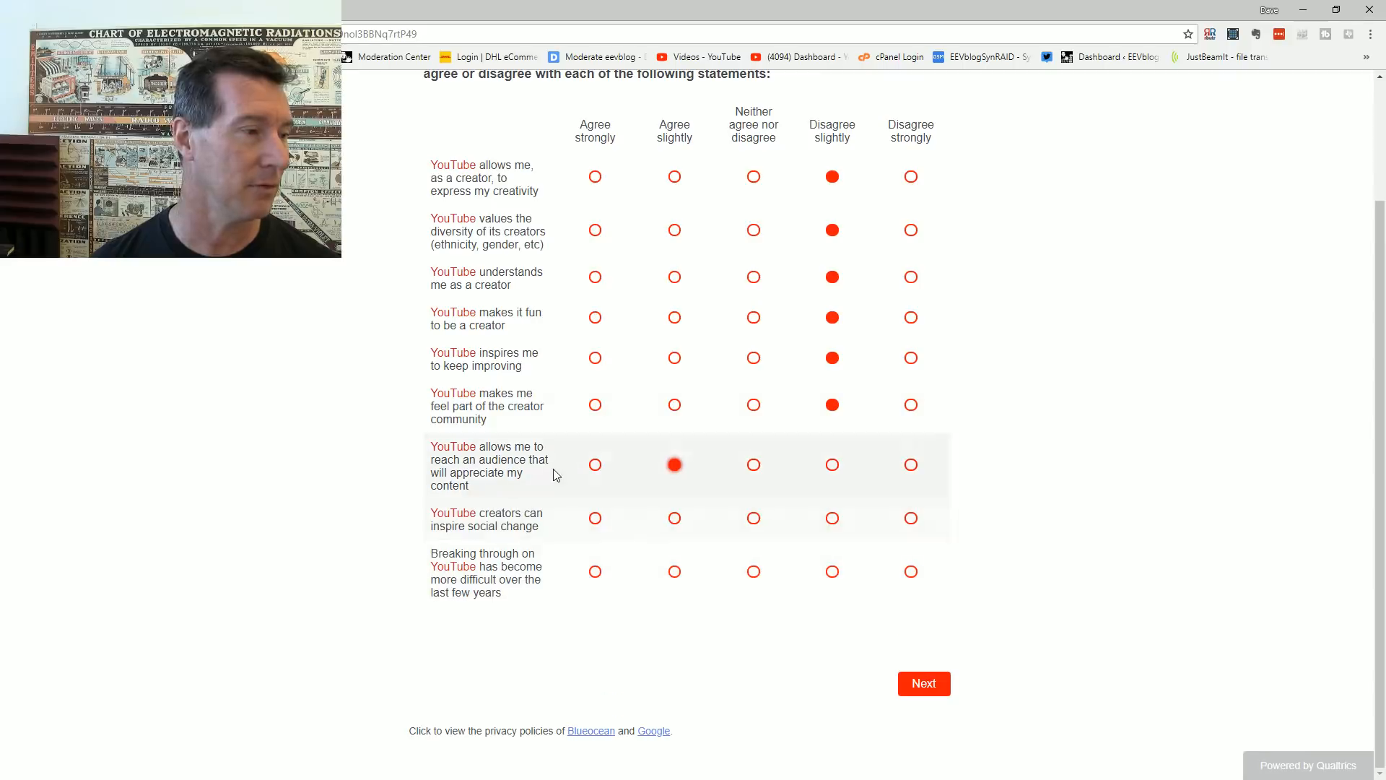
pyautogui.moveTo(624, 468)
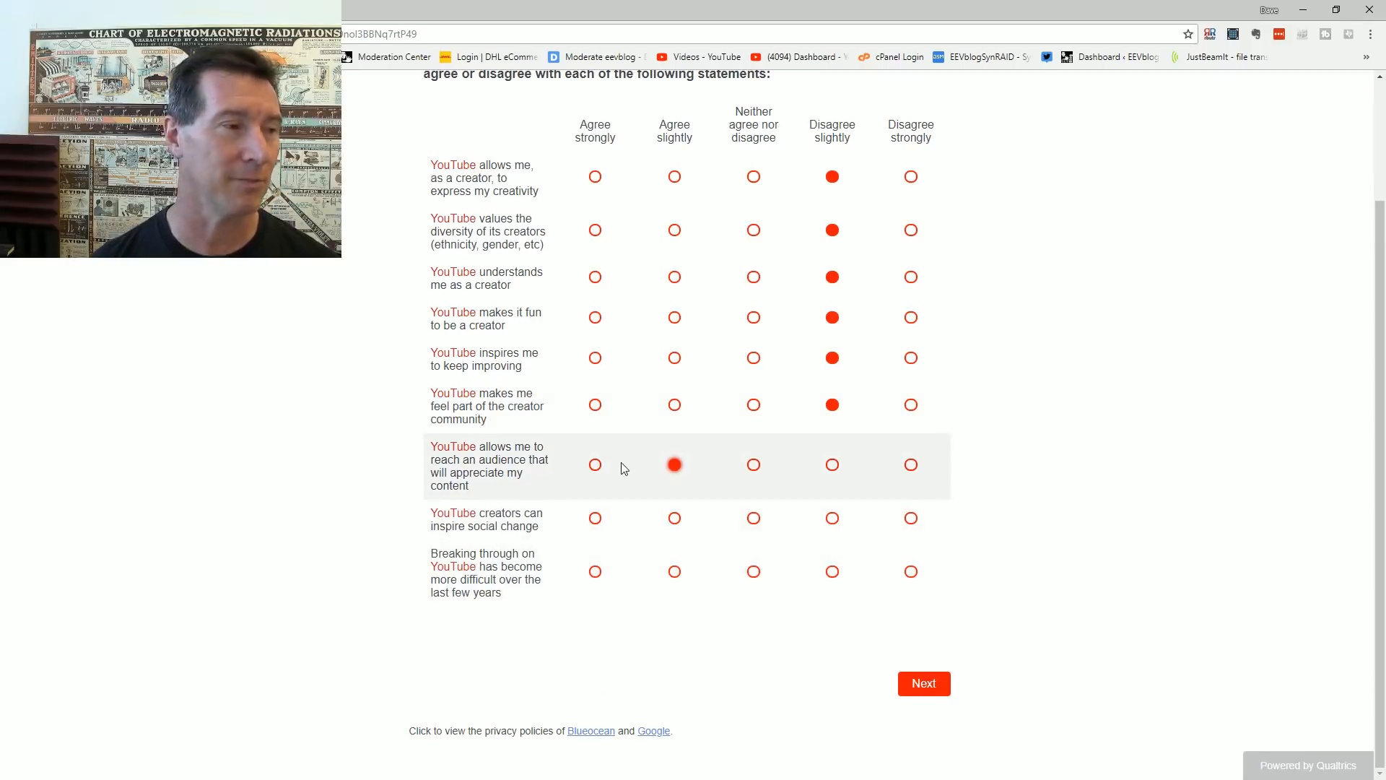
pyautogui.moveTo(646, 533)
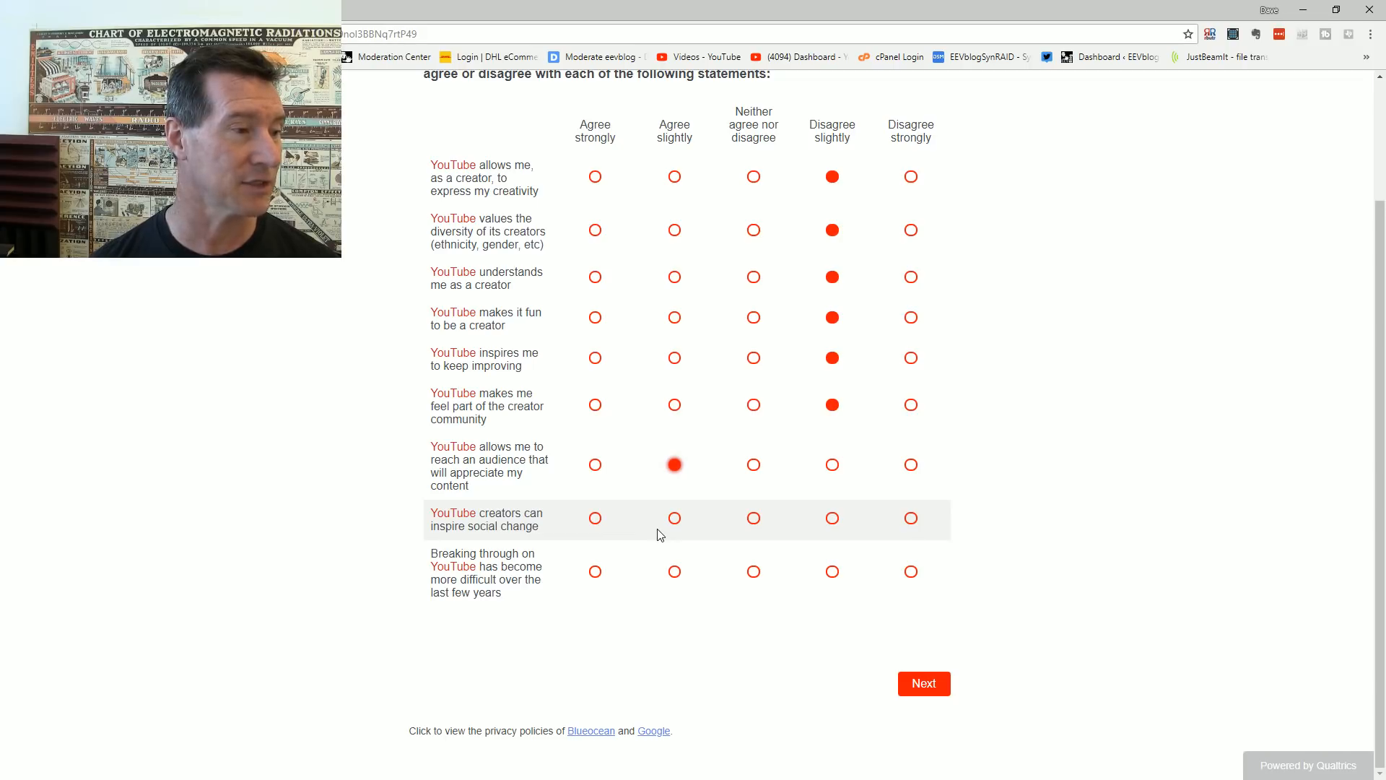
pyautogui.moveTo(697, 526)
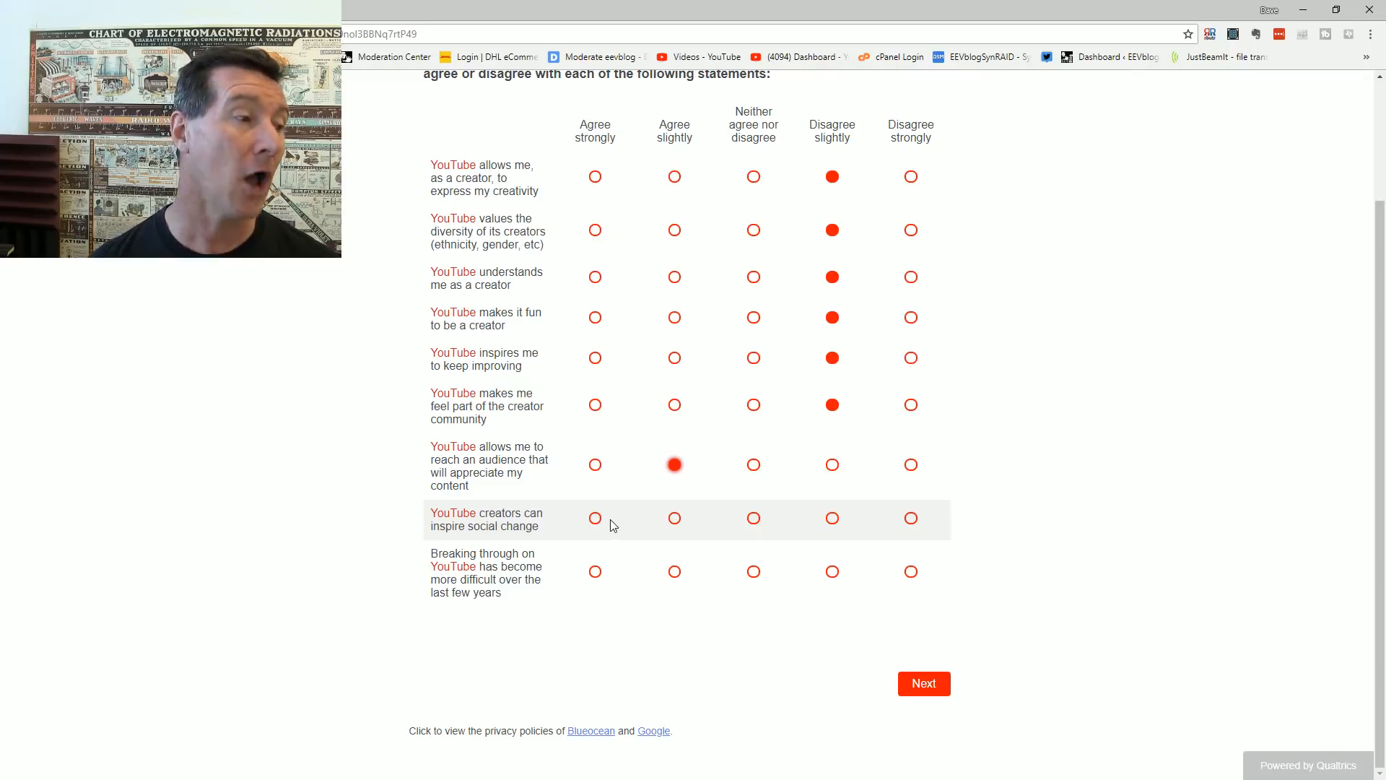
pyautogui.click(593, 518)
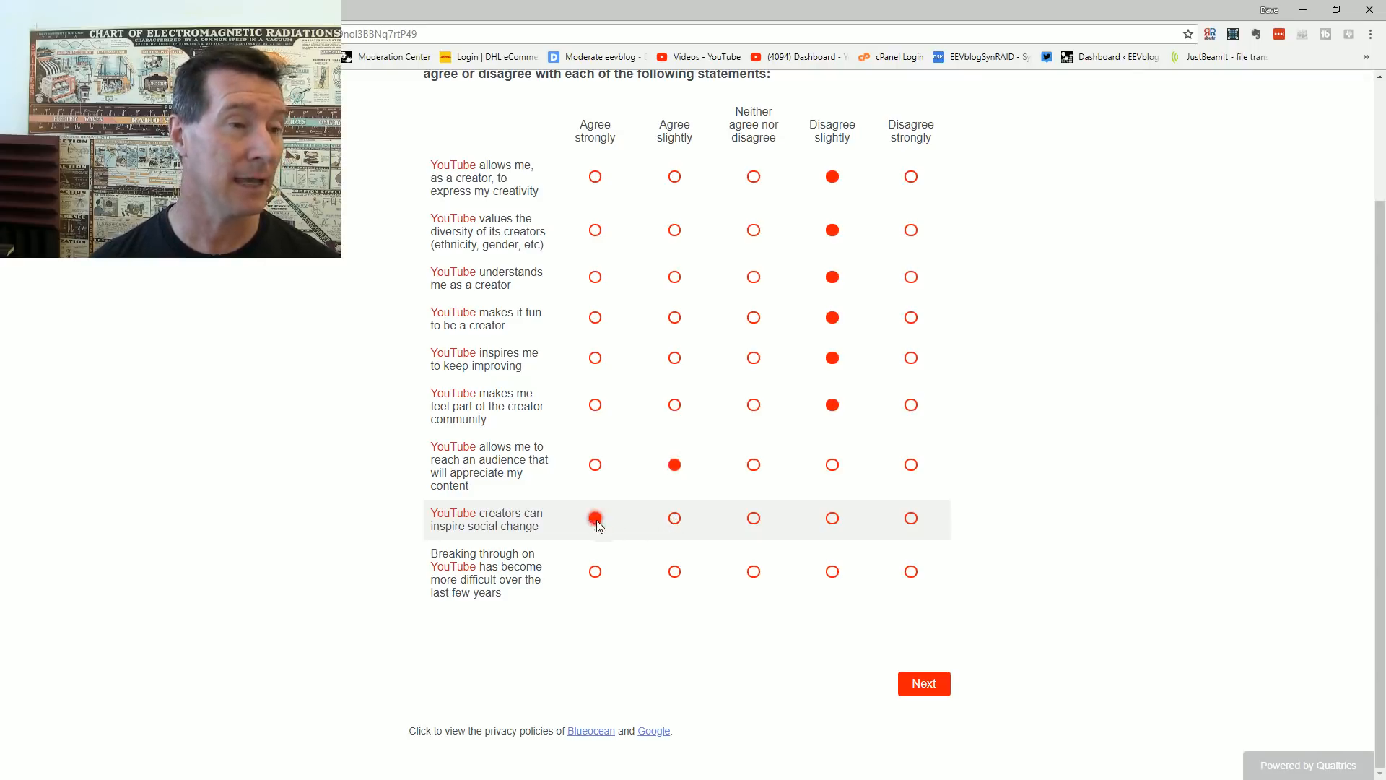
pyautogui.click(594, 518)
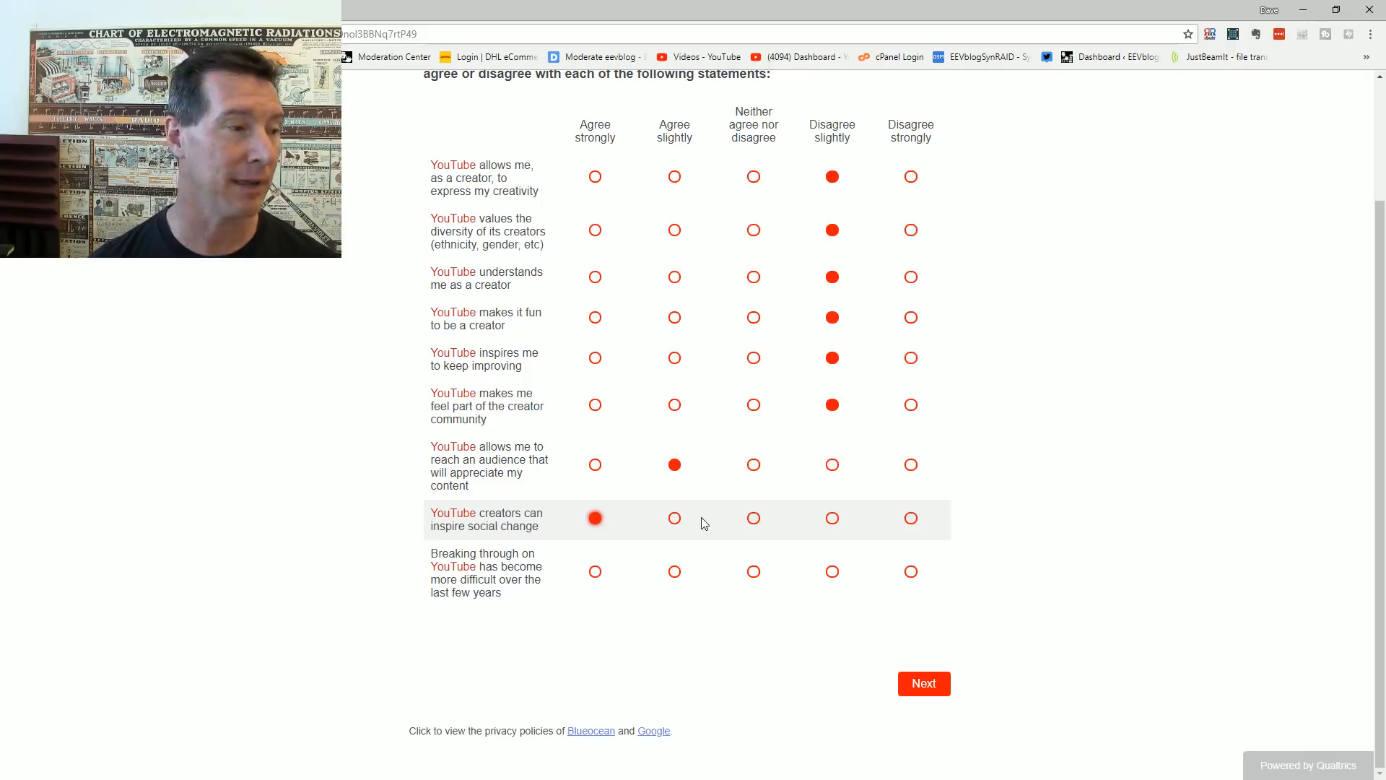
pyautogui.moveTo(402, 624)
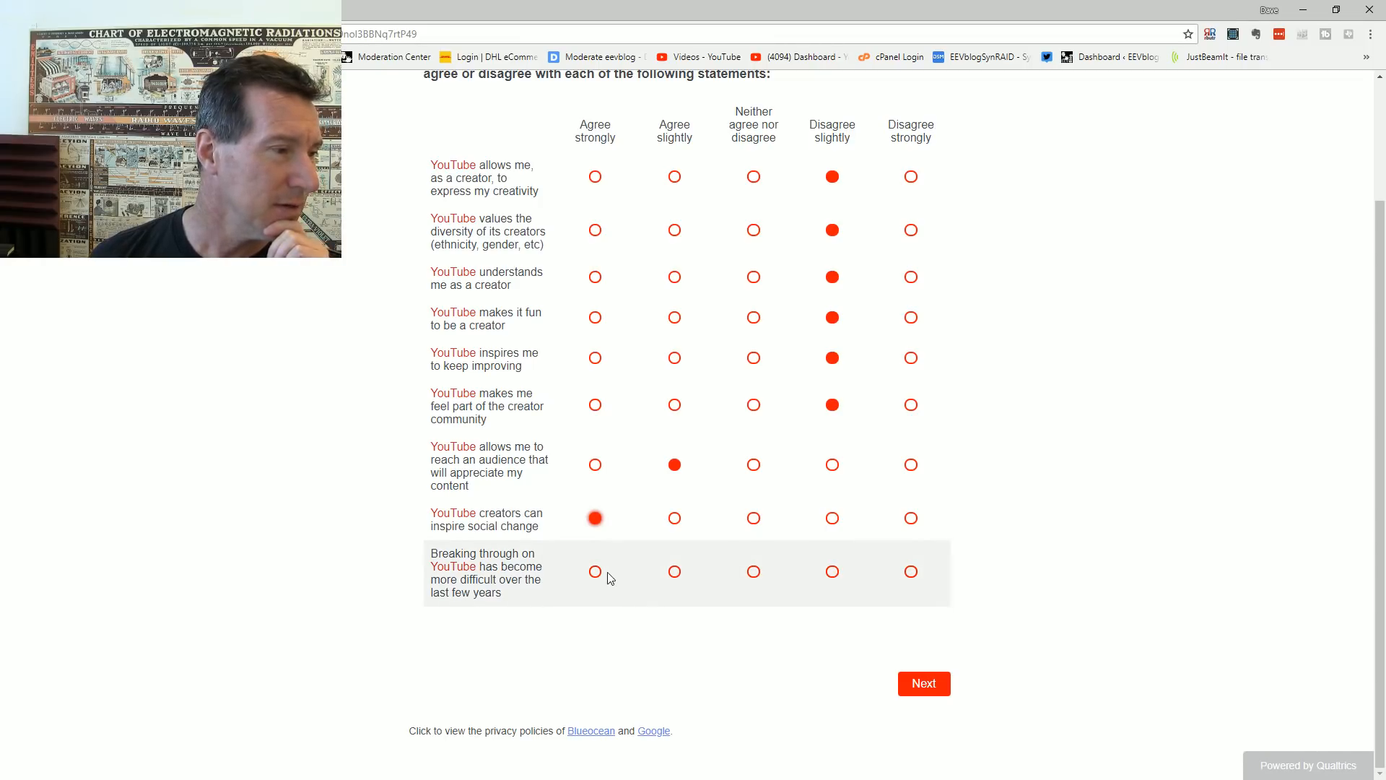
pyautogui.click(593, 571)
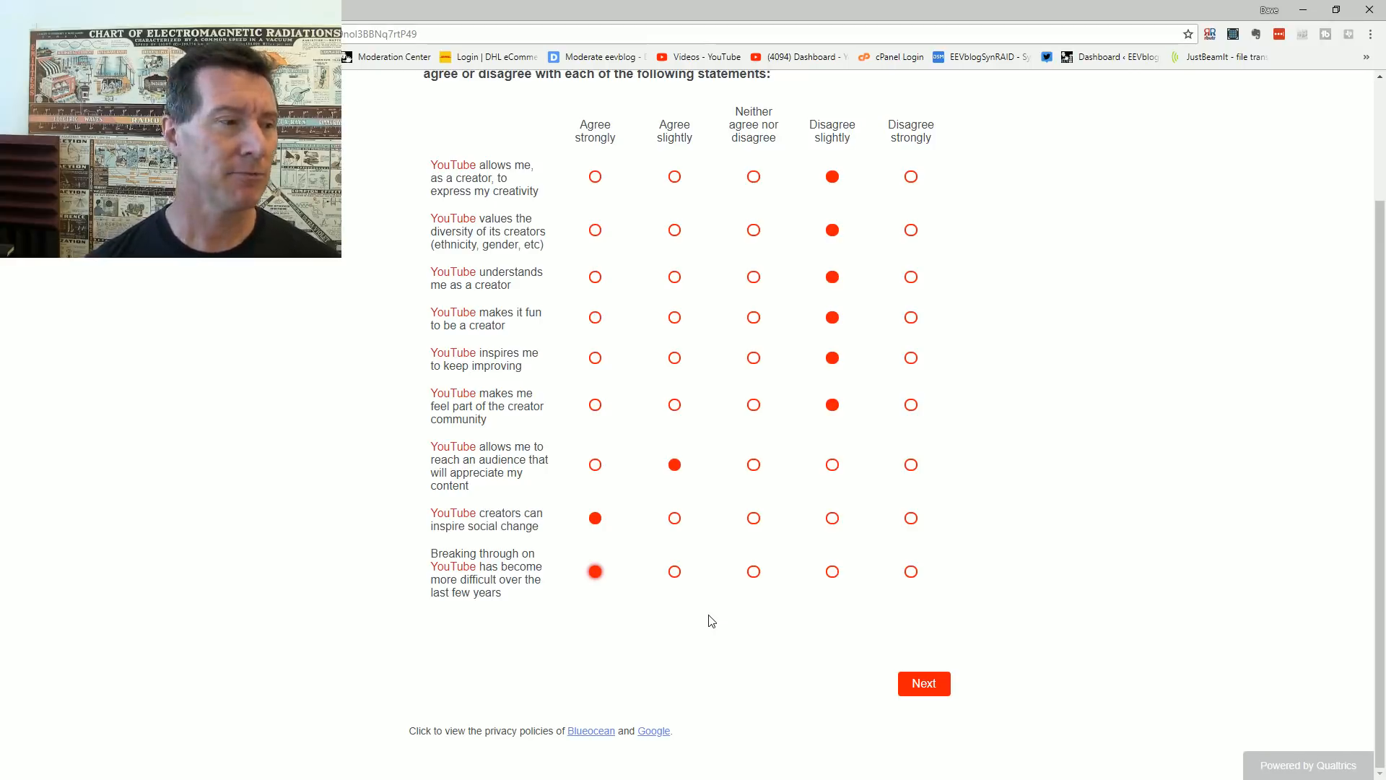
pyautogui.moveTo(717, 615)
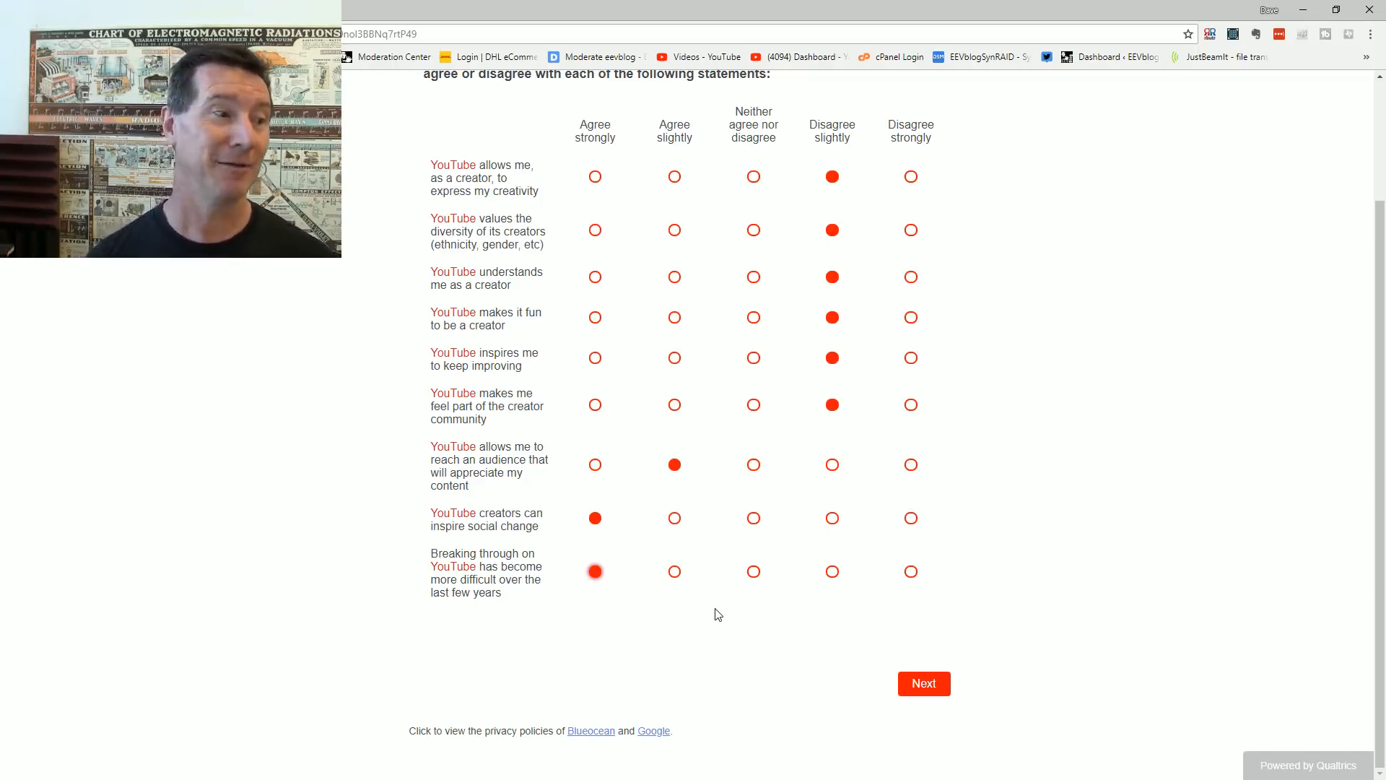
pyautogui.moveTo(902, 699)
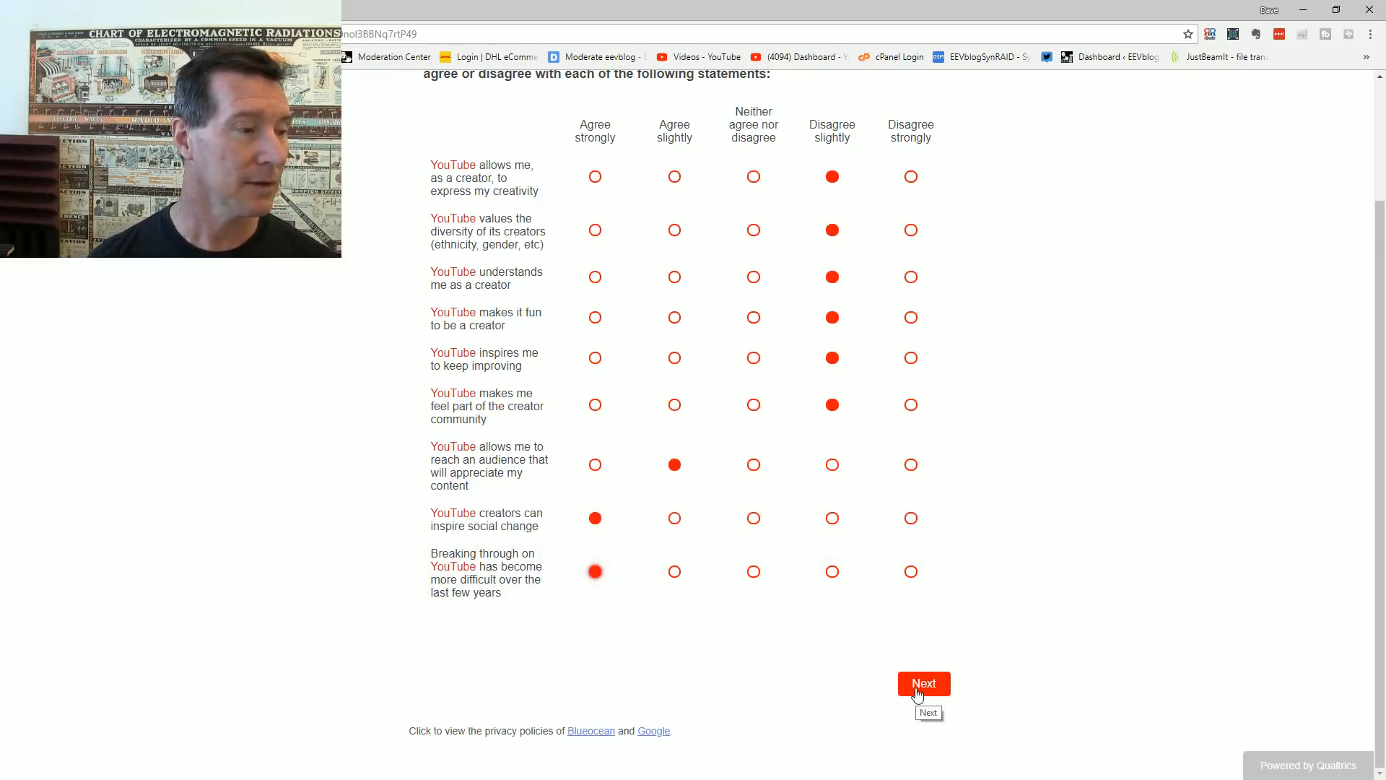
pyautogui.click(923, 683)
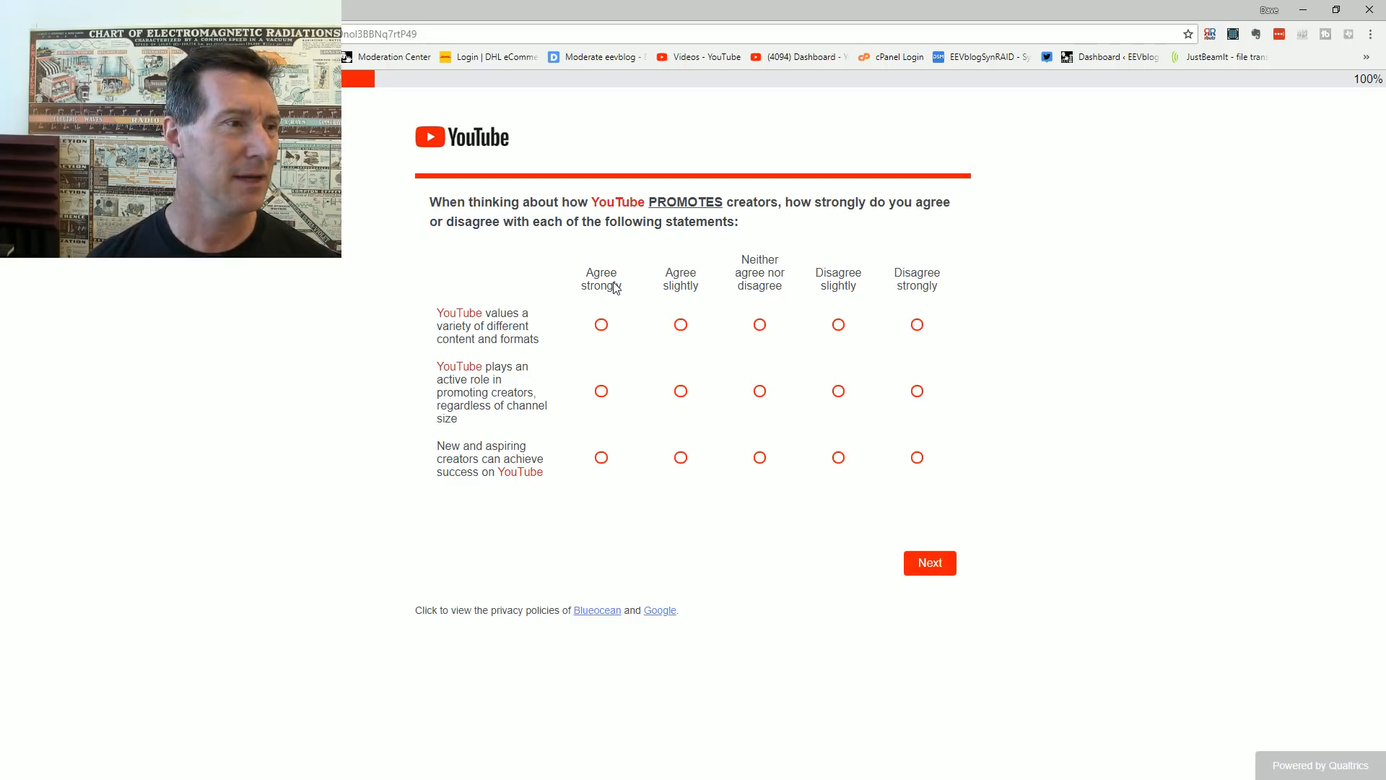
pyautogui.moveTo(508, 332)
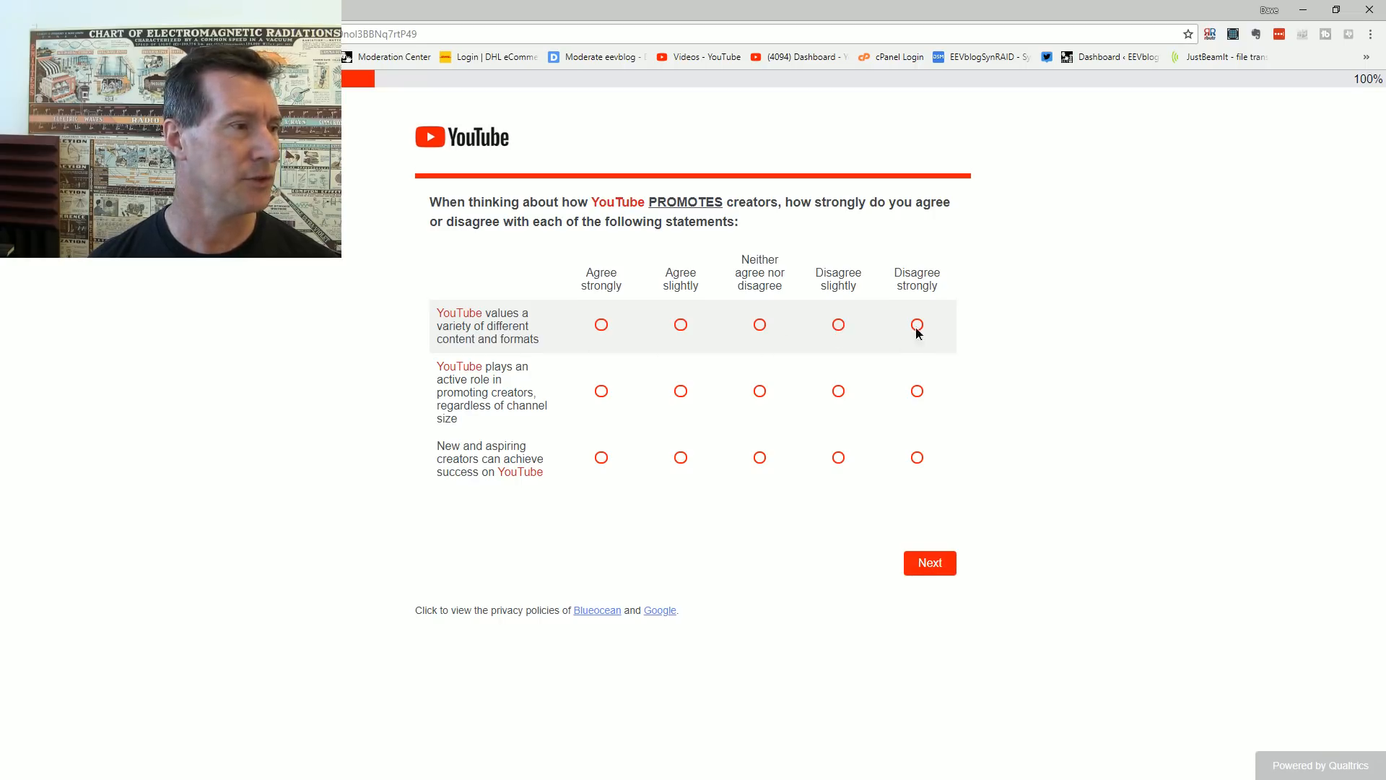
# Step: Rate varied content Disagree strongly, active role neutral, new creators' success Agree strongly, and submit
pyautogui.click(917, 325)
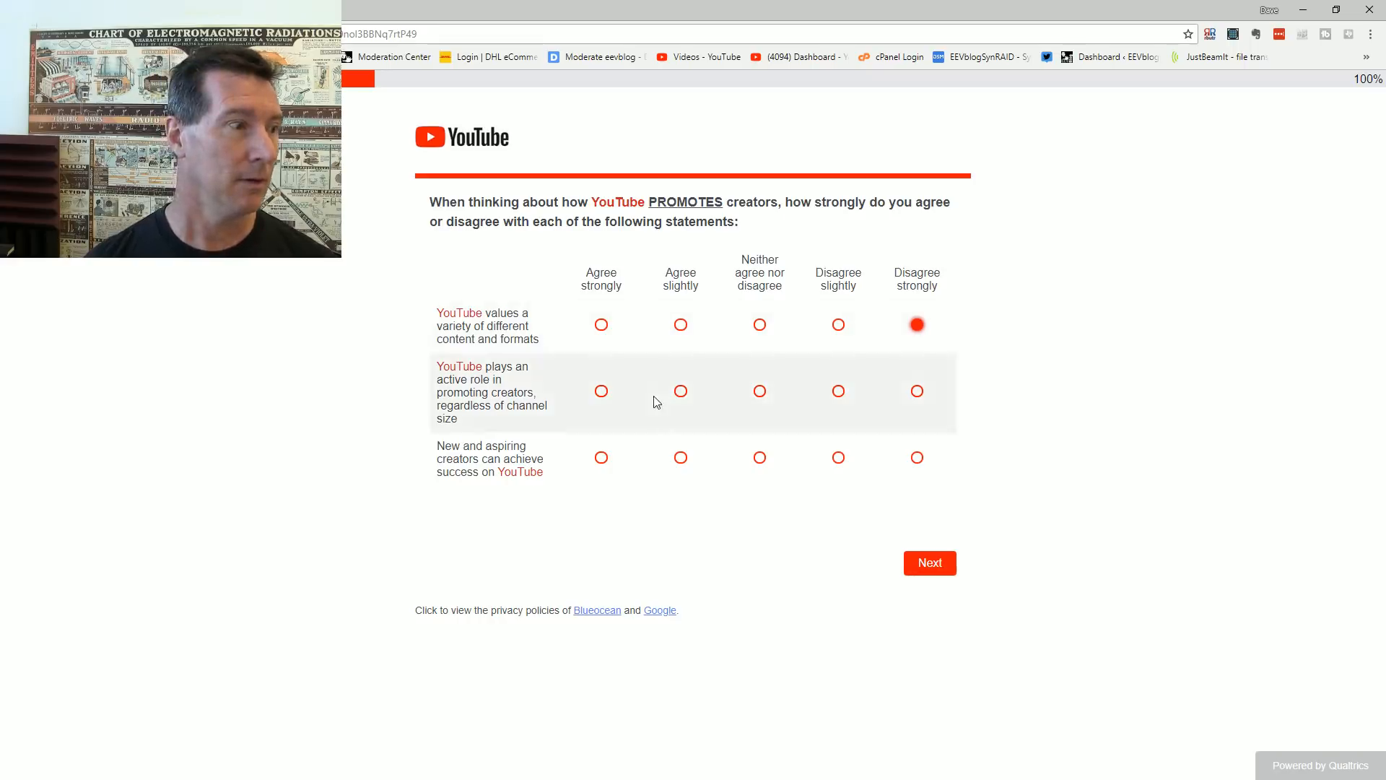
pyautogui.moveTo(497, 379)
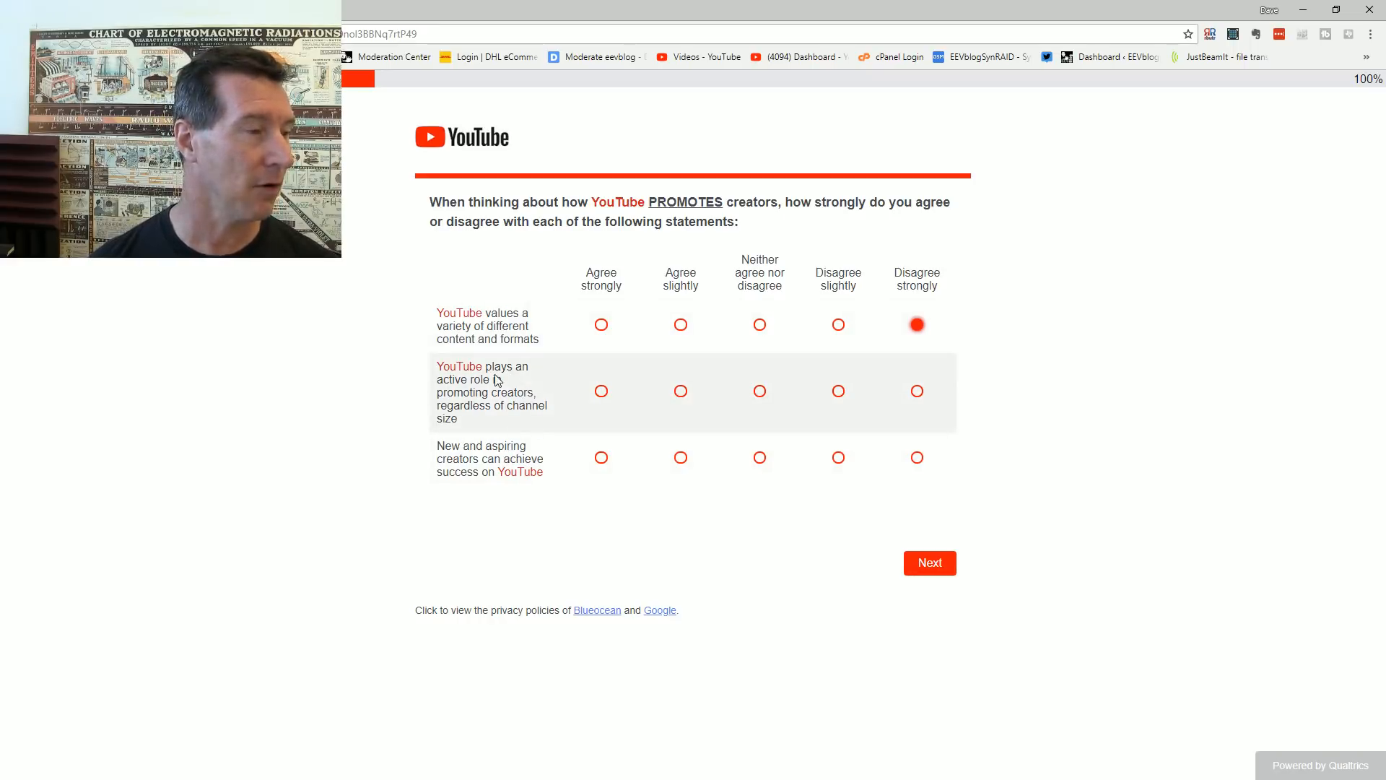
pyautogui.moveTo(482, 414)
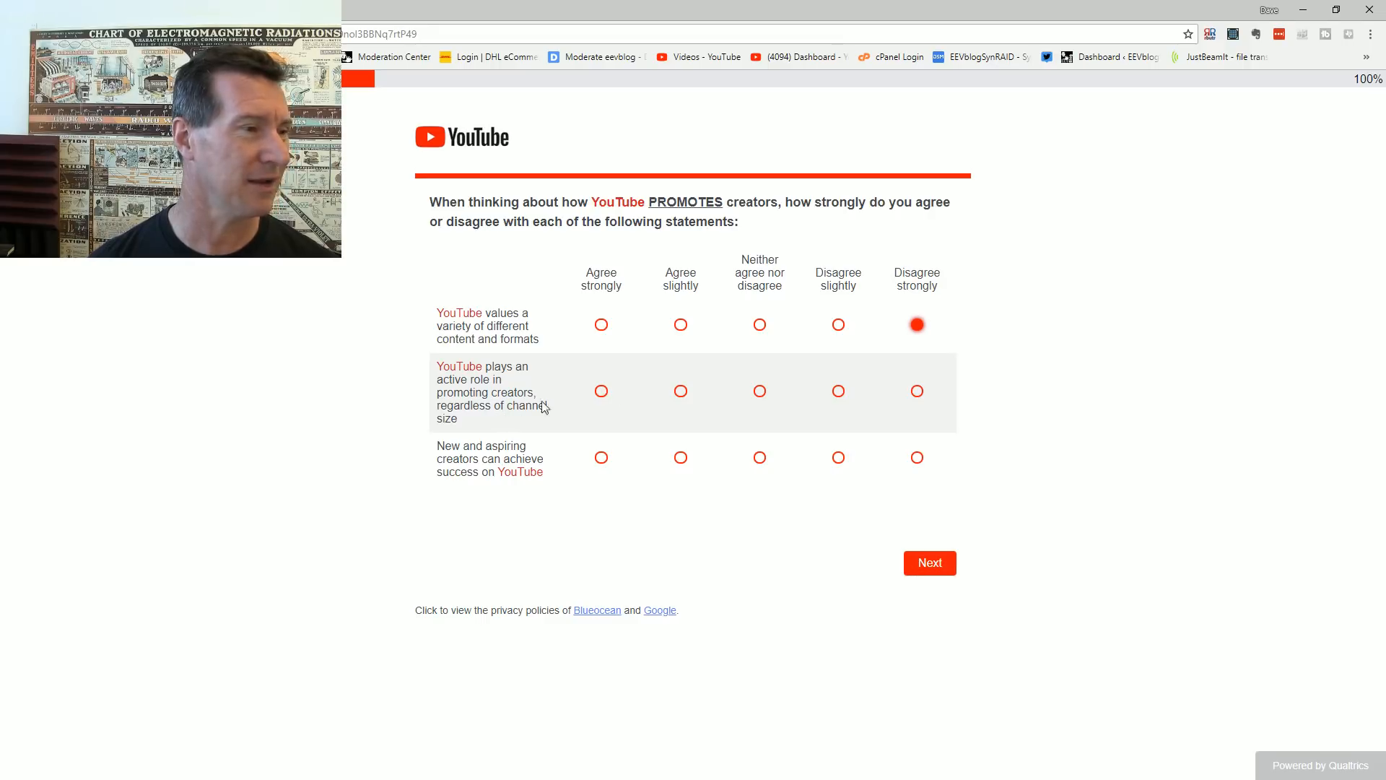
pyautogui.click(758, 391)
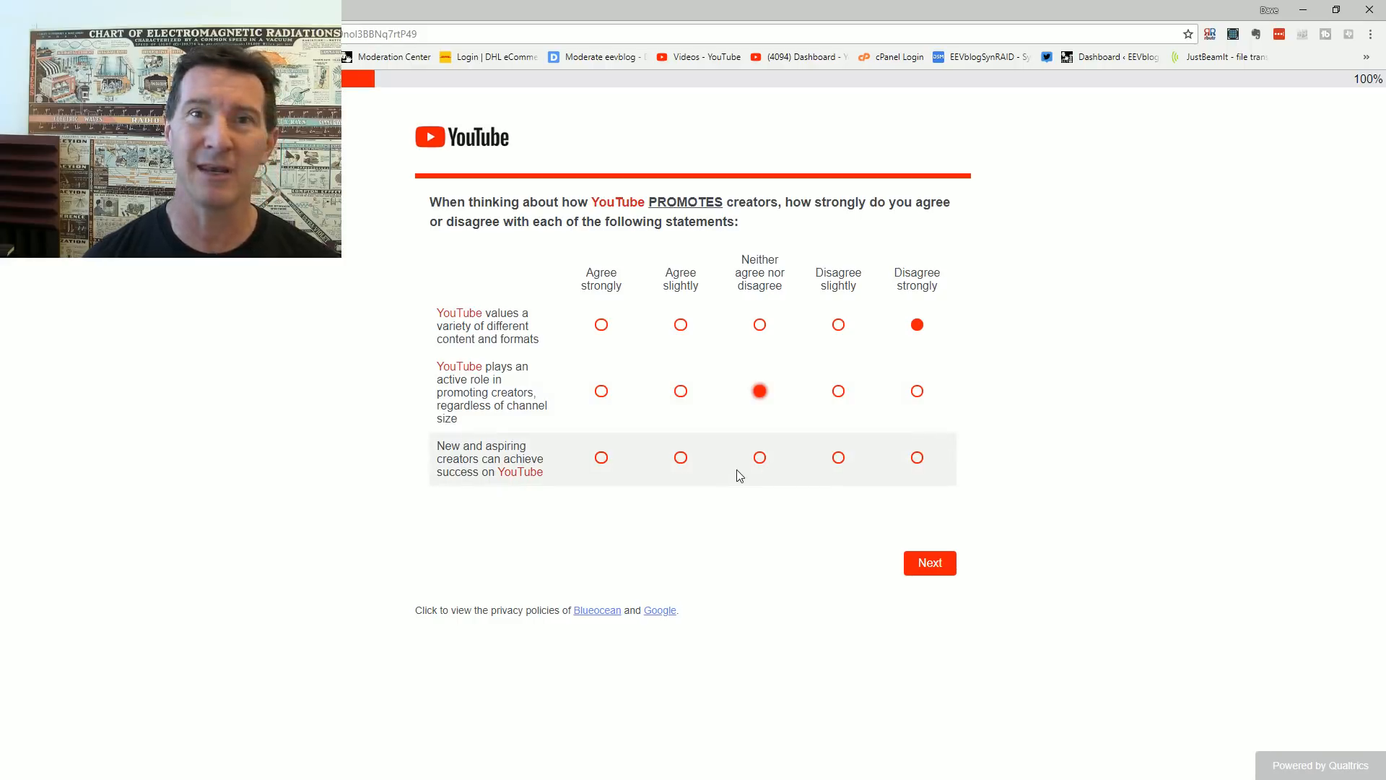
pyautogui.moveTo(752, 467)
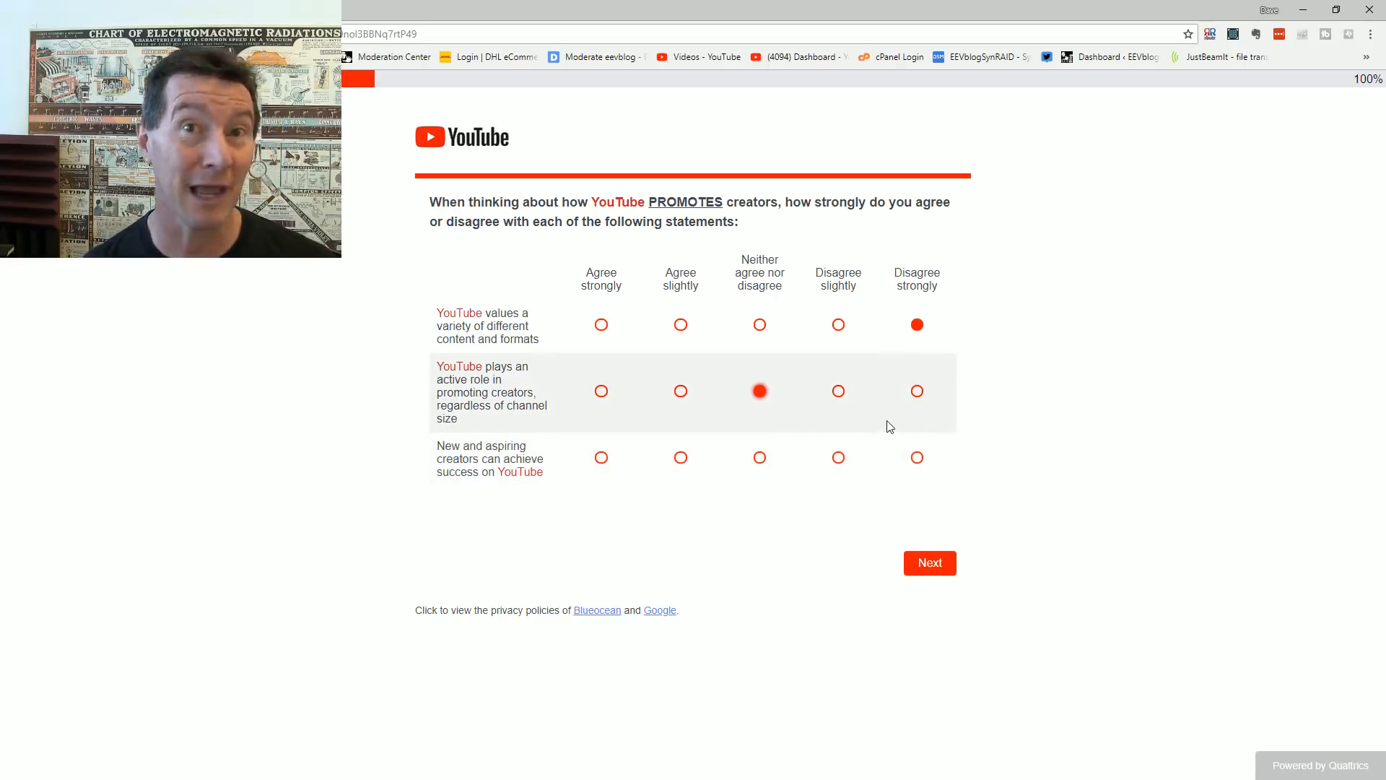
pyautogui.moveTo(881, 427)
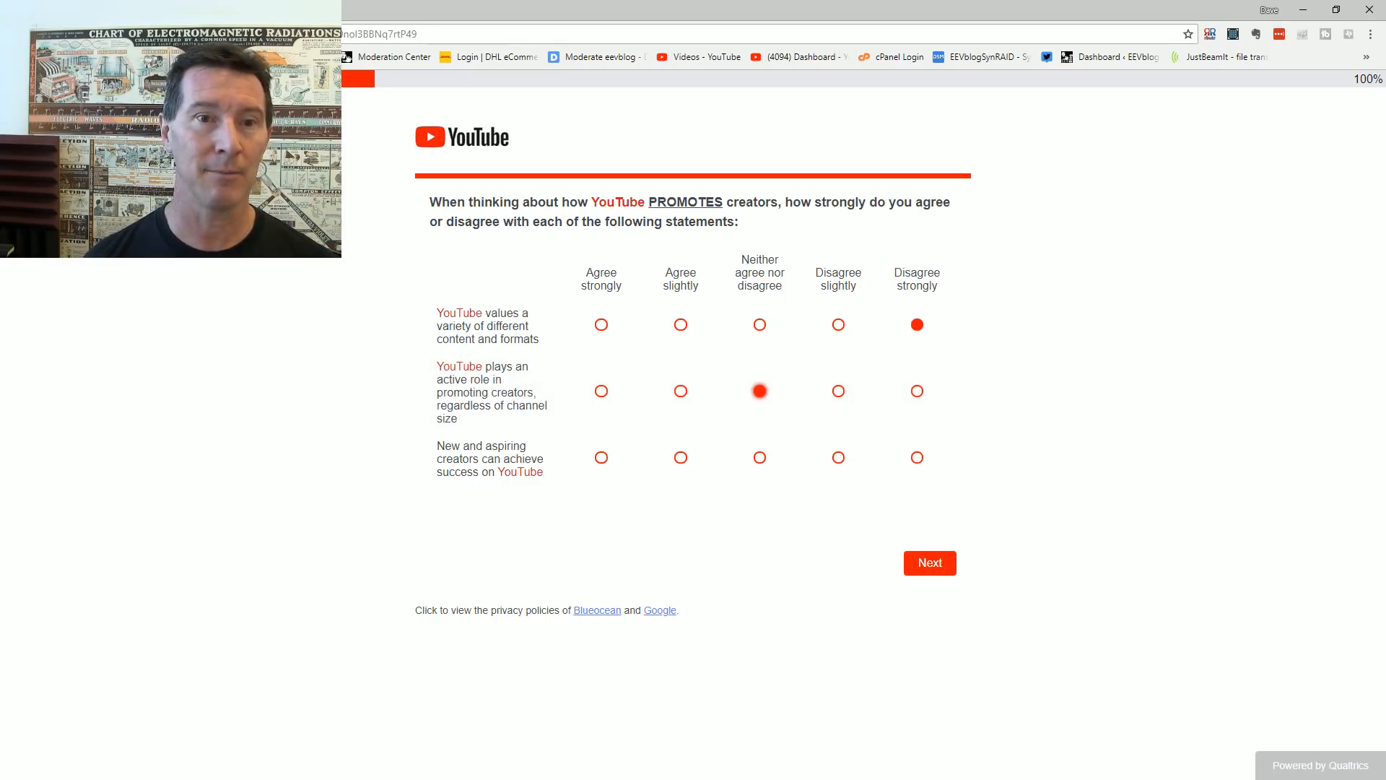
pyautogui.click(758, 391)
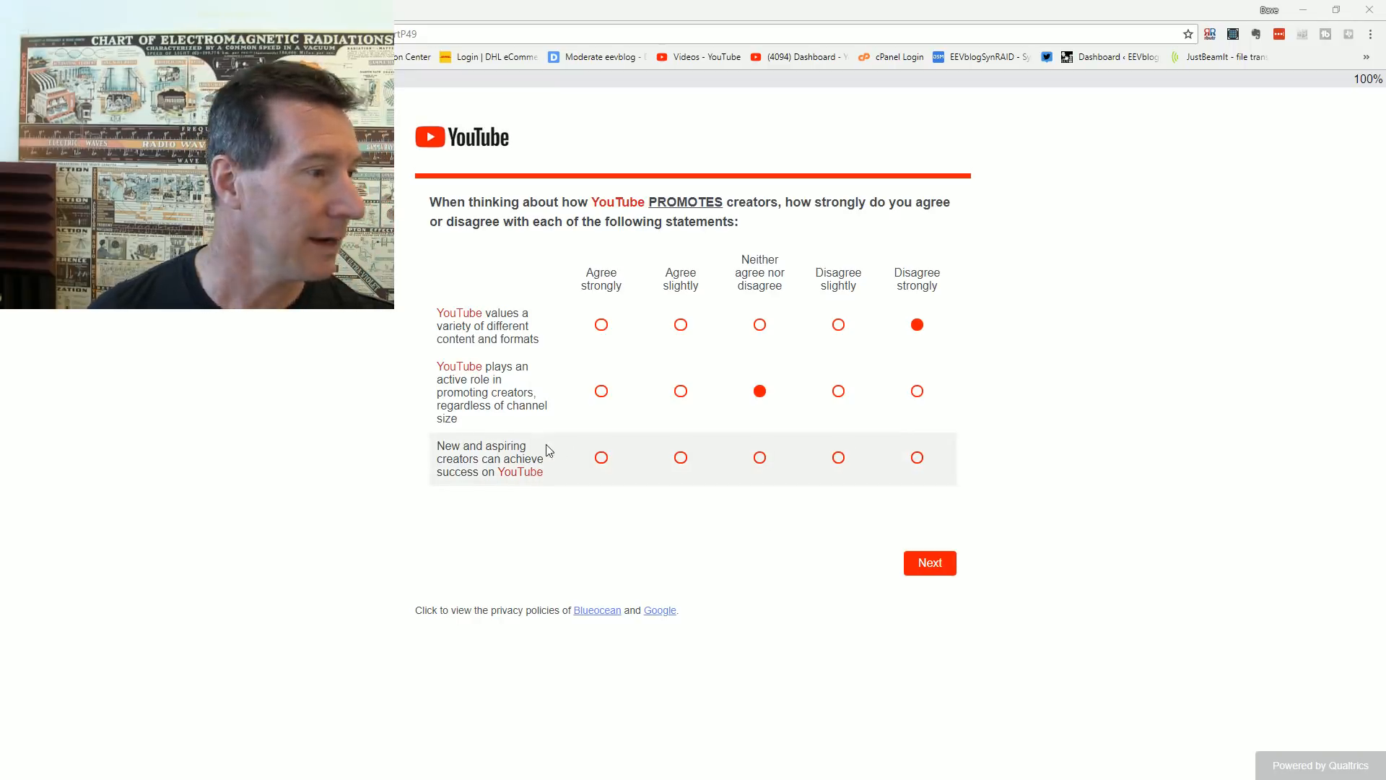
pyautogui.moveTo(628, 475)
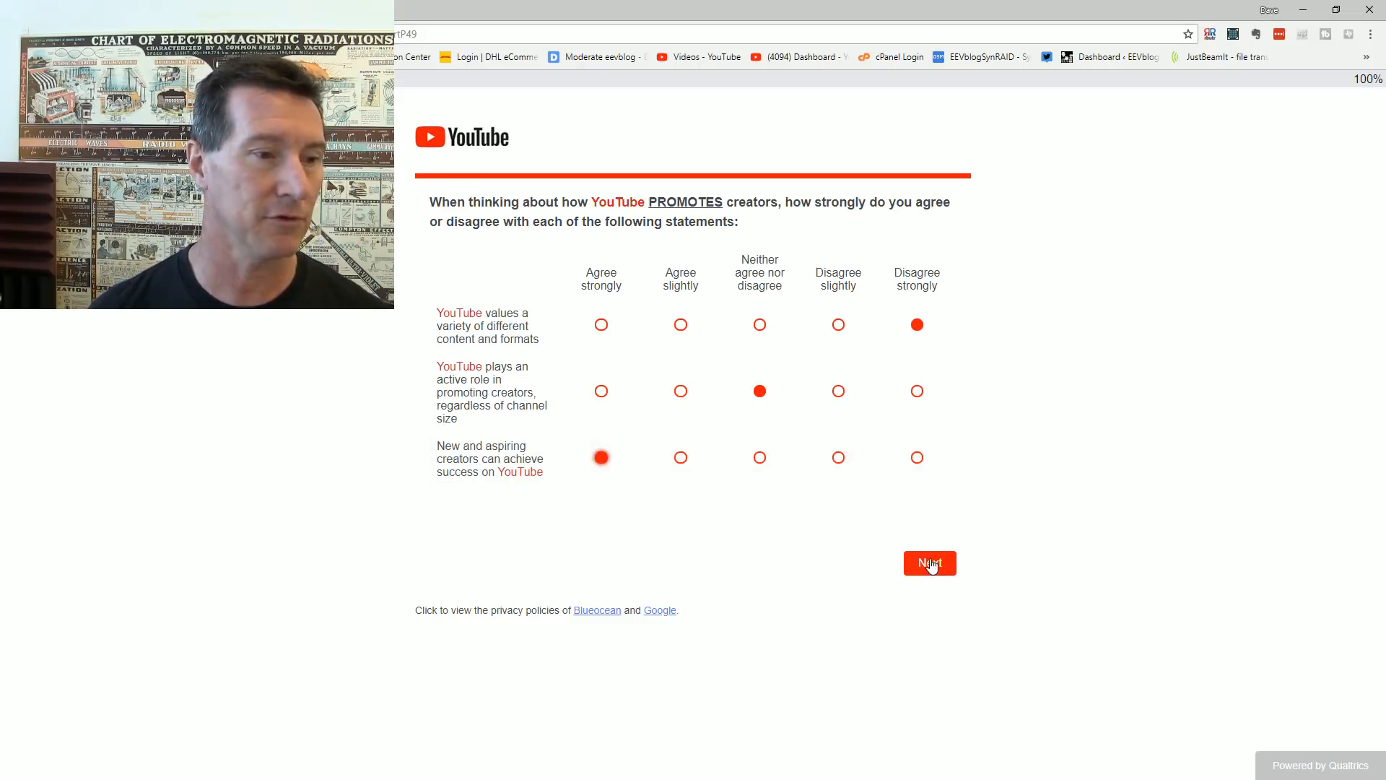
pyautogui.click(929, 563)
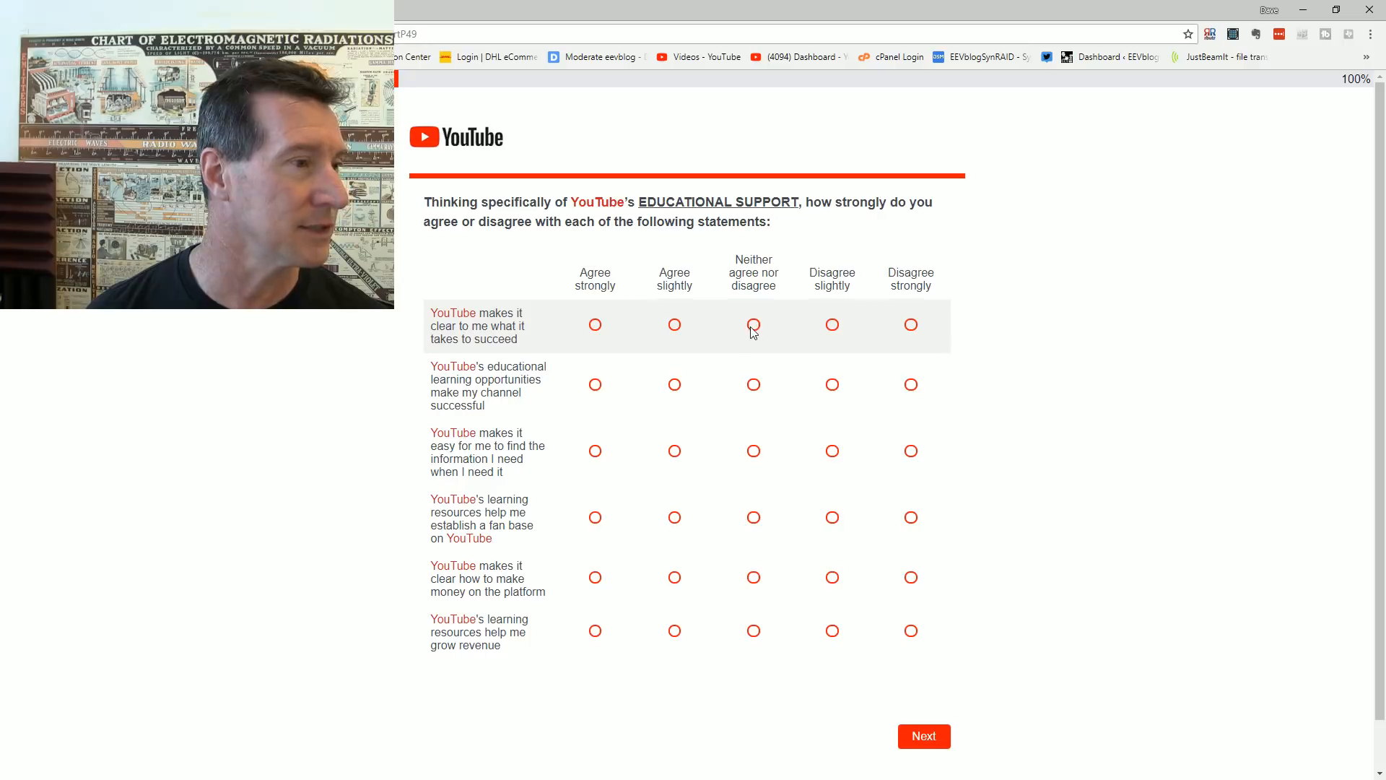
pyautogui.moveTo(676, 329)
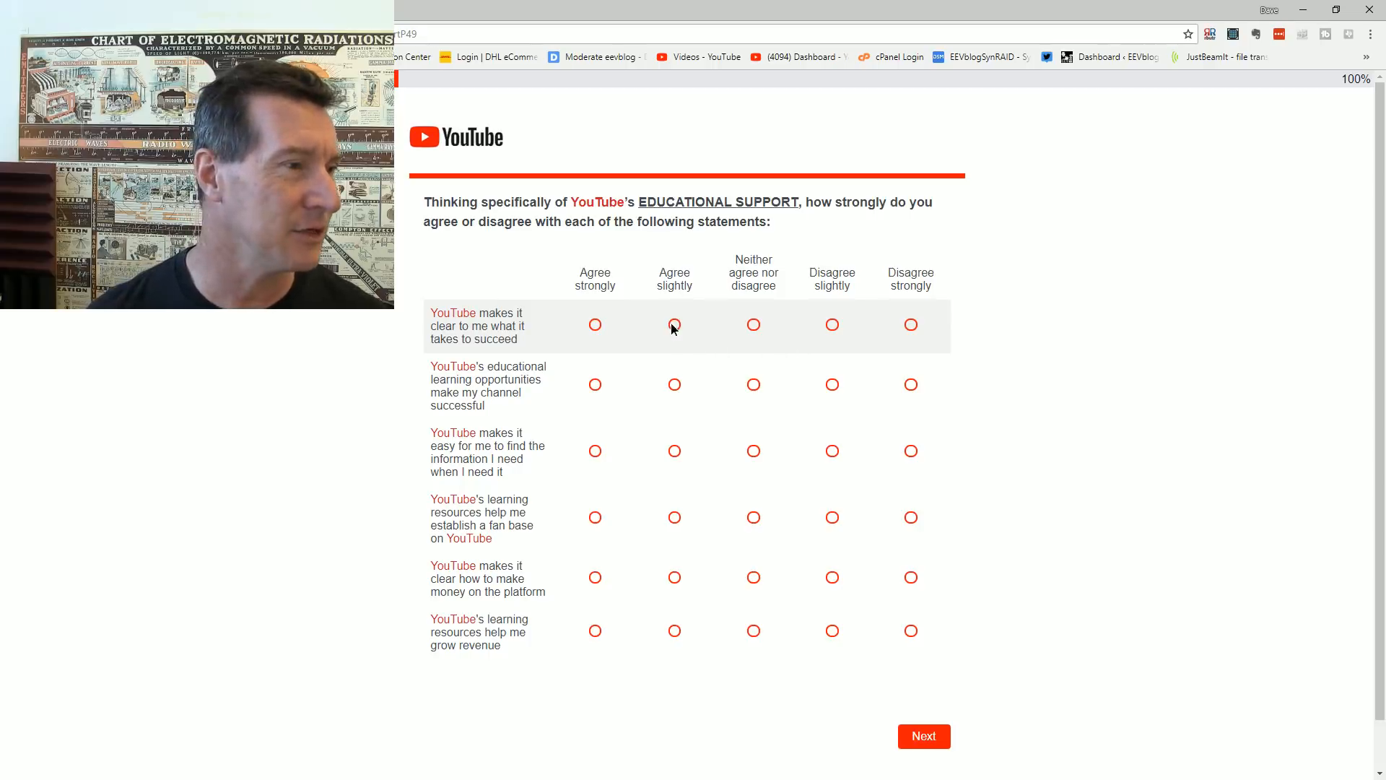
# Step: Rate success clarity Agree slightly, educational opportunities and fan-base resources neutral, money-making clarity Agree strongly, revenue resources Agree slightly, and submit
pyautogui.click(674, 325)
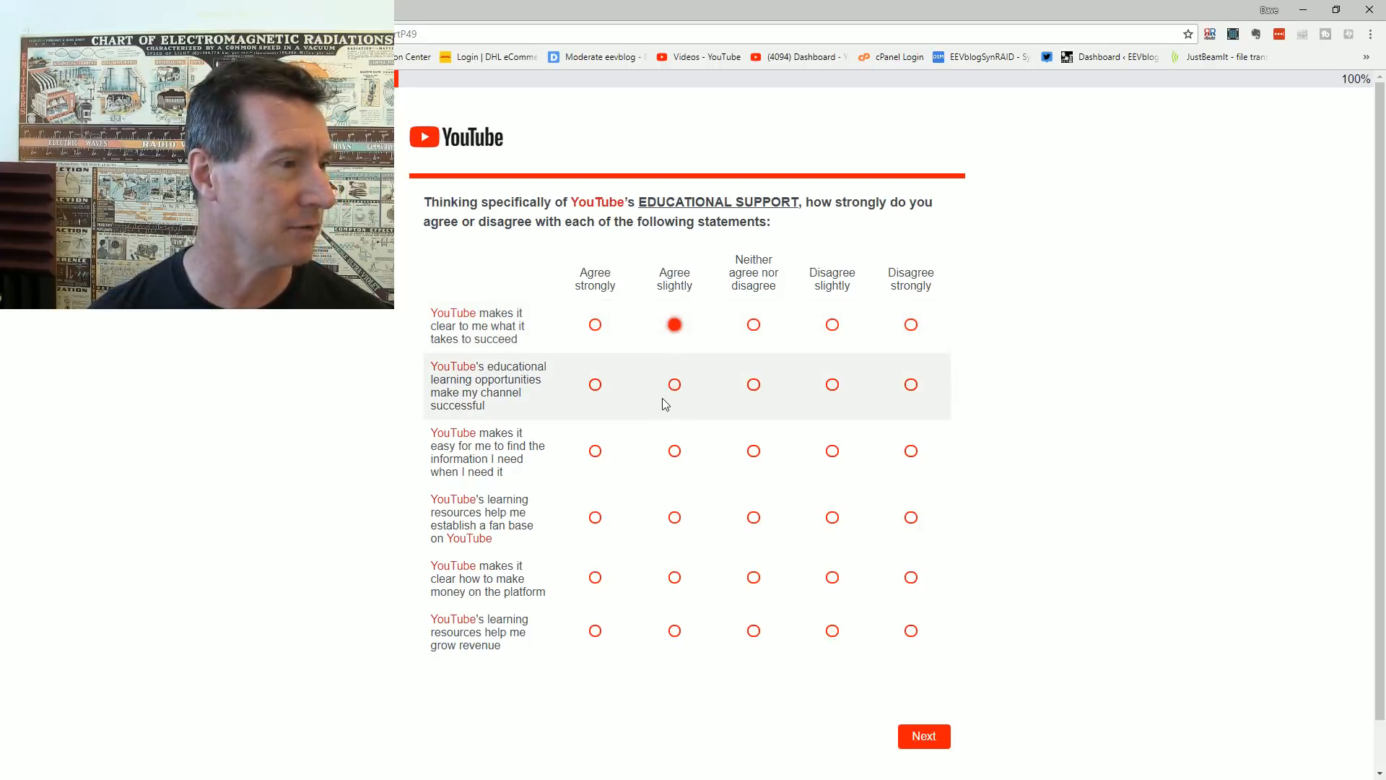
pyautogui.click(753, 384)
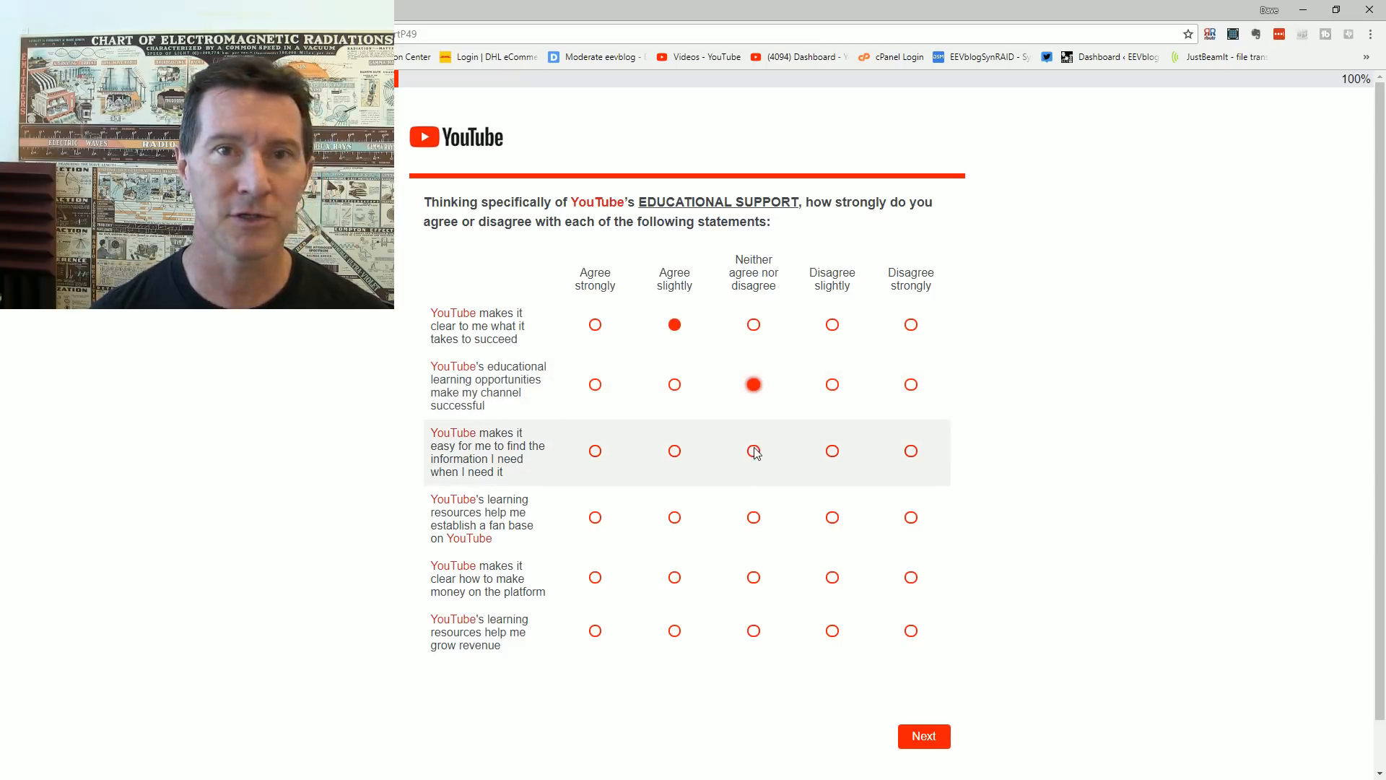
pyautogui.moveTo(781, 466)
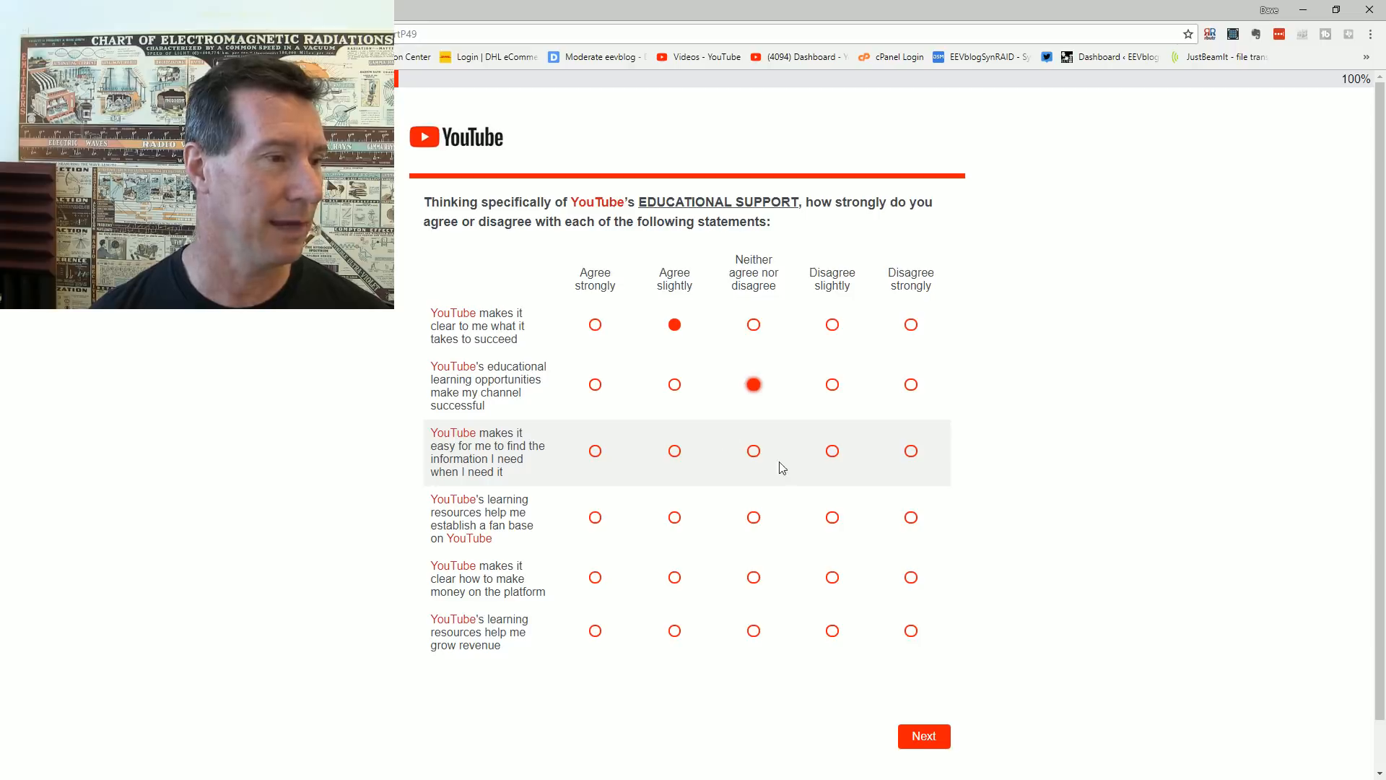
pyautogui.moveTo(753, 458)
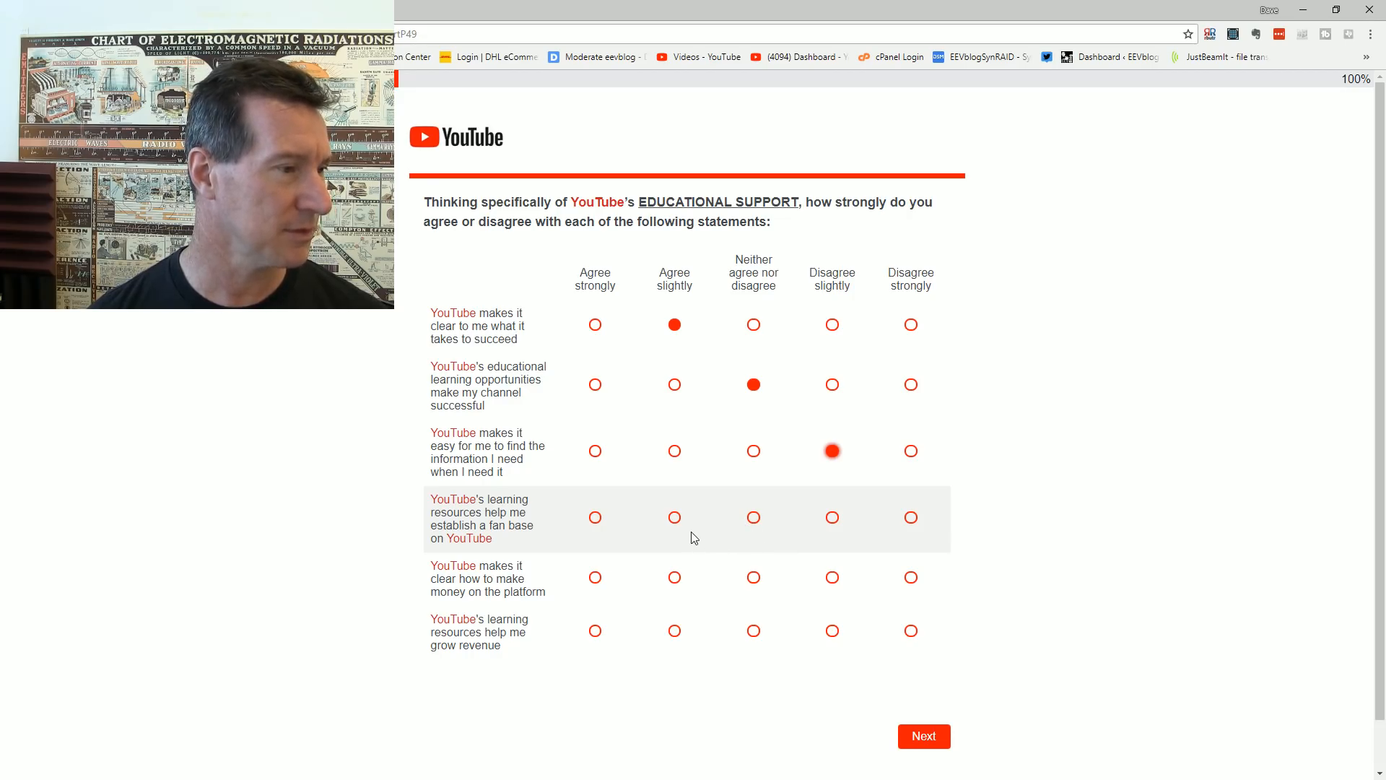
pyautogui.click(754, 517)
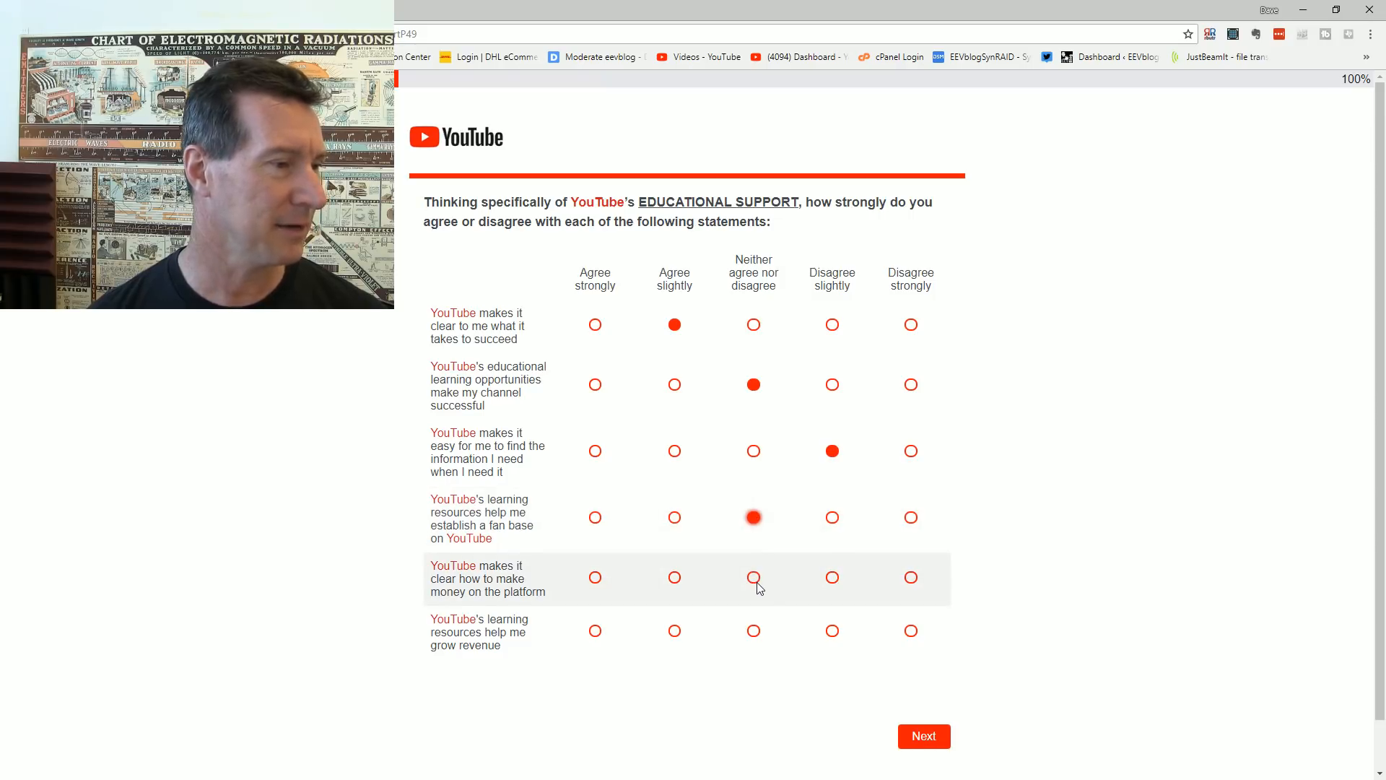
pyautogui.moveTo(674, 581)
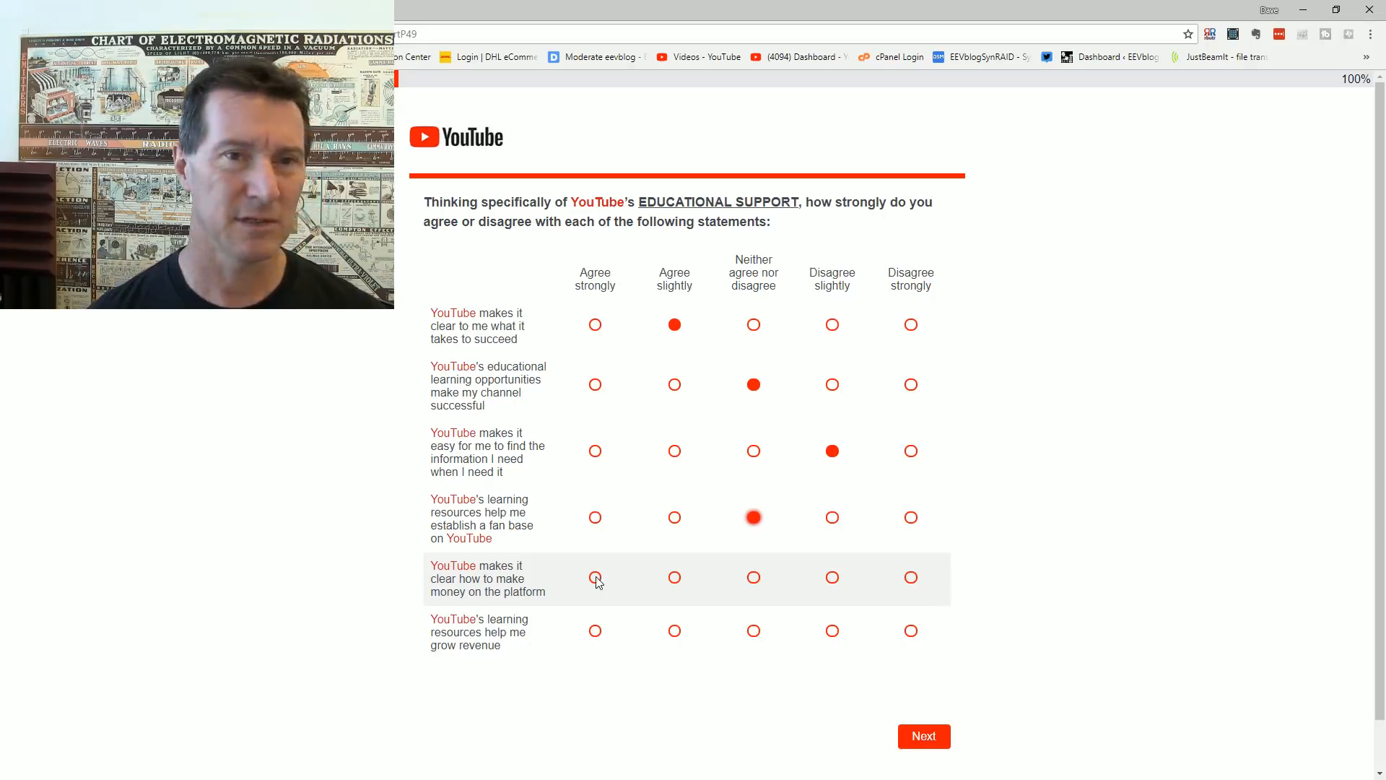
pyautogui.click(594, 578)
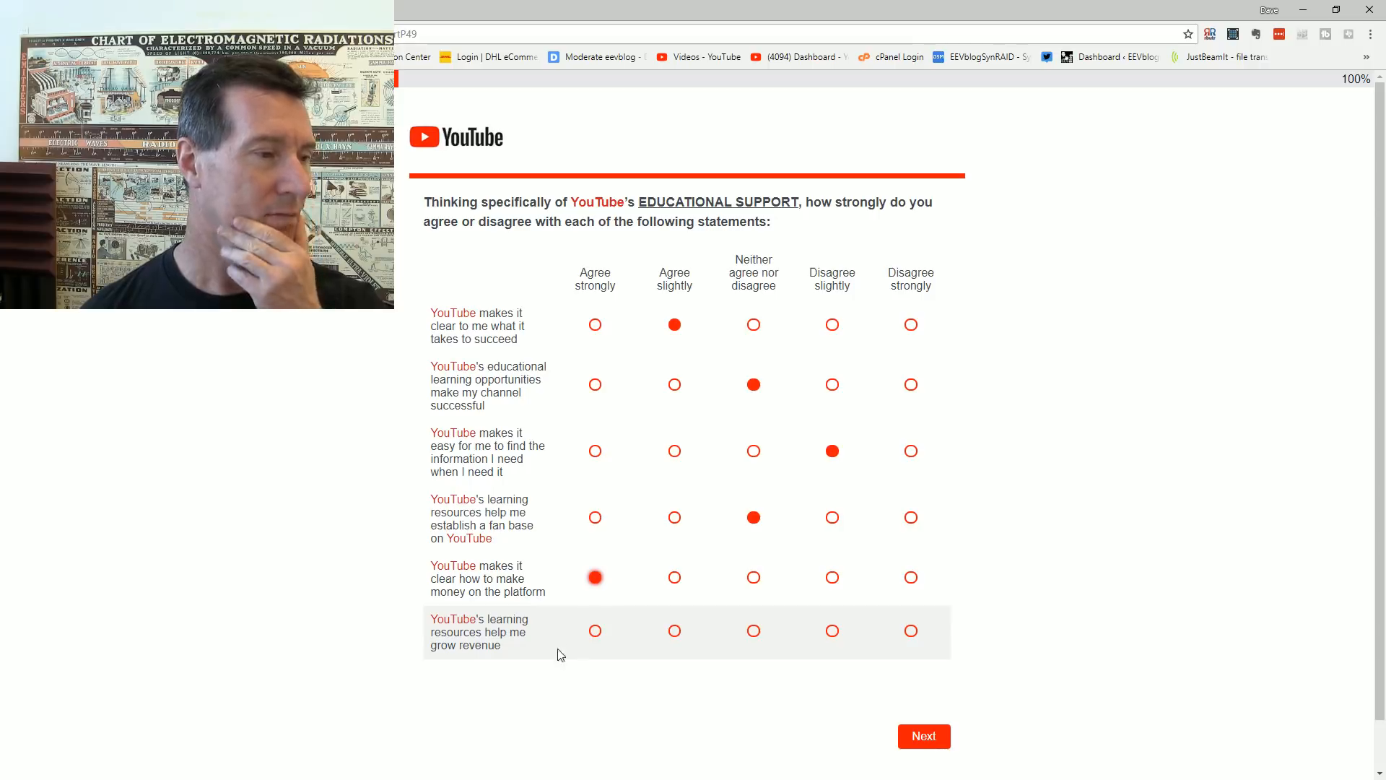
pyautogui.click(674, 631)
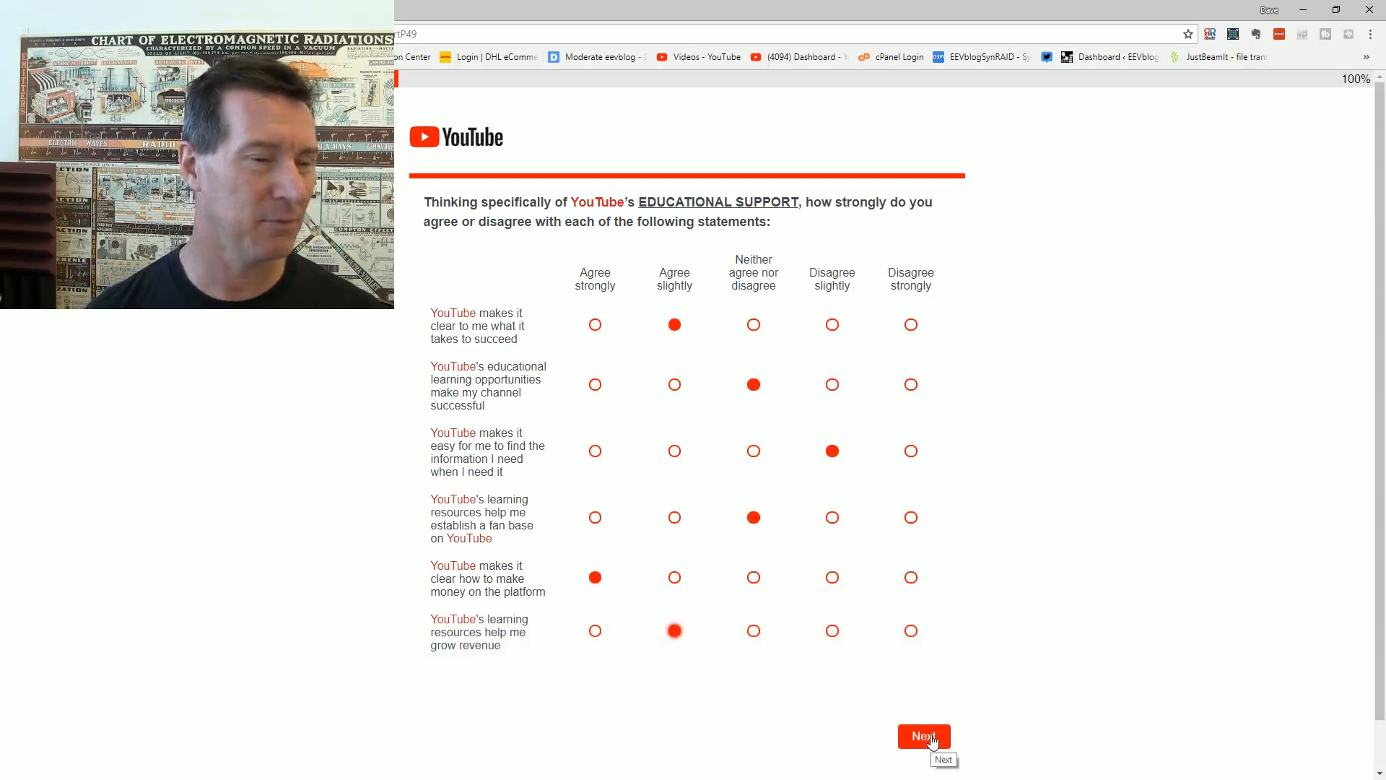
pyautogui.click(922, 735)
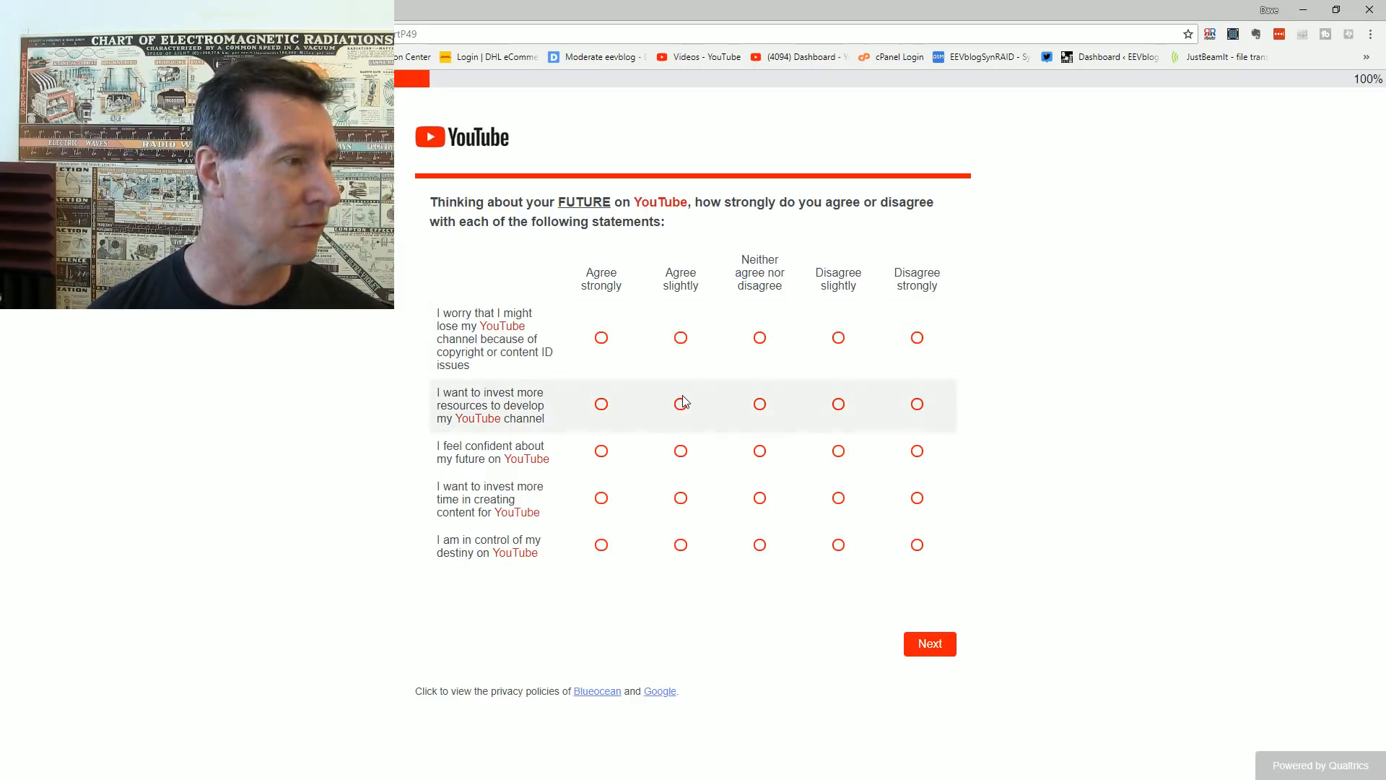
pyautogui.moveTo(634, 416)
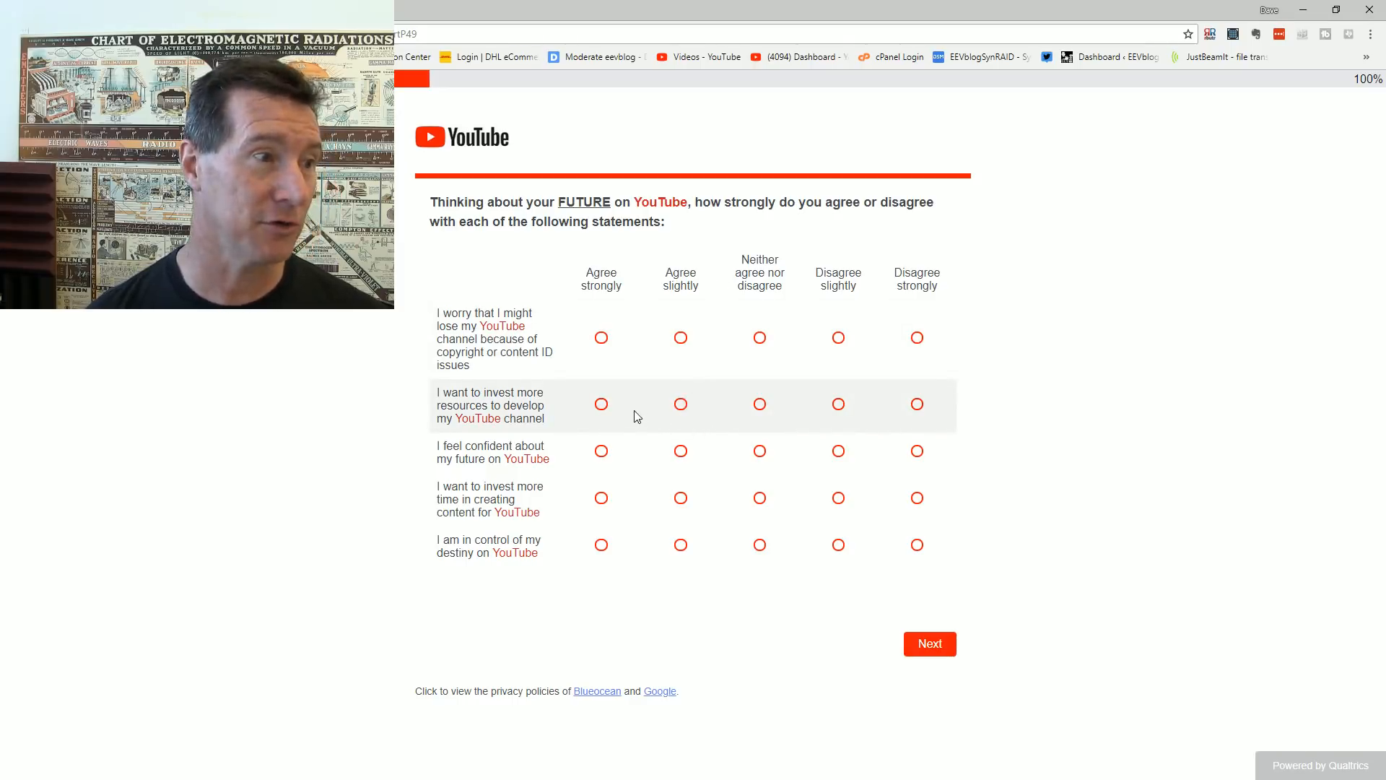
pyautogui.moveTo(645, 412)
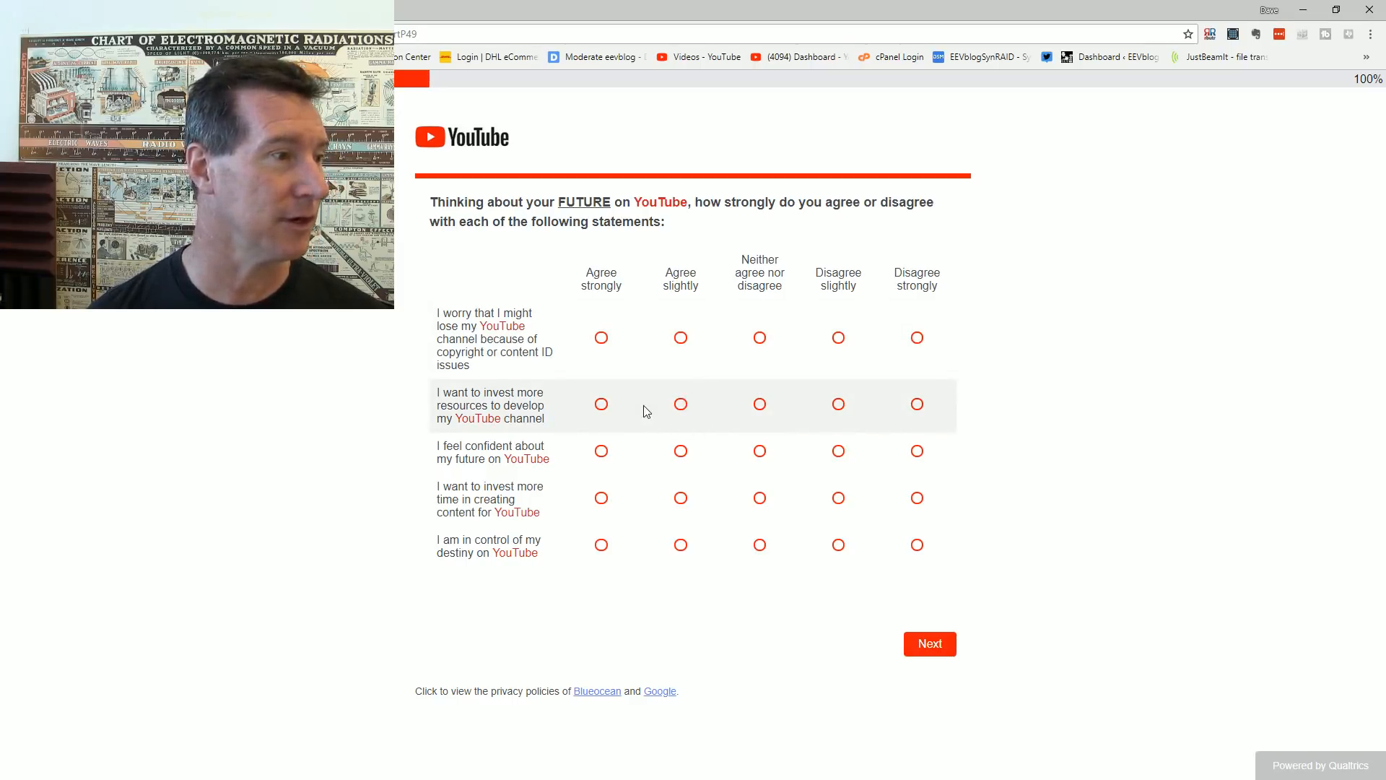
pyautogui.moveTo(654, 392)
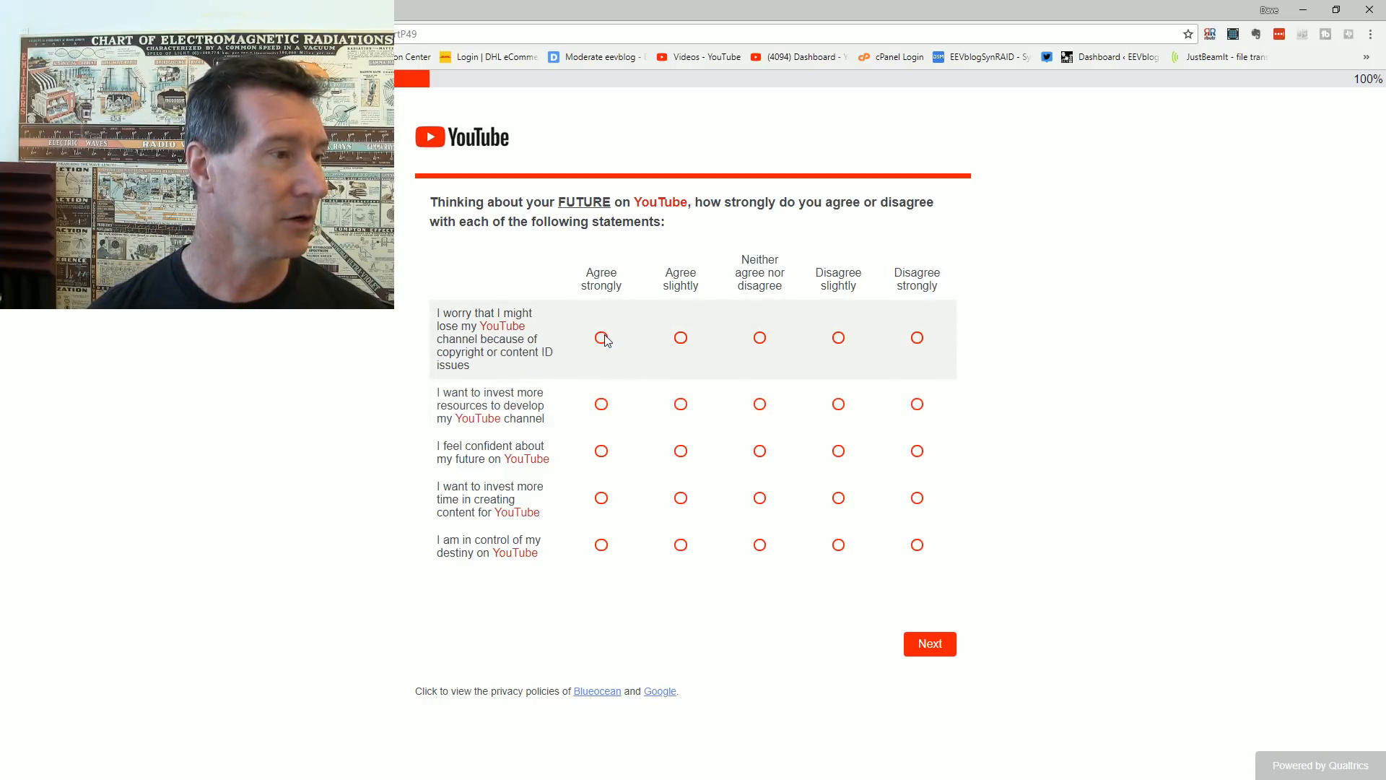
# Step: Rate worry over losing the channel and investing more resources Agree strongly, future confidence Disagree strongly
pyautogui.click(600, 336)
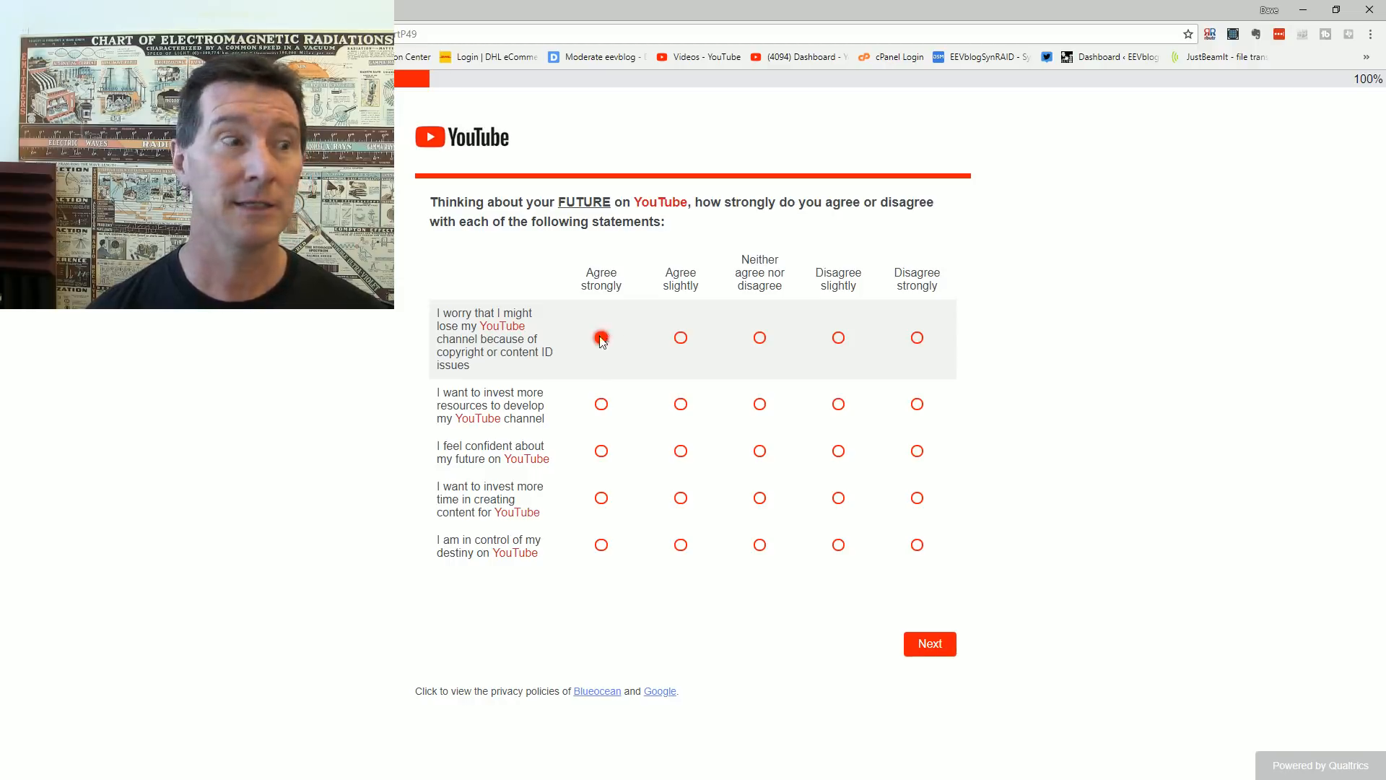
pyautogui.click(601, 338)
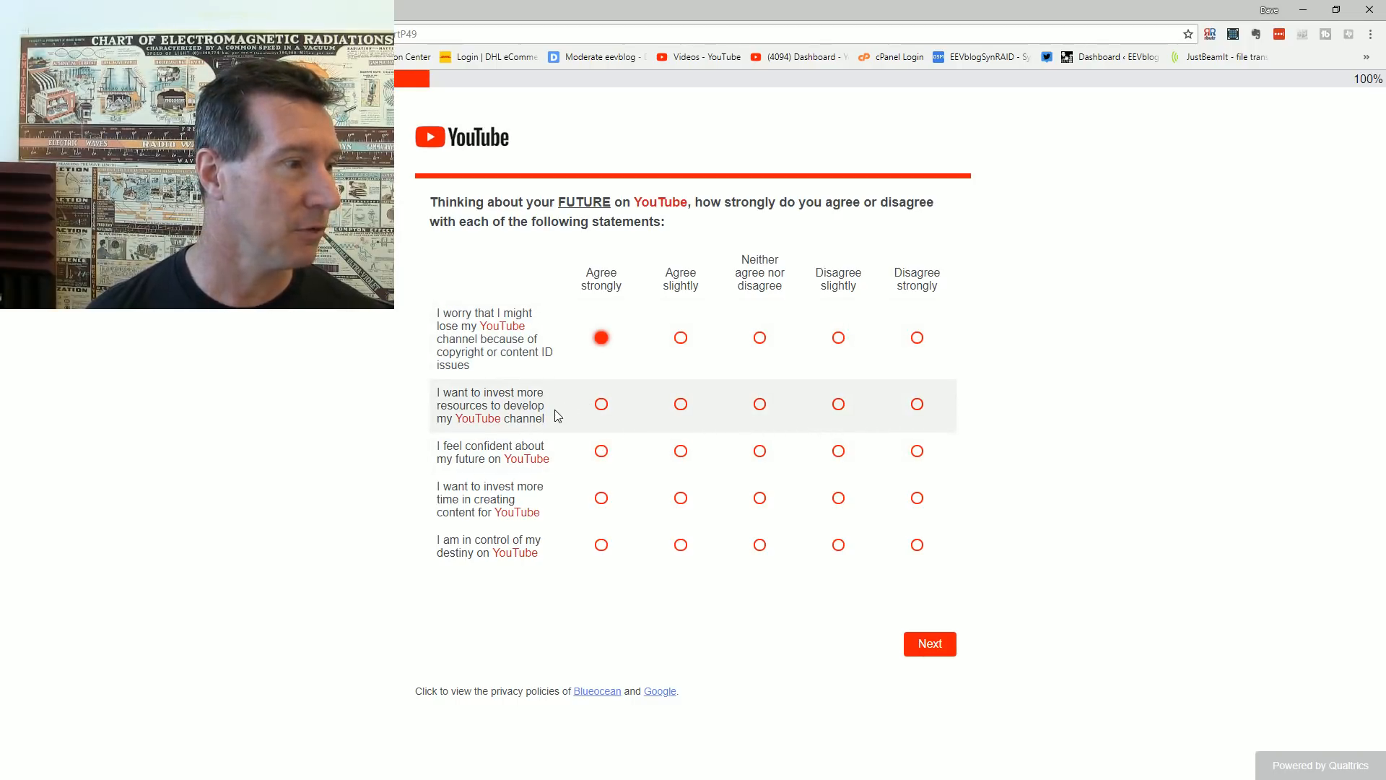
pyautogui.moveTo(603, 406)
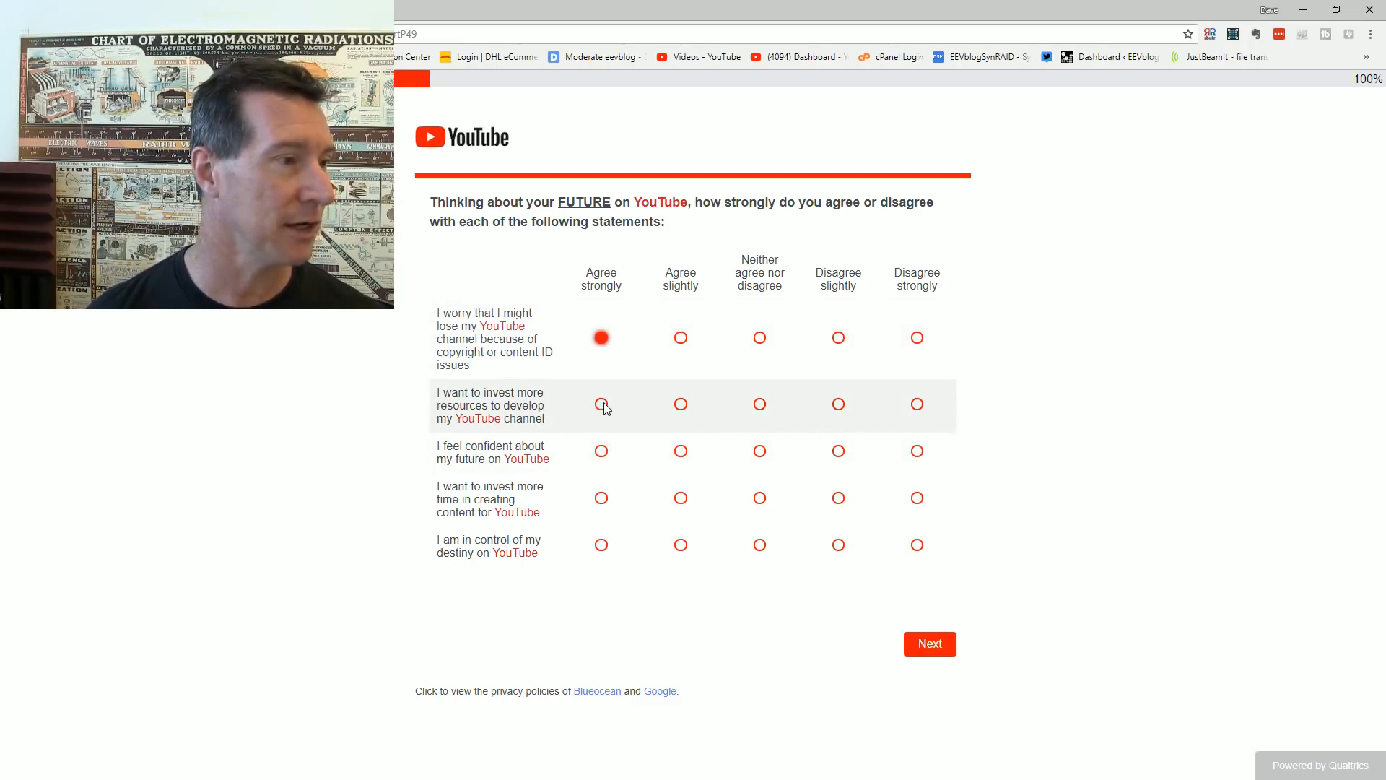
pyautogui.click(600, 404)
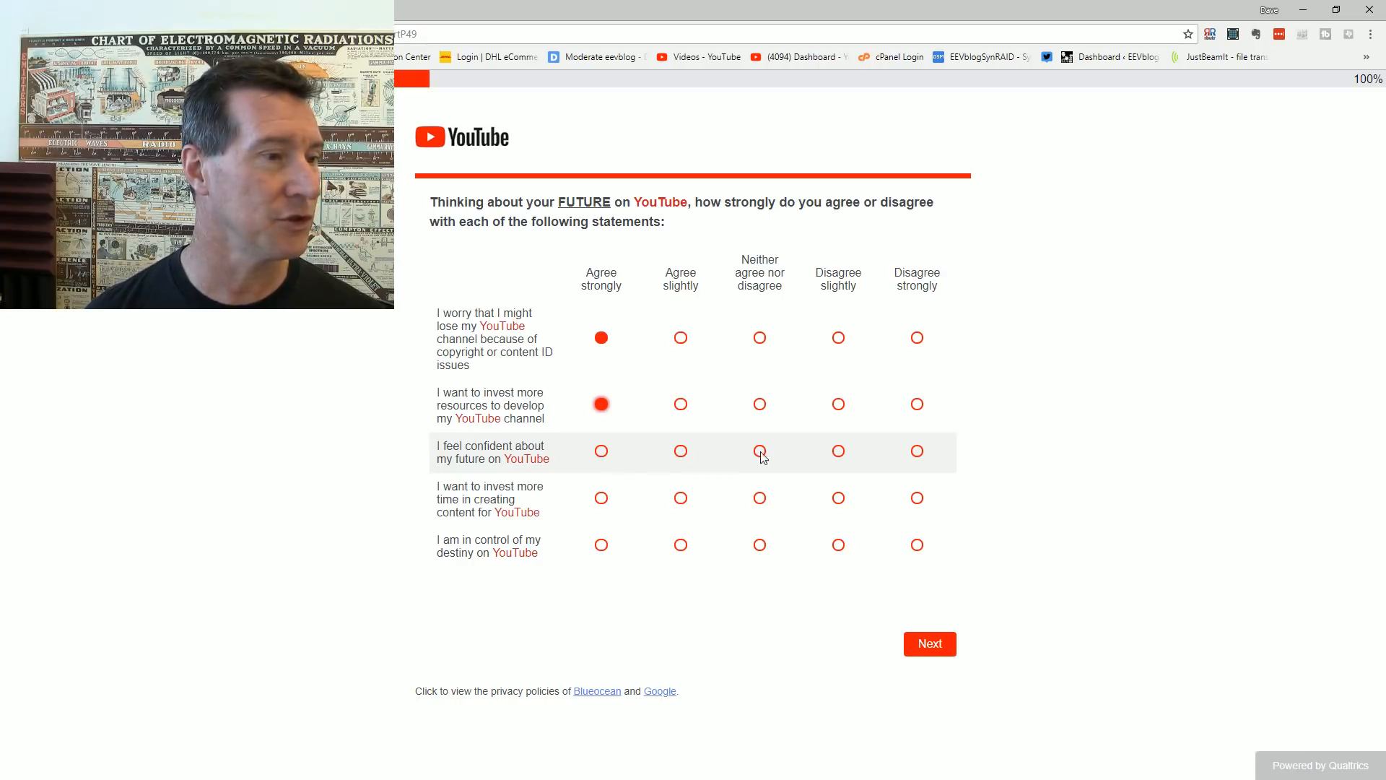
pyautogui.moveTo(875, 463)
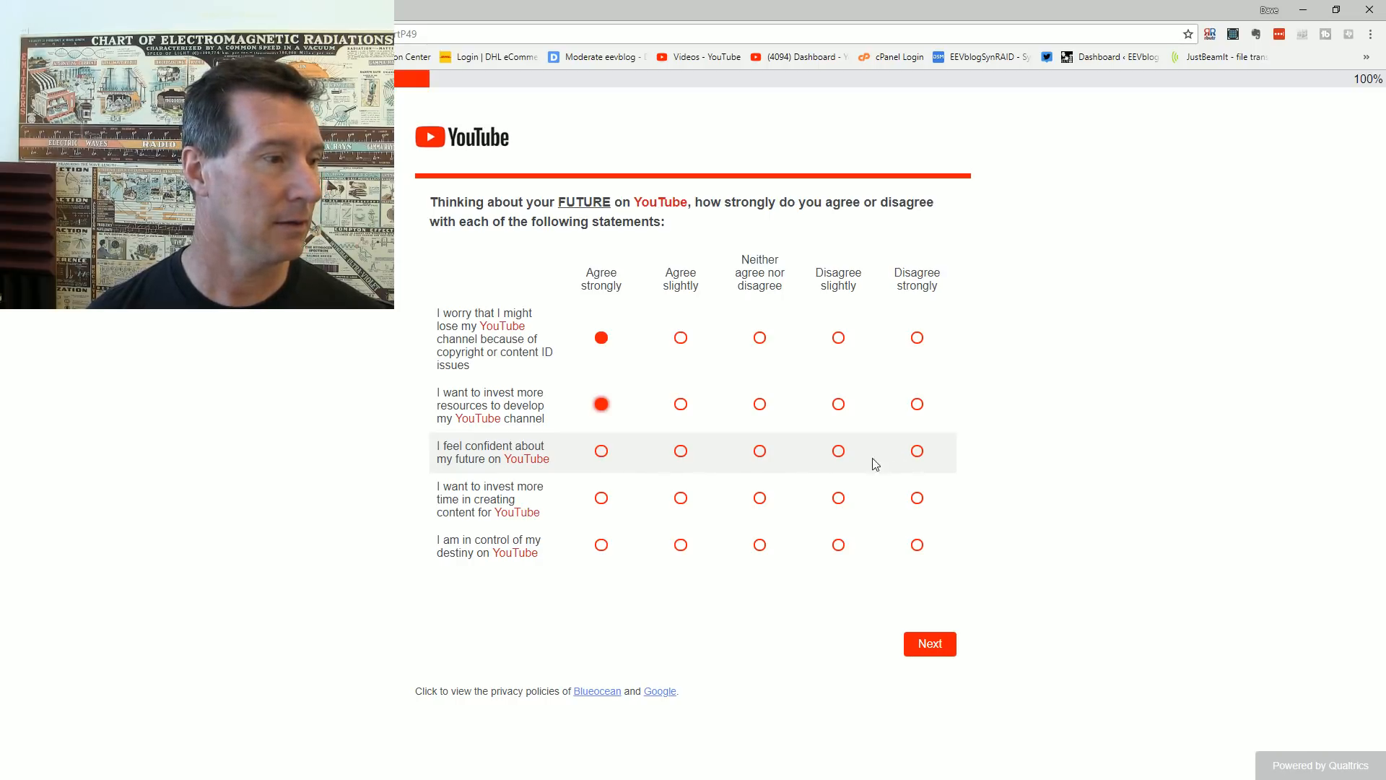
pyautogui.moveTo(917, 451)
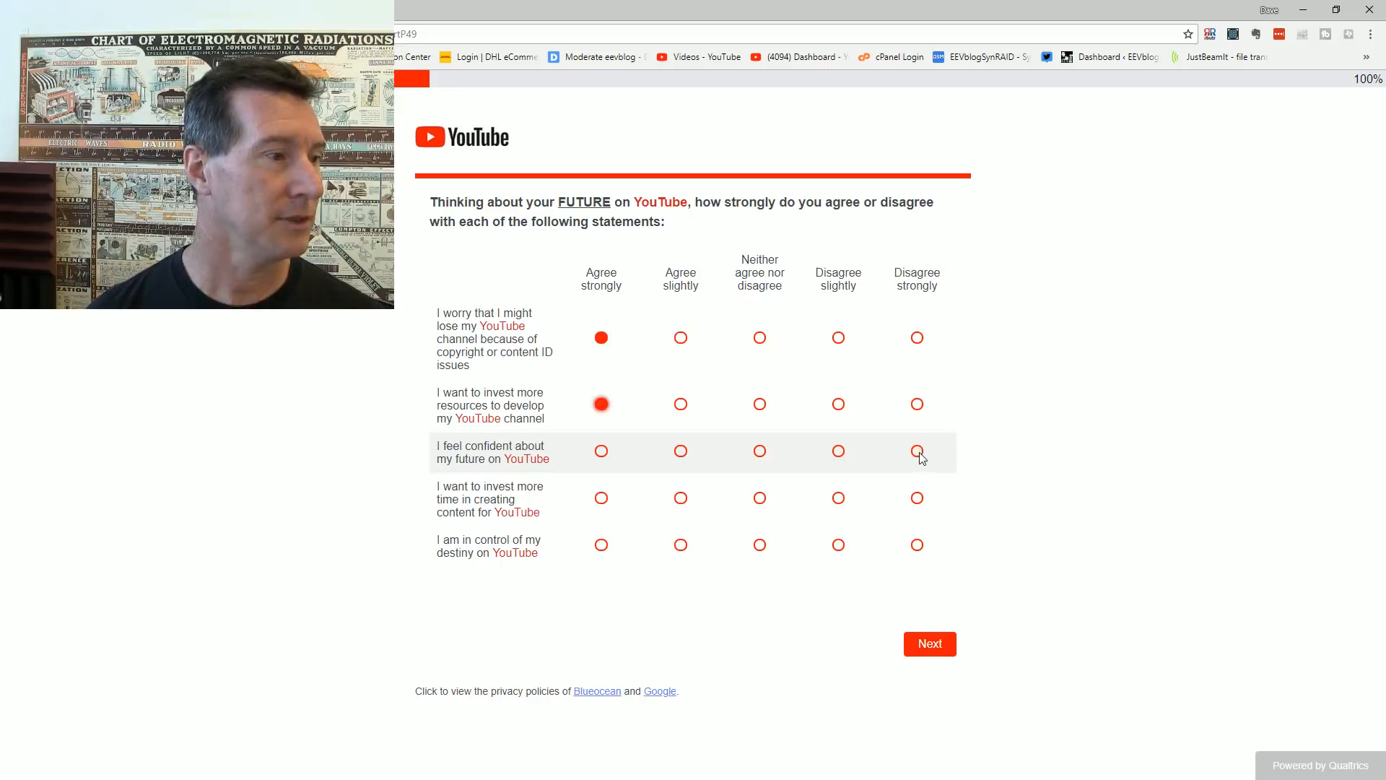
pyautogui.click(916, 450)
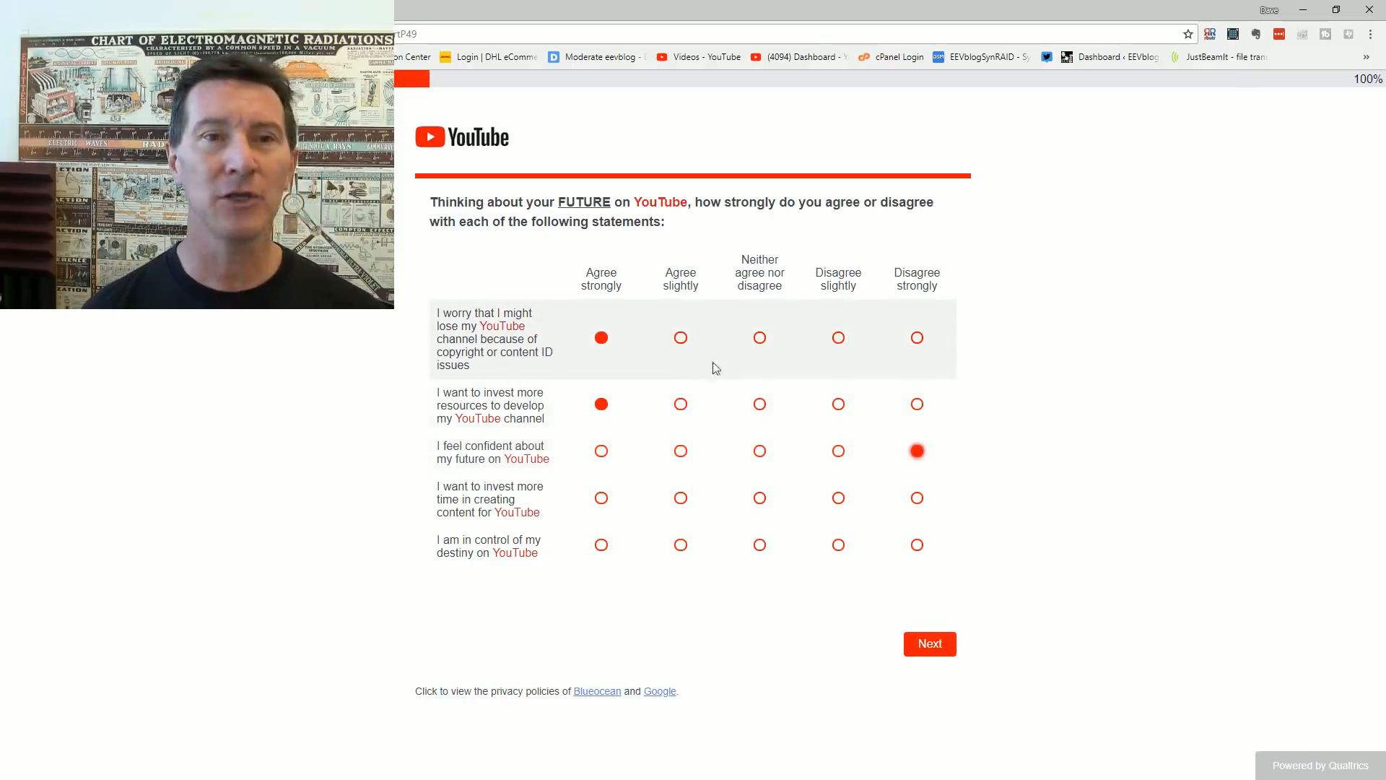
pyautogui.moveTo(819, 362)
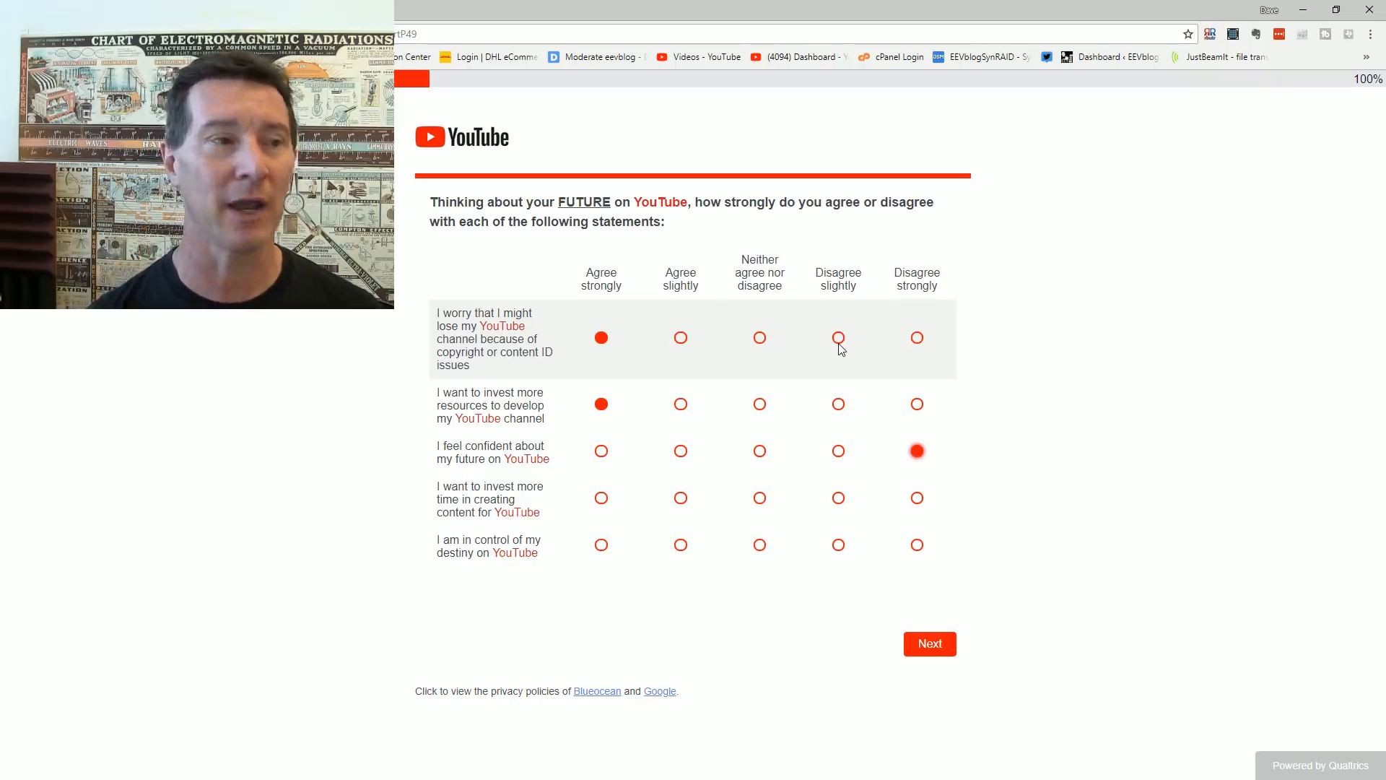
pyautogui.moveTo(1083, 414)
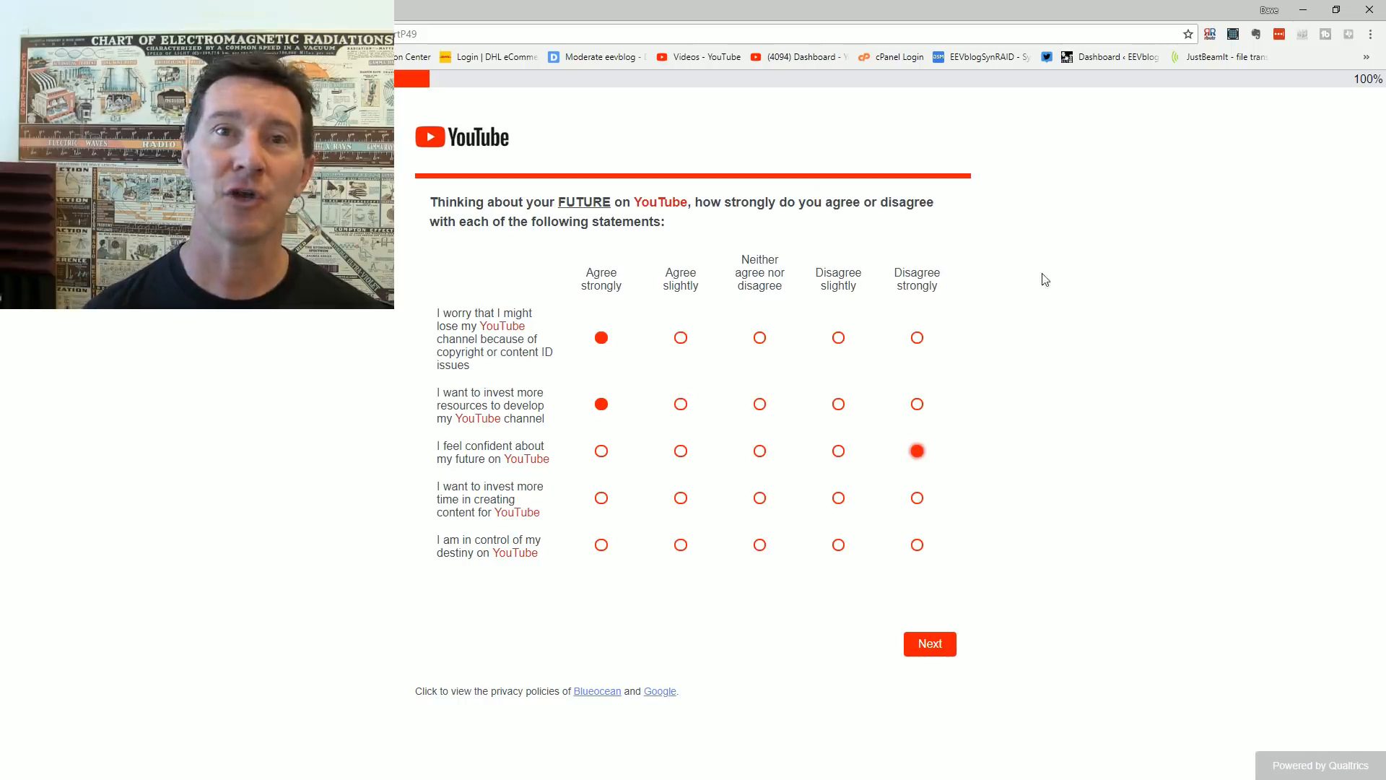
pyautogui.moveTo(574, 467)
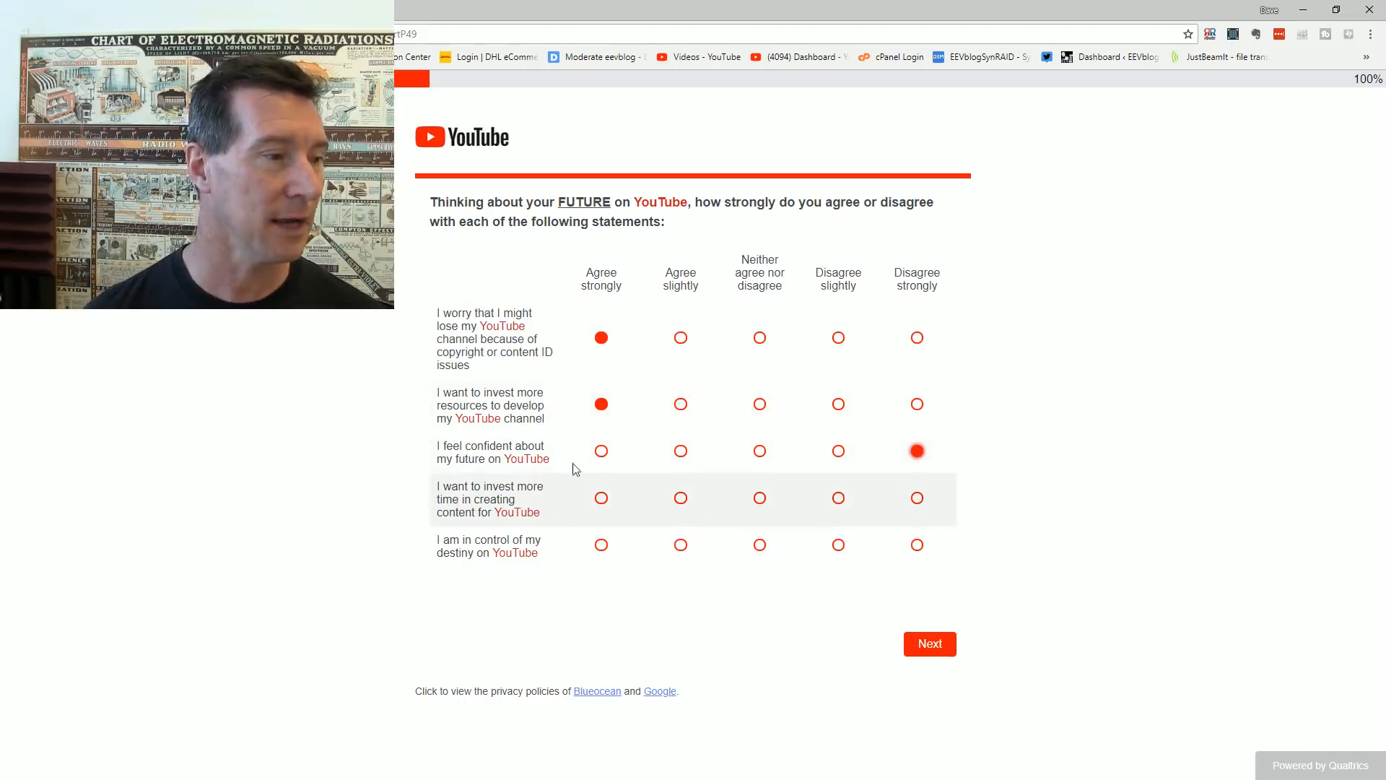
pyautogui.moveTo(1034, 438)
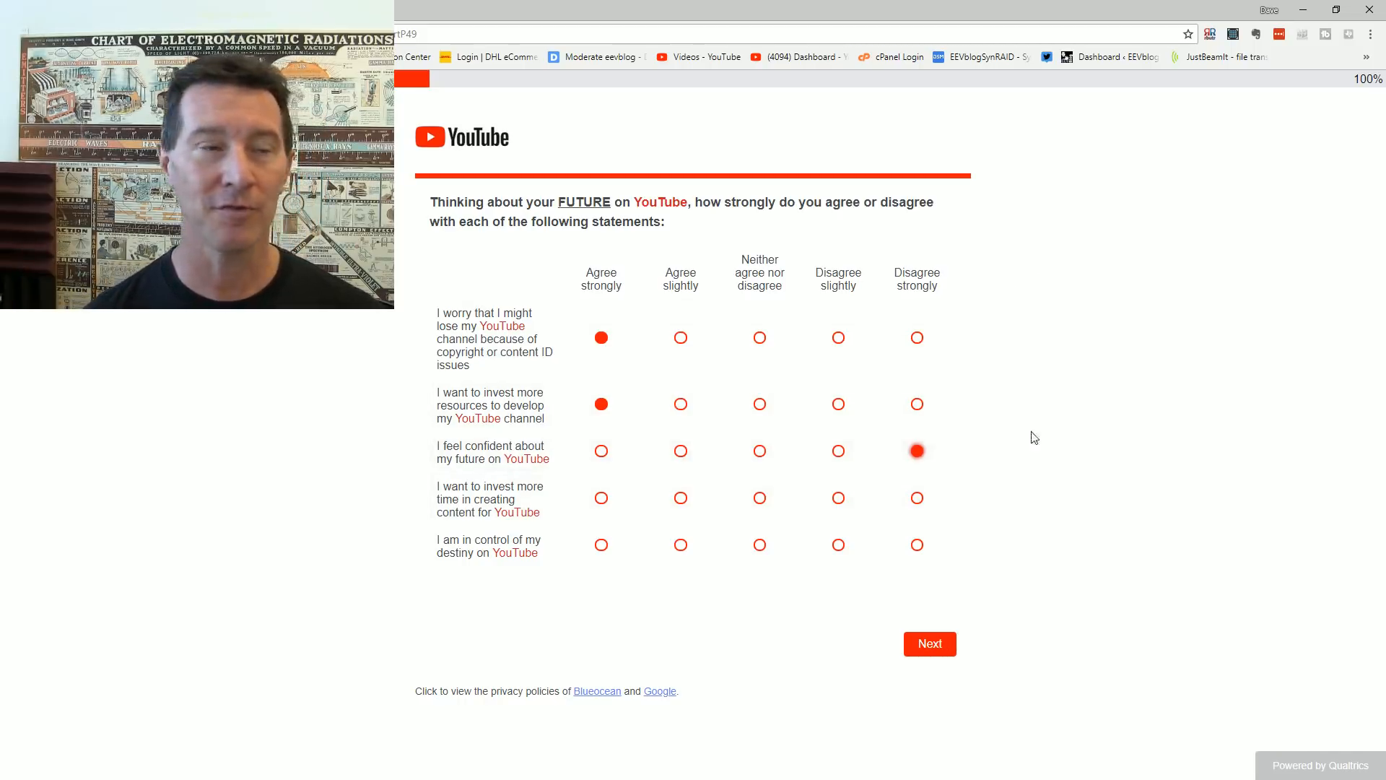
pyautogui.moveTo(618, 507)
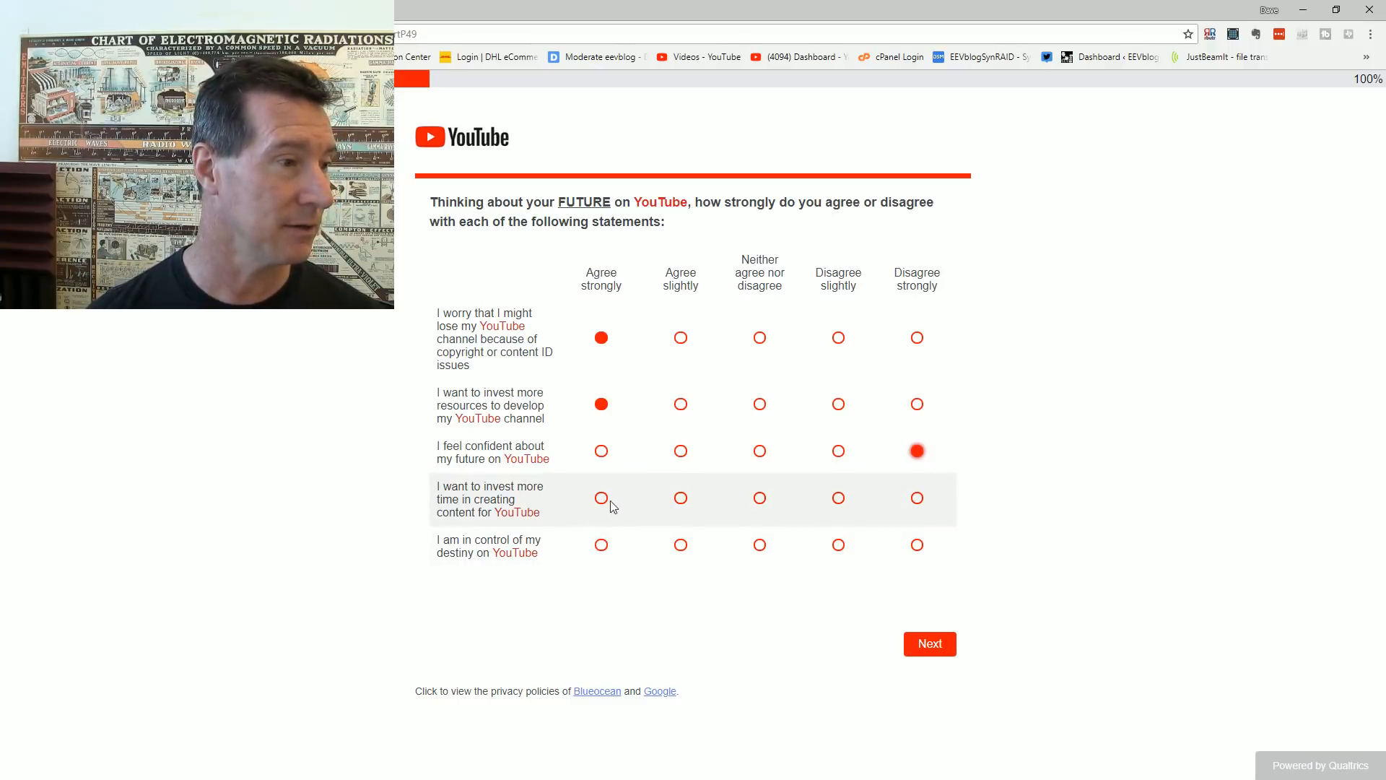
# Step: Rate investing more time Agree strongly and control of destiny Disagree strongly, then submit the page
pyautogui.click(601, 498)
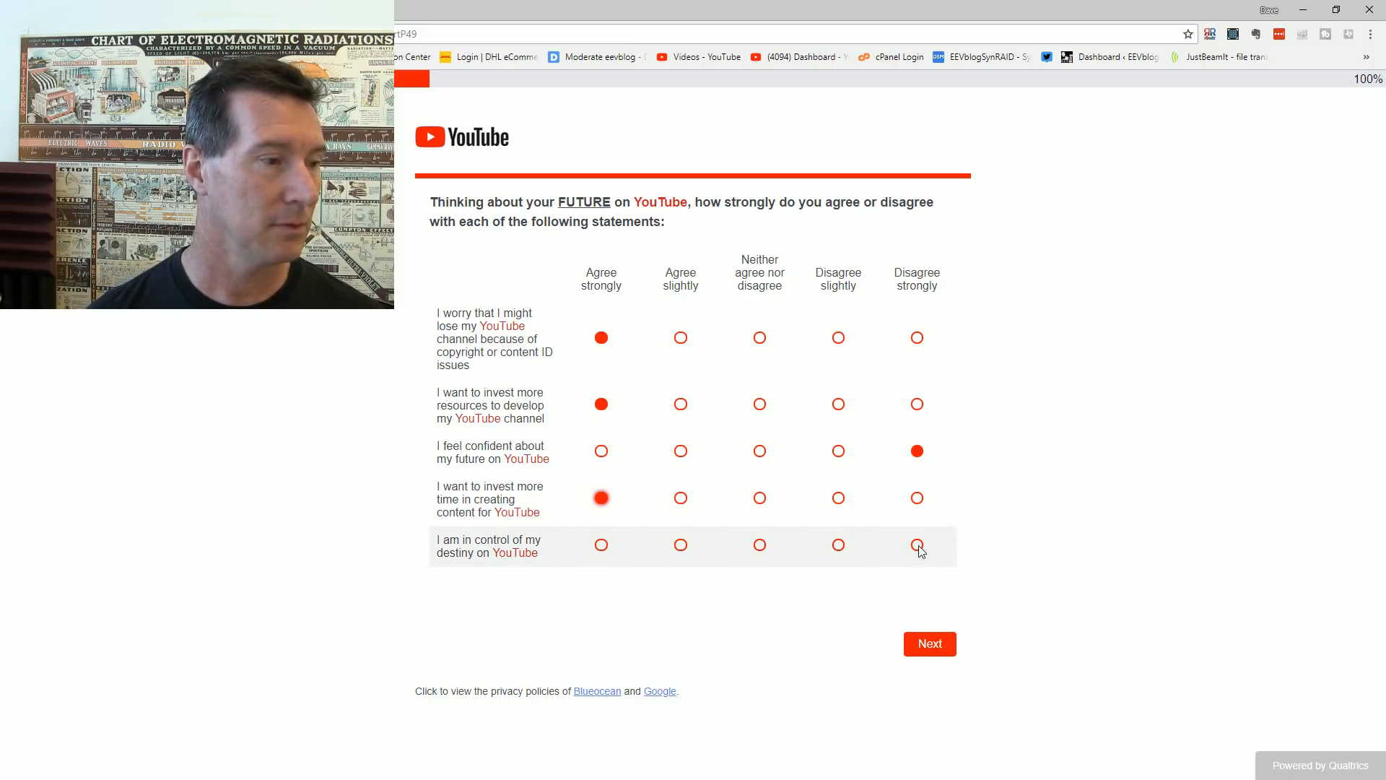
pyautogui.click(917, 544)
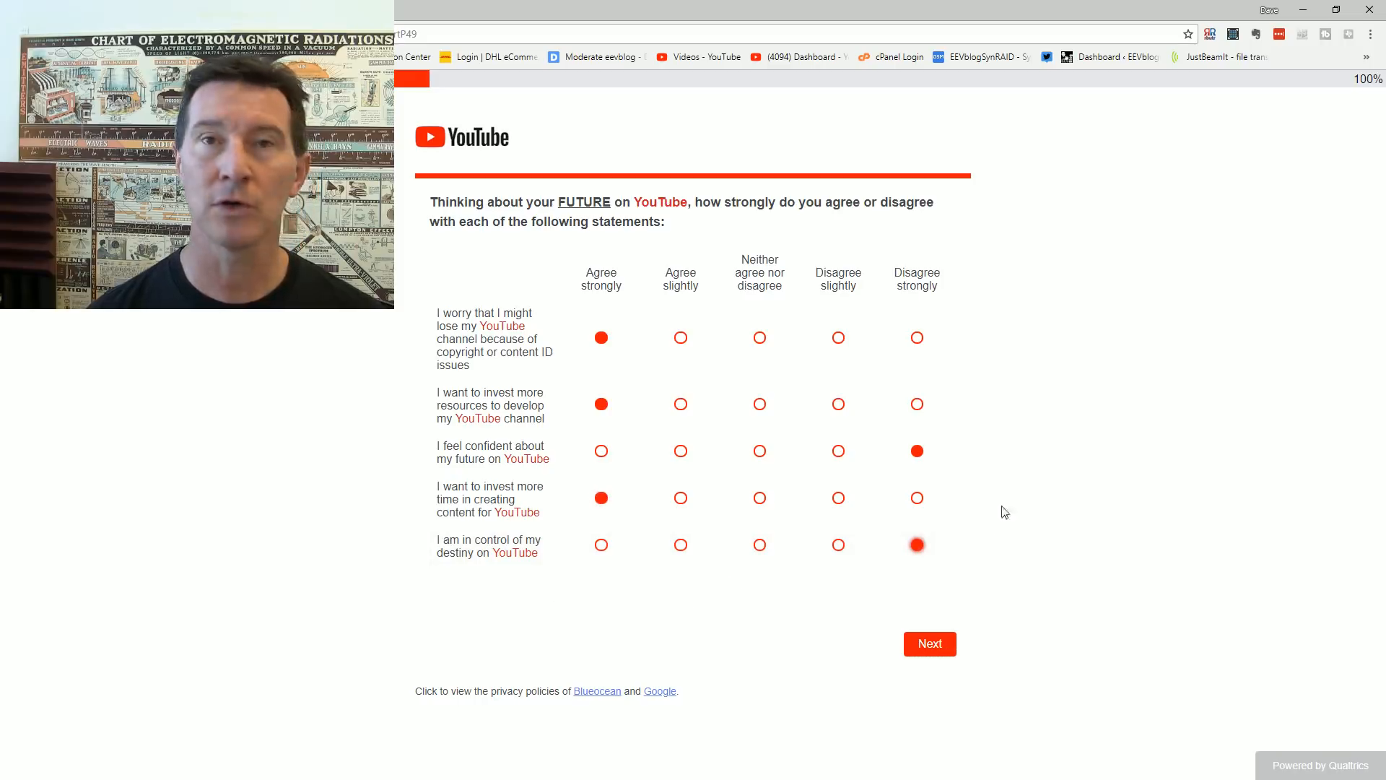
pyautogui.moveTo(1012, 557)
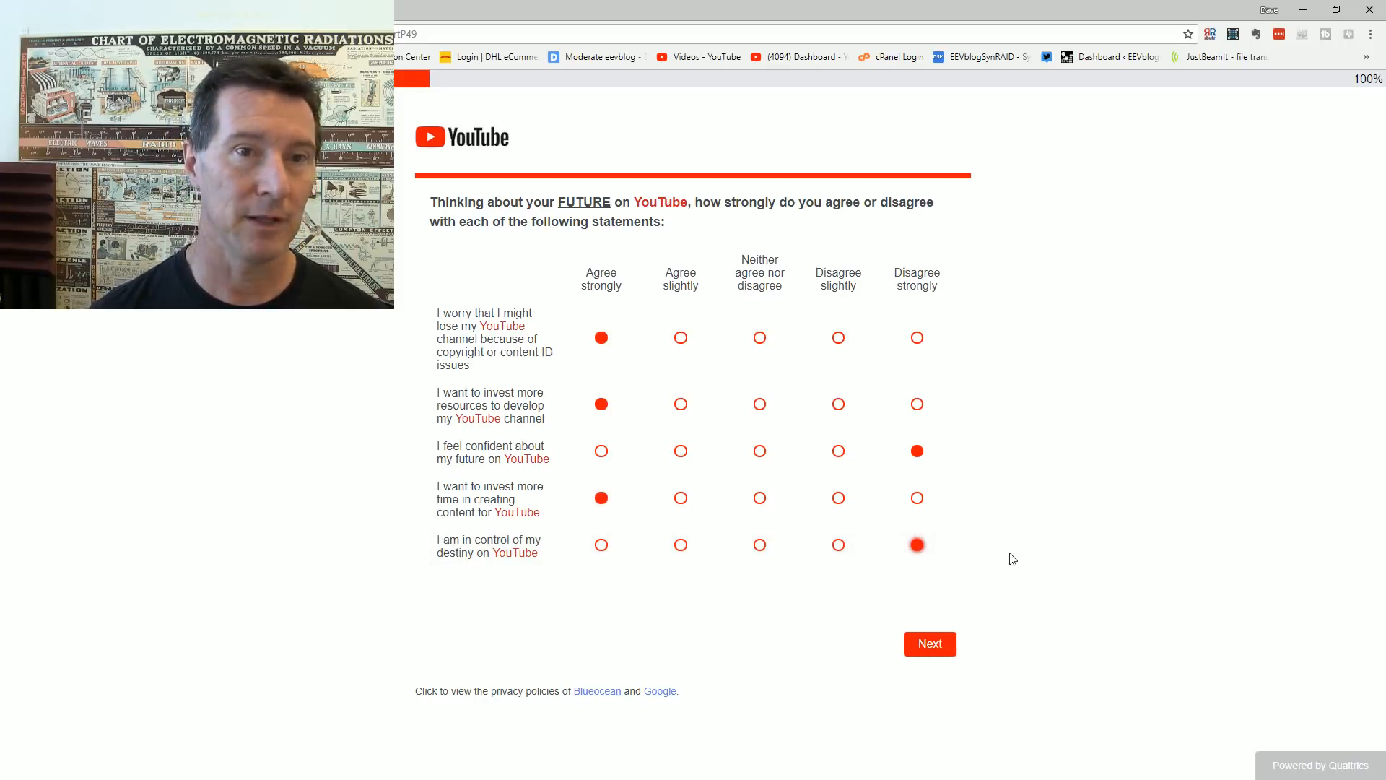
pyautogui.moveTo(820, 550)
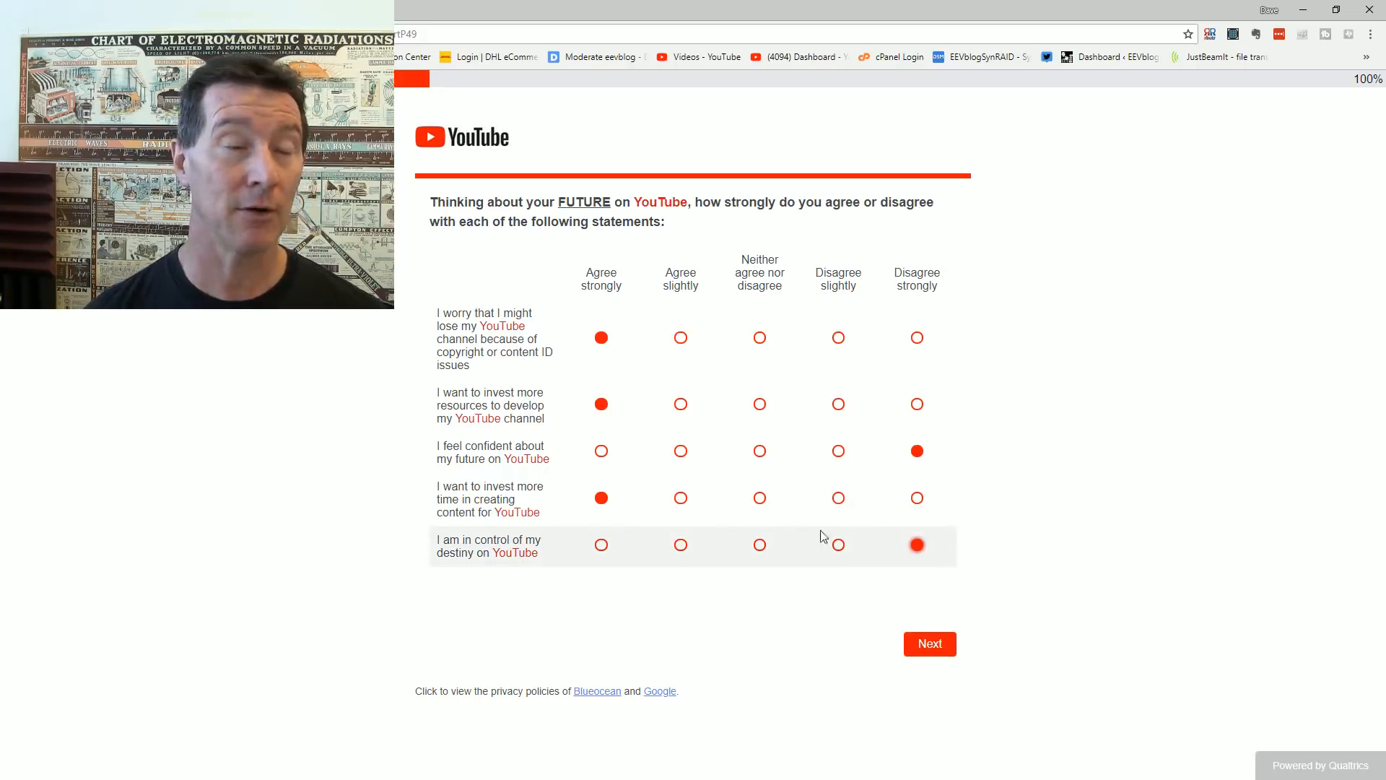
pyautogui.moveTo(872, 549)
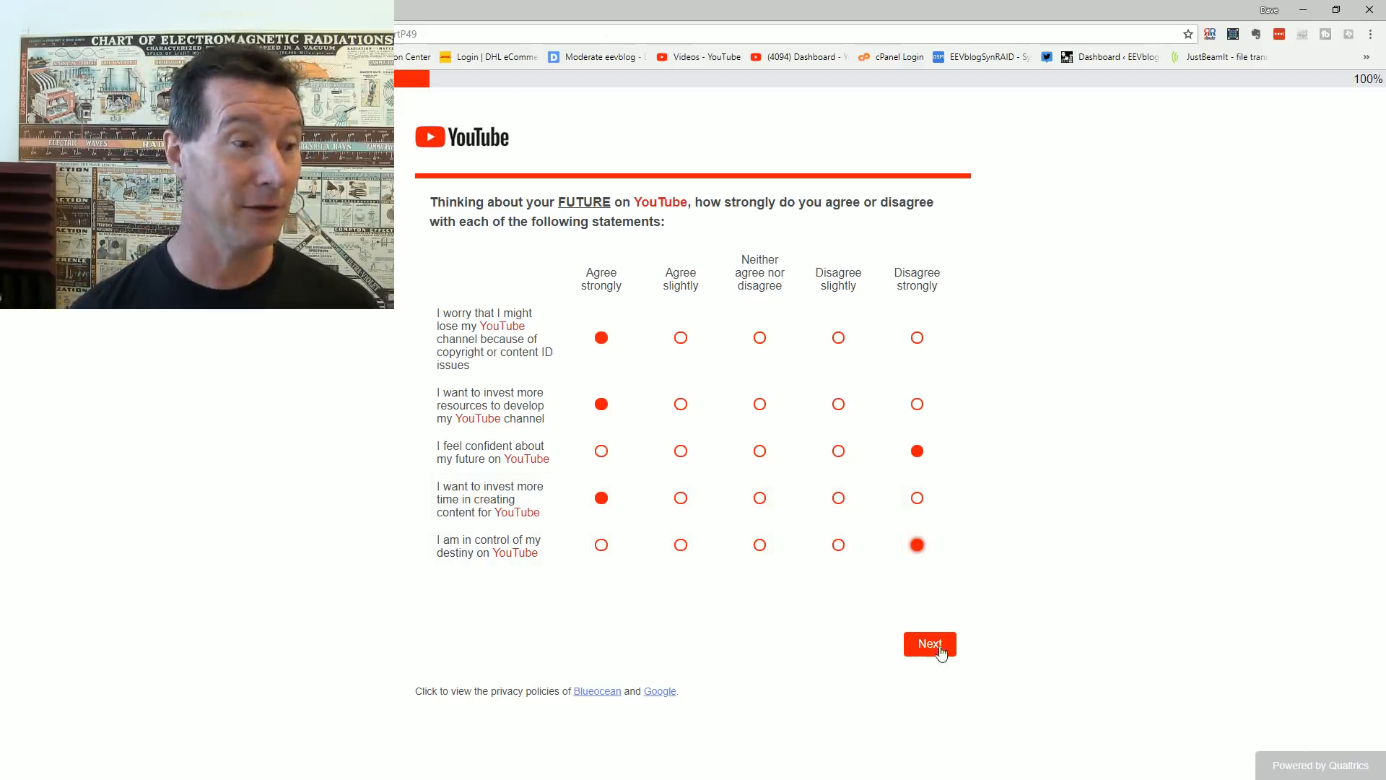
pyautogui.click(929, 644)
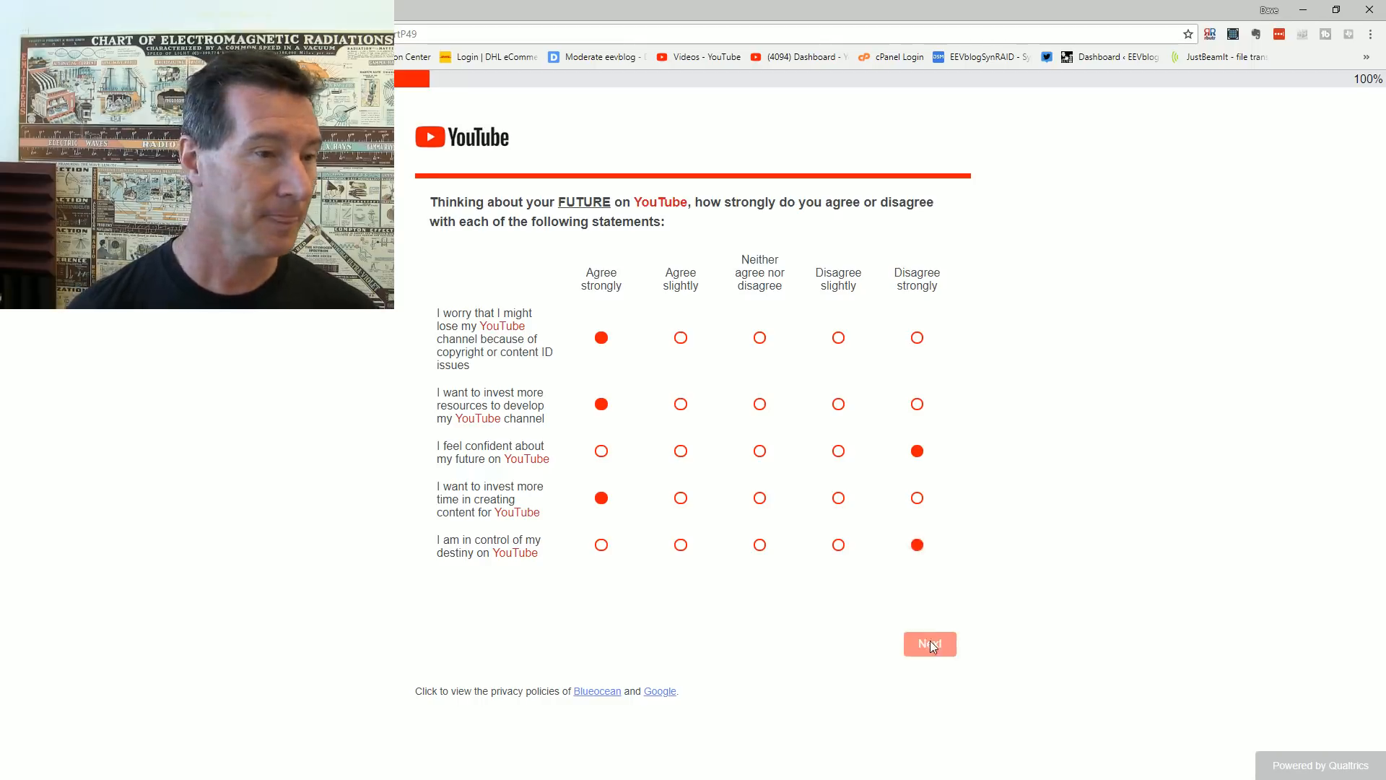
pyautogui.click(929, 643)
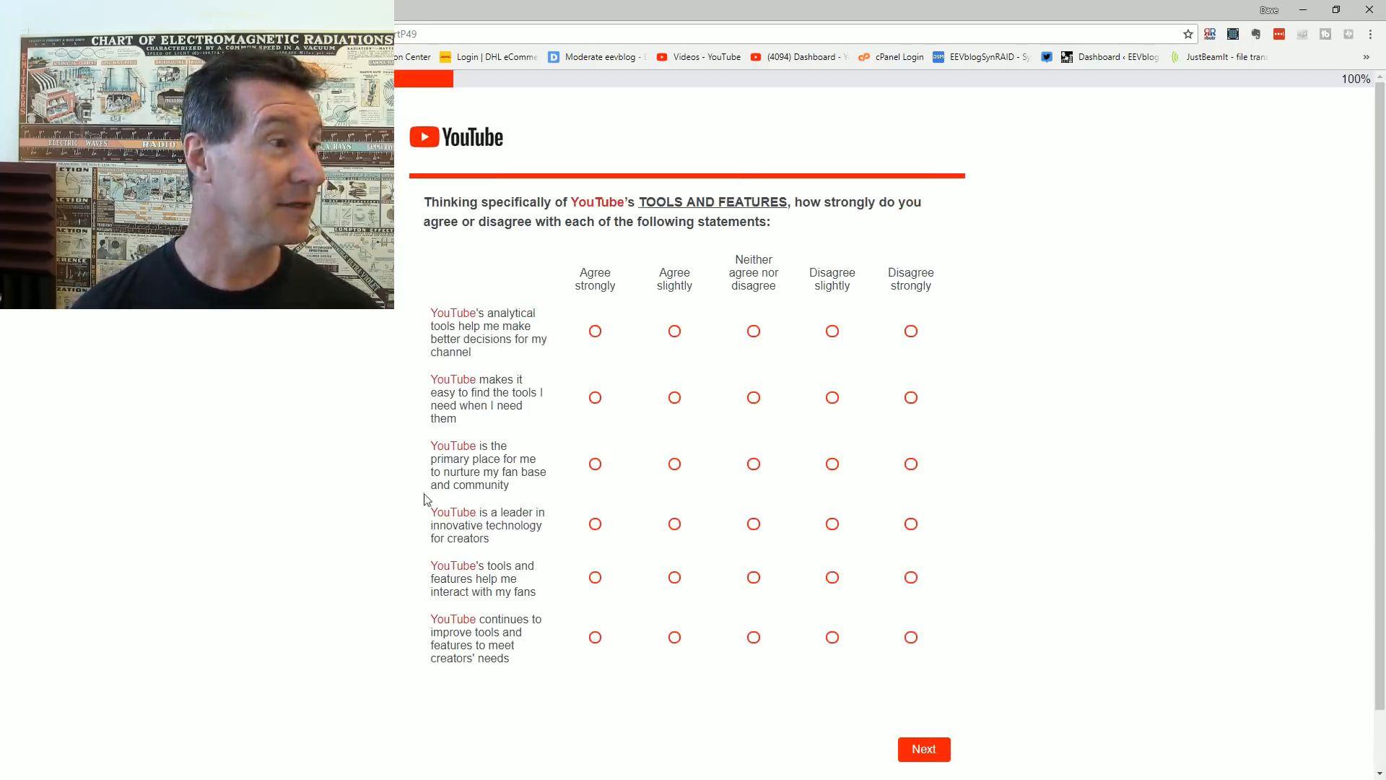
pyautogui.moveTo(648, 312)
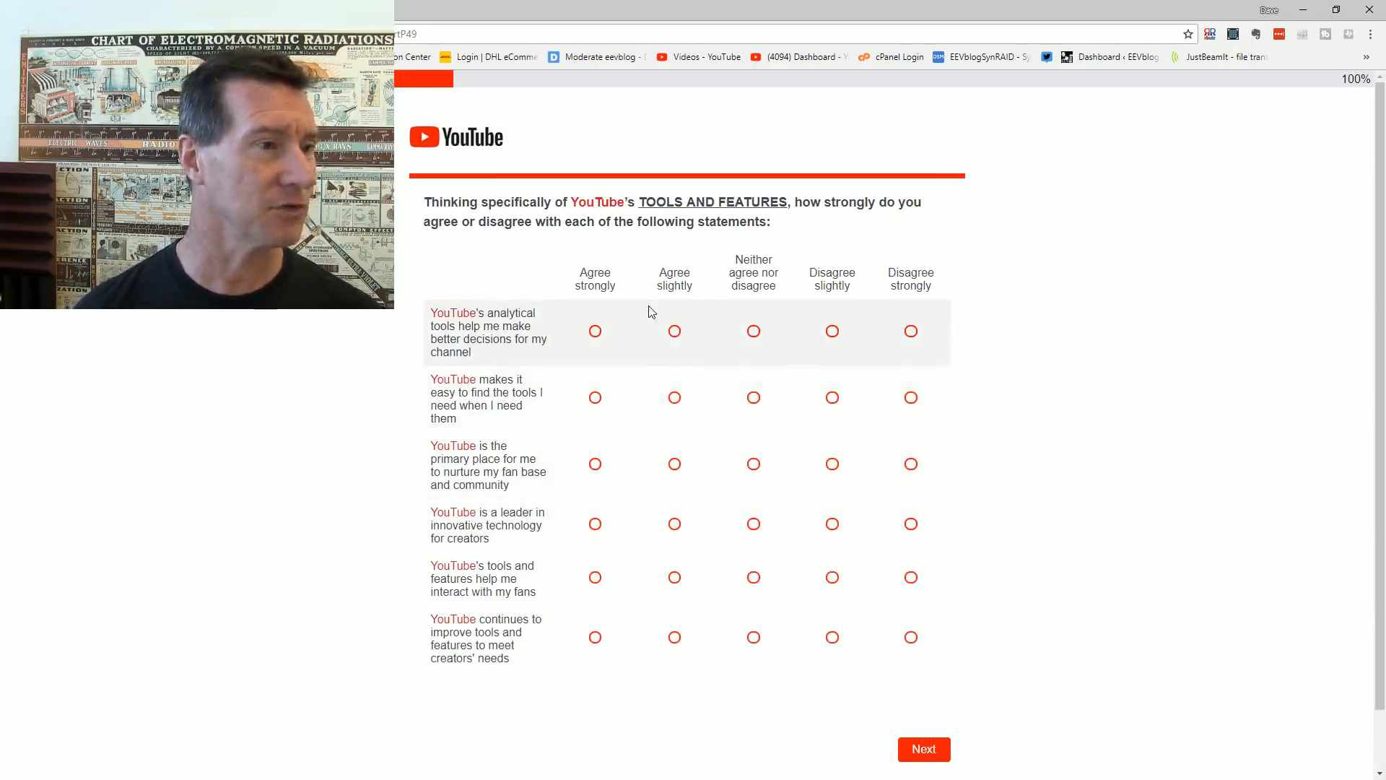
pyautogui.moveTo(657, 331)
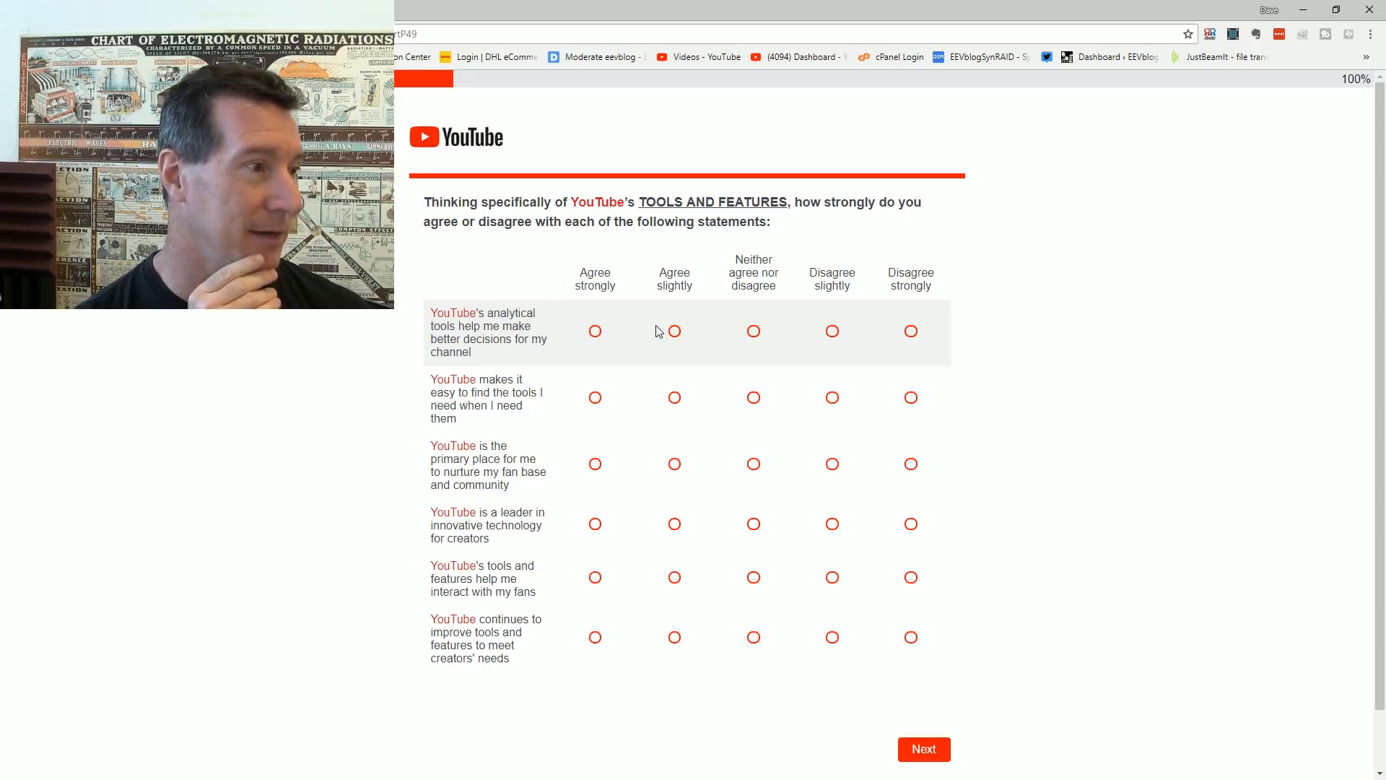
# Step: Rate analytical tools Agree strongly; finding tools, nurturing fans and innovative technology Agree slightly
pyautogui.click(593, 331)
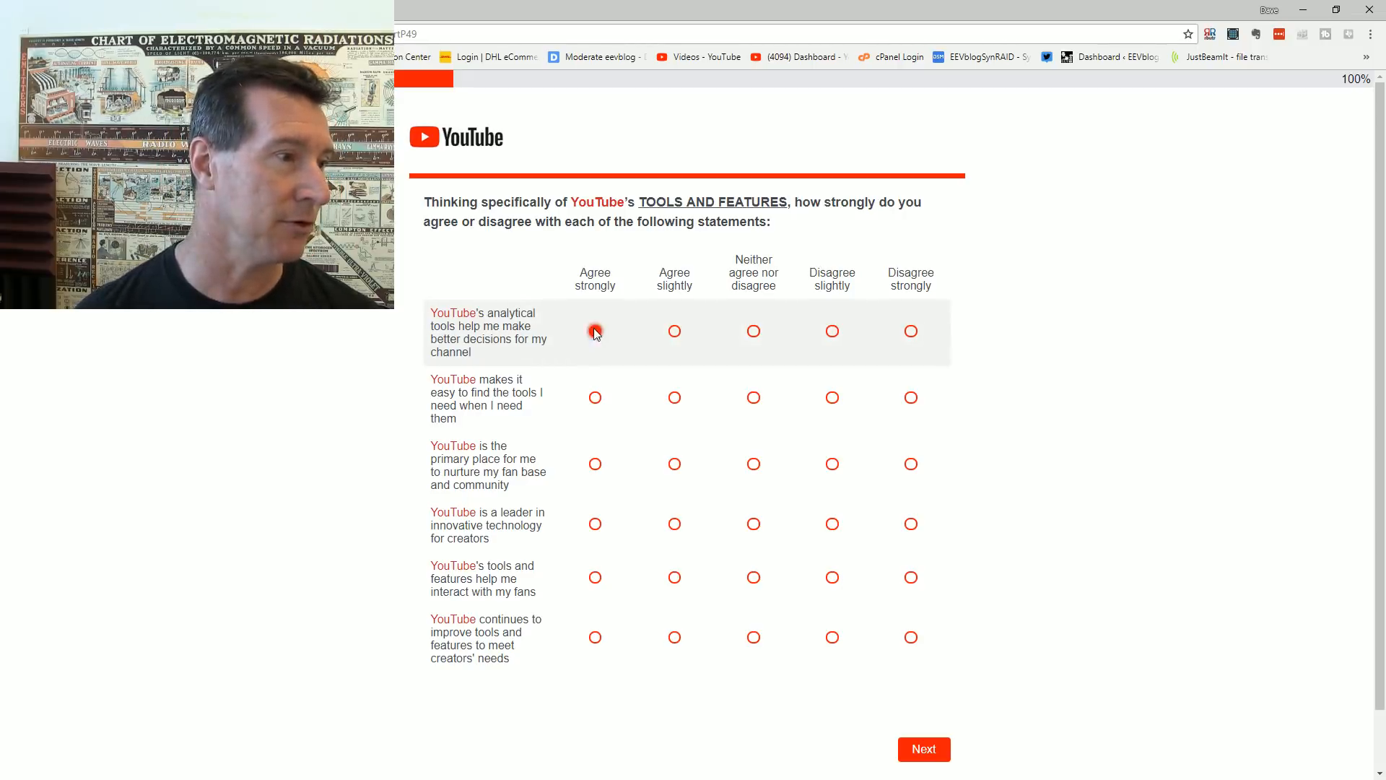
pyautogui.click(594, 330)
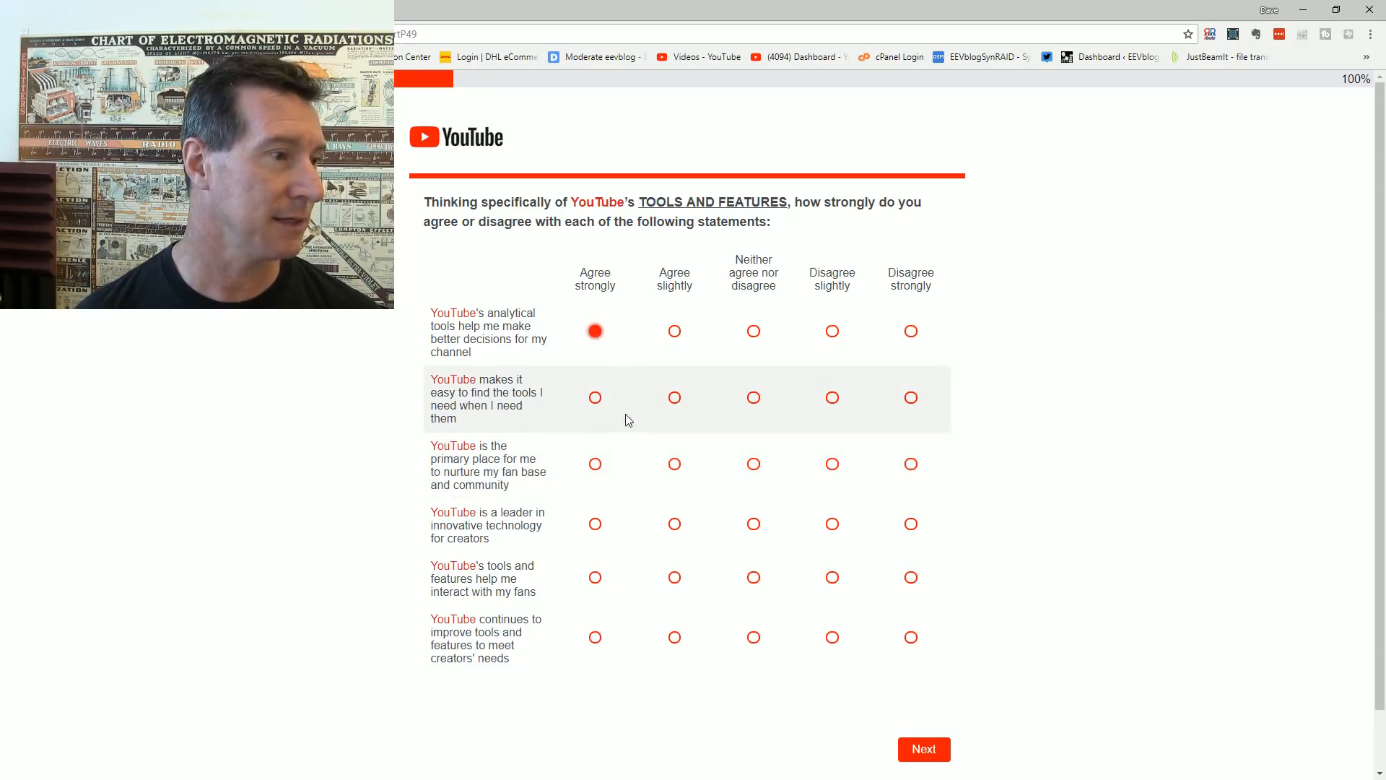
pyautogui.moveTo(683, 403)
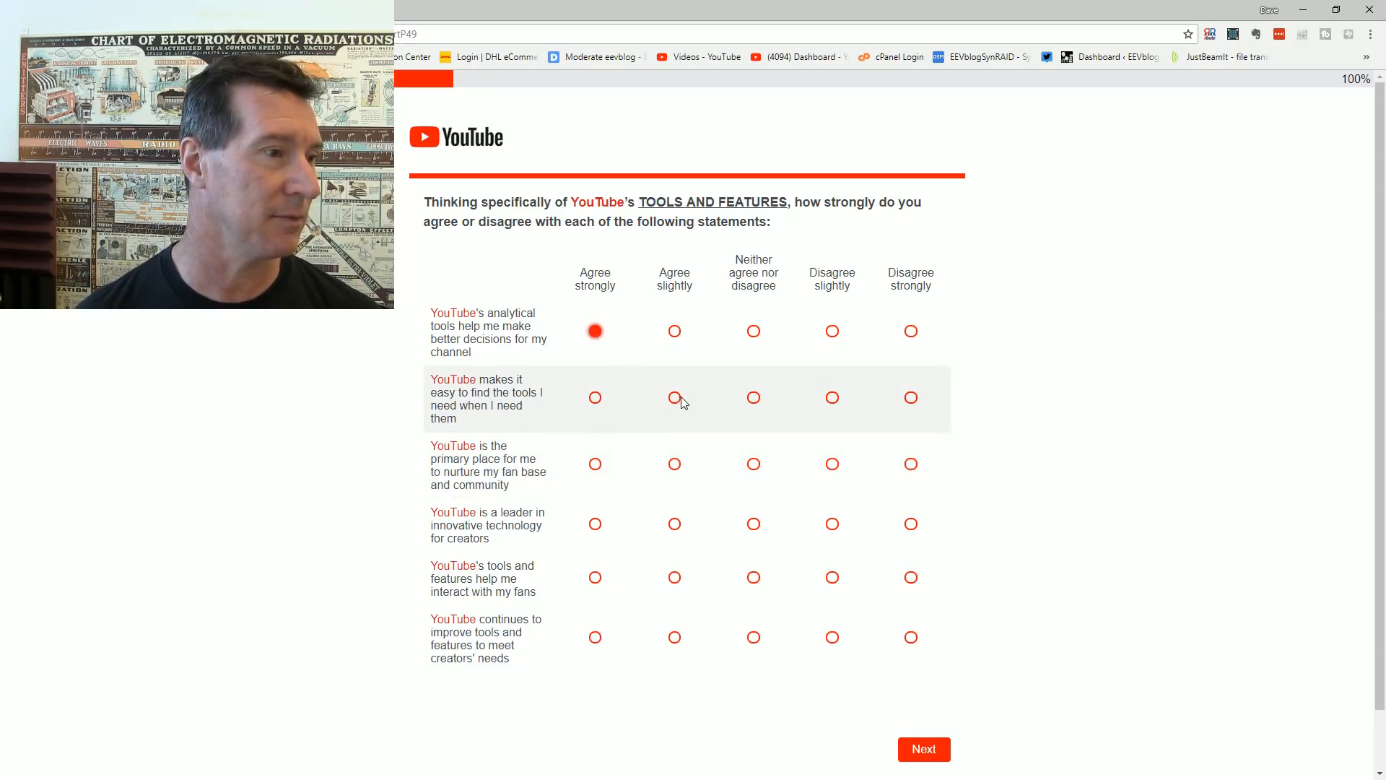
pyautogui.click(674, 397)
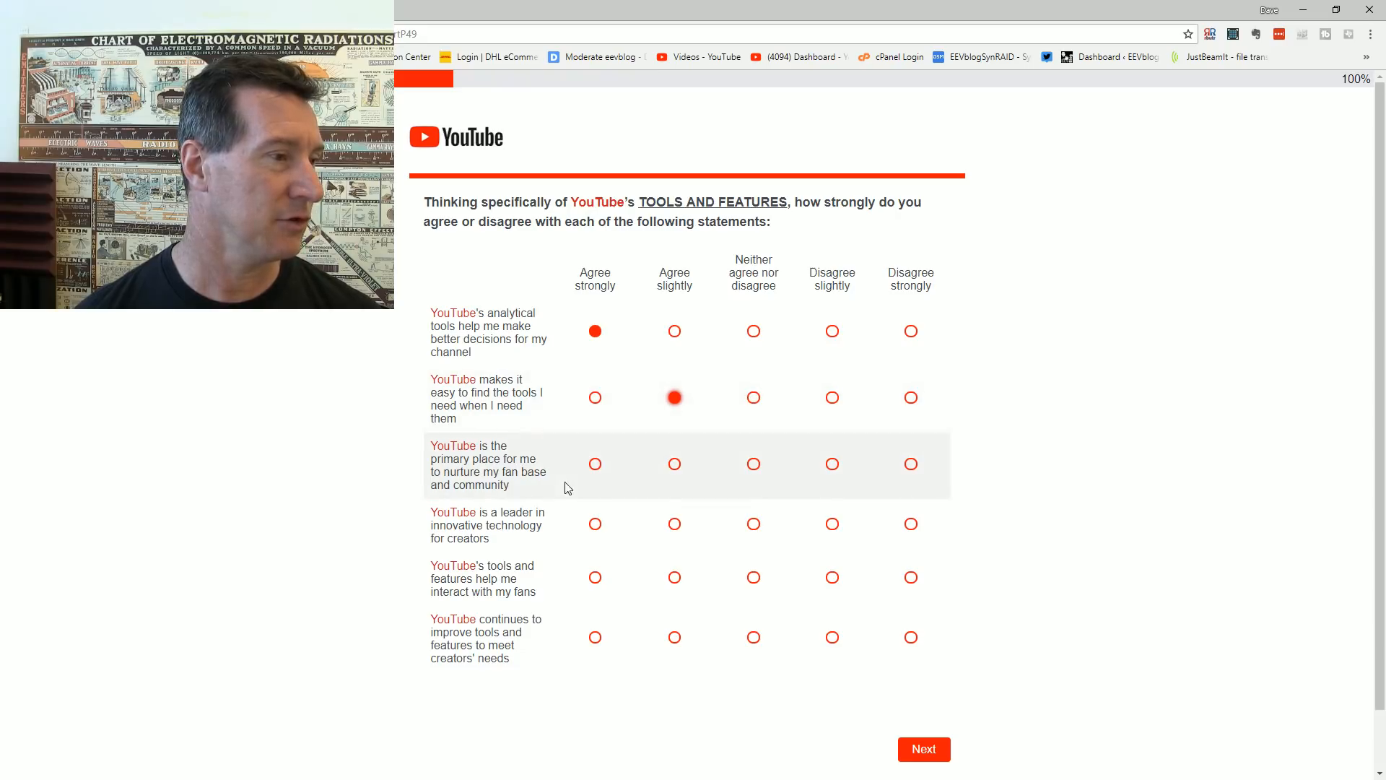
pyautogui.moveTo(598, 484)
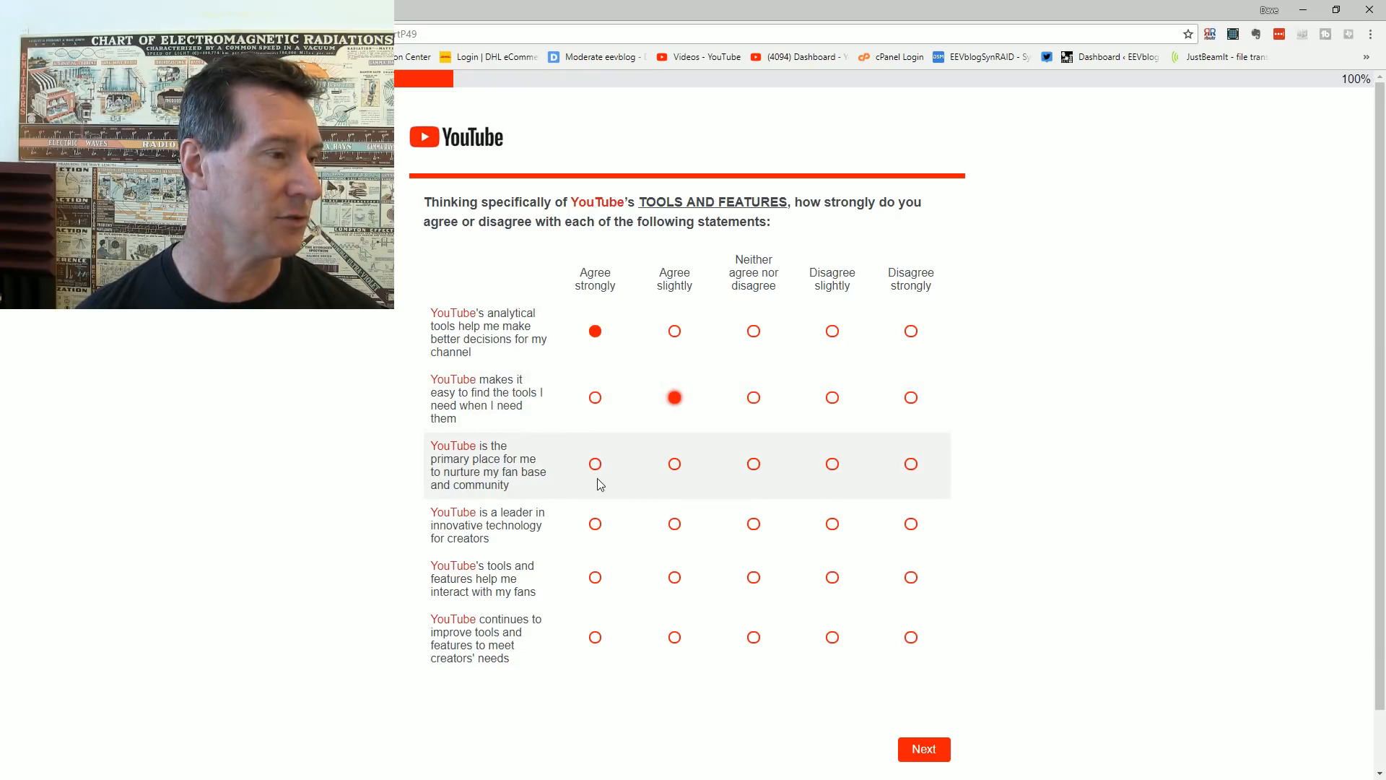
pyautogui.moveTo(616, 467)
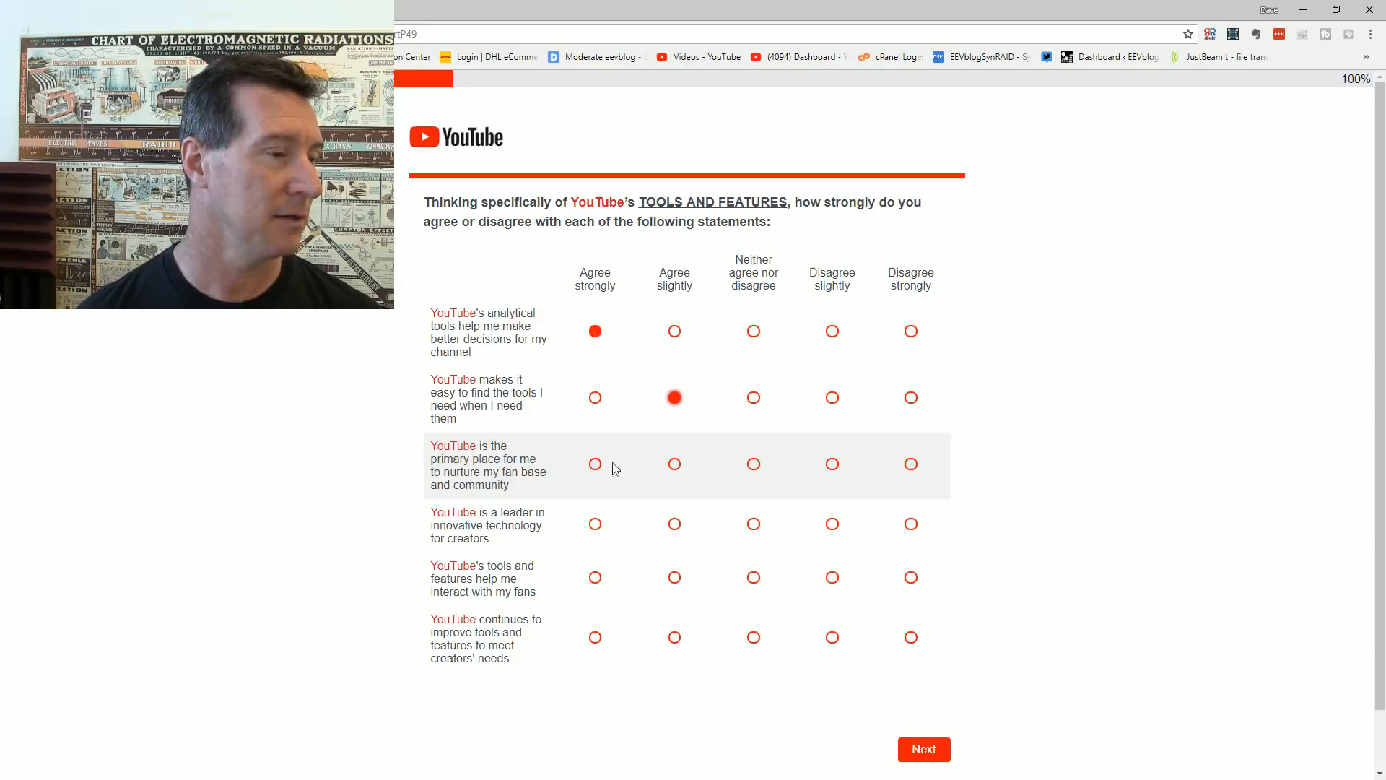
pyautogui.click(674, 463)
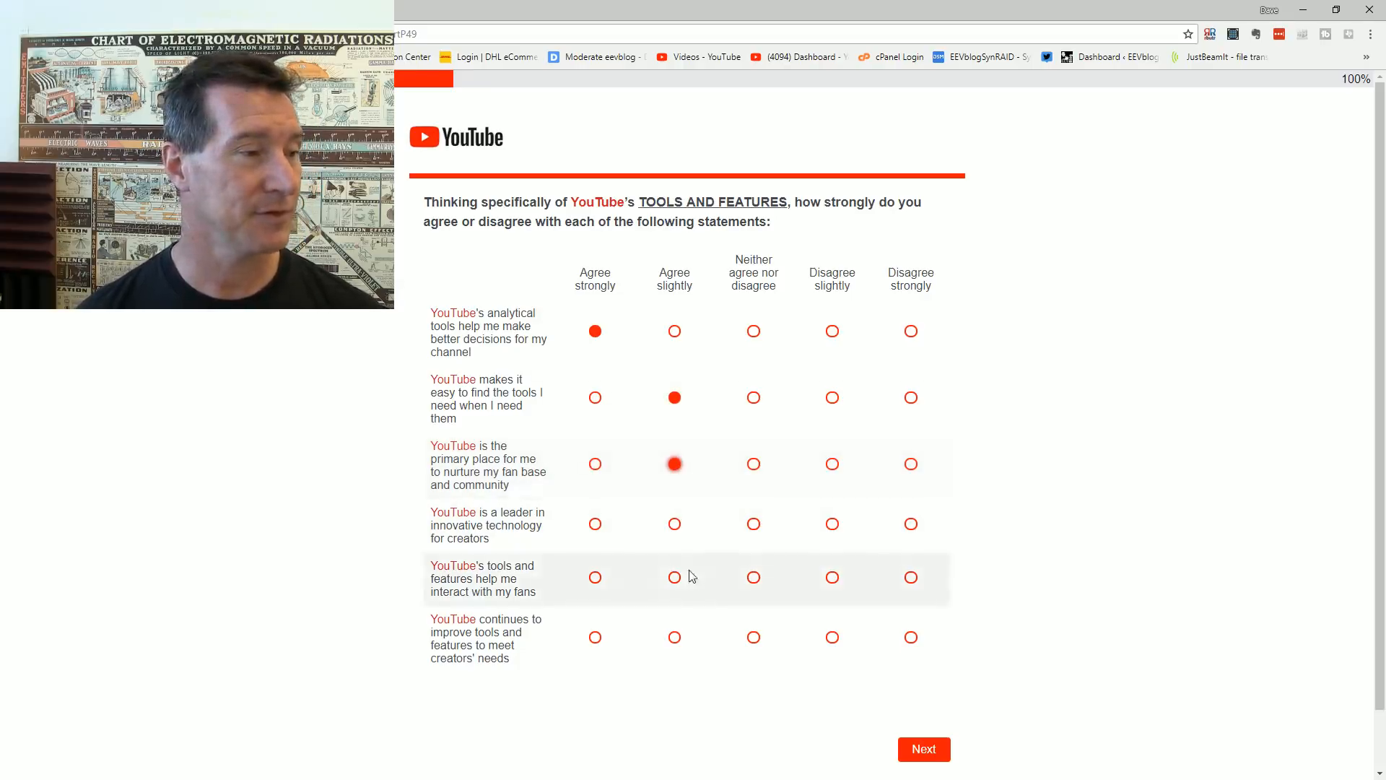
pyautogui.moveTo(644, 558)
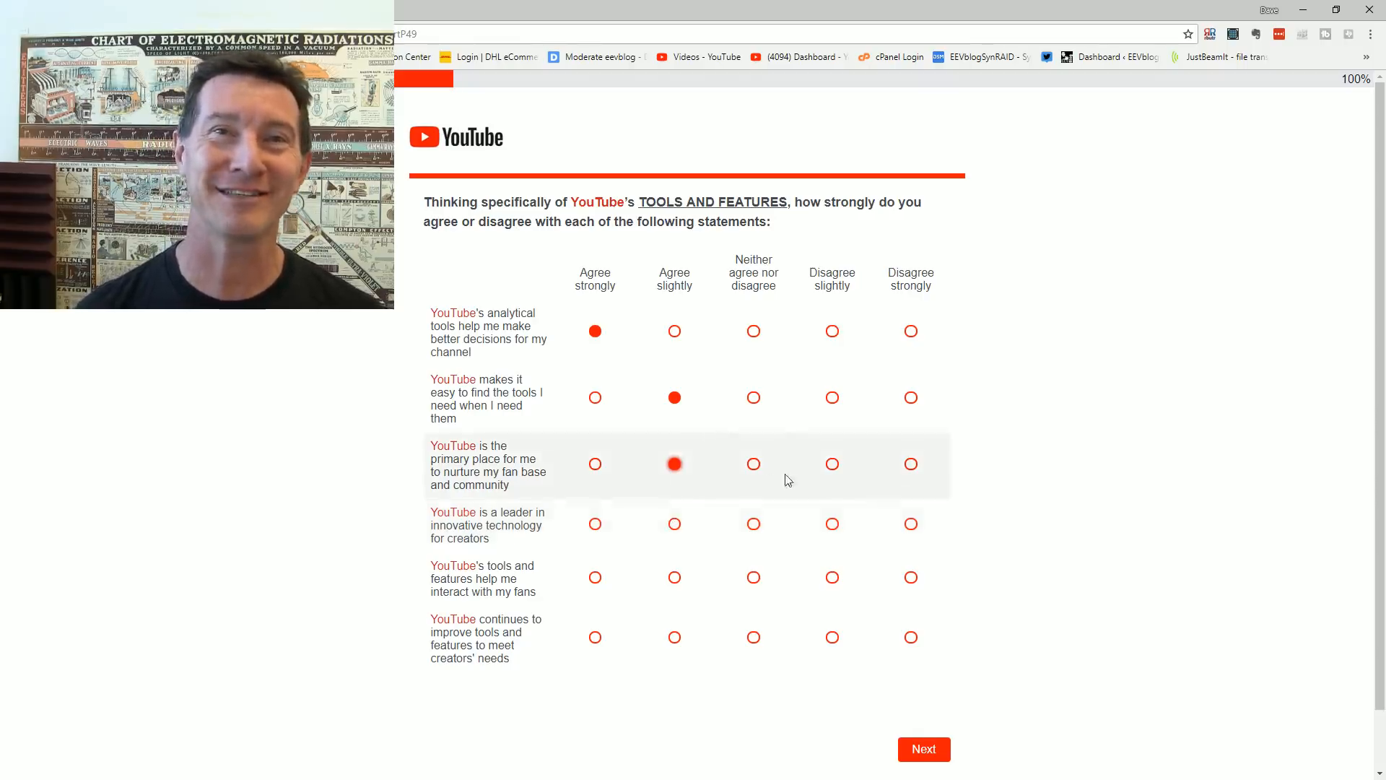
pyautogui.moveTo(814, 448)
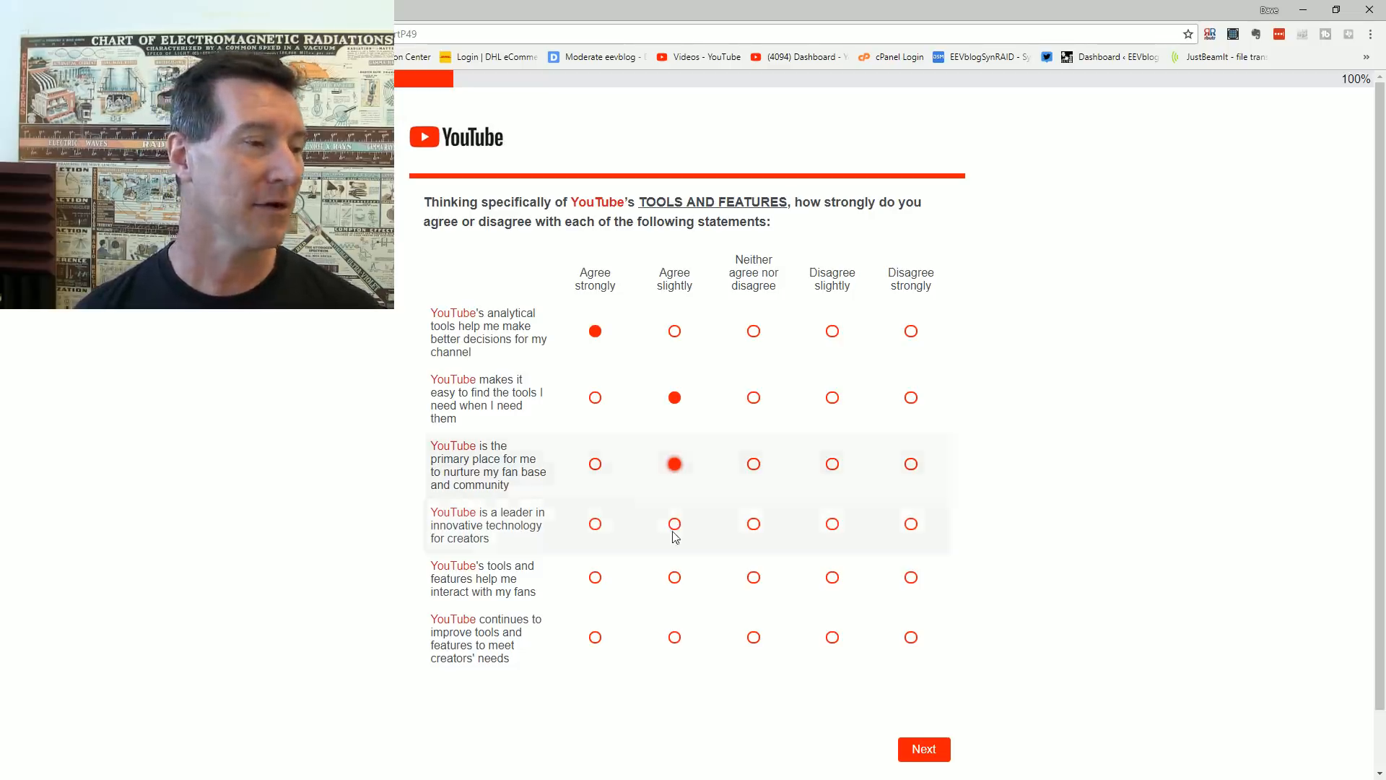
pyautogui.click(675, 523)
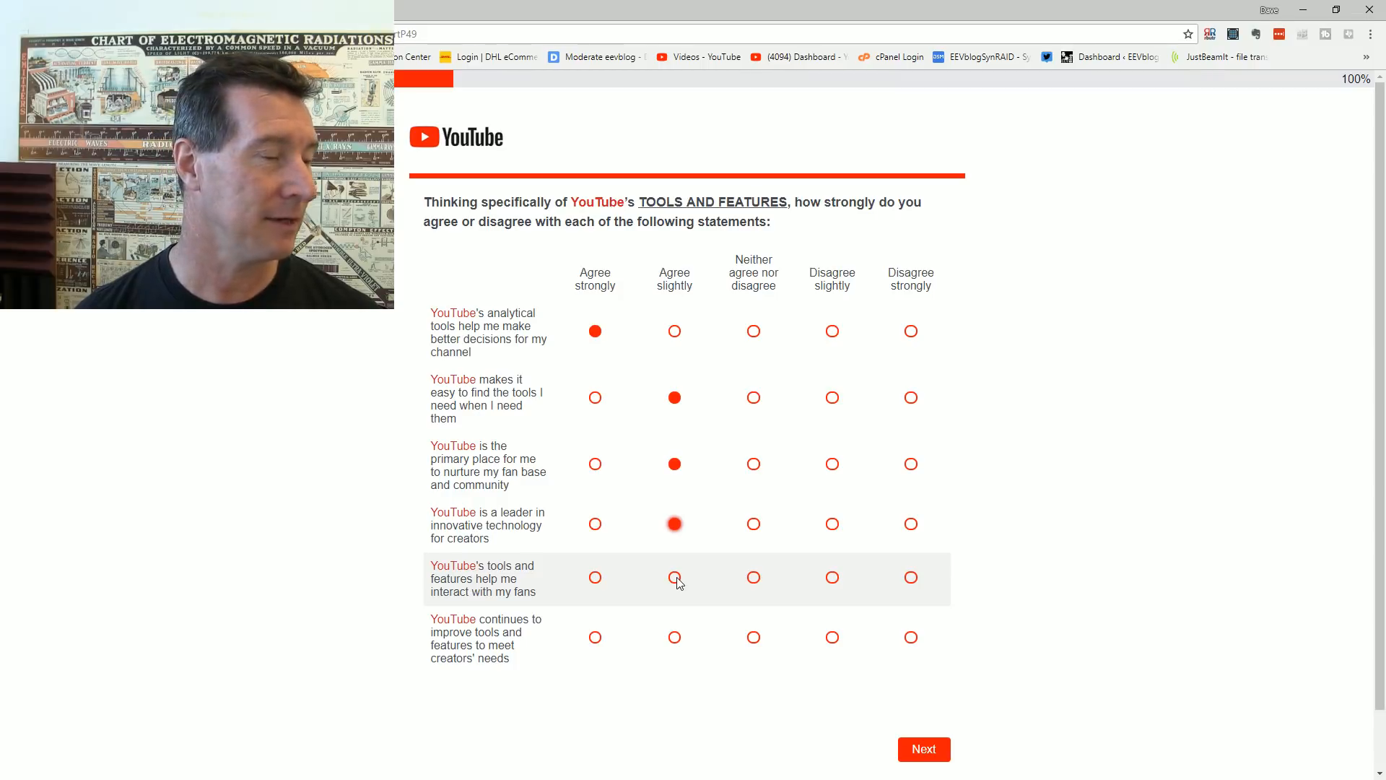
pyautogui.moveTo(748, 576)
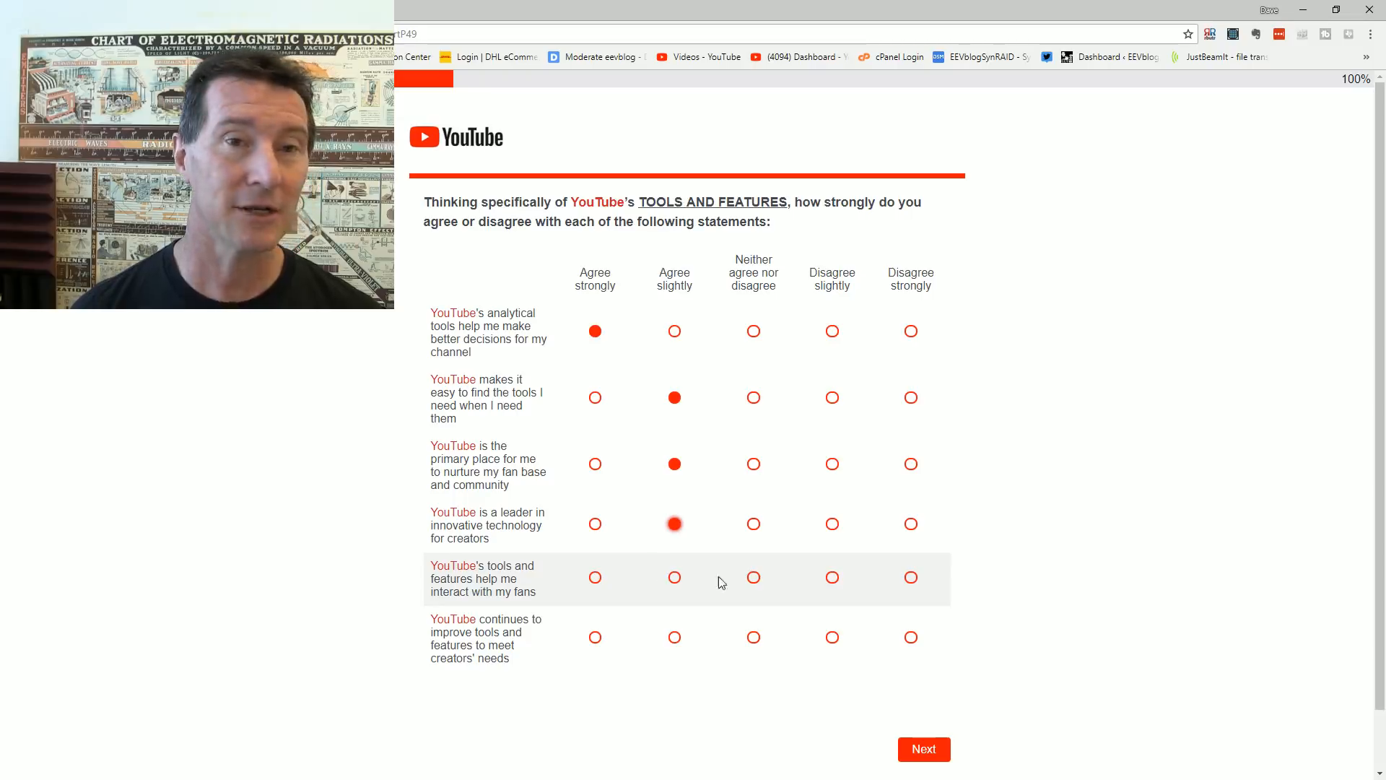
pyautogui.moveTo(794, 538)
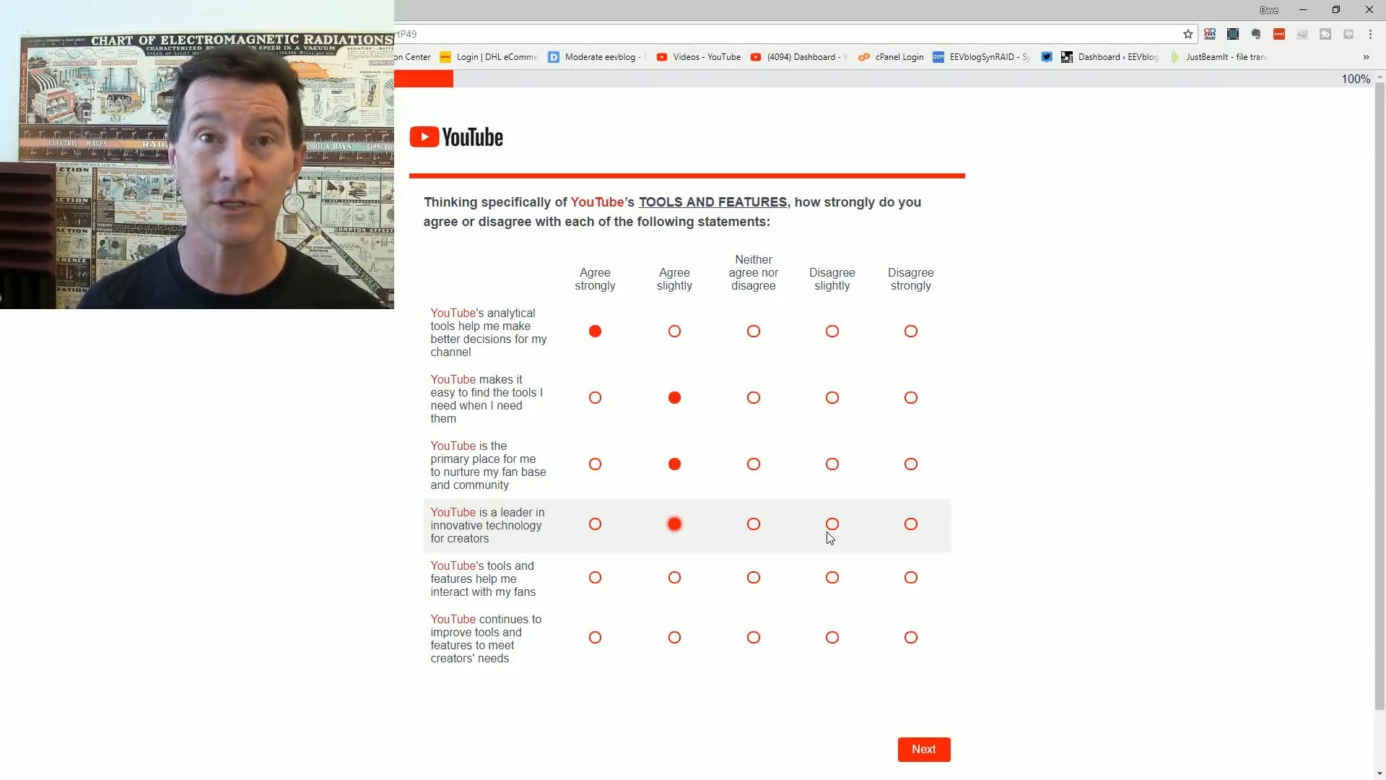
pyautogui.moveTo(700, 609)
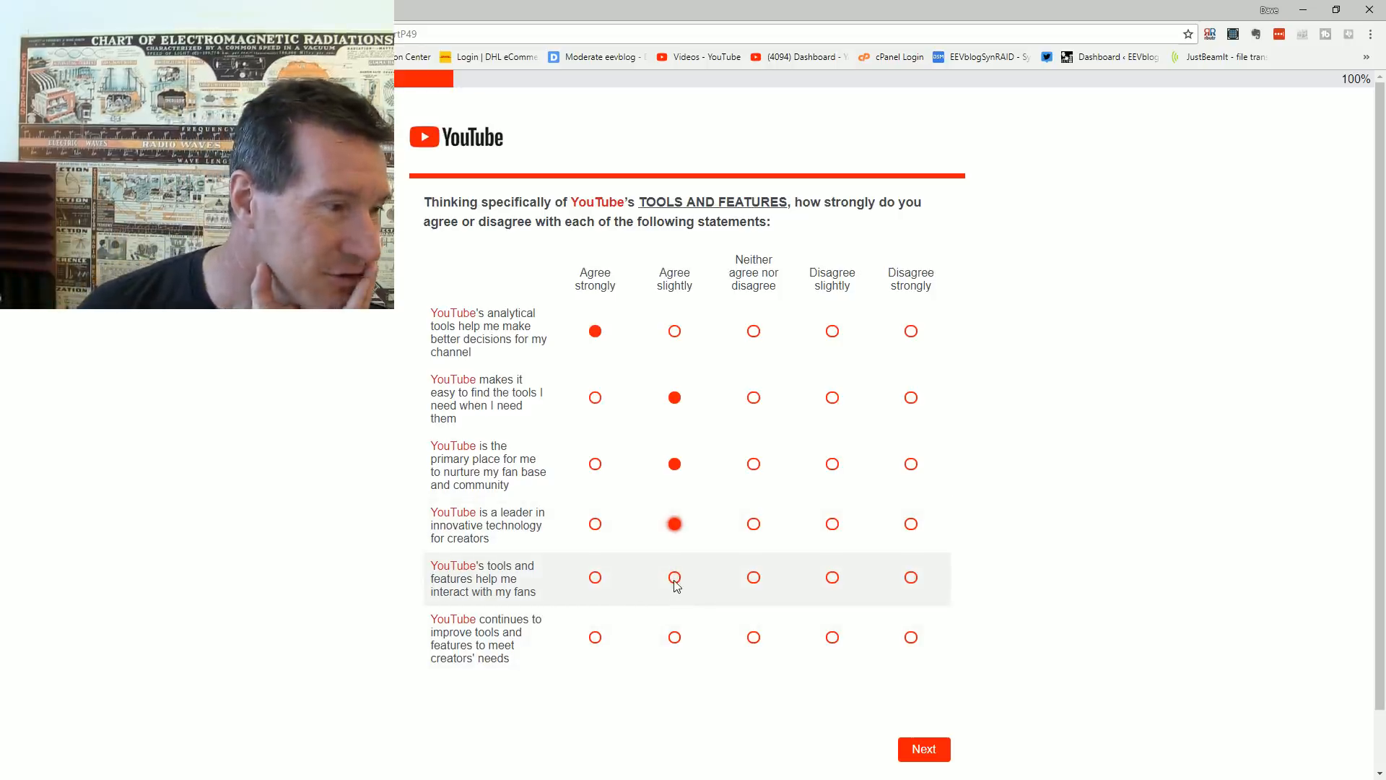
pyautogui.moveTo(674, 581)
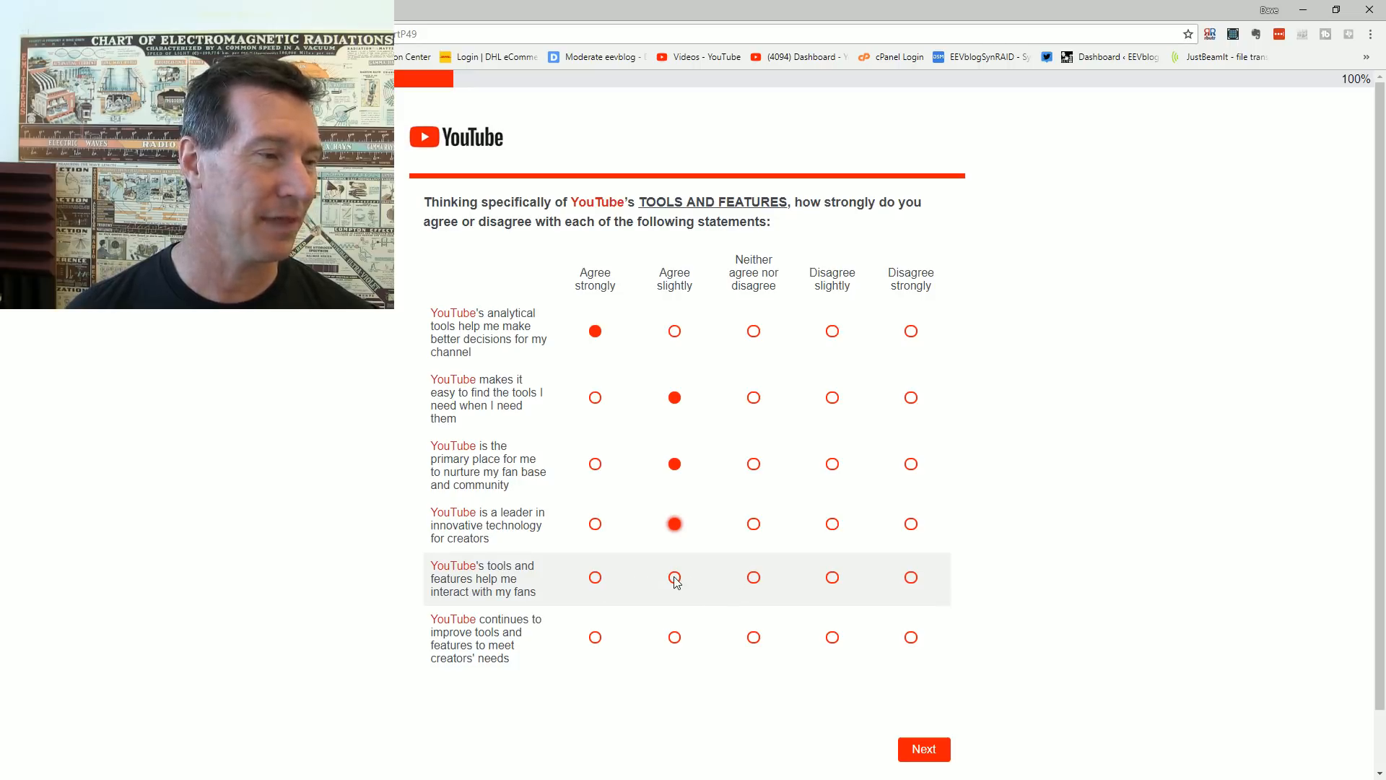
# Step: Settle fan interaction tools on Disagree slightly, rate continuous improvement Agree slightly, and submit
pyautogui.click(674, 576)
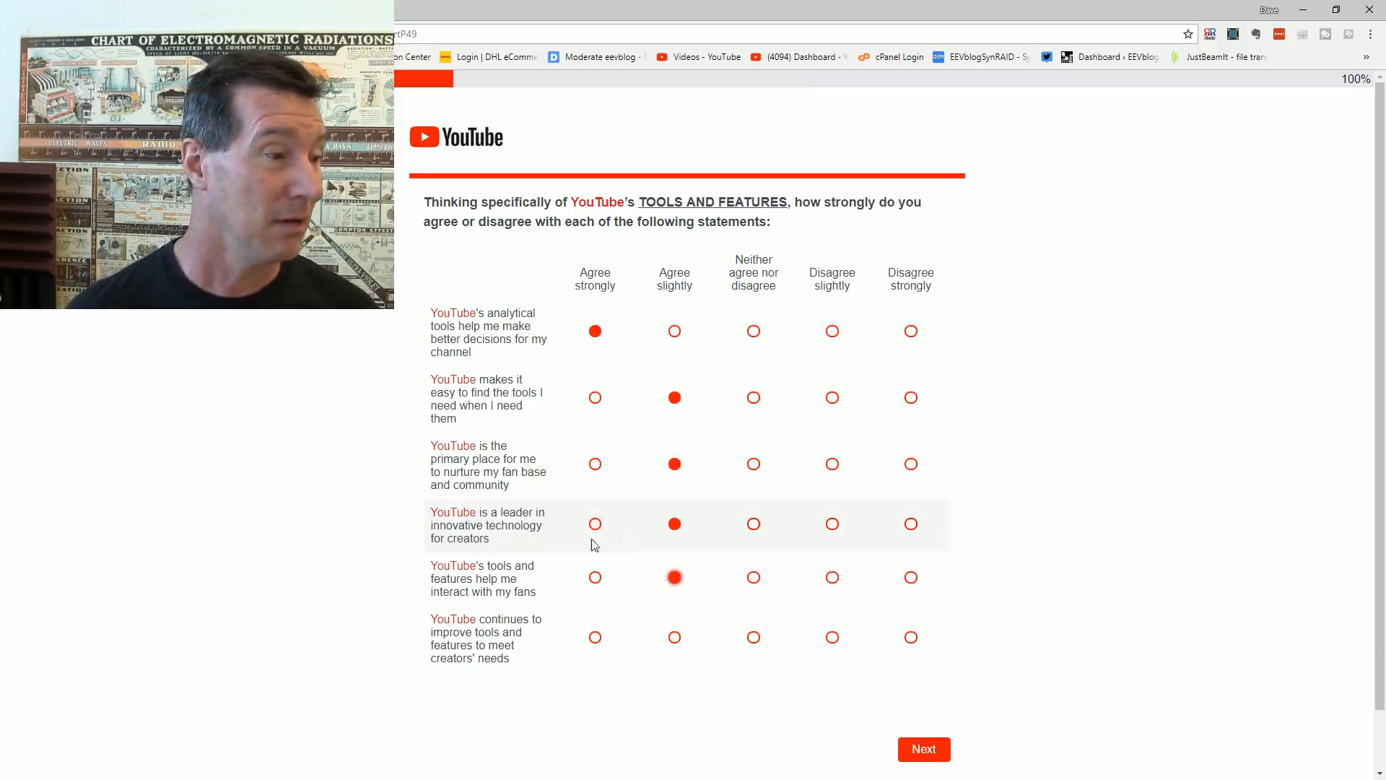
pyautogui.click(754, 576)
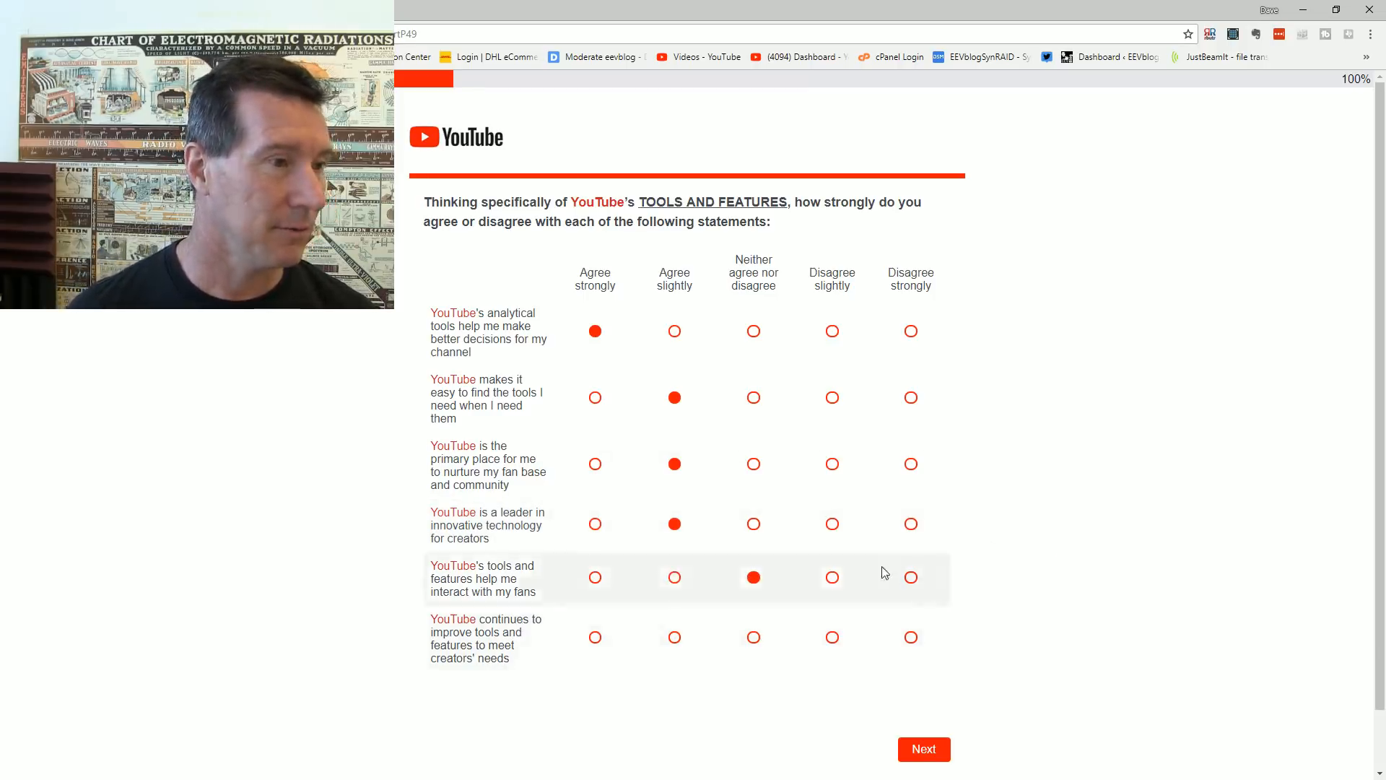
pyautogui.click(831, 576)
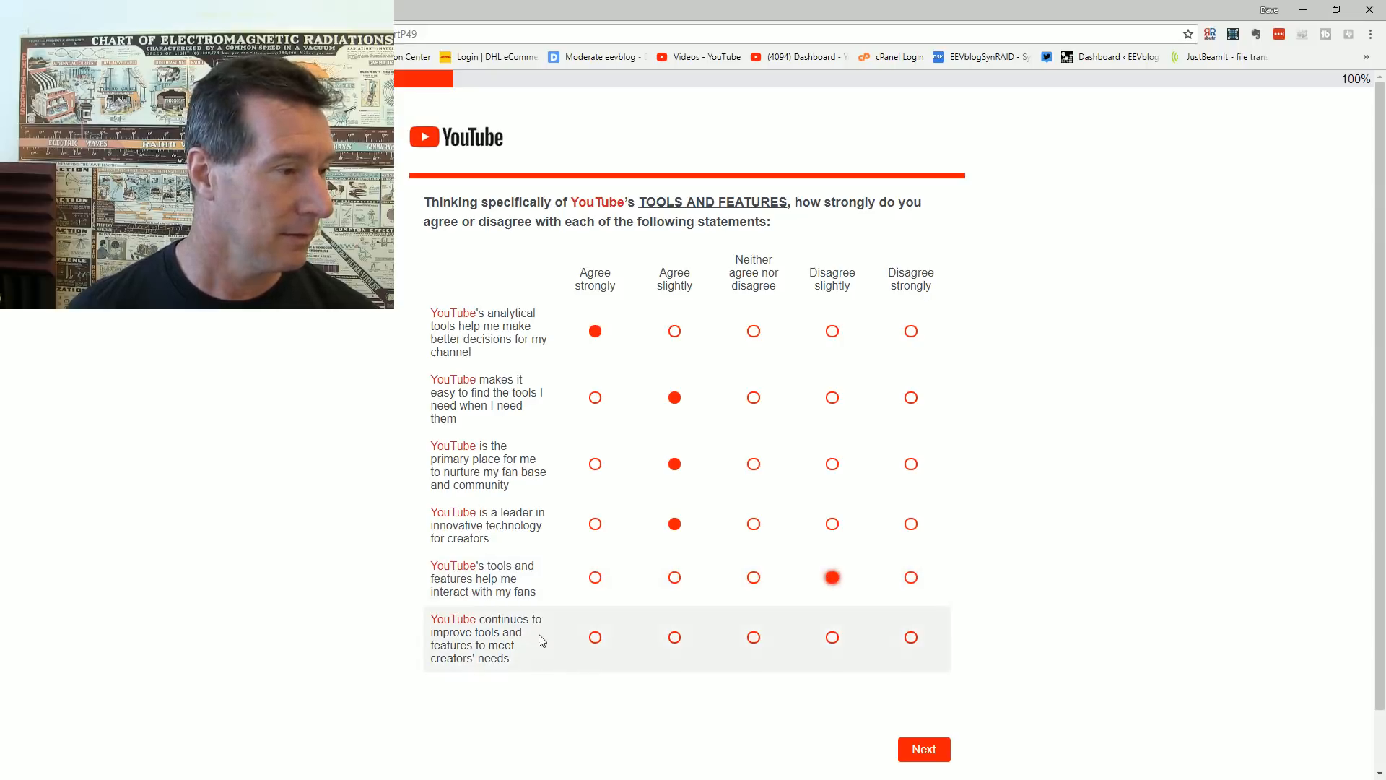
pyautogui.rightClick(540, 639)
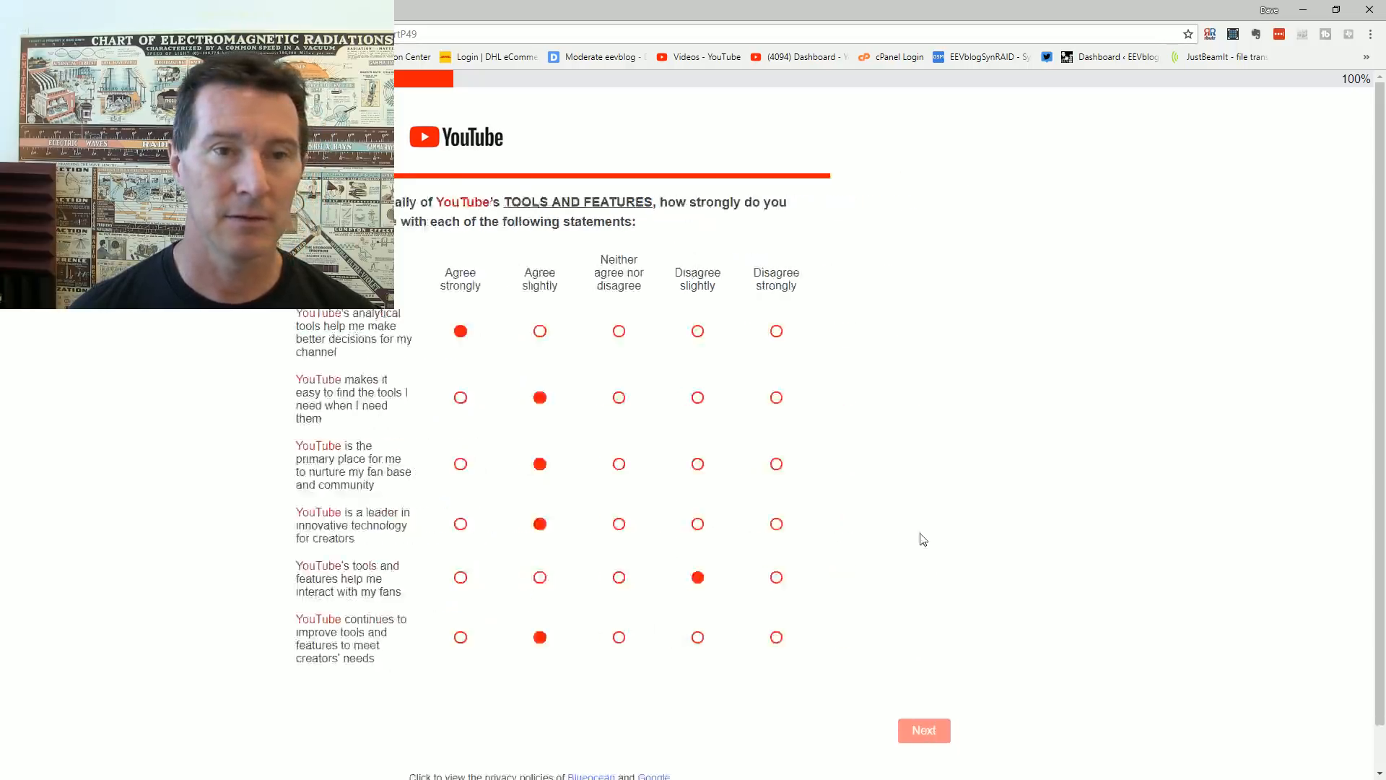
pyautogui.click(923, 730)
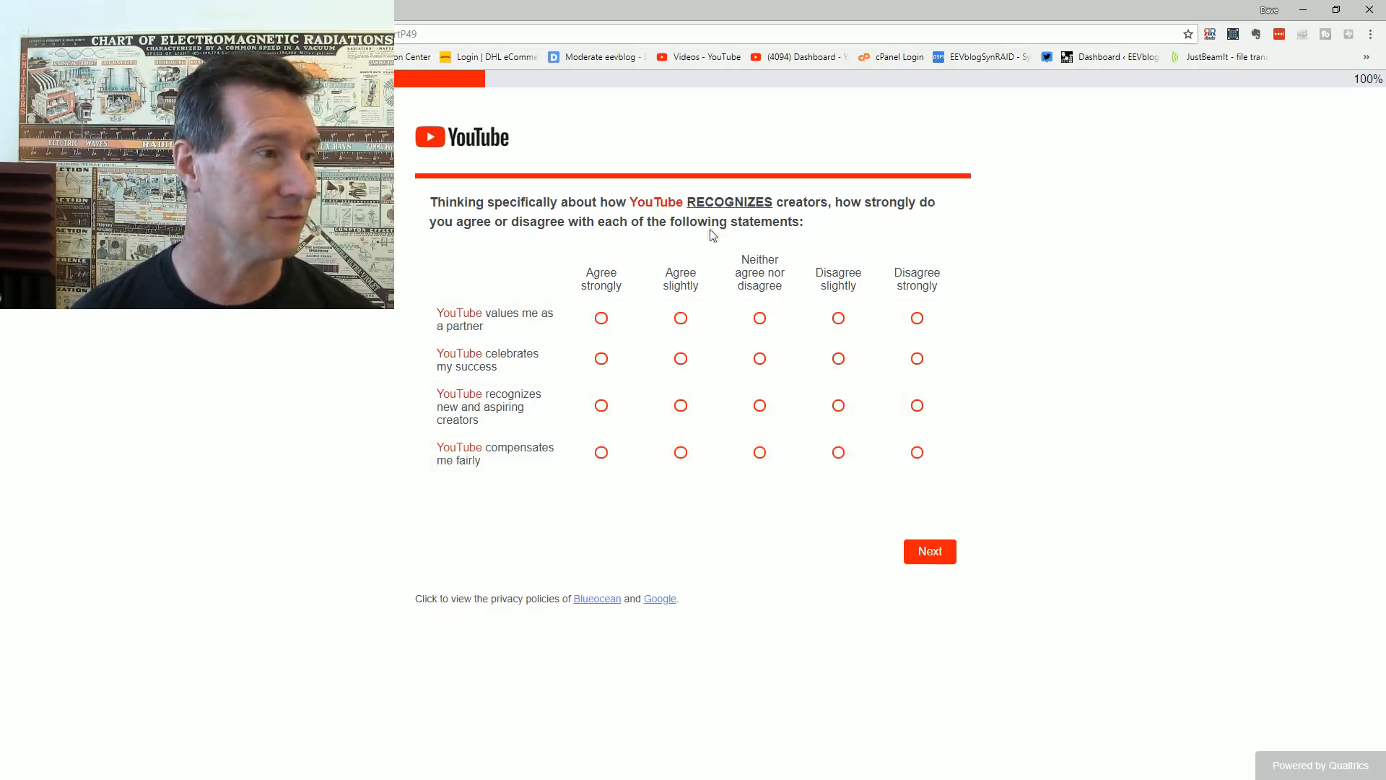
pyautogui.moveTo(582, 338)
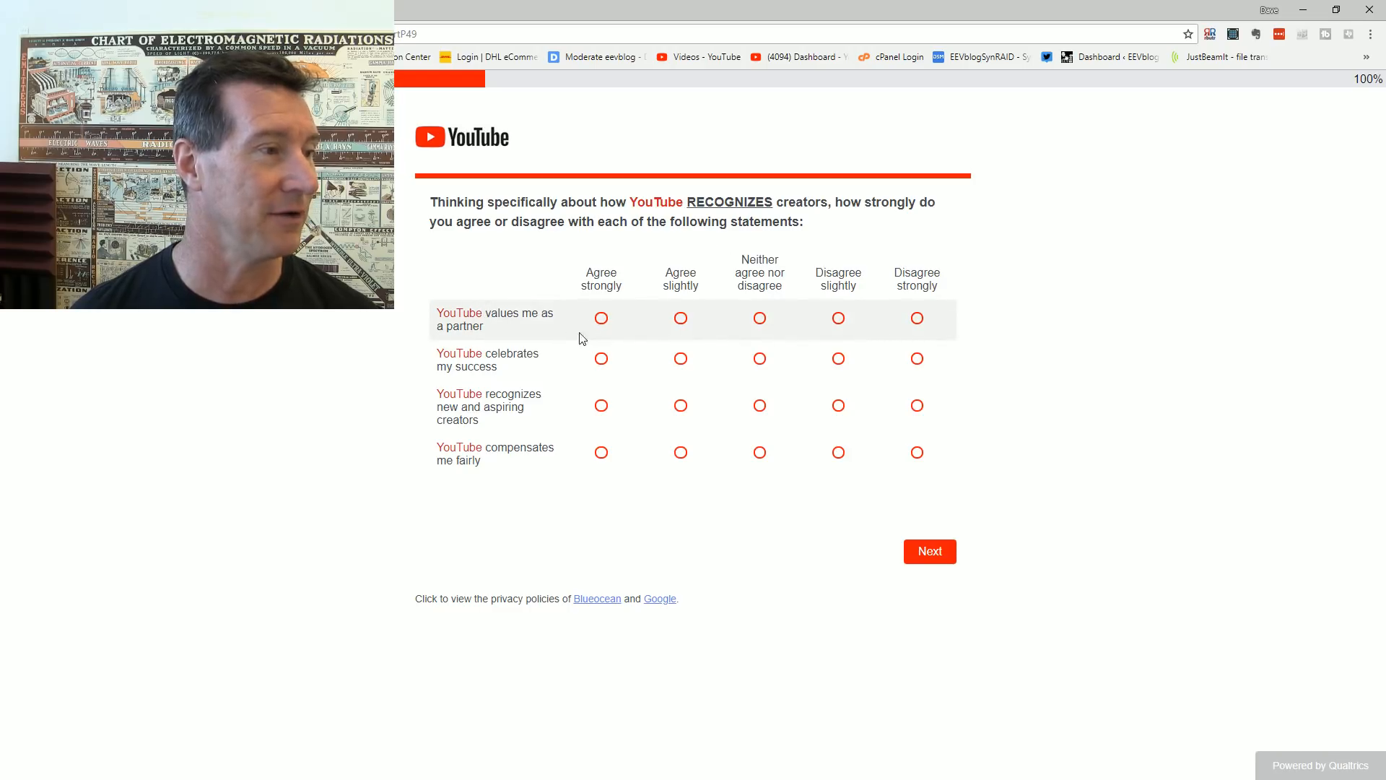
# Step: Rate valued as a partner Disagree slightly, celebrating success and recognizing creators neutral, and submit
pyautogui.click(838, 317)
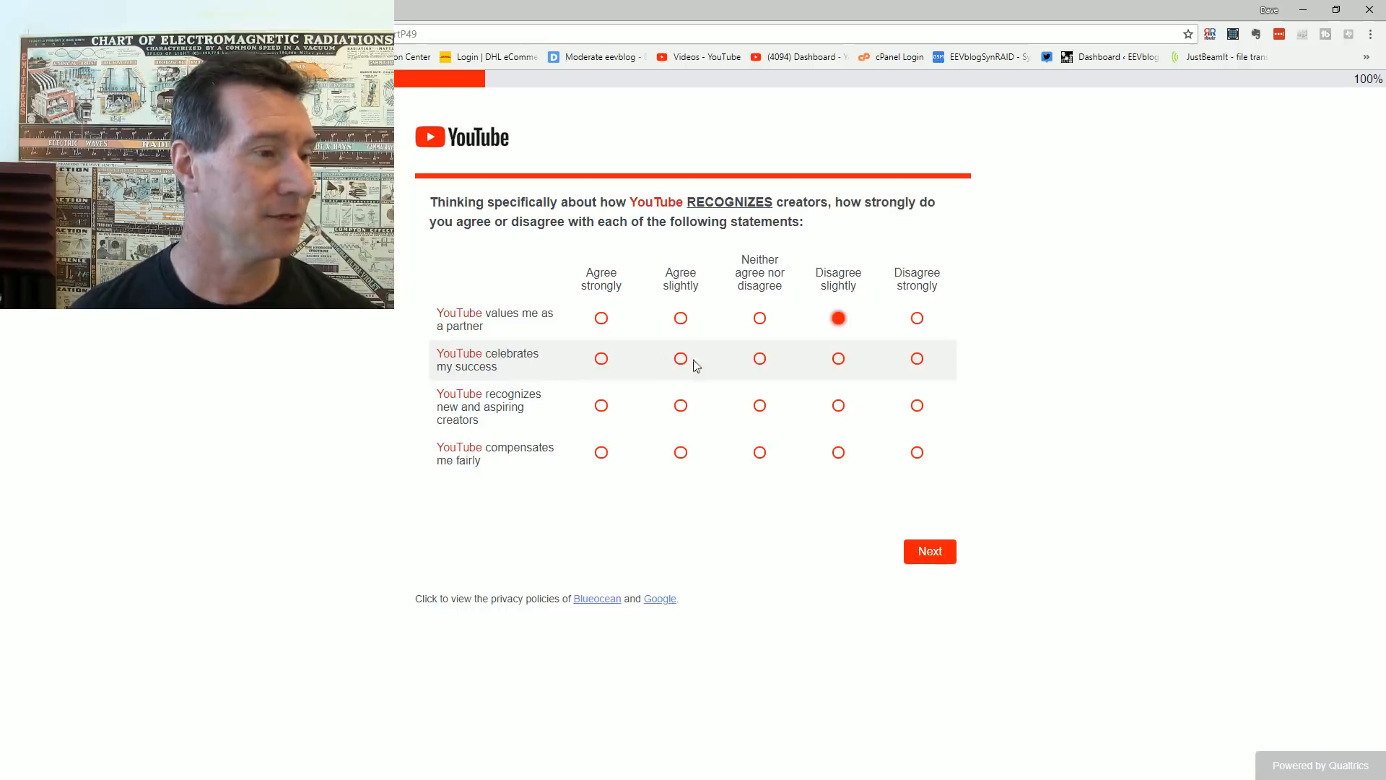
pyautogui.click(758, 358)
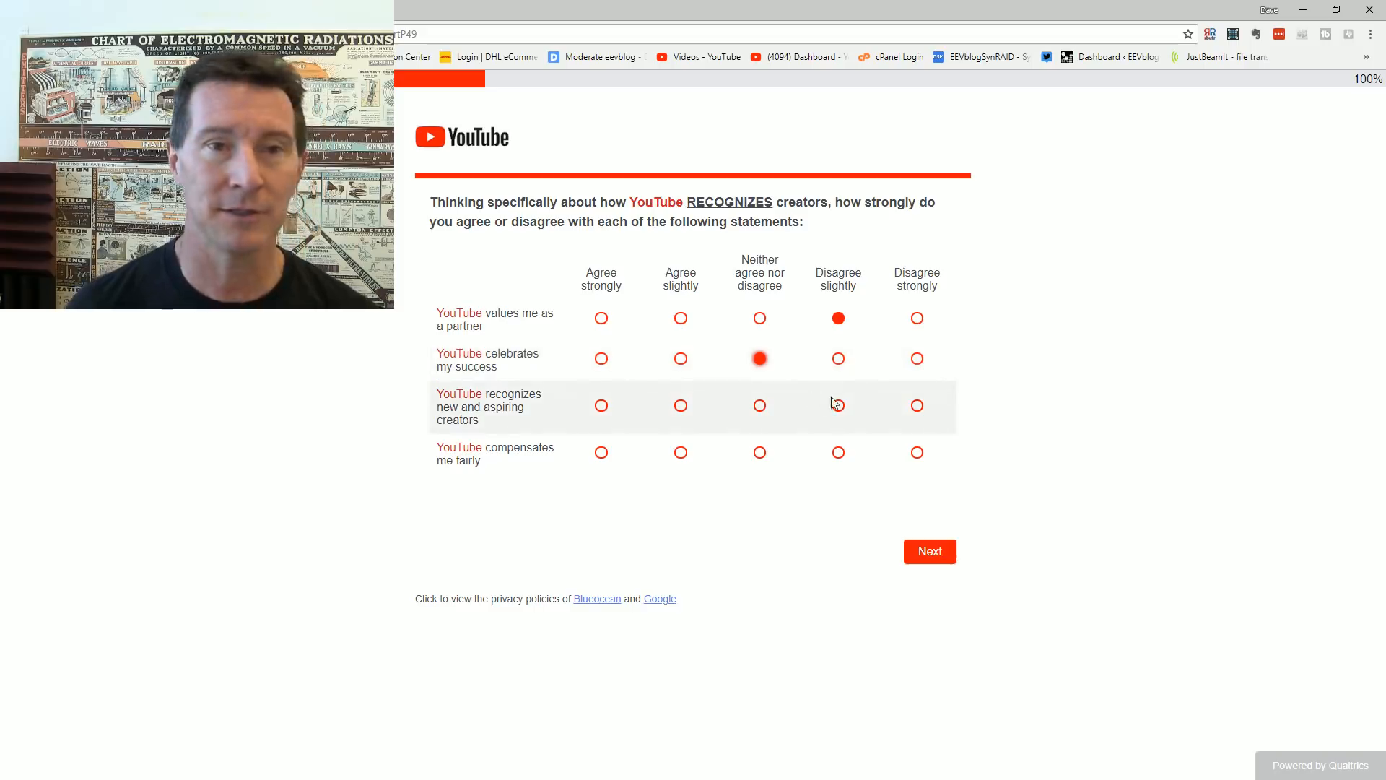
pyautogui.moveTo(769, 413)
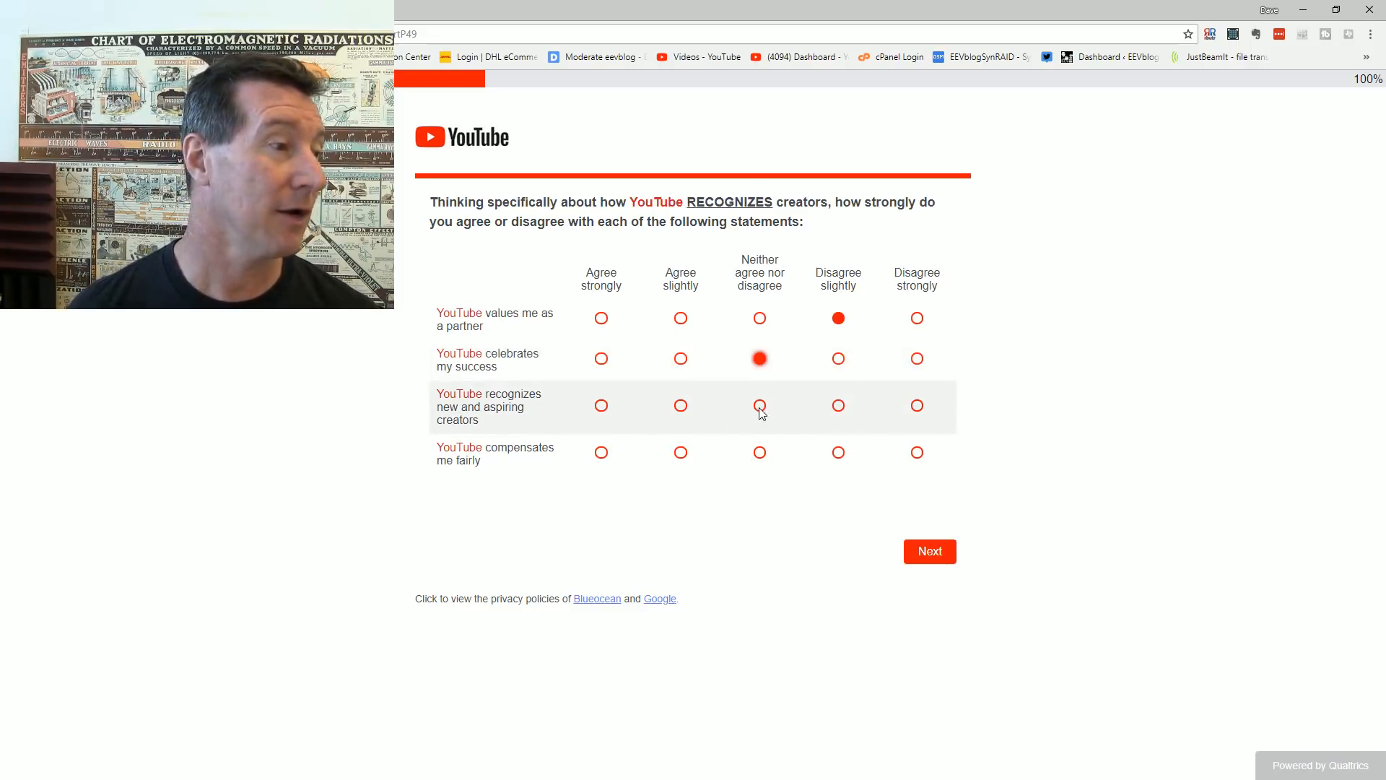
pyautogui.click(758, 358)
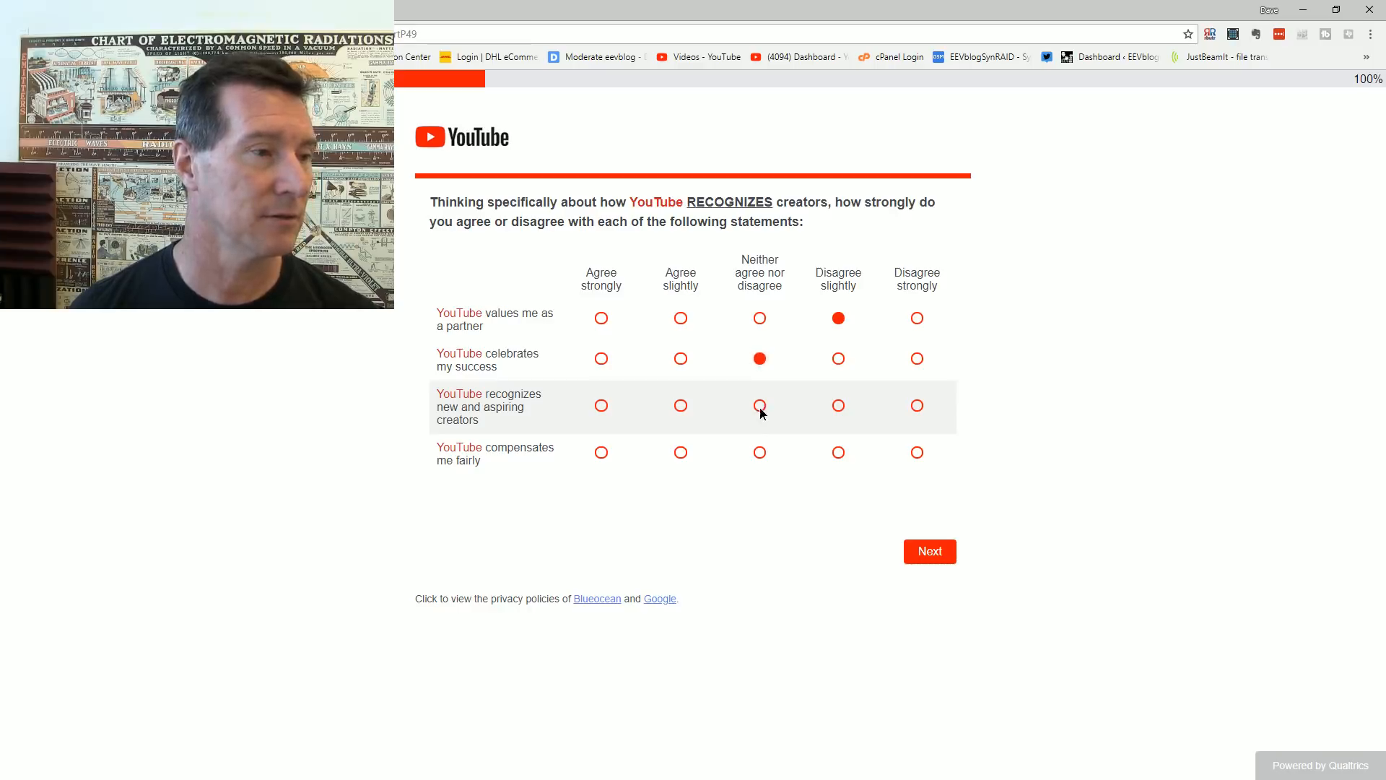
pyautogui.click(758, 404)
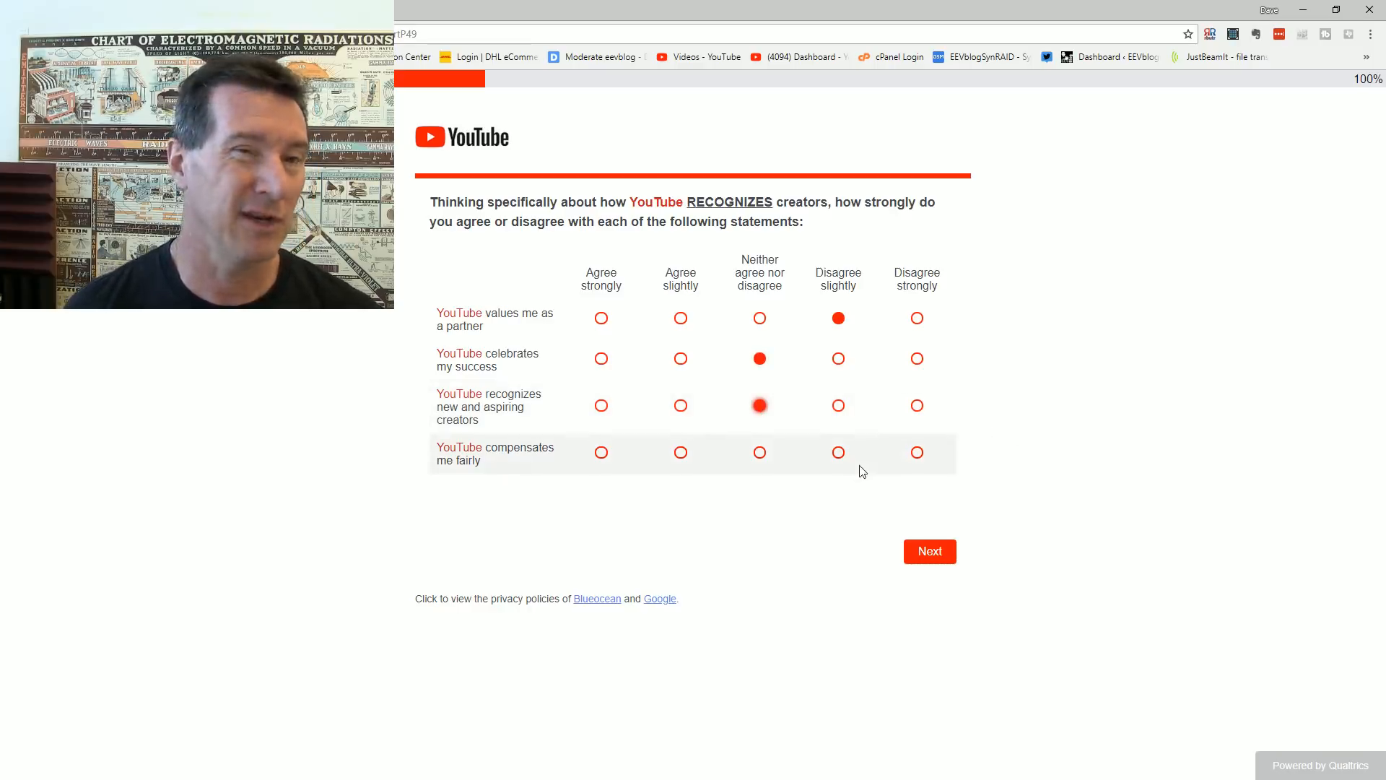
pyautogui.moveTo(742, 452)
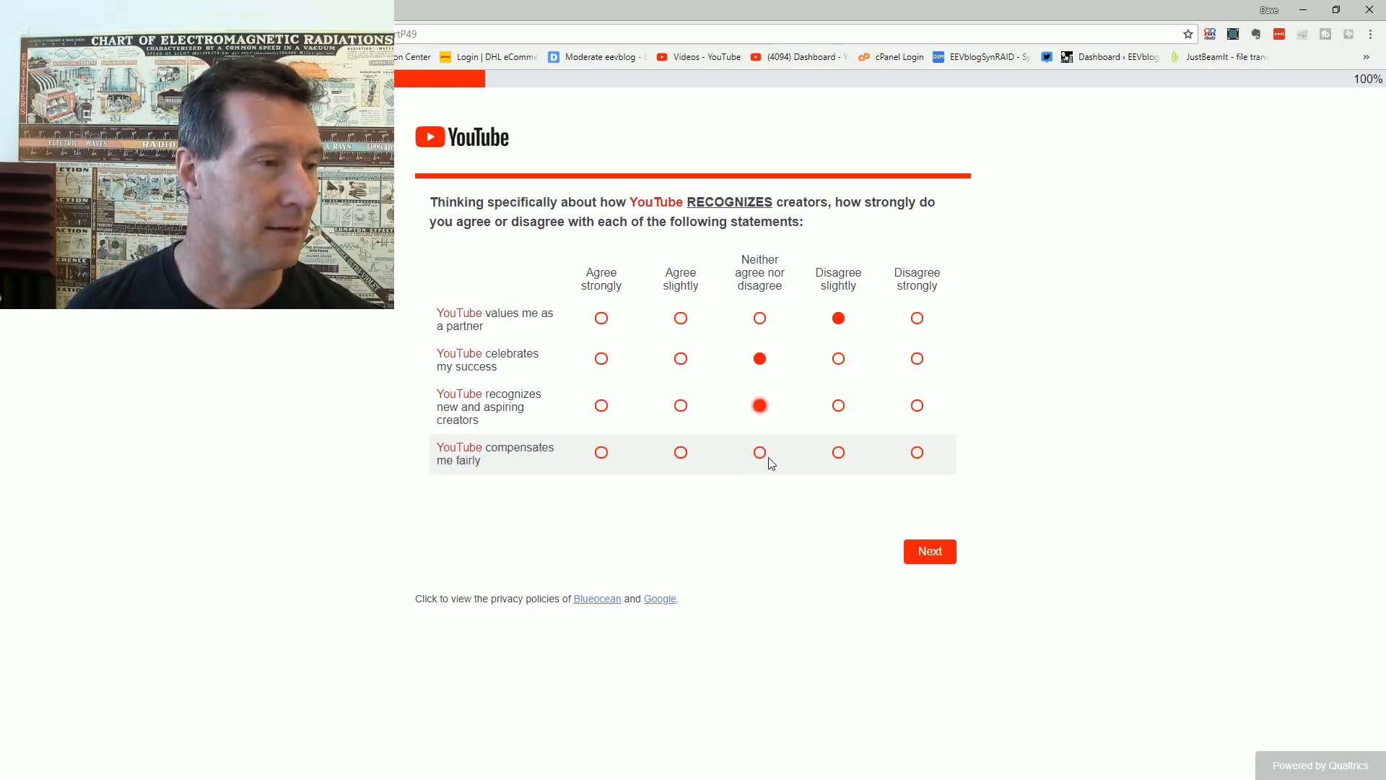
pyautogui.rightClick(758, 451)
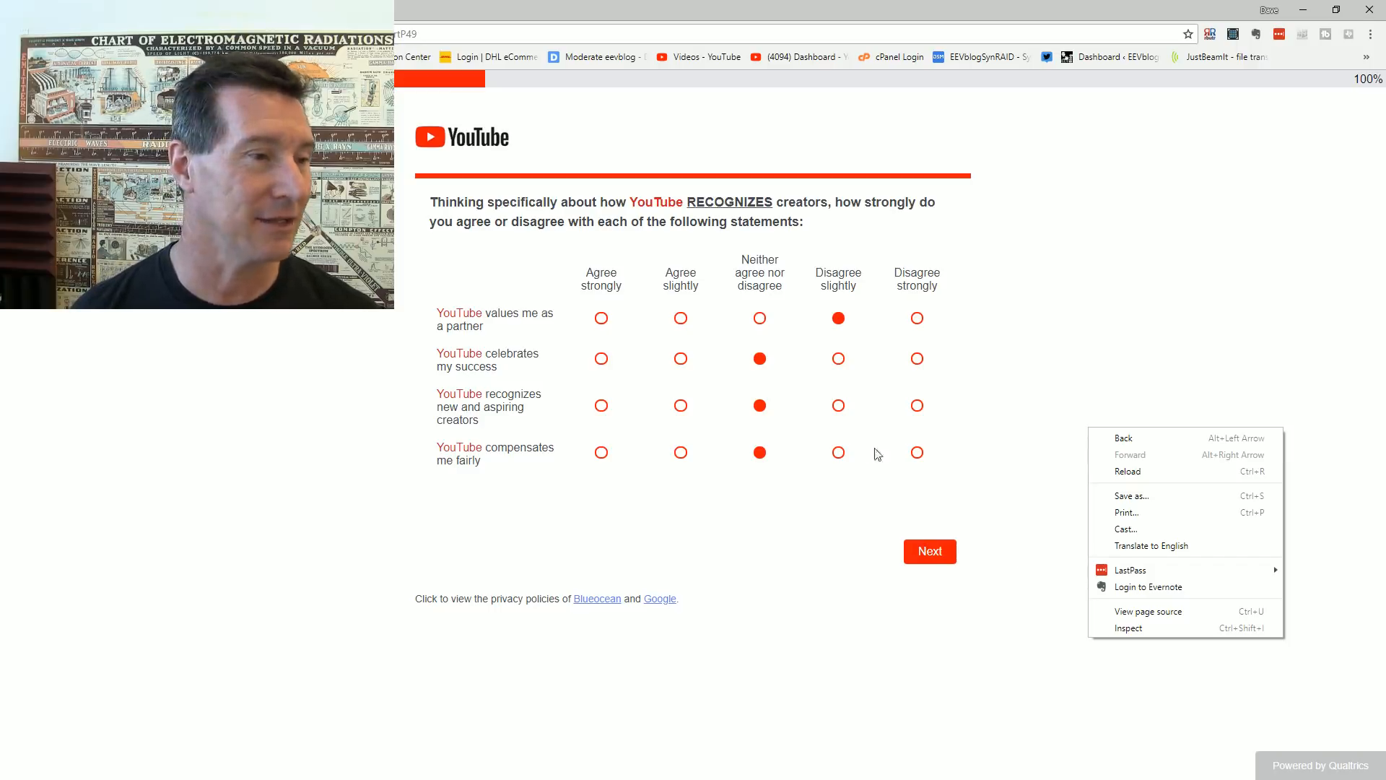
pyautogui.moveTo(1039, 470)
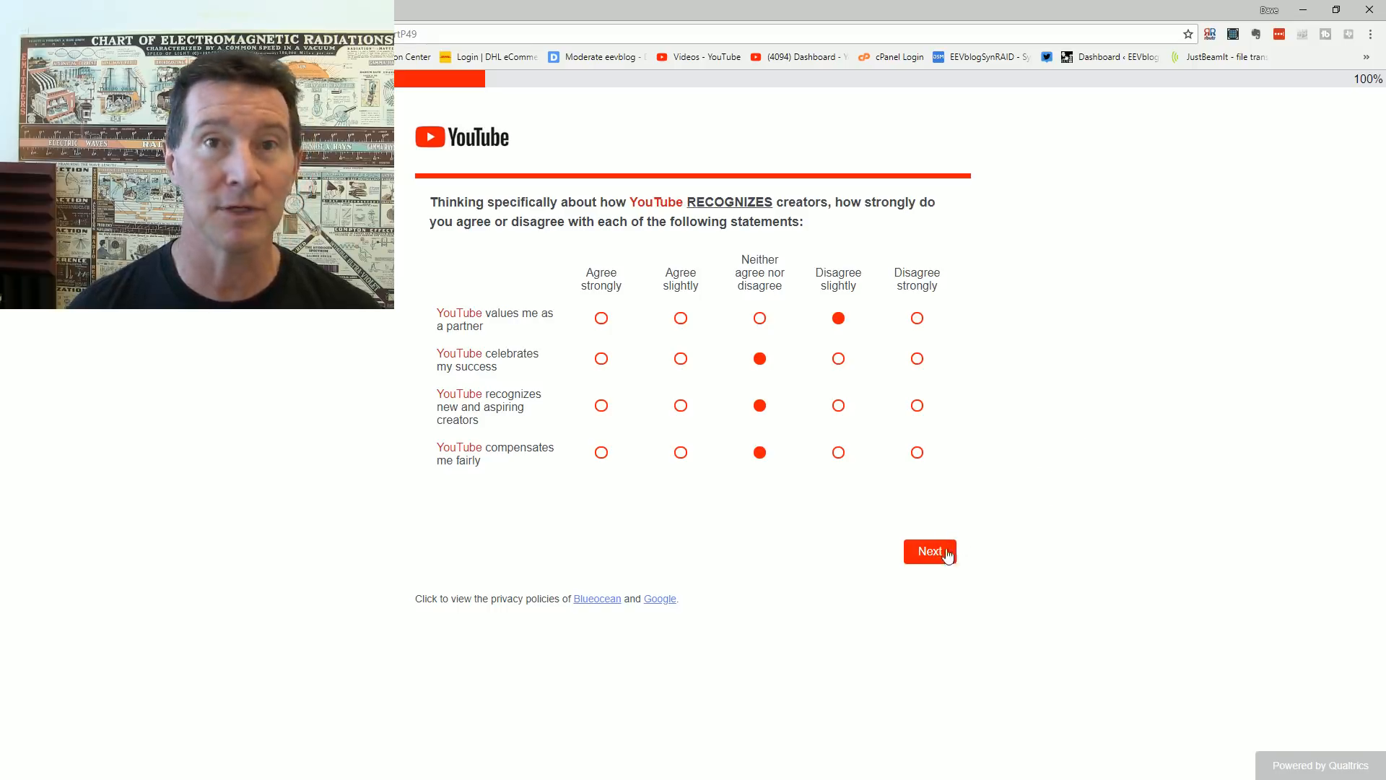
pyautogui.moveTo(928, 554)
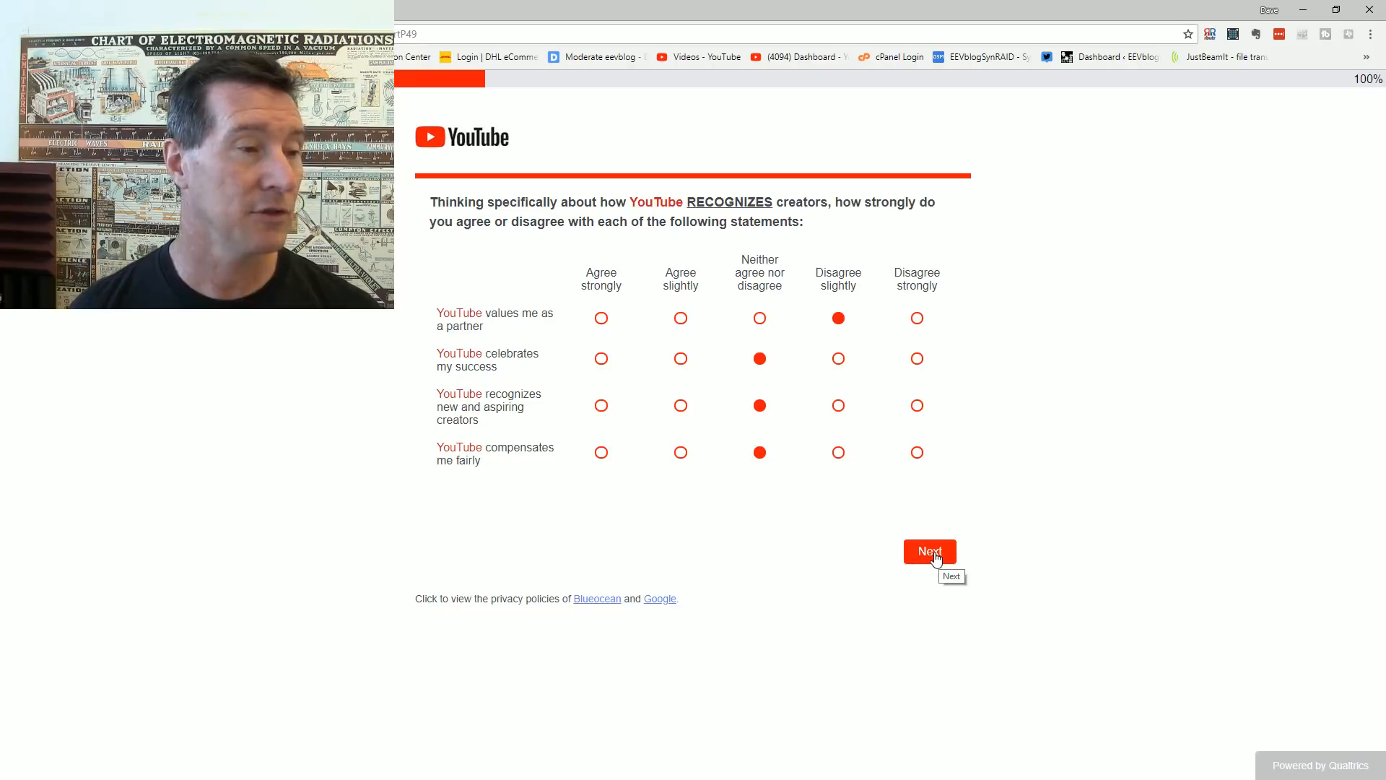
pyautogui.moveTo(959, 519)
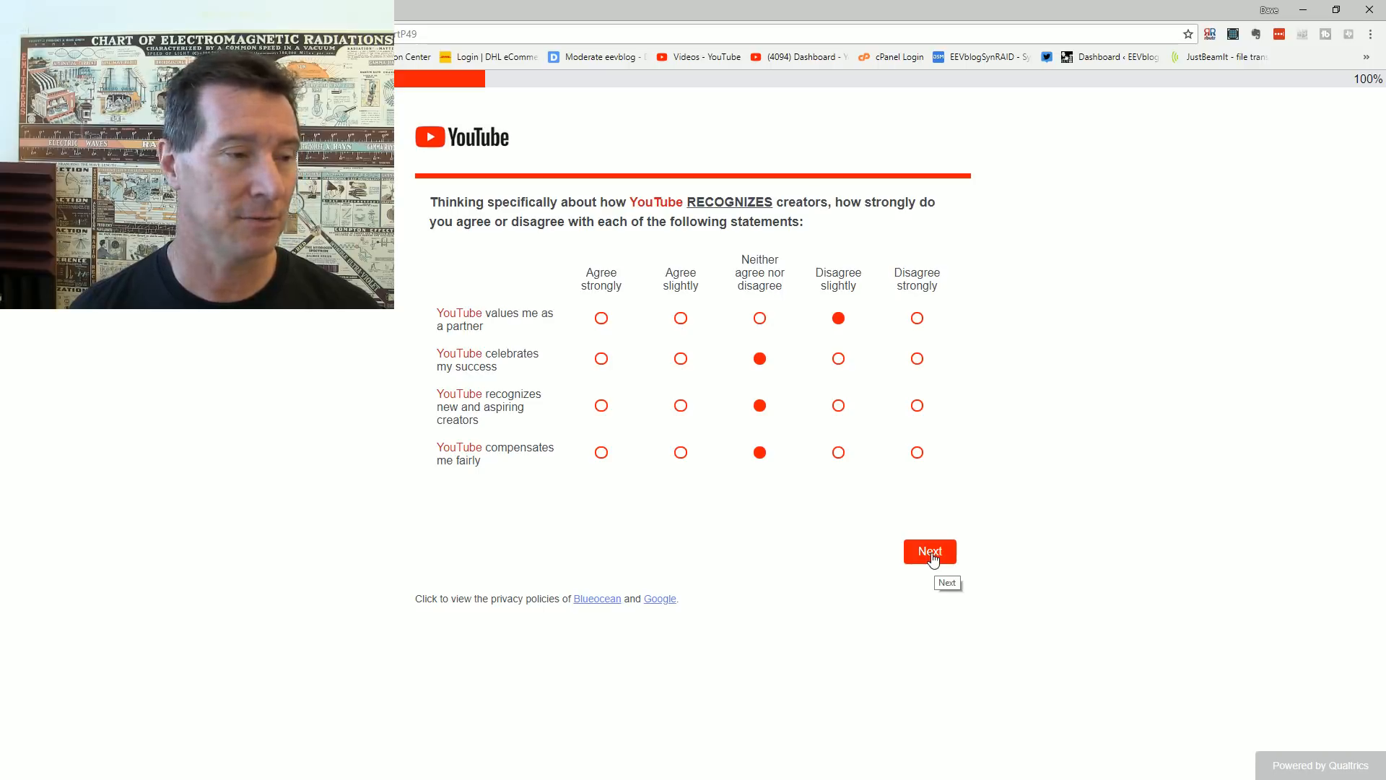
pyautogui.click(928, 550)
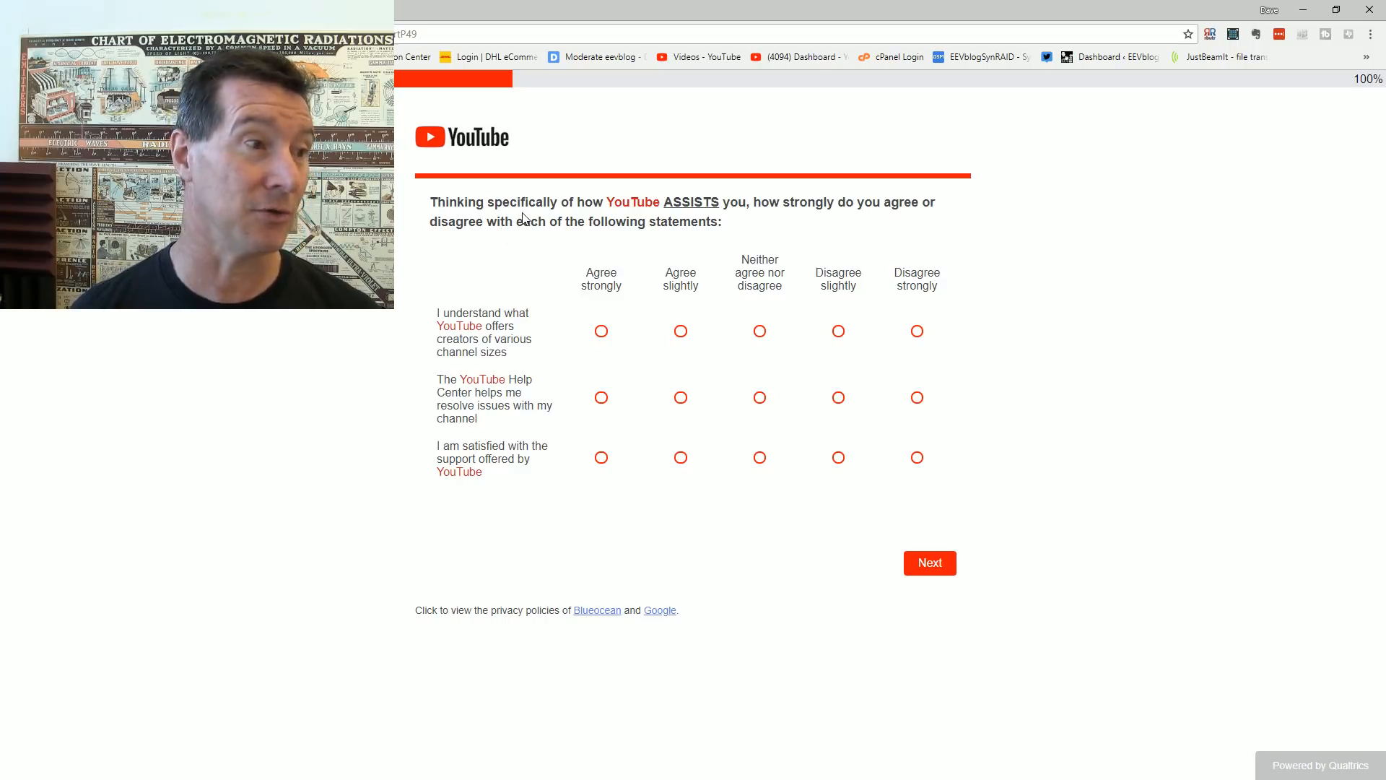
pyautogui.moveTo(544, 212)
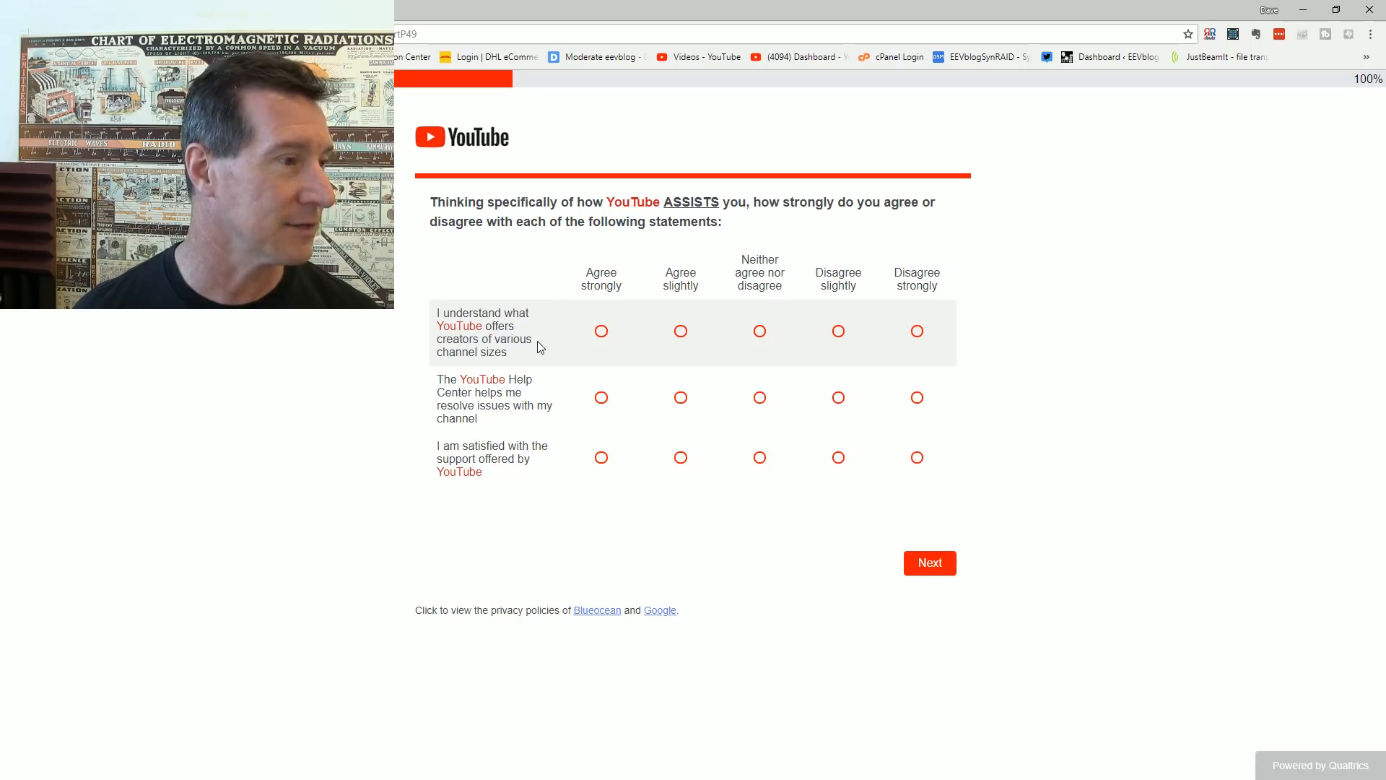
pyautogui.moveTo(511, 333)
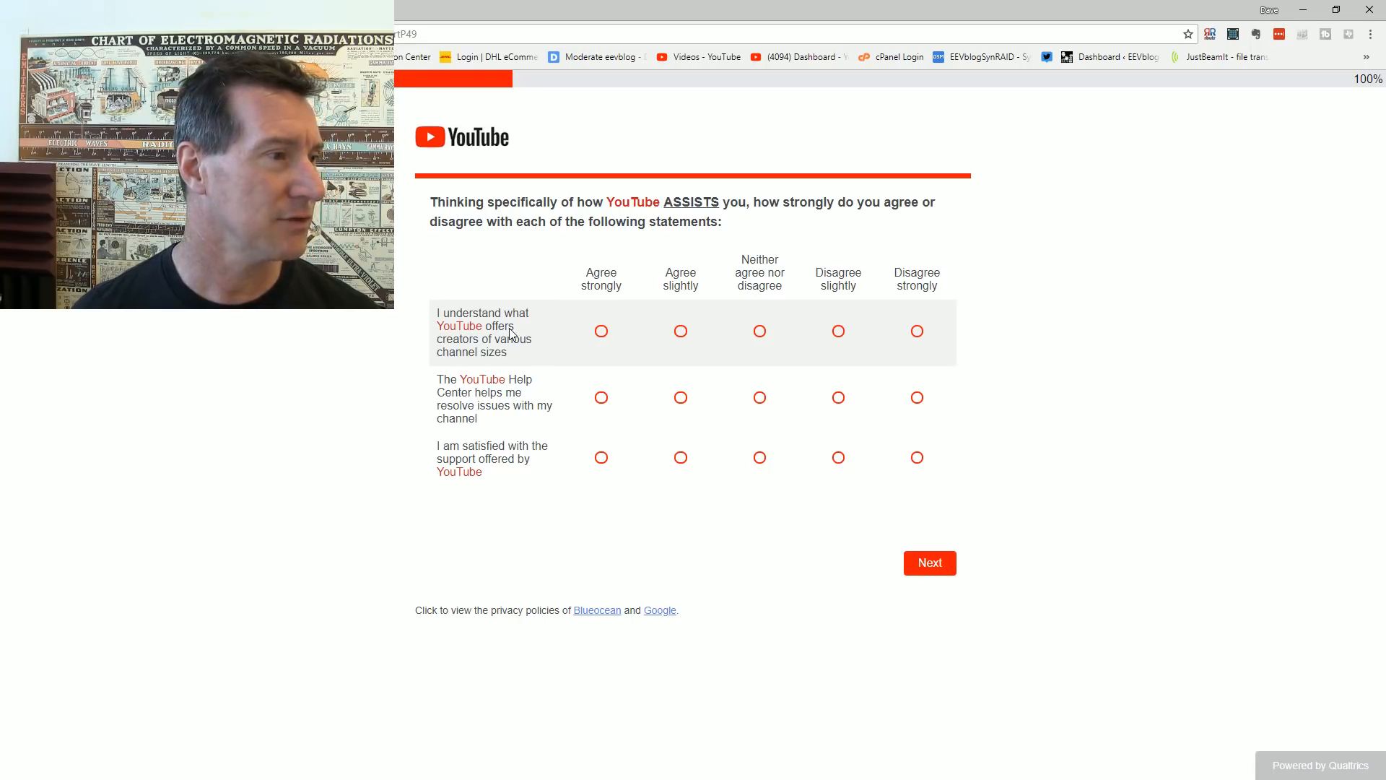
pyautogui.moveTo(733, 341)
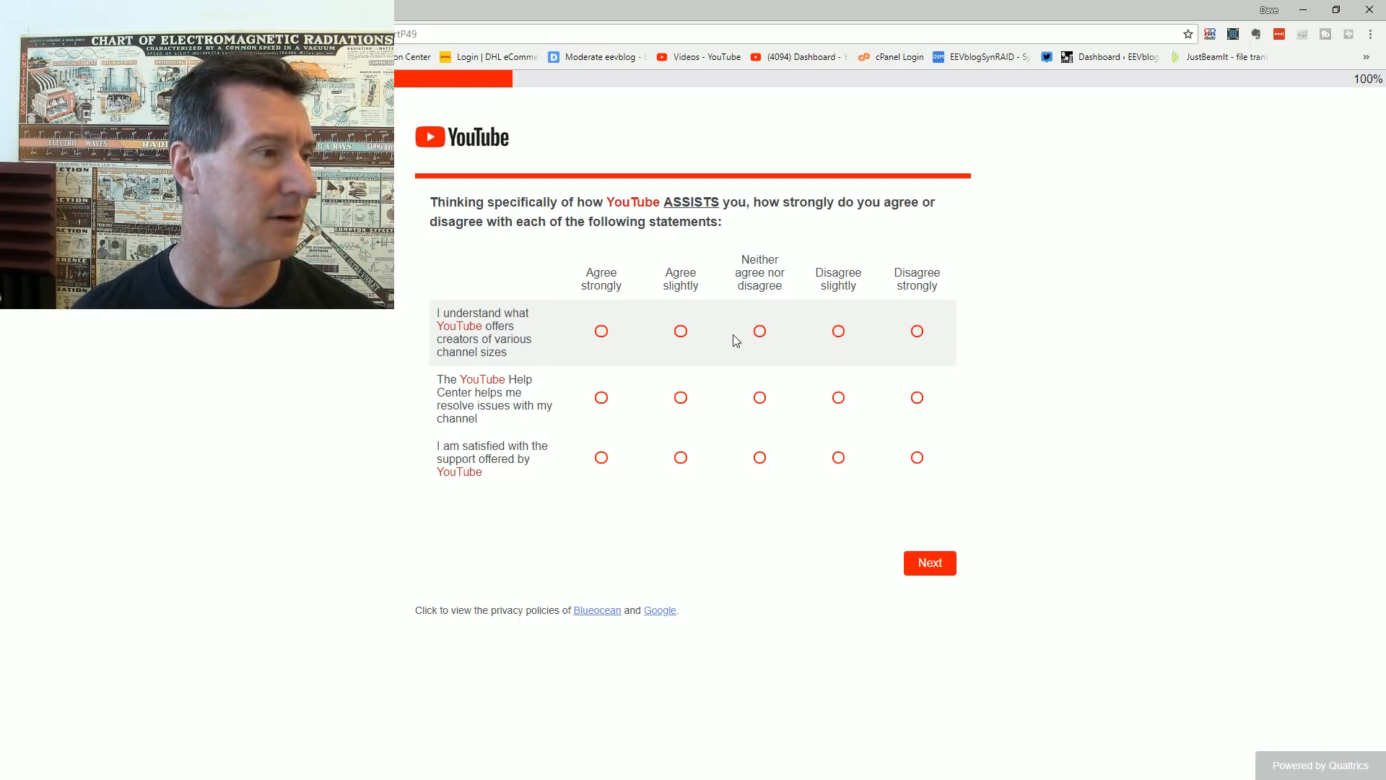
# Step: Rate understanding YouTube's offerings neutral and support satisfaction Disagree strongly, then submit
pyautogui.click(757, 330)
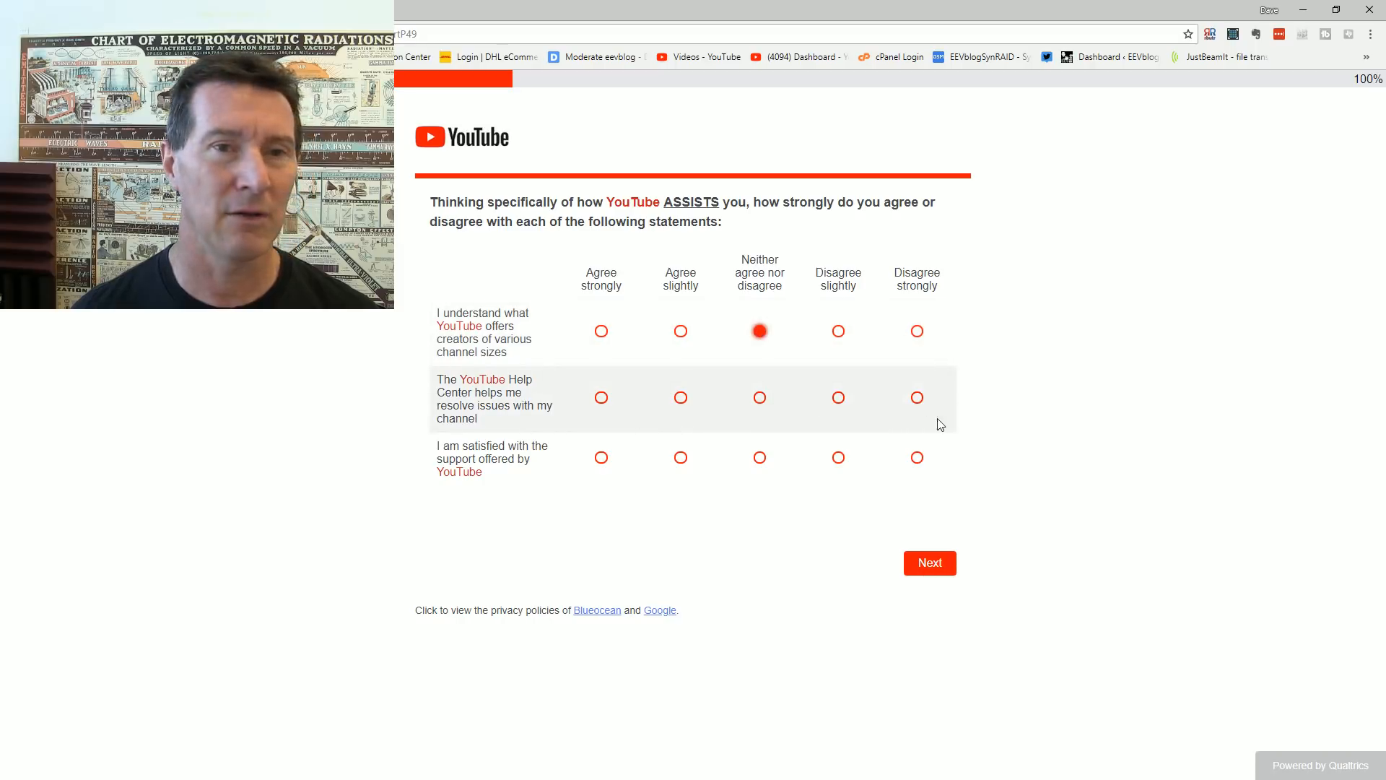
pyautogui.moveTo(758, 415)
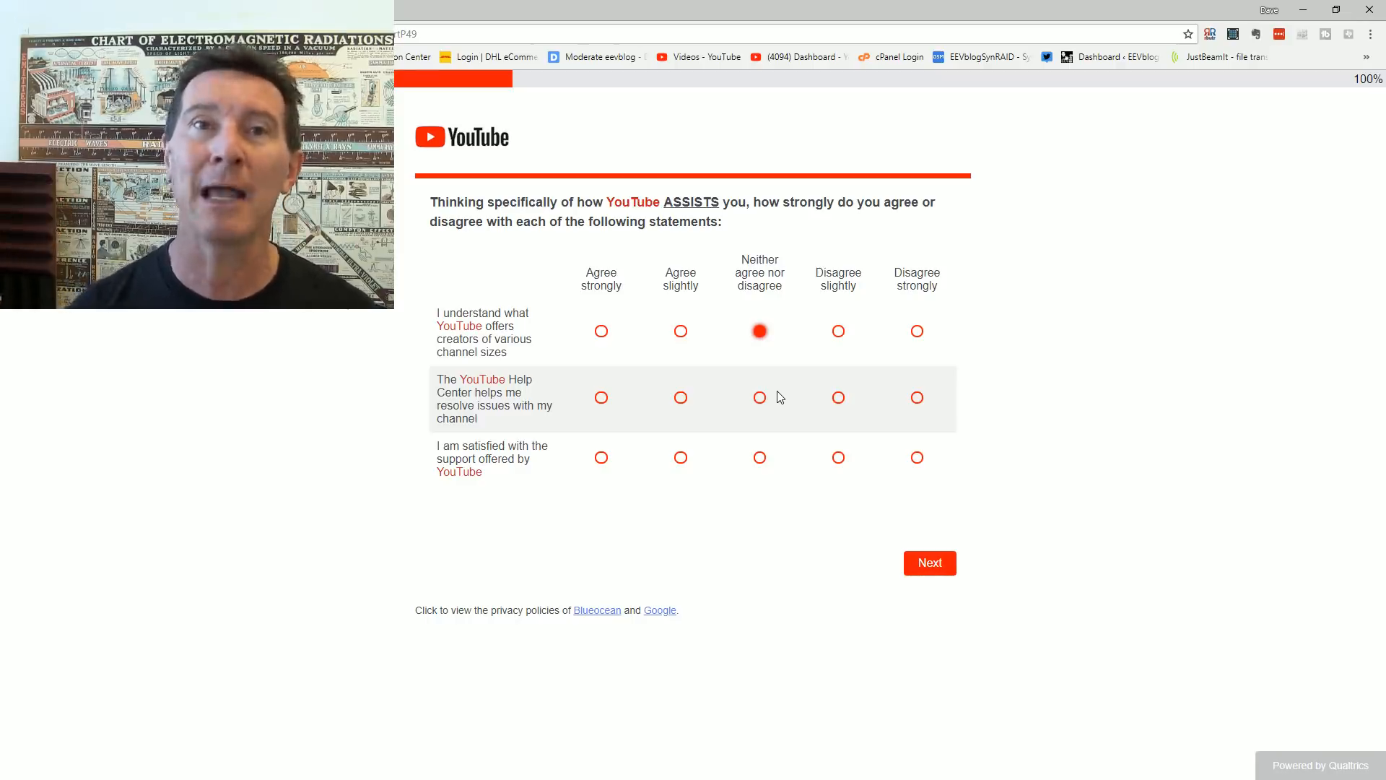
pyautogui.moveTo(755, 430)
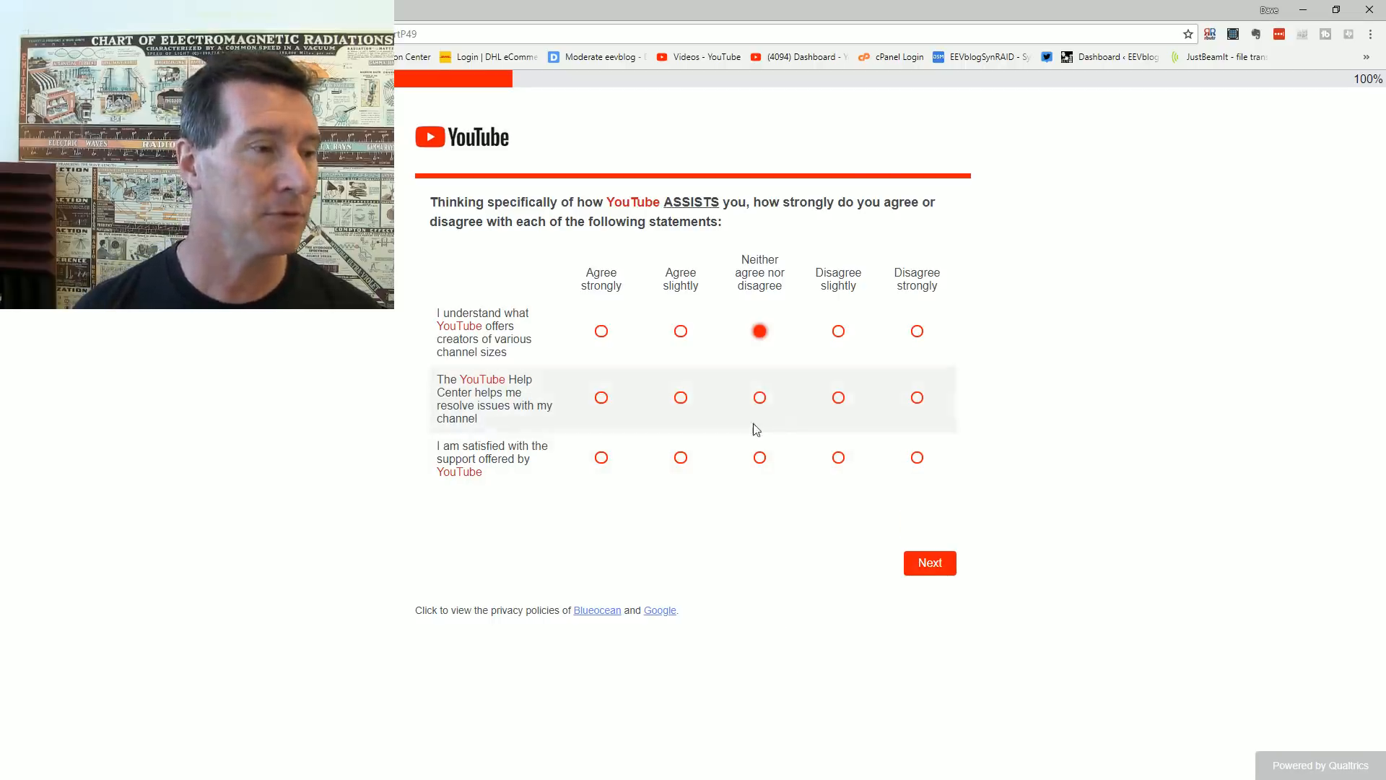
pyautogui.moveTo(780, 384)
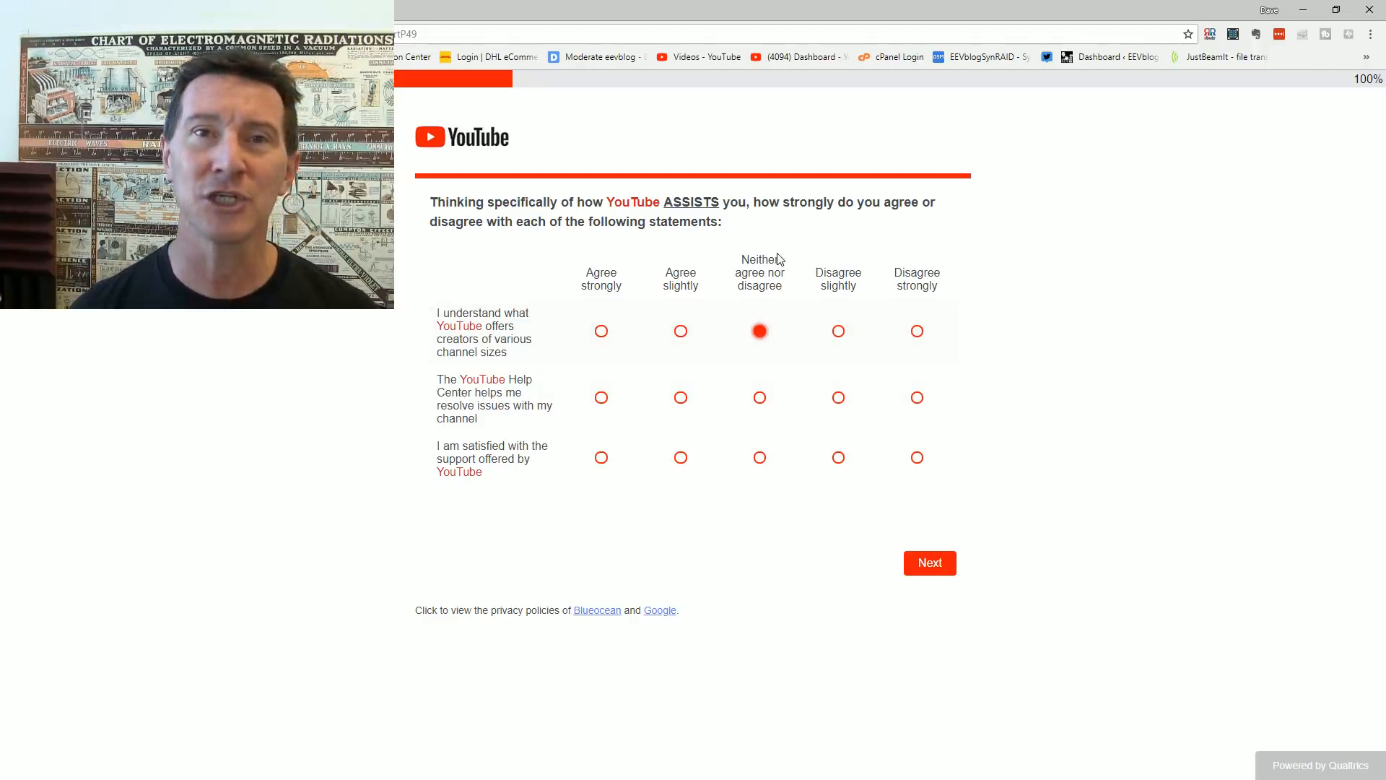
pyautogui.moveTo(801, 259)
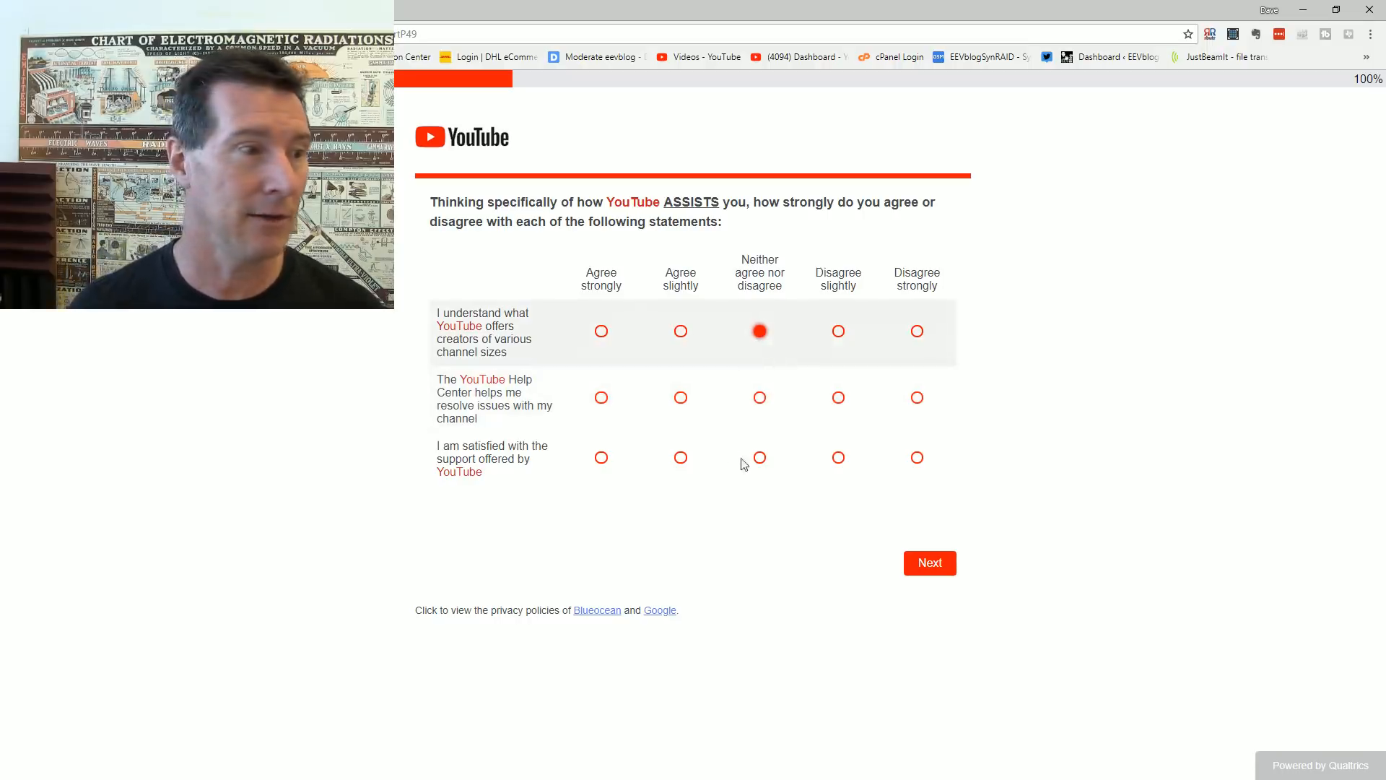
pyautogui.moveTo(781, 411)
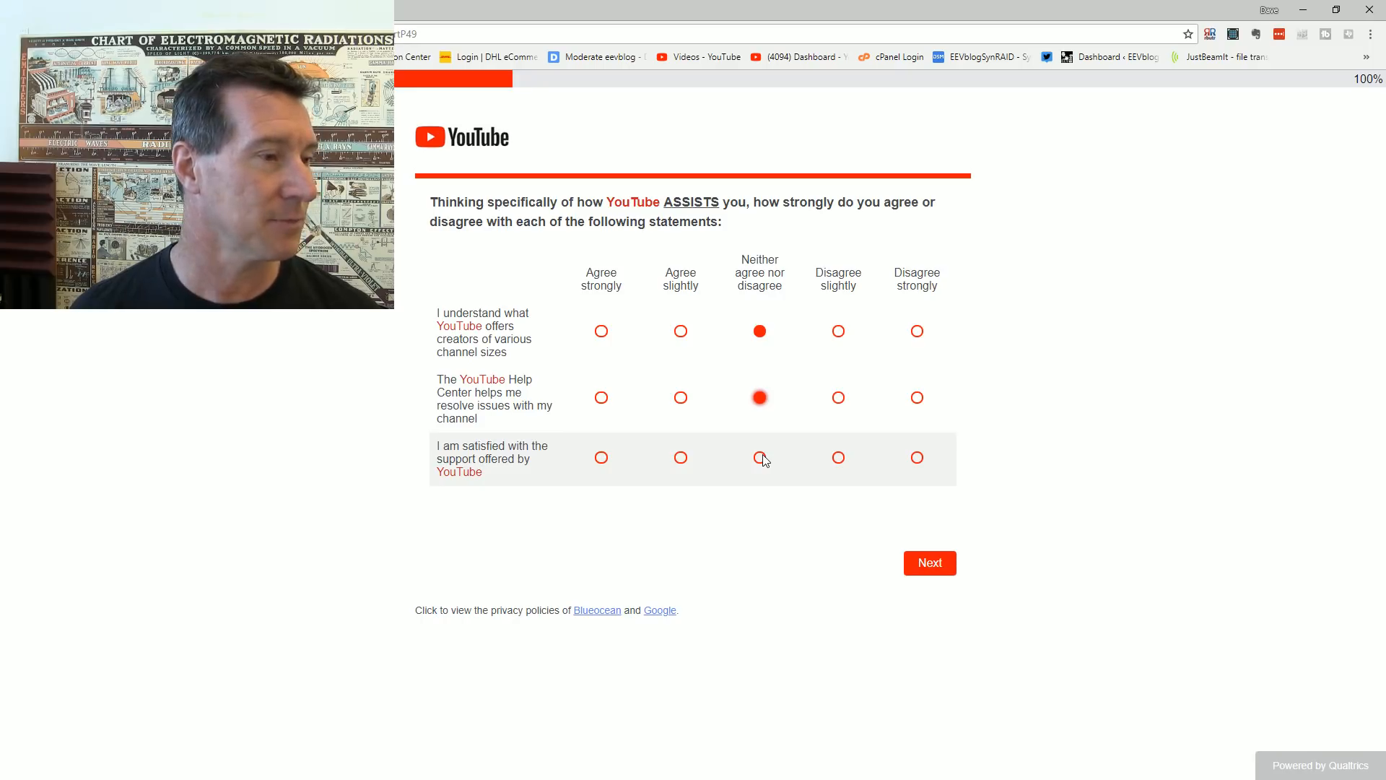
pyautogui.click(917, 458)
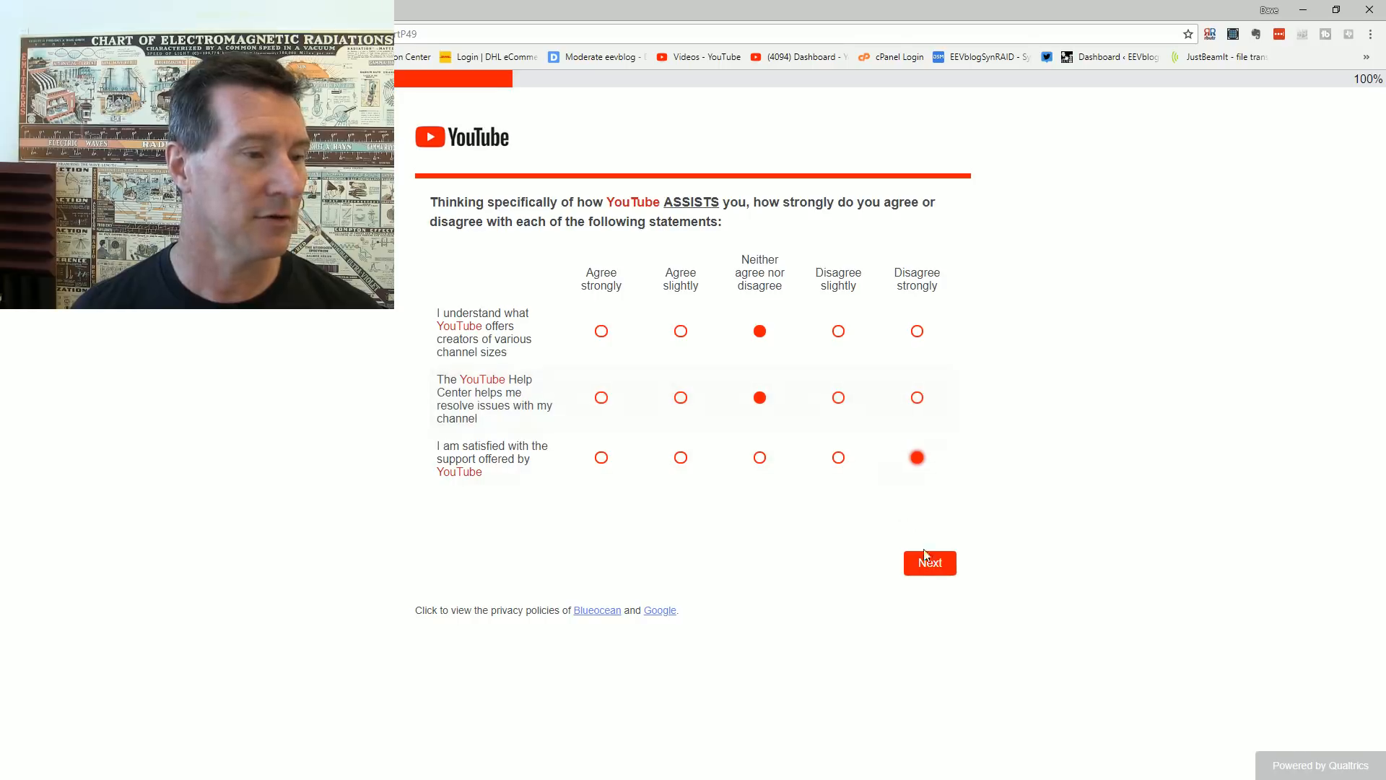
pyautogui.moveTo(928, 573)
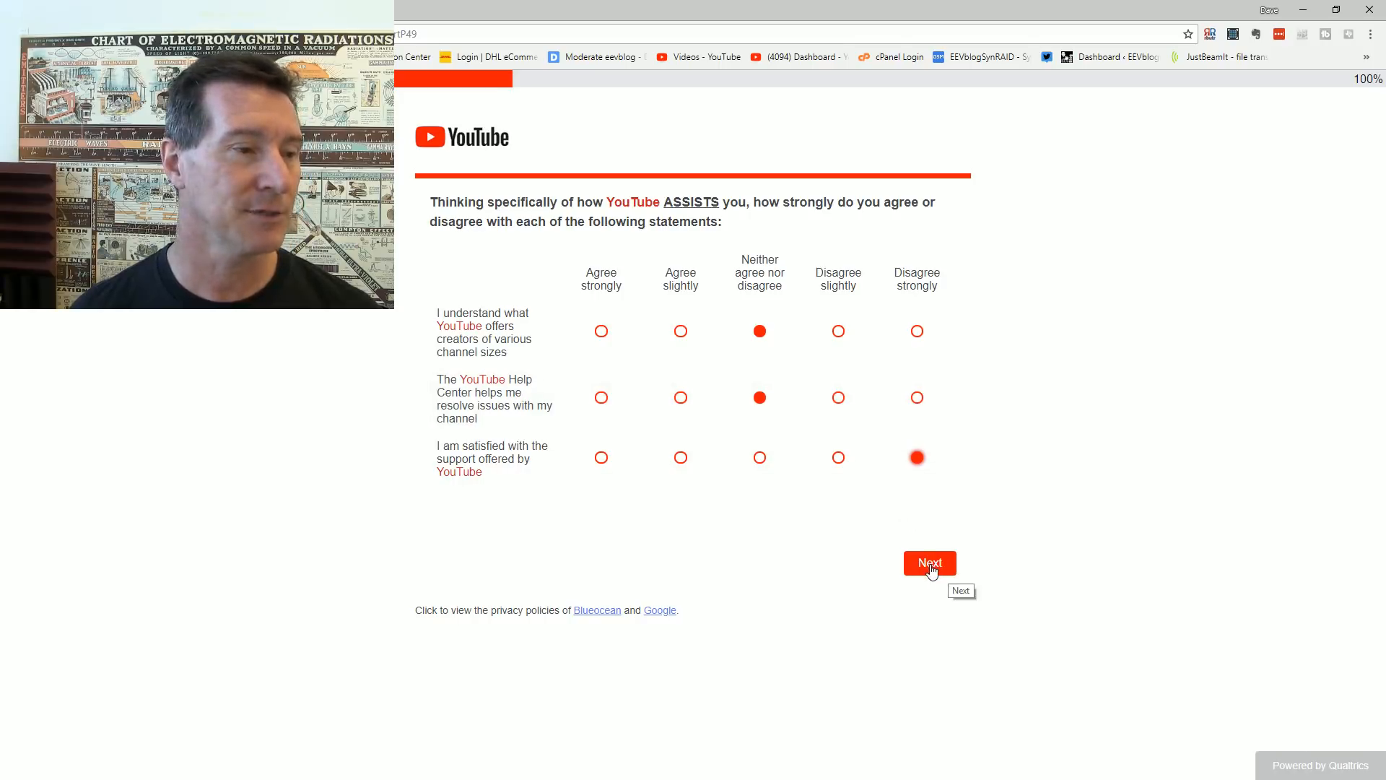
pyautogui.click(928, 563)
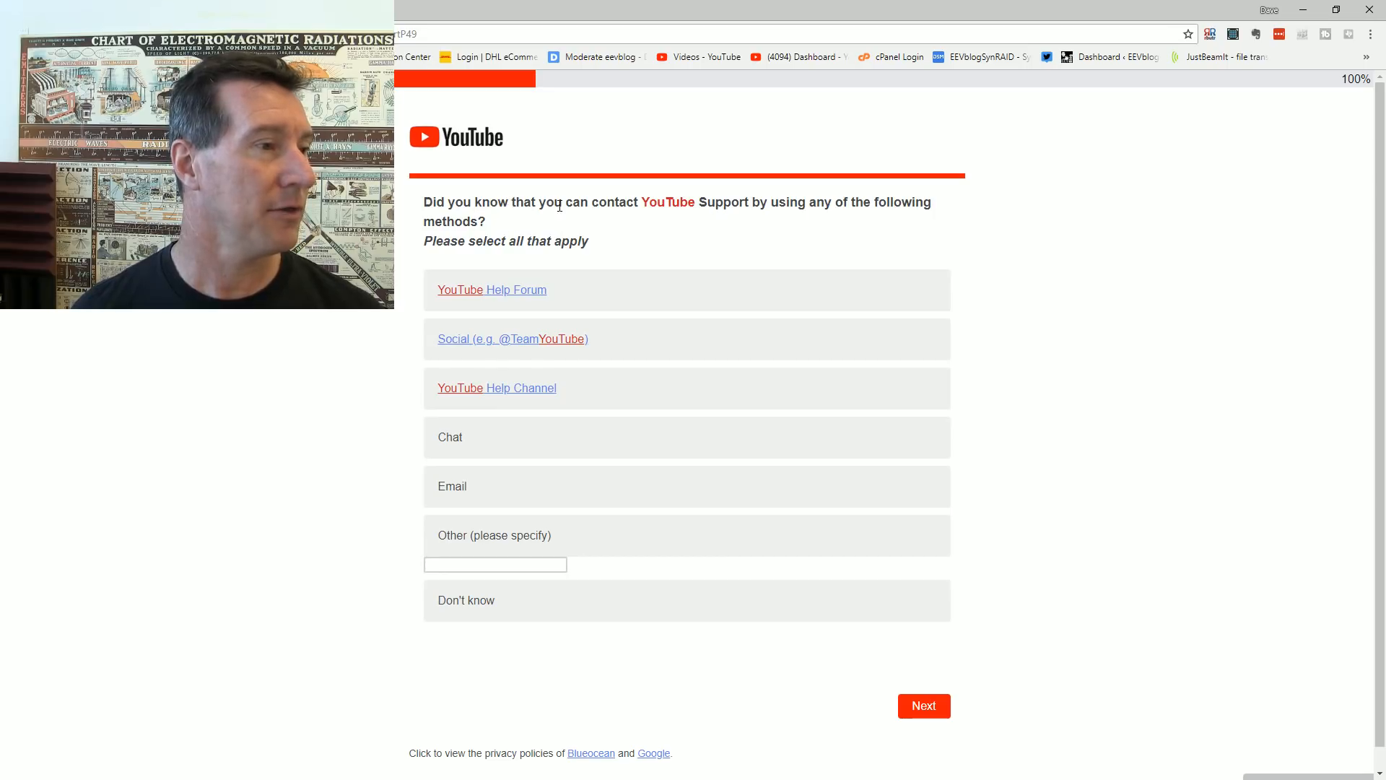
pyautogui.moveTo(642, 221)
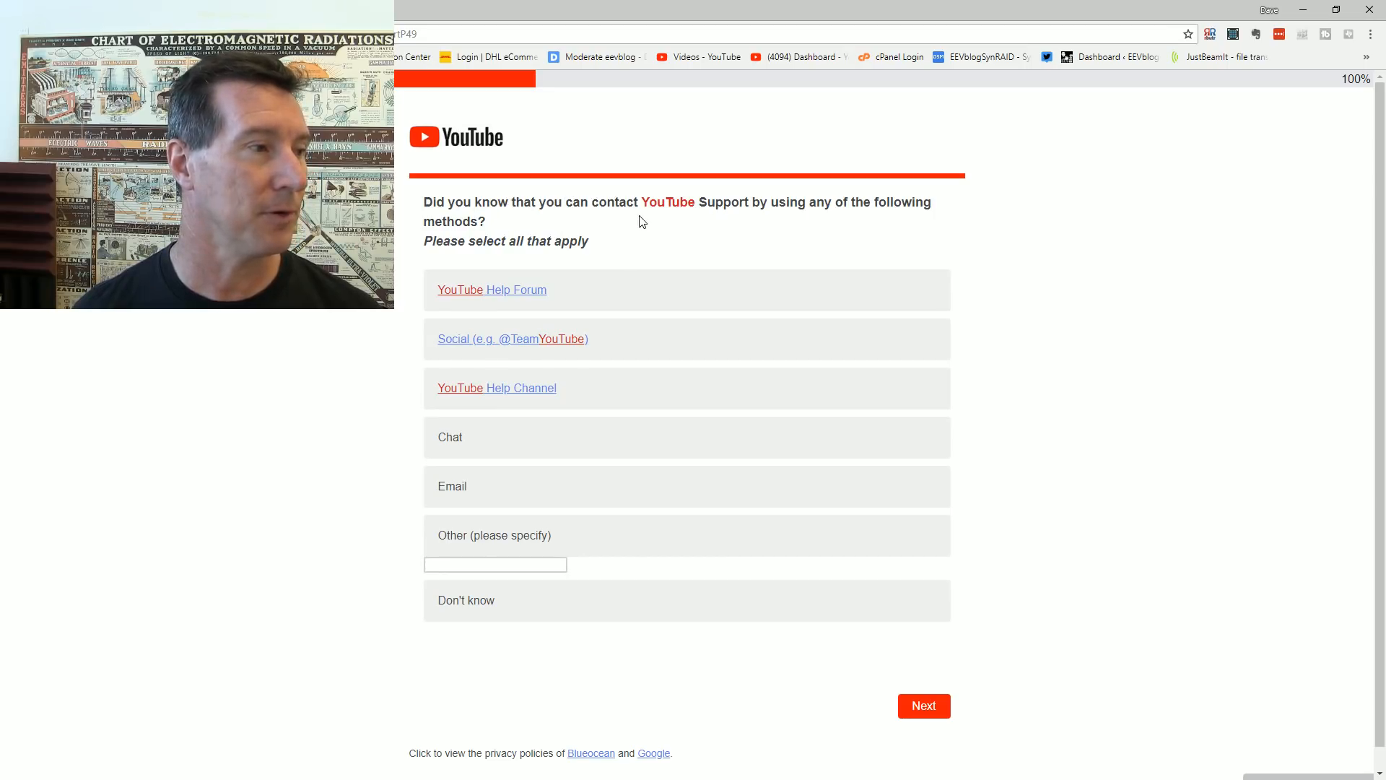
pyautogui.moveTo(526, 296)
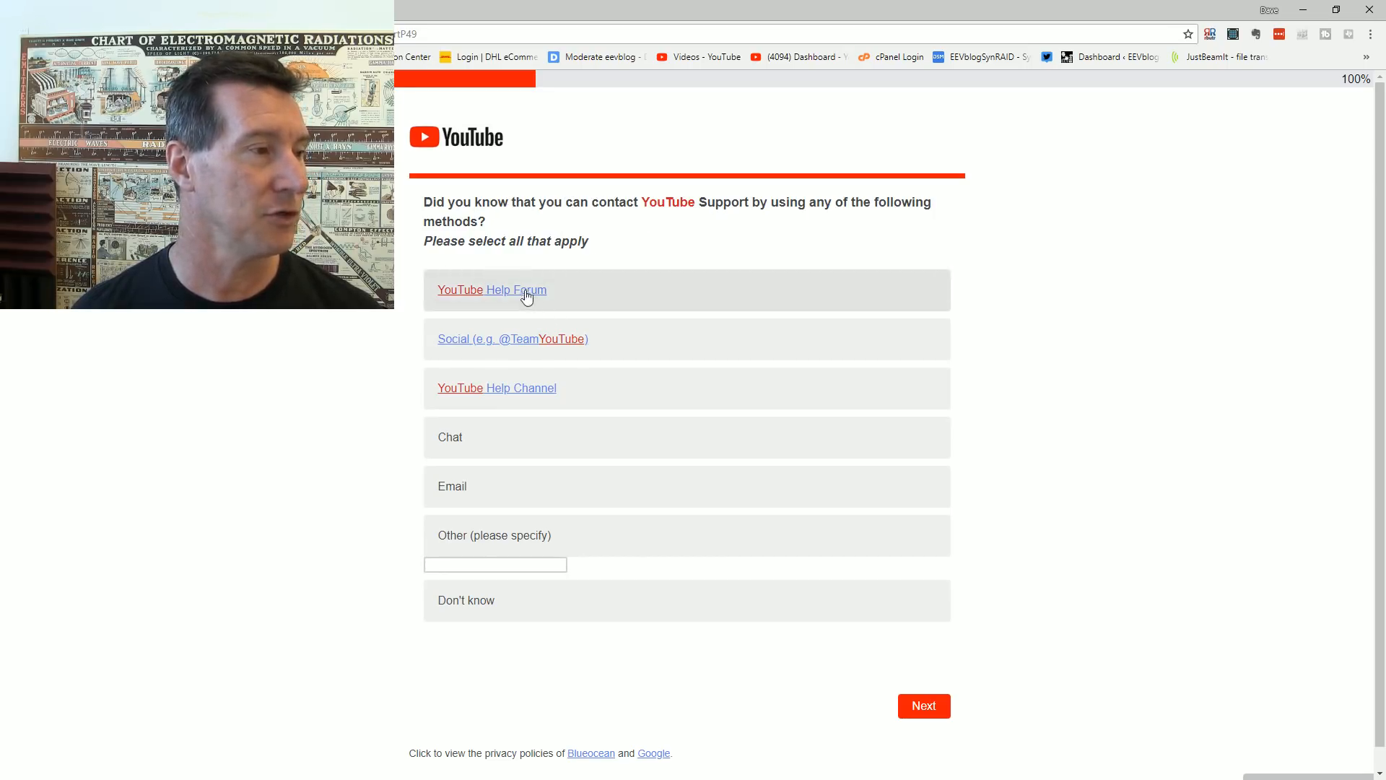
pyautogui.moveTo(680, 295)
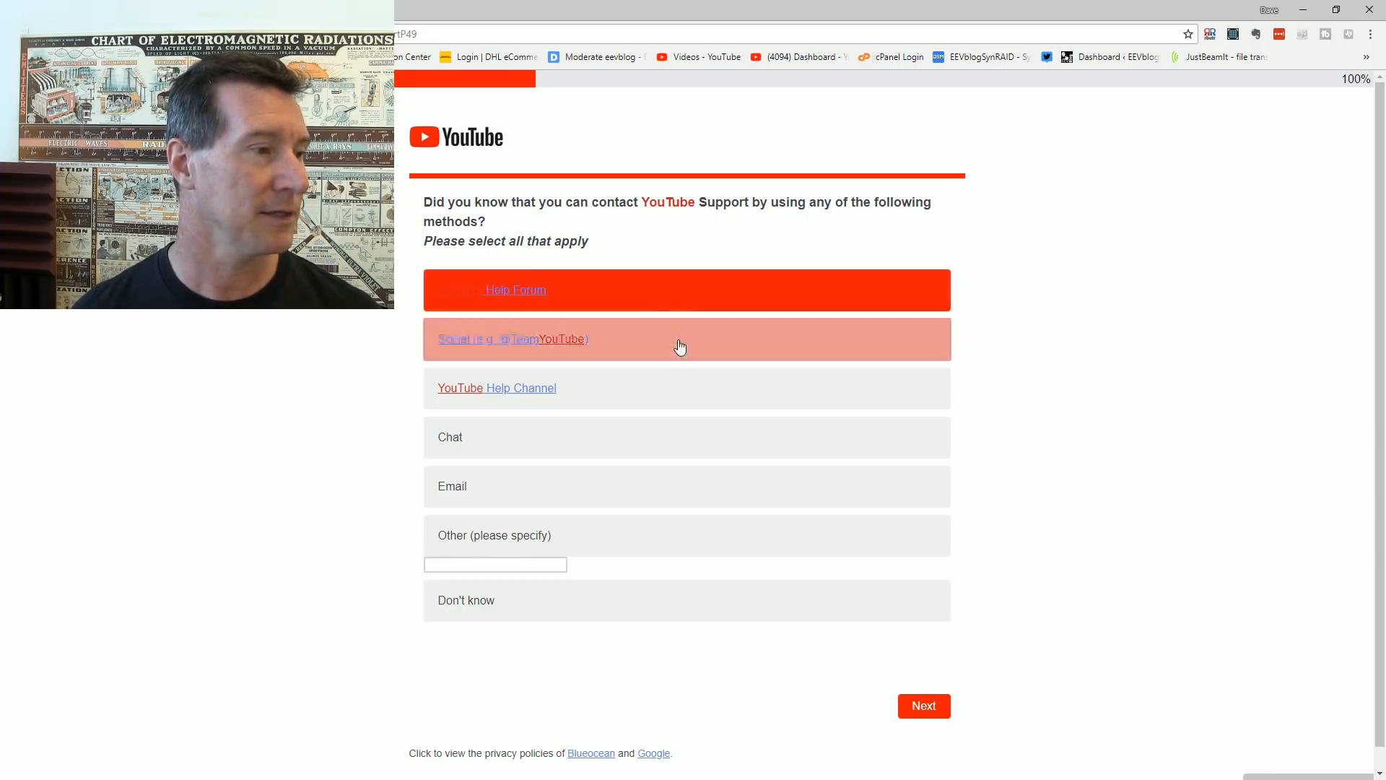
# Step: Mark Social, YouTube Help Channel and Email as known support contact methods and submit
pyautogui.click(687, 338)
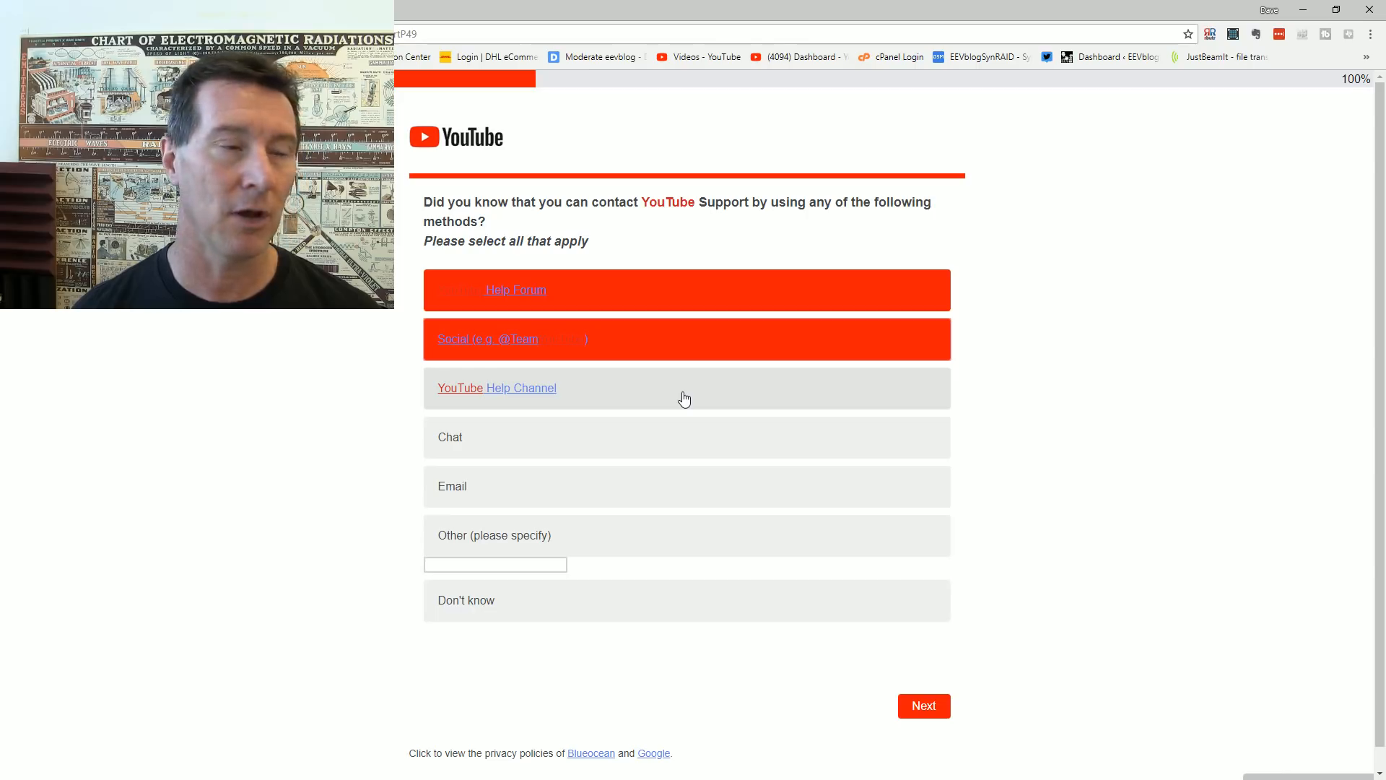
pyautogui.moveTo(658, 400)
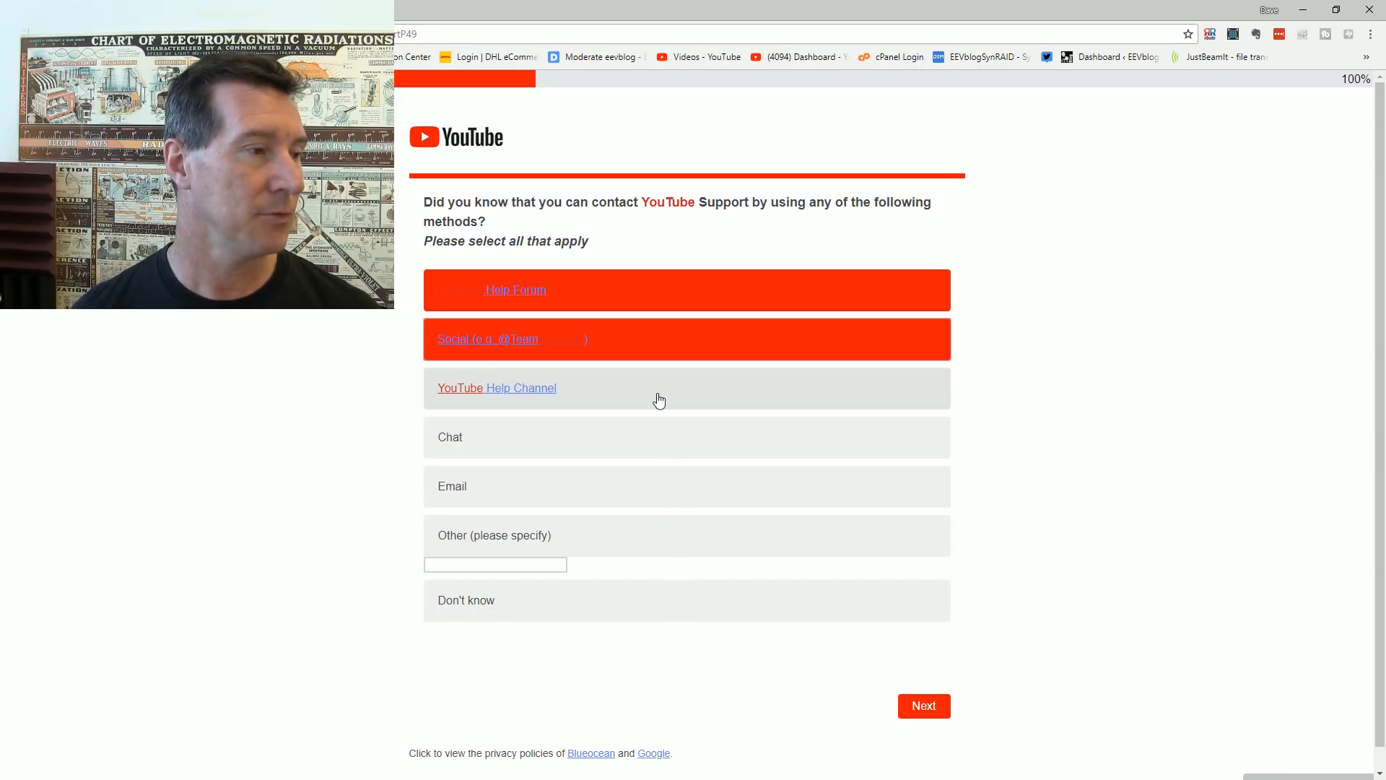
pyautogui.click(686, 387)
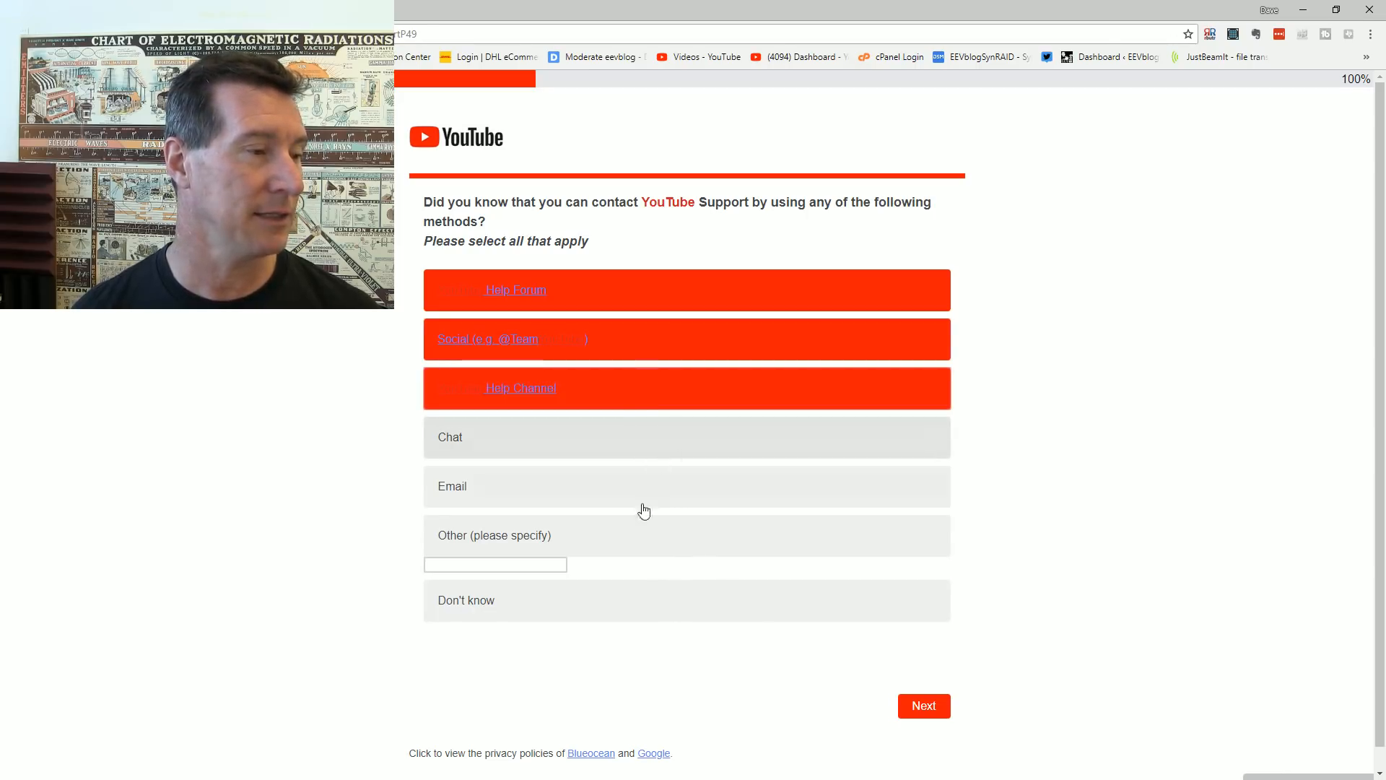
pyautogui.moveTo(669, 495)
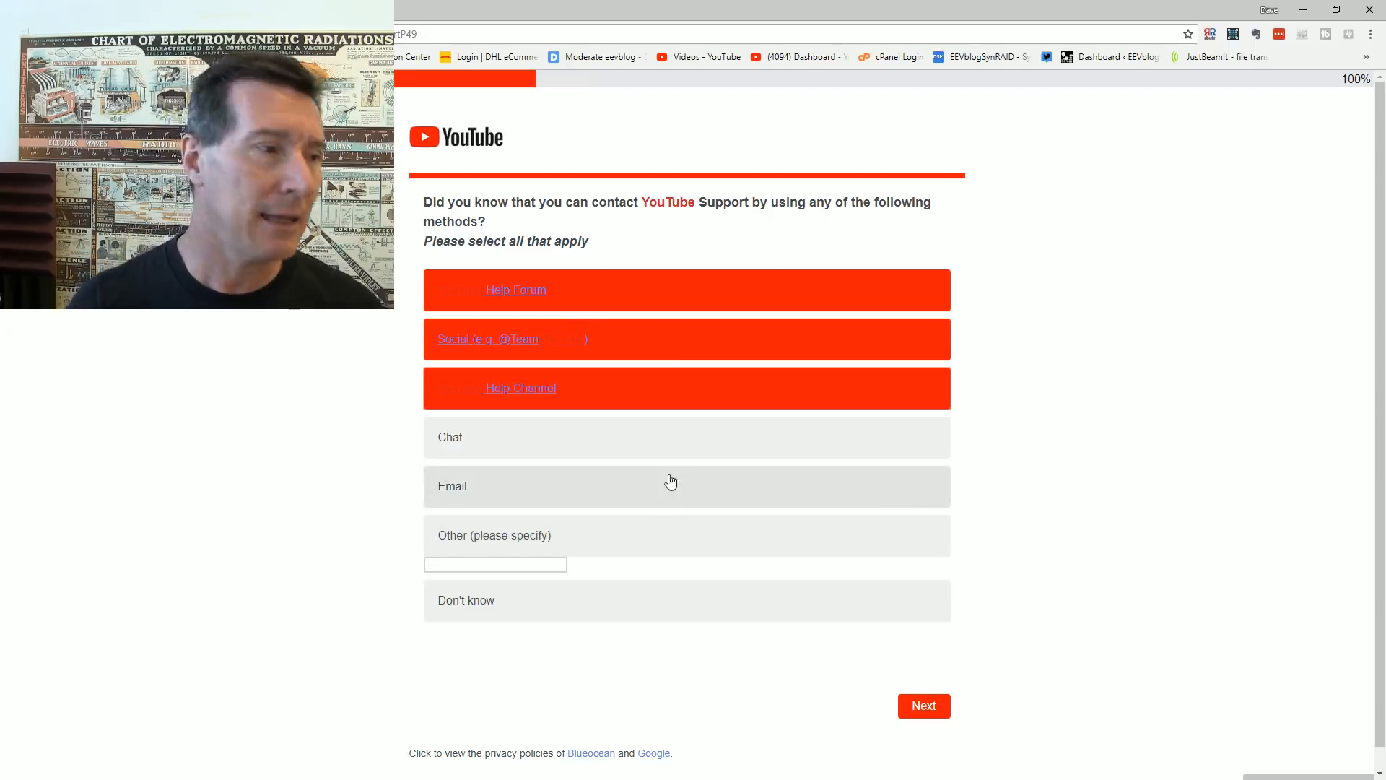
pyautogui.click(686, 486)
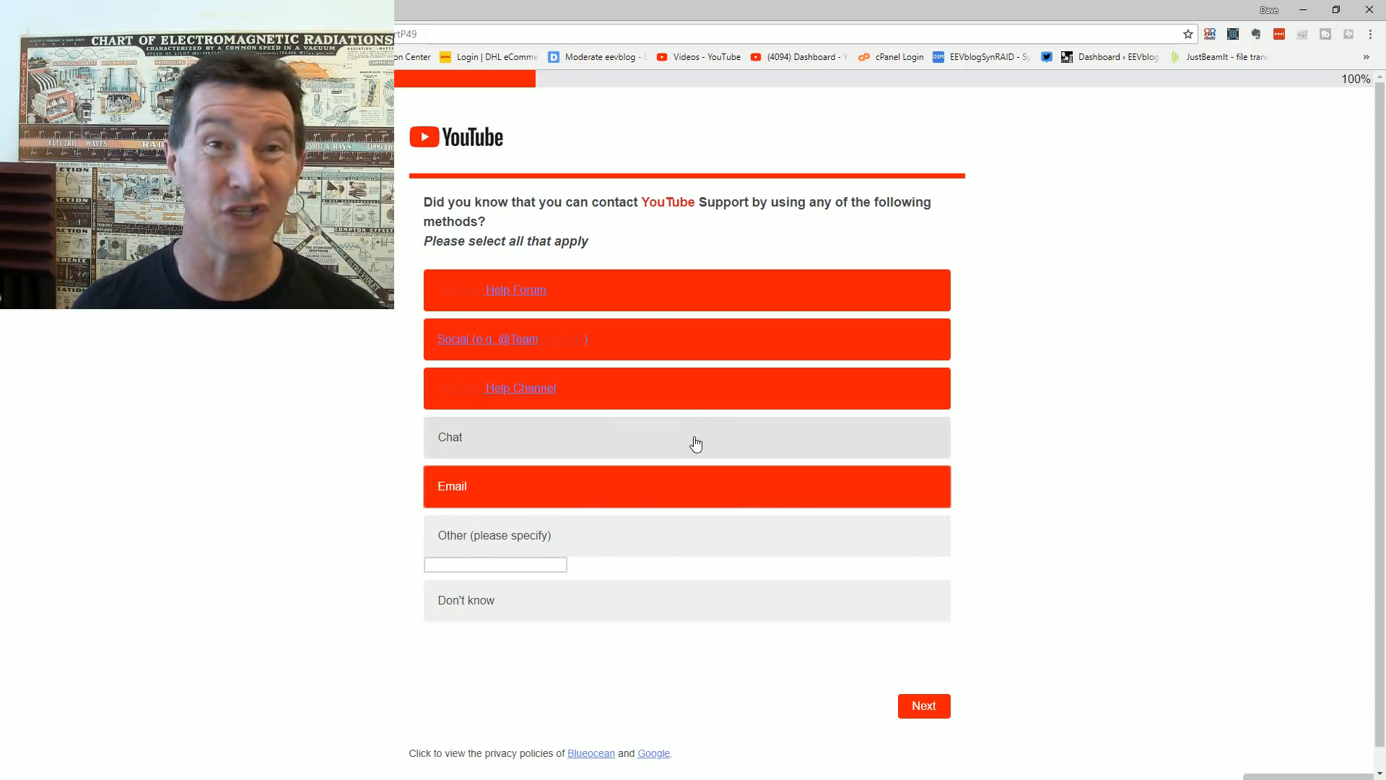
pyautogui.moveTo(729, 458)
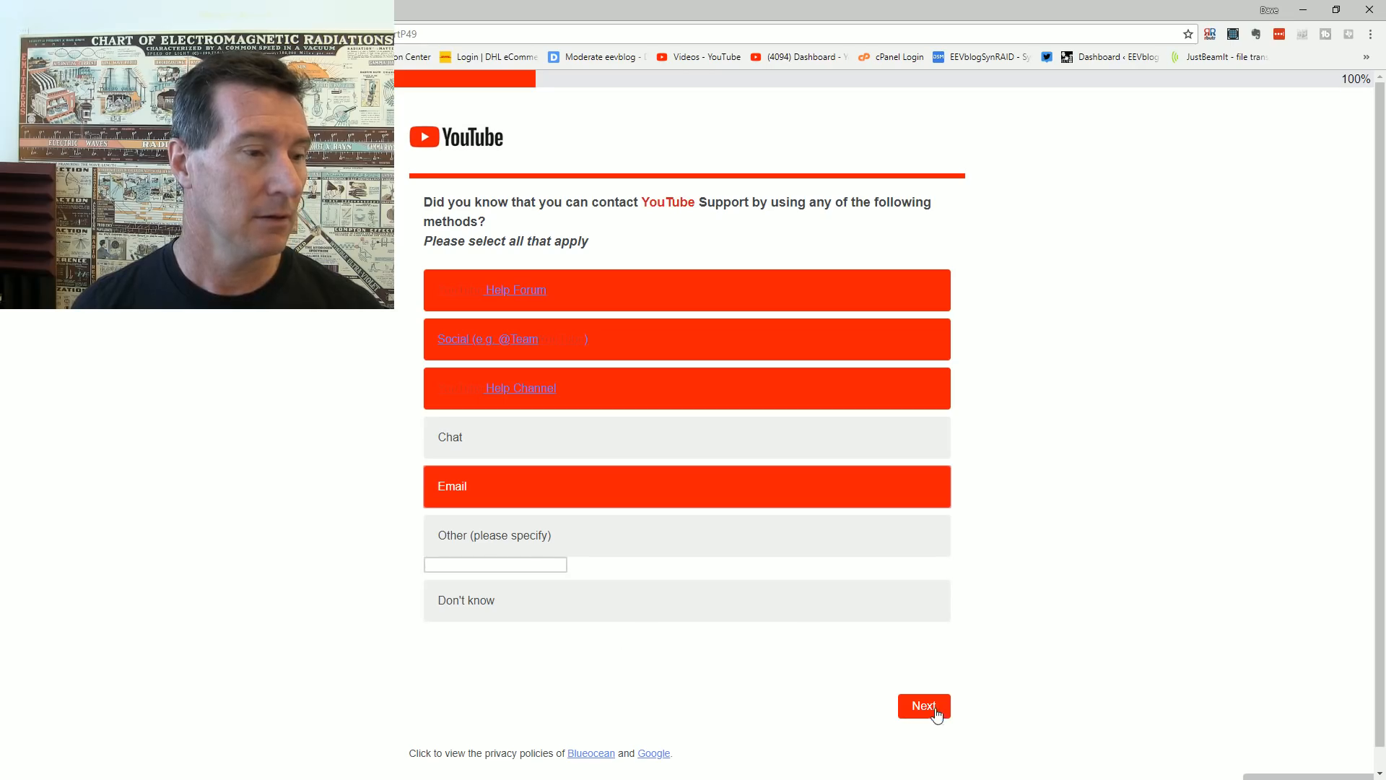
pyautogui.click(923, 706)
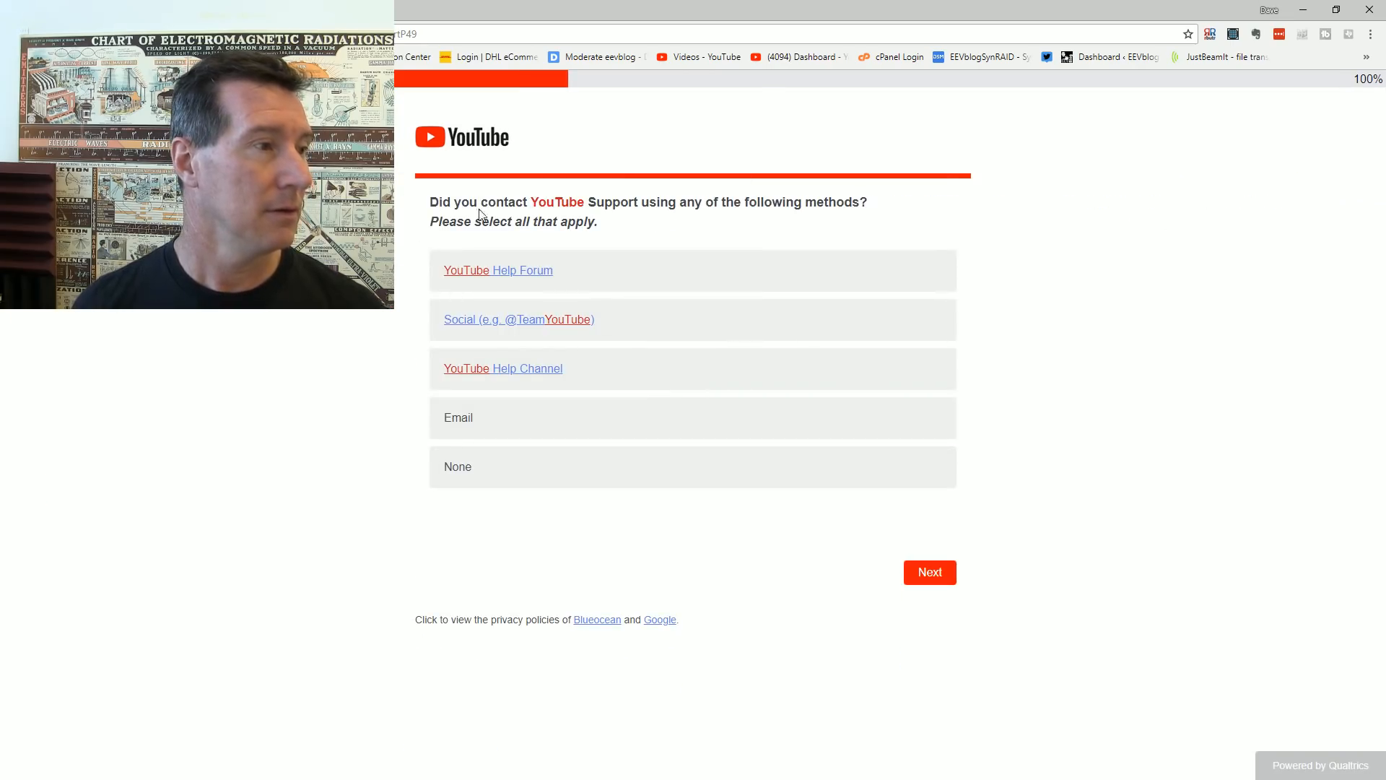
pyautogui.moveTo(619, 274)
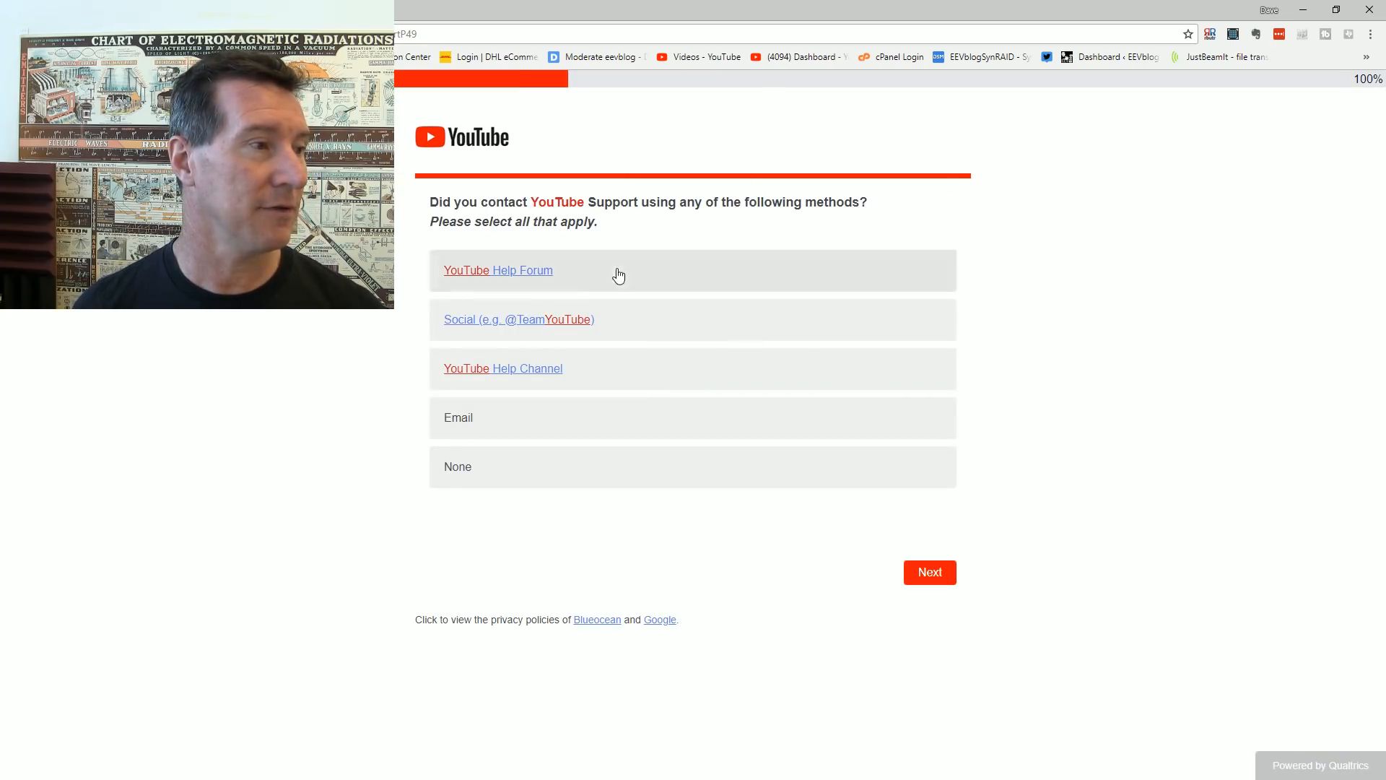
# Step: Mark Social and Email as the support methods actually used and submit
pyautogui.click(518, 319)
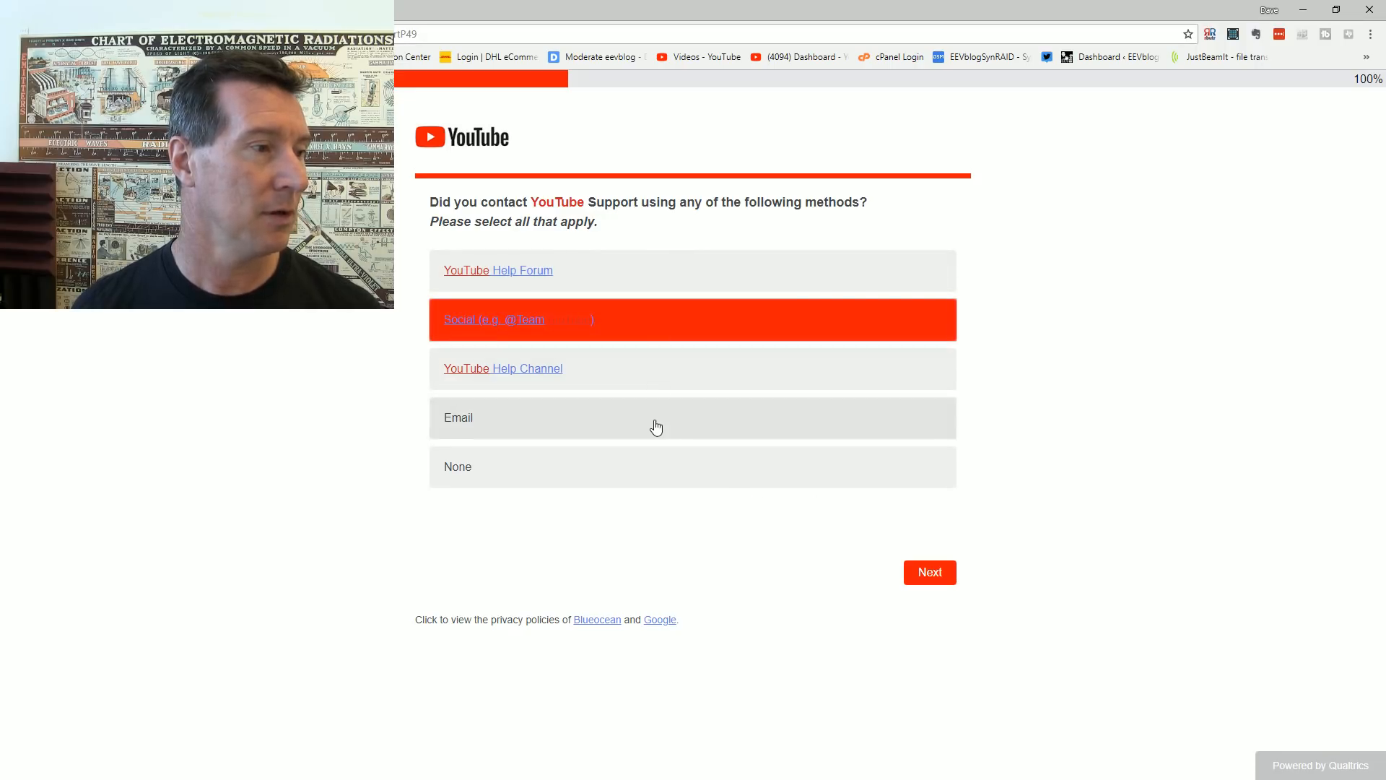
pyautogui.moveTo(663, 427)
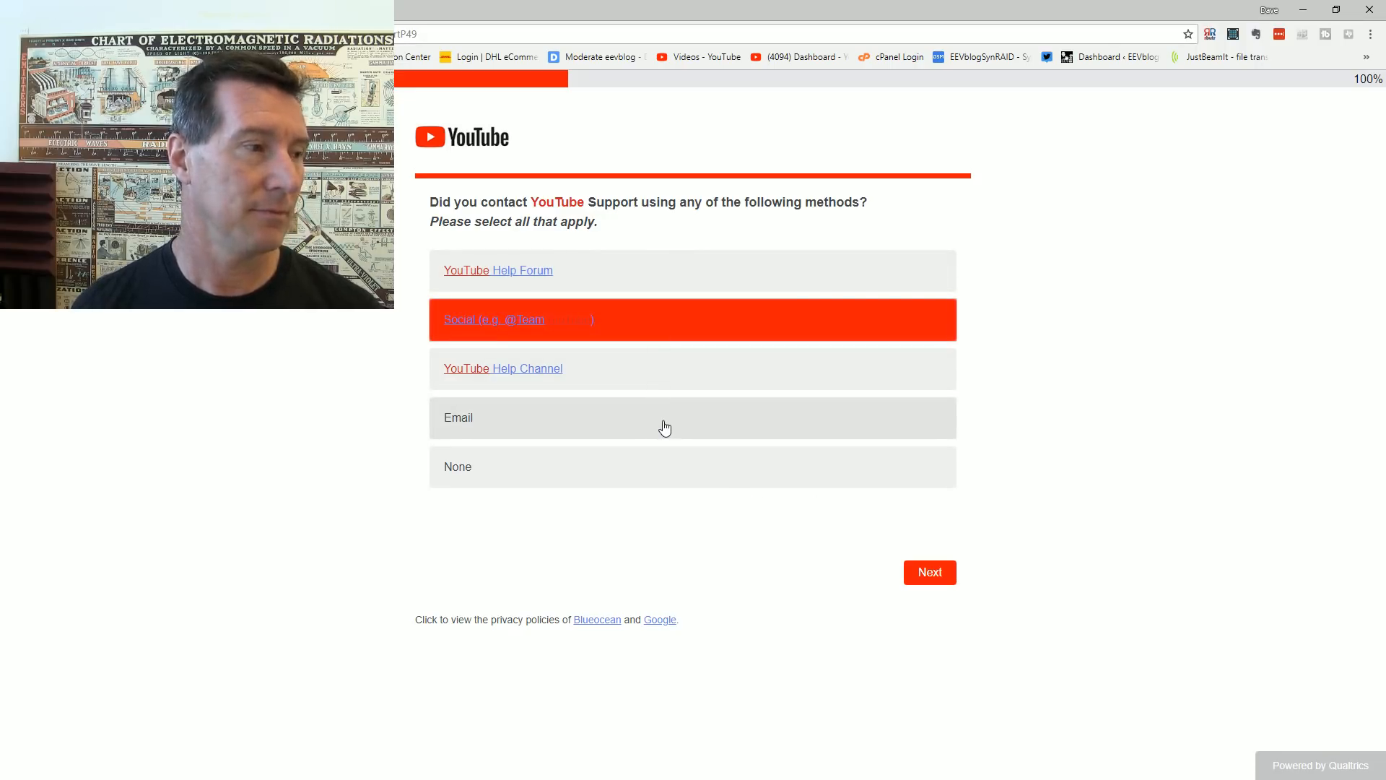
pyautogui.click(664, 417)
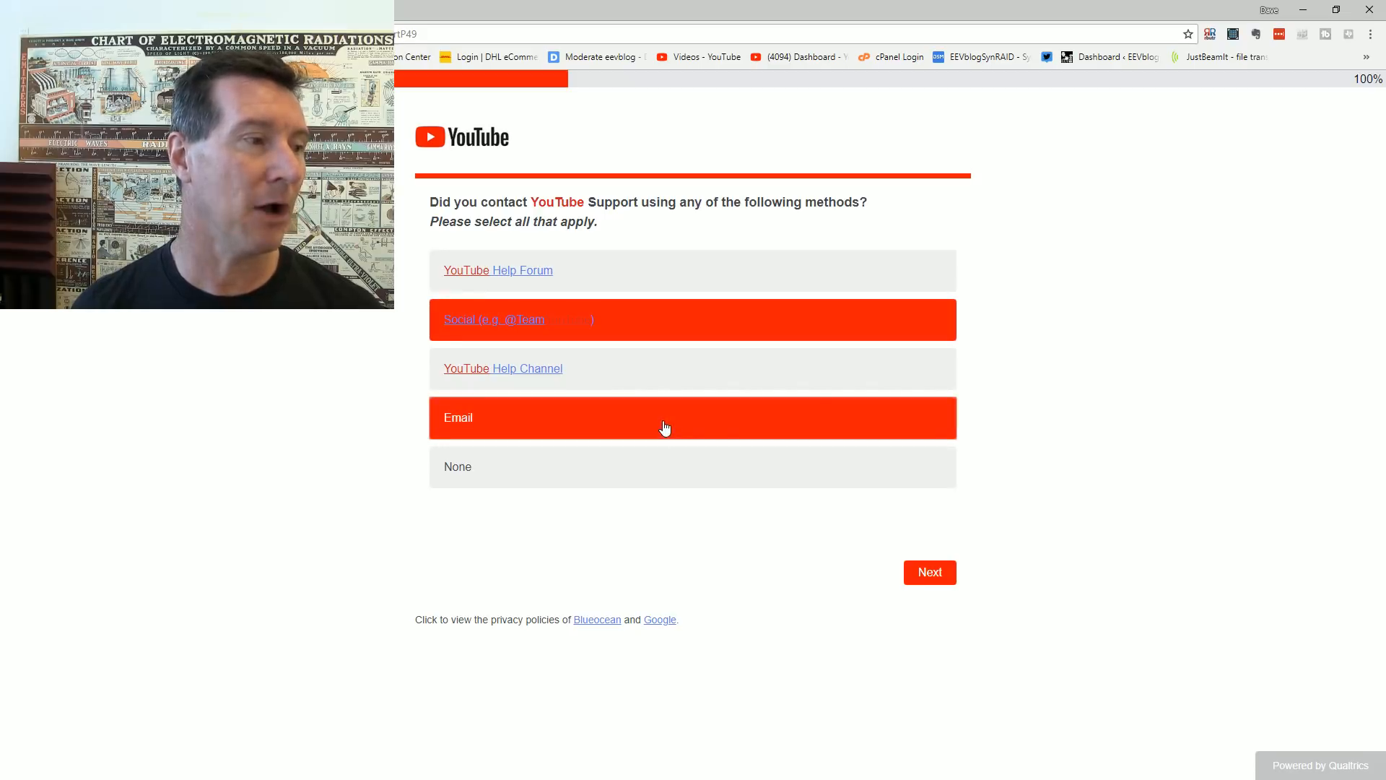
pyautogui.moveTo(739, 464)
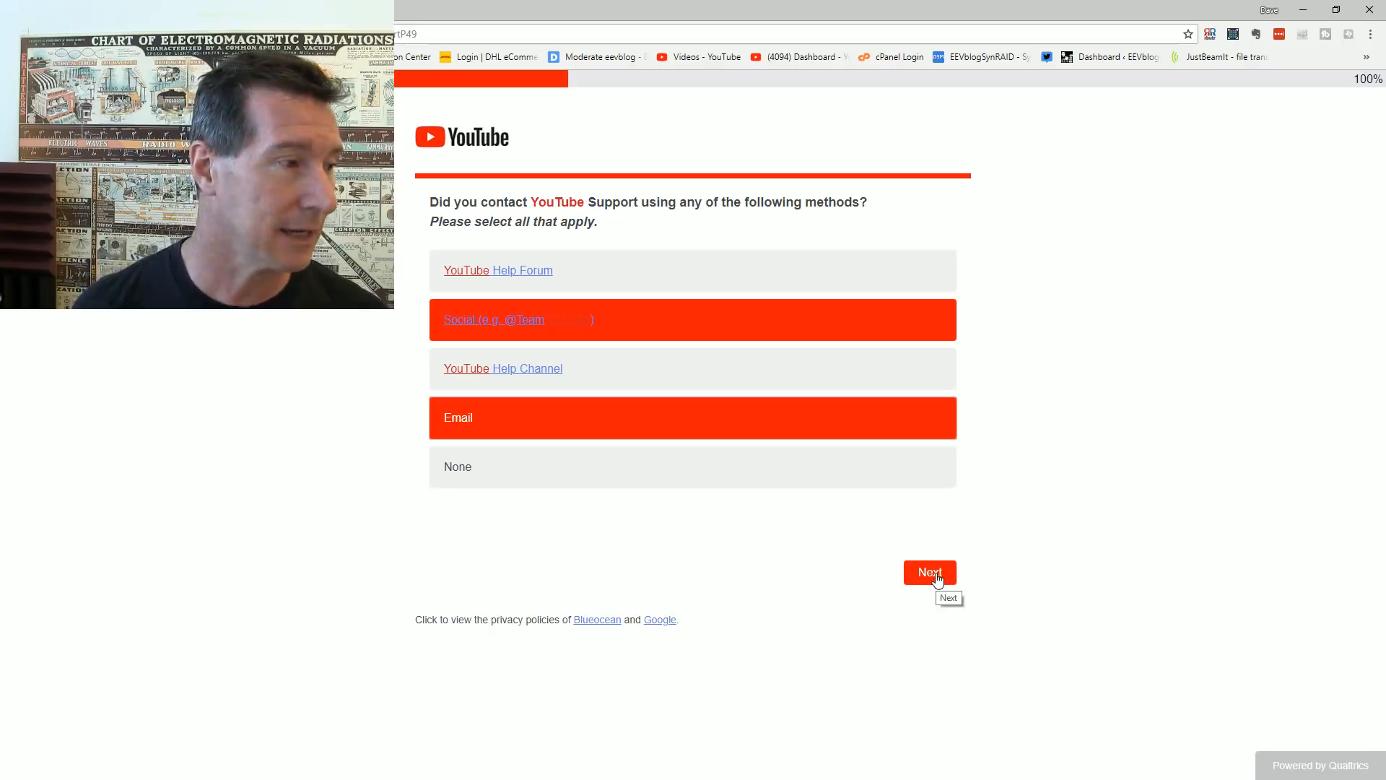
pyautogui.click(928, 572)
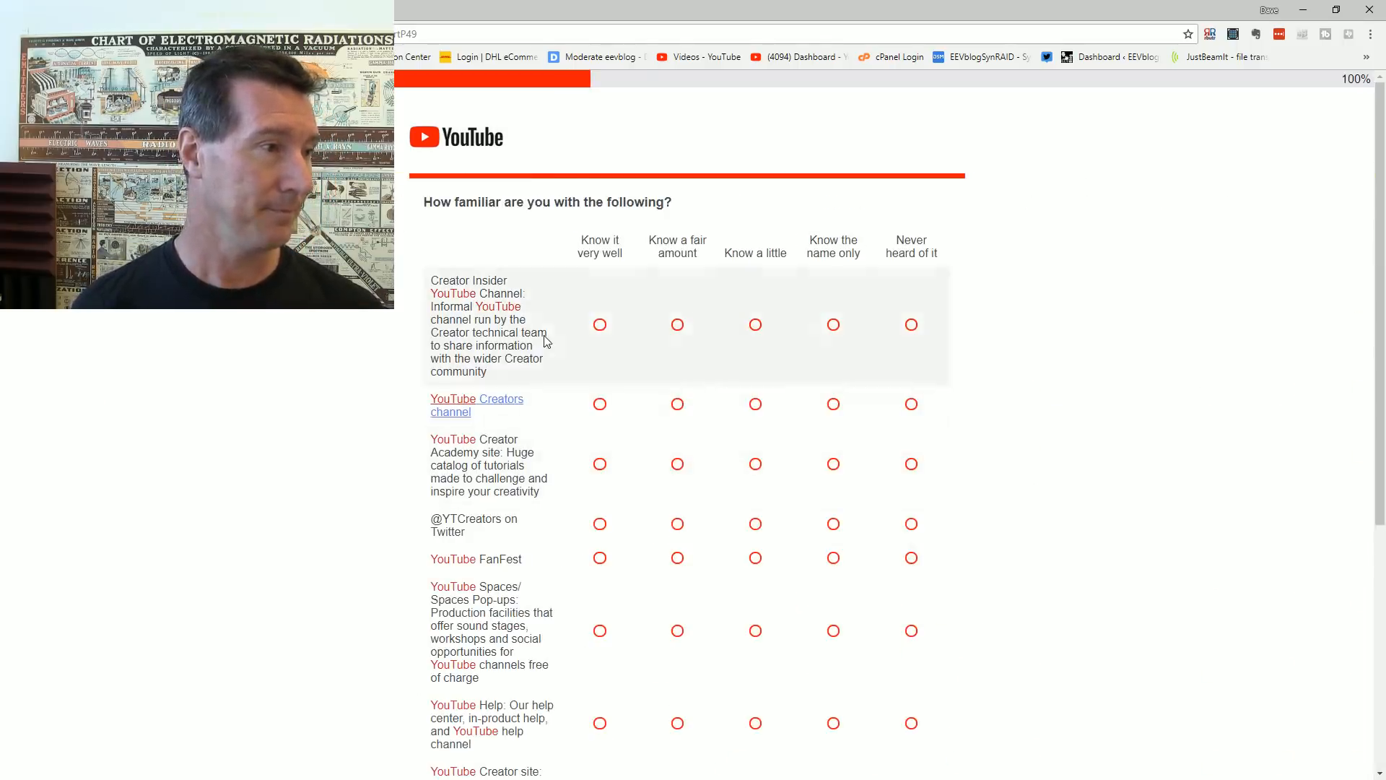
pyautogui.moveTo(304, 376)
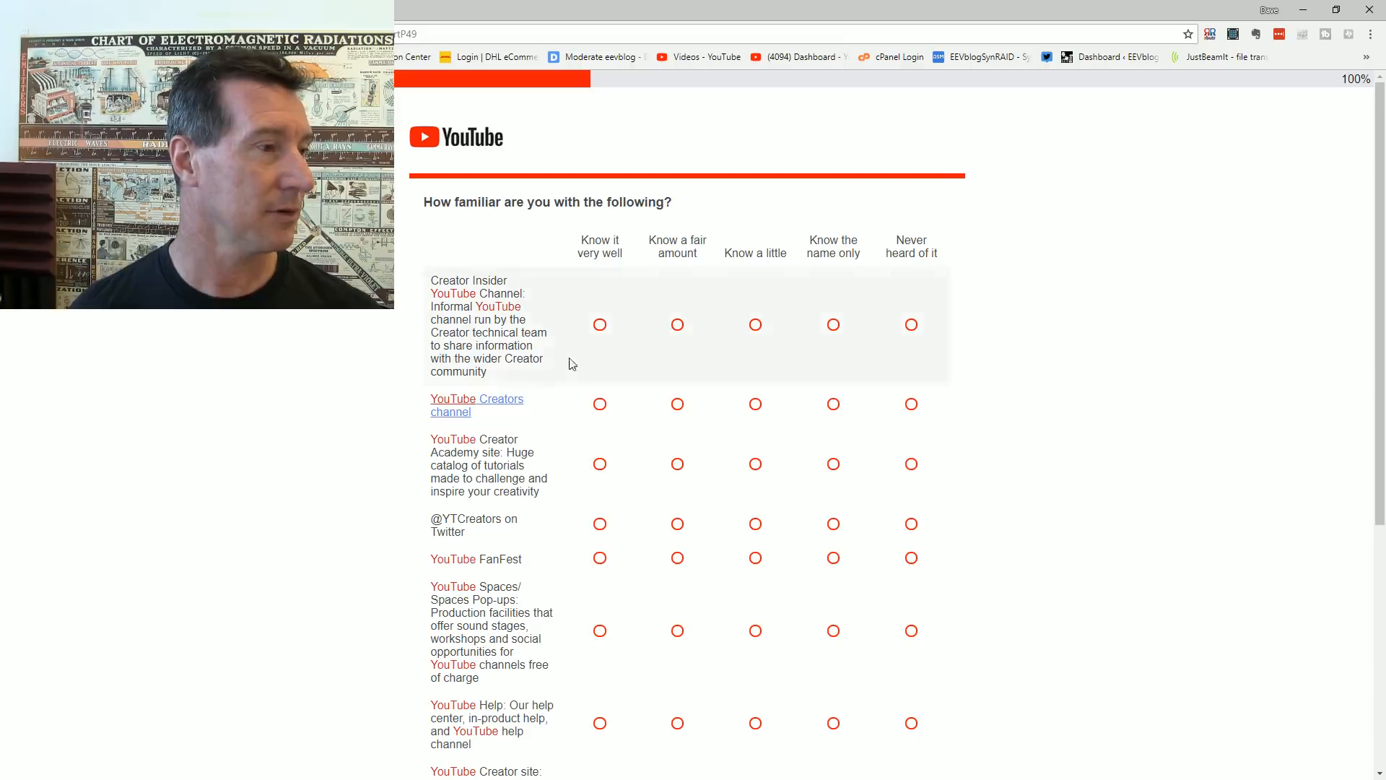
pyautogui.moveTo(632, 324)
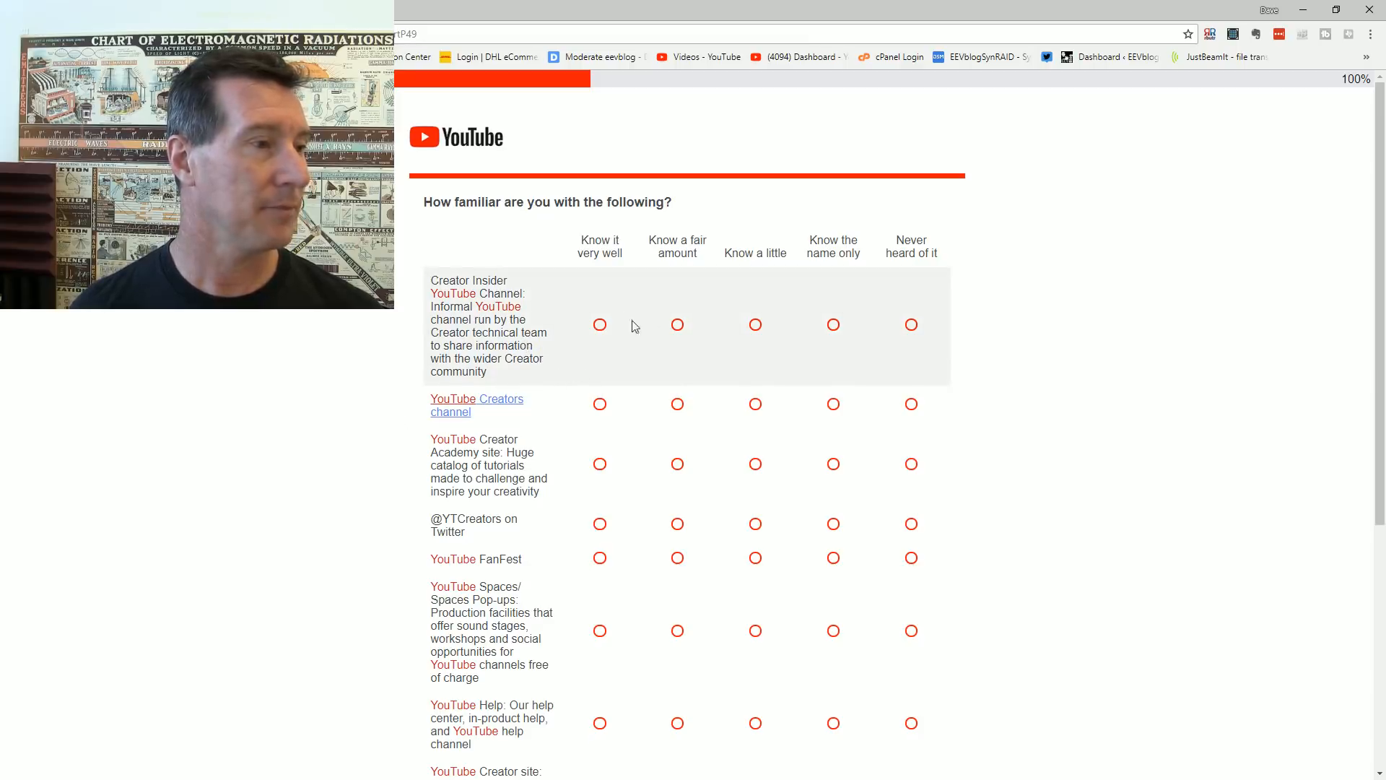
# Step: Rate Creator Insider channel as Know a little and scroll to the remaining resource rows
pyautogui.click(755, 324)
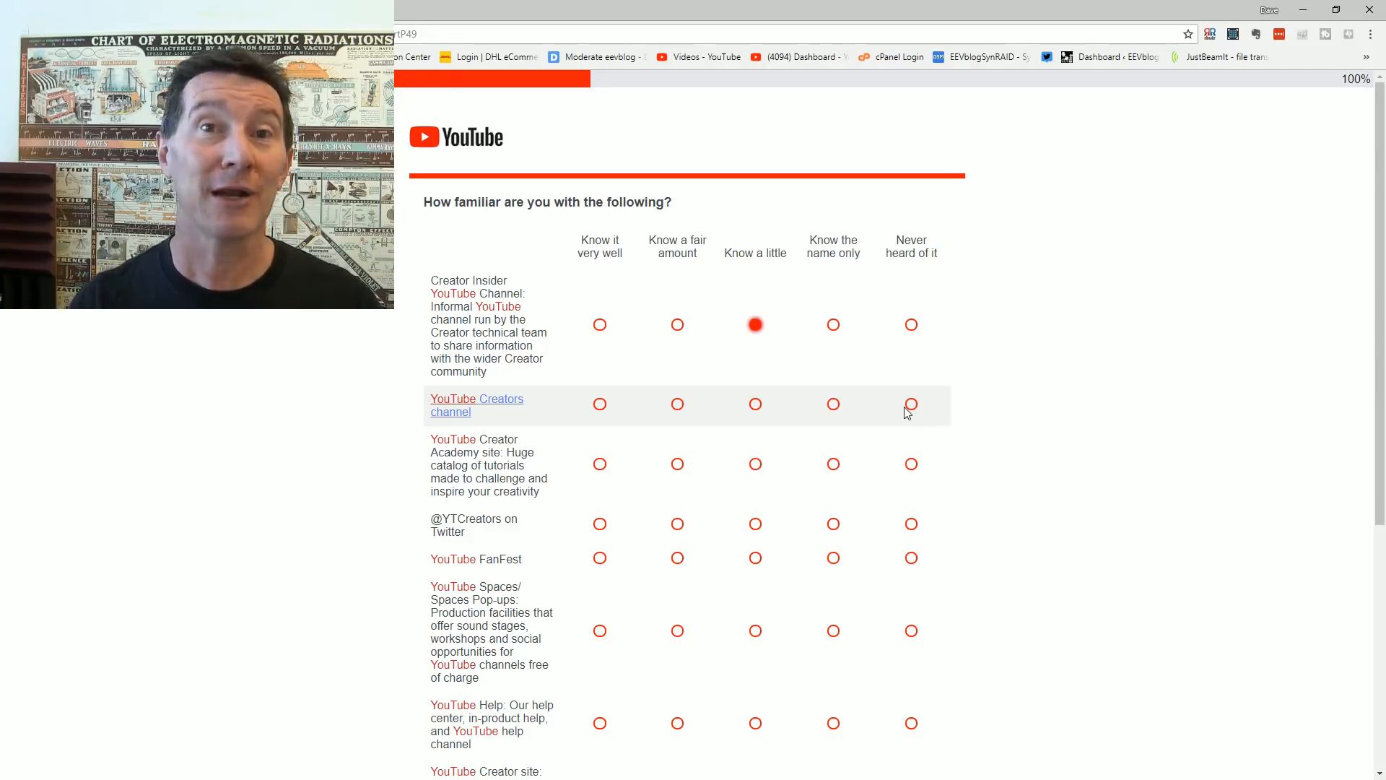
pyautogui.moveTo(893, 411)
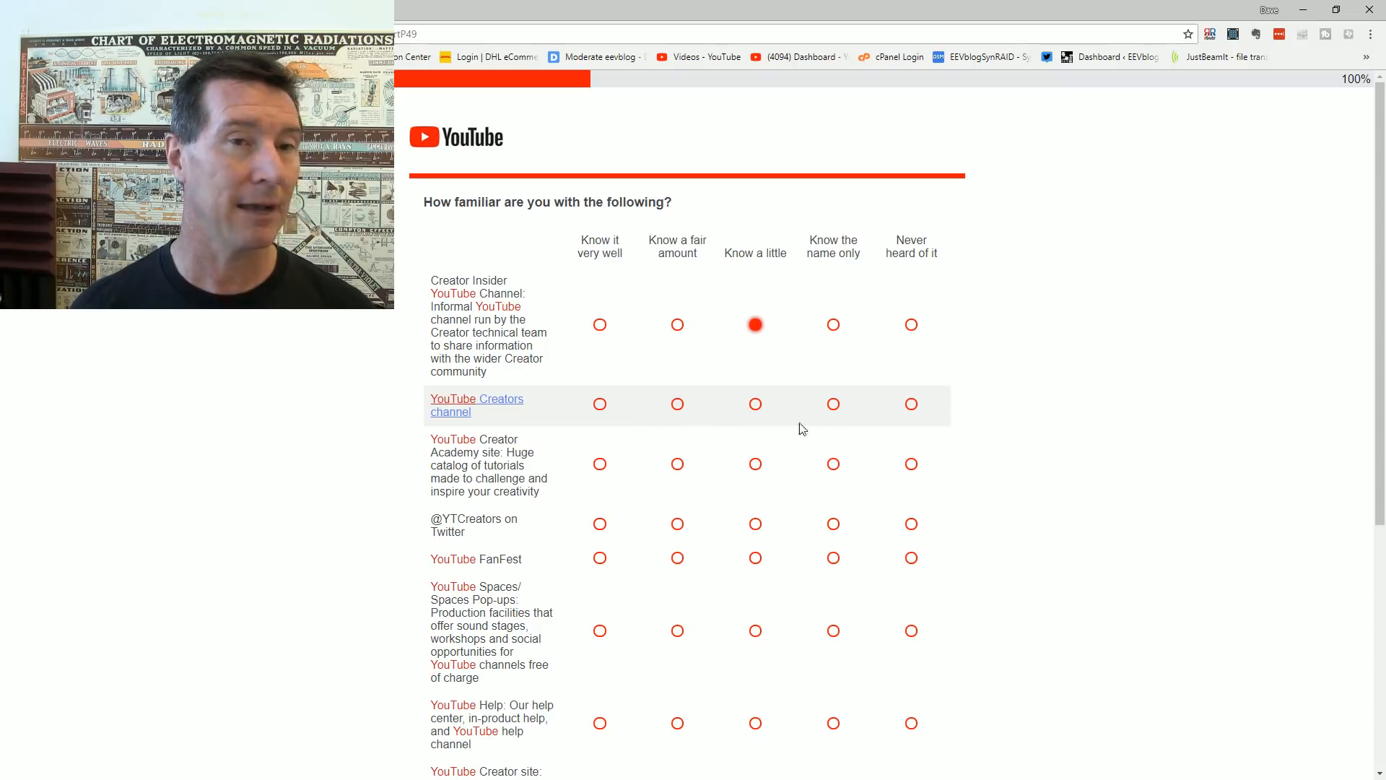
pyautogui.moveTo(776, 407)
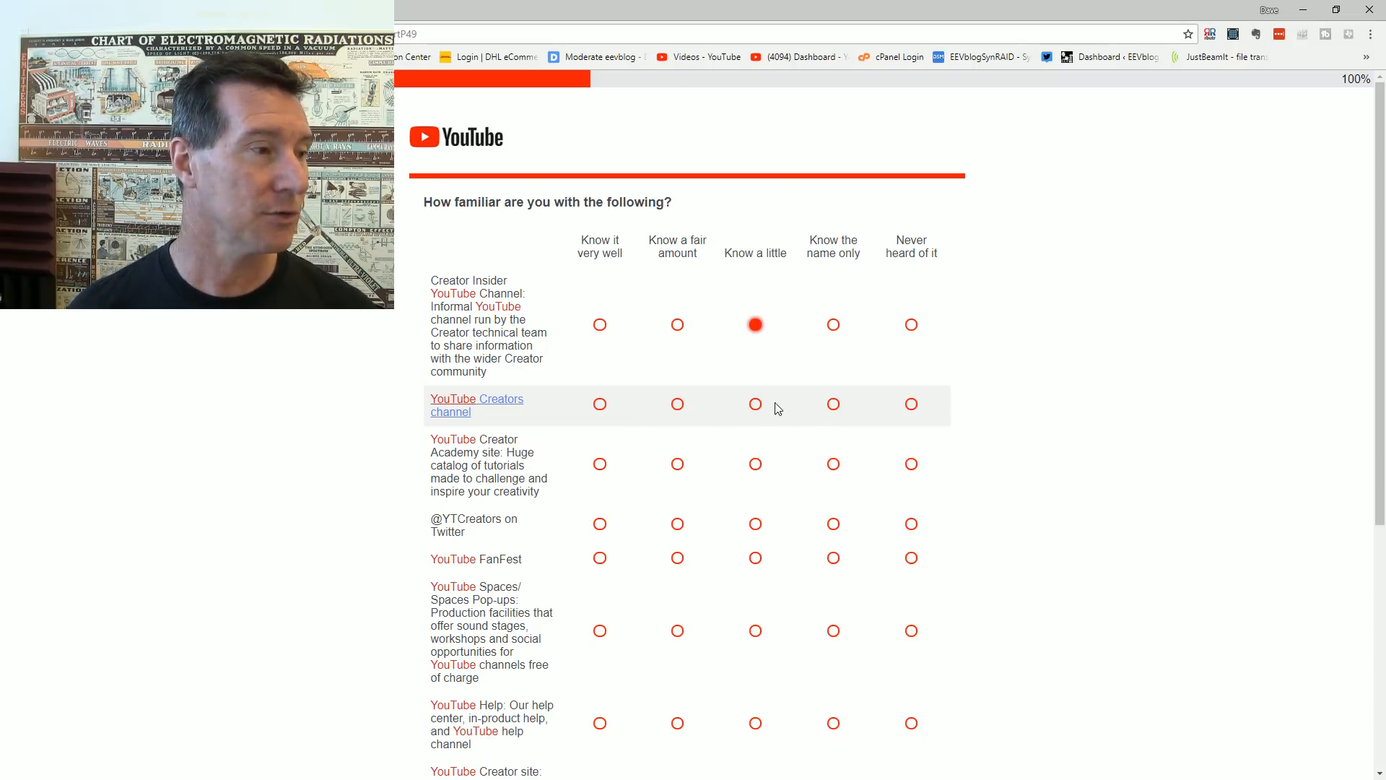
pyautogui.moveTo(755, 408)
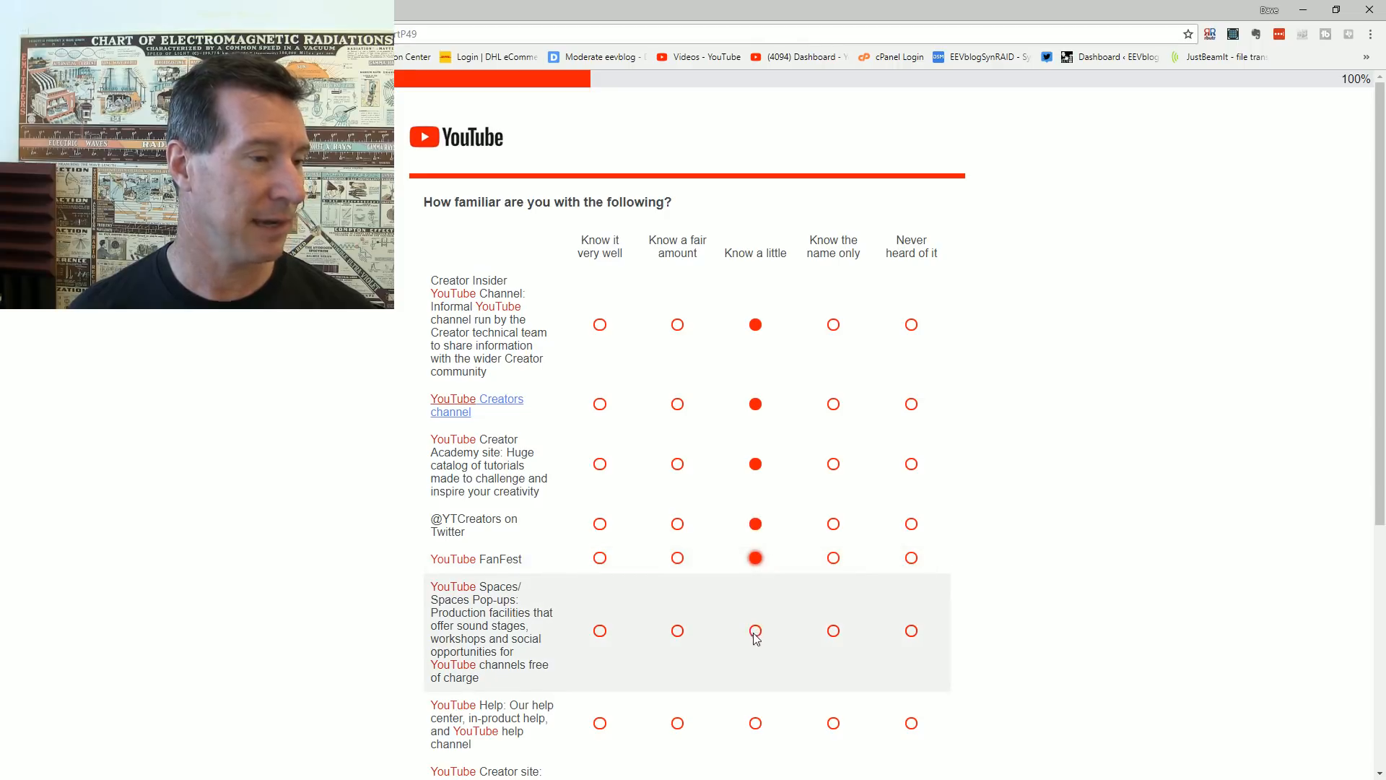
pyautogui.scroll(-3)
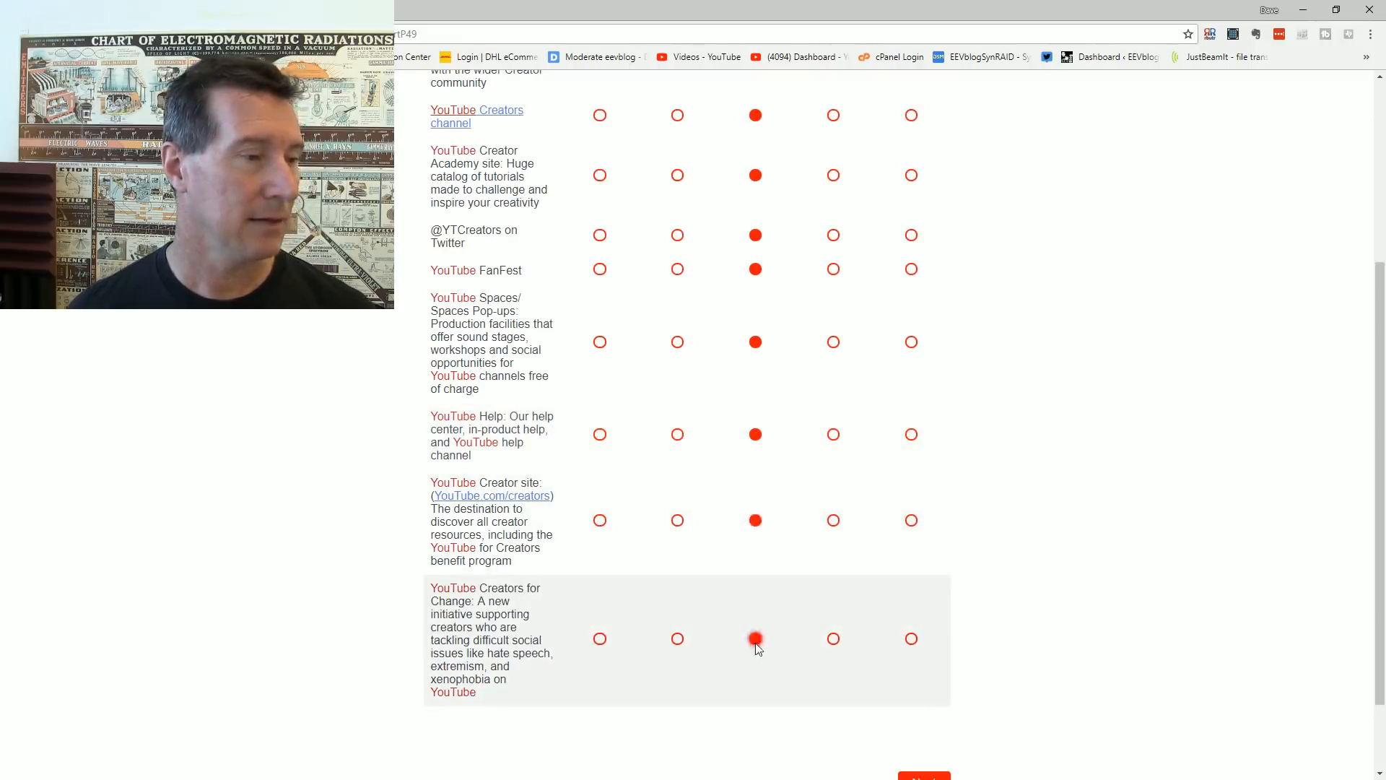
pyautogui.scroll(-3)
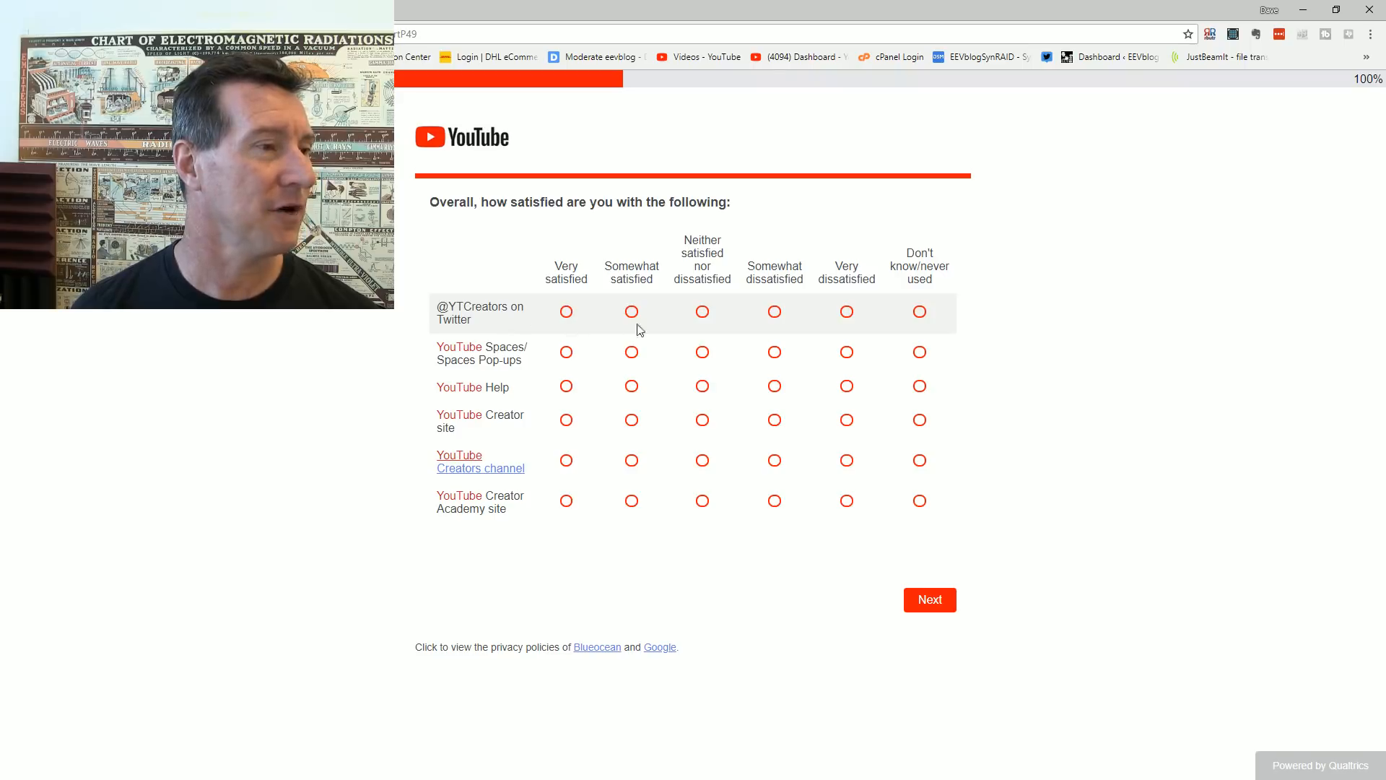
# Step: Rate all six resources 'Don't know/never used' after first trying neutral, and continue to the partner manager question
pyautogui.click(702, 386)
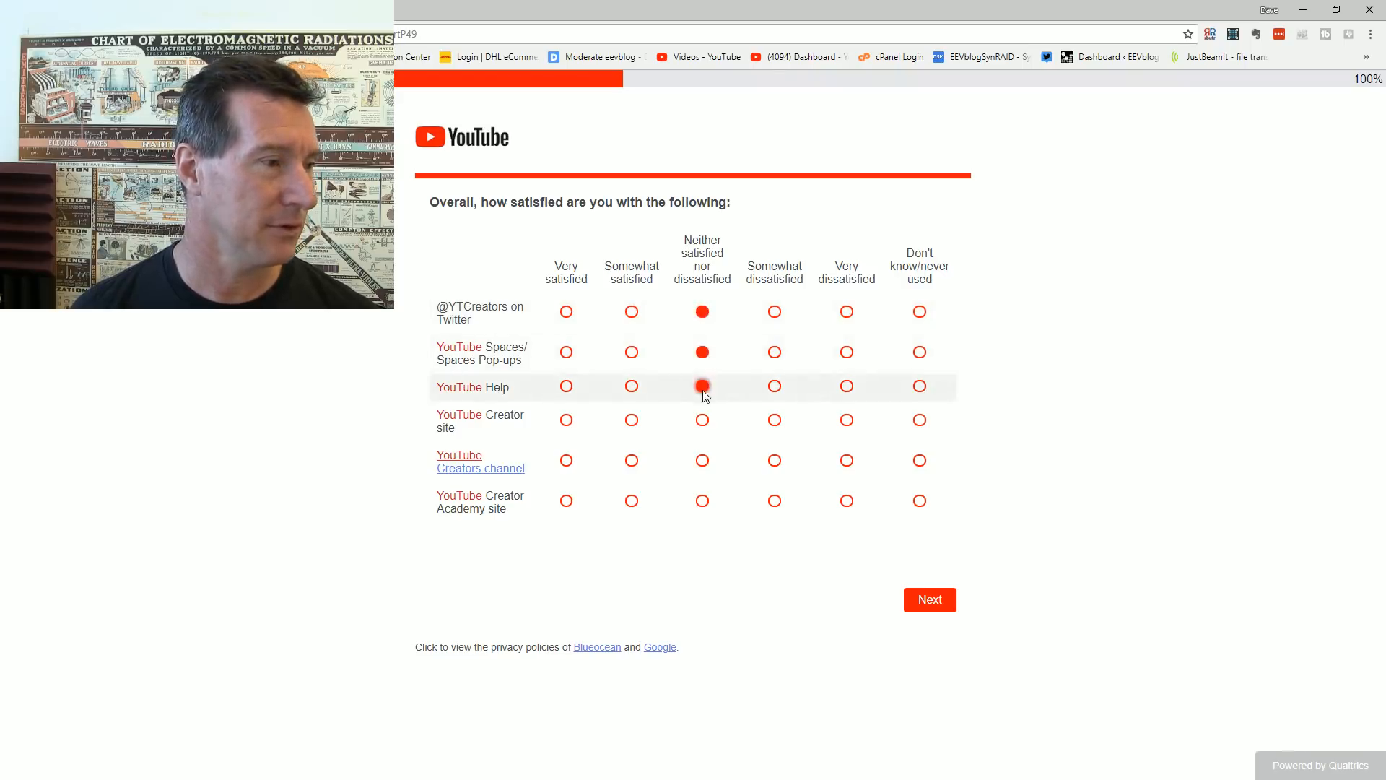
pyautogui.click(702, 419)
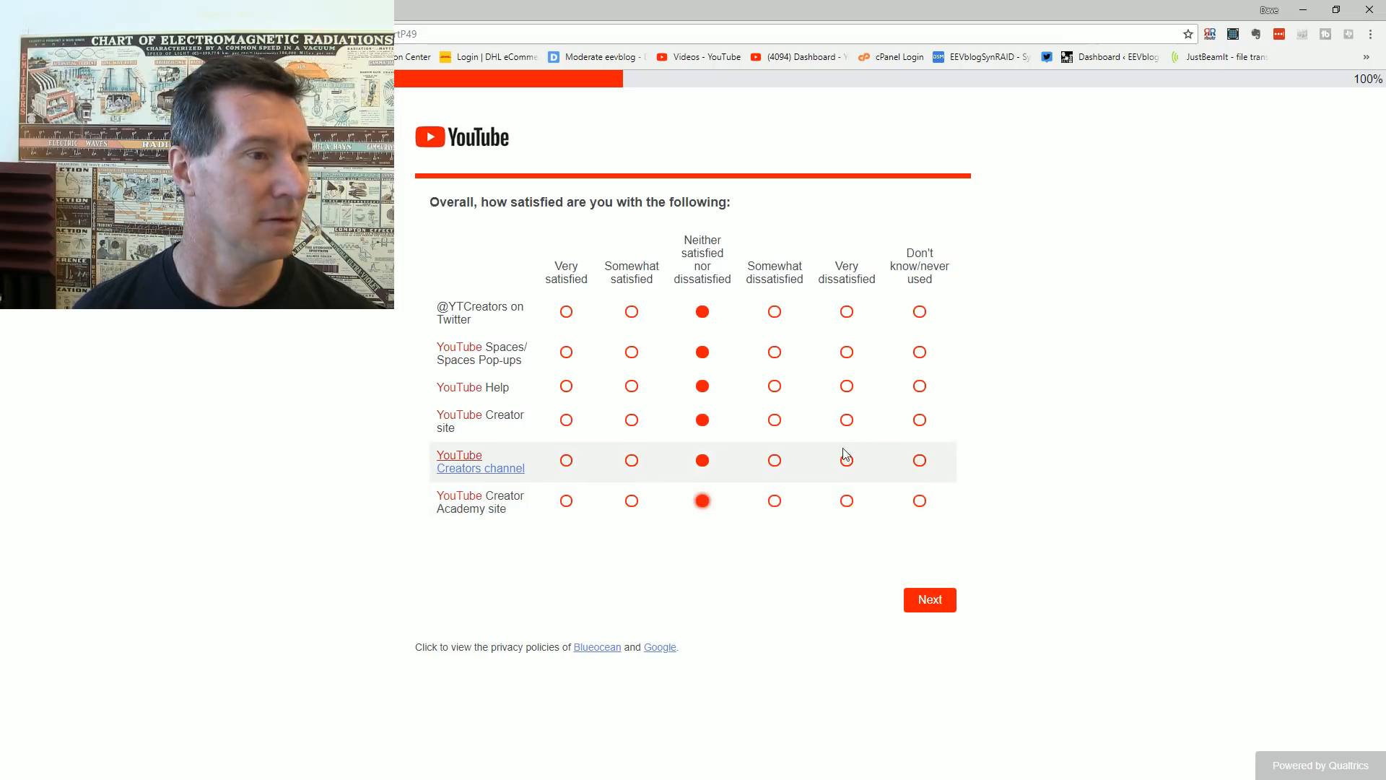
pyautogui.click(920, 311)
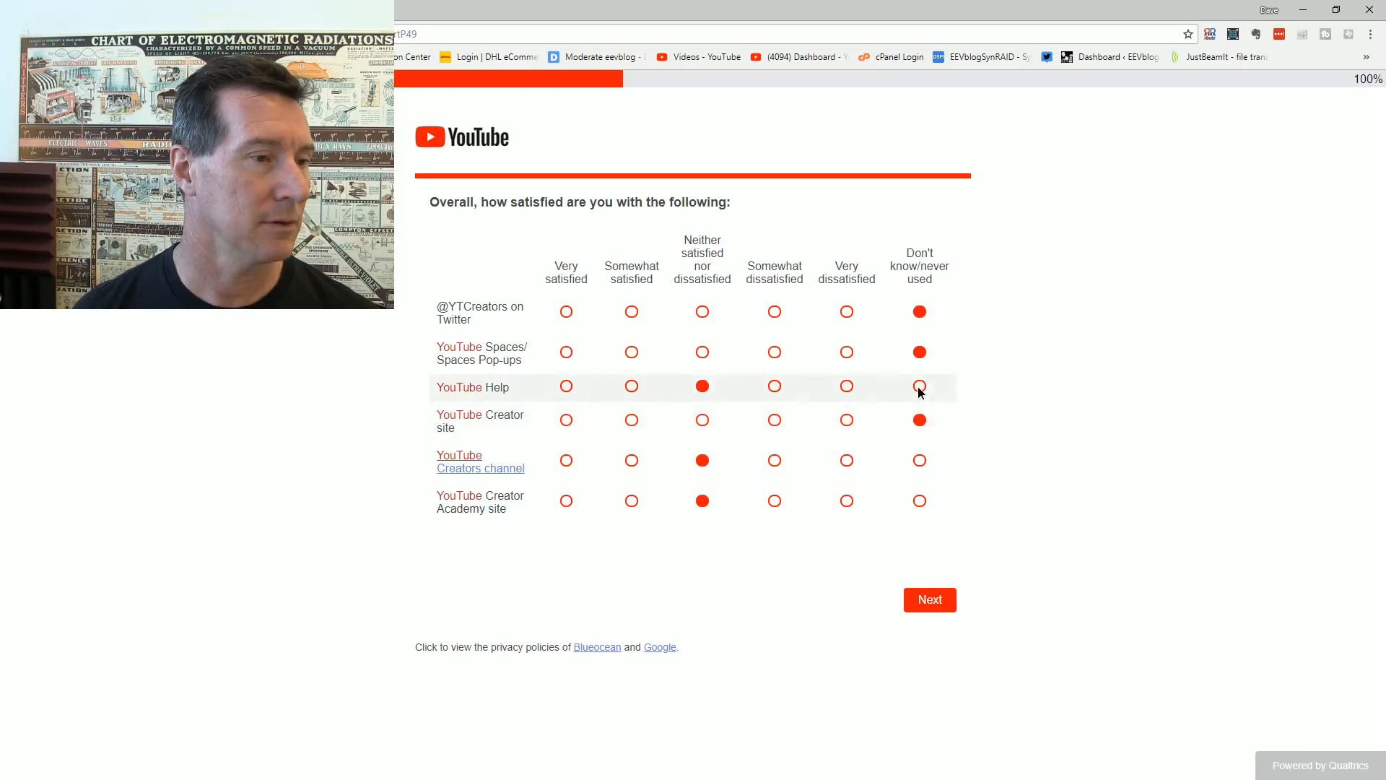
pyautogui.click(920, 501)
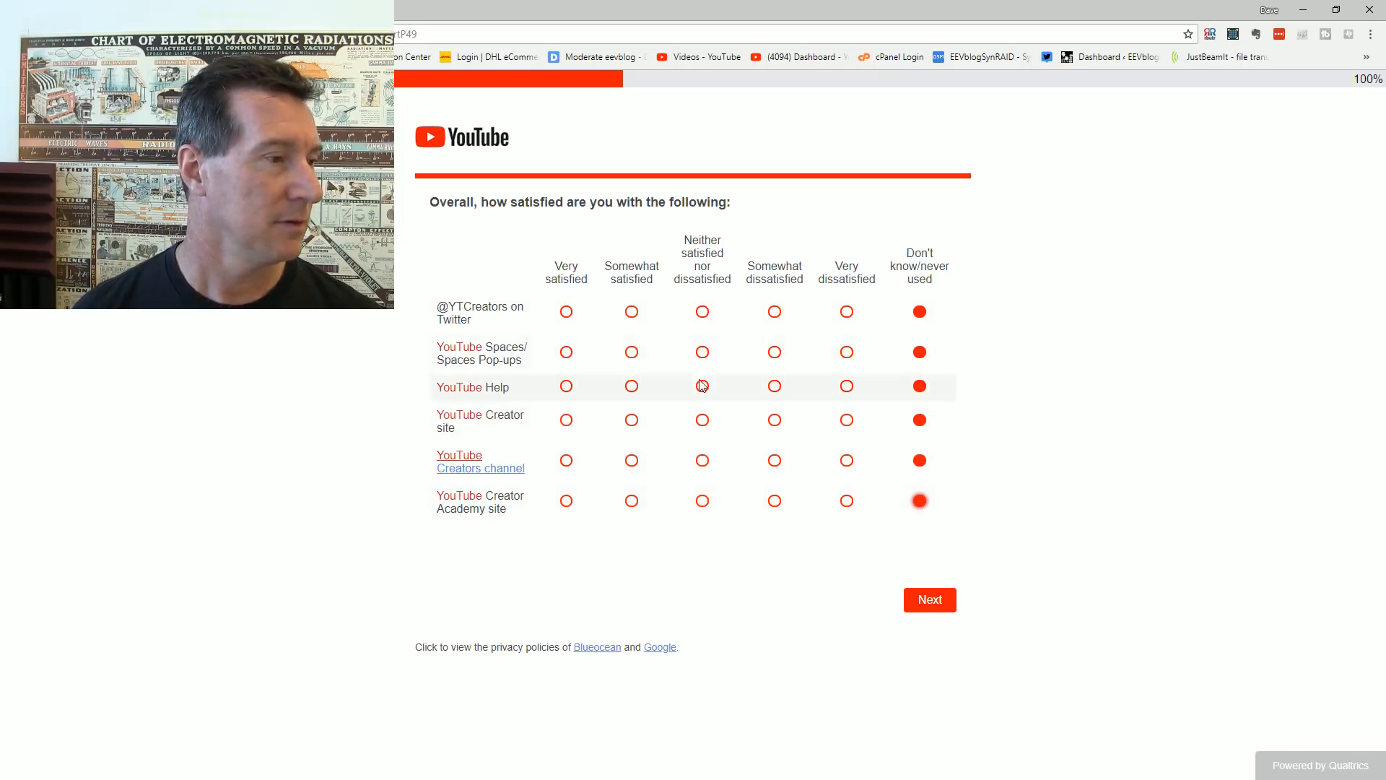
pyautogui.moveTo(928, 629)
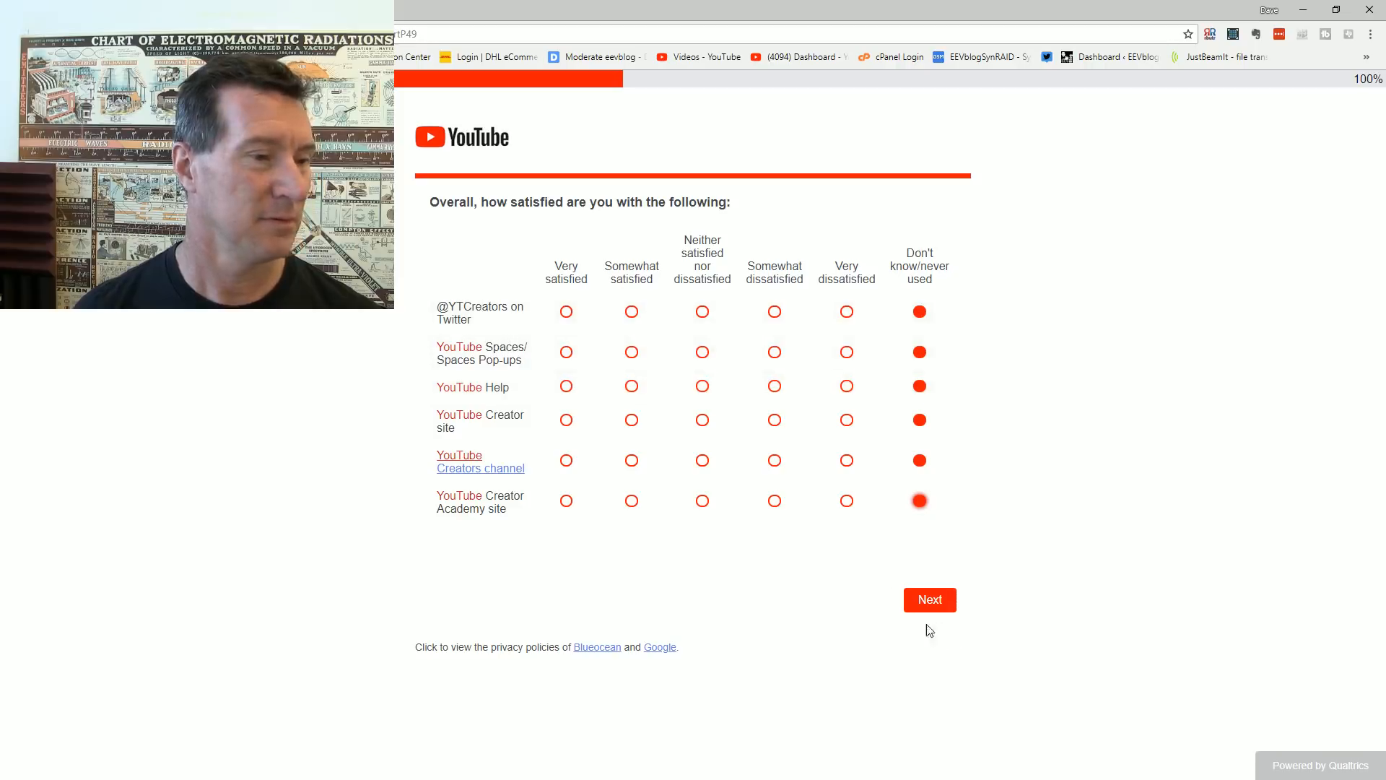
pyautogui.click(929, 599)
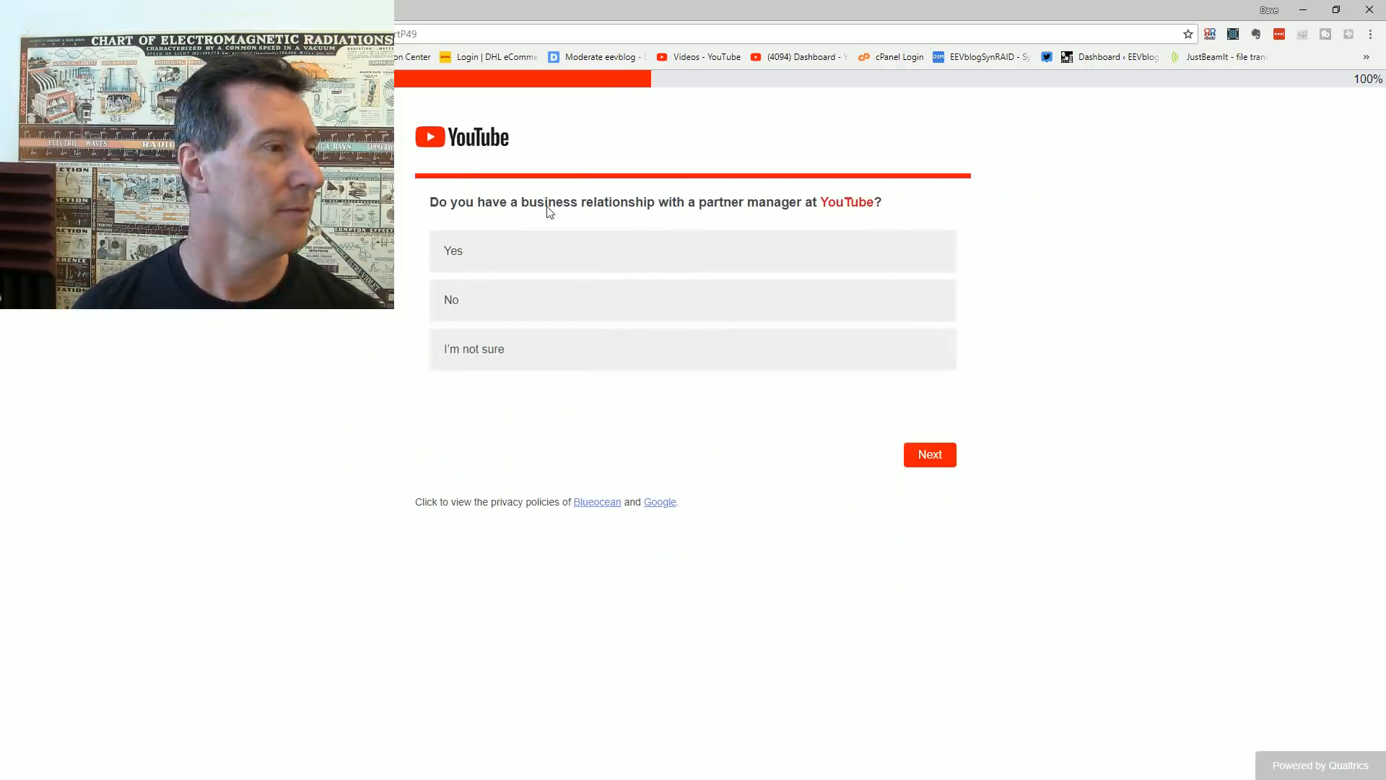
pyautogui.moveTo(631, 247)
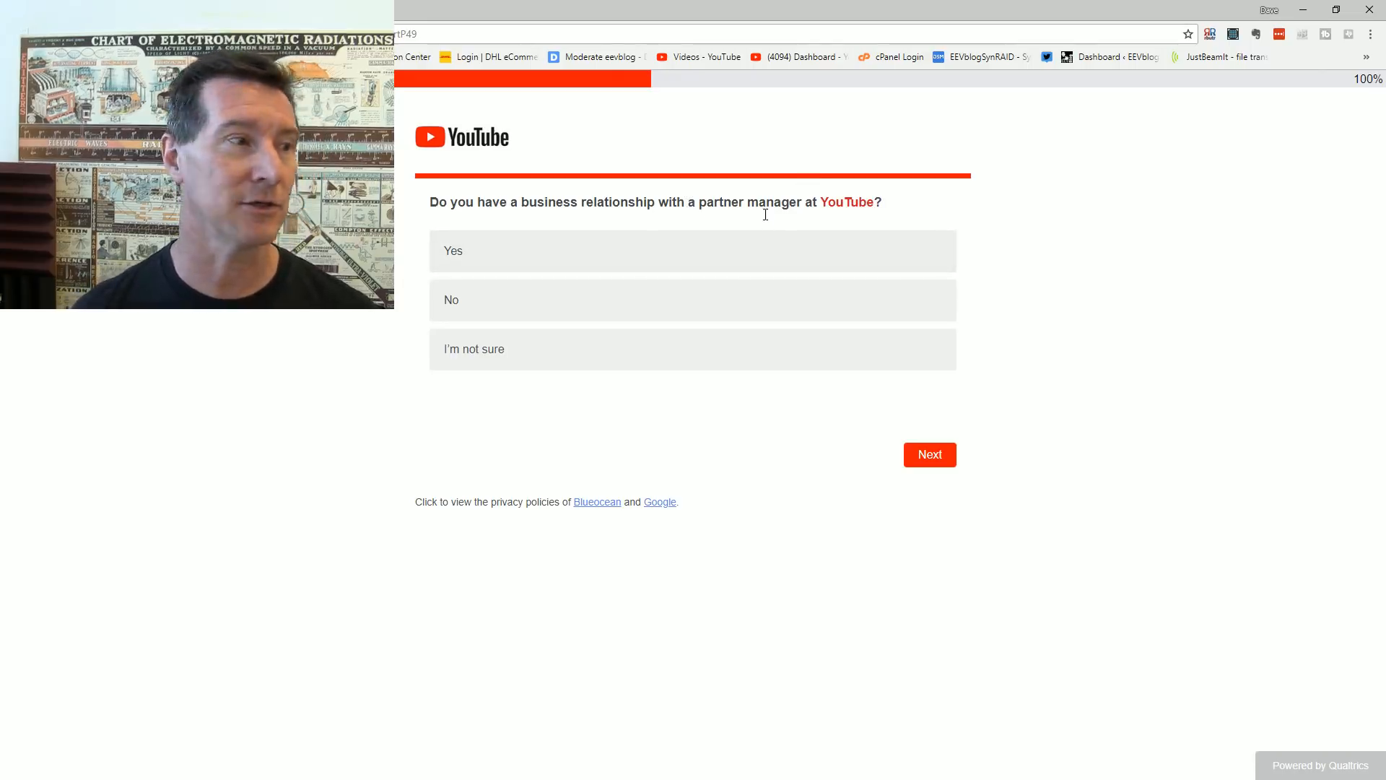
# Step: Answer 'Yes' to having a YouTube partner manager and continue
pyautogui.click(692, 250)
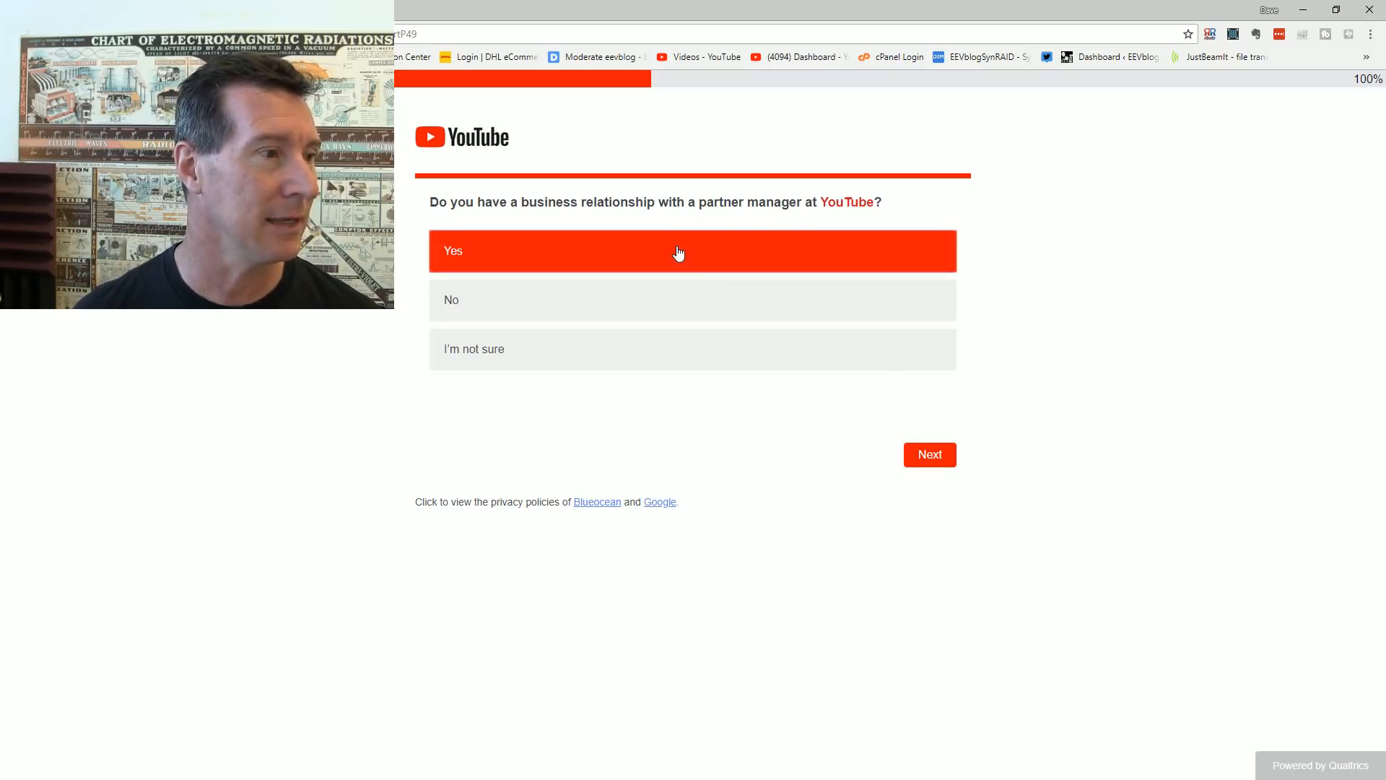
pyautogui.moveTo(935, 455)
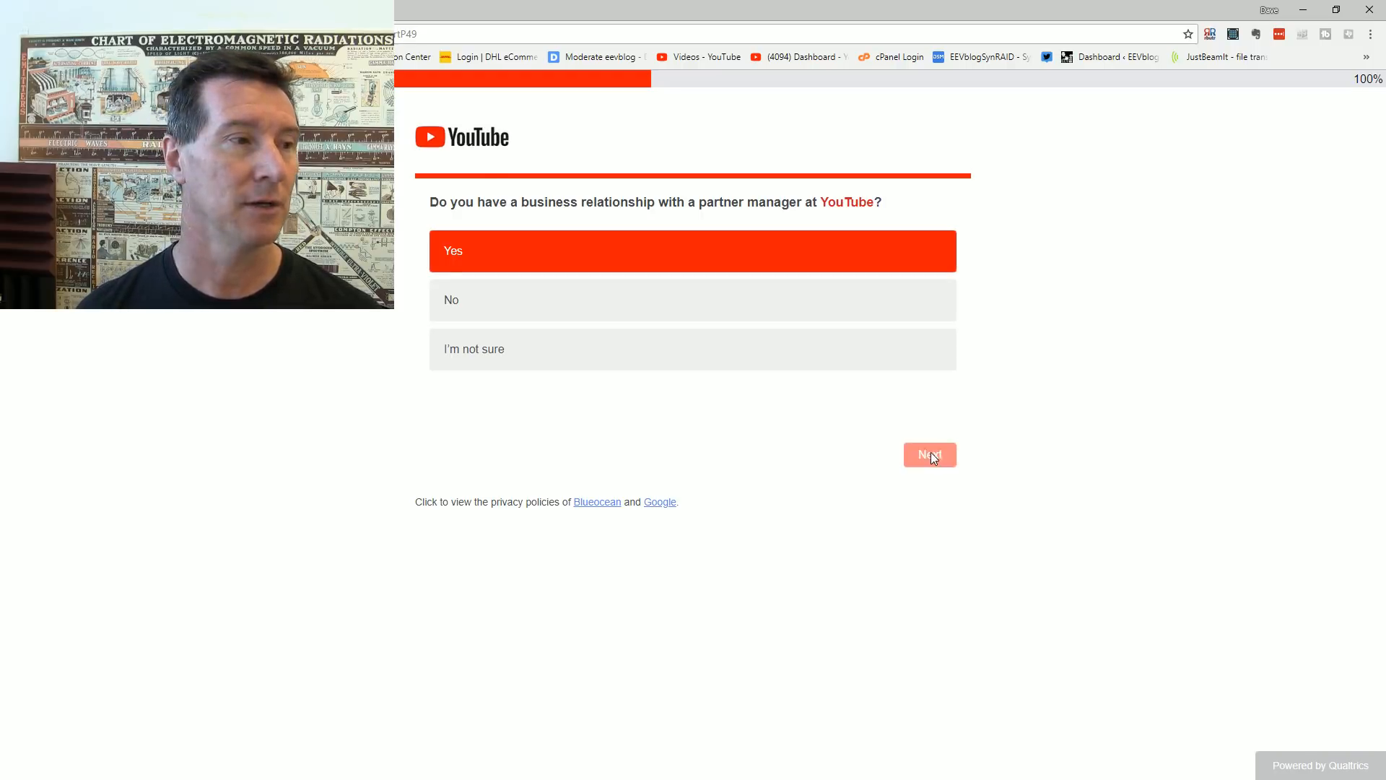
pyautogui.click(928, 455)
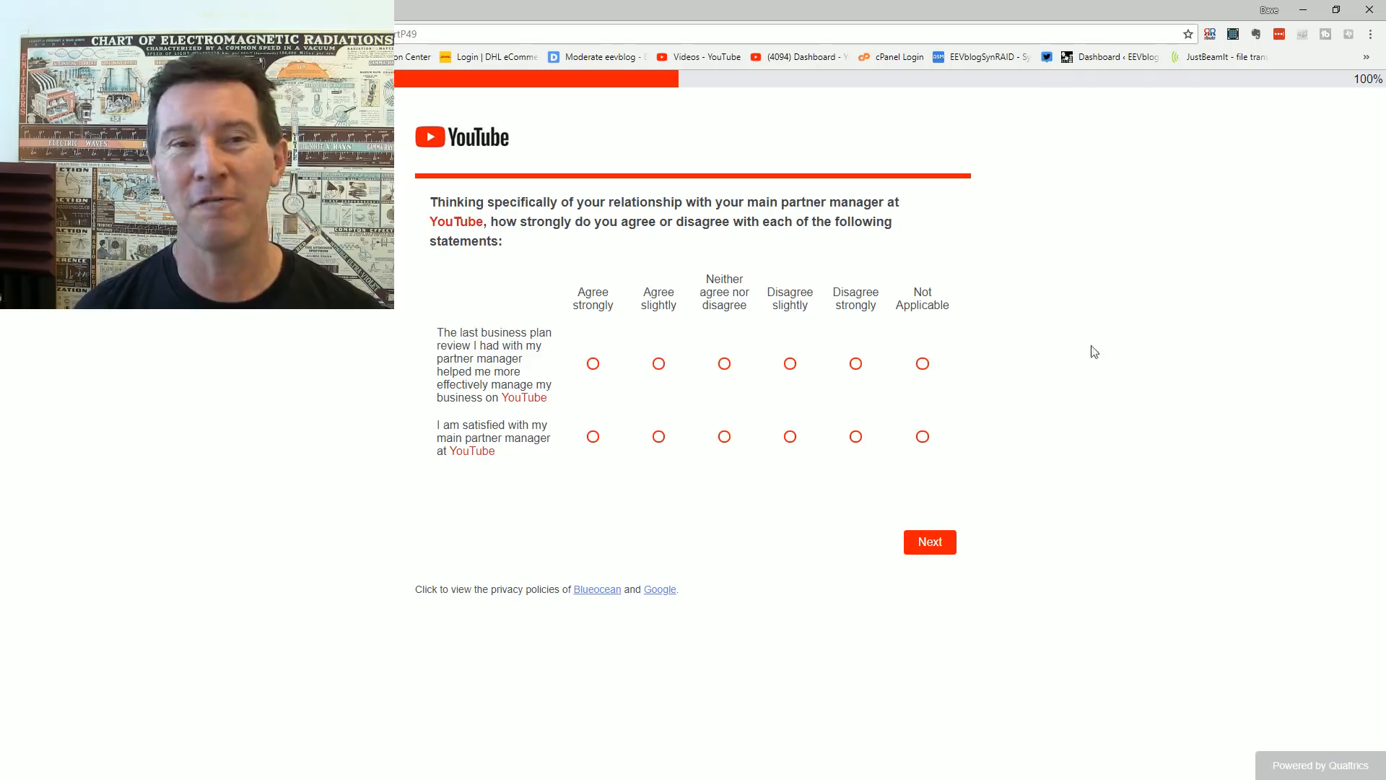
# Step: Rate business plan review 'Not Applicable' and partner manager satisfaction 'Neither agree nor disagree', then continue
pyautogui.click(921, 364)
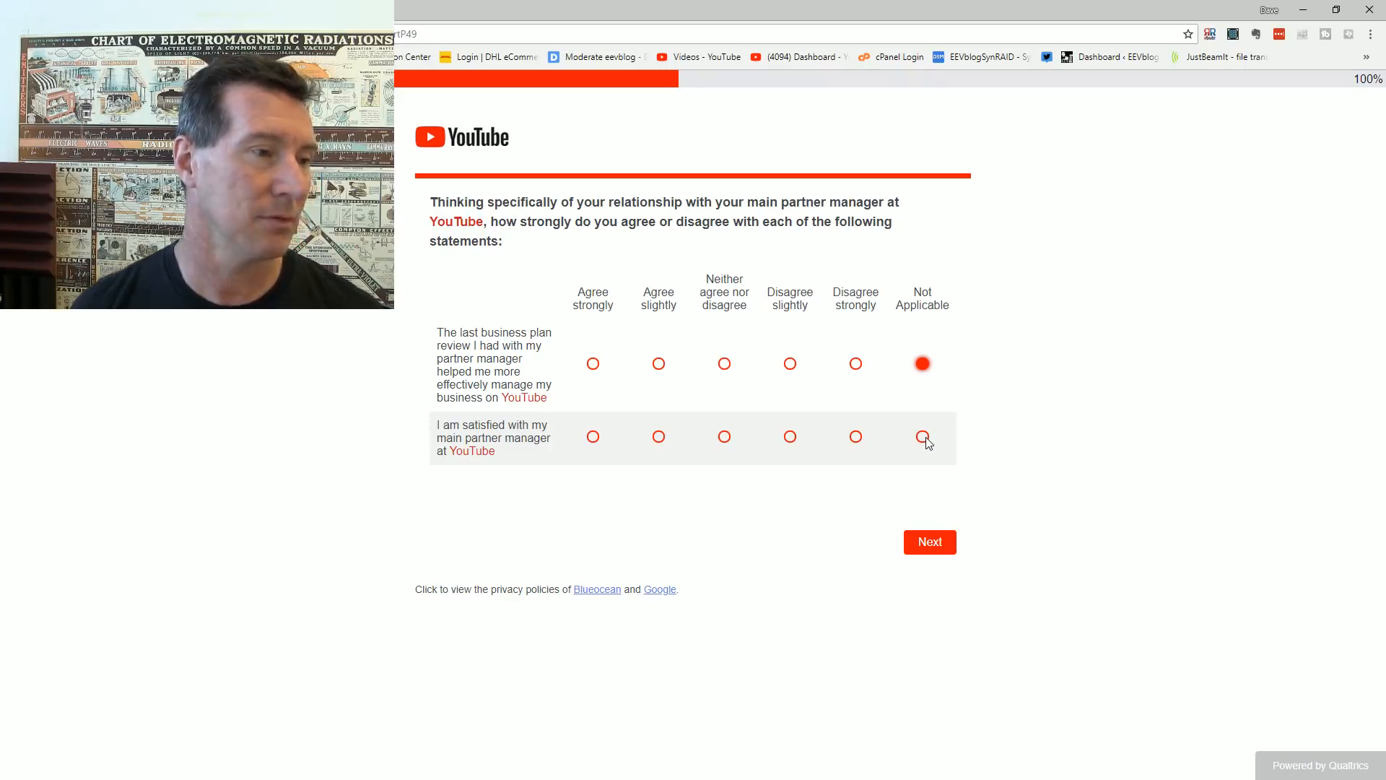
pyautogui.click(723, 436)
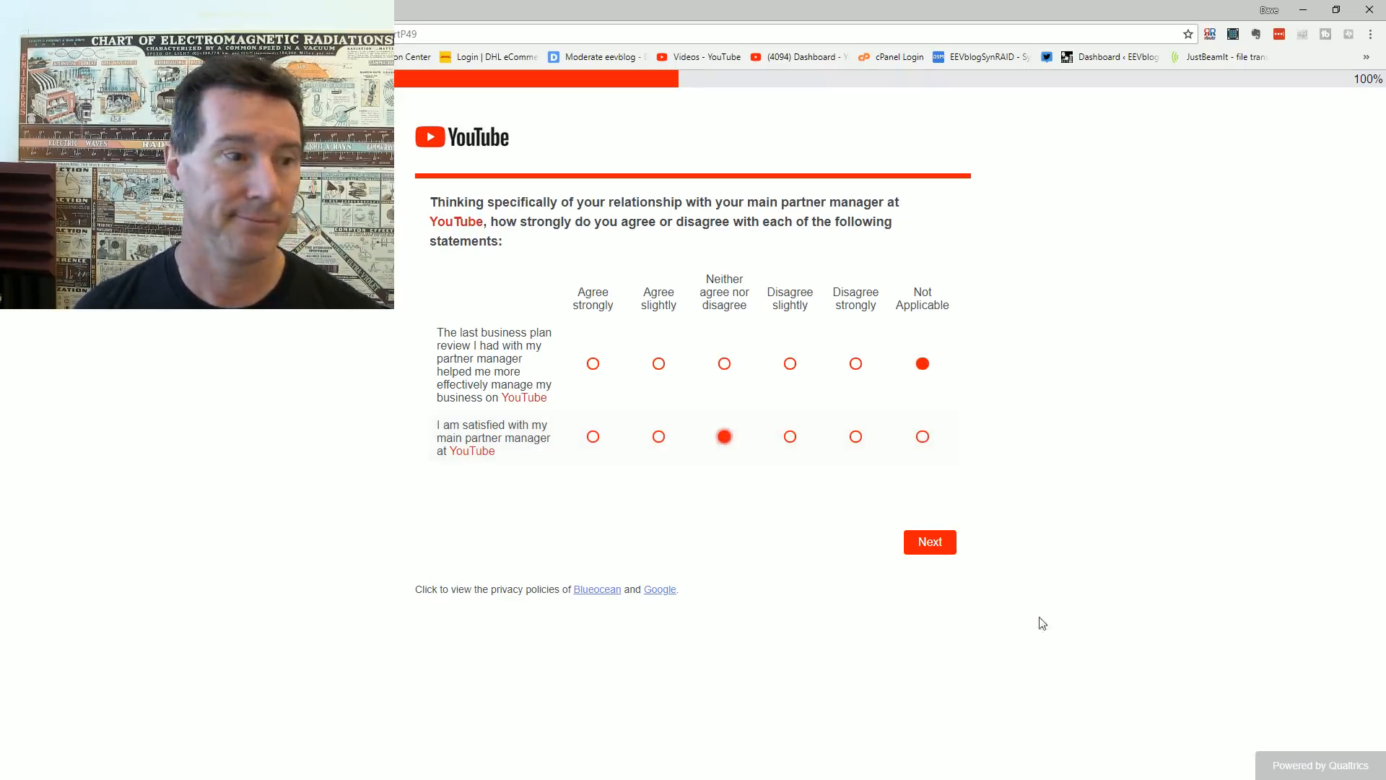
pyautogui.click(928, 541)
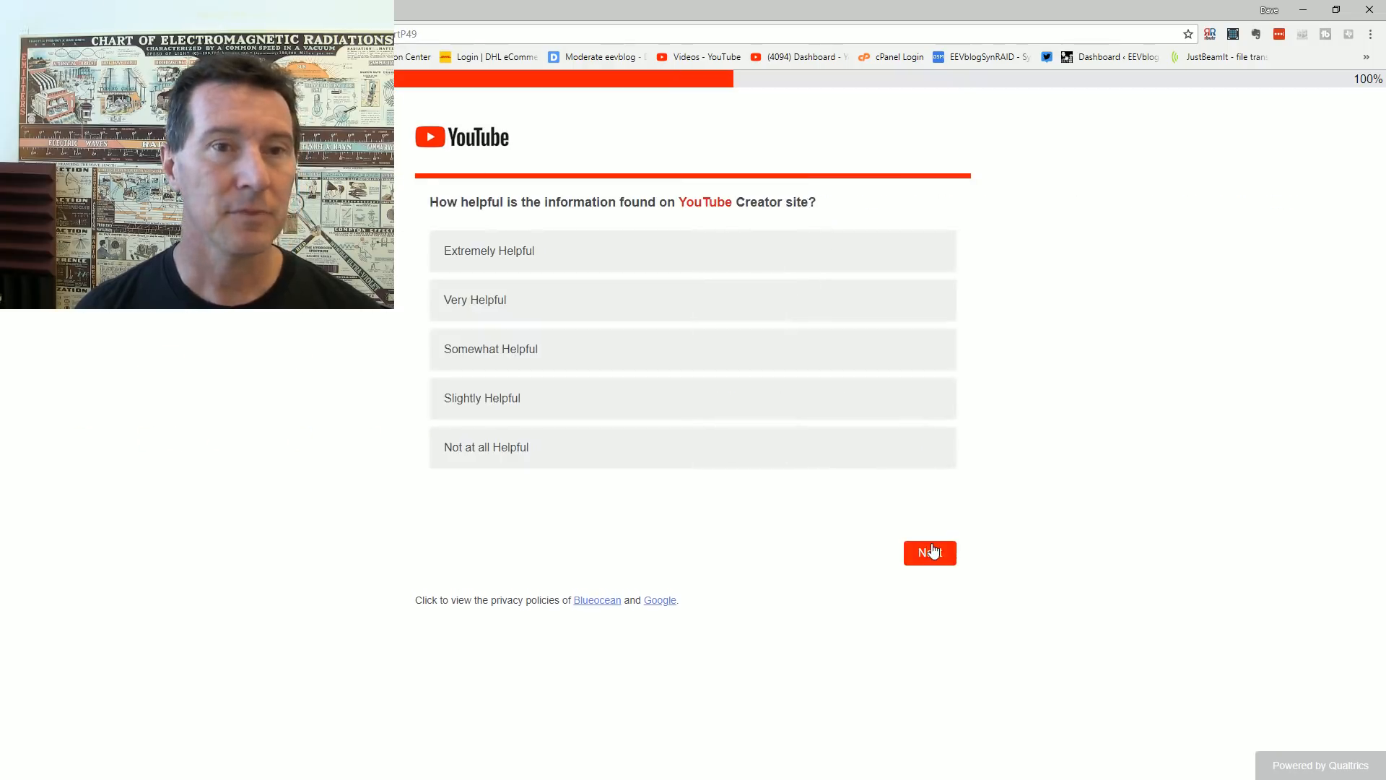
pyautogui.moveTo(1100, 395)
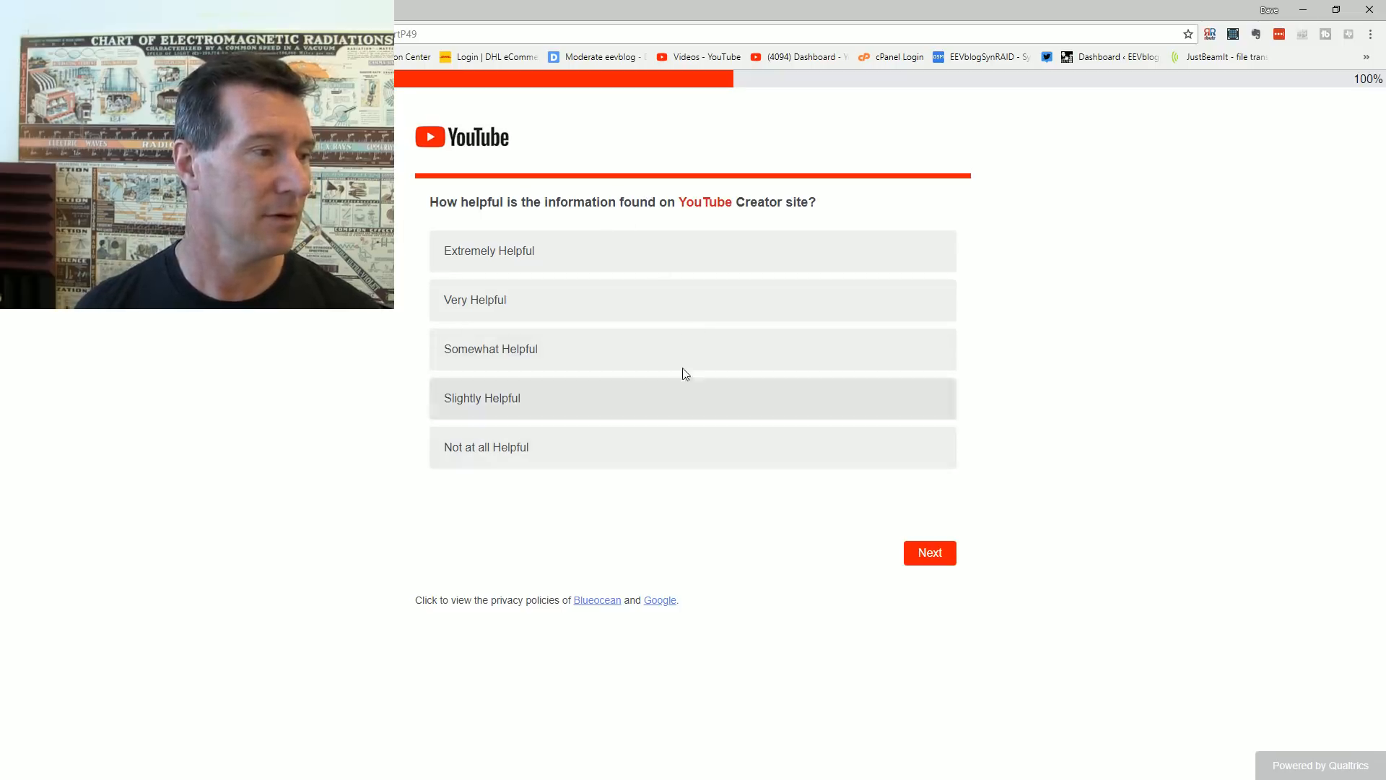
# Step: Rate the Creator site information 'Somewhat Helpful' and continue
pyautogui.click(691, 348)
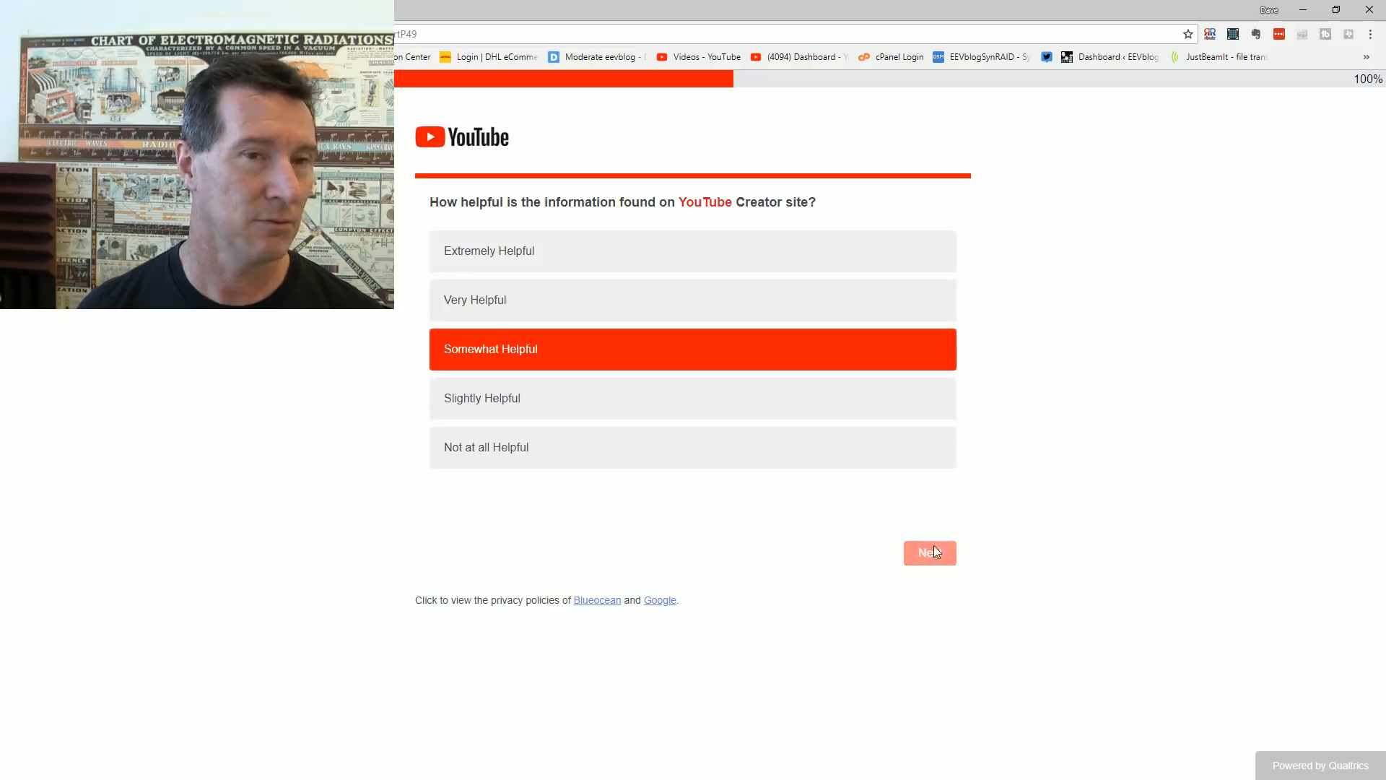
pyautogui.click(928, 551)
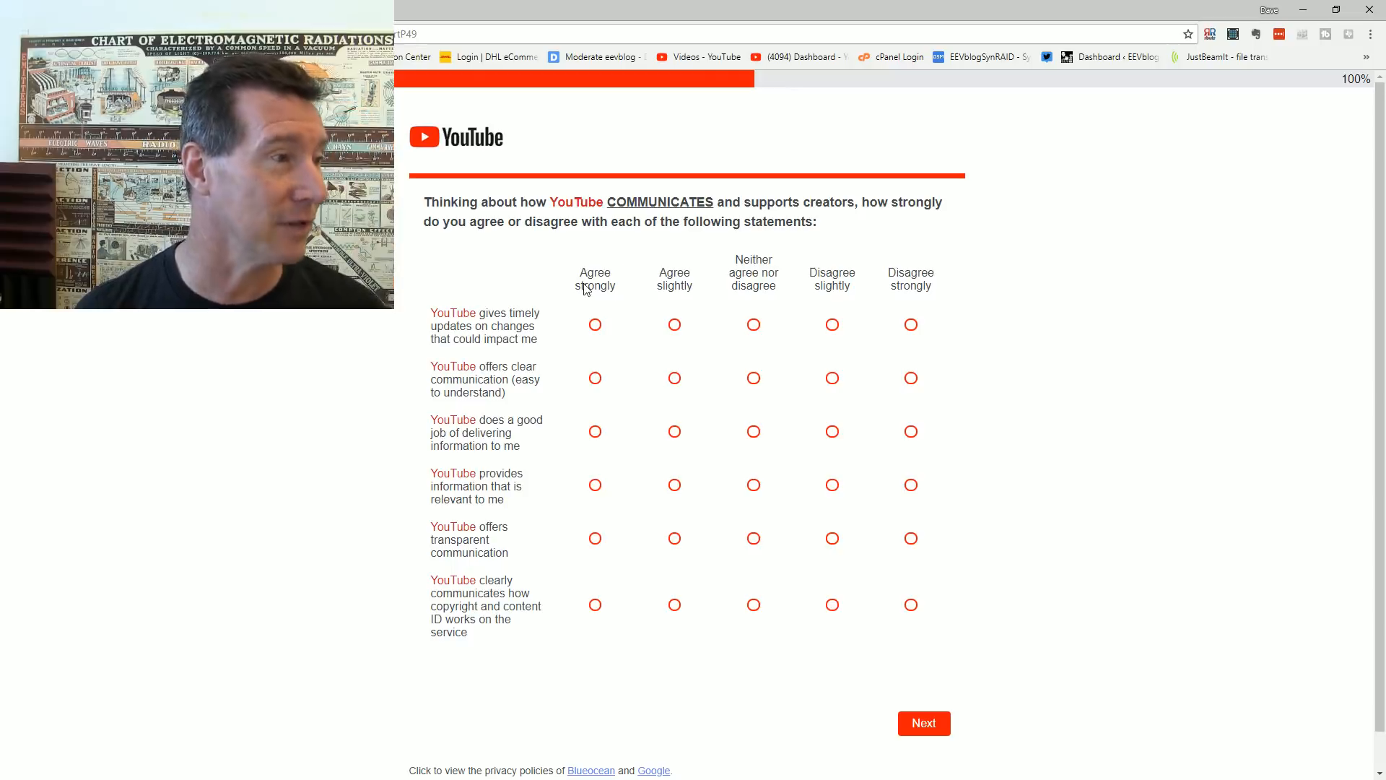
pyautogui.moveTo(515, 345)
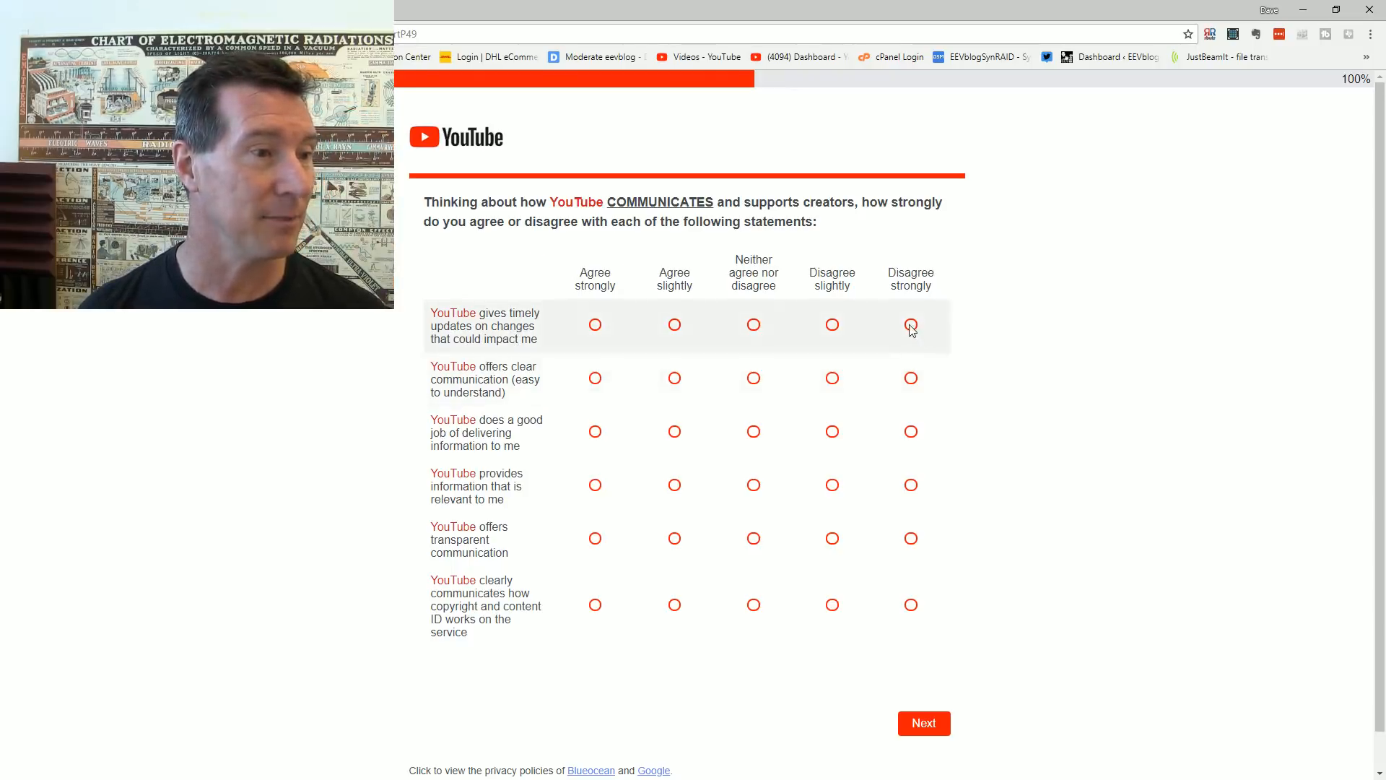
# Step: Rate timeliness, clarity, delivery, transparency and copyright statements 'Disagree strongly', relevance 'Neither agree nor disagree', and continue
pyautogui.click(911, 325)
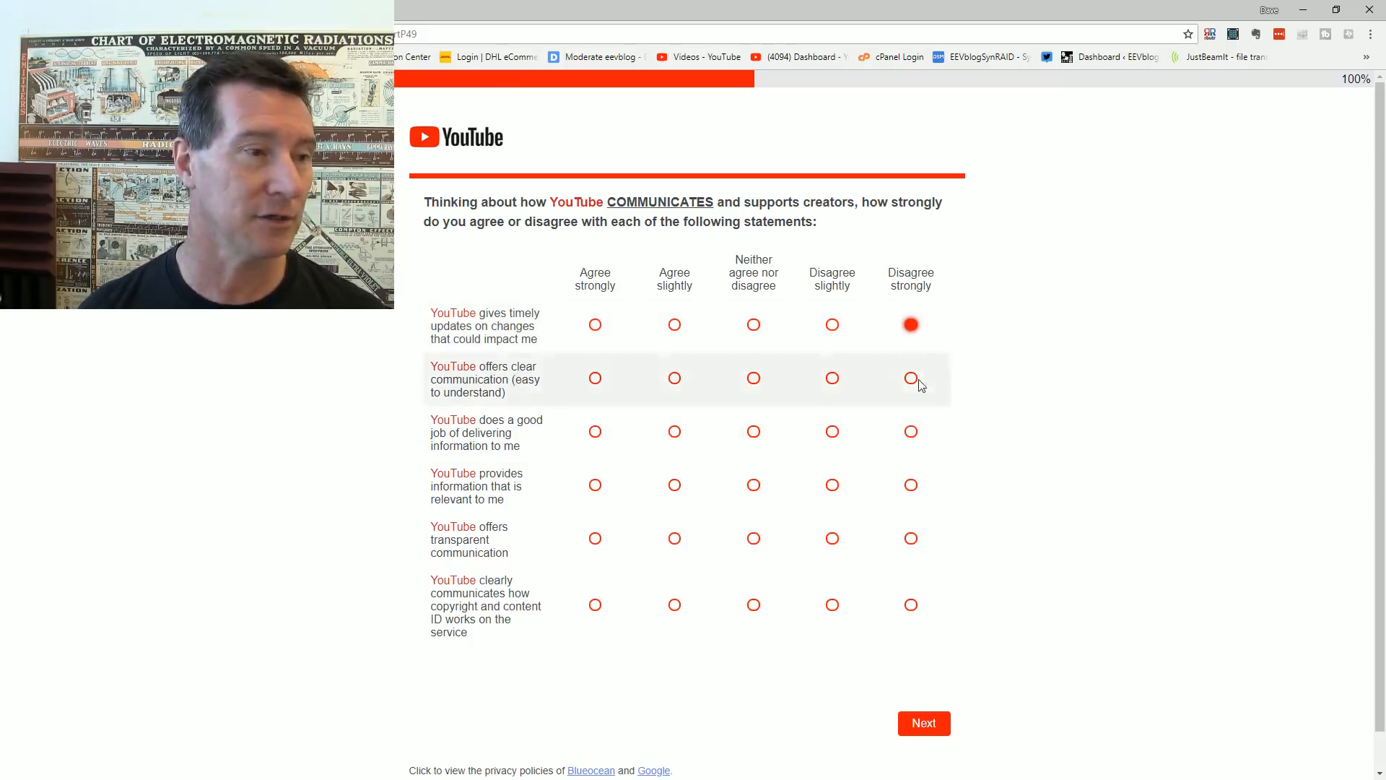
pyautogui.click(909, 377)
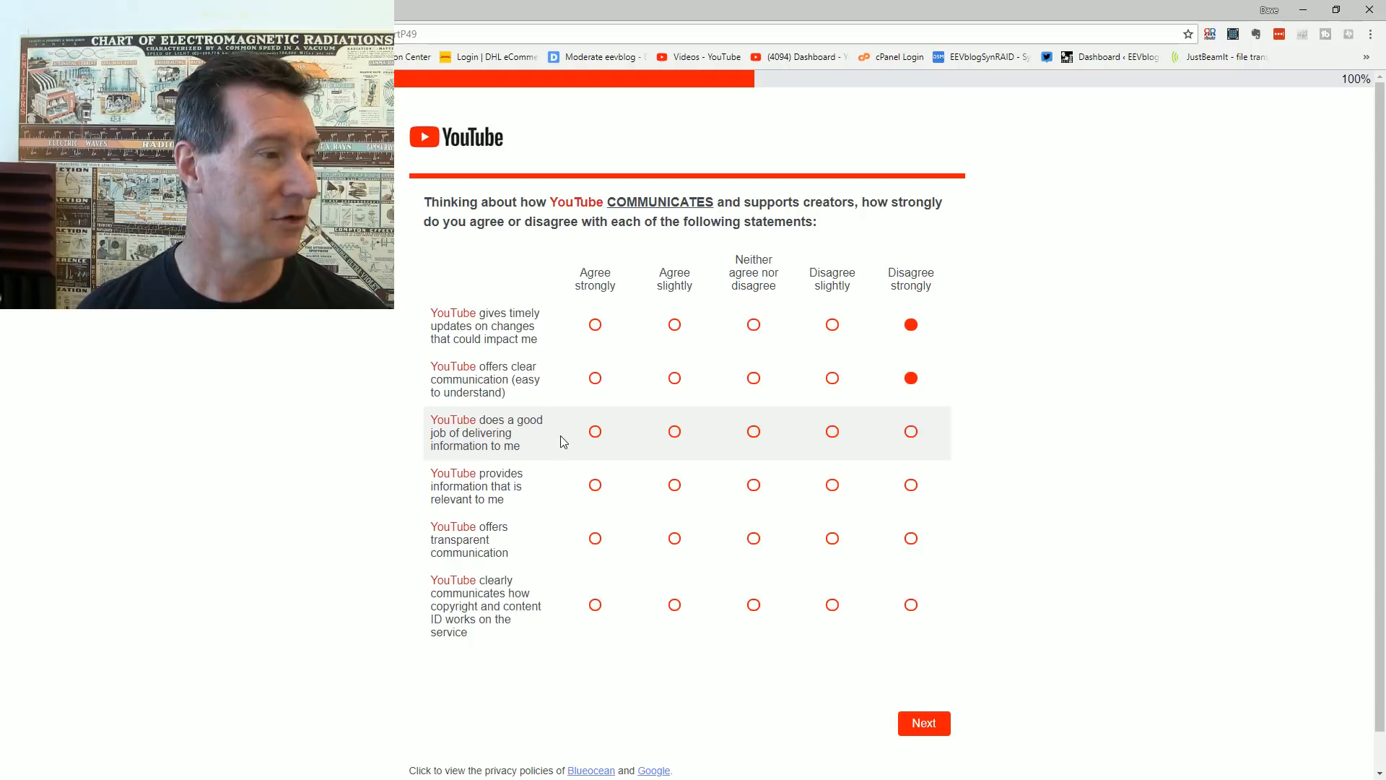
pyautogui.click(910, 432)
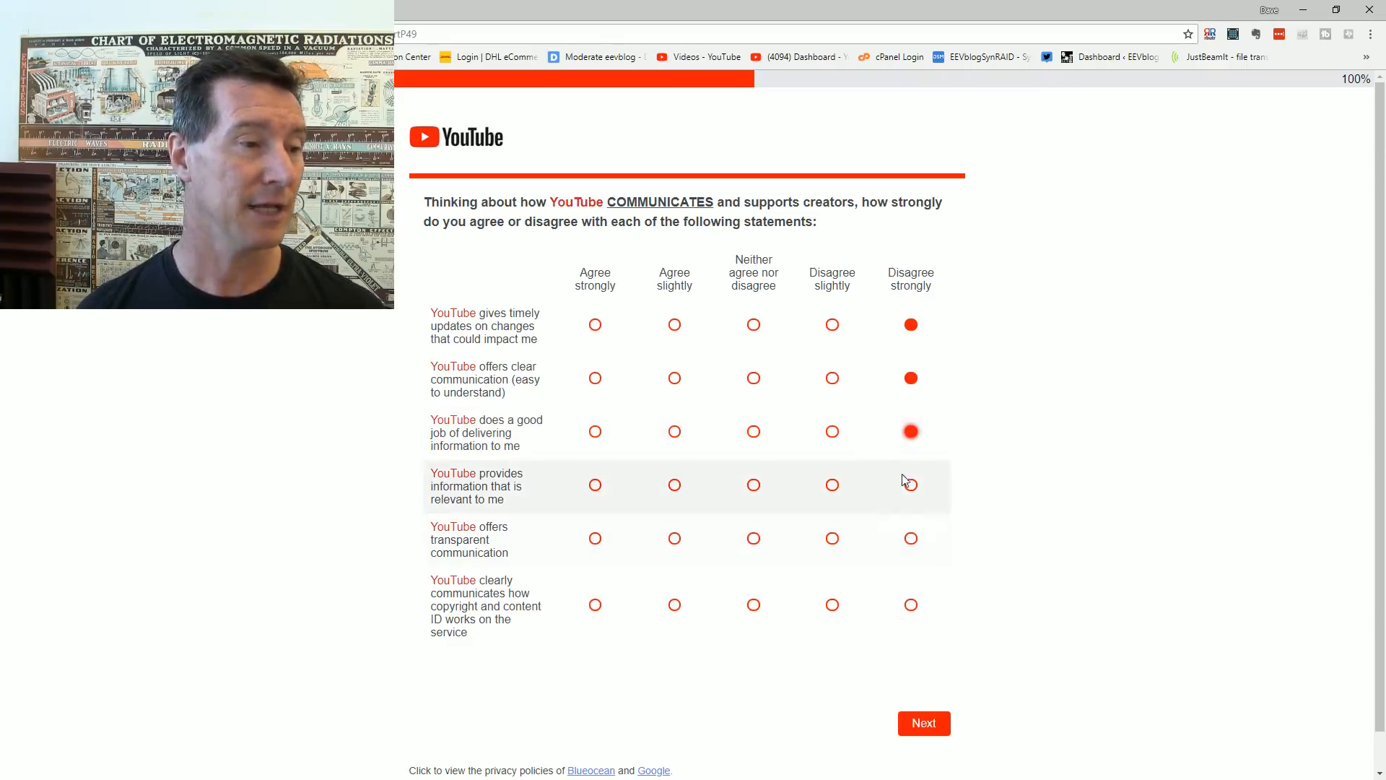
pyautogui.moveTo(1146, 445)
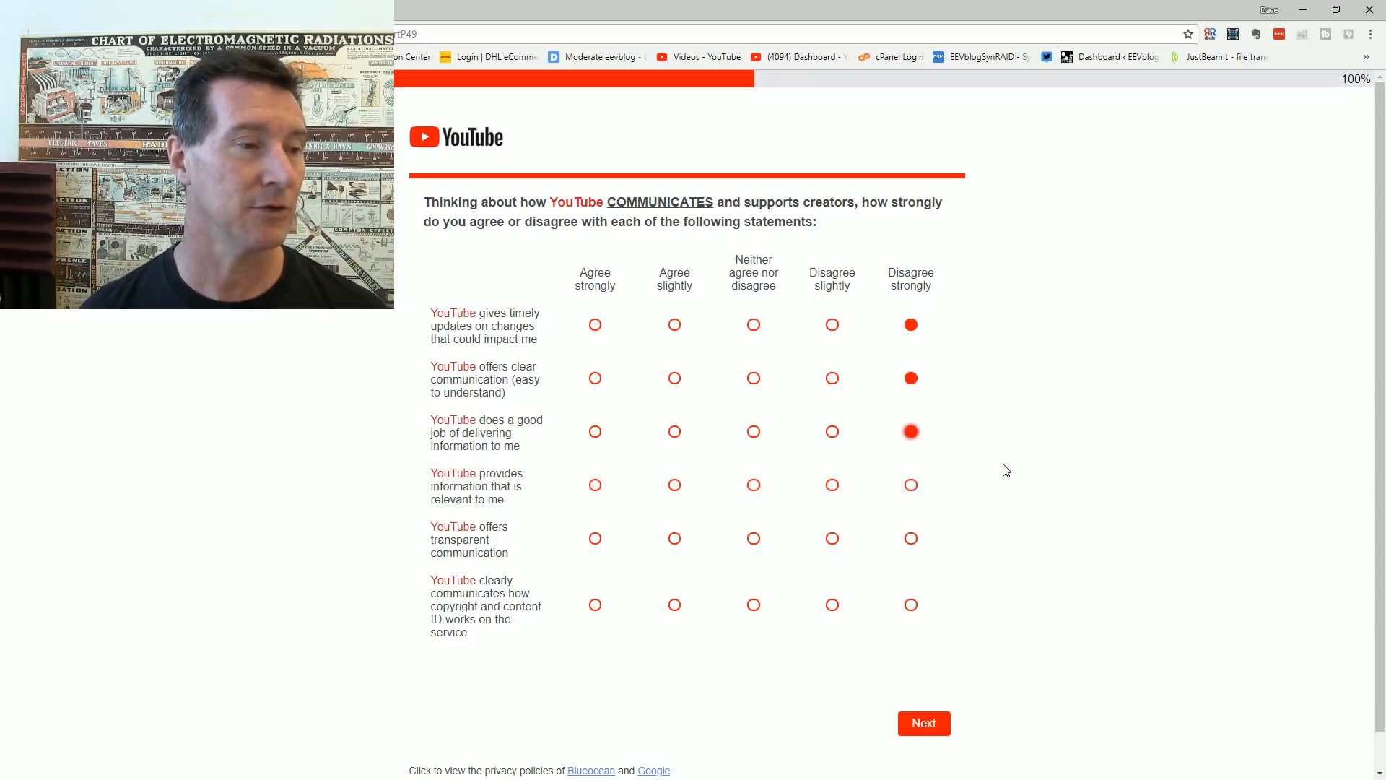
pyautogui.moveTo(1030, 468)
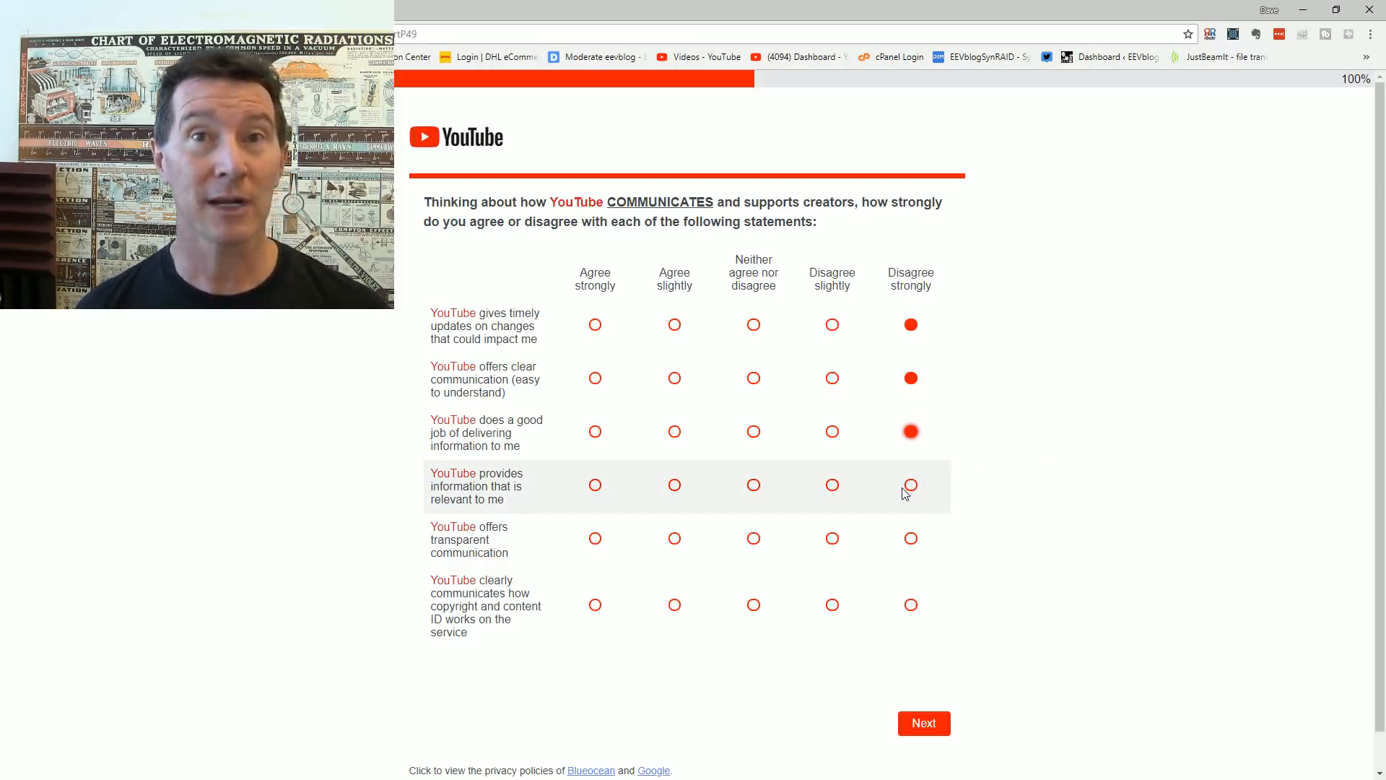
pyautogui.moveTo(1041, 471)
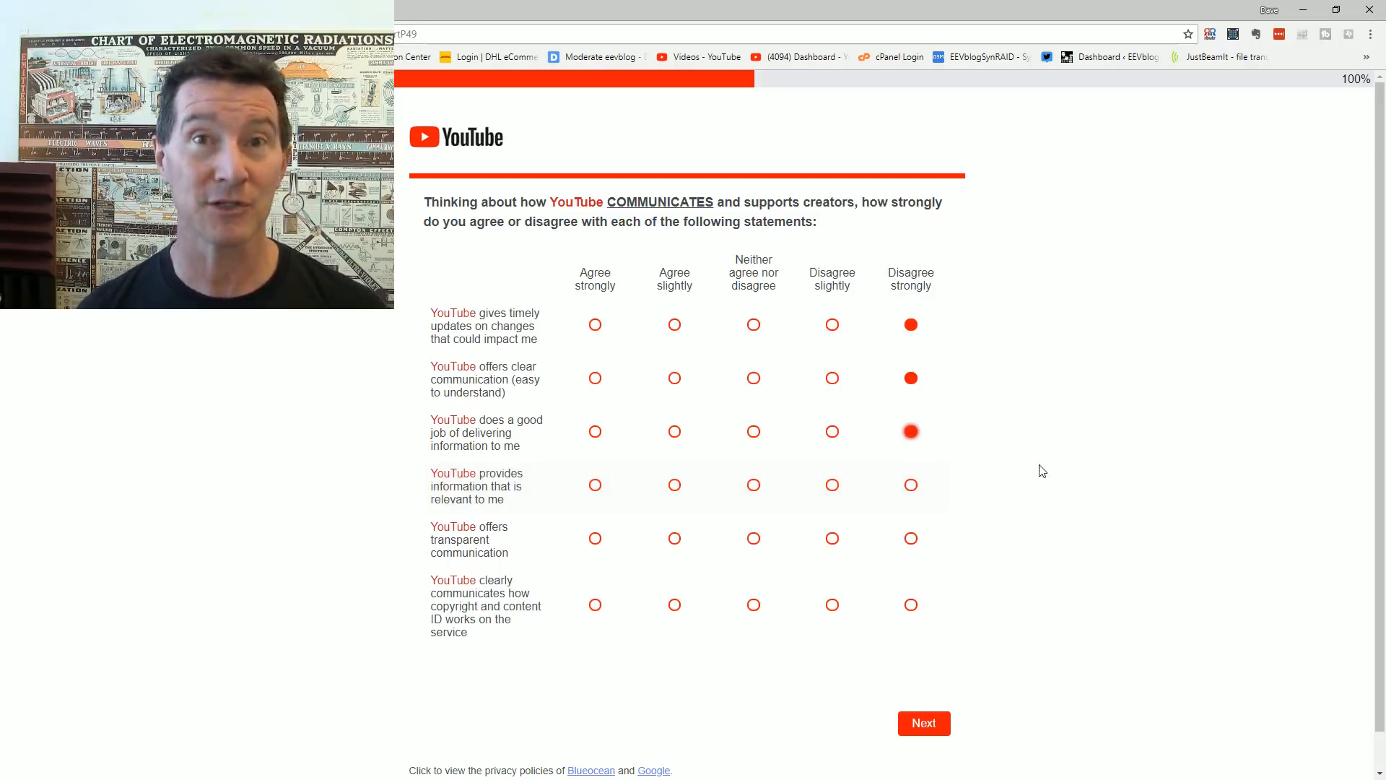
pyautogui.moveTo(972, 431)
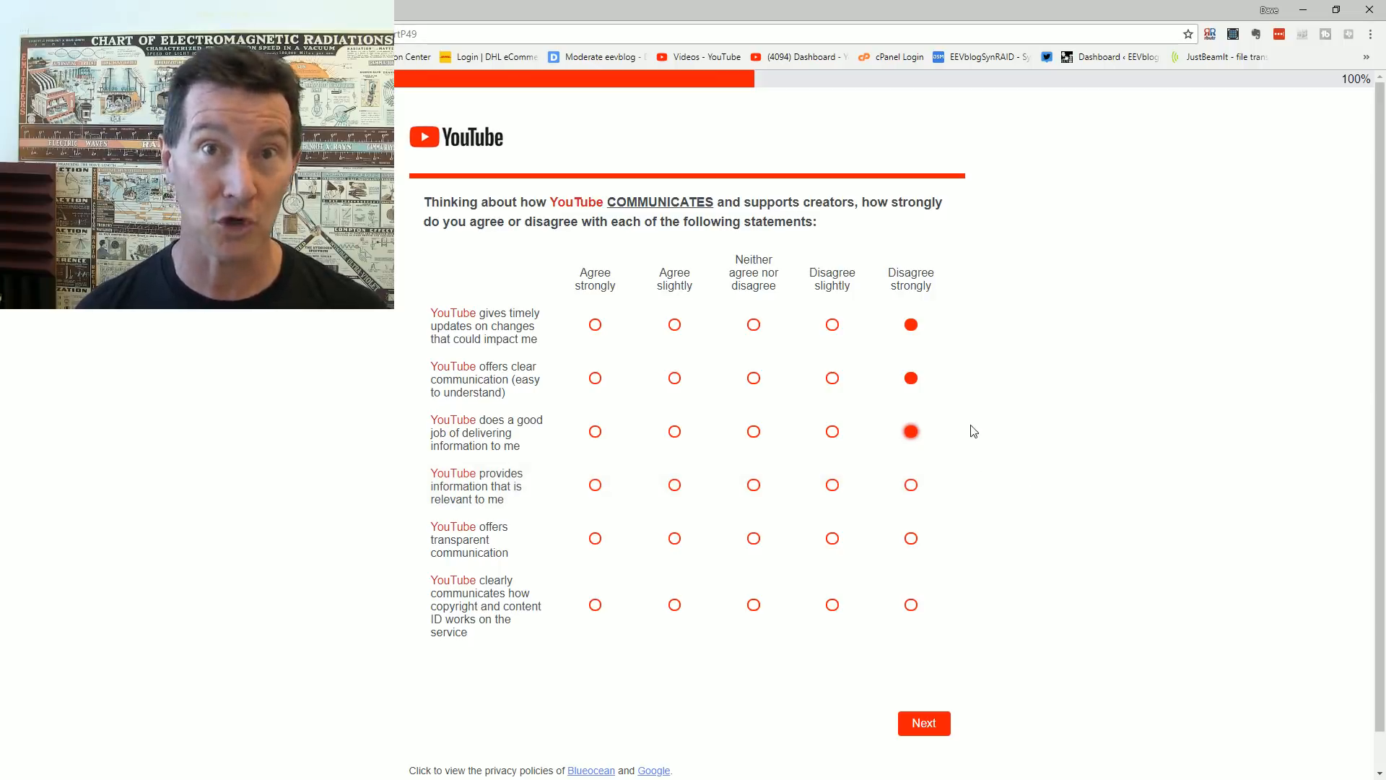
pyautogui.moveTo(909, 486)
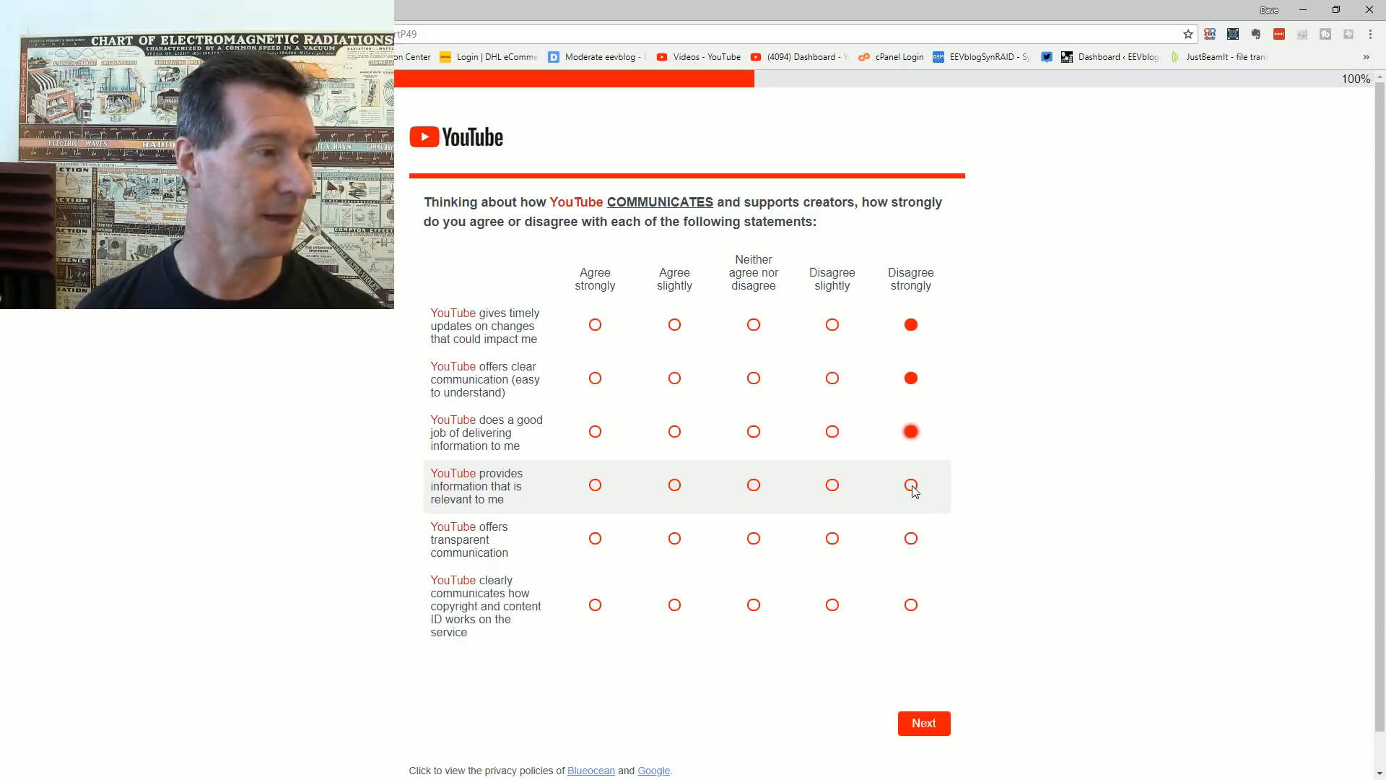
pyautogui.click(910, 485)
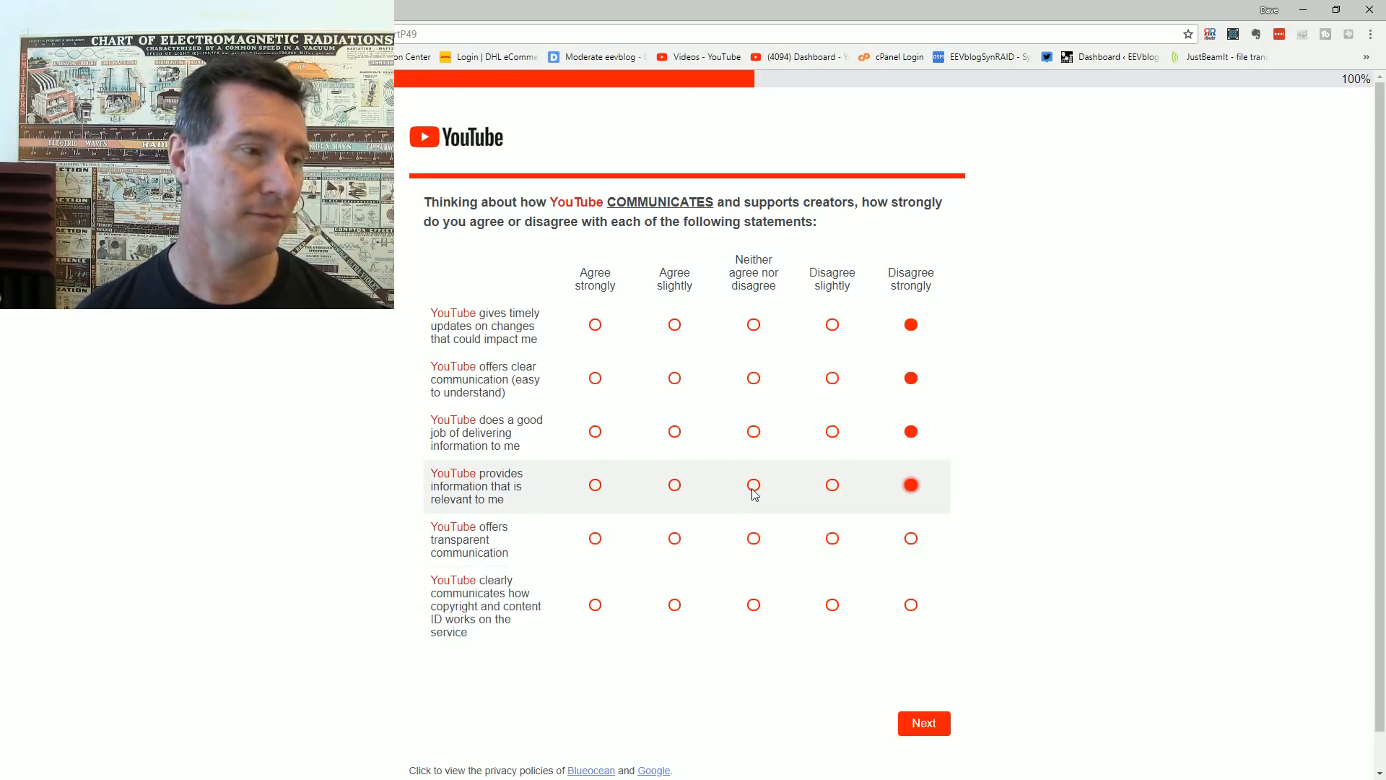
pyautogui.click(753, 485)
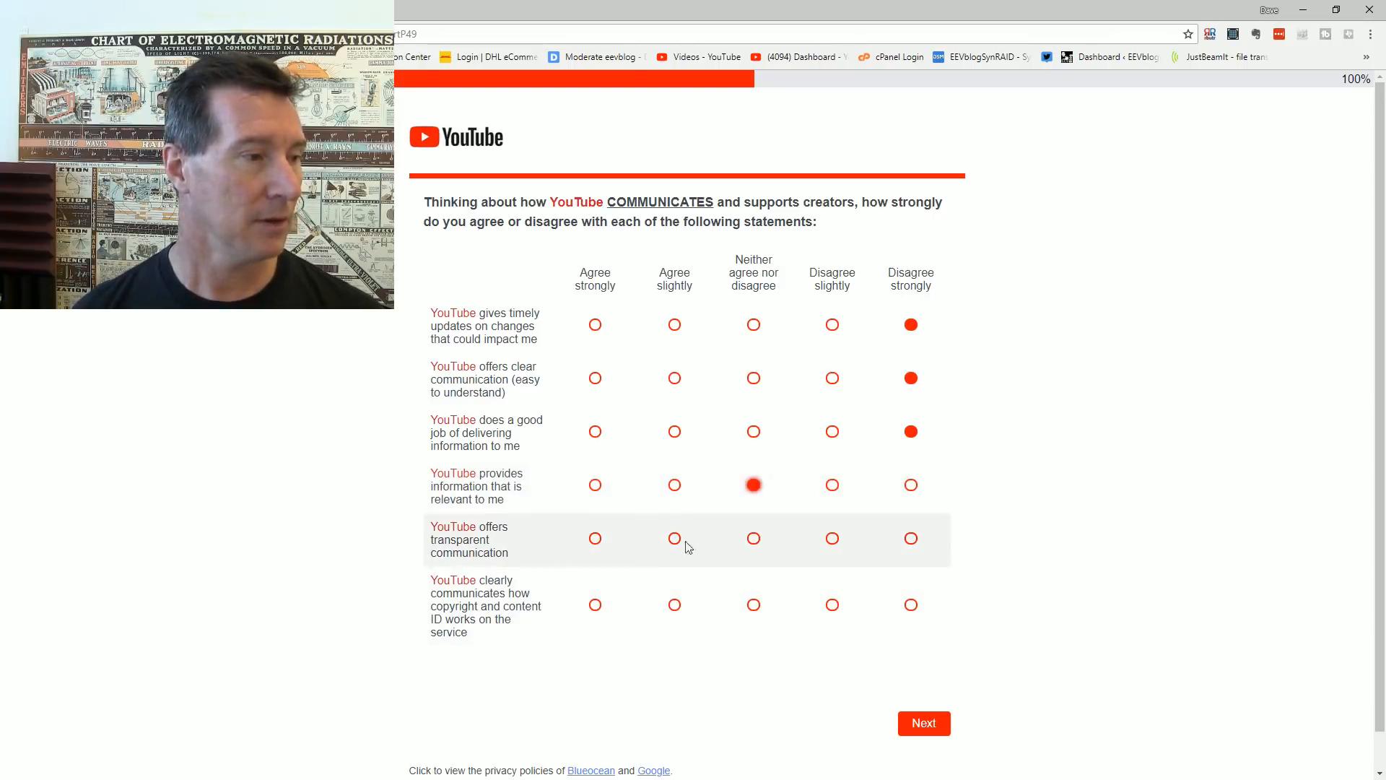
pyautogui.click(911, 539)
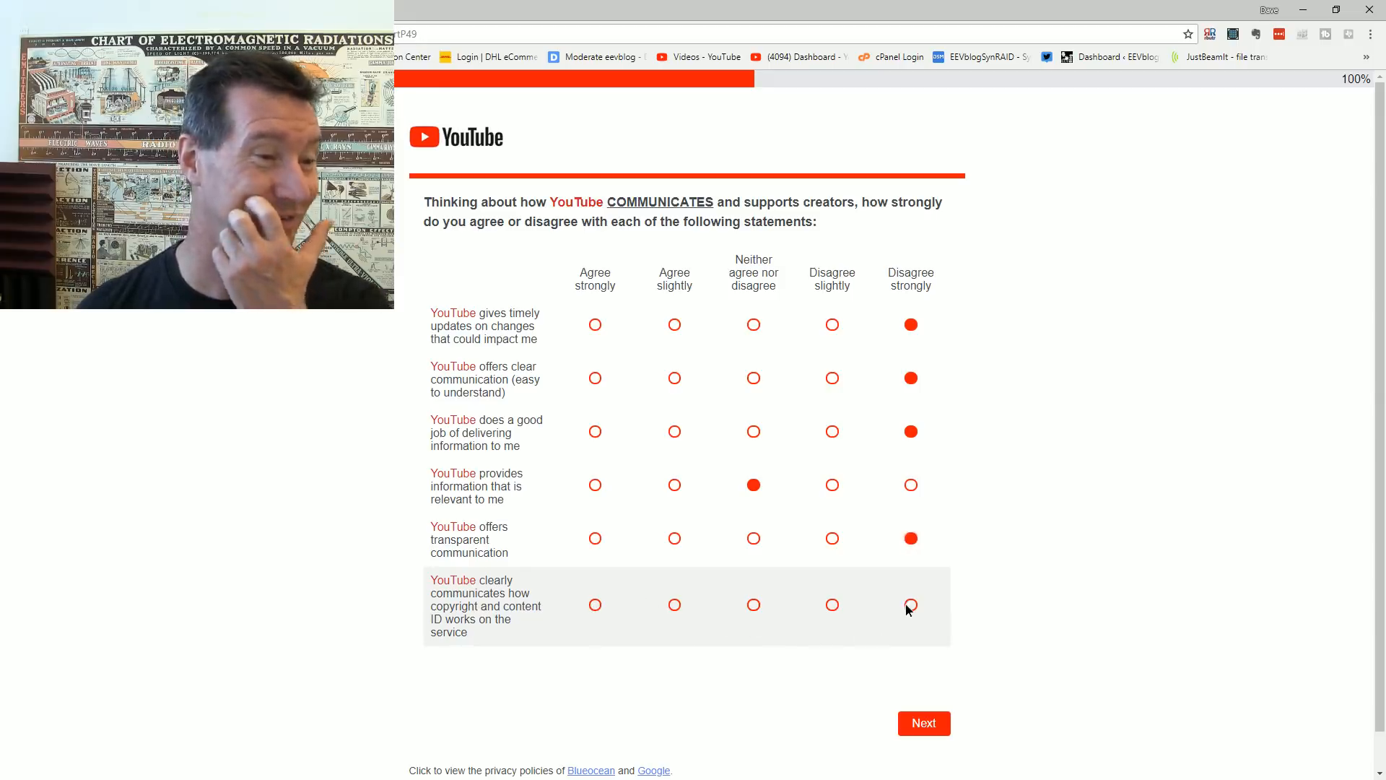
pyautogui.click(909, 605)
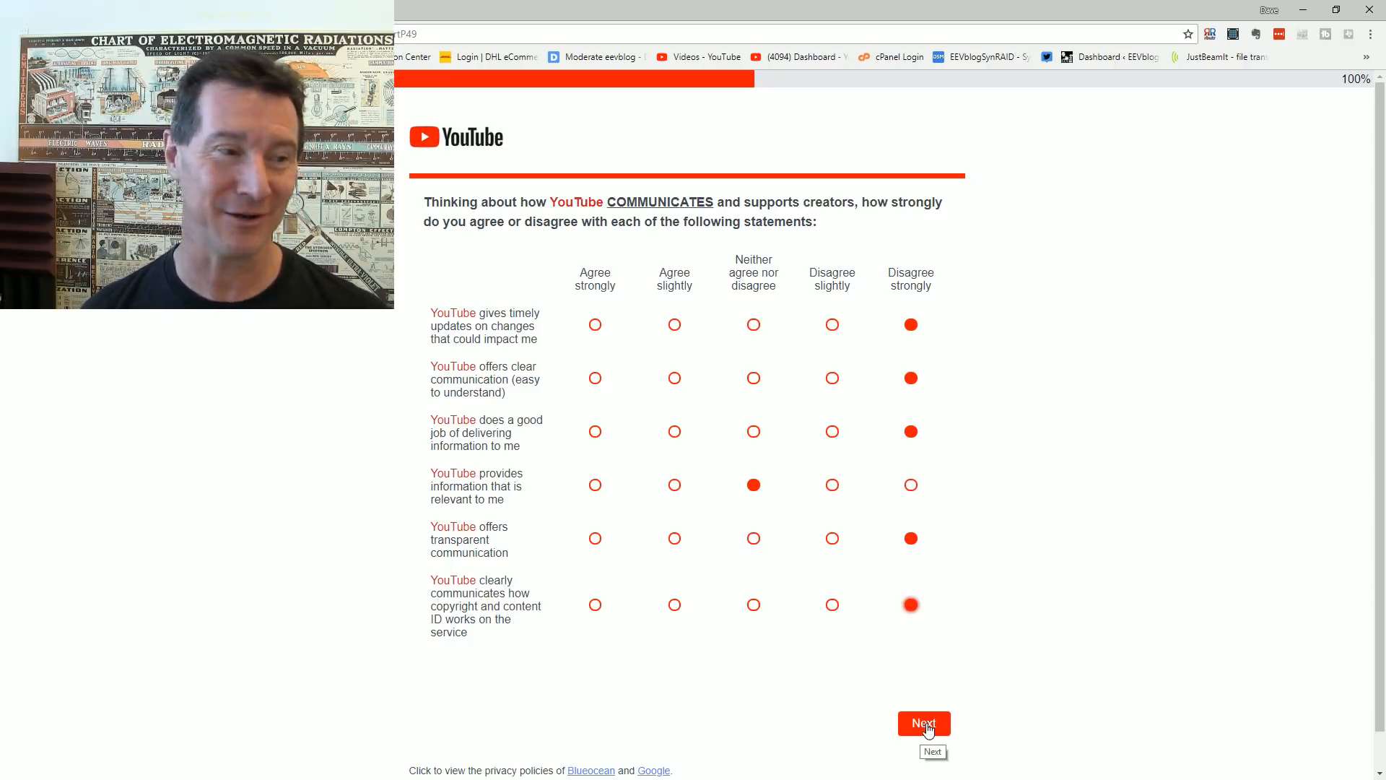
pyautogui.click(923, 723)
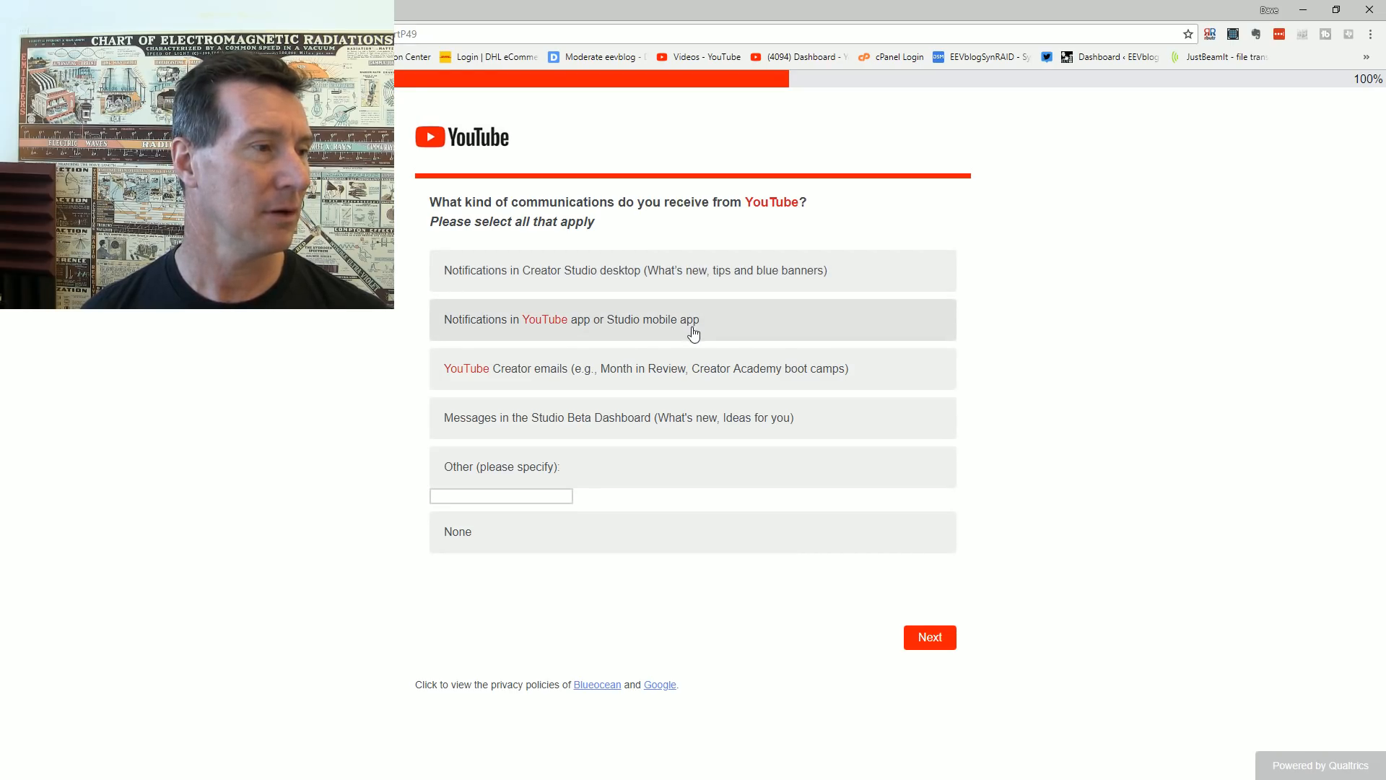
pyautogui.moveTo(668, 387)
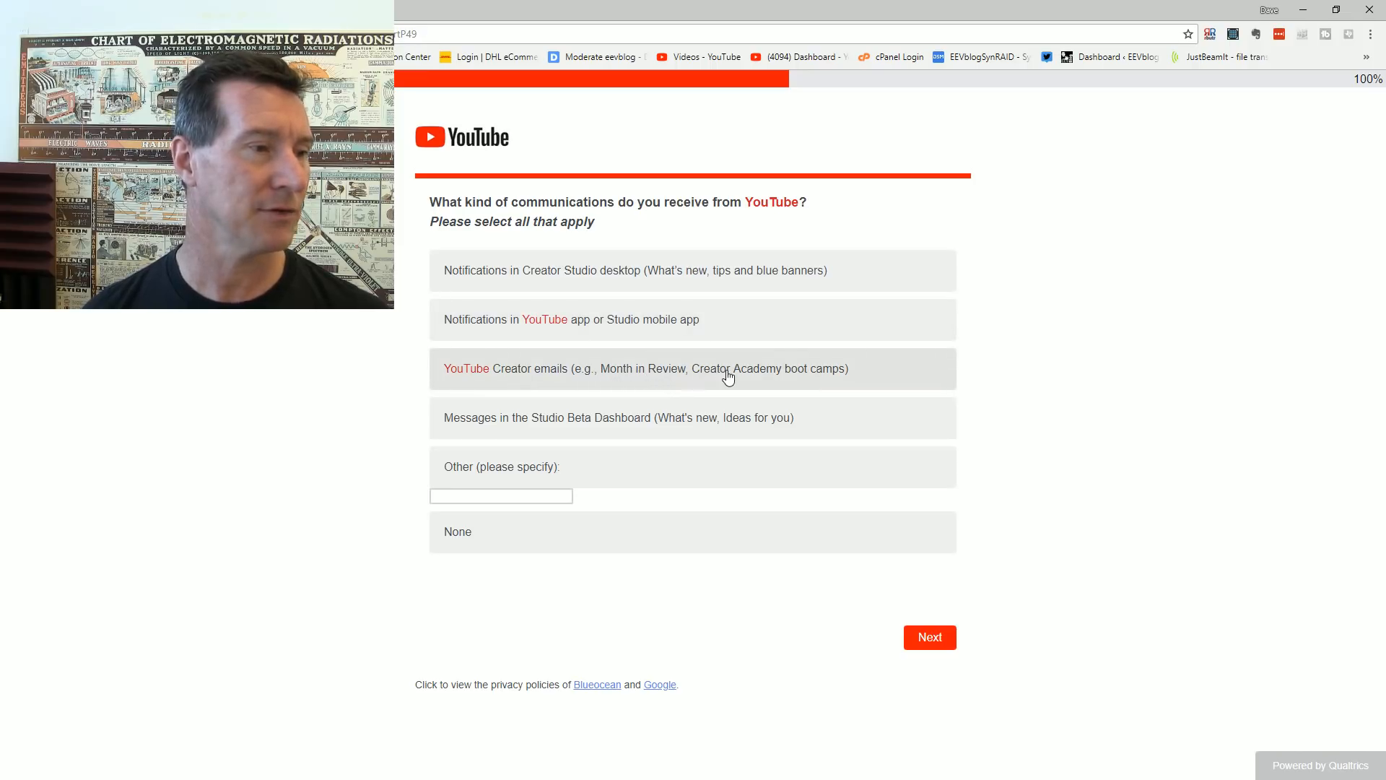
# Step: Select 'YouTube Creator emails' as the communication received and continue
pyautogui.click(692, 369)
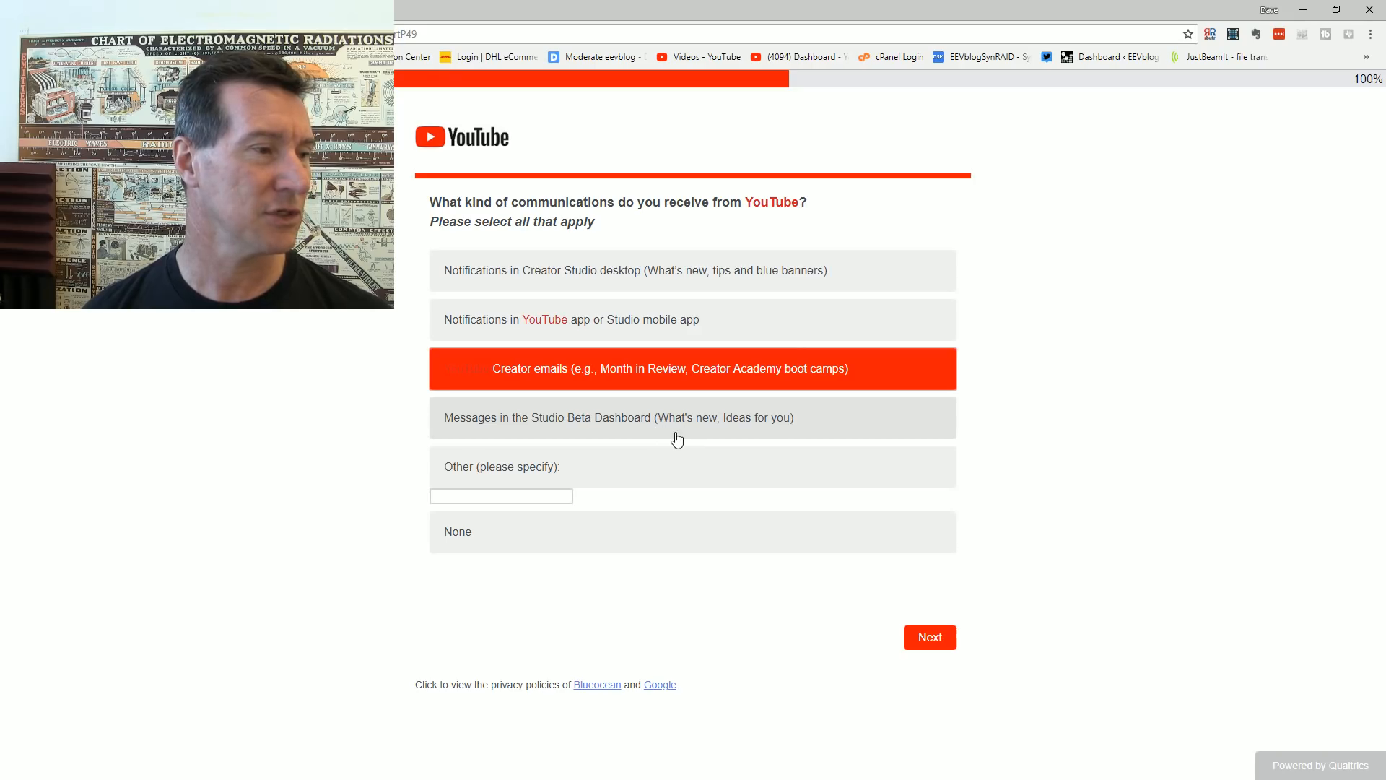
pyautogui.moveTo(693, 442)
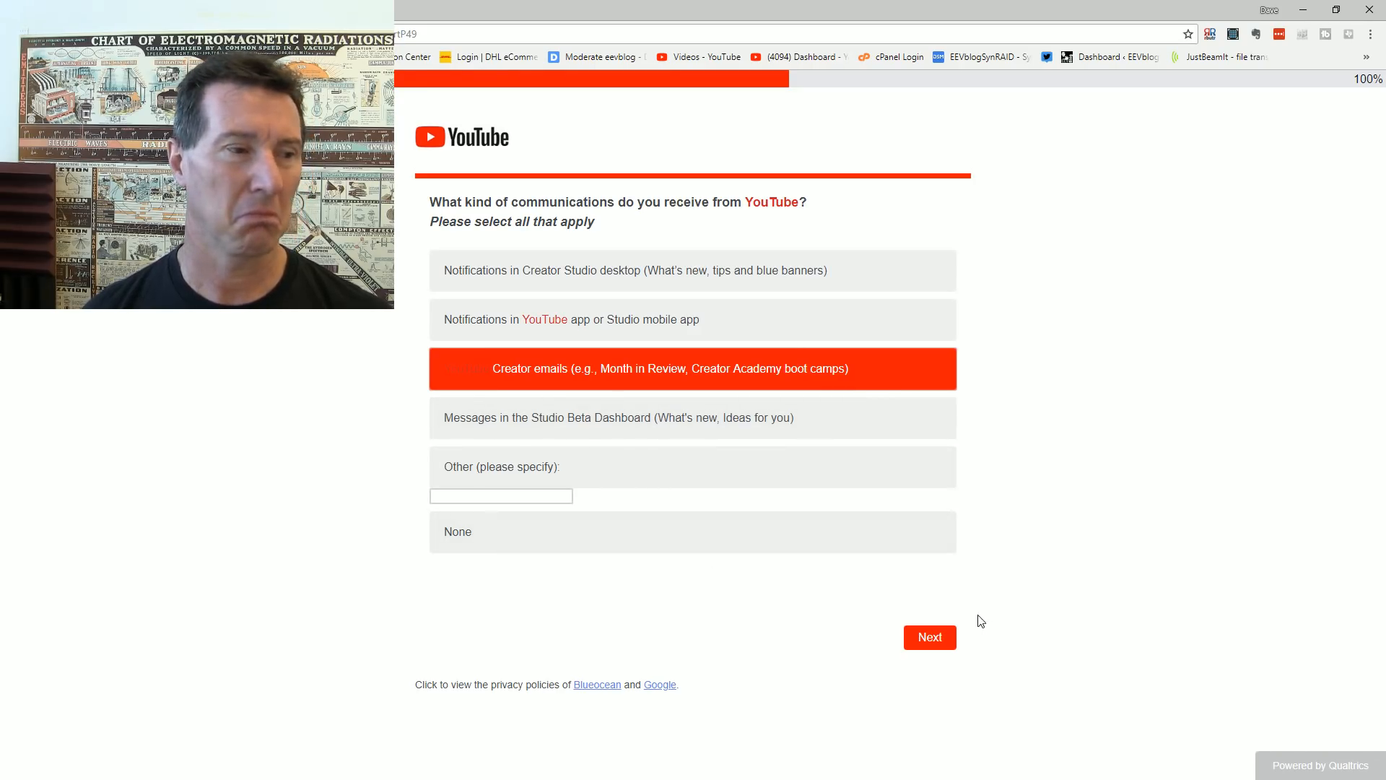
pyautogui.click(929, 637)
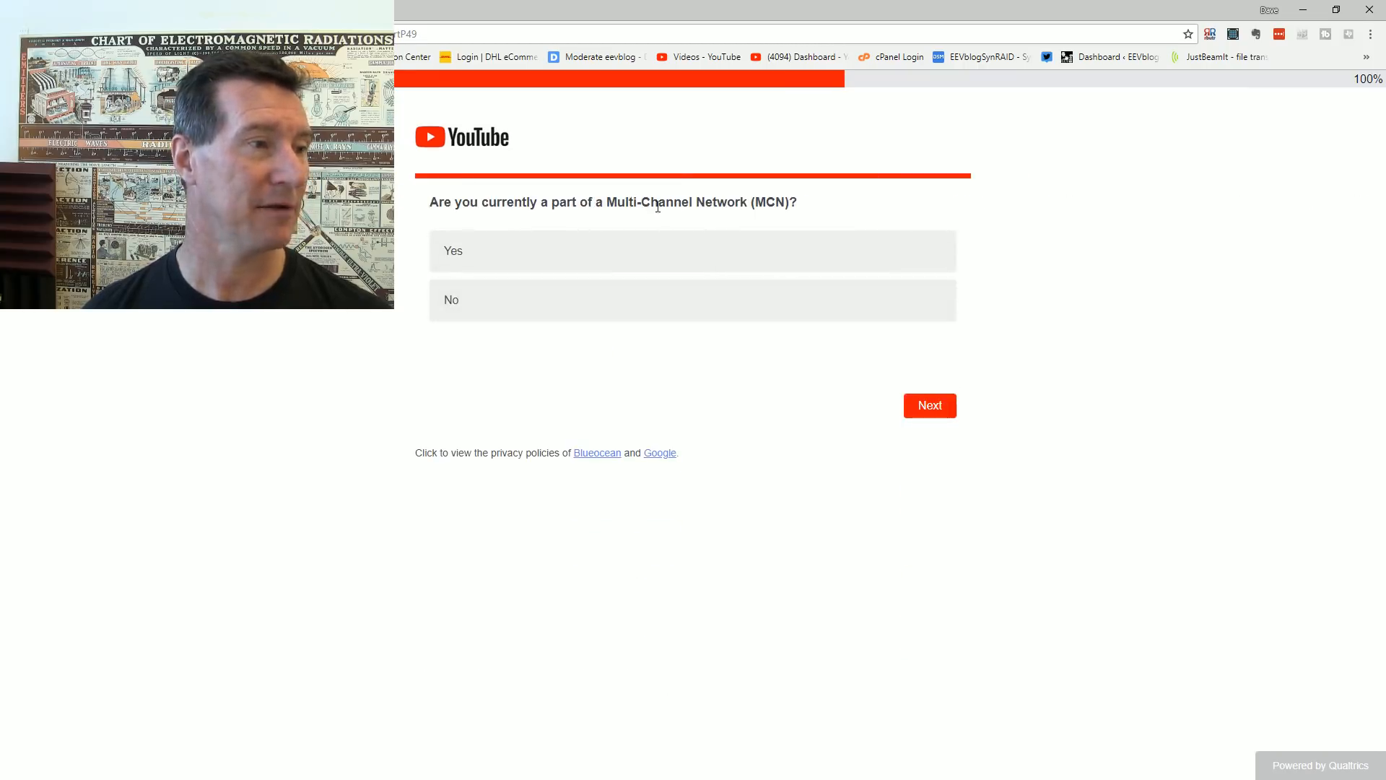
# Step: Answer 'No' to Multi-Channel Network membership and continue
pyautogui.click(691, 300)
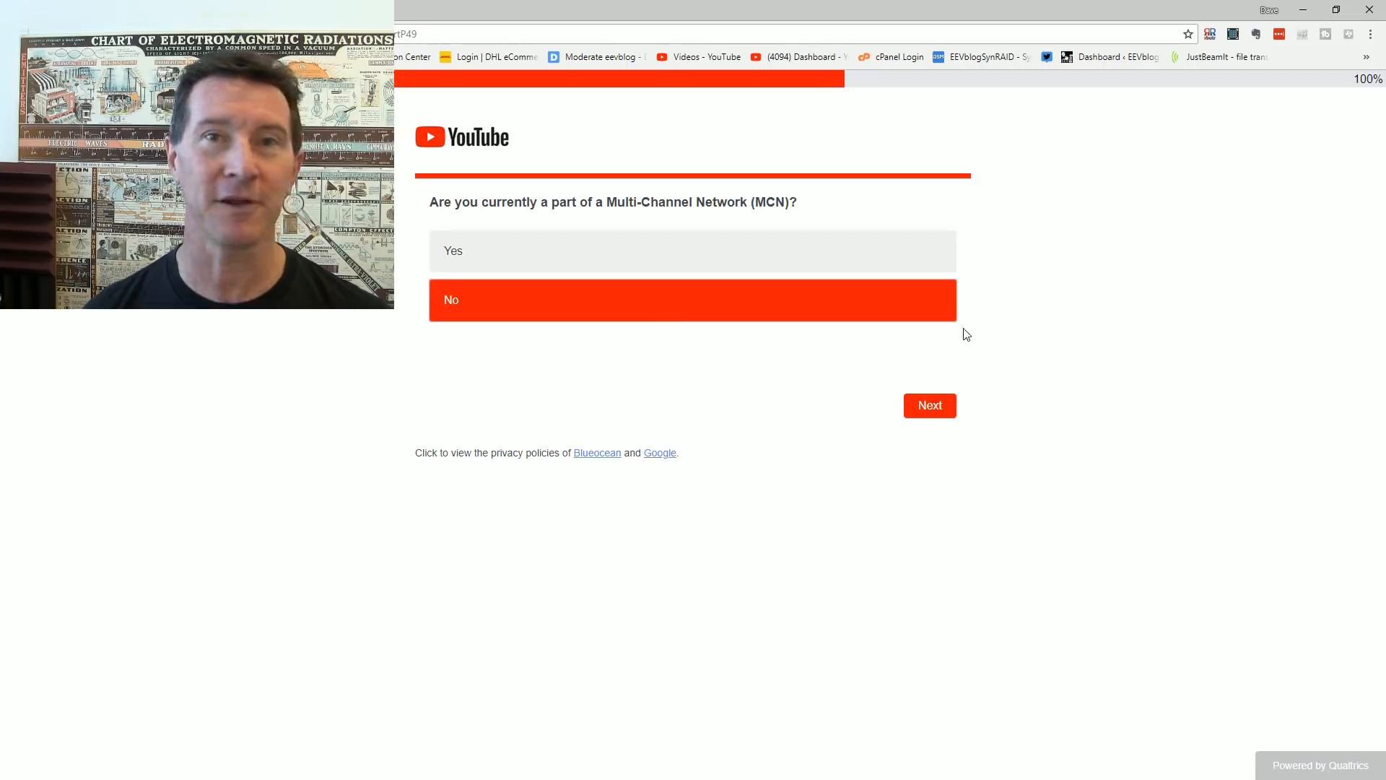
pyautogui.moveTo(928, 407)
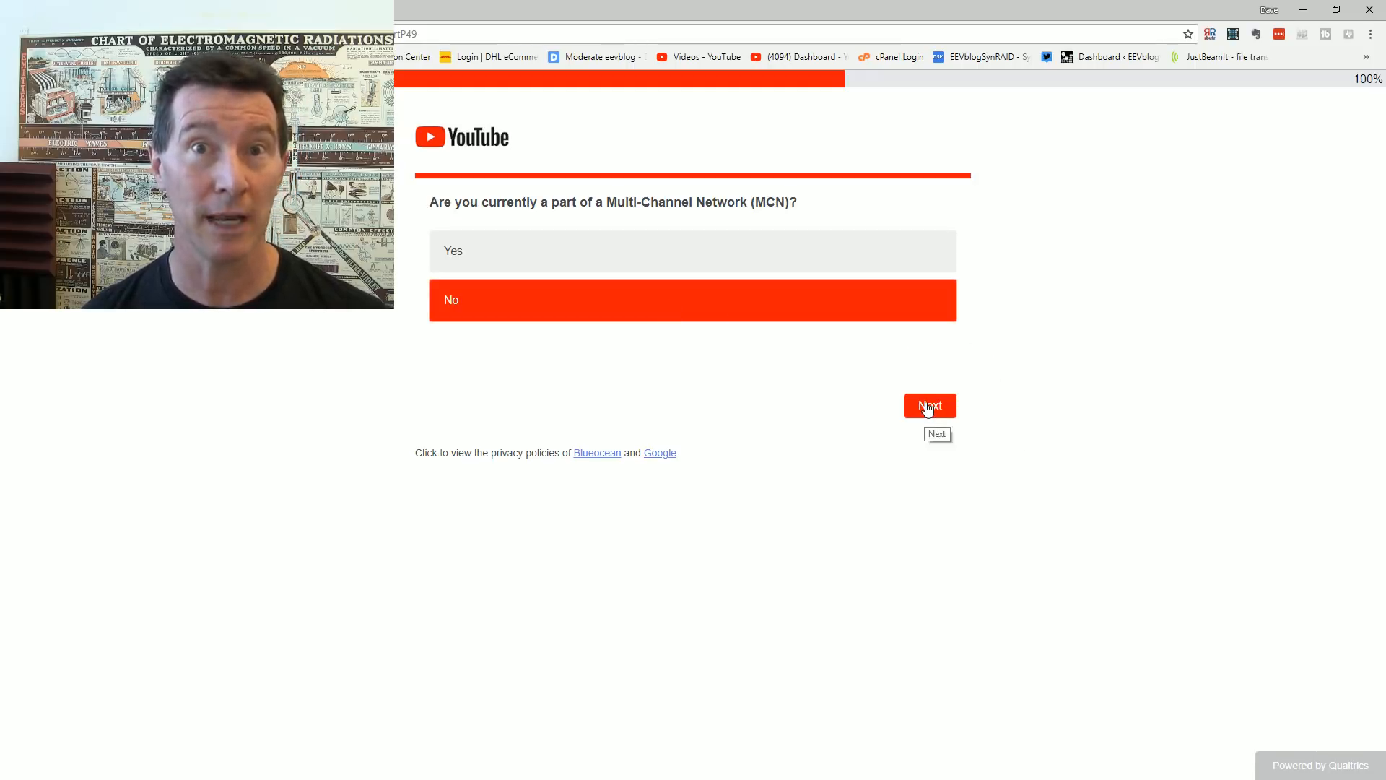
pyautogui.click(929, 404)
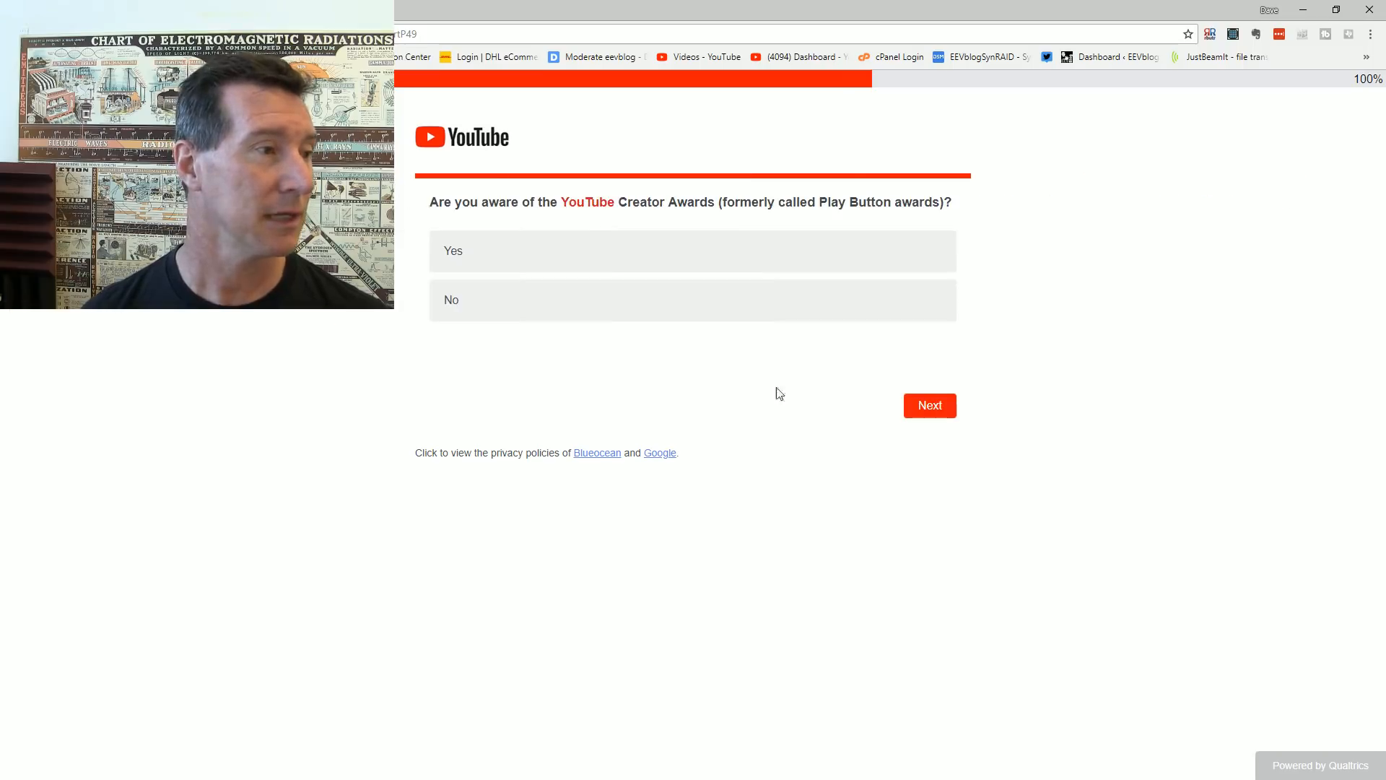
pyautogui.moveTo(636, 266)
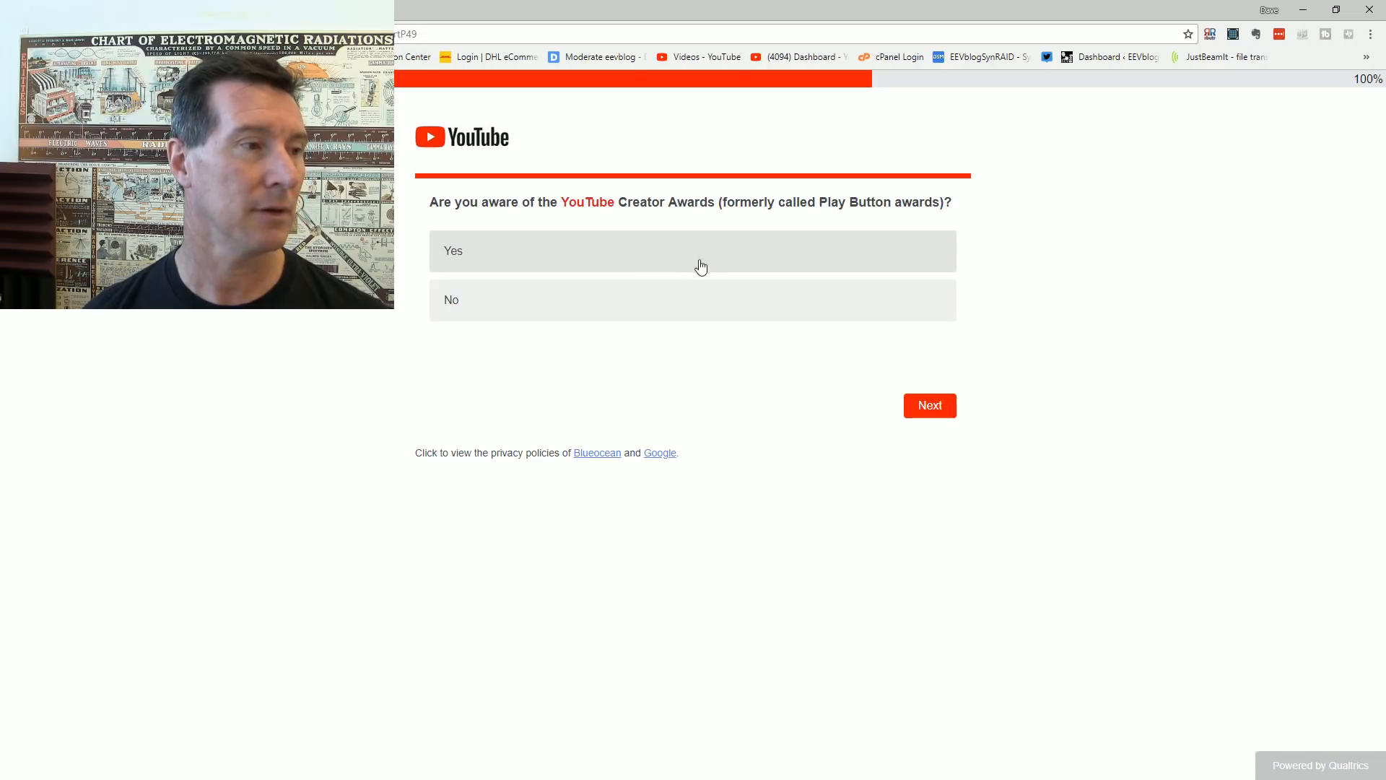
pyautogui.moveTo(671, 277)
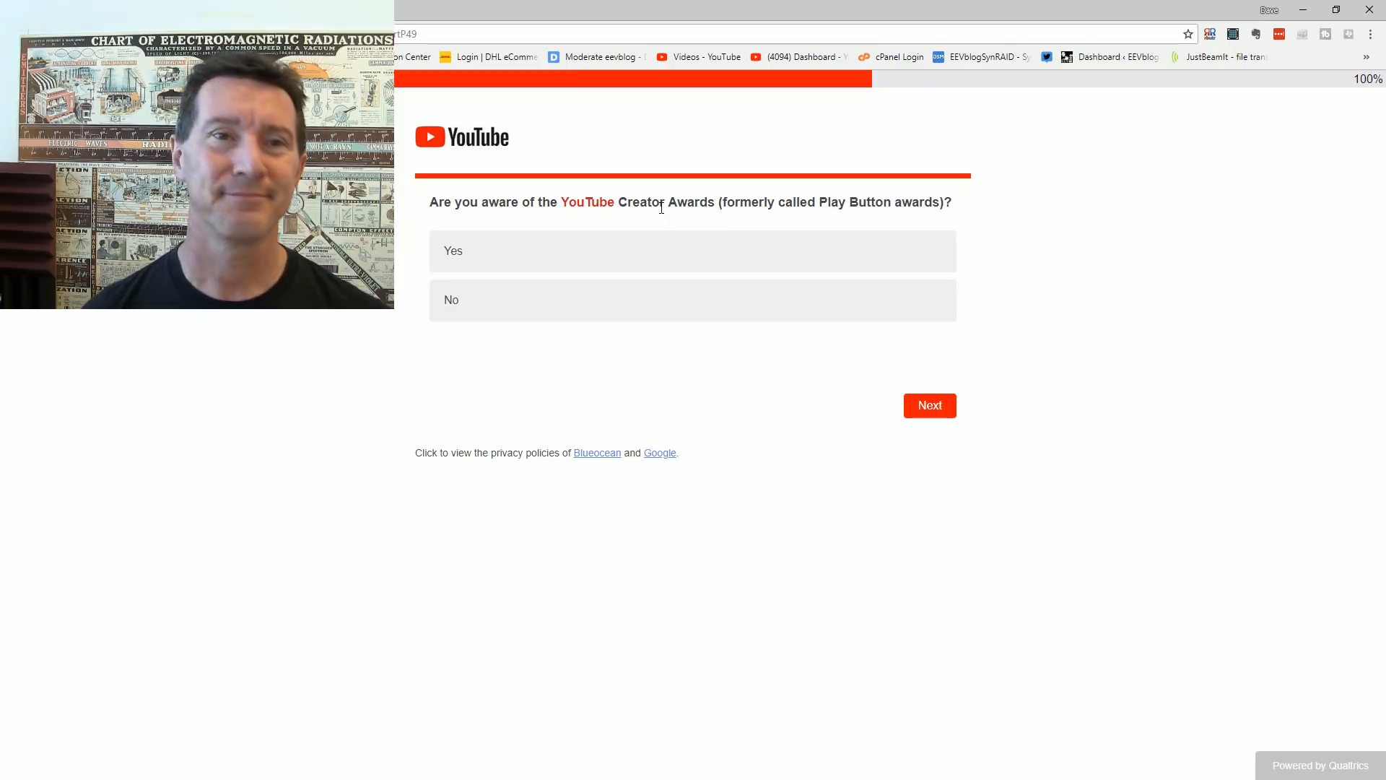
# Step: Answer 'Yes' to awareness of the Creator Awards, correcting an initial 'No', and continue
pyautogui.click(691, 301)
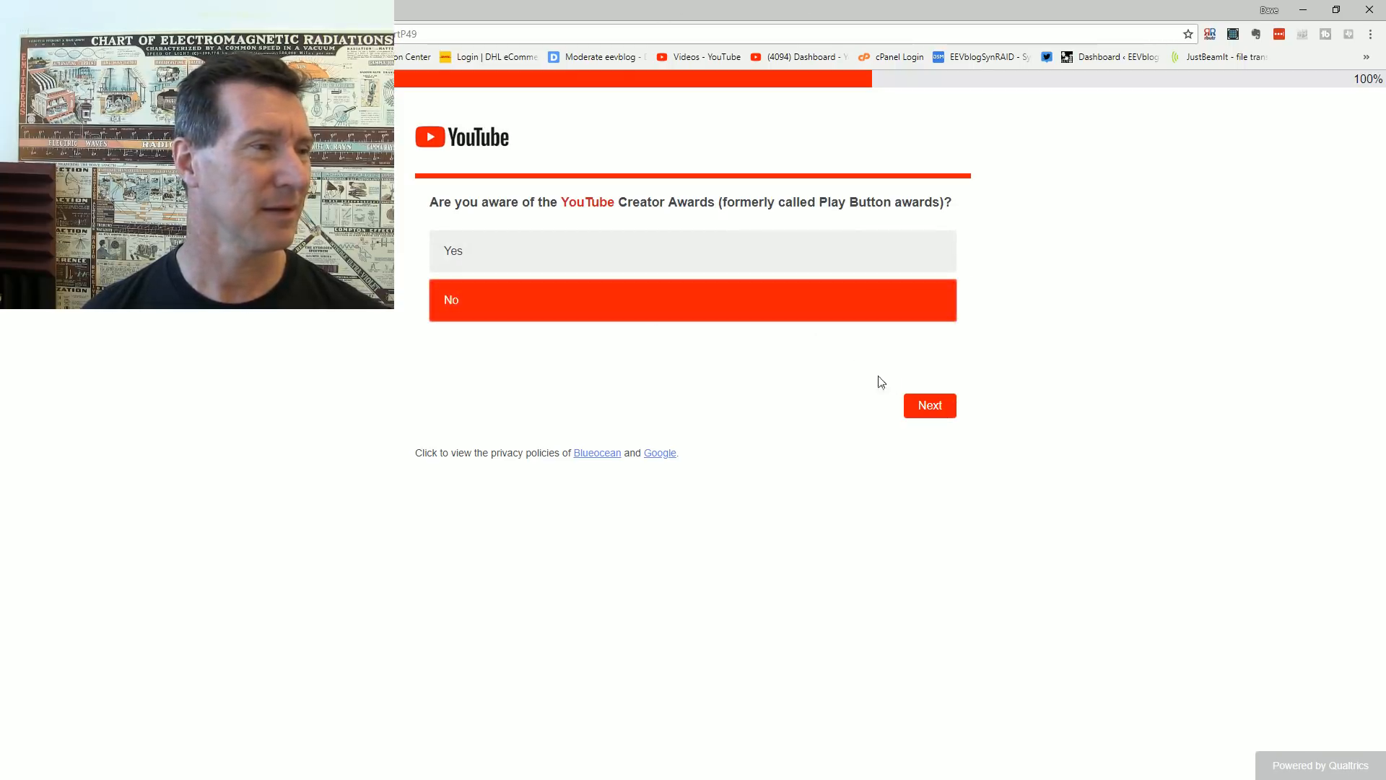
pyautogui.click(692, 250)
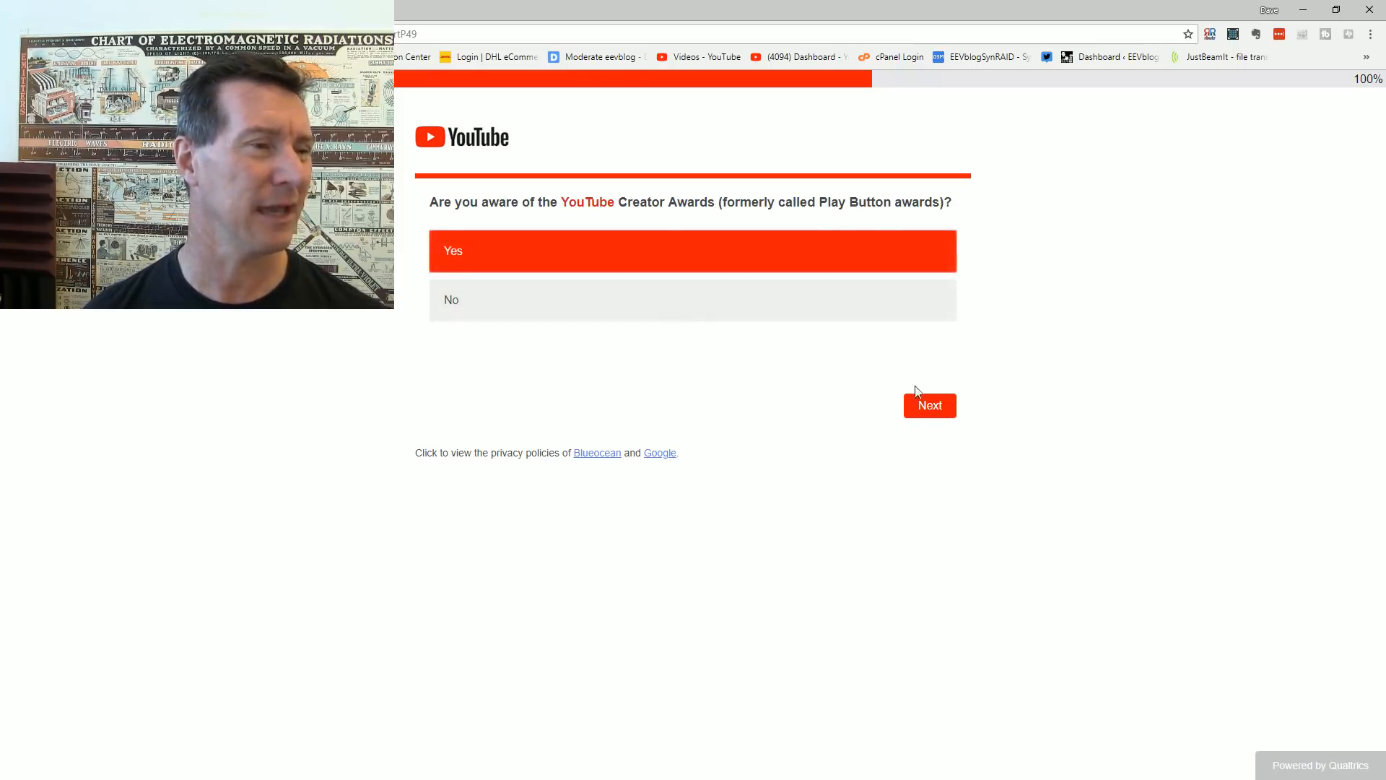
pyautogui.click(929, 404)
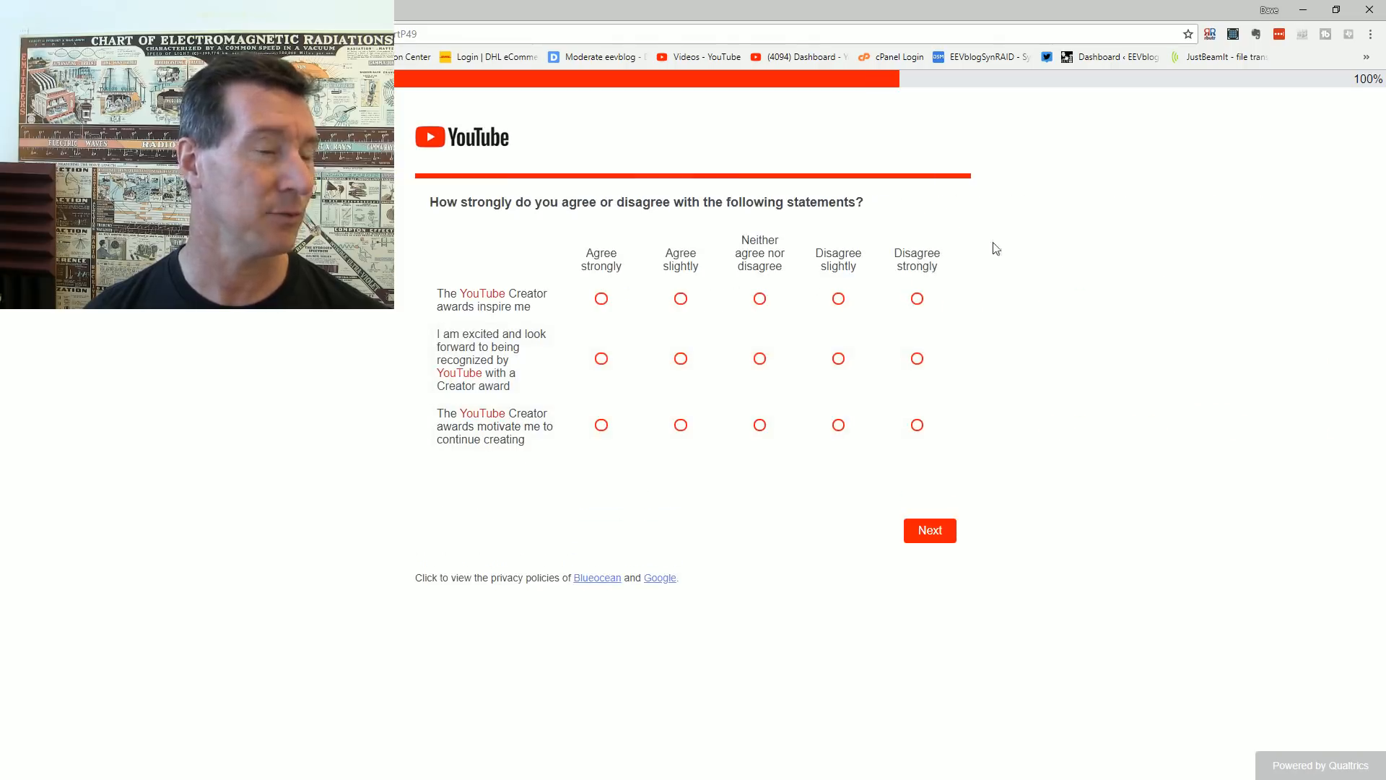
pyautogui.moveTo(735, 282)
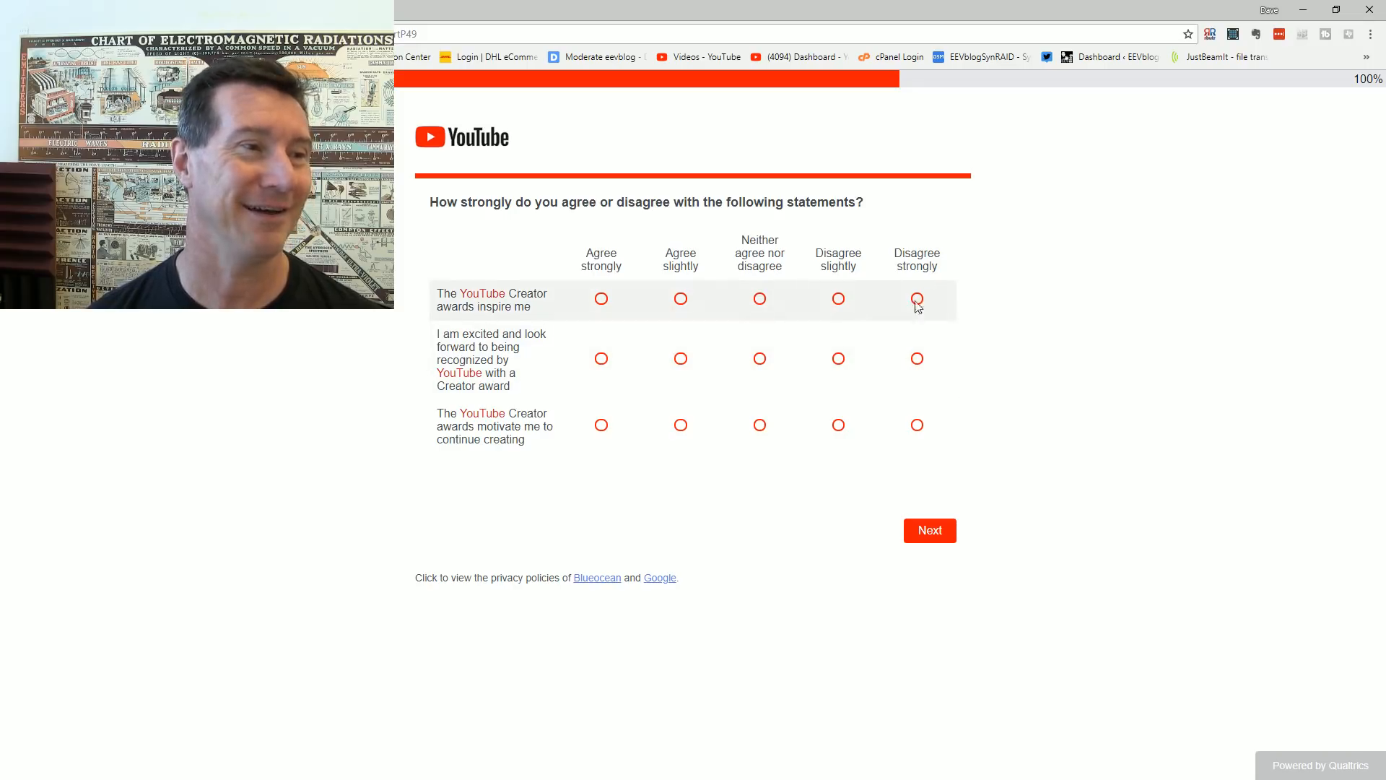
# Step: Rate the three Creator Awards statements 'Neither agree nor disagree' and advance to the gaming content question
pyautogui.click(758, 297)
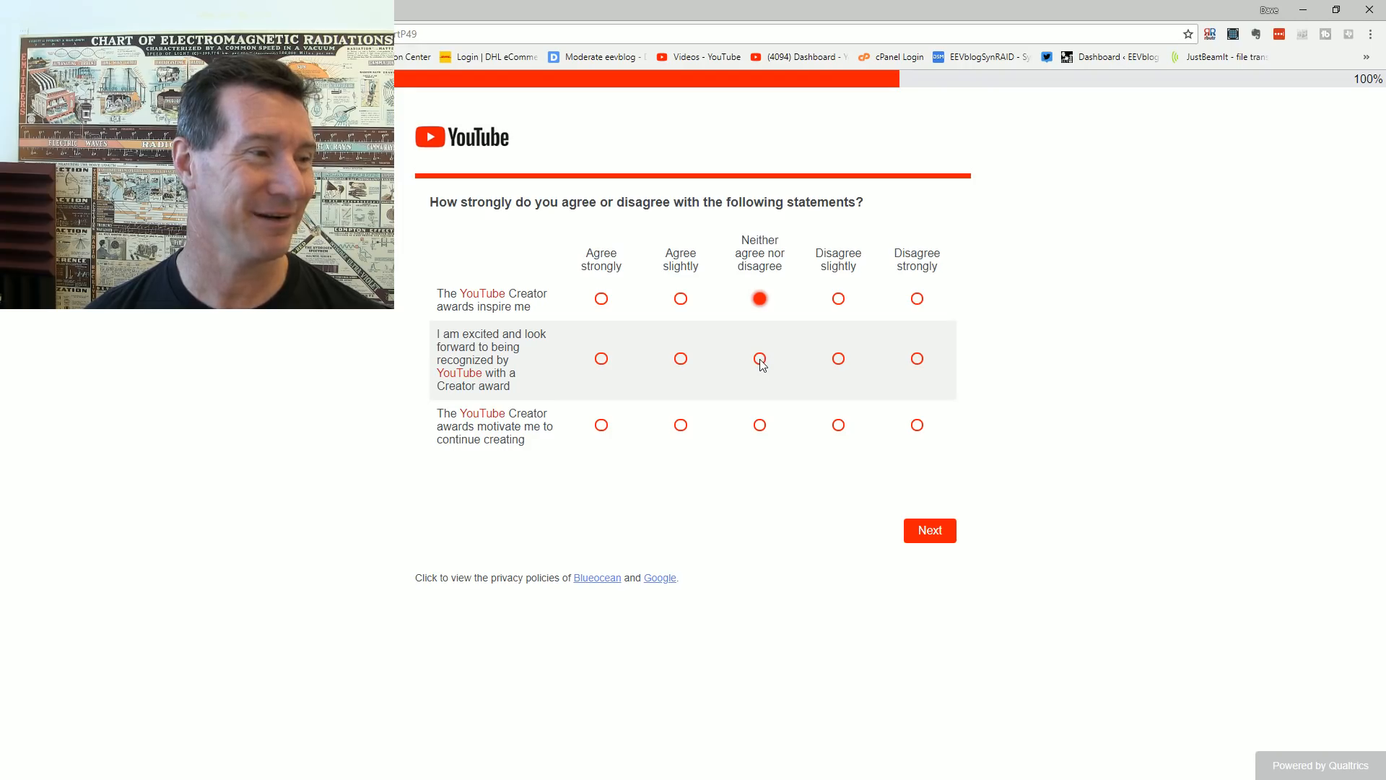
pyautogui.click(758, 360)
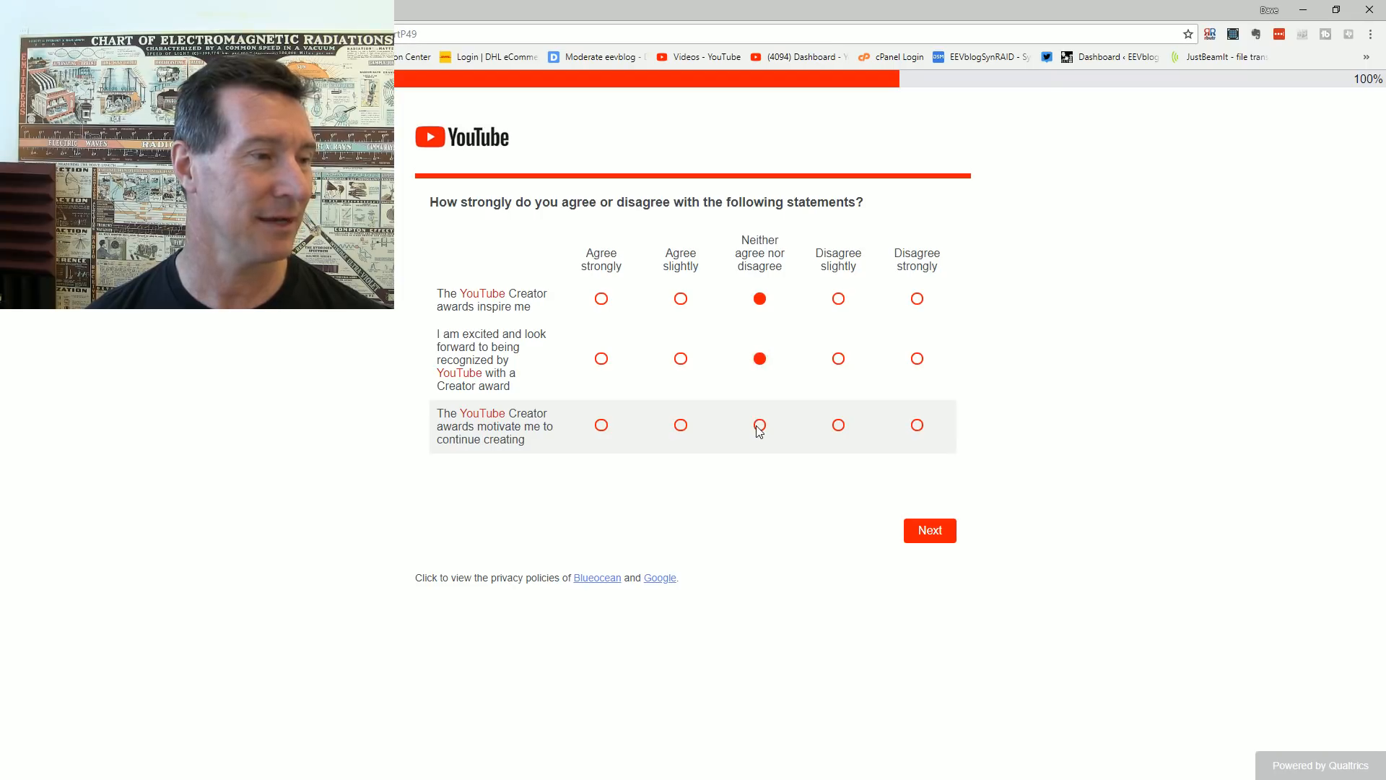
pyautogui.click(928, 530)
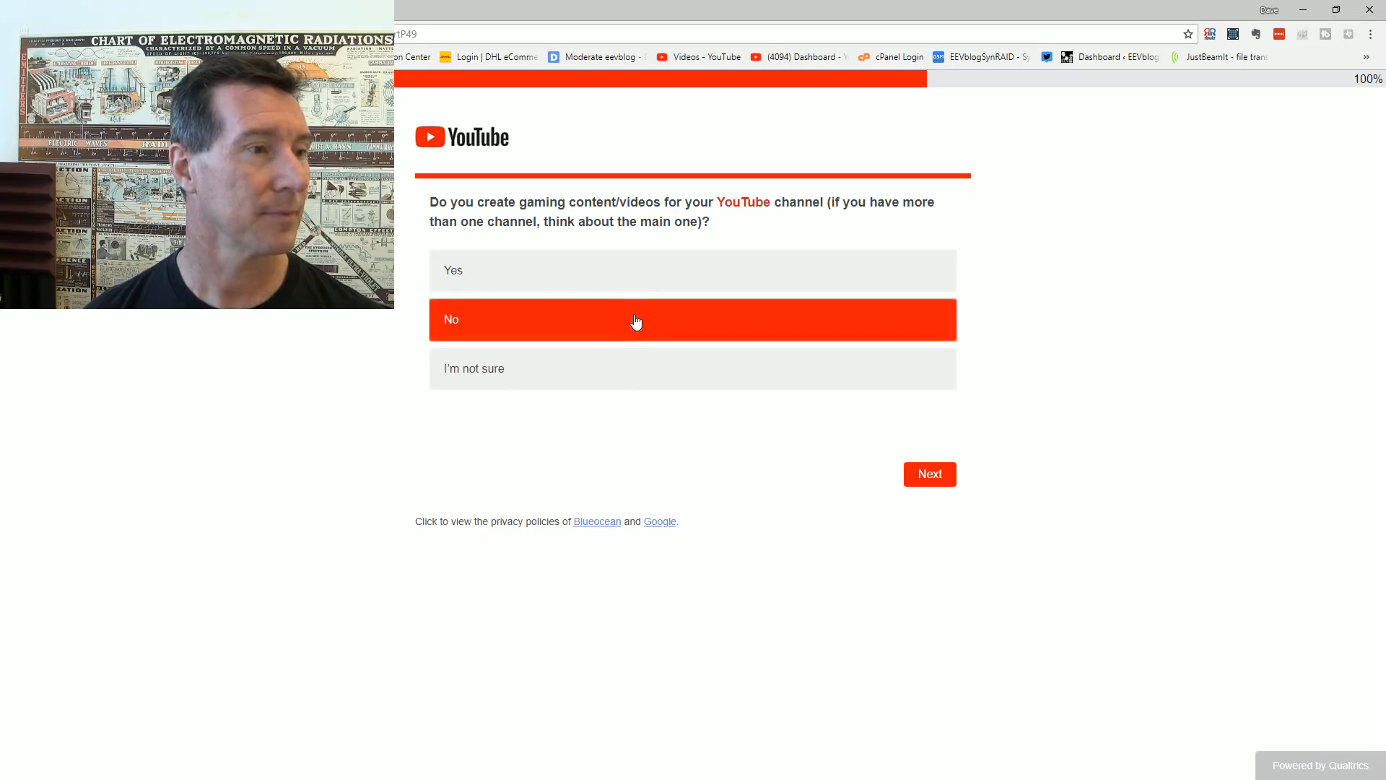
pyautogui.moveTo(739, 383)
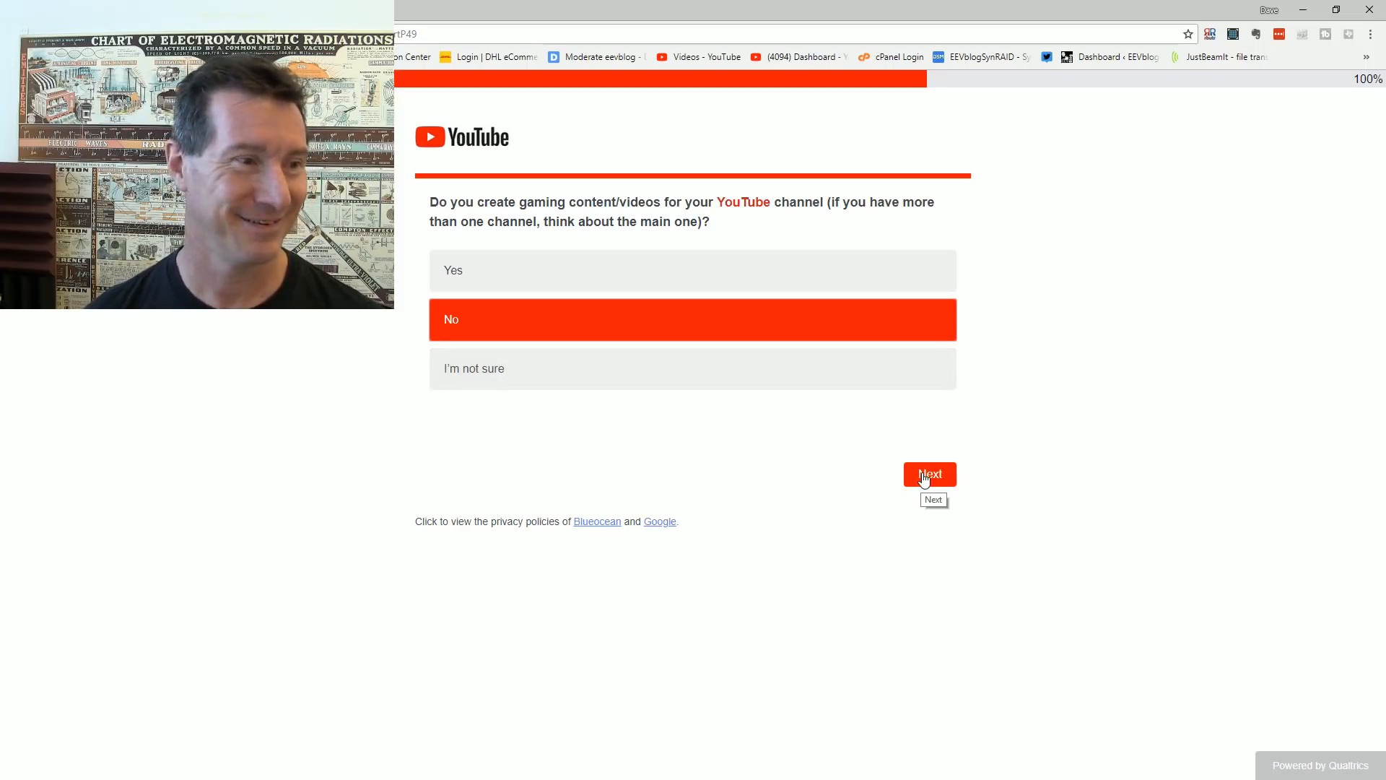
# Step: Submit 'No' to creating gaming content and continue to the other platforms question
pyautogui.click(928, 473)
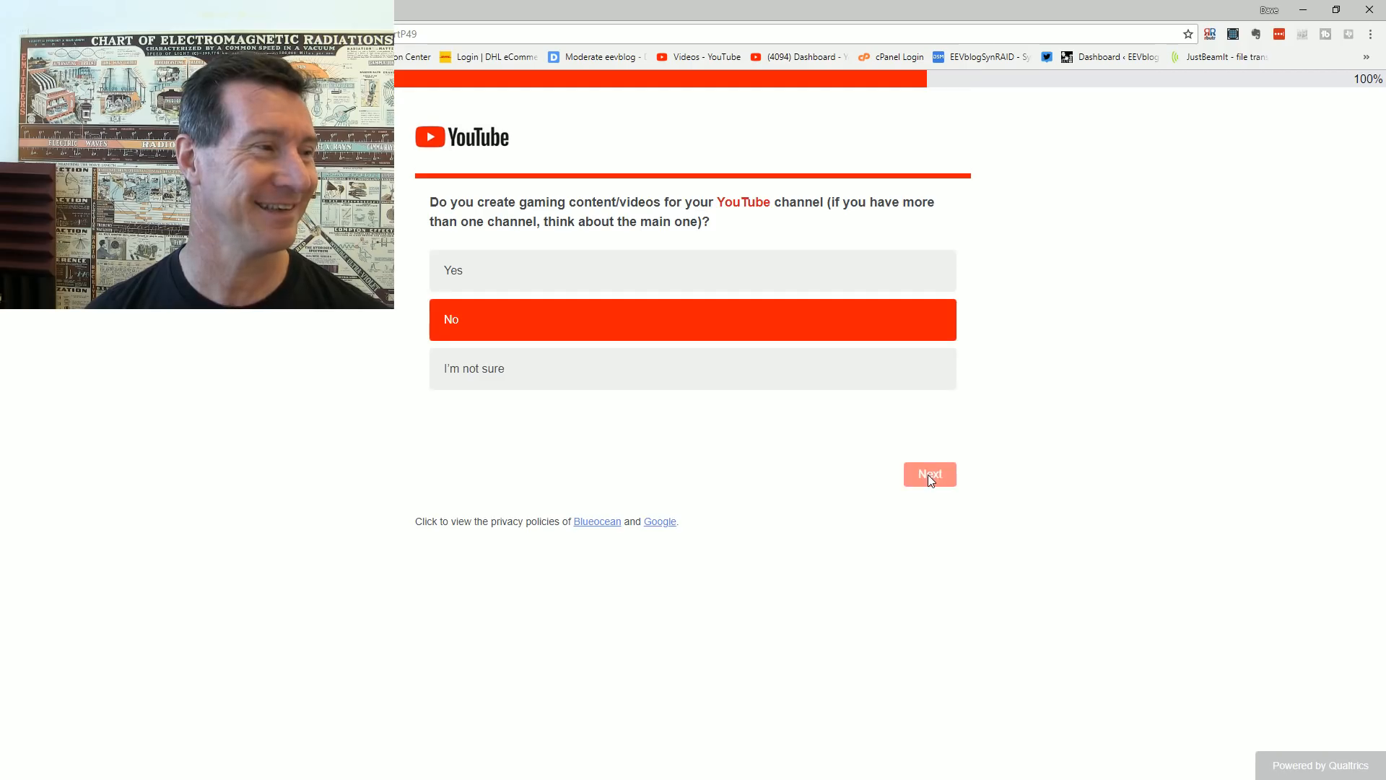
pyautogui.click(928, 475)
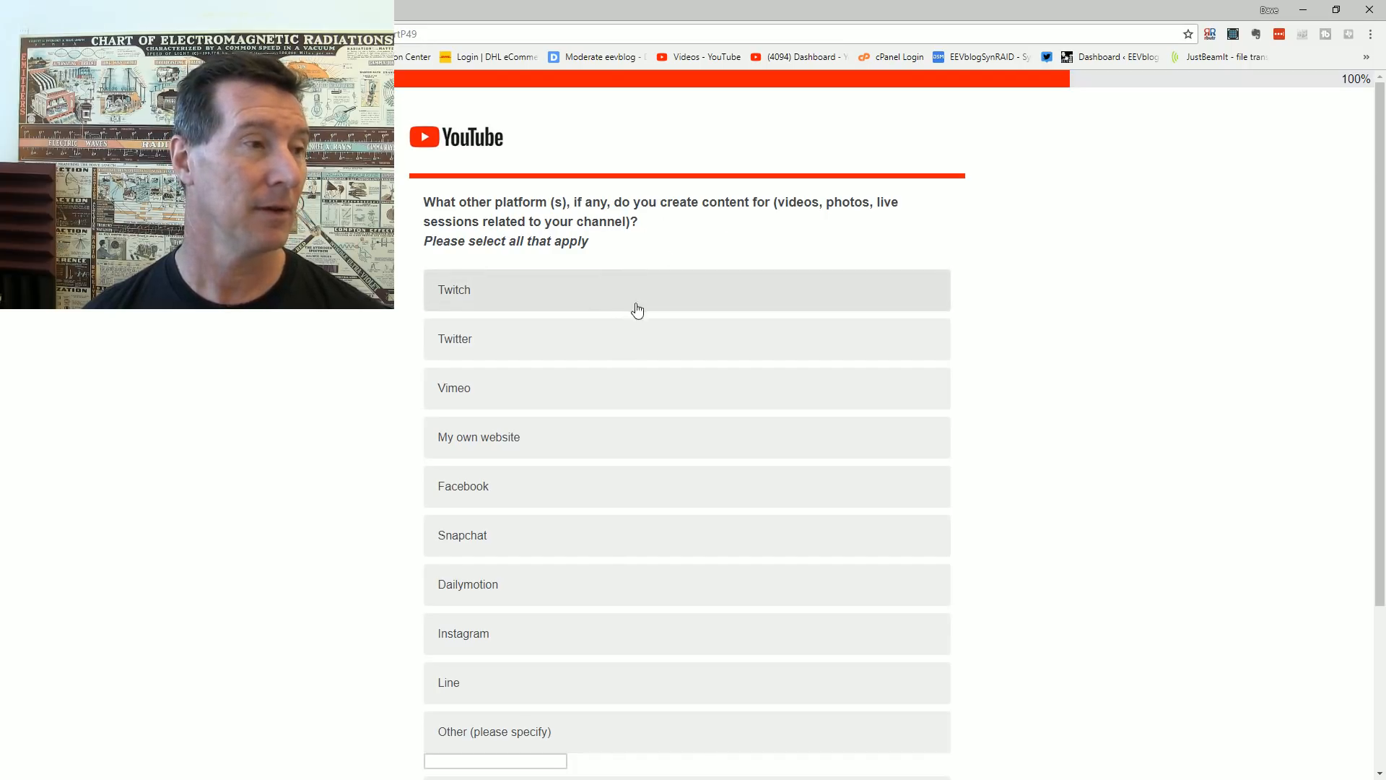
pyautogui.moveTo(662, 299)
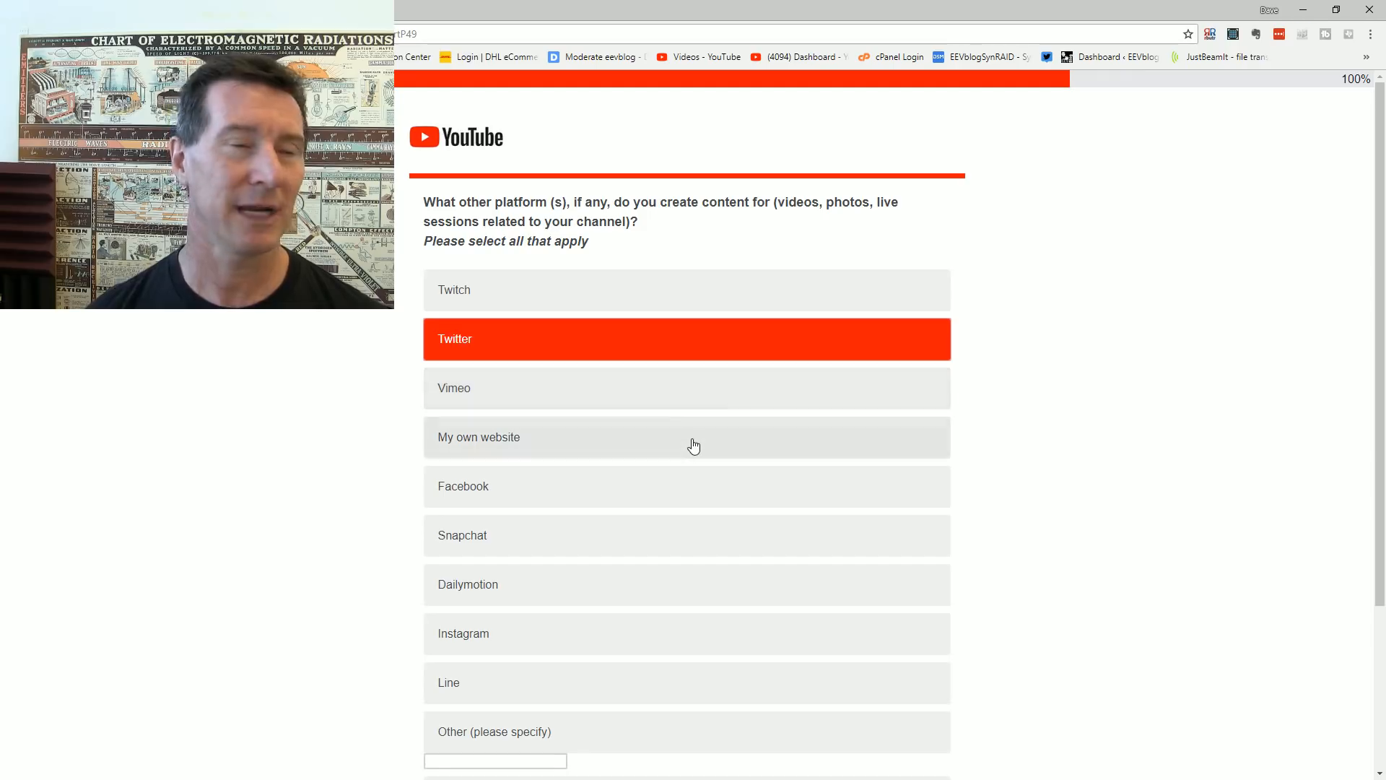
pyautogui.moveTo(706, 412)
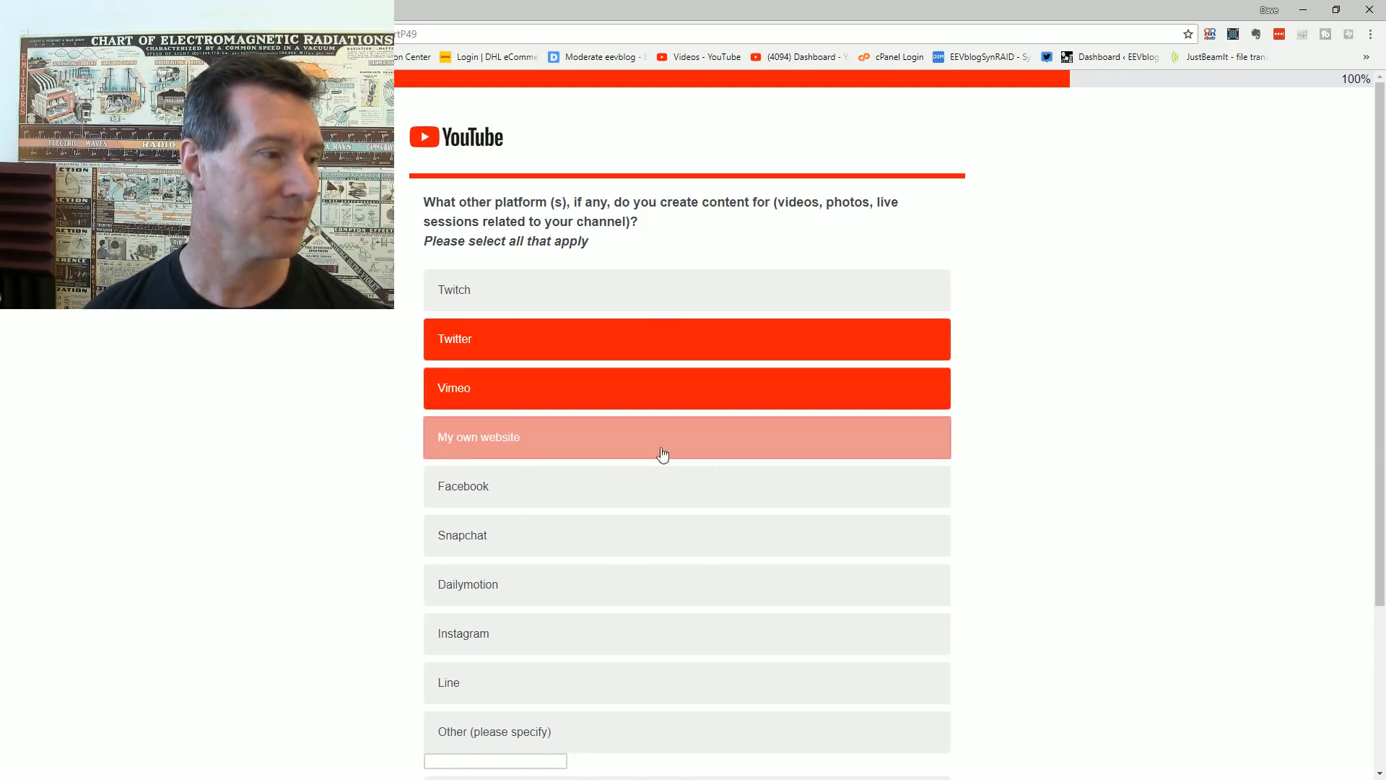
# Step: Mark my own website among the other platforms used and continue to the next page
pyautogui.click(687, 485)
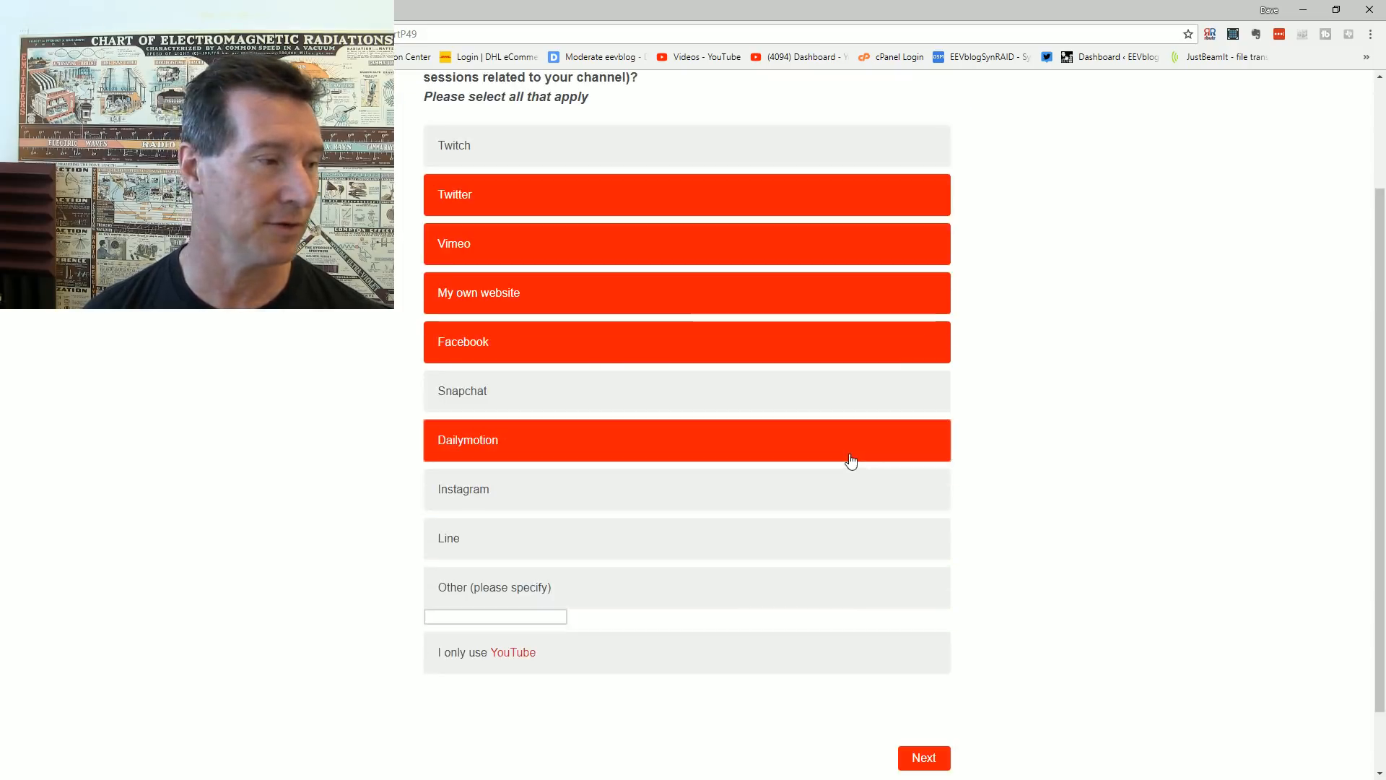
pyautogui.moveTo(695, 495)
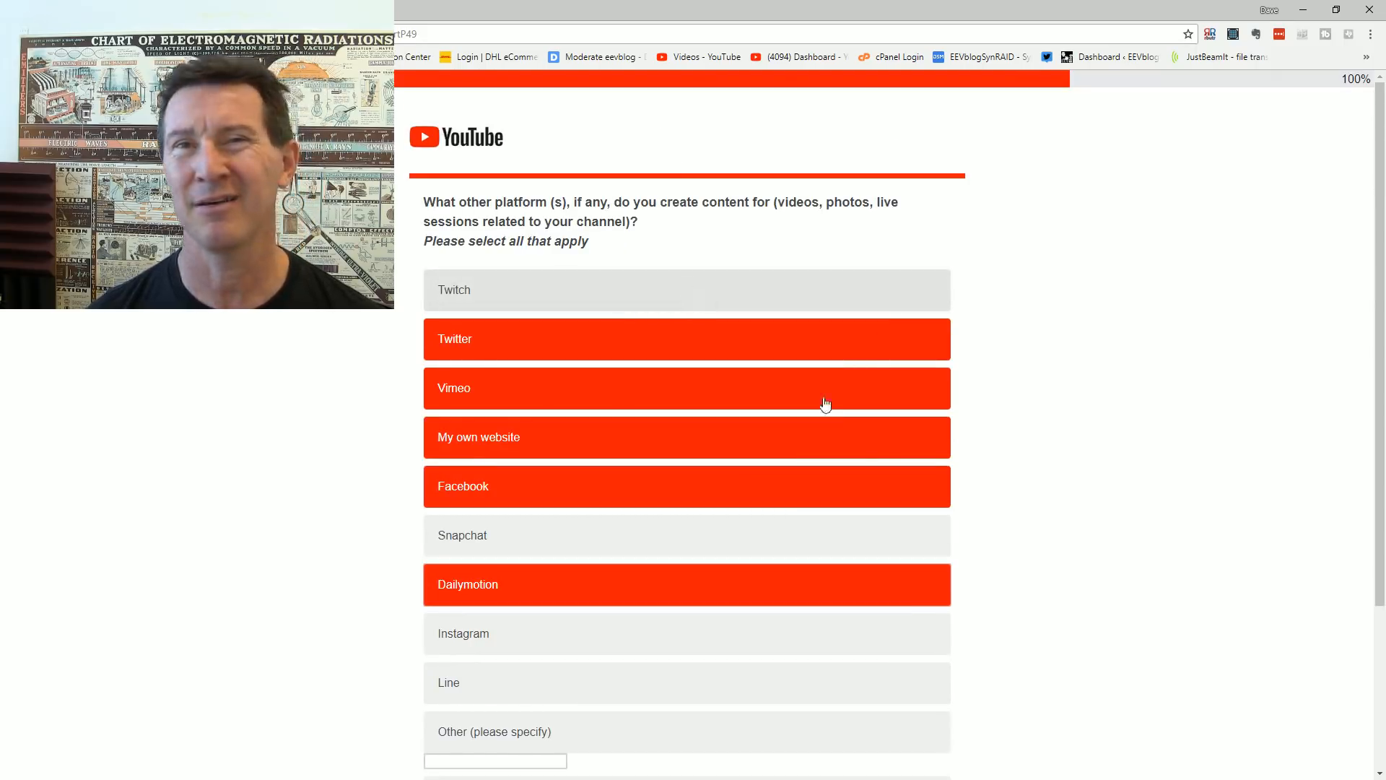
pyautogui.scroll(-3)
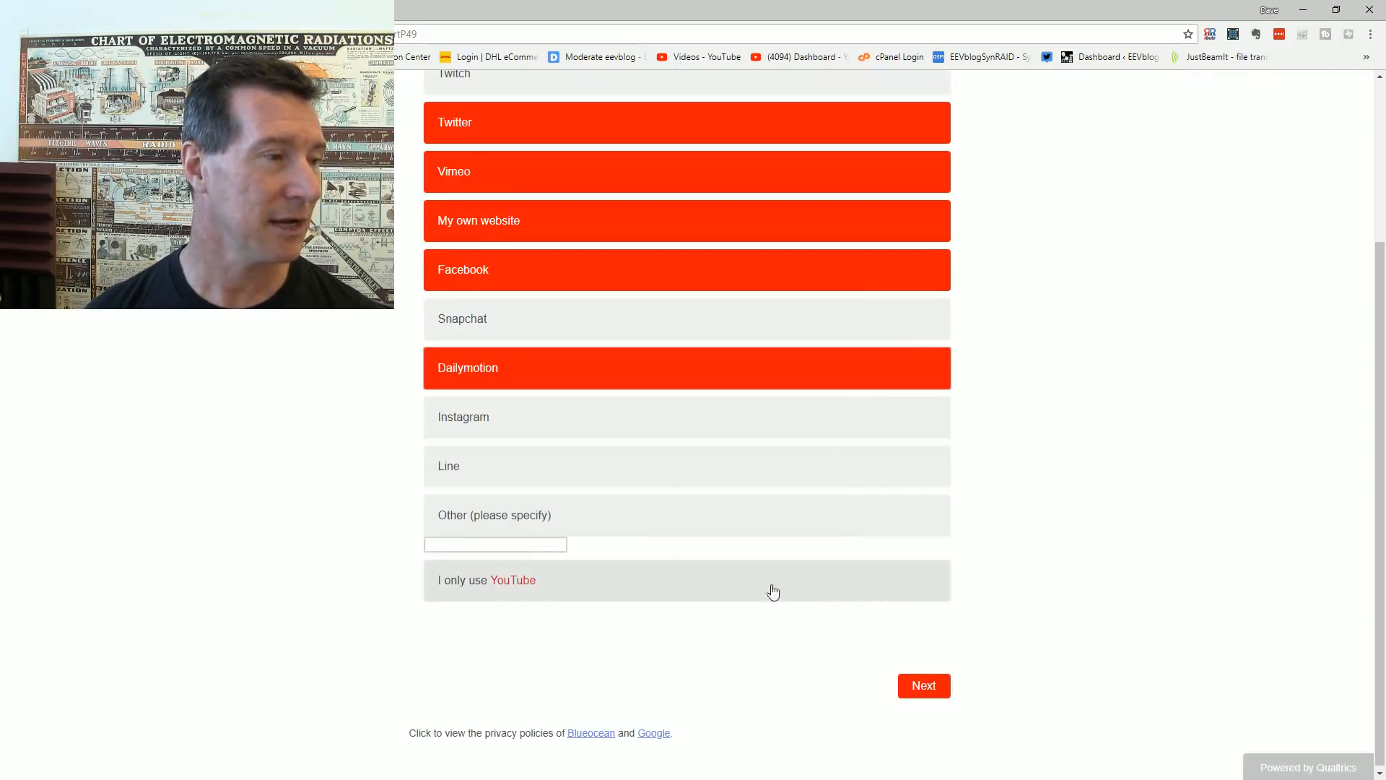
pyautogui.moveTo(558, 362)
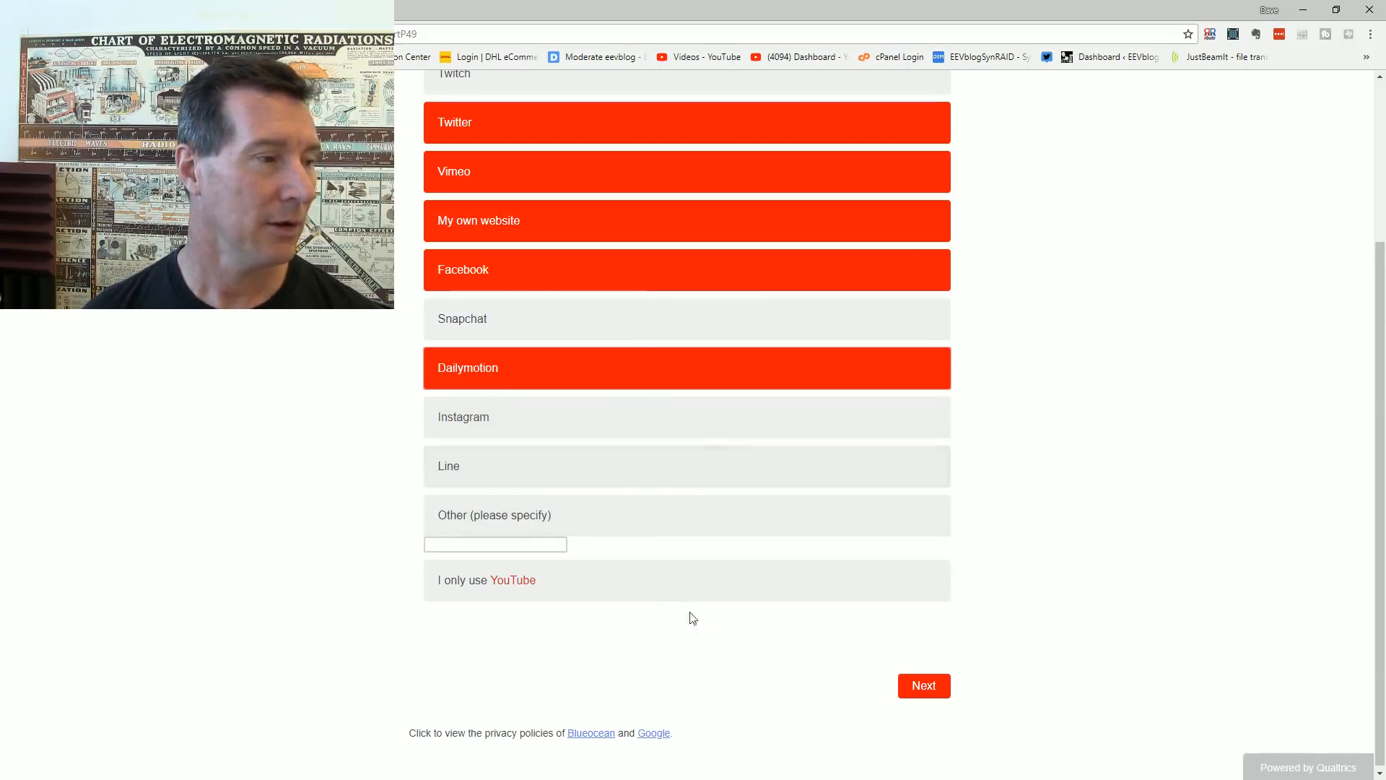
pyautogui.click(922, 684)
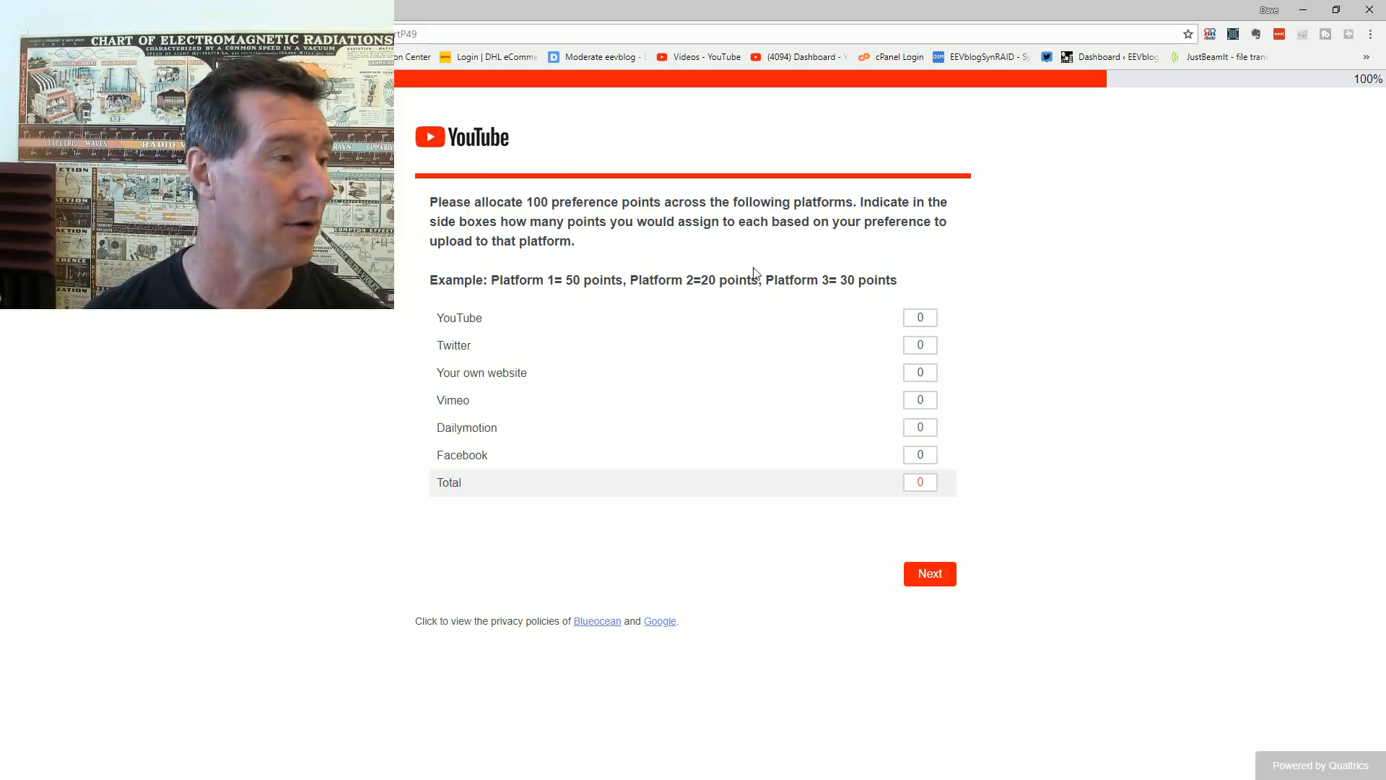
# Step: Allocate 90 preference points to YouTube and 10 to my own website, totalling 100, and submit
pyautogui.click(920, 317)
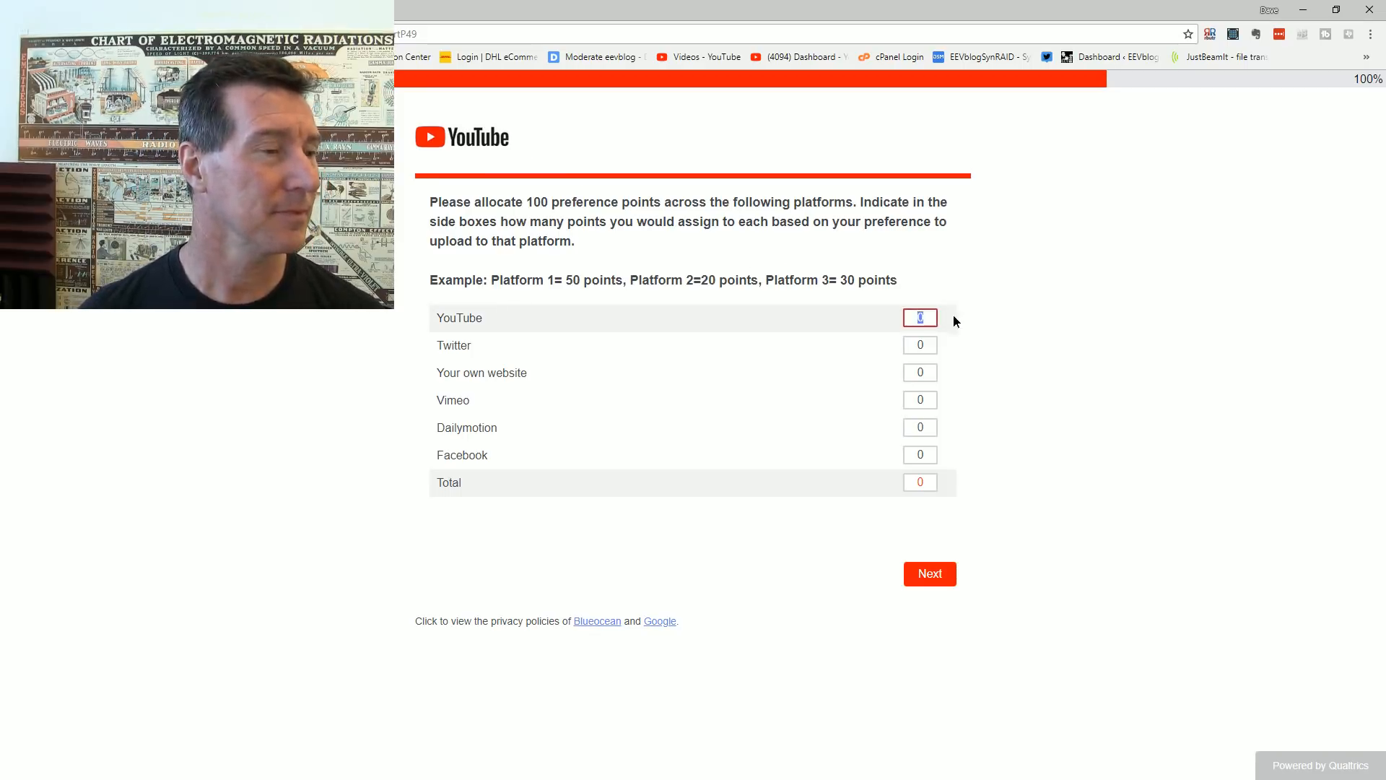
pyautogui.write('90')
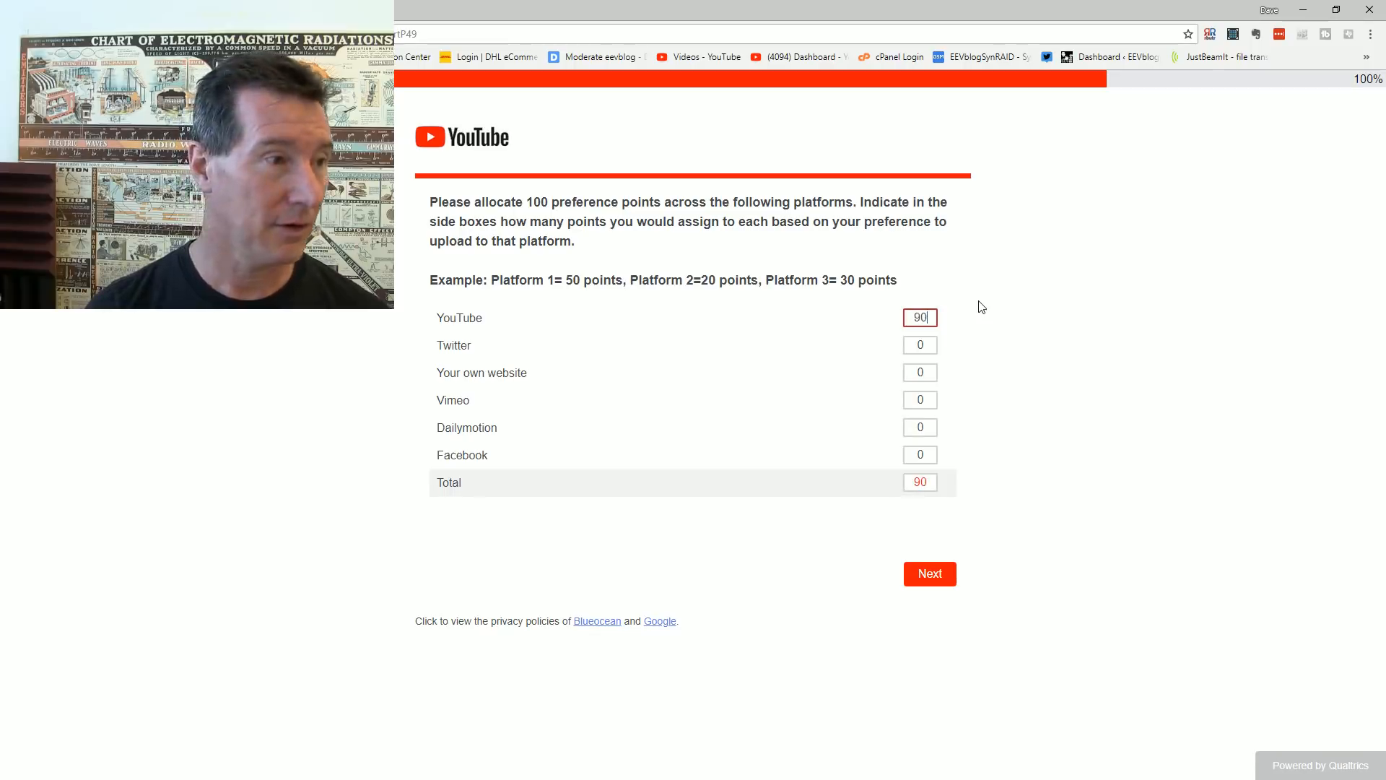
pyautogui.moveTo(817, 403)
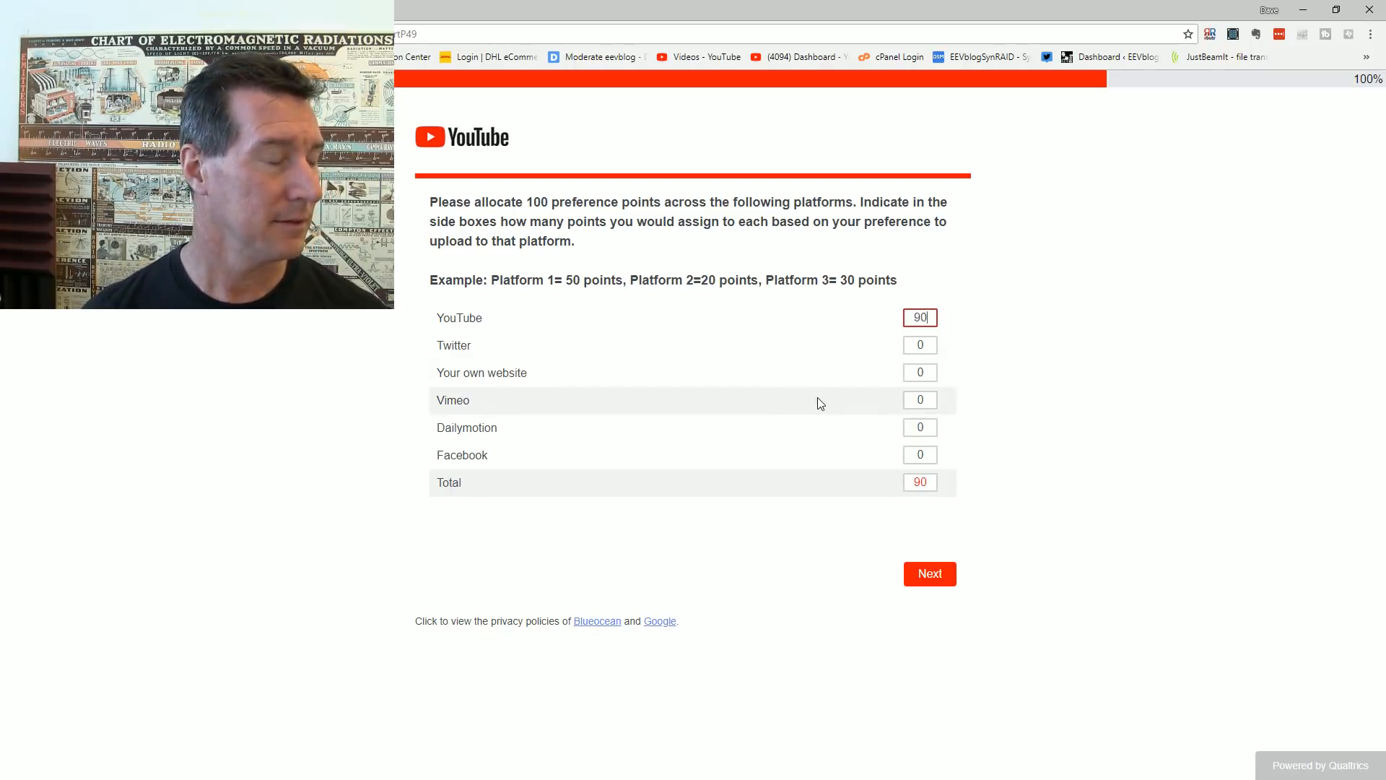
pyautogui.click(919, 346)
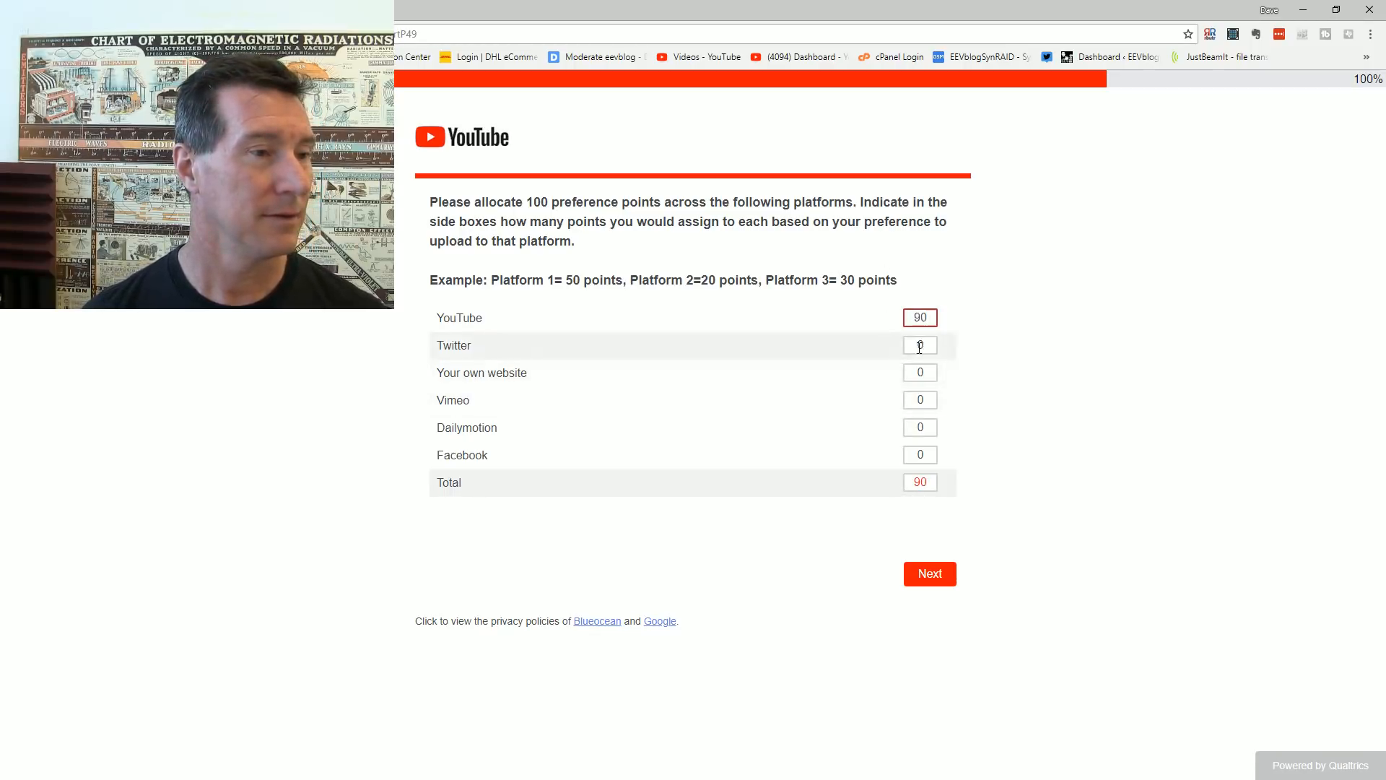
pyautogui.click(919, 345)
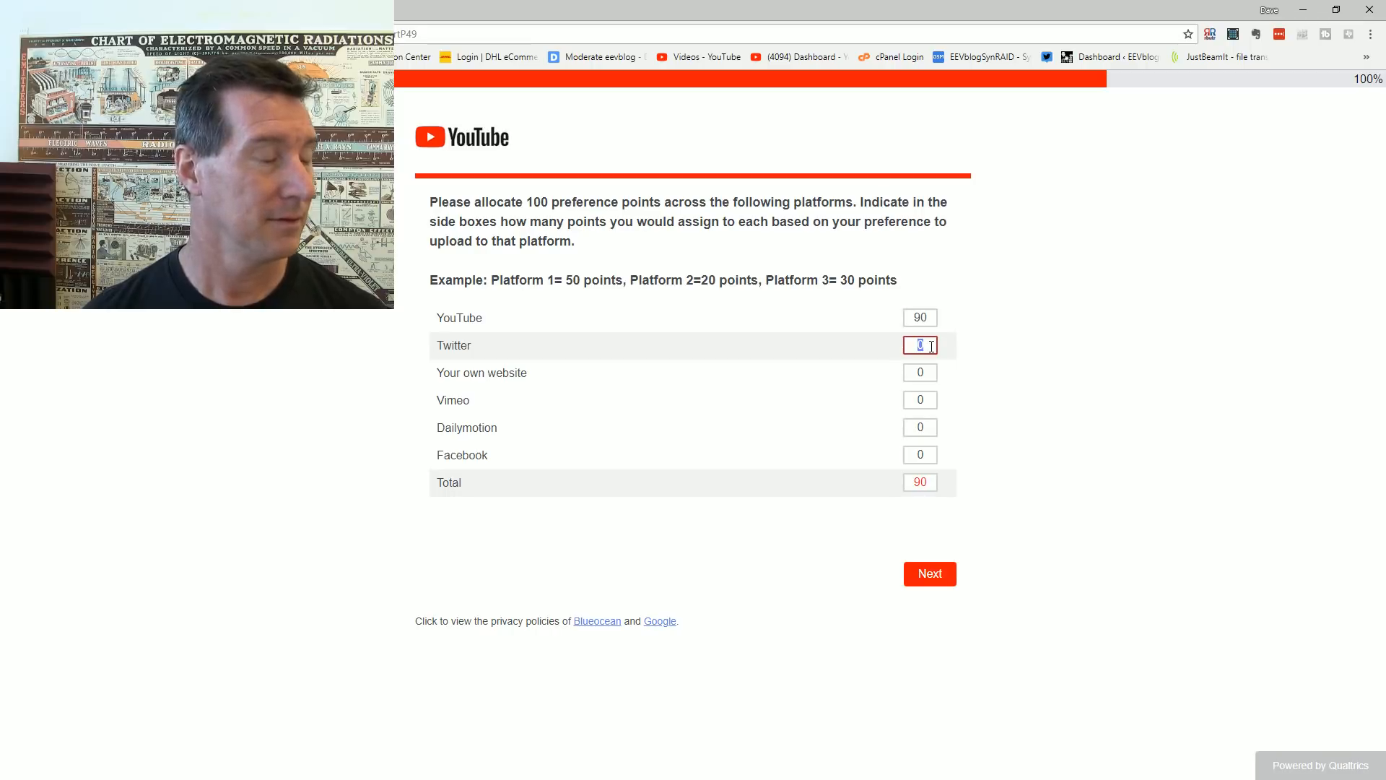
pyautogui.moveTo(898, 345)
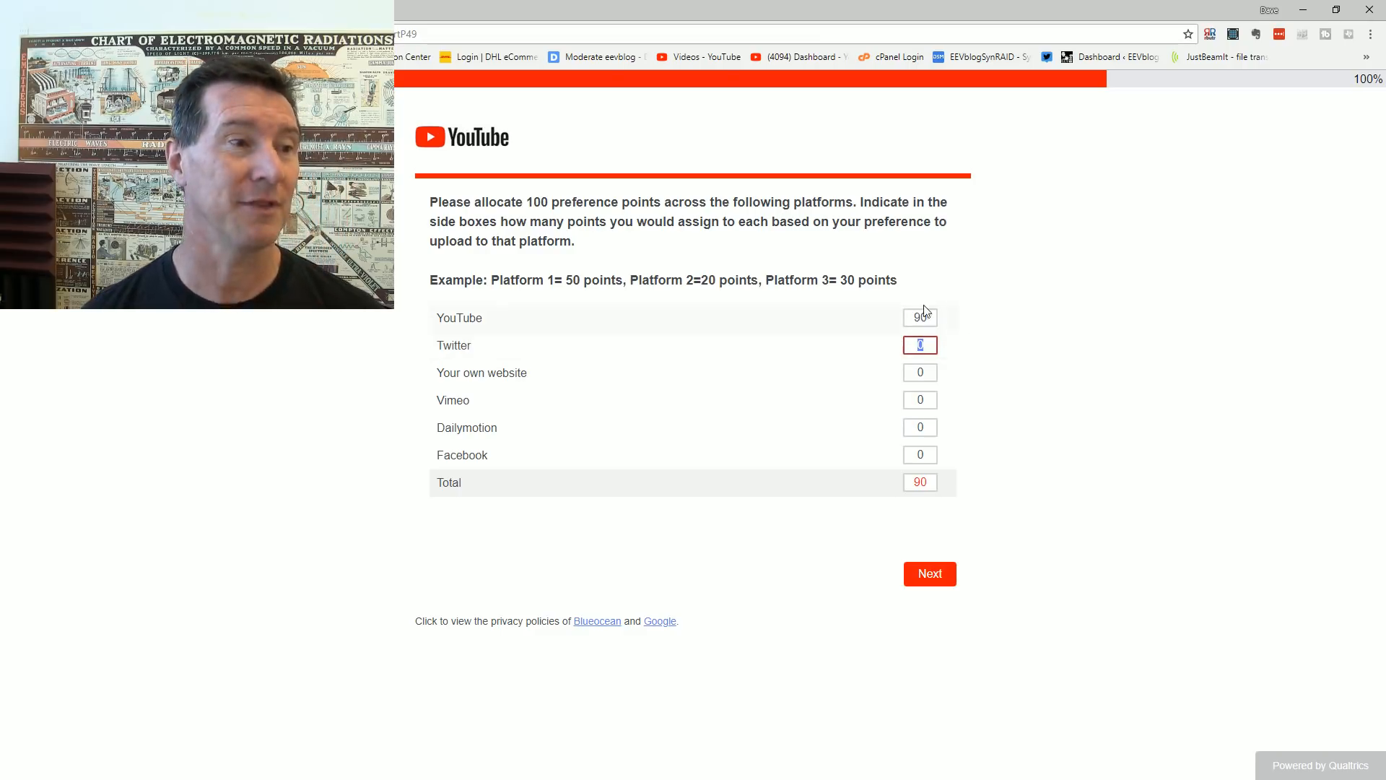
pyautogui.click(920, 318)
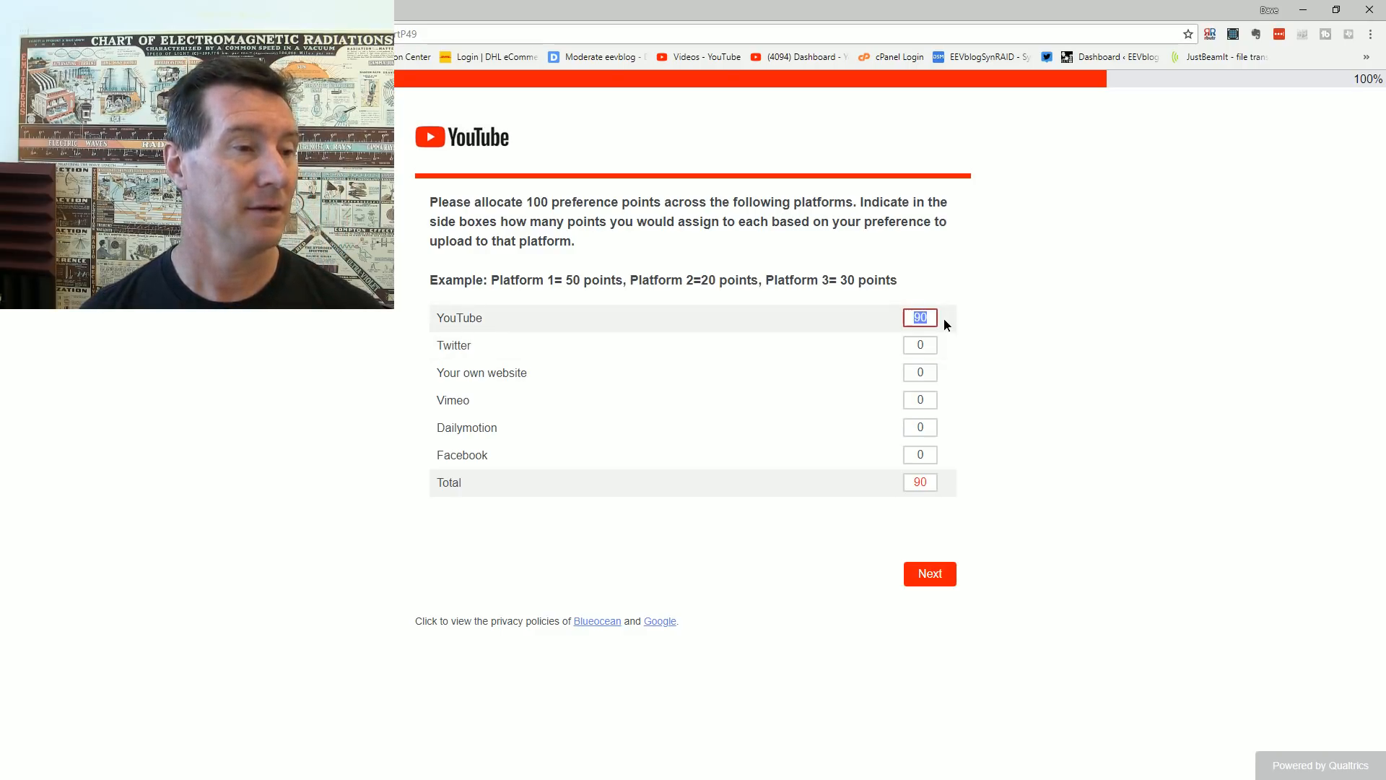
pyautogui.write('100')
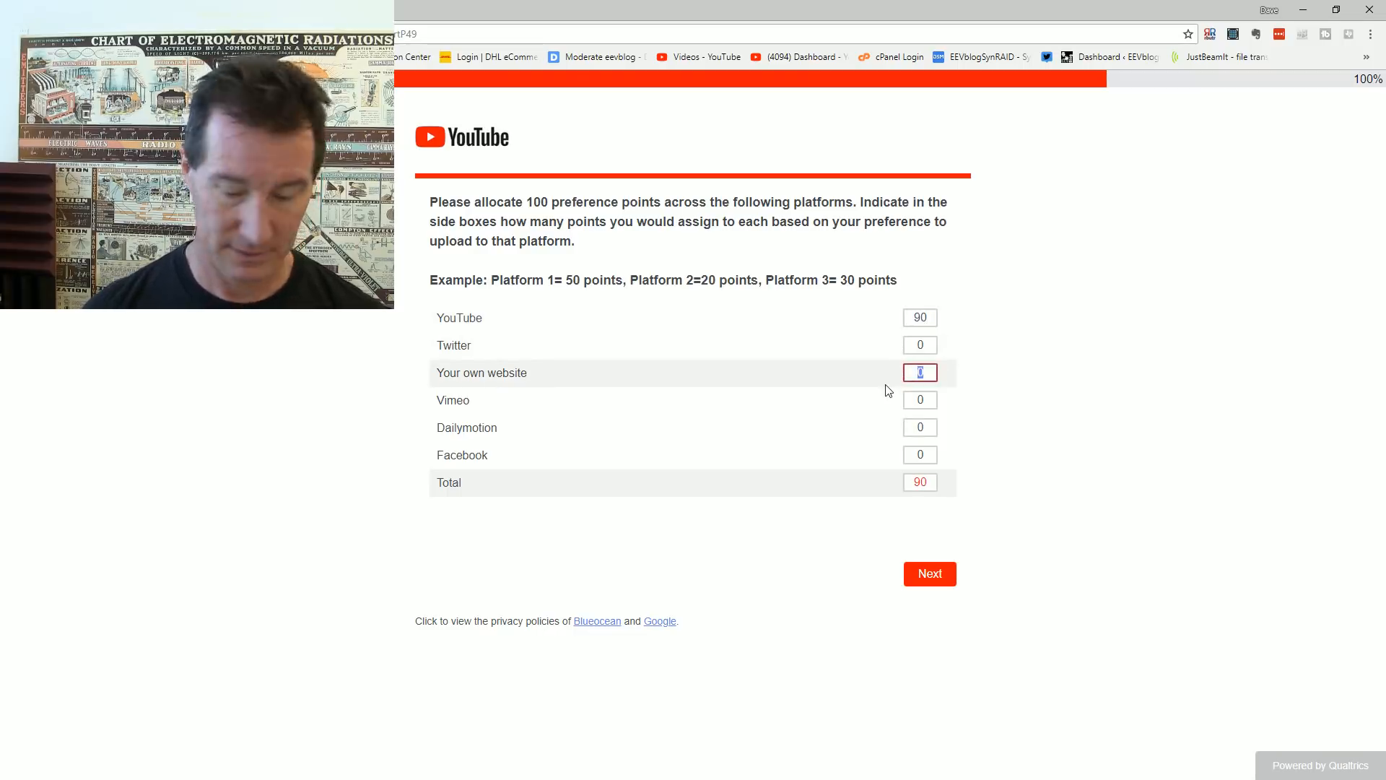
pyautogui.write('10')
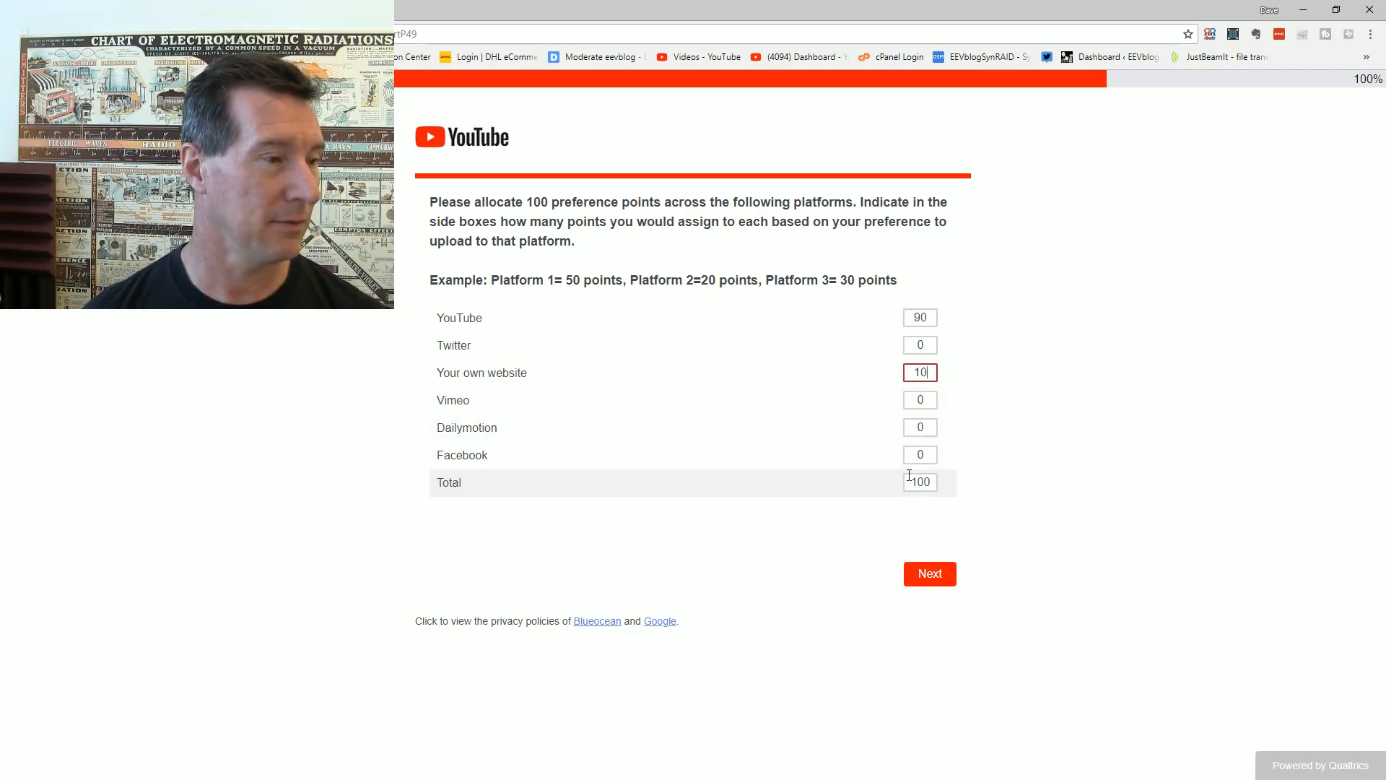
pyautogui.click(928, 573)
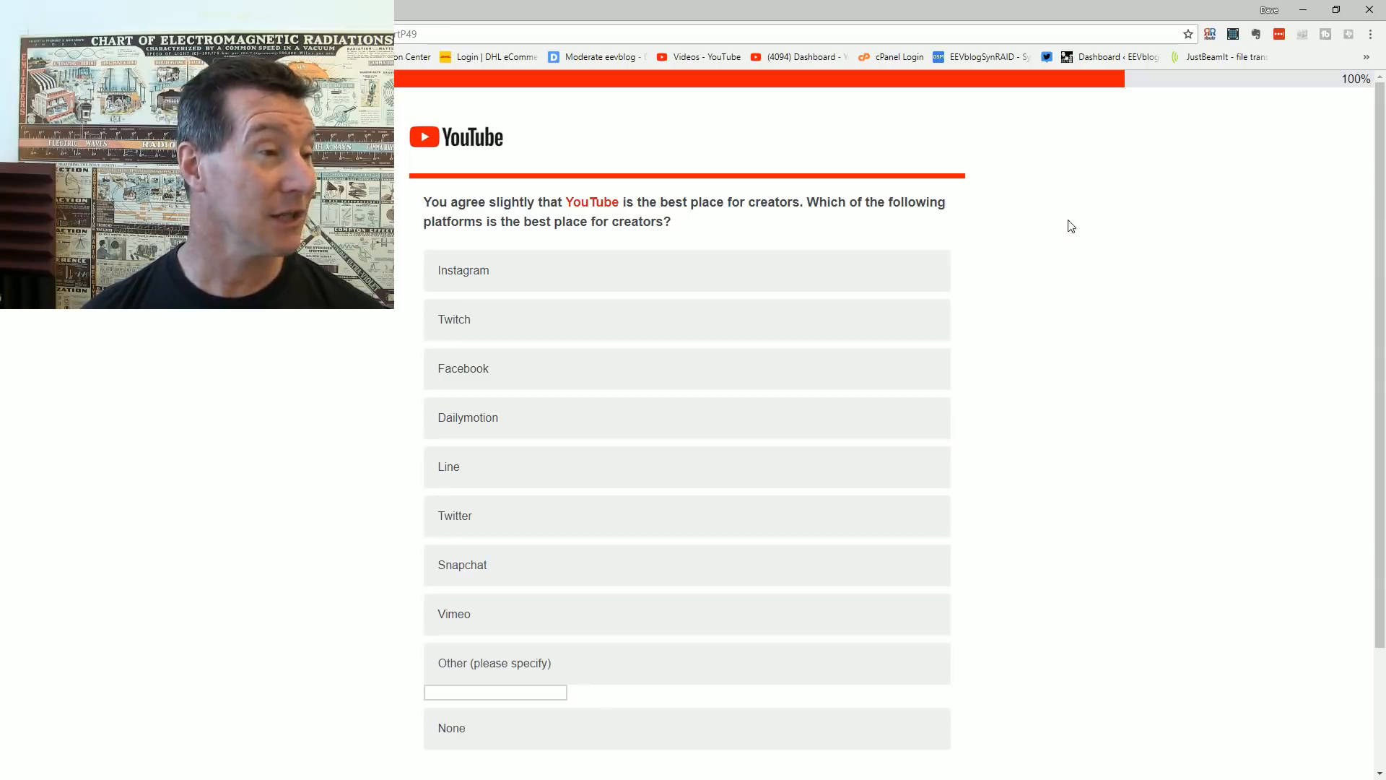
pyautogui.moveTo(881, 343)
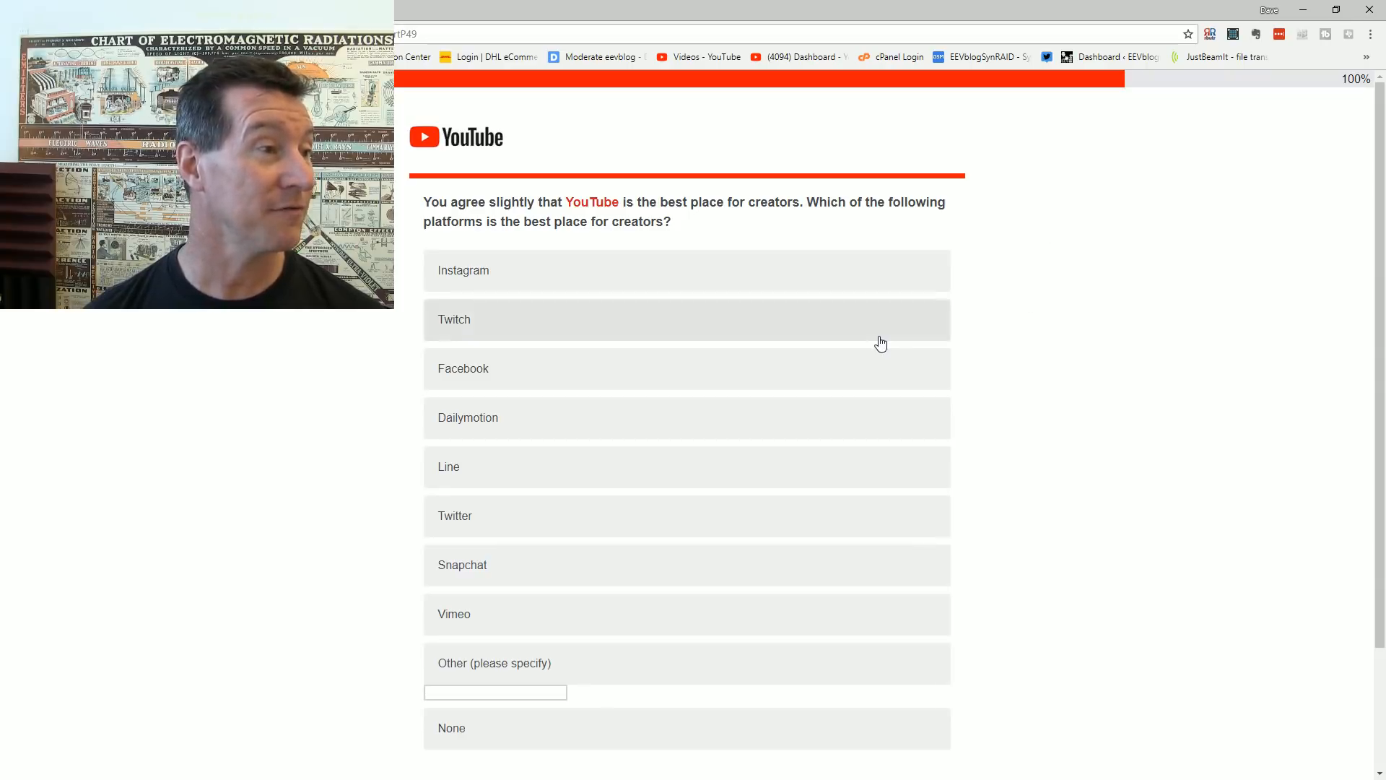
pyautogui.moveTo(867, 344)
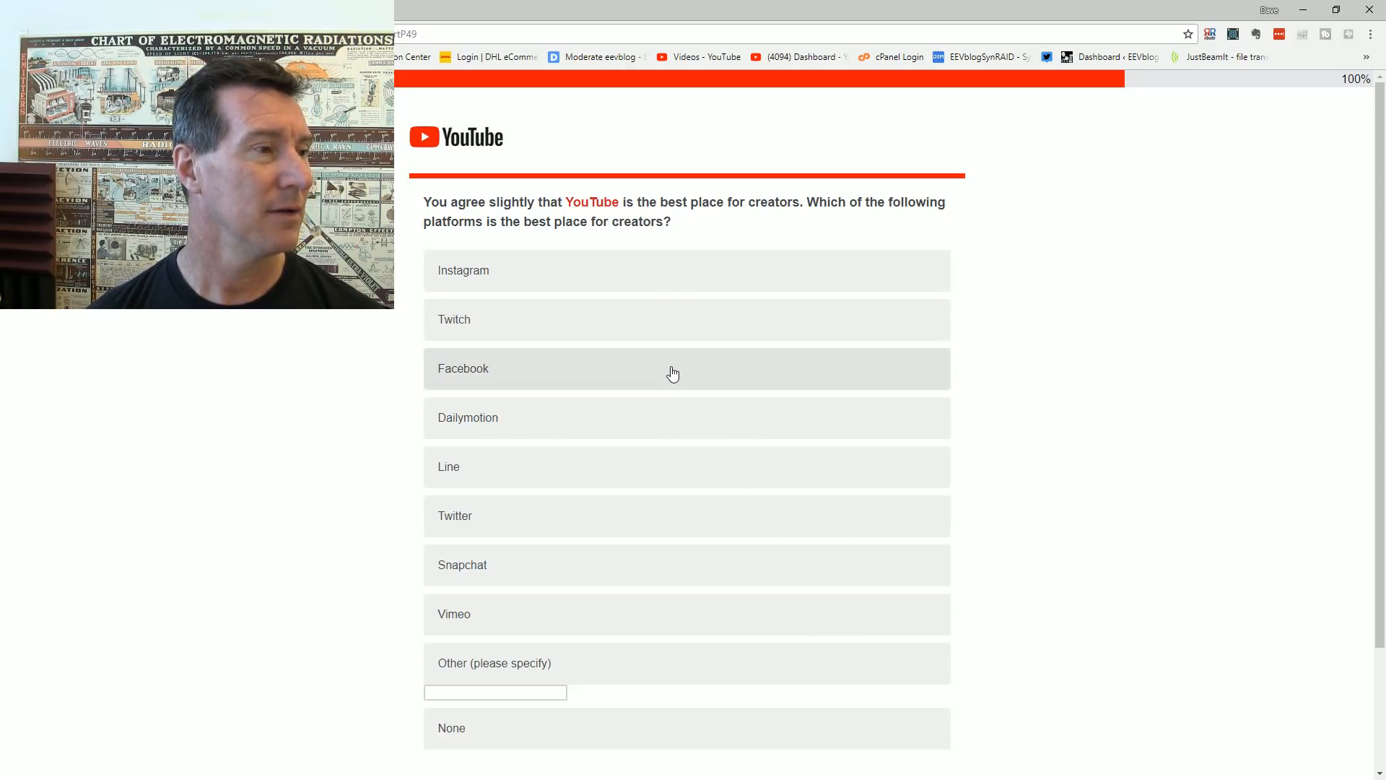
pyautogui.moveTo(722, 366)
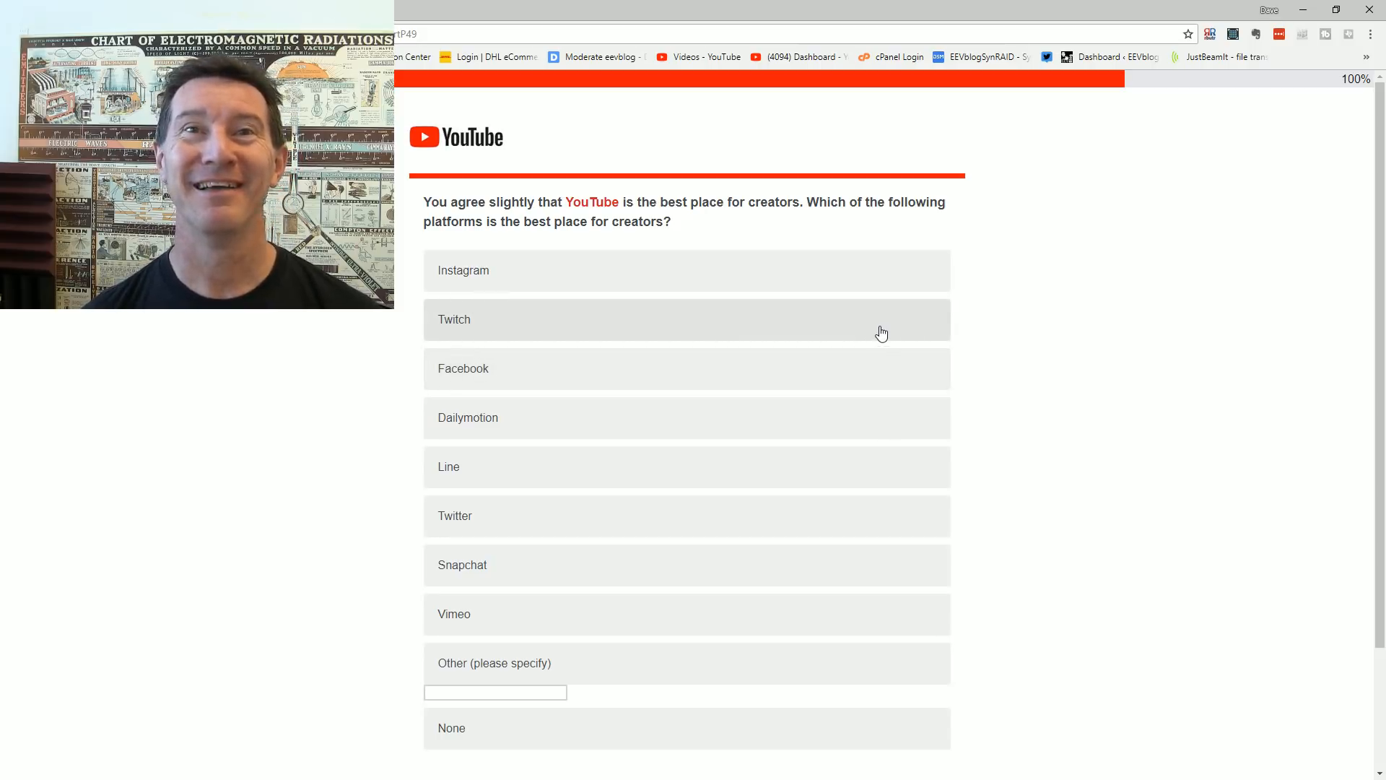
pyautogui.moveTo(893, 290)
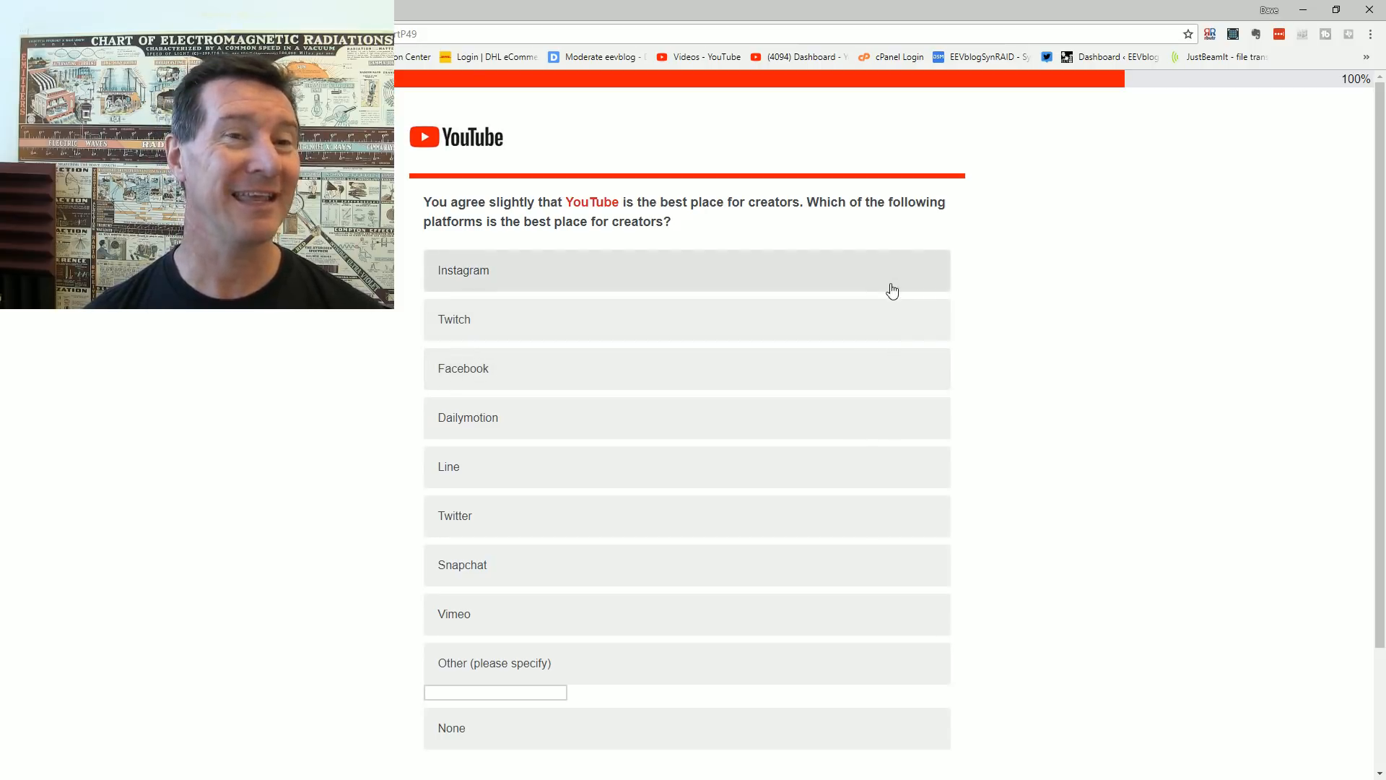
pyautogui.moveTo(1034, 249)
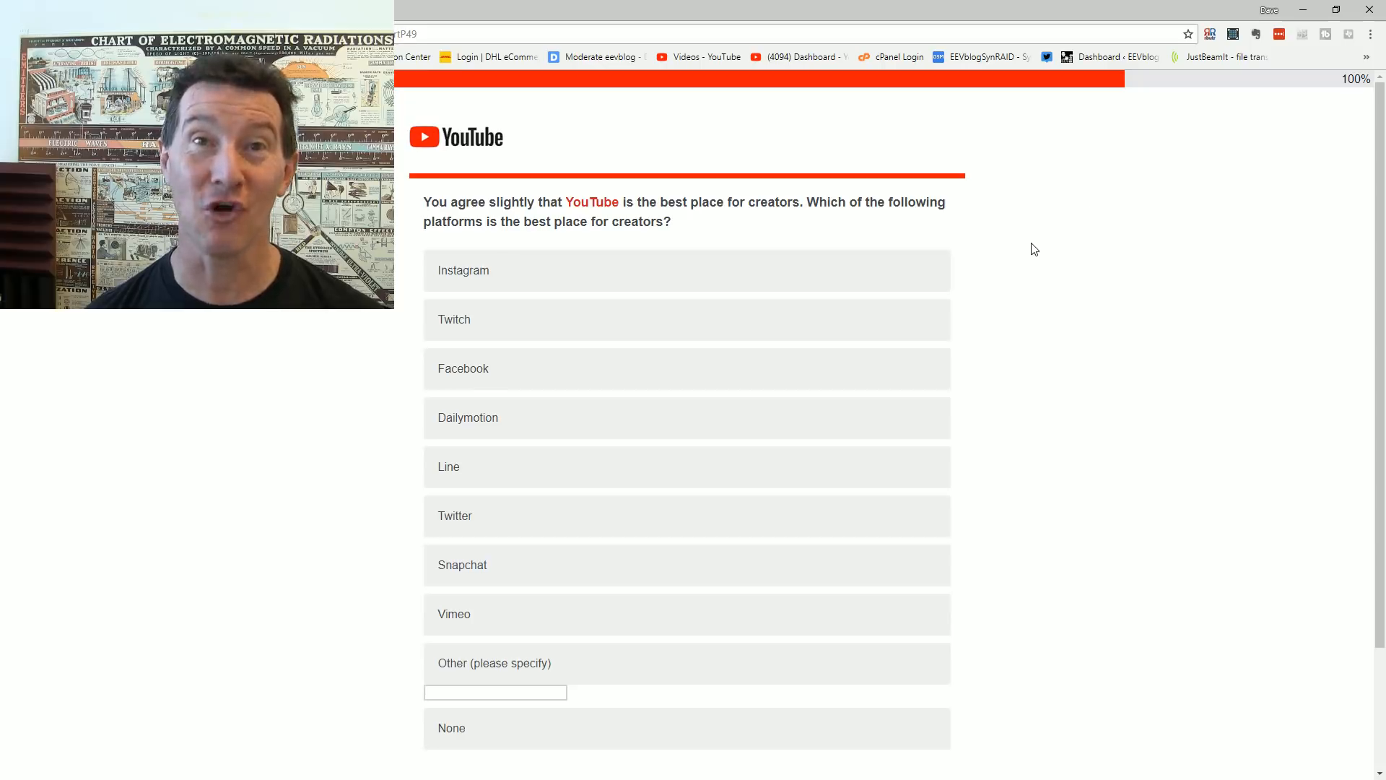
pyautogui.moveTo(1006, 240)
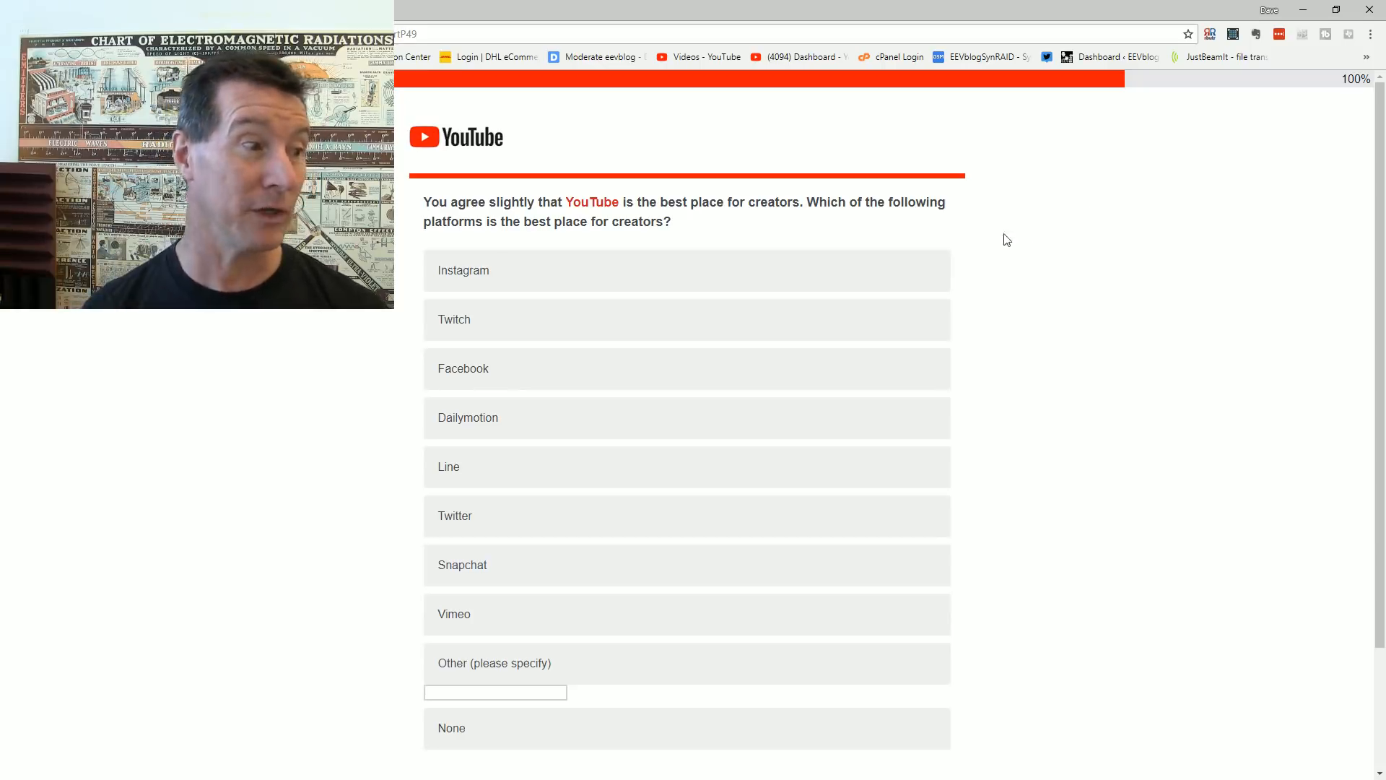
pyautogui.moveTo(576, 318)
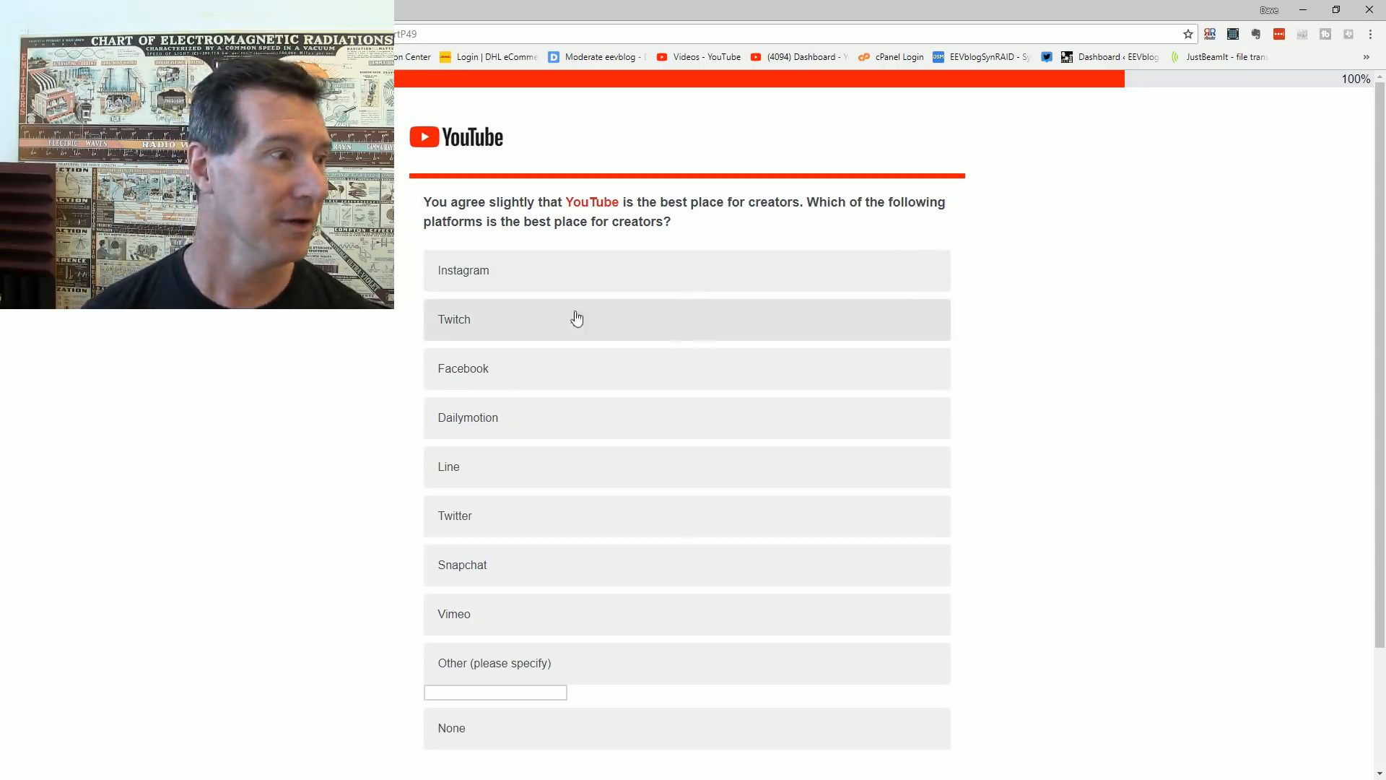
pyautogui.moveTo(631, 549)
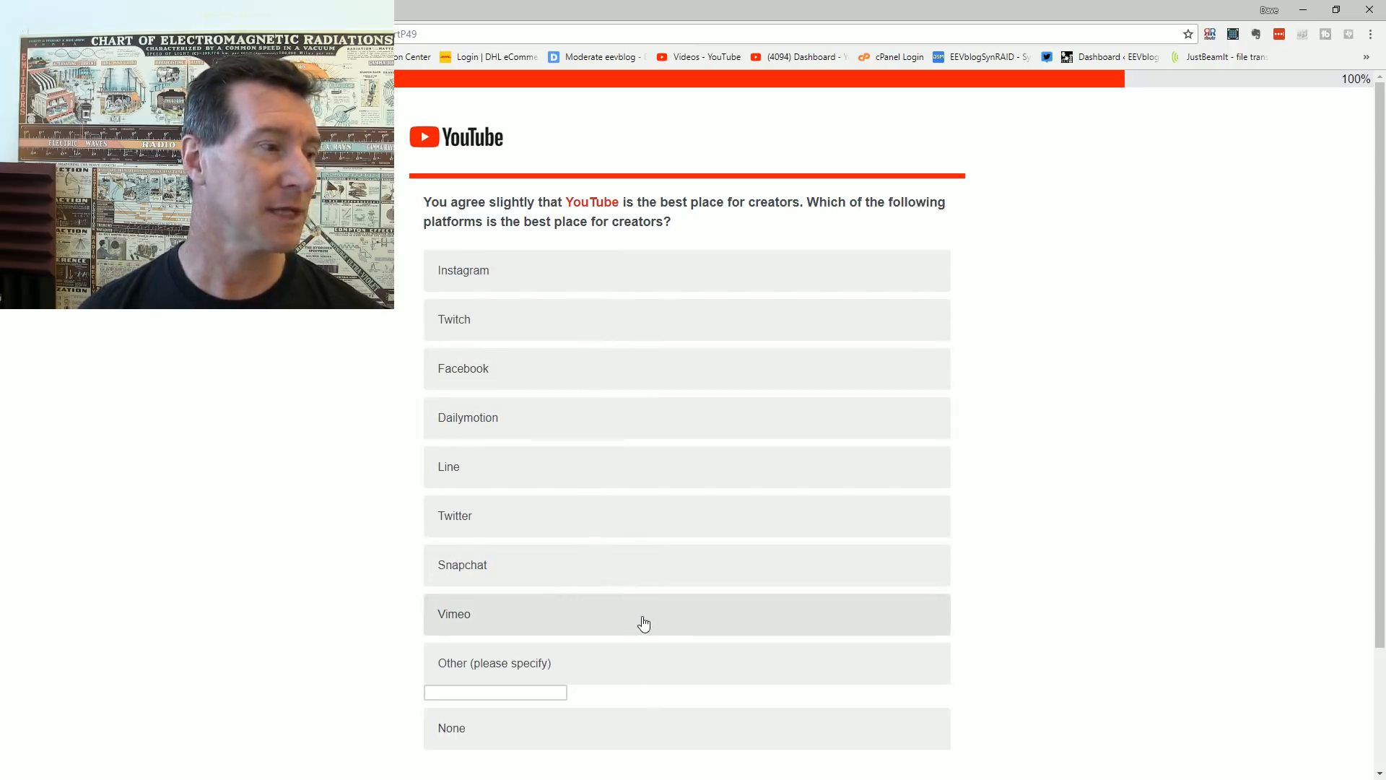
# Step: Choose Vimeo as the best platform for creators and continue
pyautogui.click(644, 614)
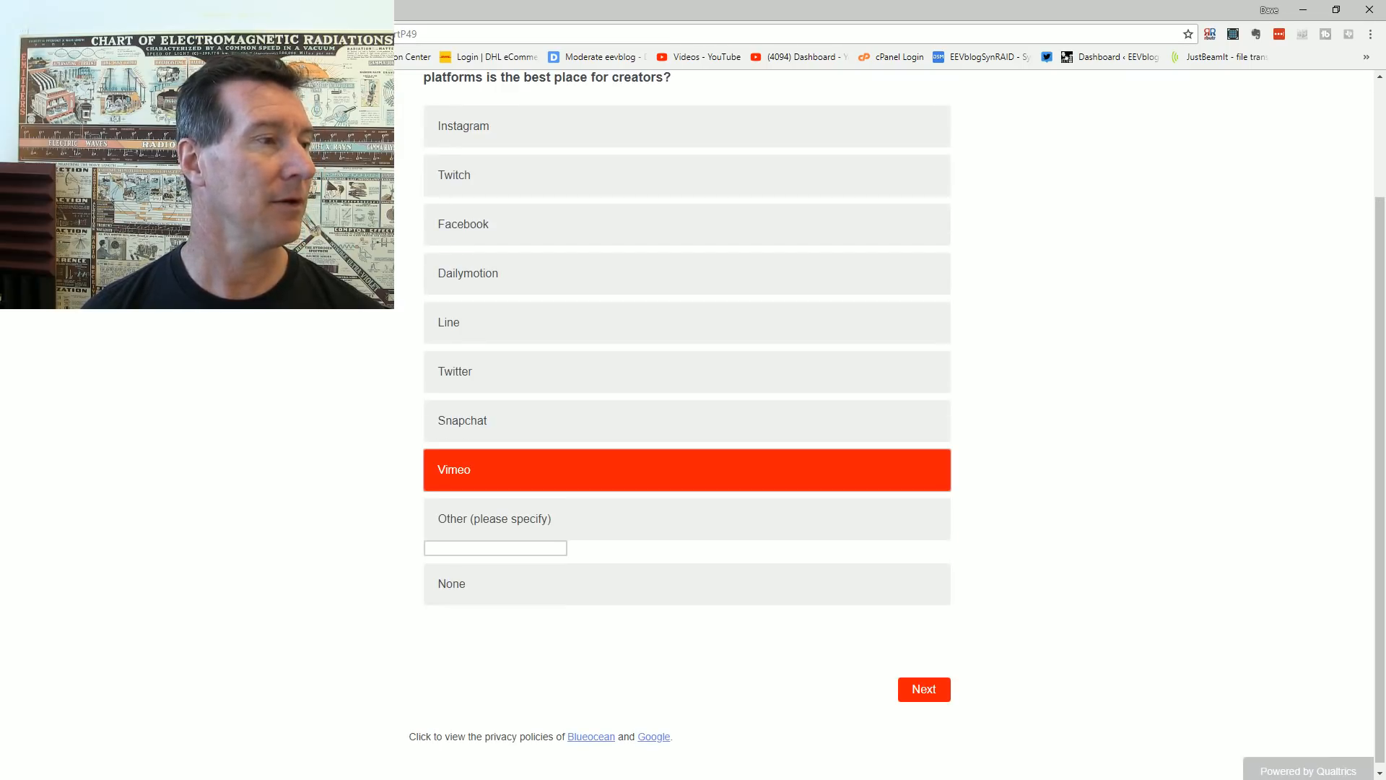
pyautogui.moveTo(1078, 372)
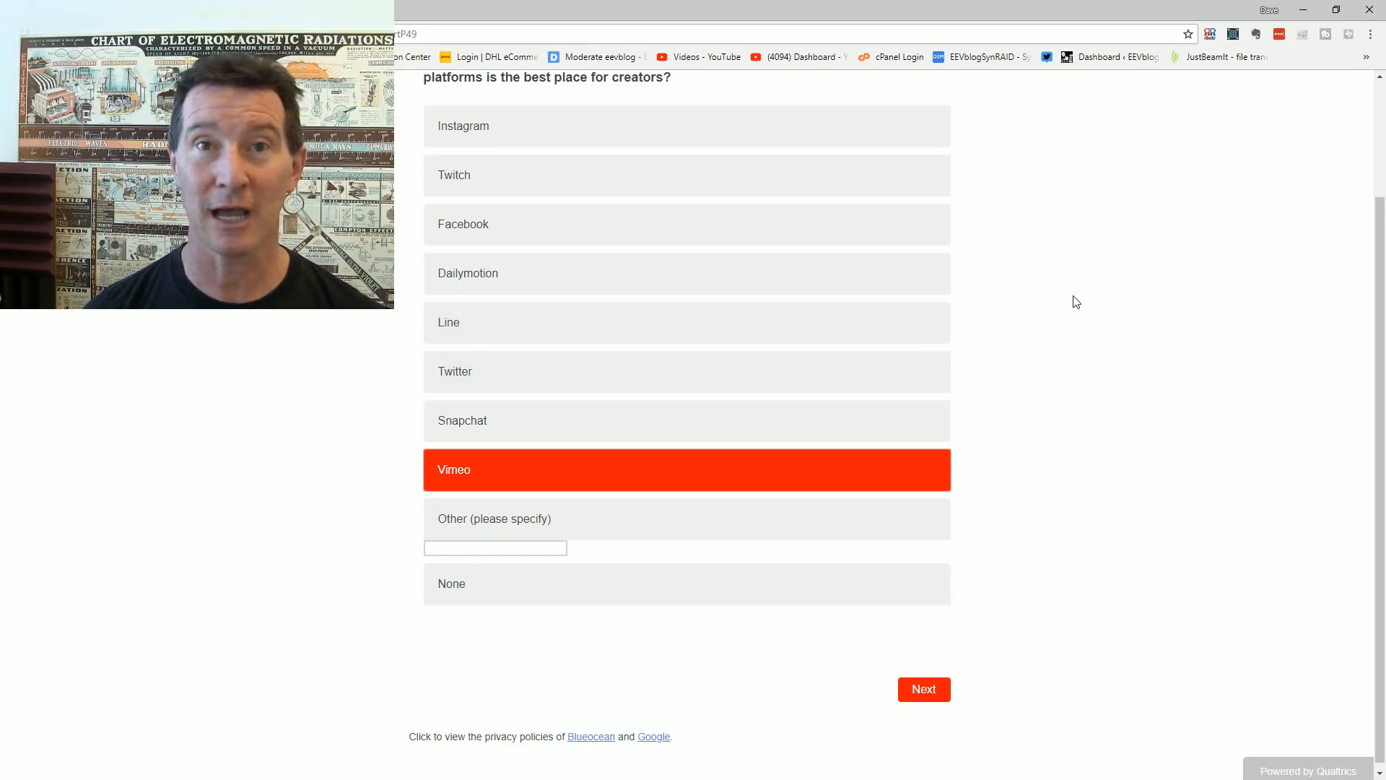
pyautogui.moveTo(1058, 325)
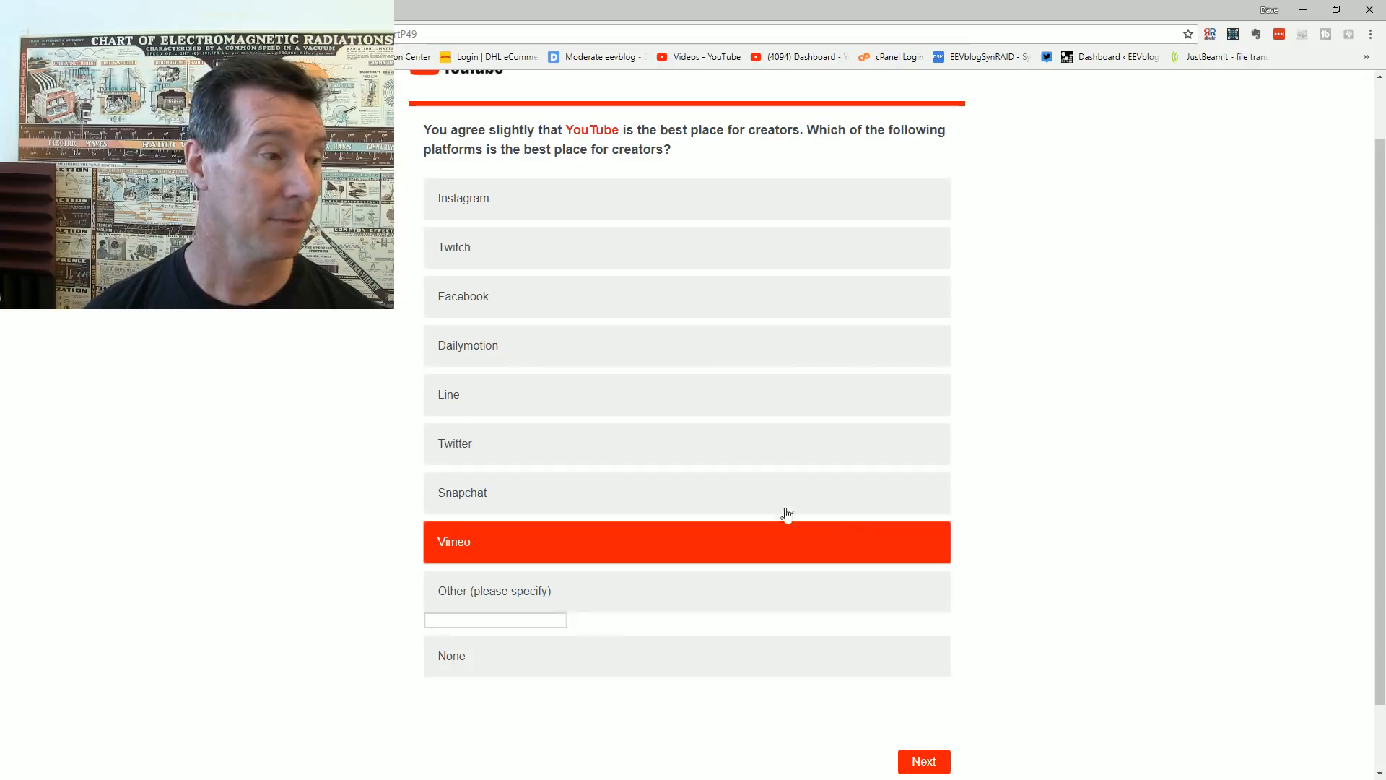
pyautogui.moveTo(1171, 452)
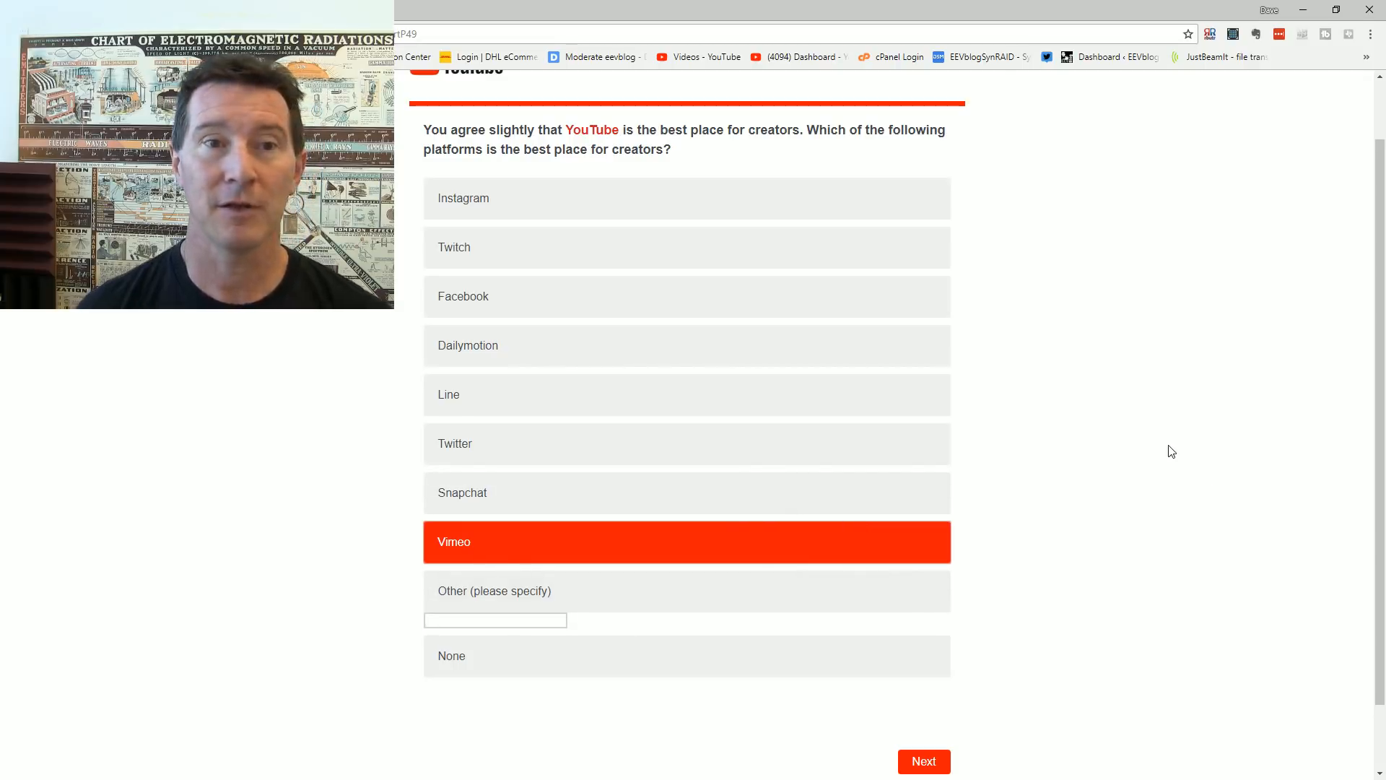
pyautogui.scroll(-3)
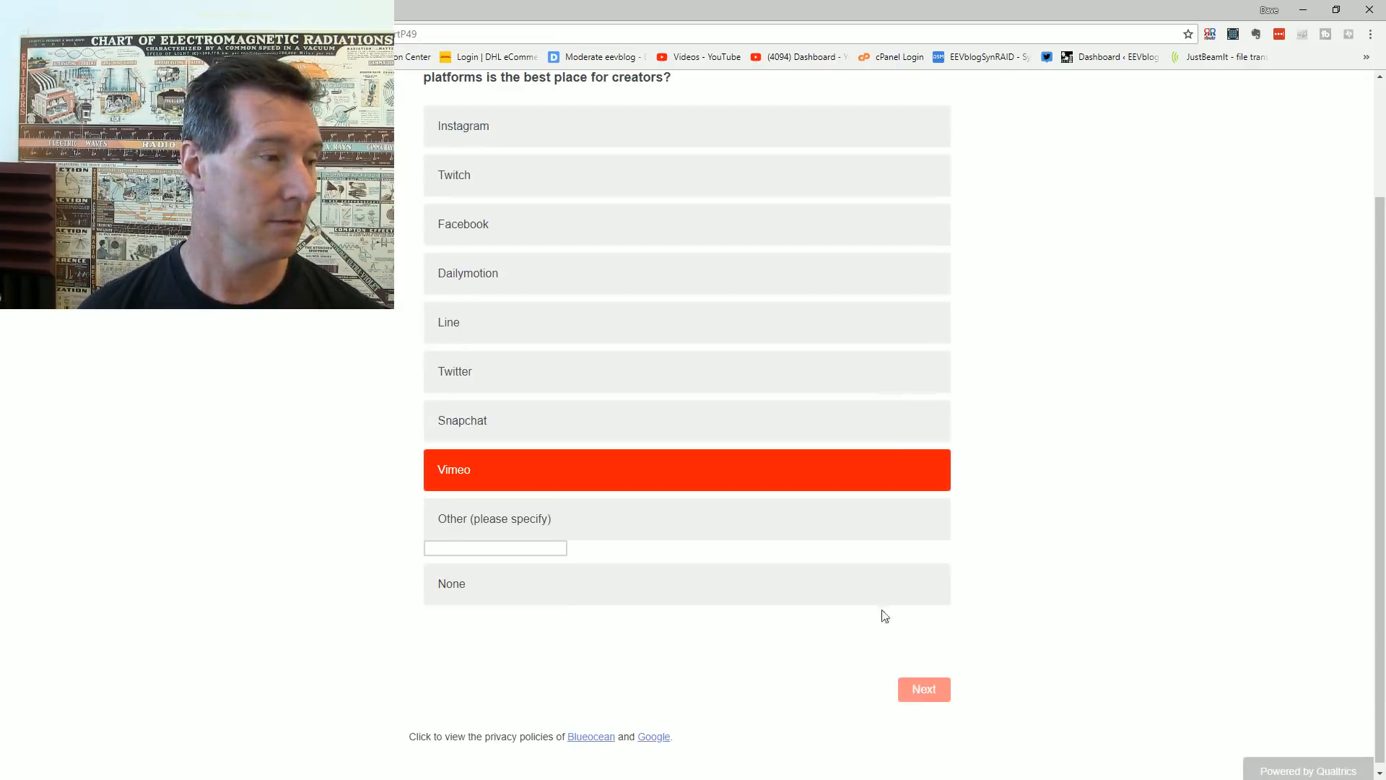
pyautogui.click(923, 688)
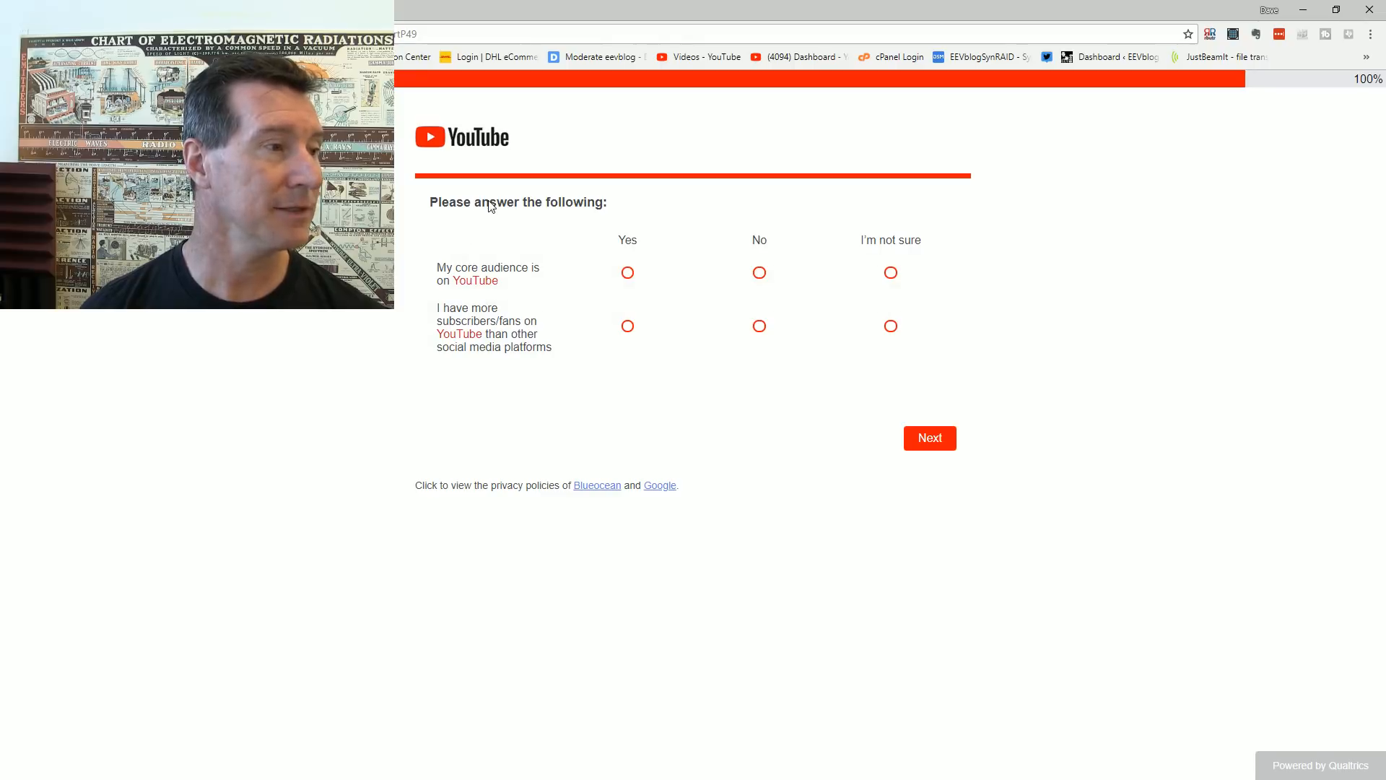
pyautogui.moveTo(726, 224)
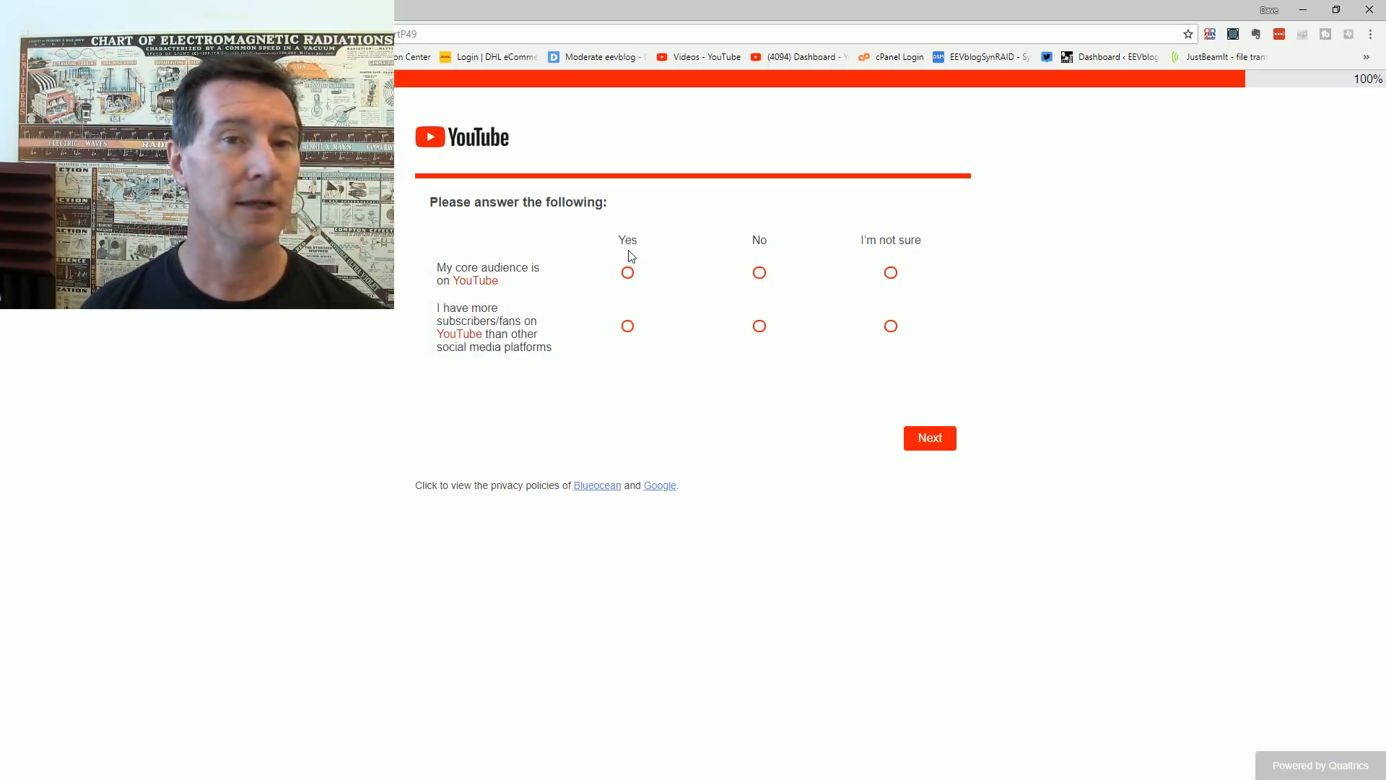
pyautogui.moveTo(817, 282)
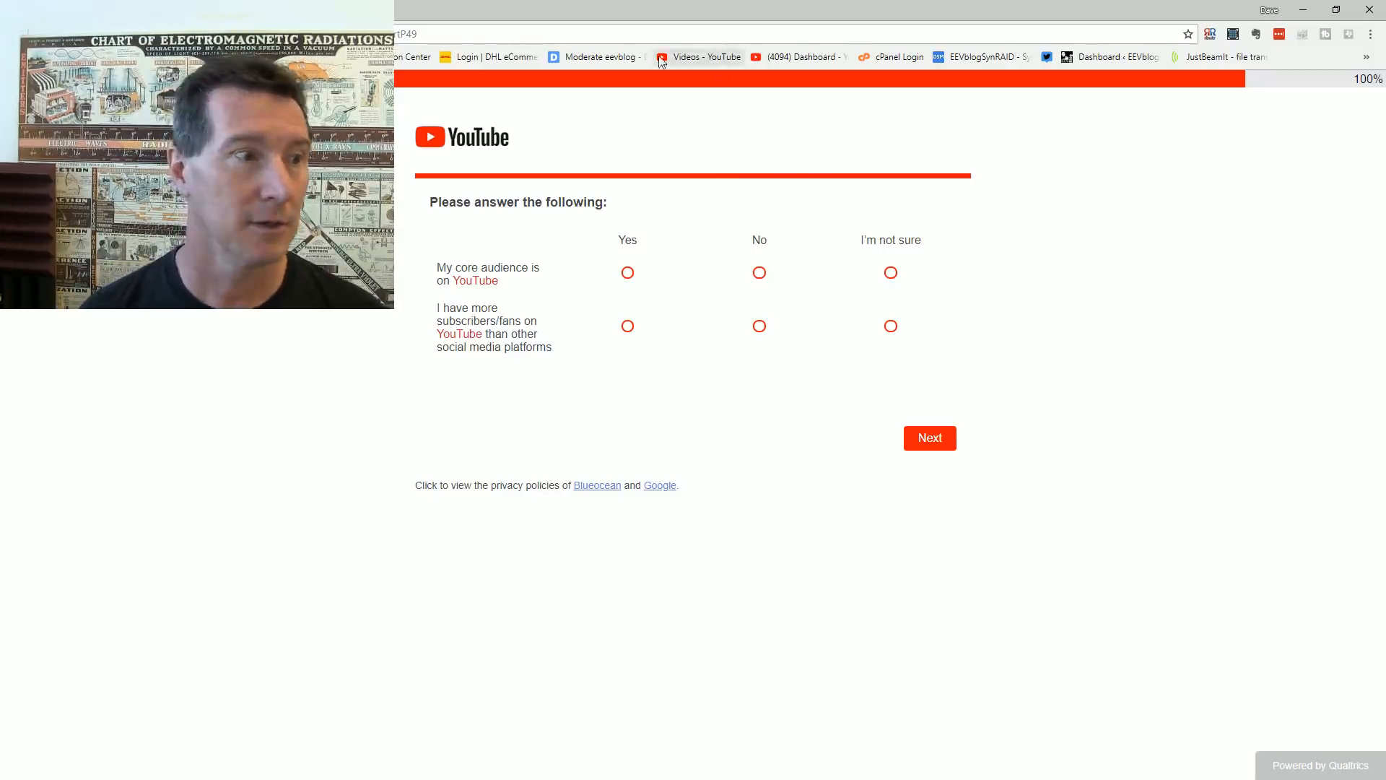
pyautogui.moveTo(828, 269)
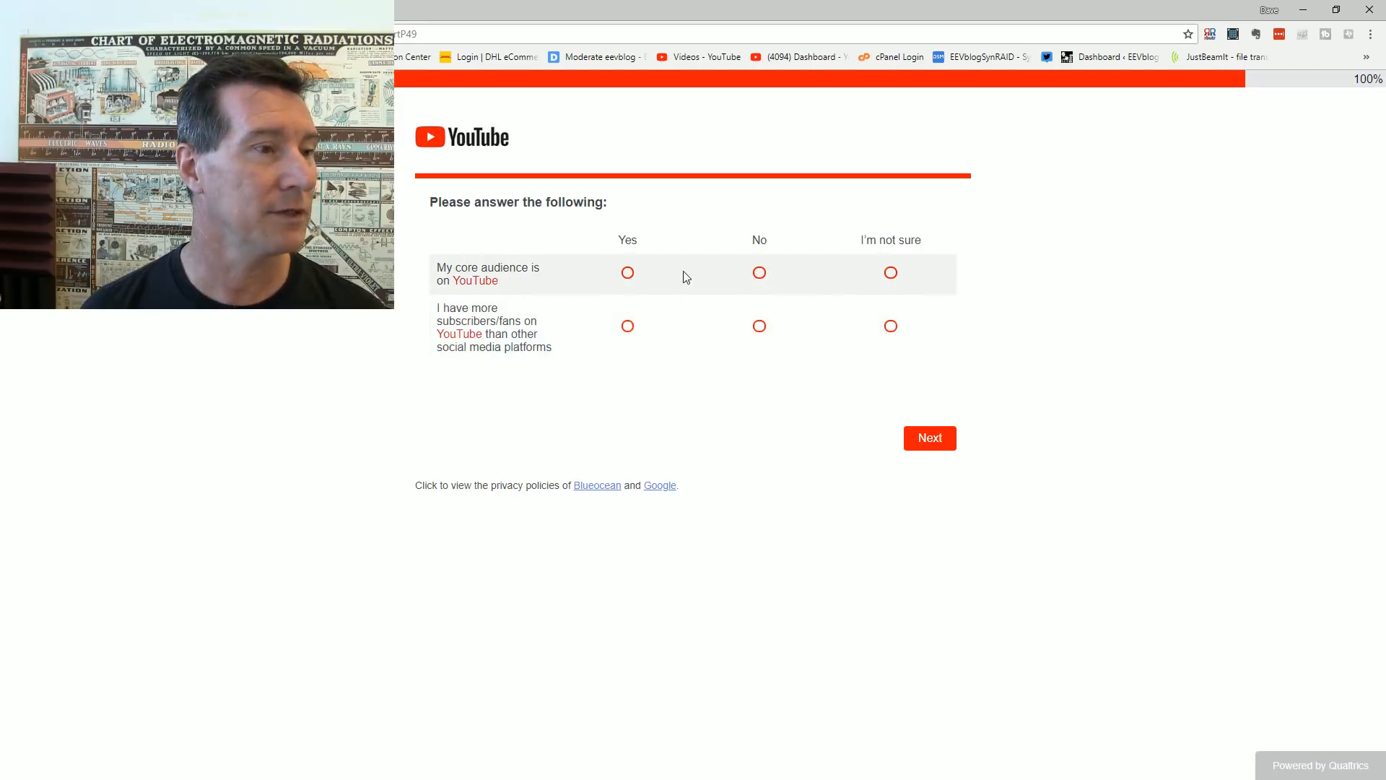
# Step: Answer Yes to core audience on YouTube and Yes to more subscribers on YouTube, then continue
pyautogui.click(628, 273)
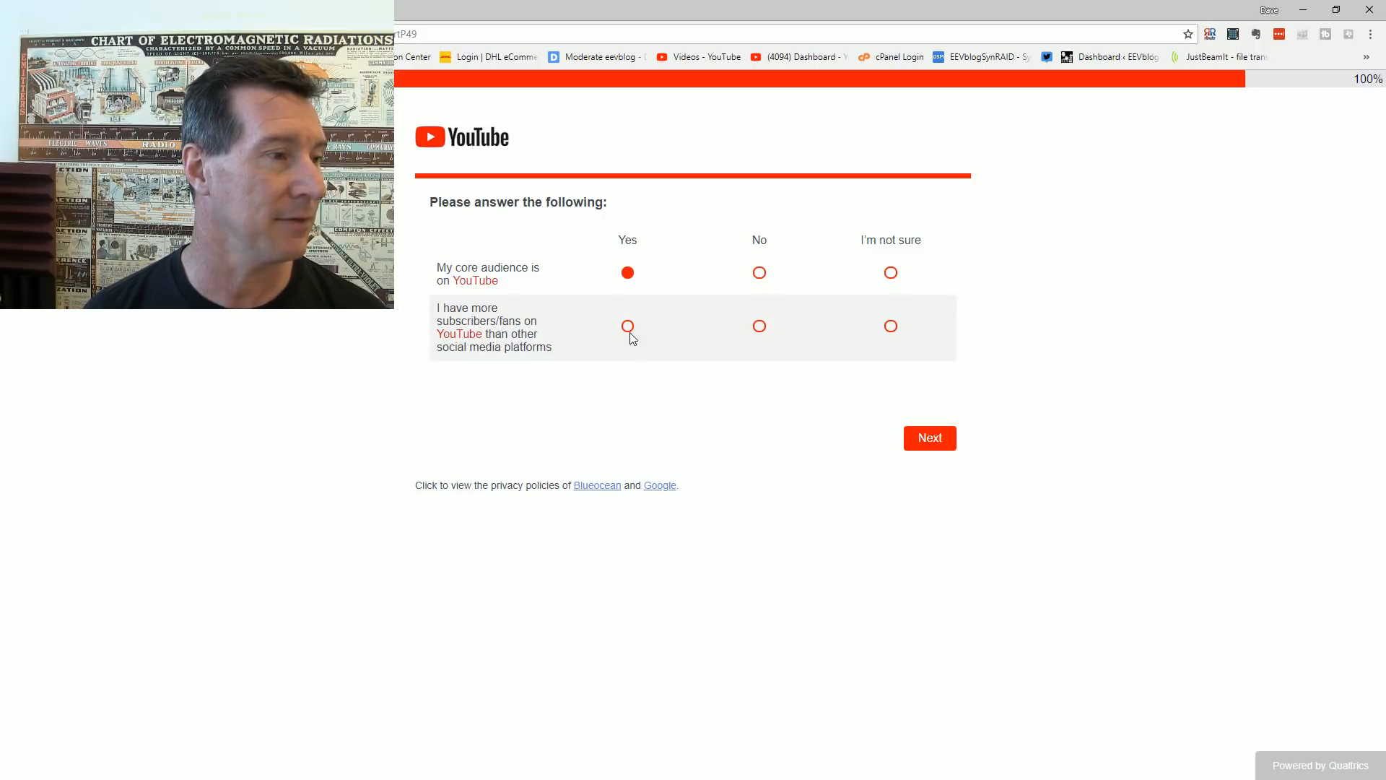
pyautogui.click(627, 325)
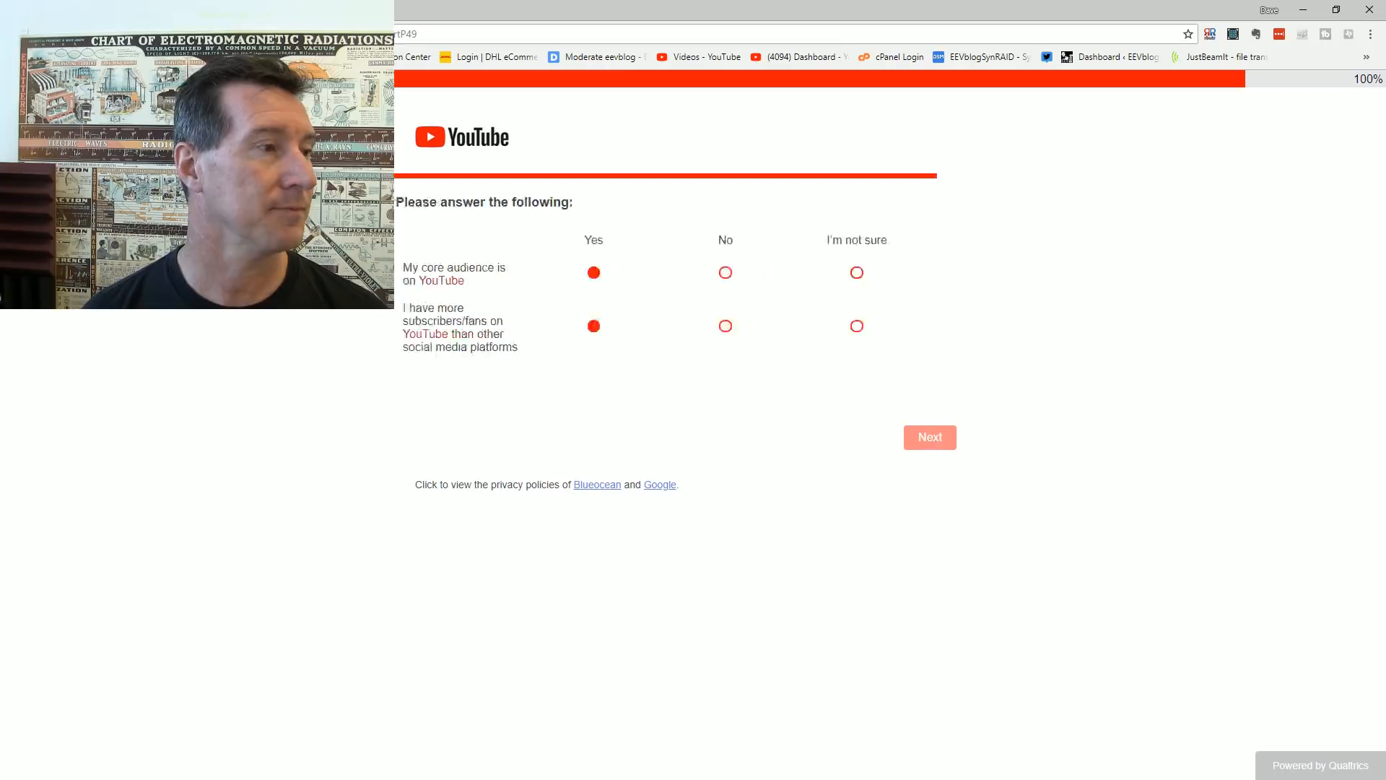
pyautogui.click(928, 436)
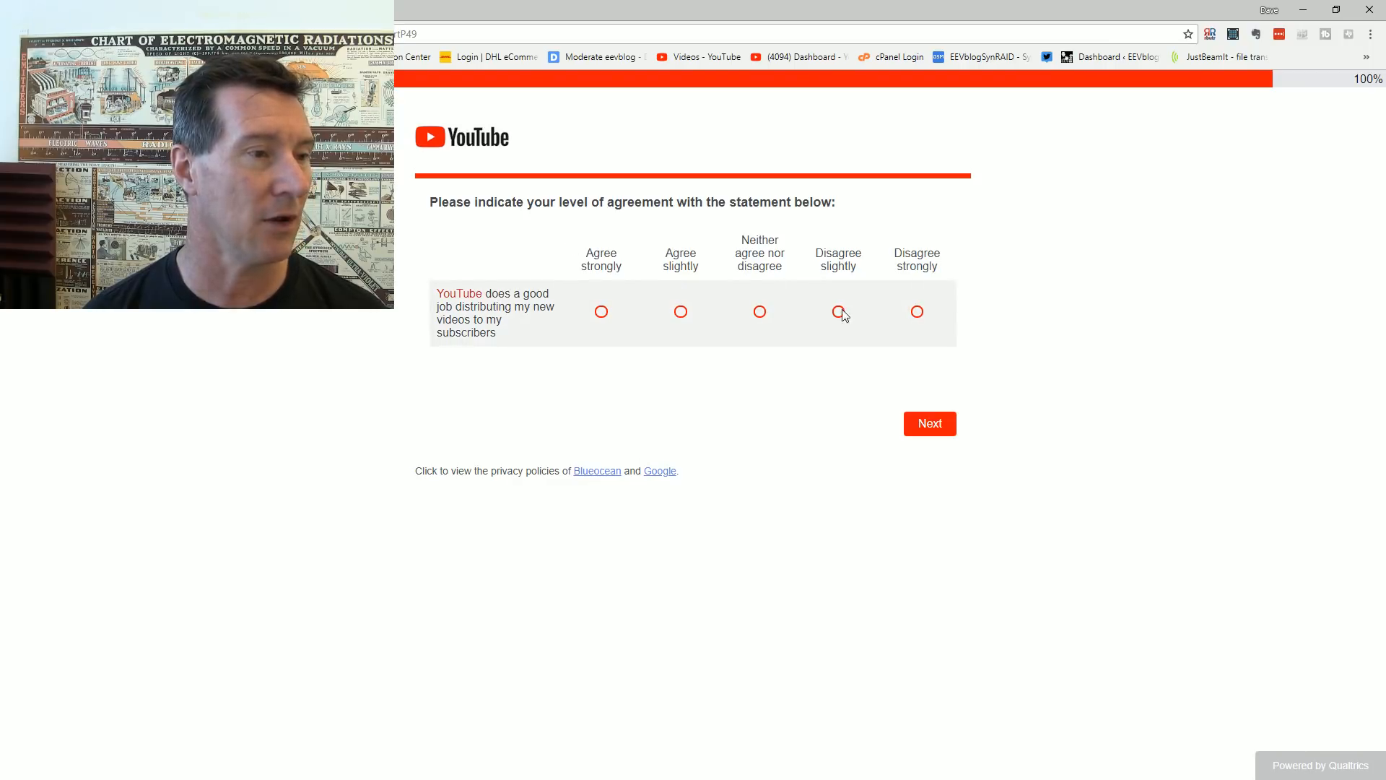
# Step: Rate the new-video distribution statement Disagree slightly after briefly trying Disagree strongly, and submit
pyautogui.click(837, 312)
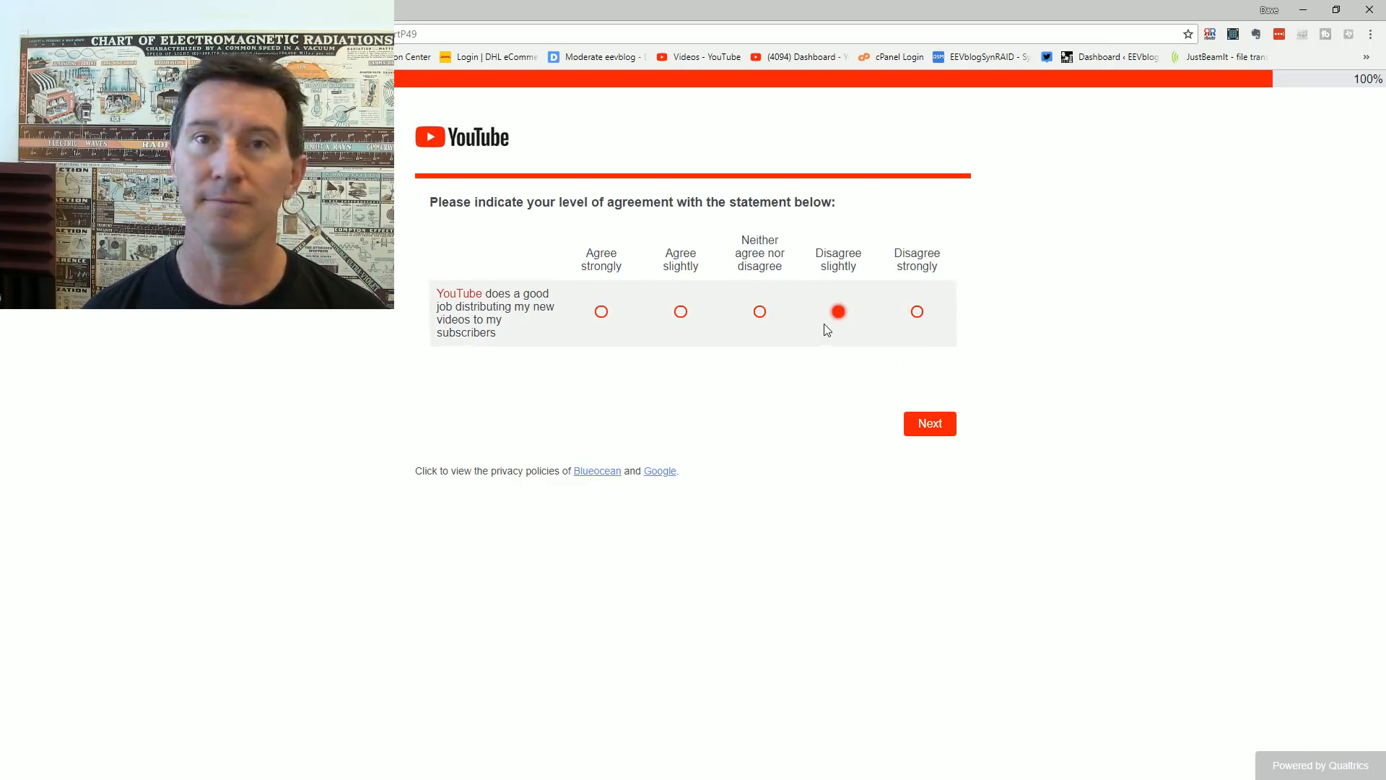
pyautogui.moveTo(895, 342)
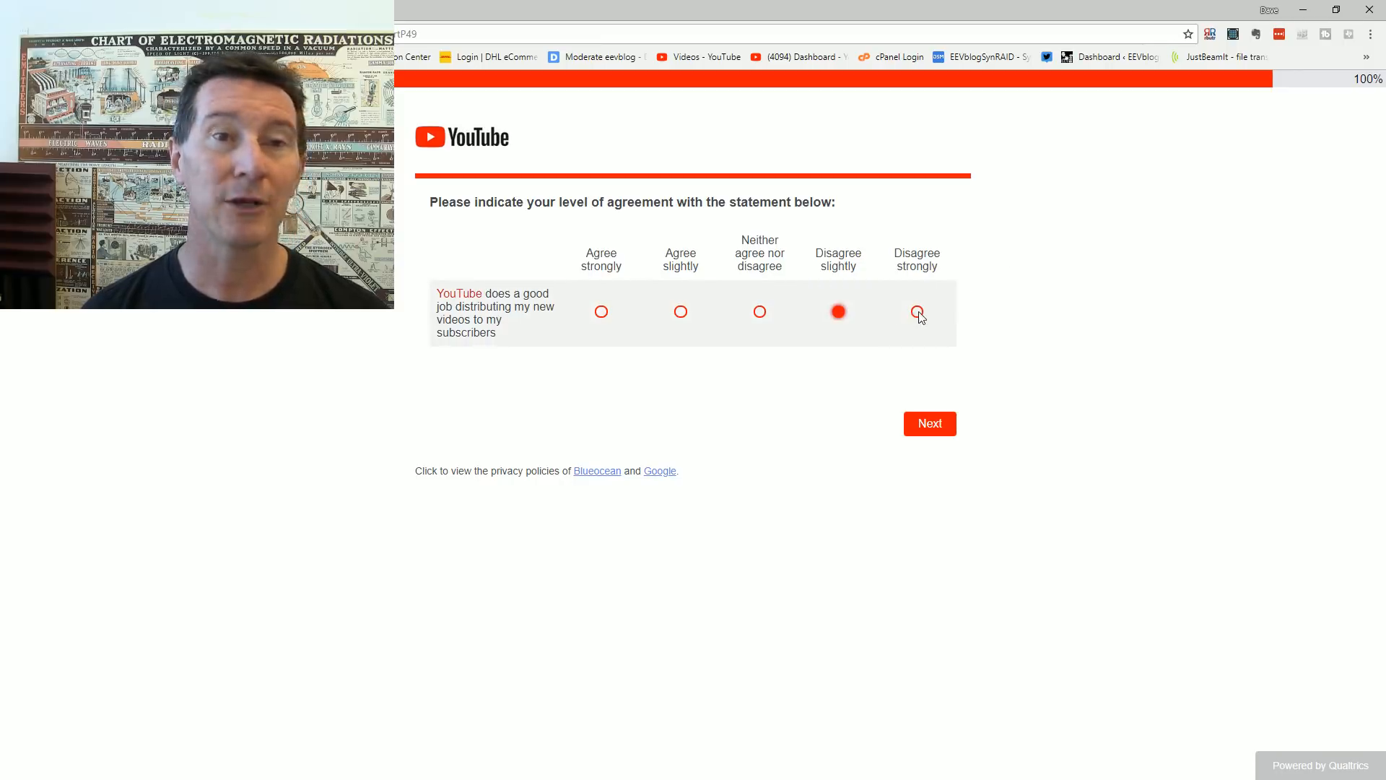
pyautogui.click(837, 312)
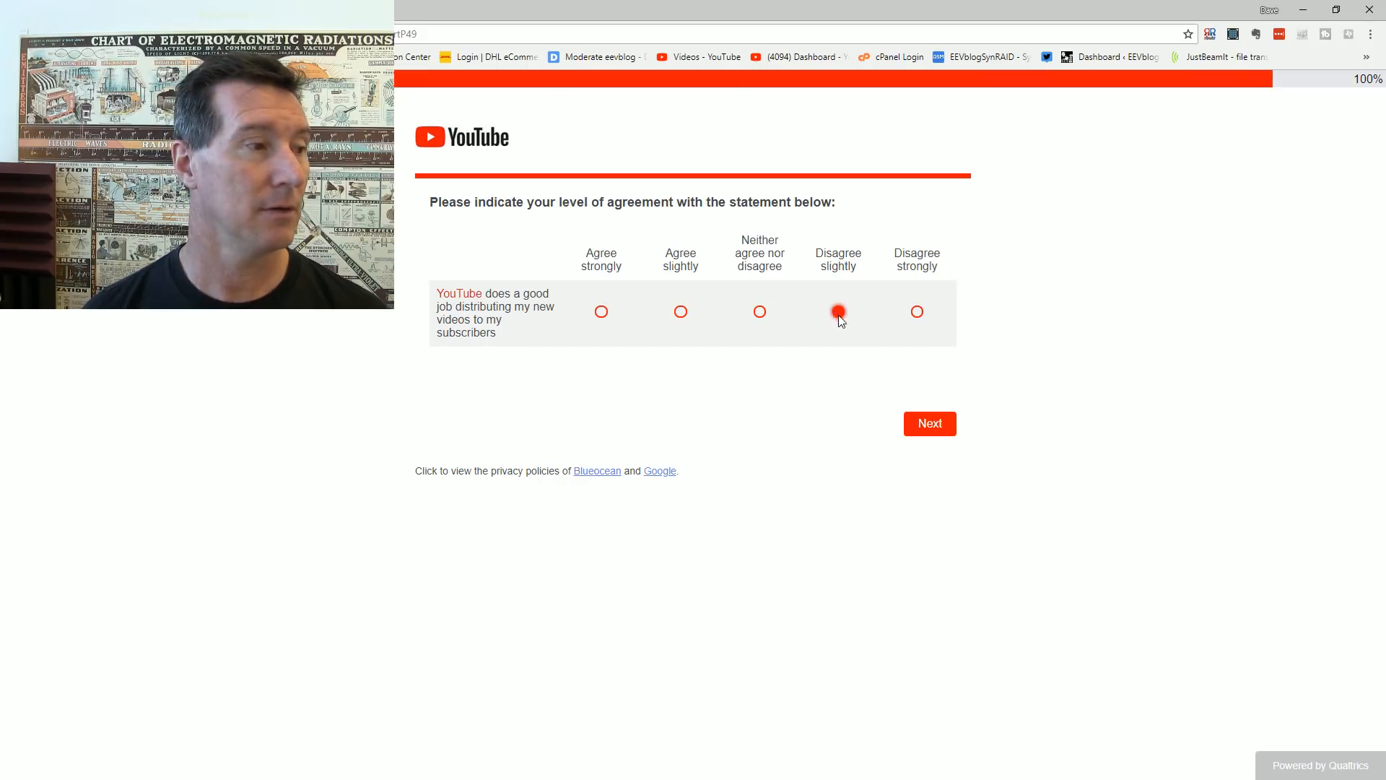
pyautogui.click(917, 312)
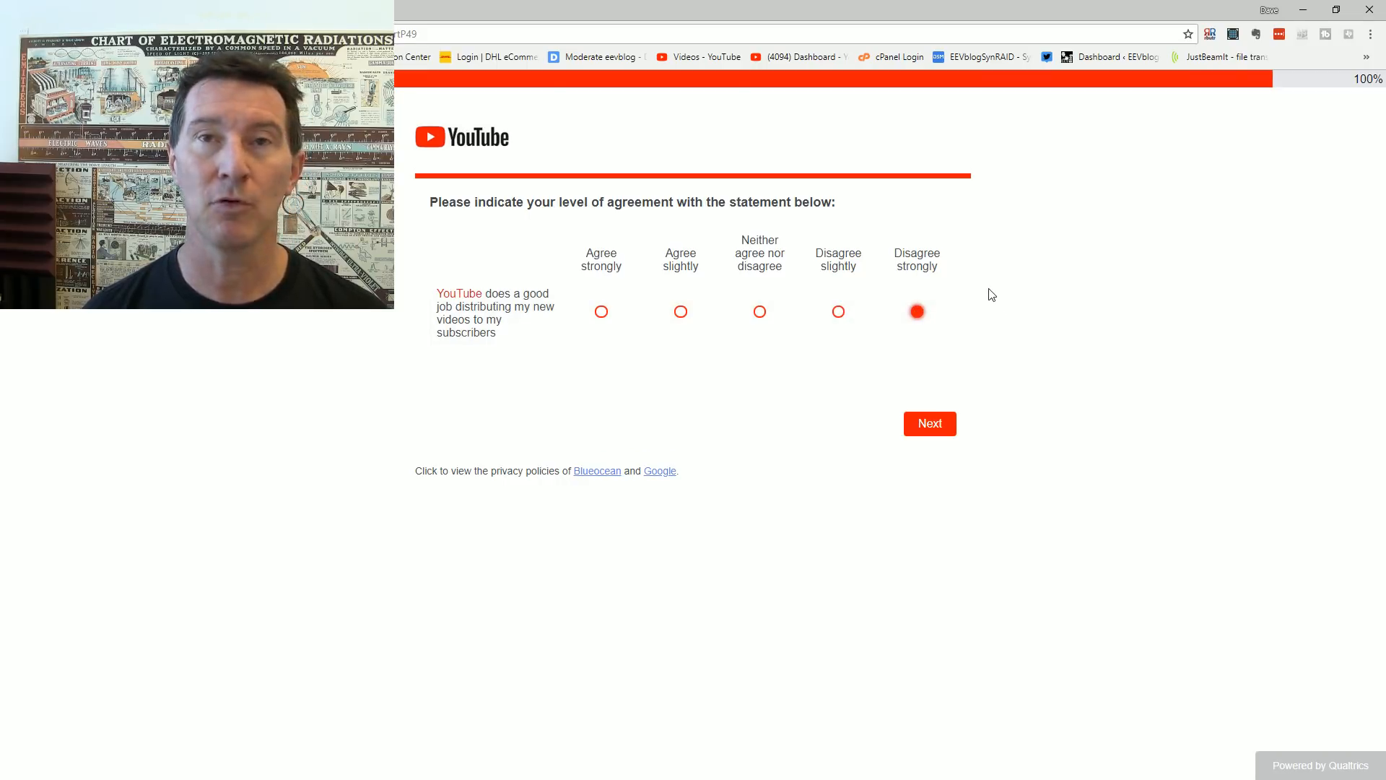
pyautogui.click(837, 312)
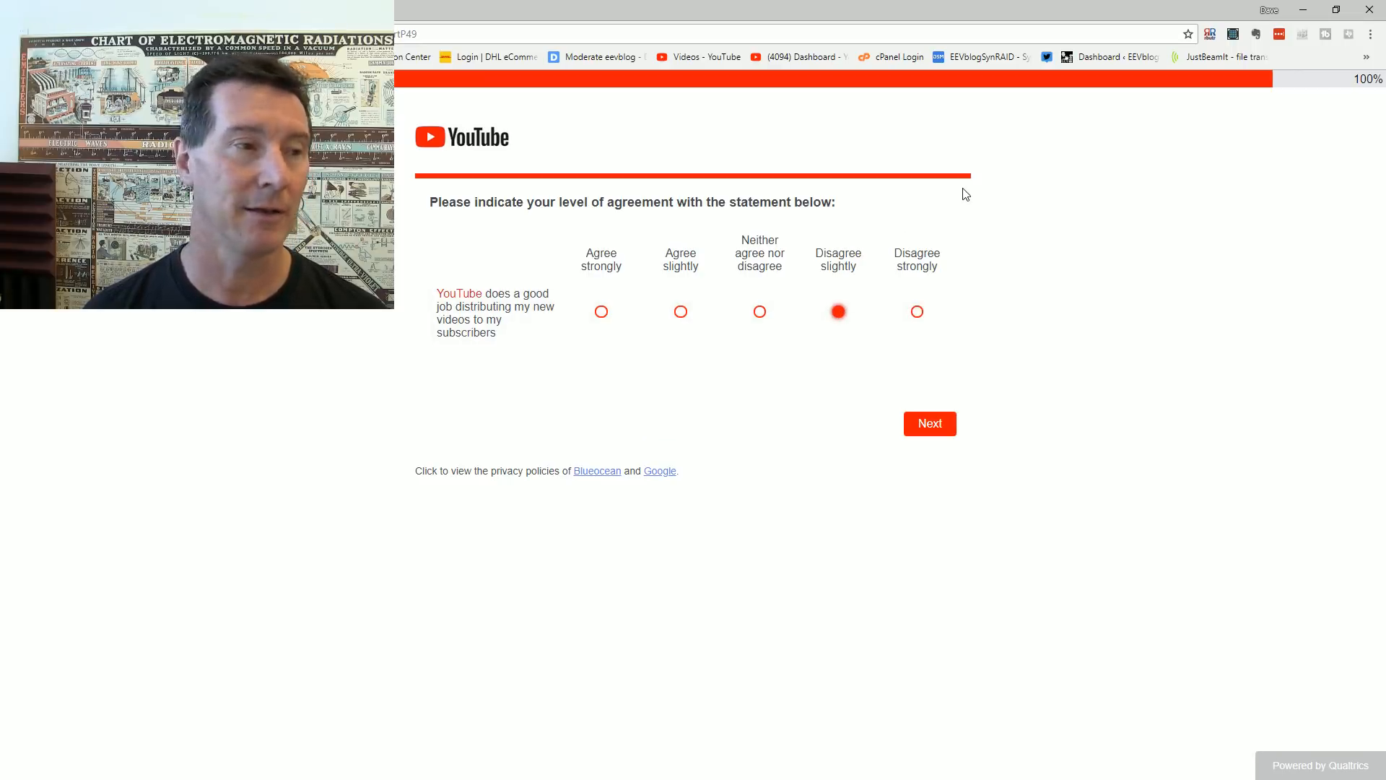
pyautogui.moveTo(1093, 285)
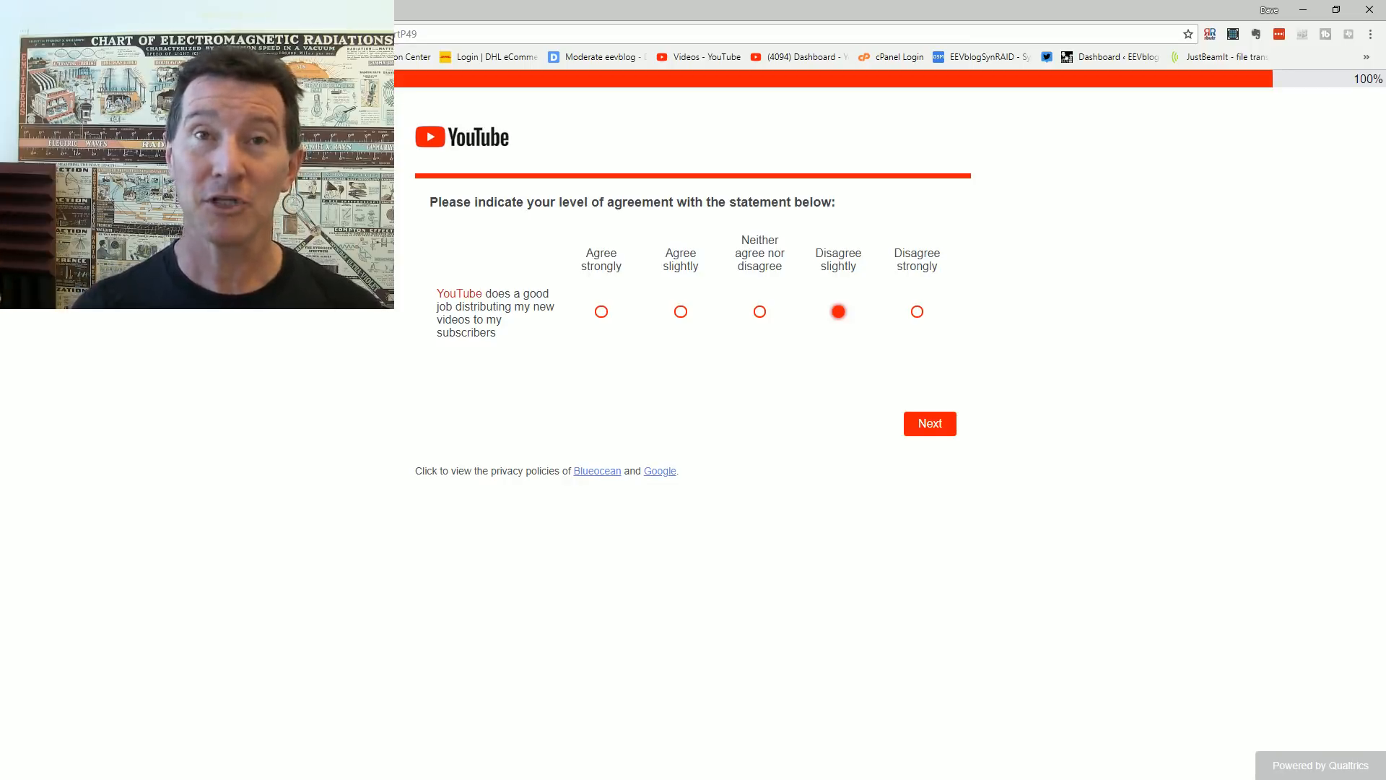
pyautogui.moveTo(904, 556)
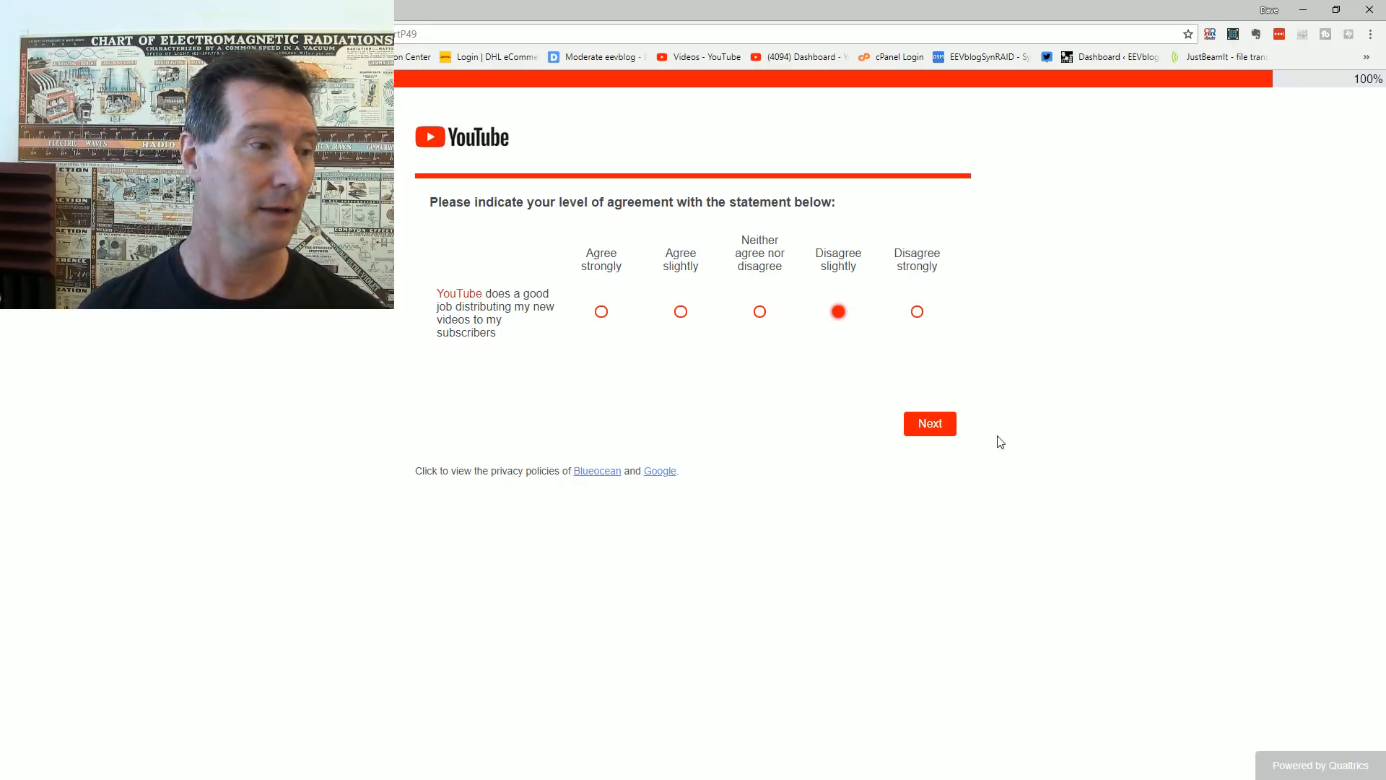
pyautogui.moveTo(929, 433)
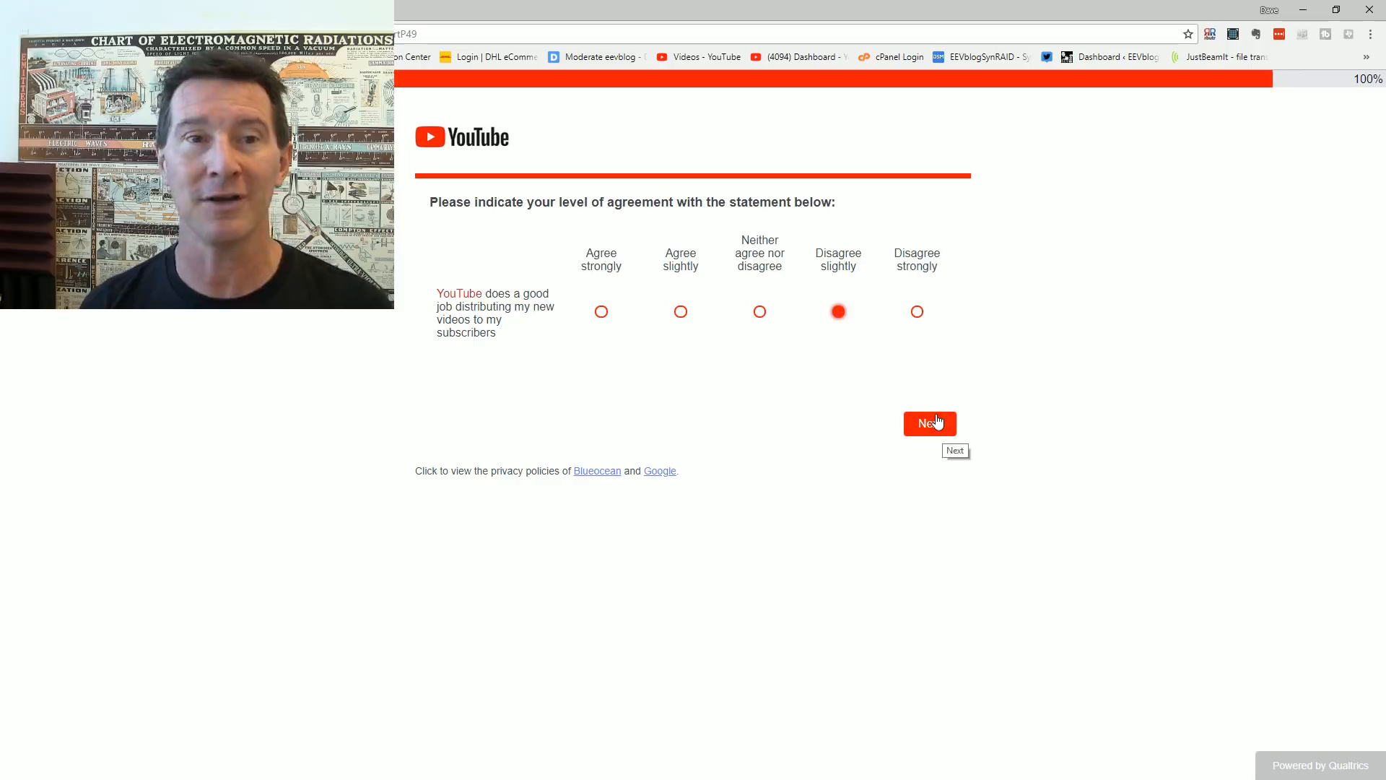
pyautogui.click(928, 423)
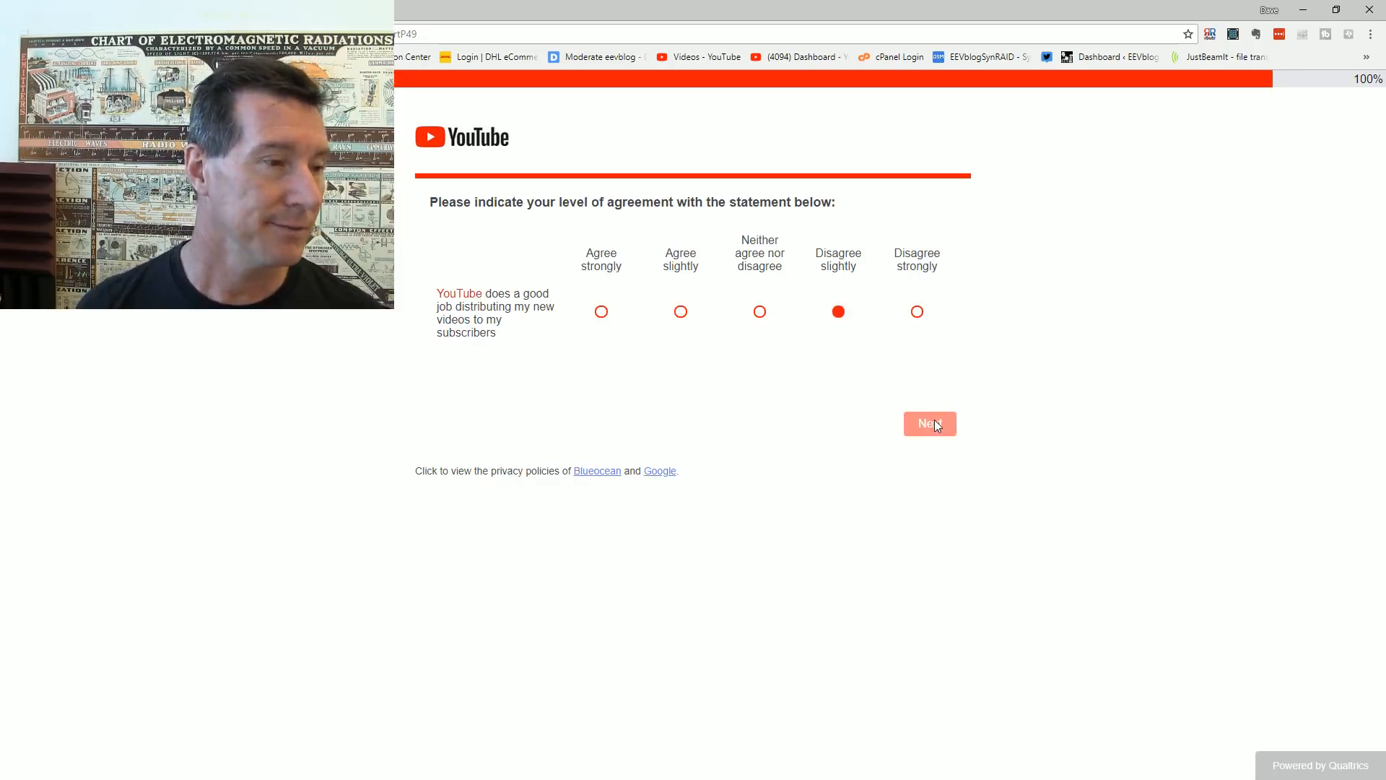
# Step: Enter 4 as the number of YouTube channels uploaded to and continue
pyautogui.click(929, 423)
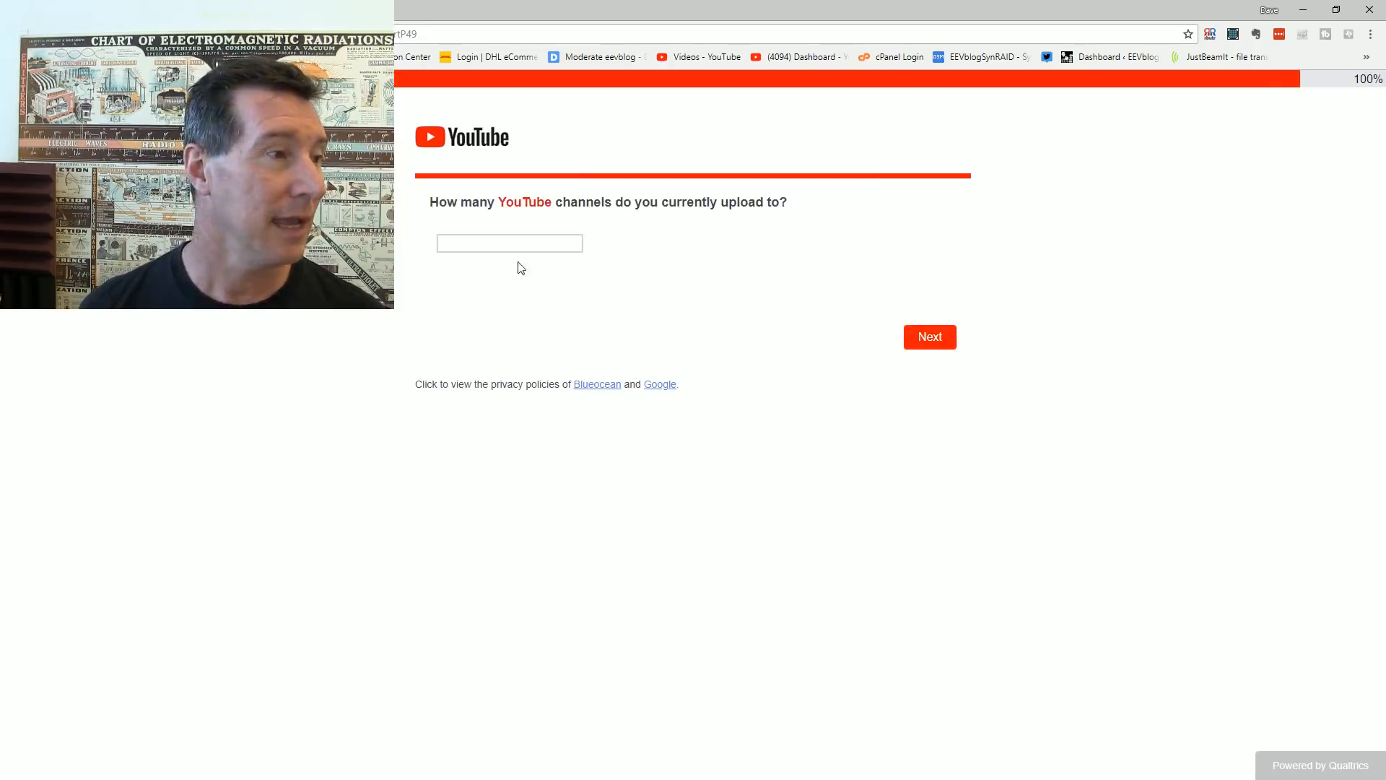
pyautogui.click(509, 242)
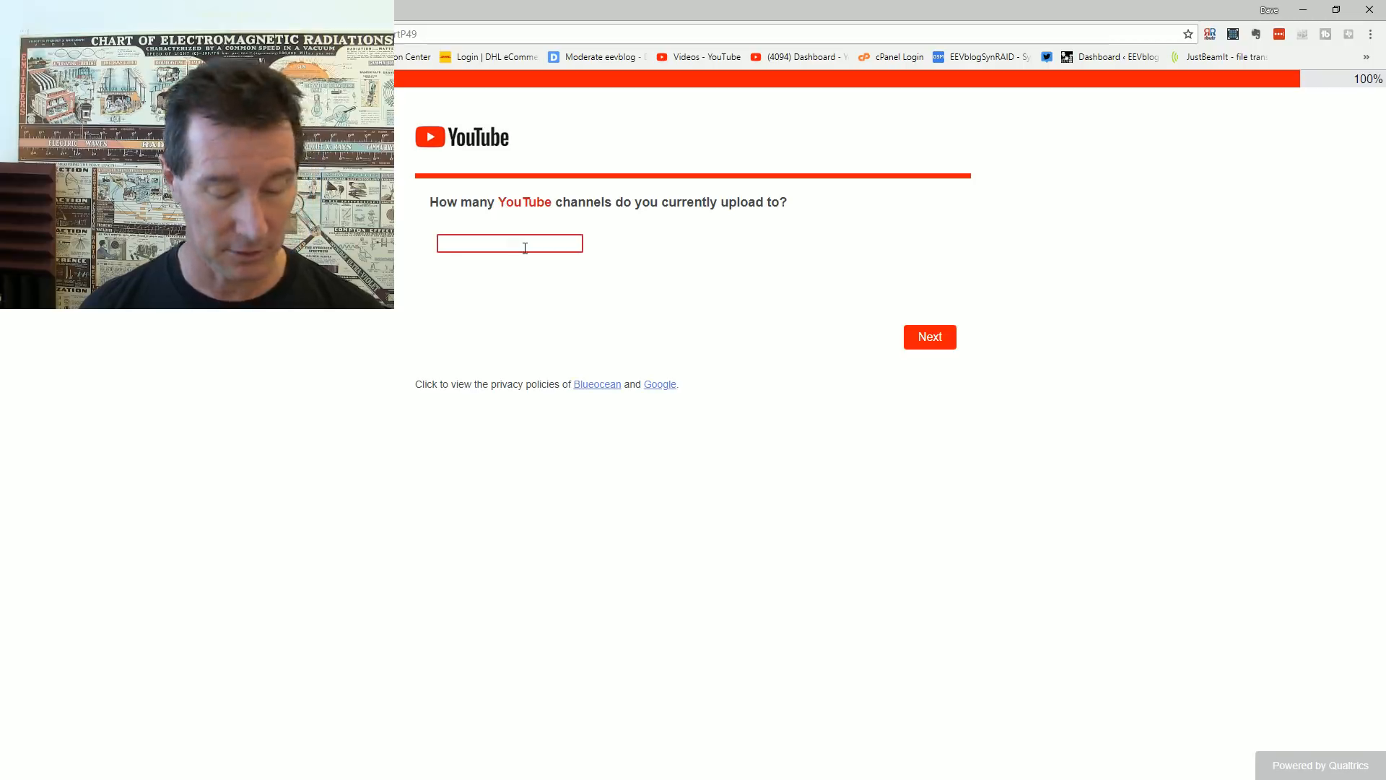
pyautogui.write('4')
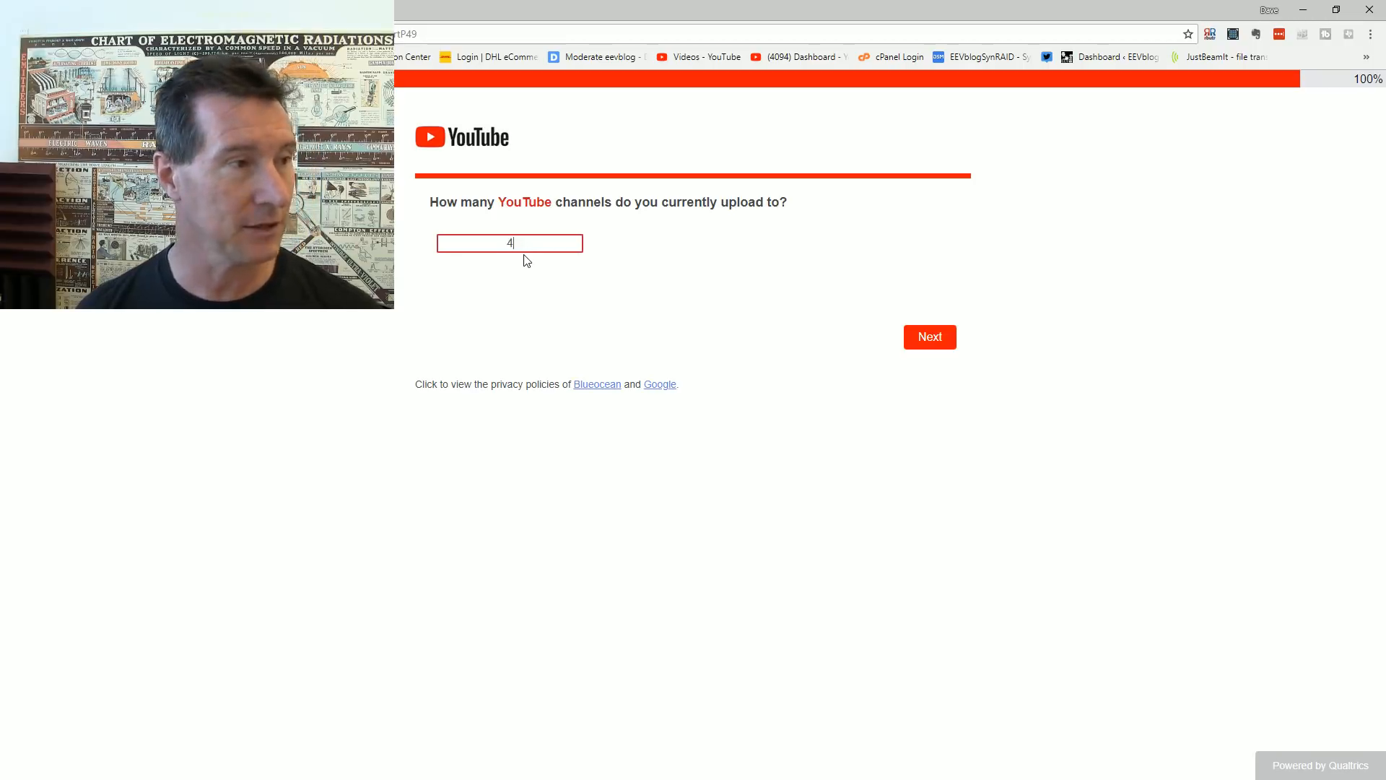
pyautogui.moveTo(839, 260)
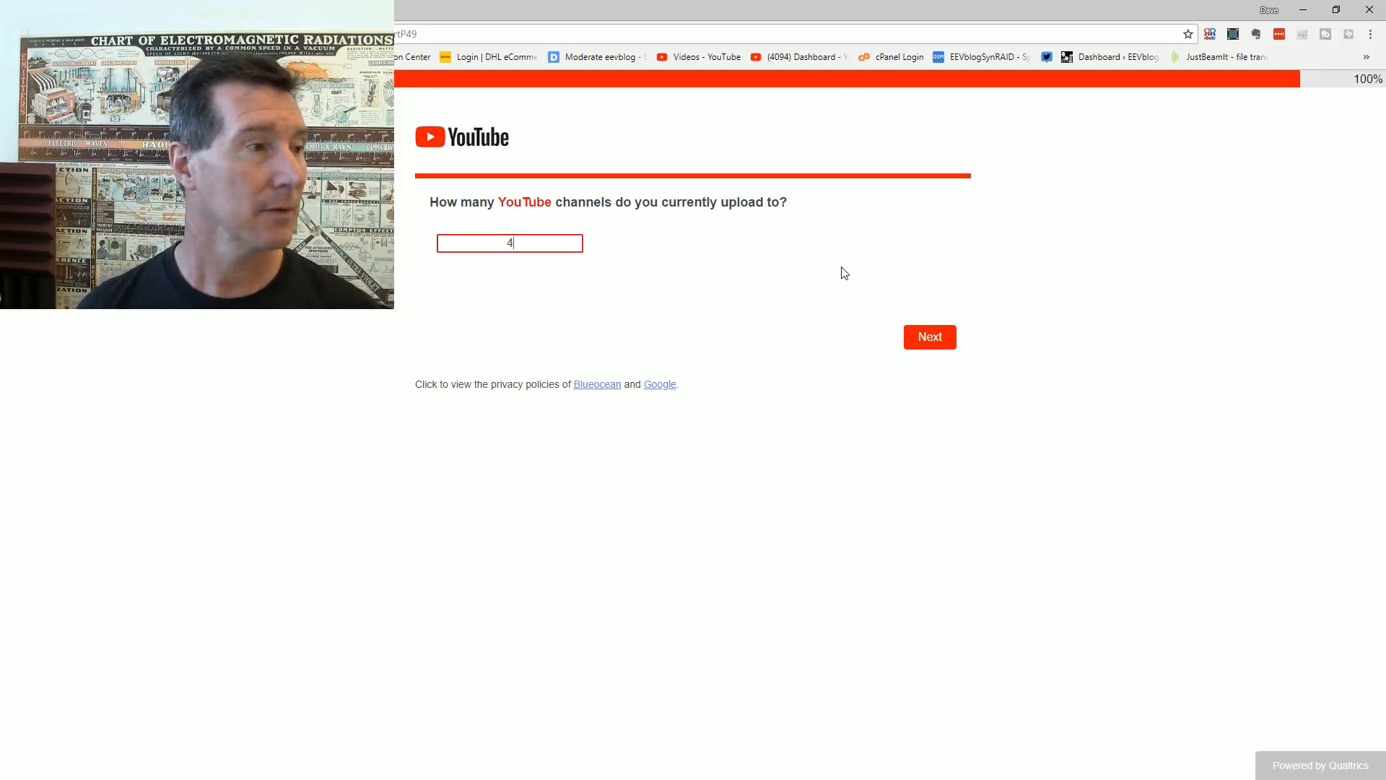
pyautogui.moveTo(1007, 252)
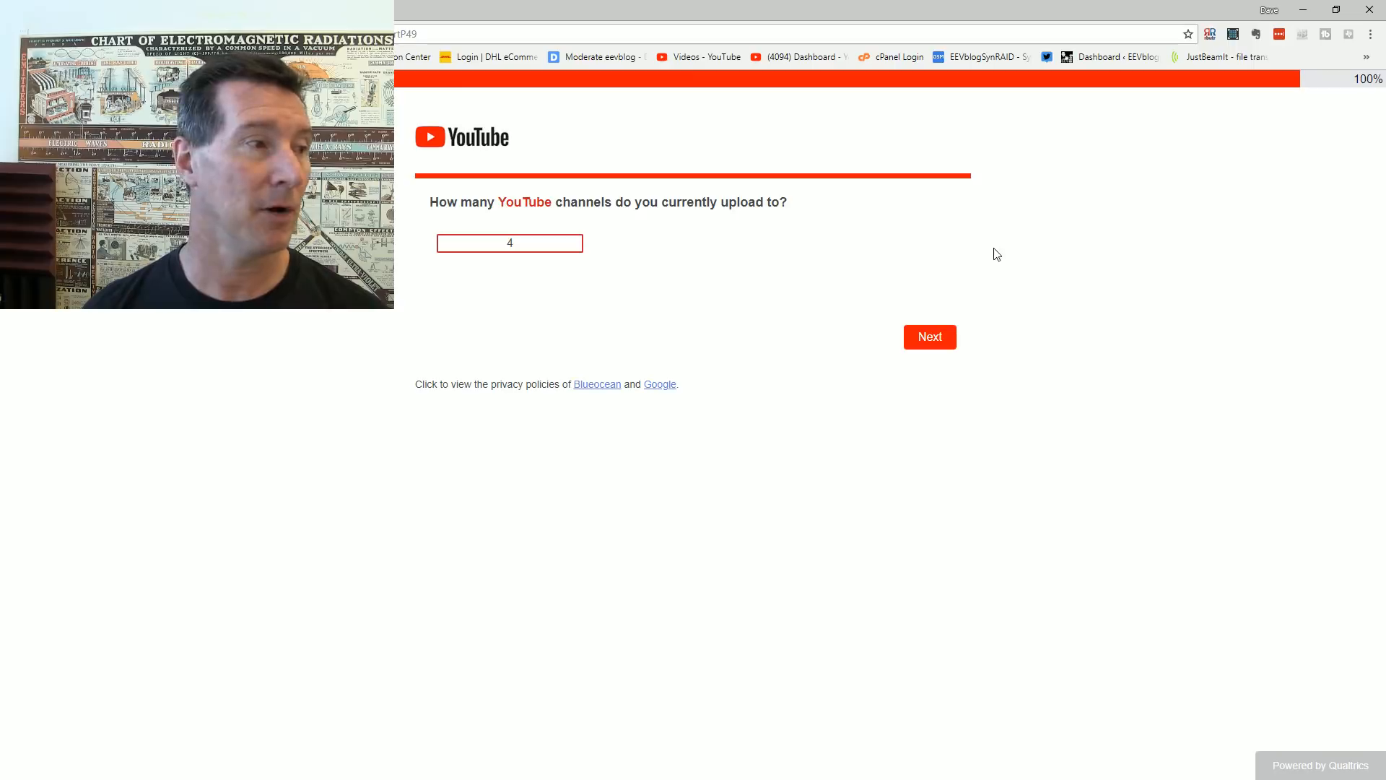
pyautogui.moveTo(656, 249)
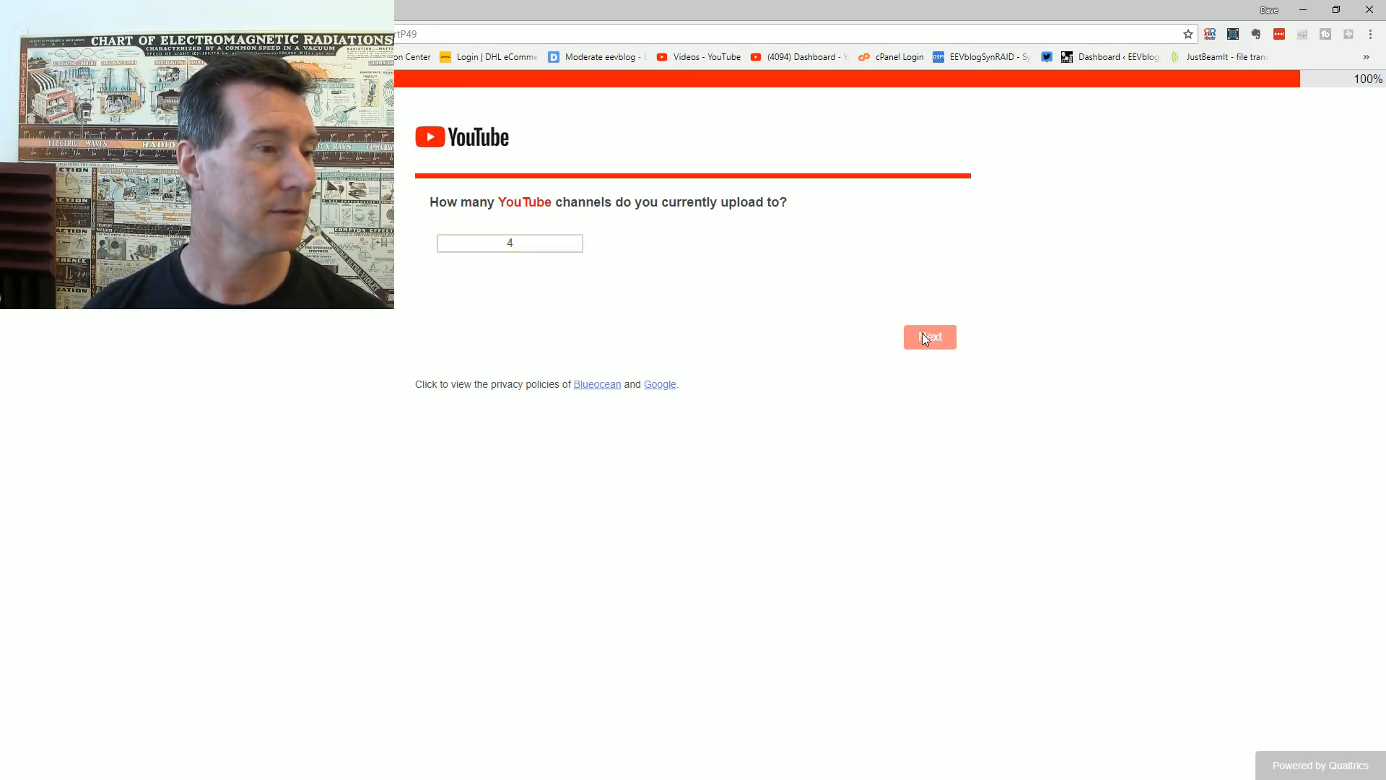
pyautogui.click(928, 337)
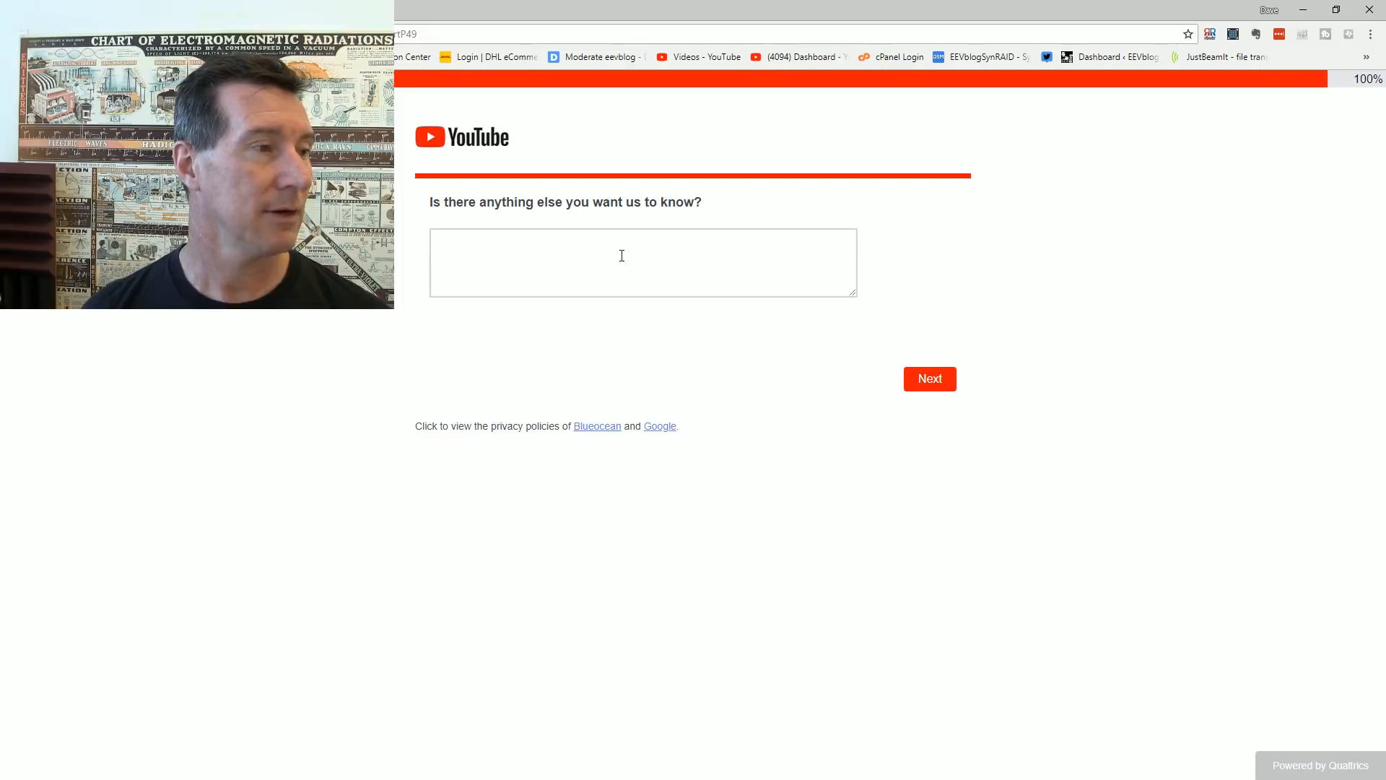
pyautogui.click(641, 263)
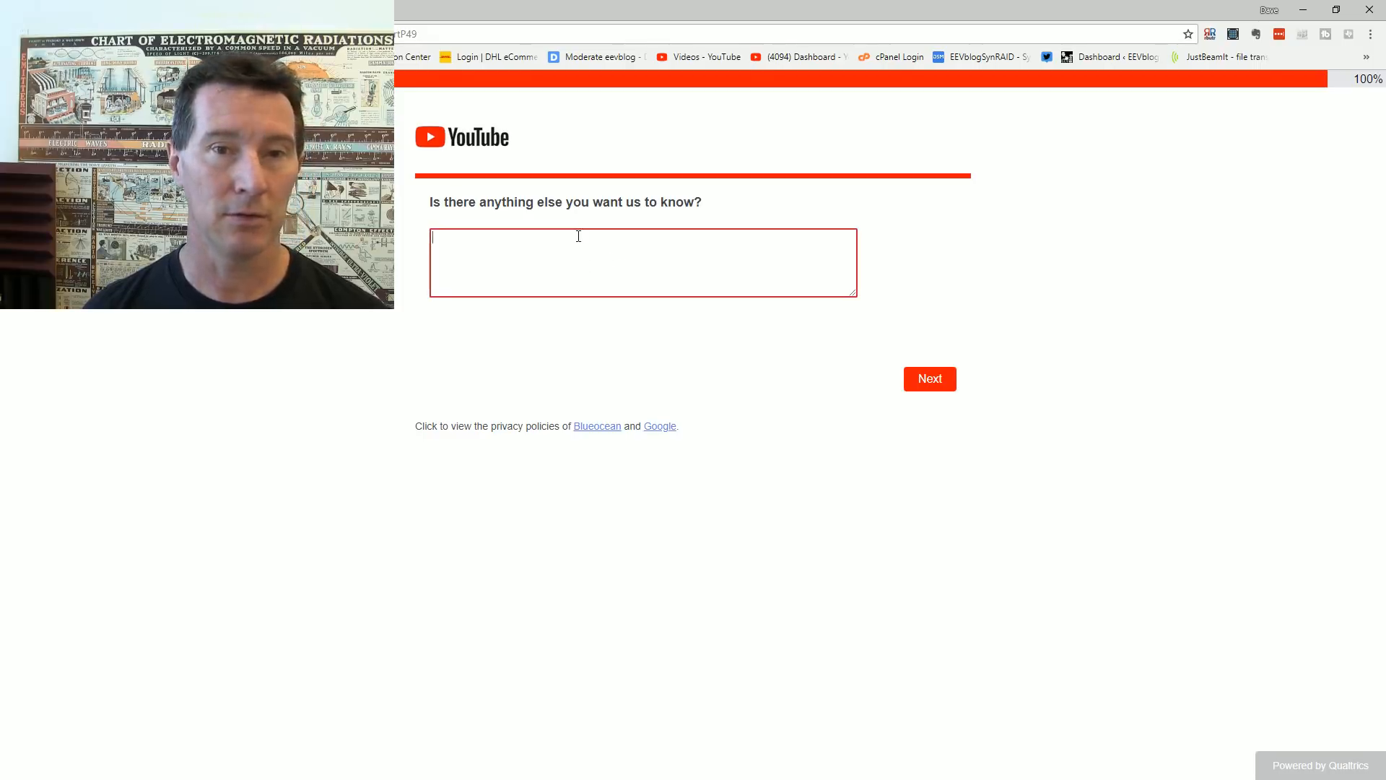
pyautogui.write('What happened to S')
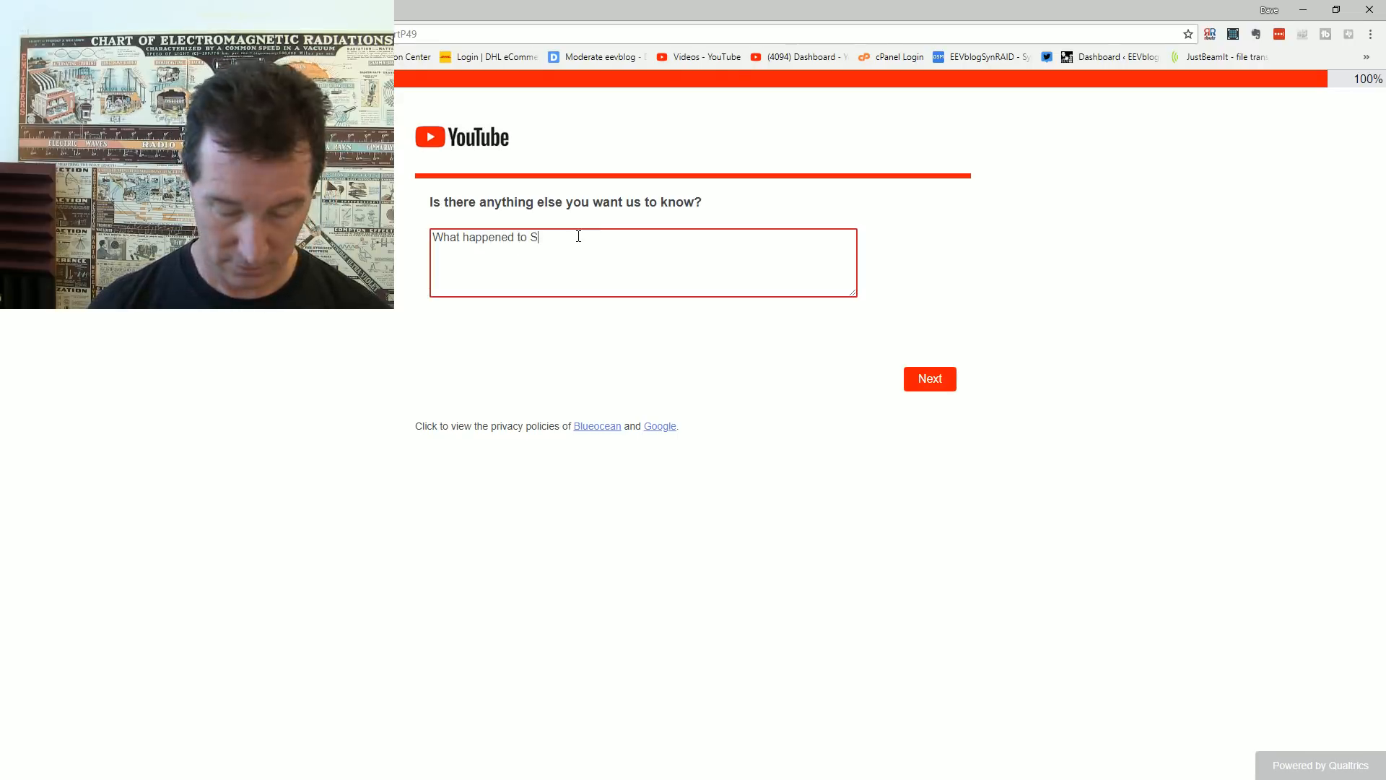
pyautogui.write('uzan')
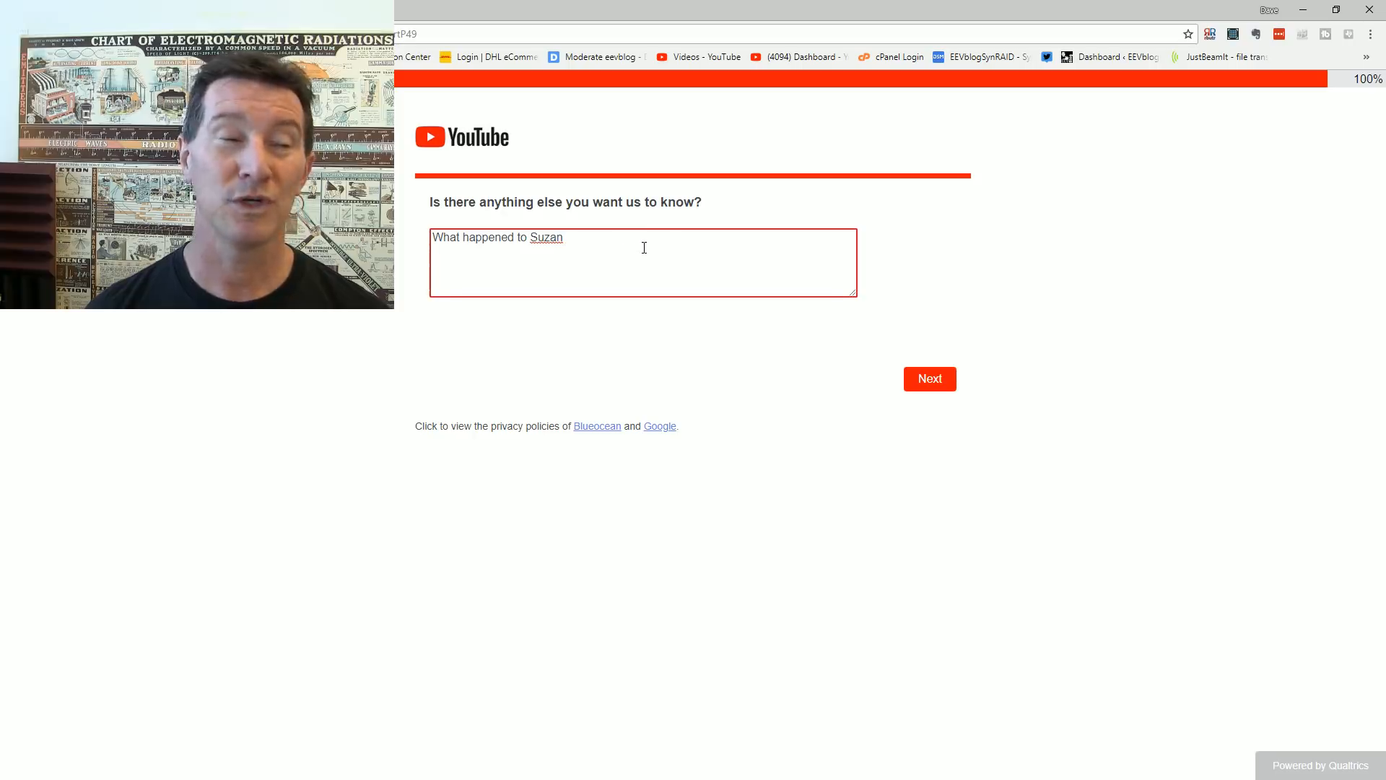
pyautogui.write('Wi..')
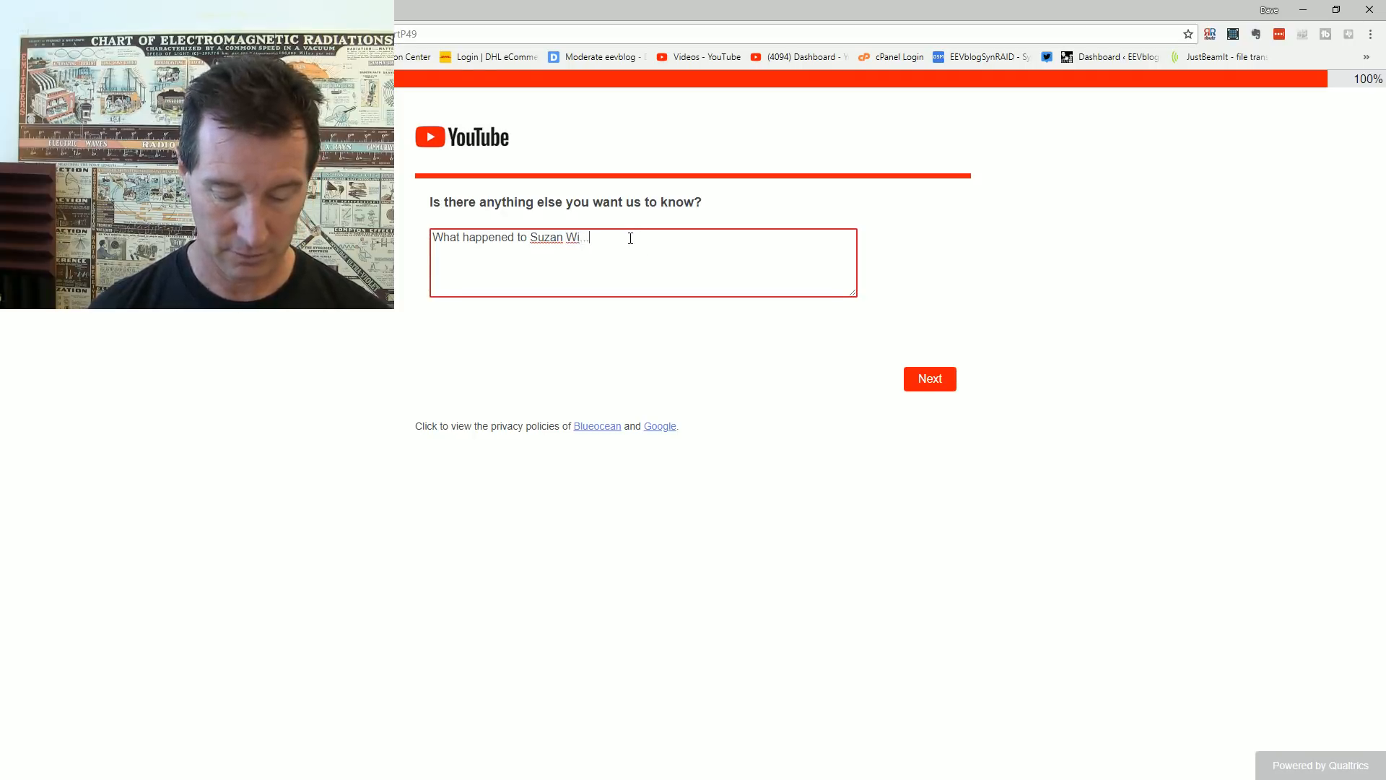
pyautogui.write('Alphabet')
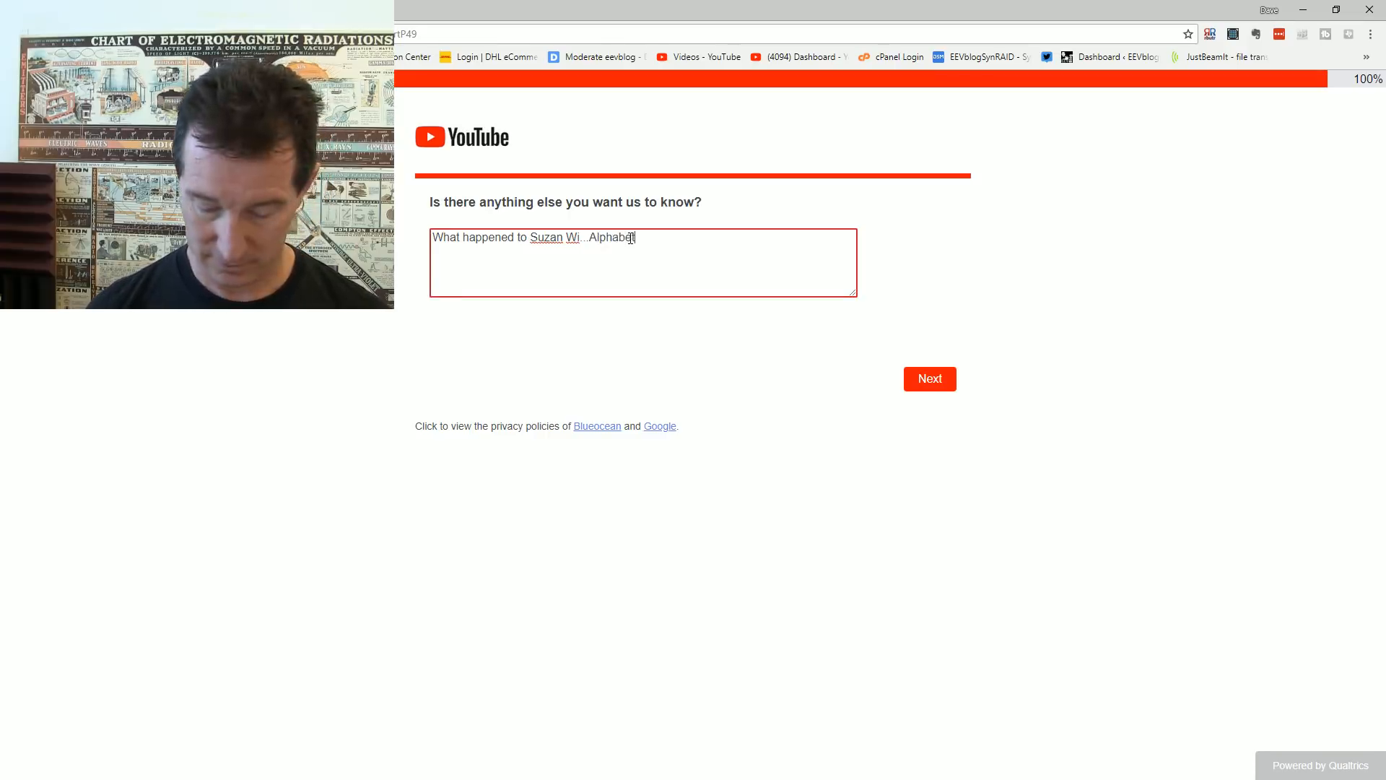
pyautogui.write("'s channel? It wa")
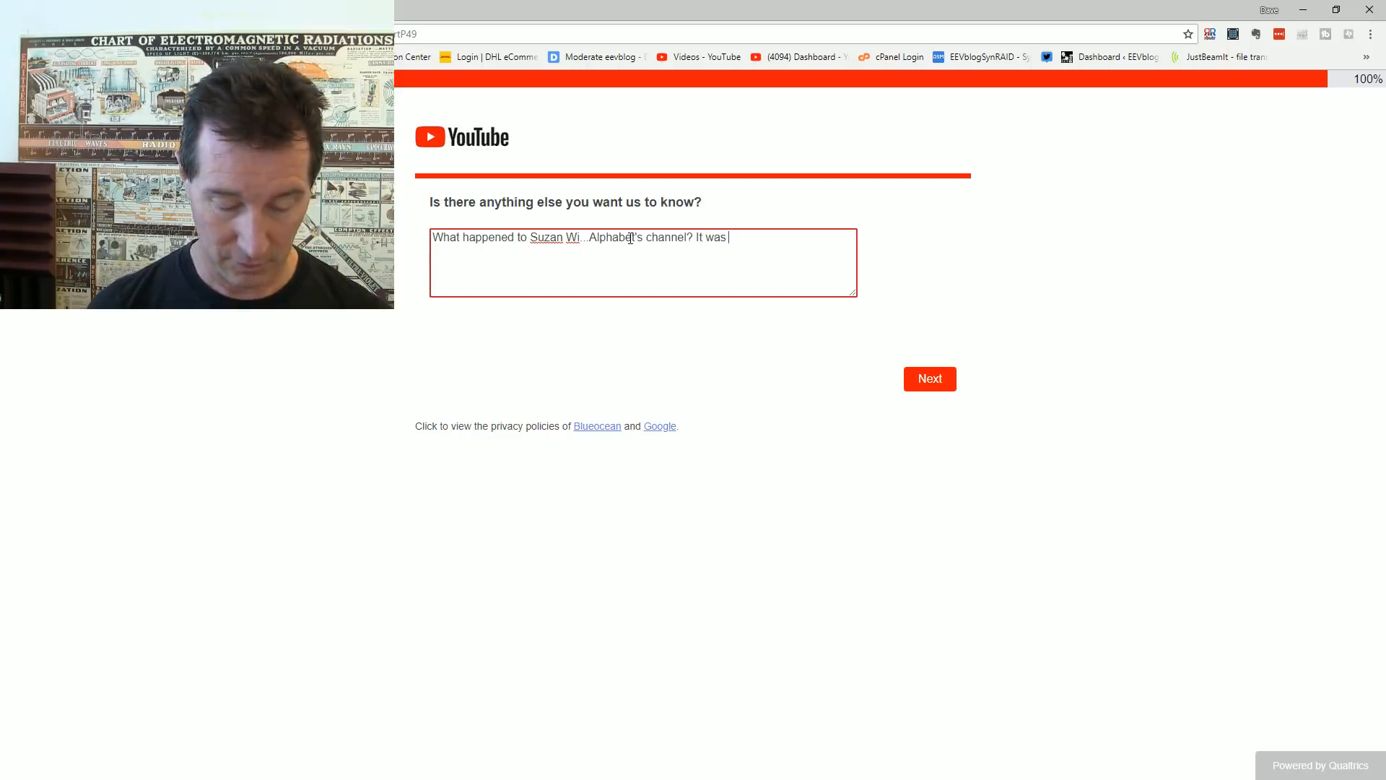
pyautogui.write('so fantastic!')
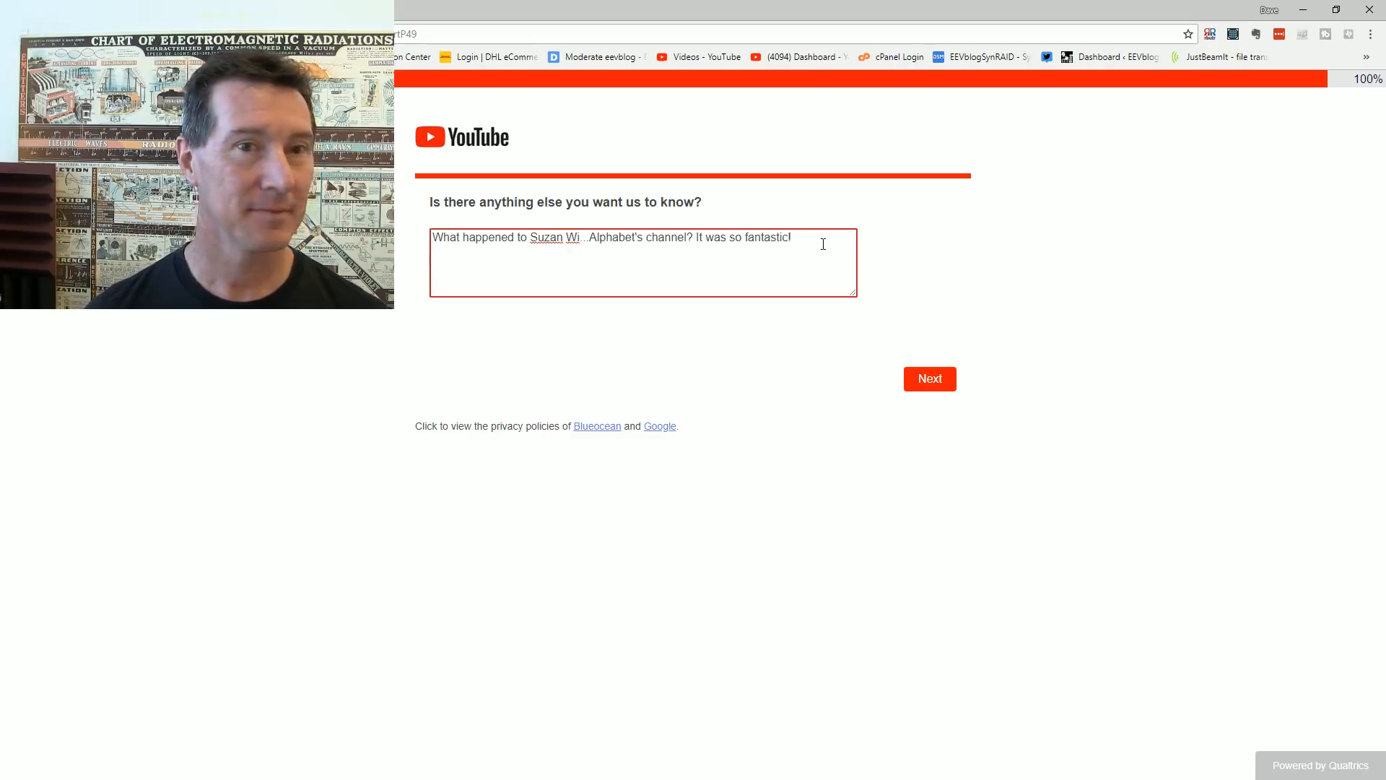
# Step: Continue with 'My main gripe is your lack of communication and clarity with creators, expecially su', fixing typos
pyautogui.write('My')
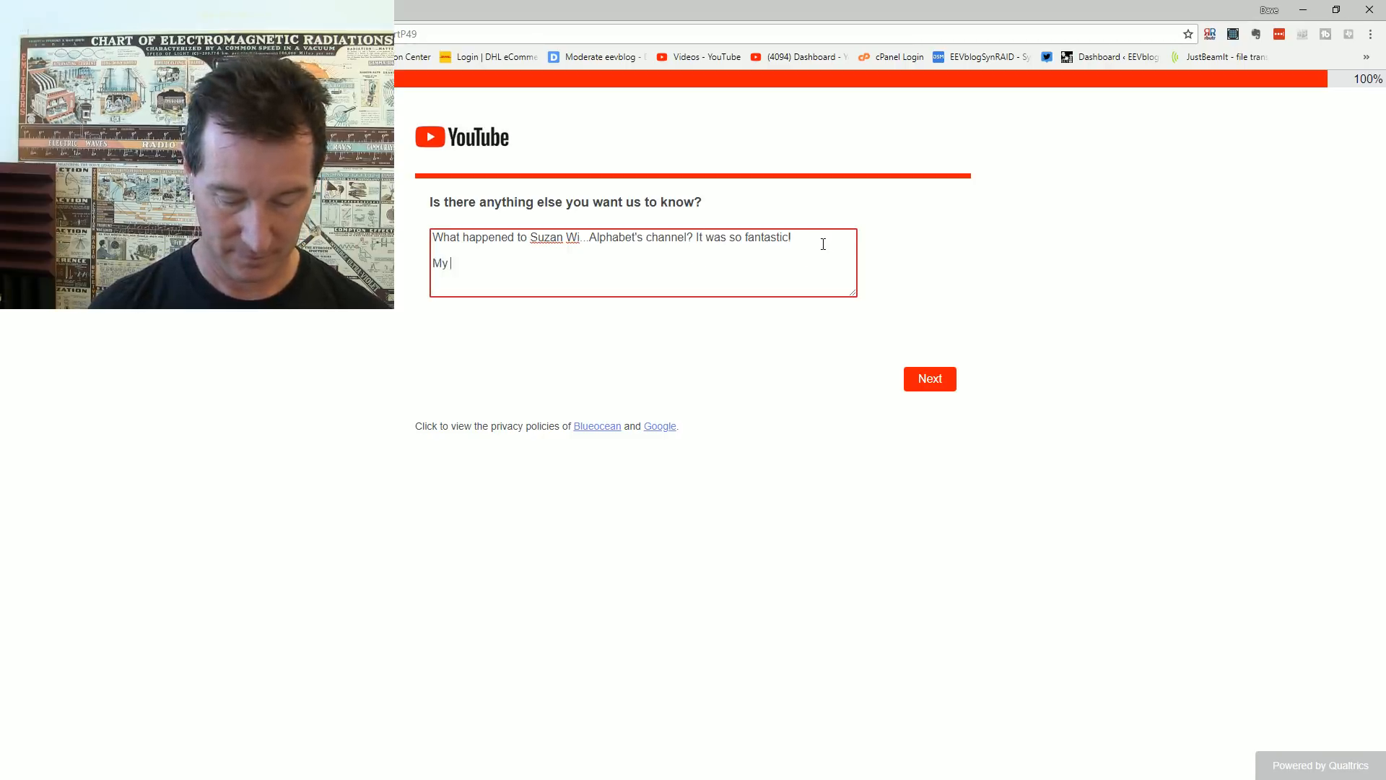
pyautogui.write('main gripe is')
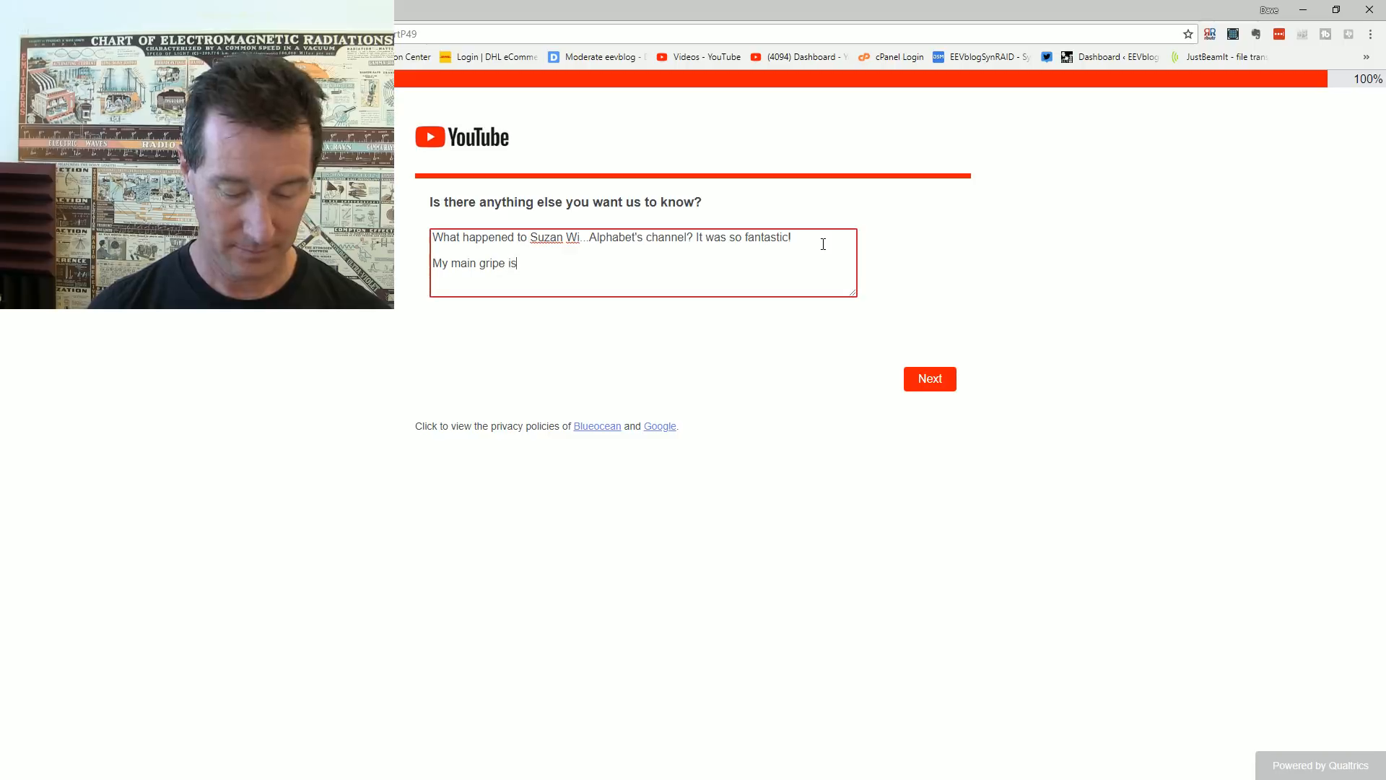
pyautogui.write('your lack')
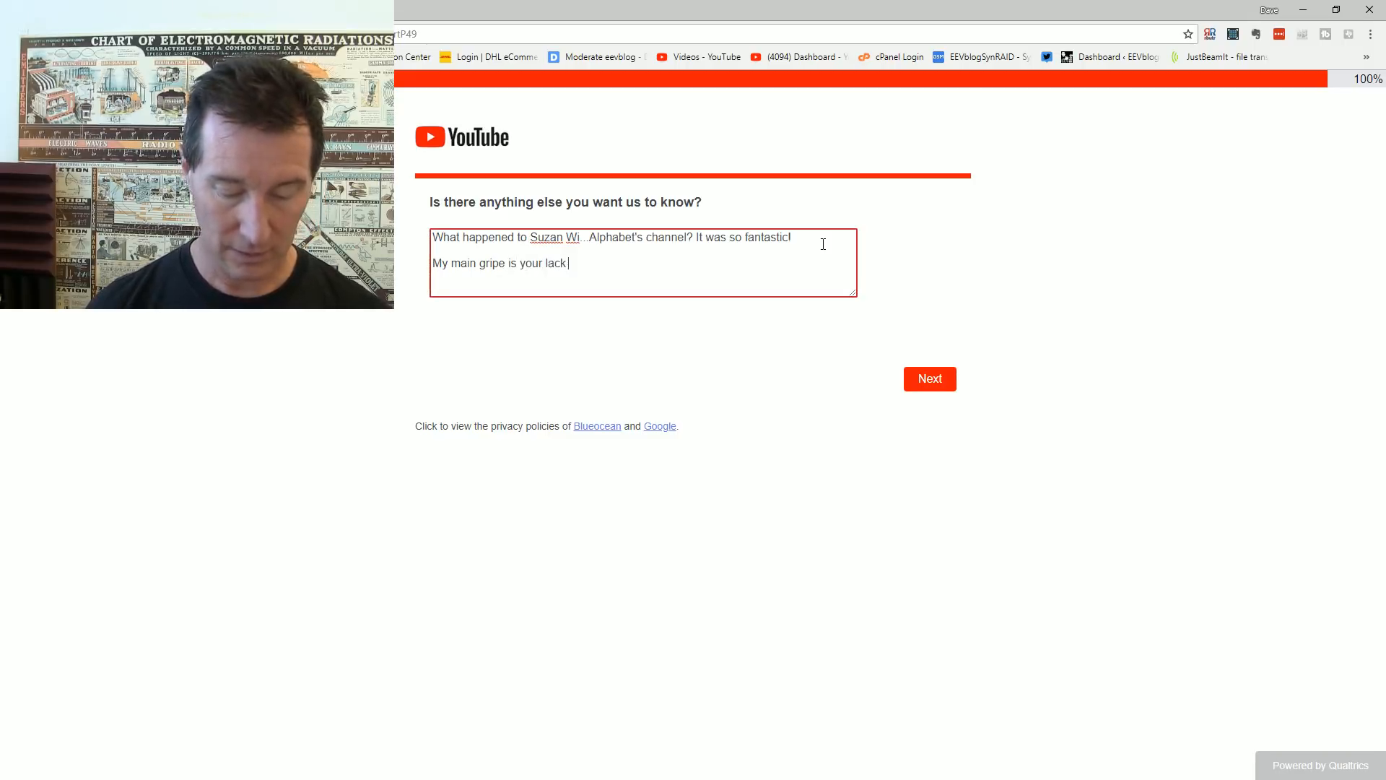
pyautogui.write('of communicty')
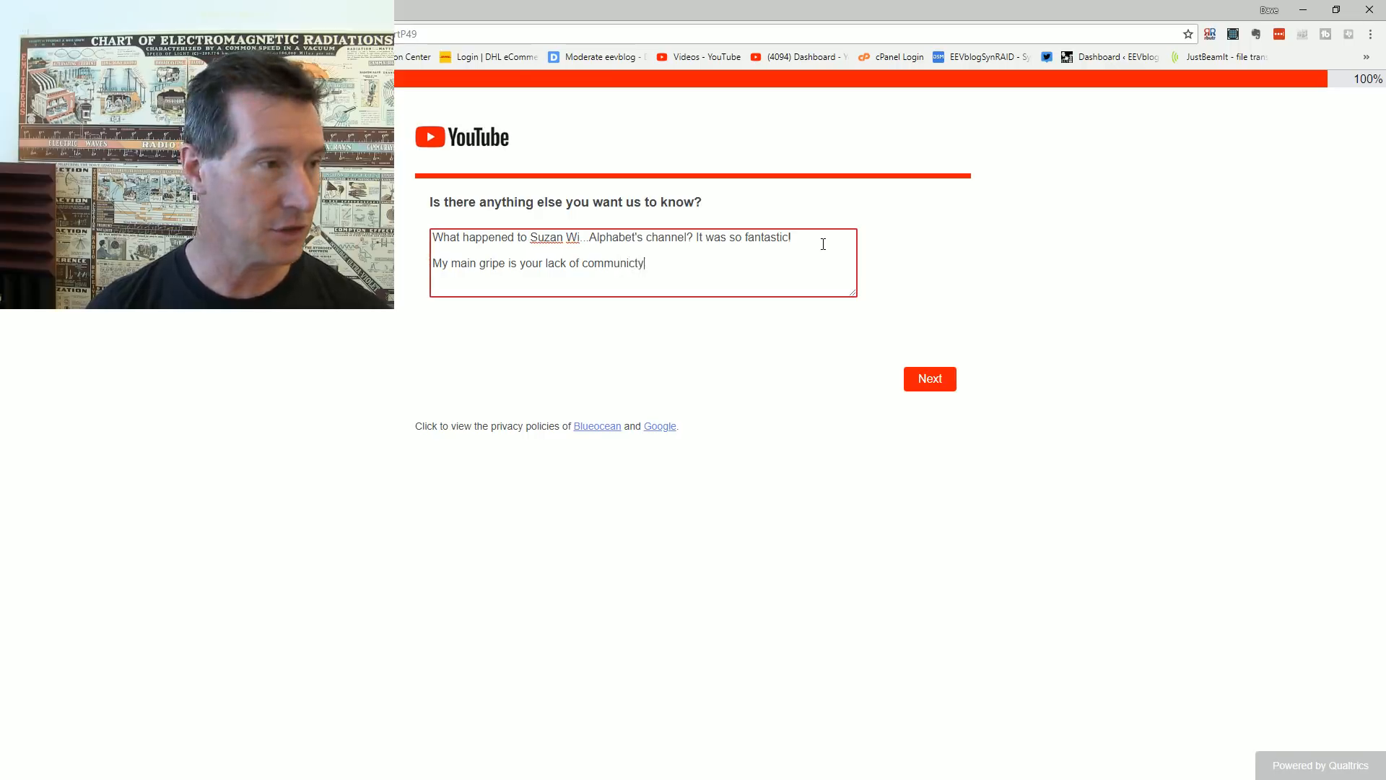
pyautogui.press('Backspace')
pyautogui.write('ation and cl')
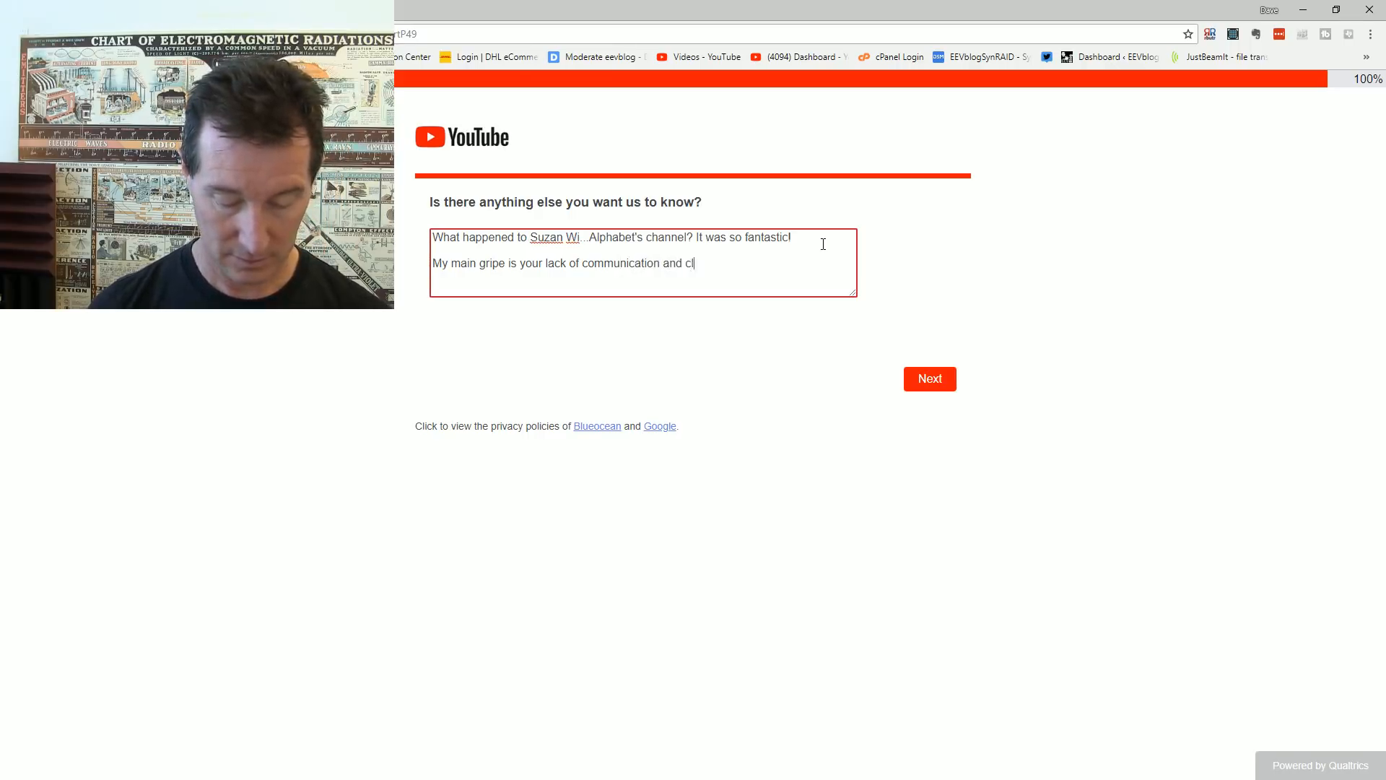
pyautogui.write('a')
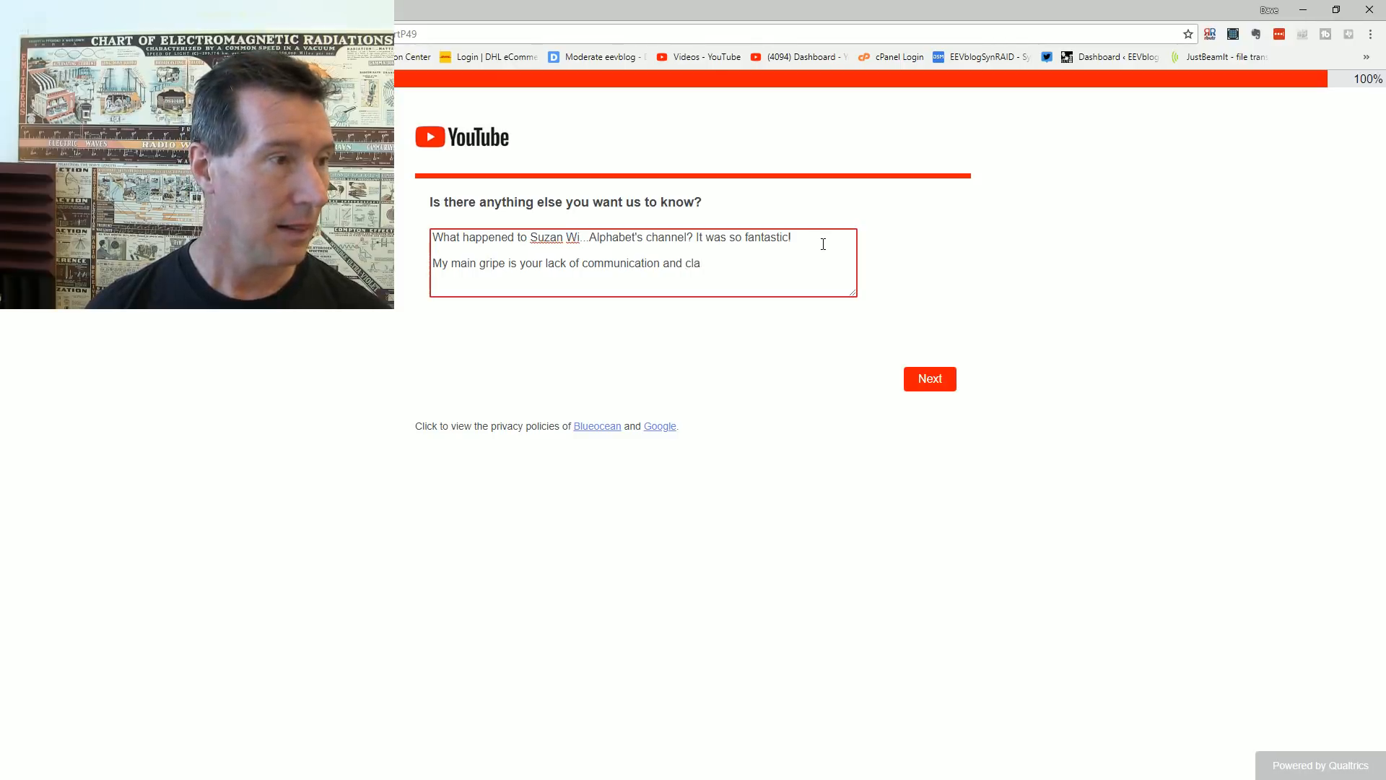
pyautogui.write('clality')
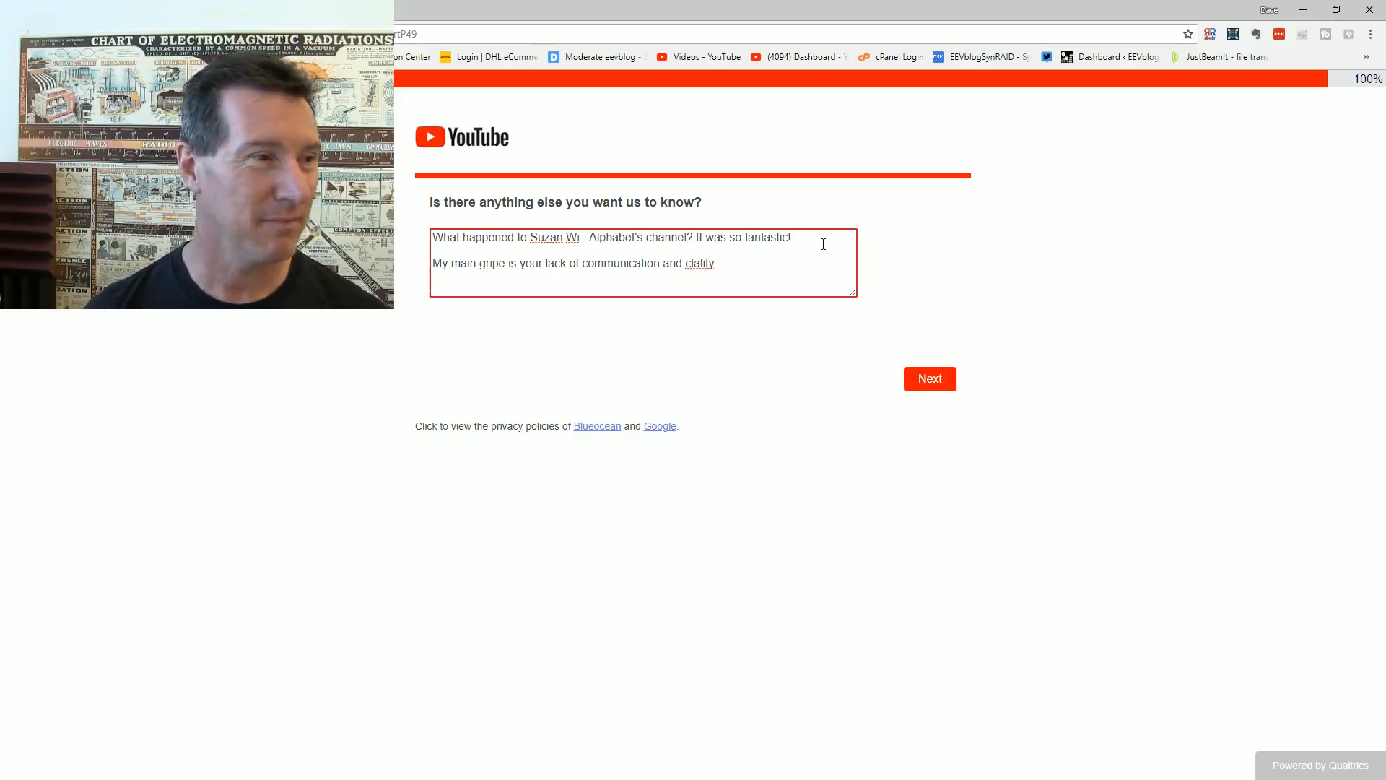
pyautogui.press('Backspace')
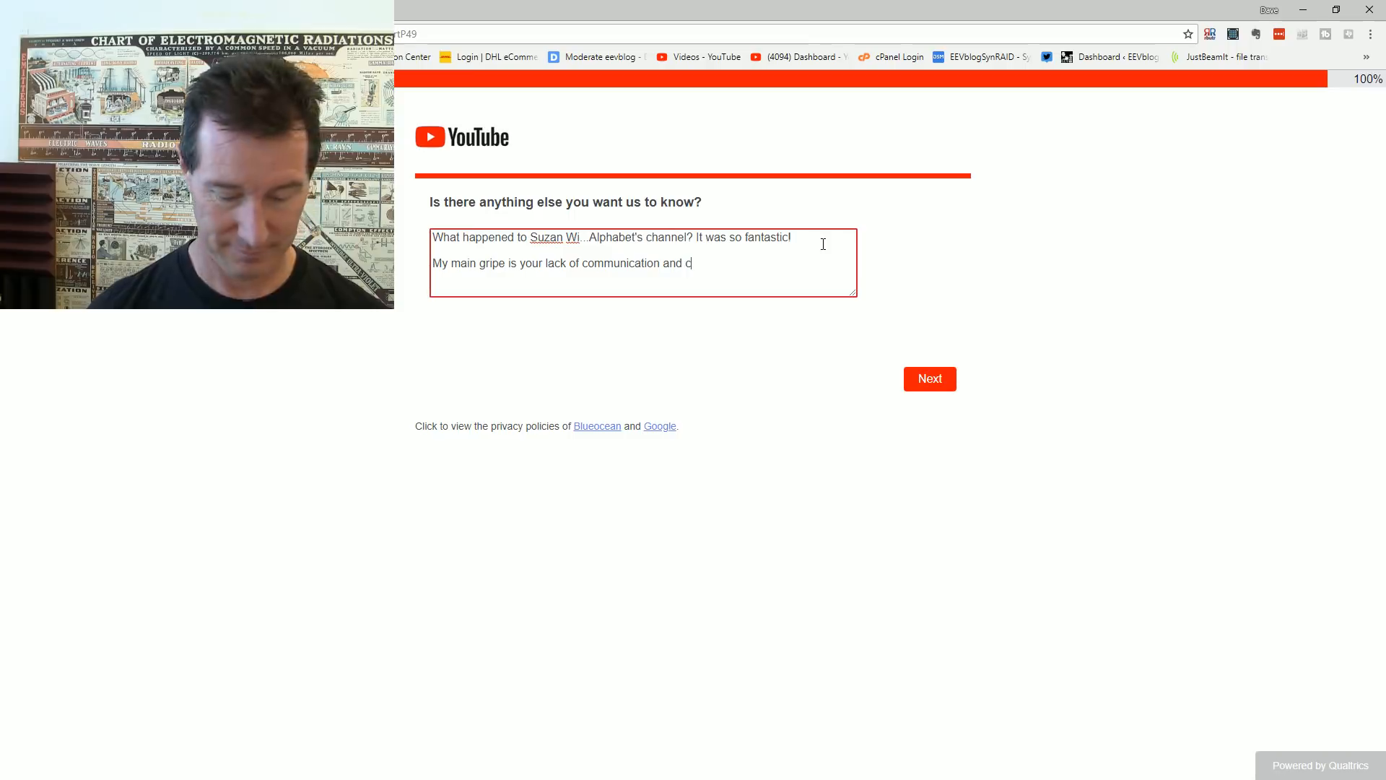
pyautogui.write('larity with c')
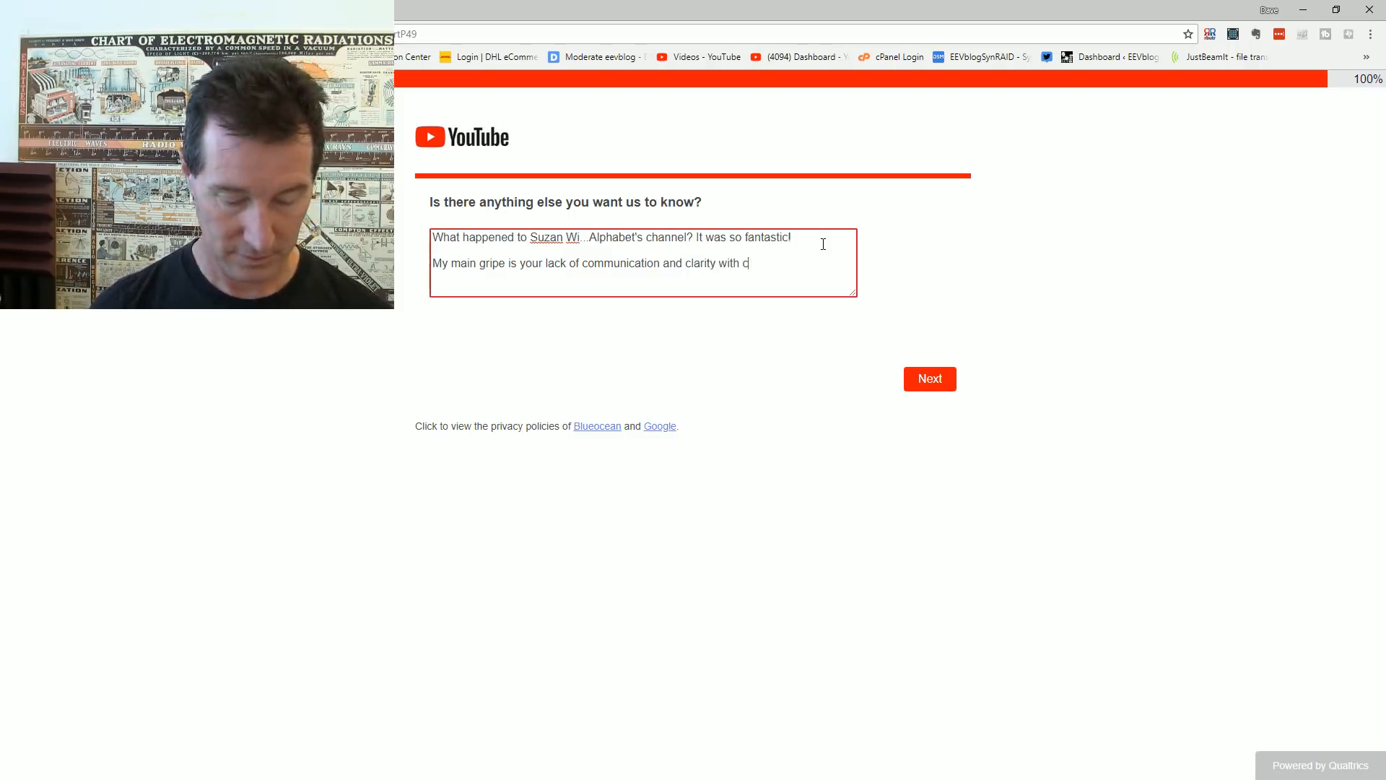
pyautogui.write('reators')
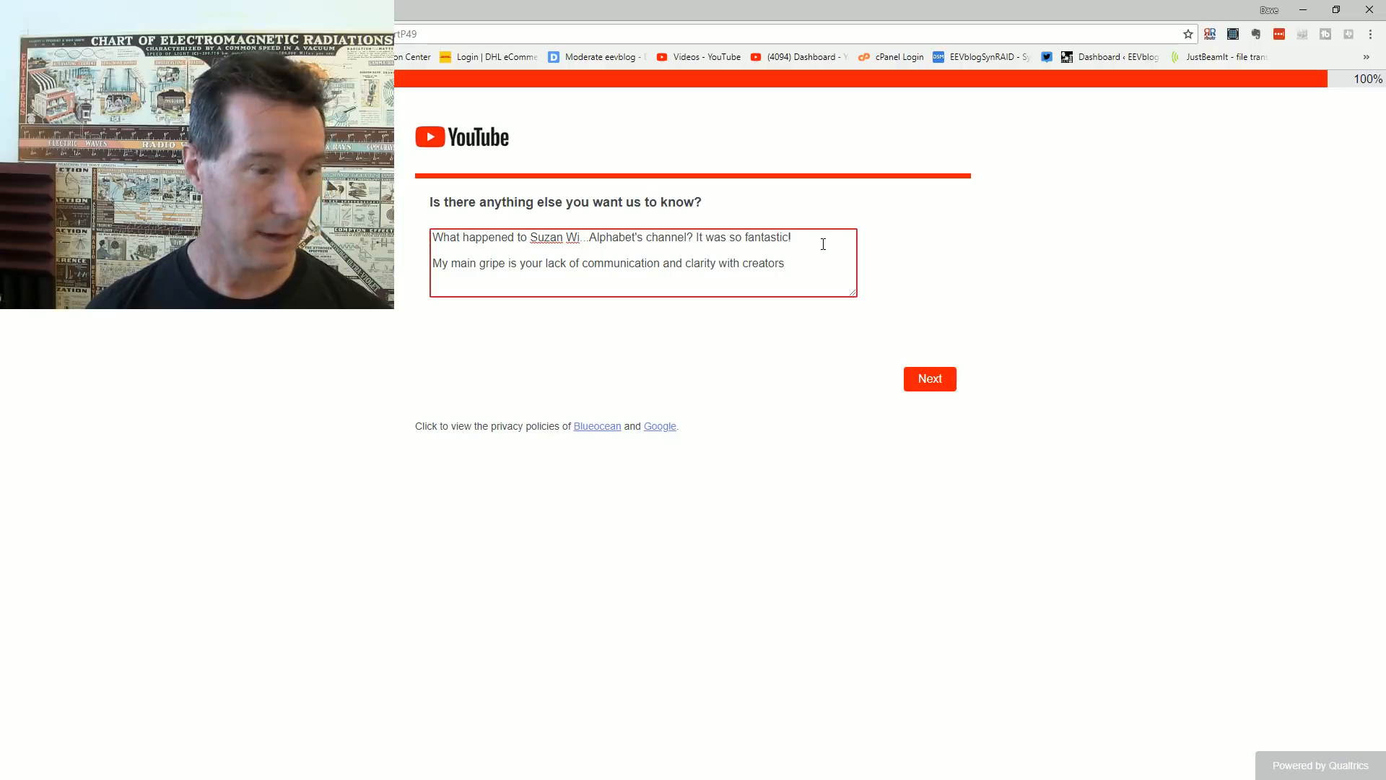
pyautogui.write(', expecially surrounding')
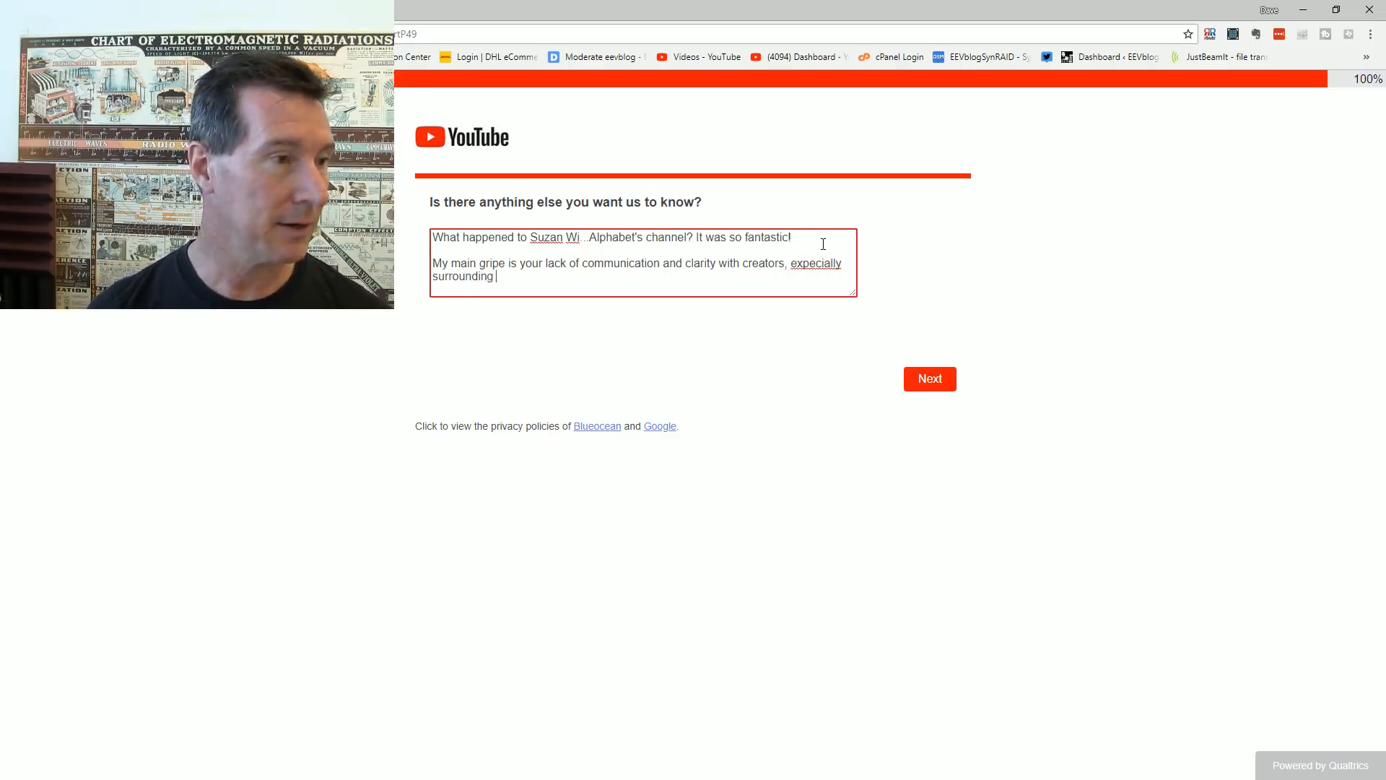
# Step: Correct 'expecially' to 'especially', finish with 'strikes and the like', and submit the comment
pyautogui.rightClick(814, 263)
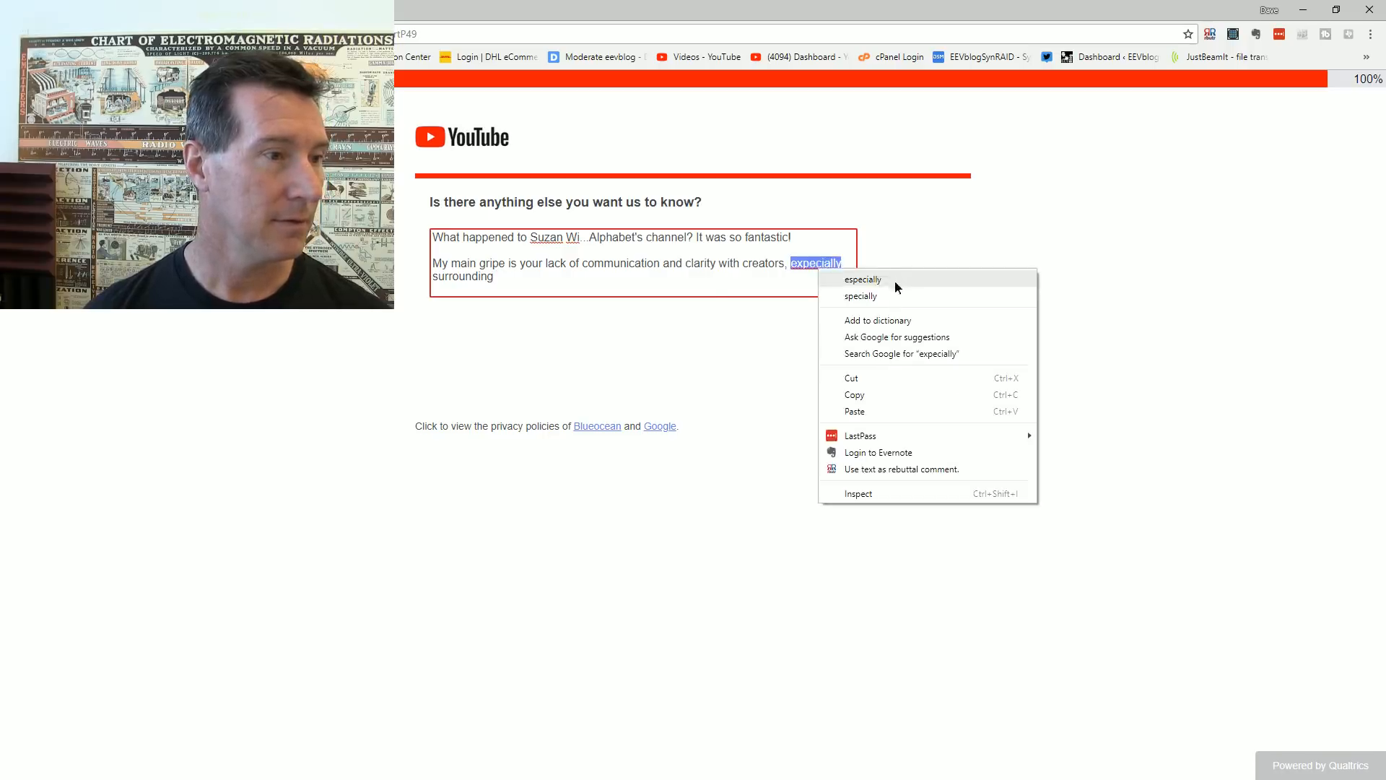
pyautogui.click(863, 279)
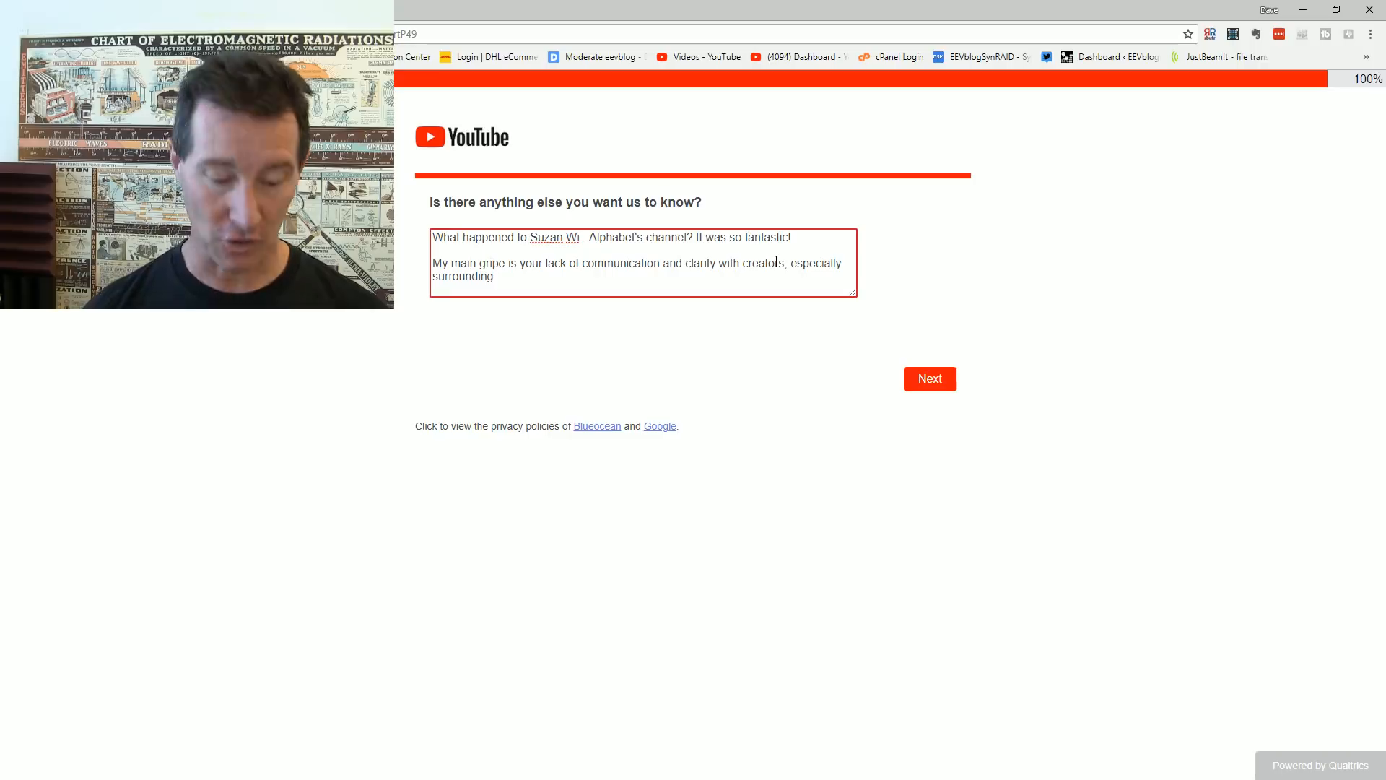
pyautogui.write('str')
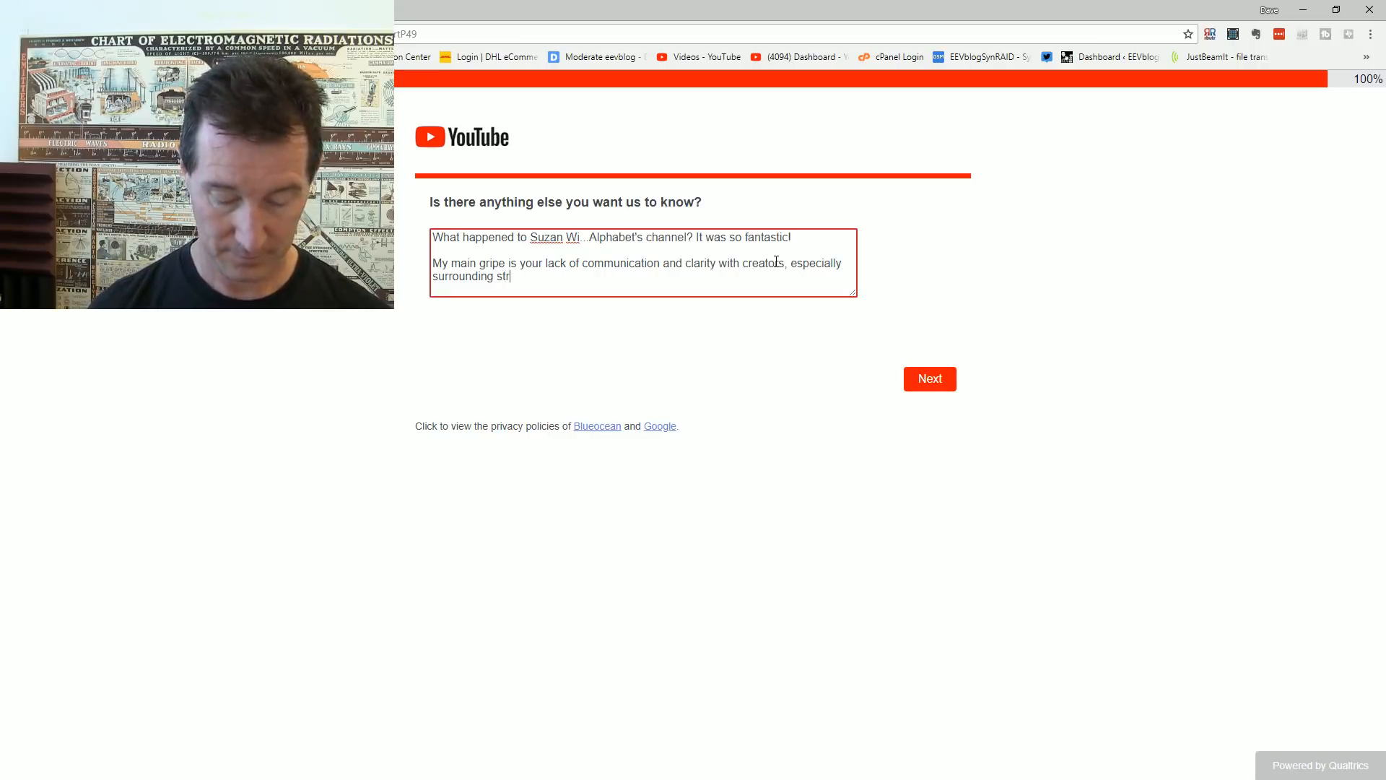
pyautogui.write('ikes')
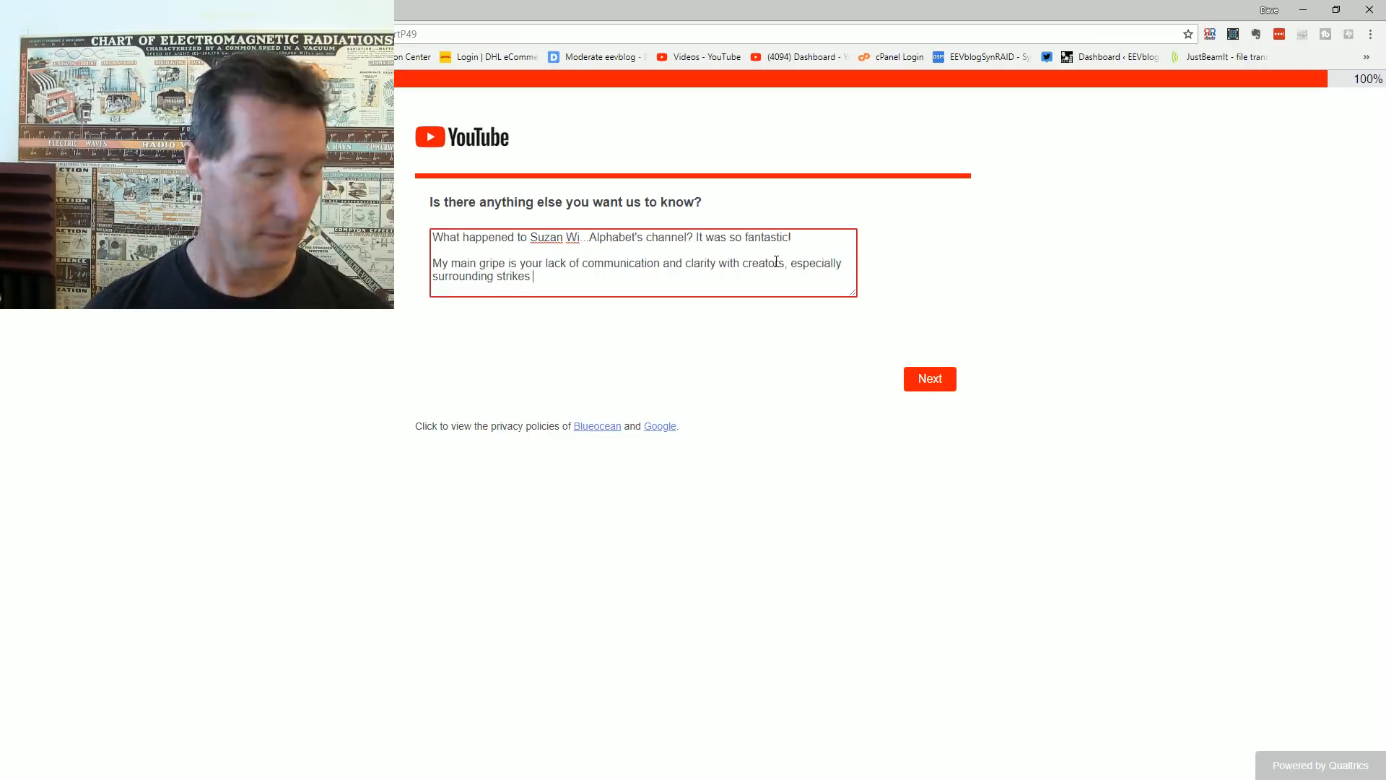
pyautogui.write('and the like.')
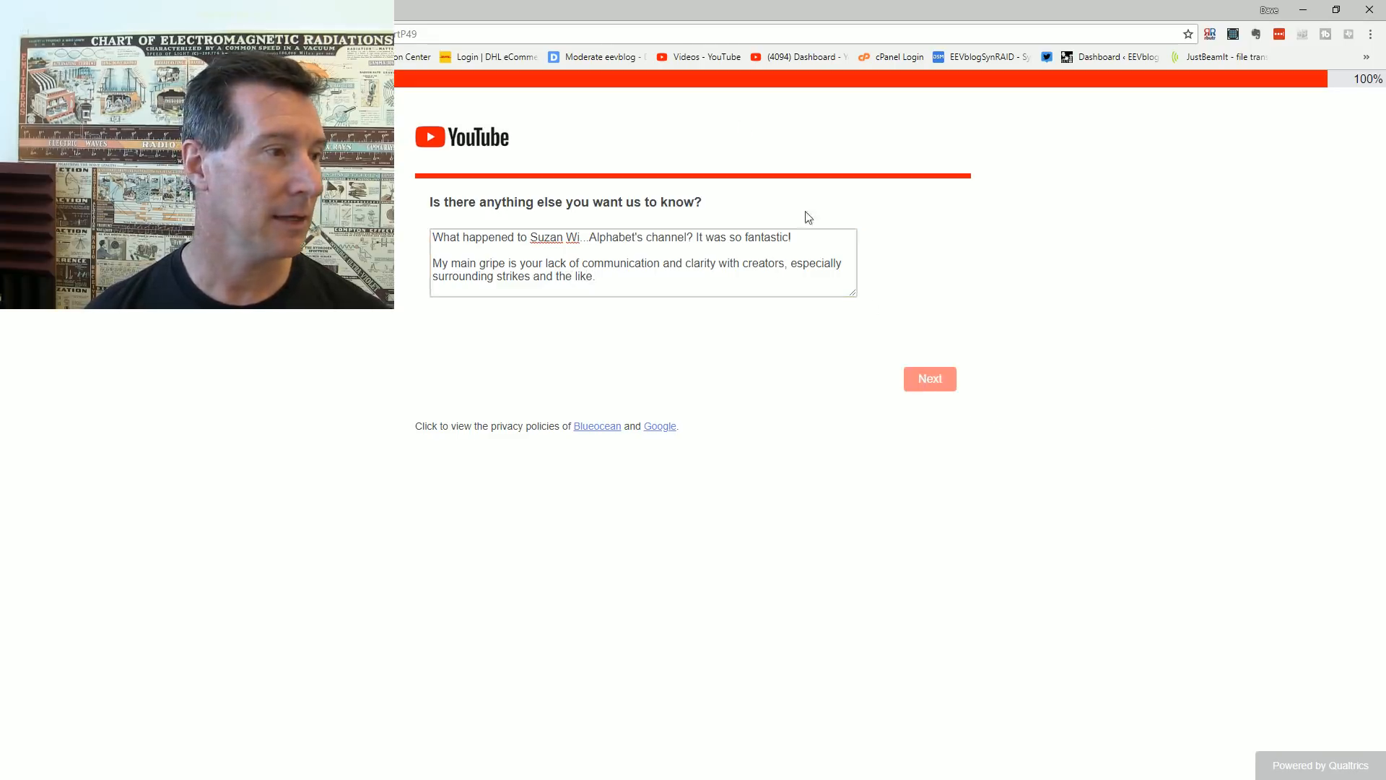
pyautogui.click(928, 379)
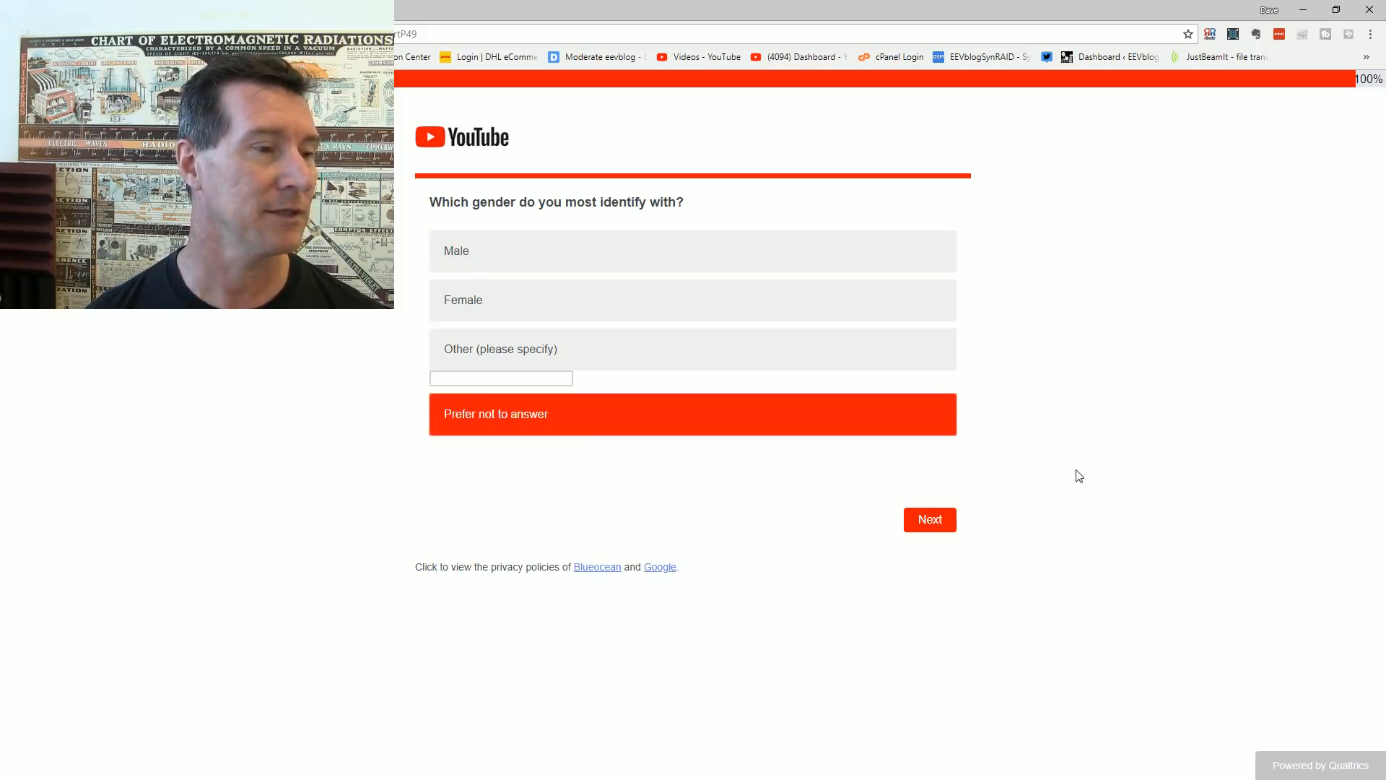
pyautogui.moveTo(929, 519)
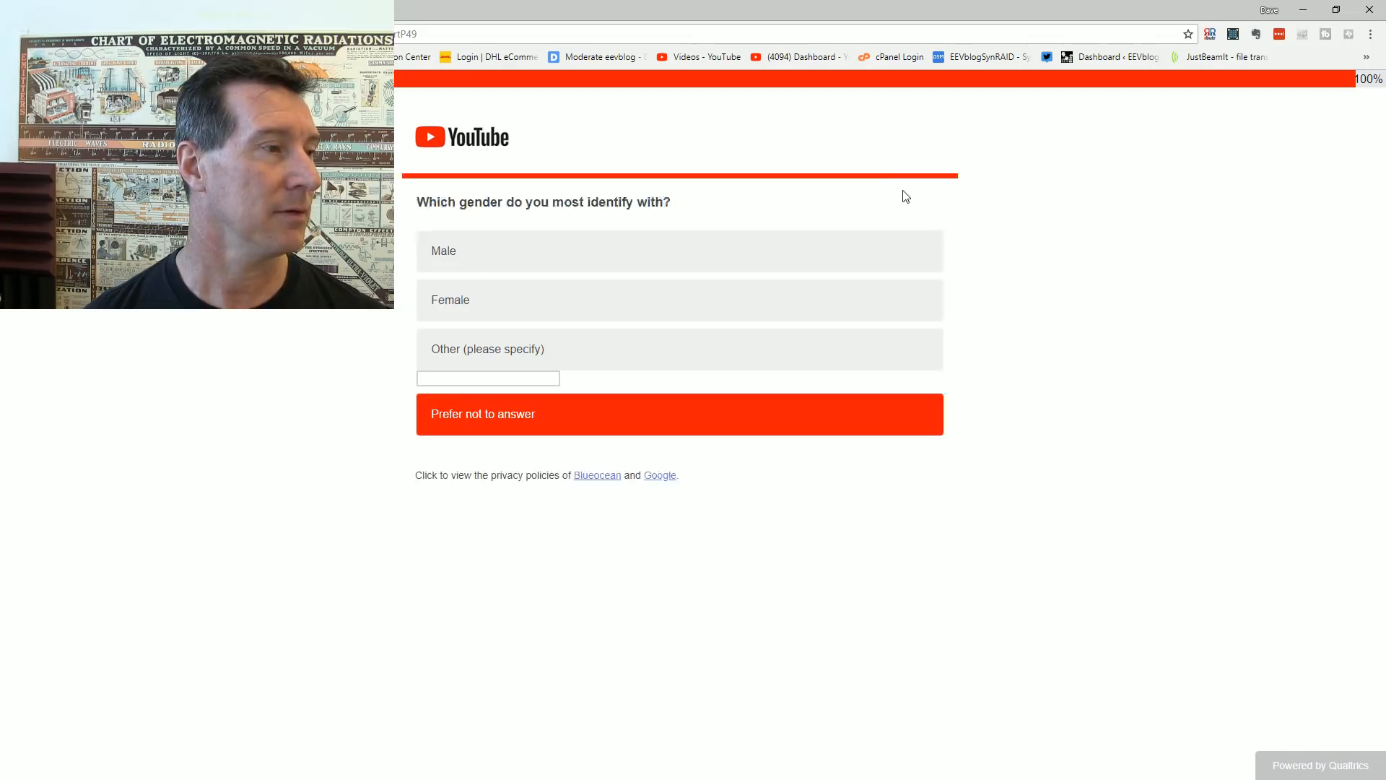
# Step: Choose 'Prefer not to answer' for gender and finish on the thank-you page
pyautogui.click(679, 415)
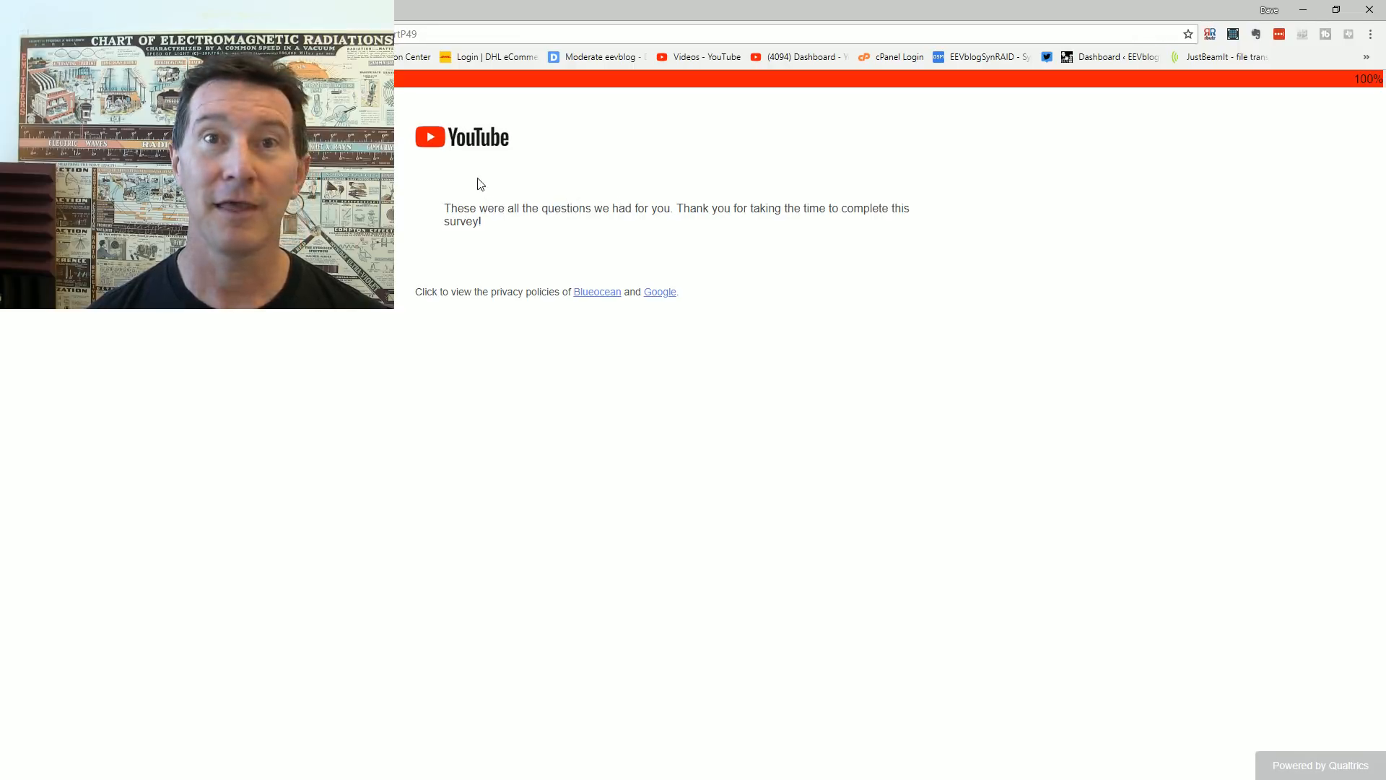
pyautogui.moveTo(435, 151)
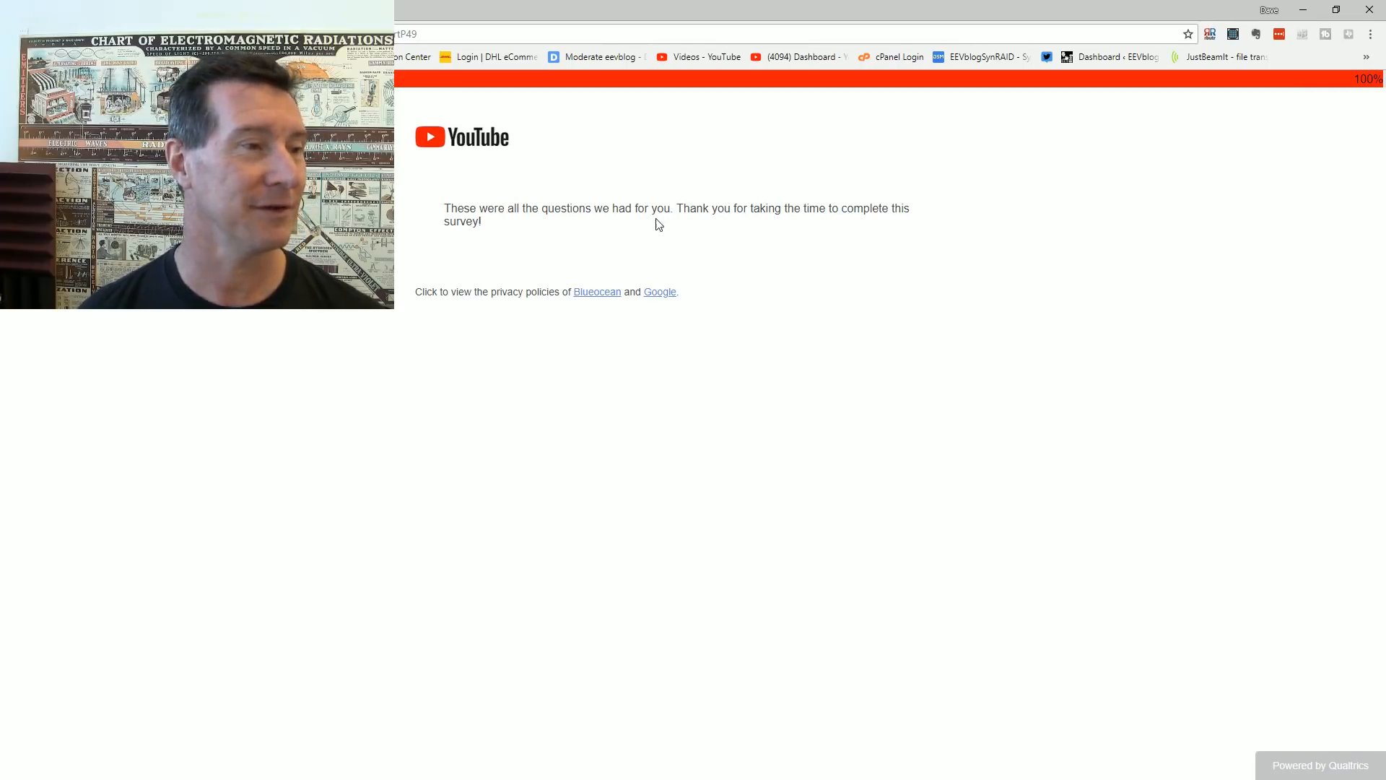
pyautogui.rightClick(659, 223)
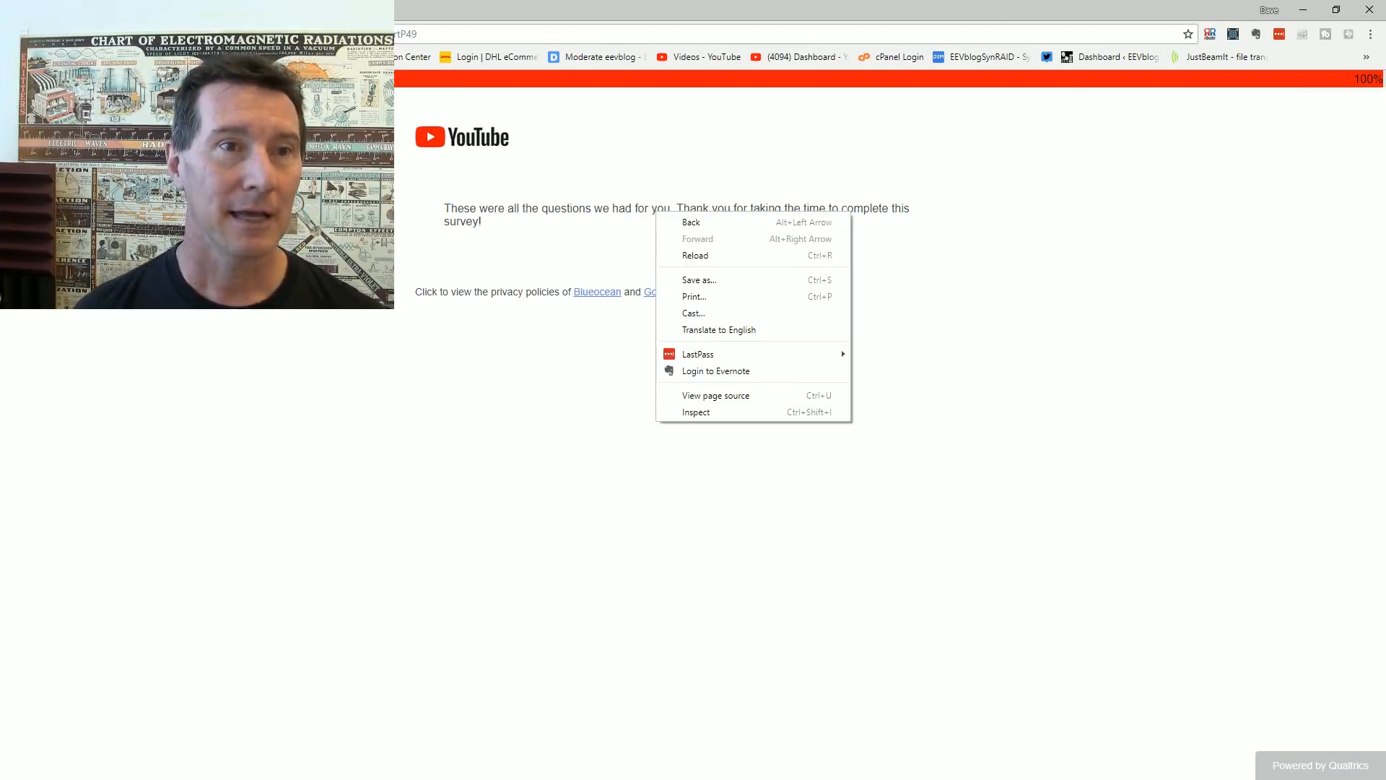